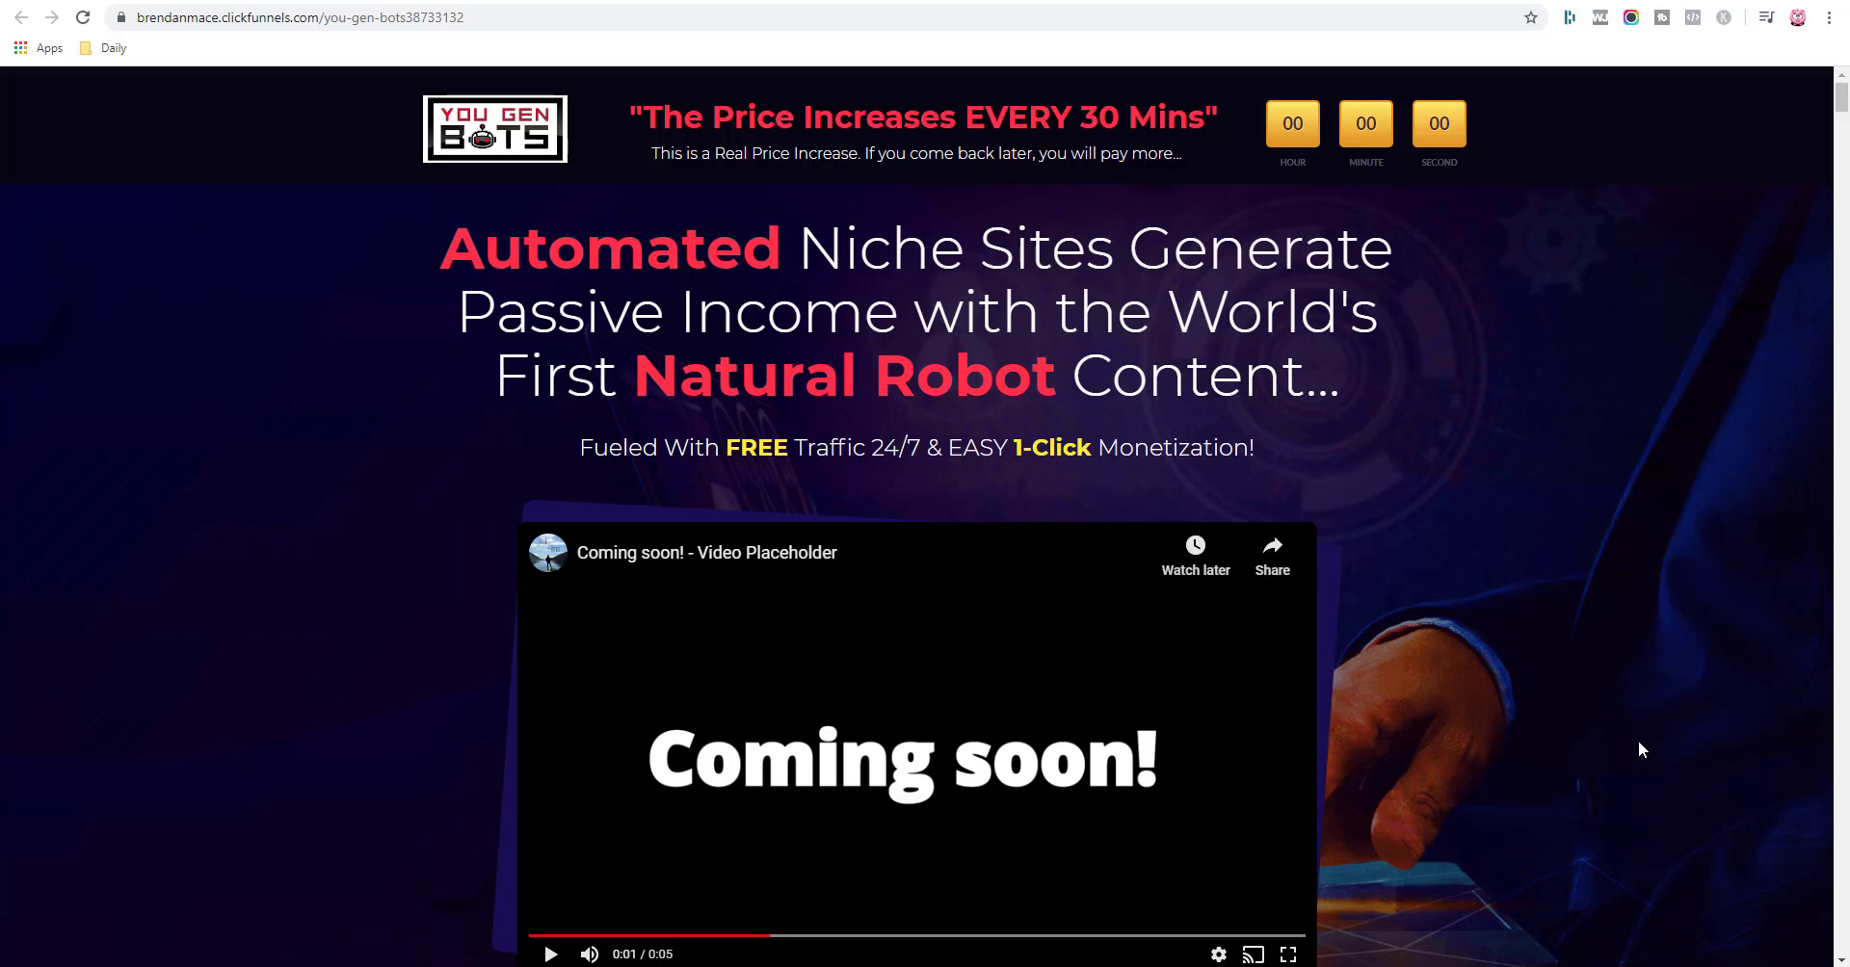
mouse_move(1507, 586)
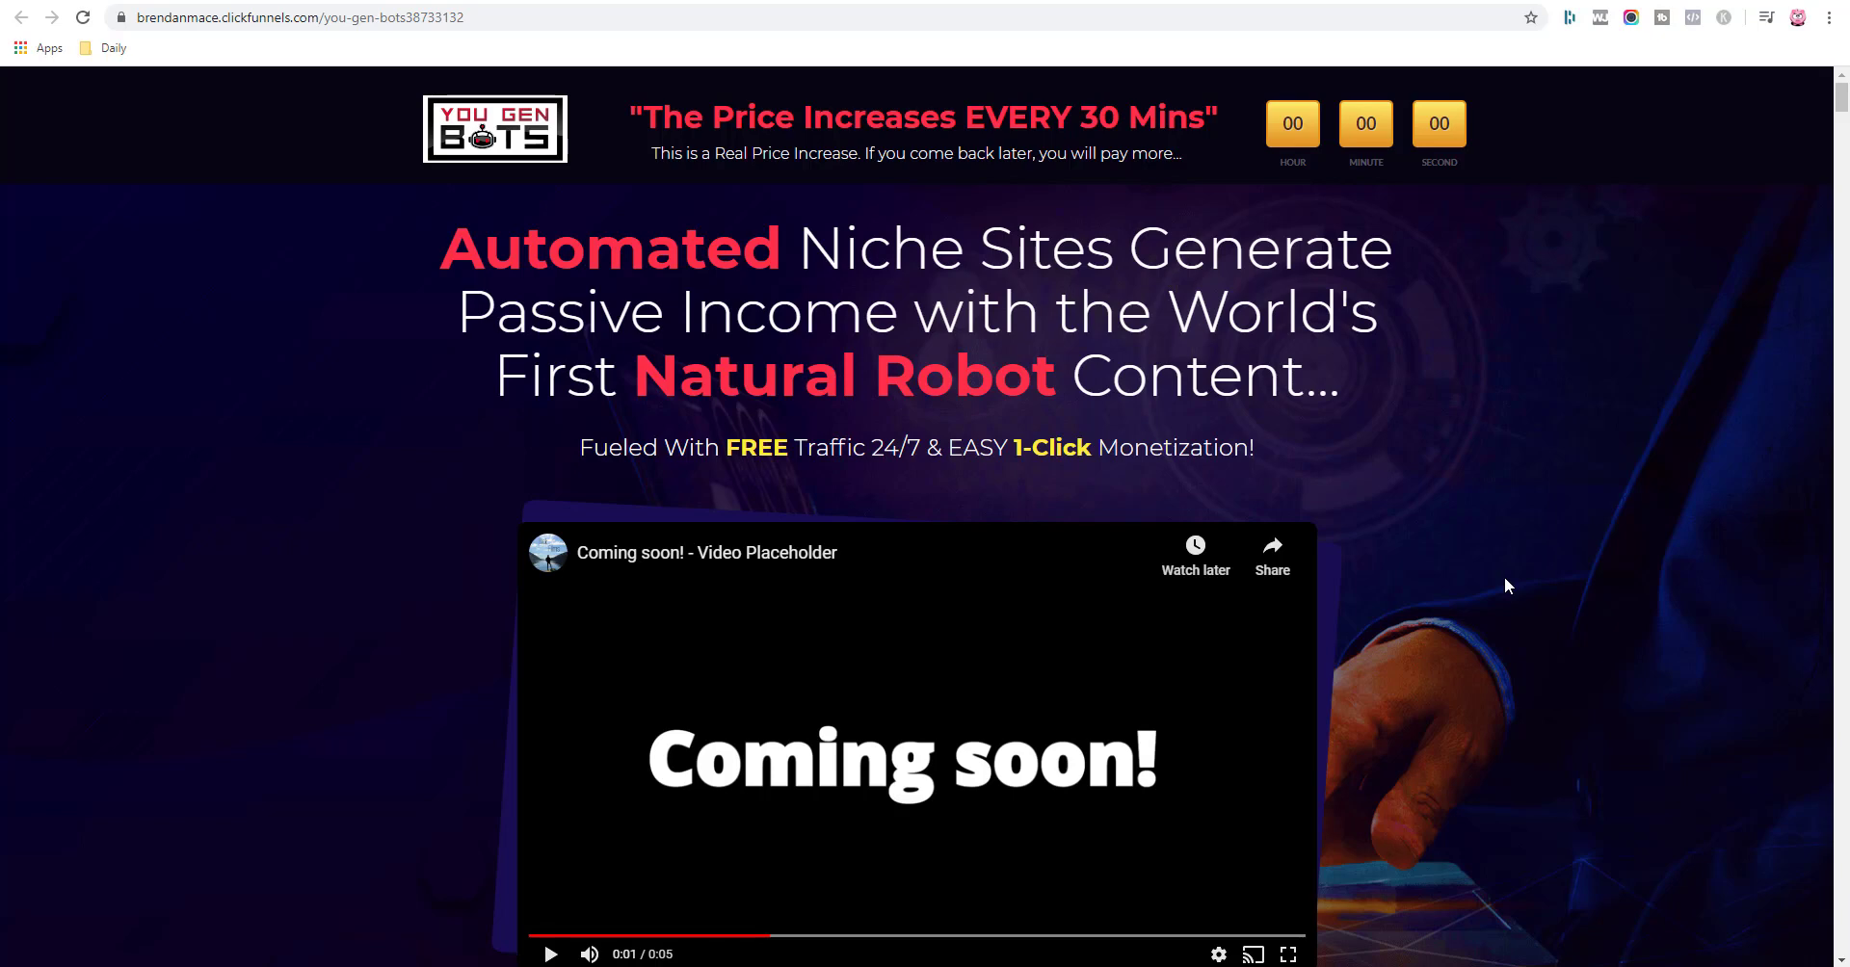
mouse_move(1542, 595)
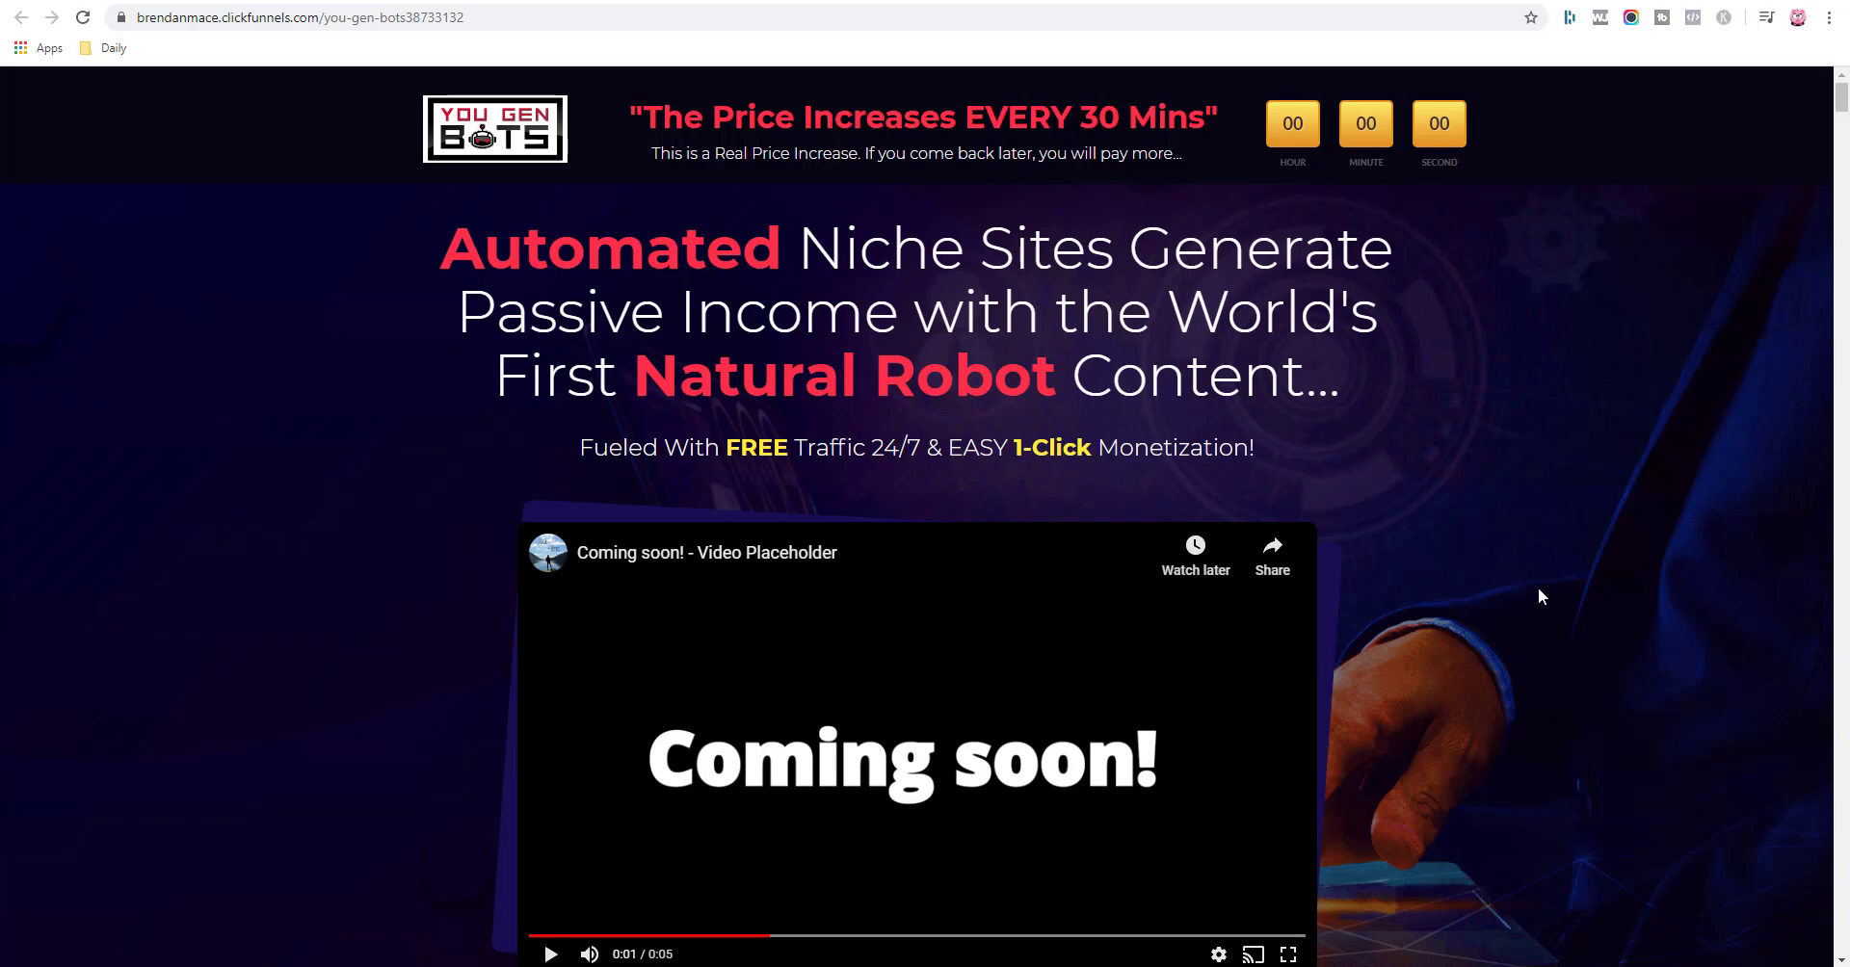
mouse_move(1462, 100)
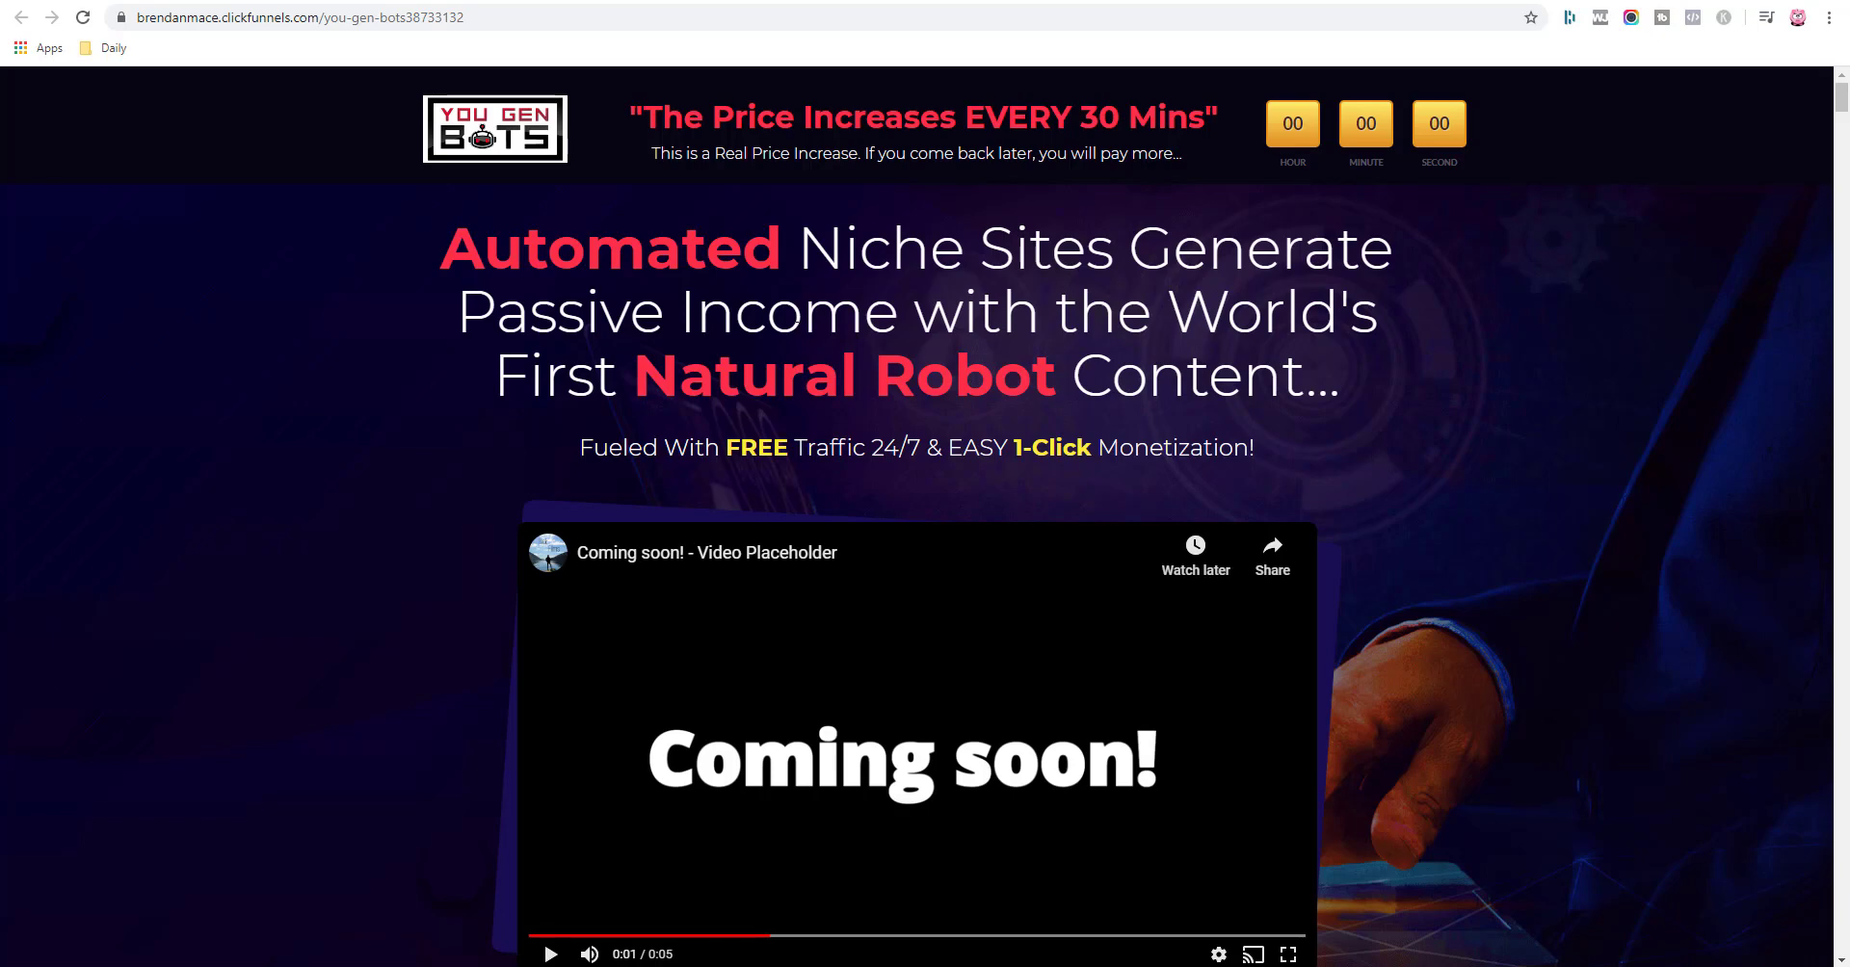
mouse_move(1426, 477)
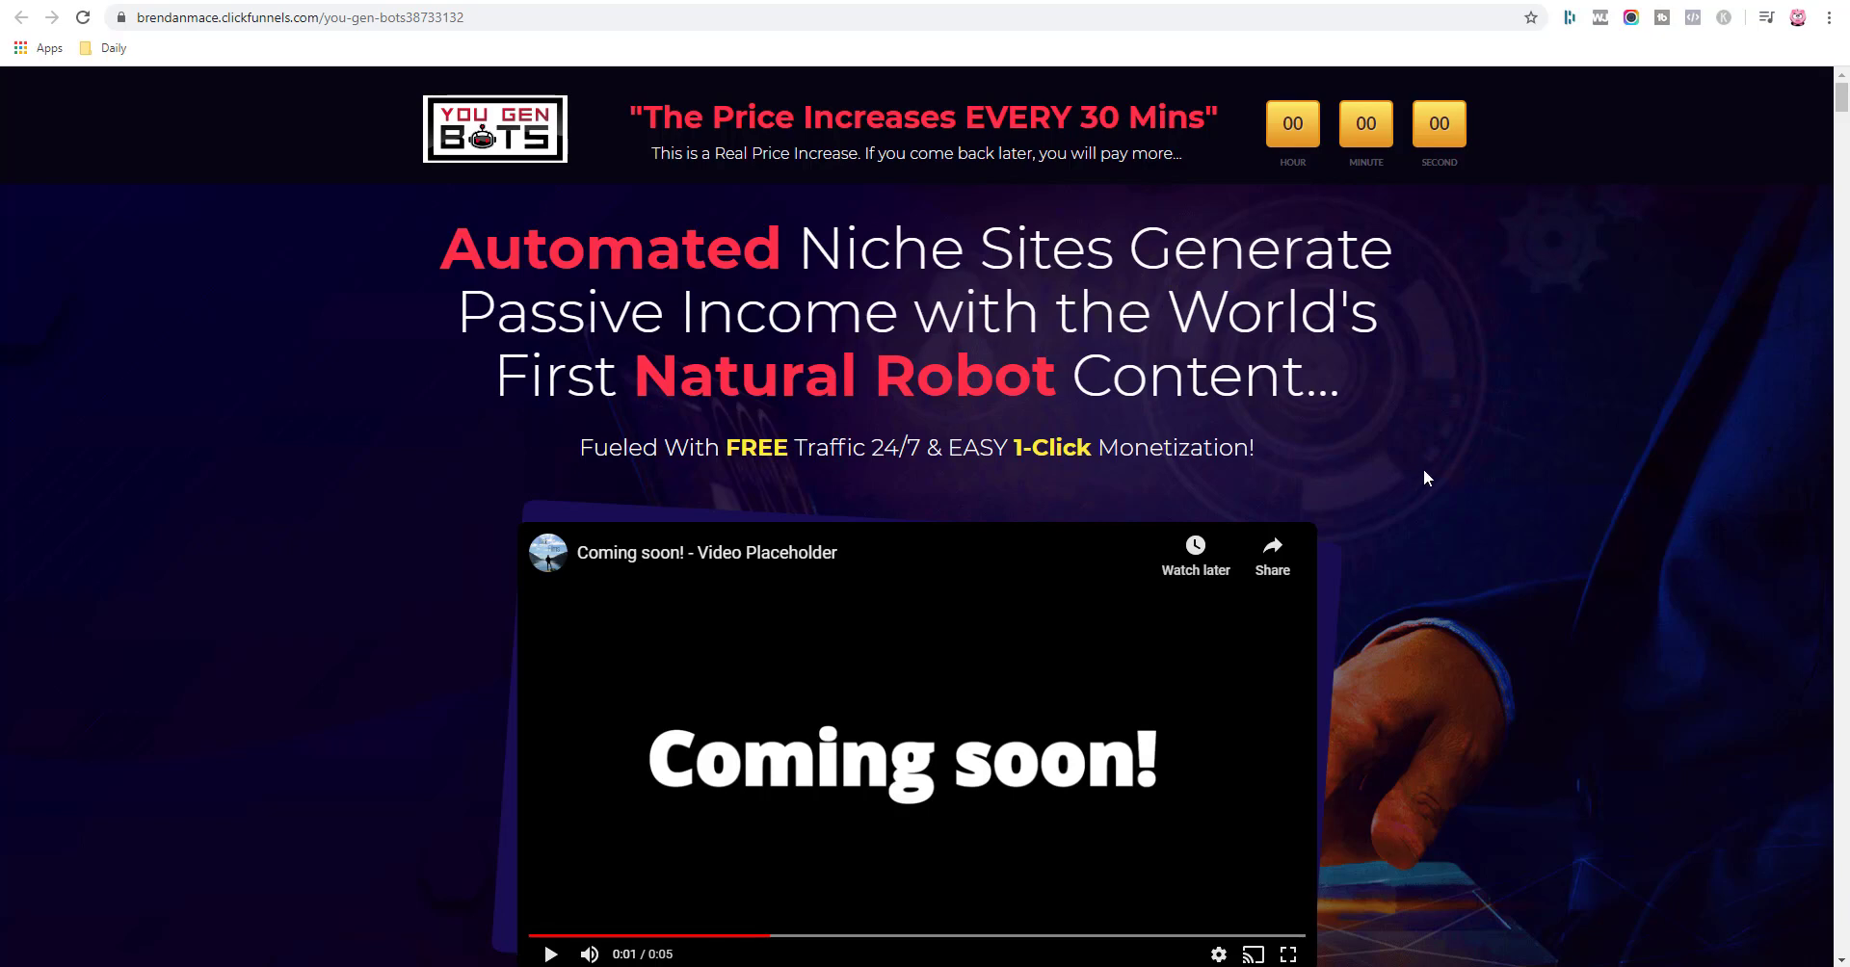
mouse_move(1445, 511)
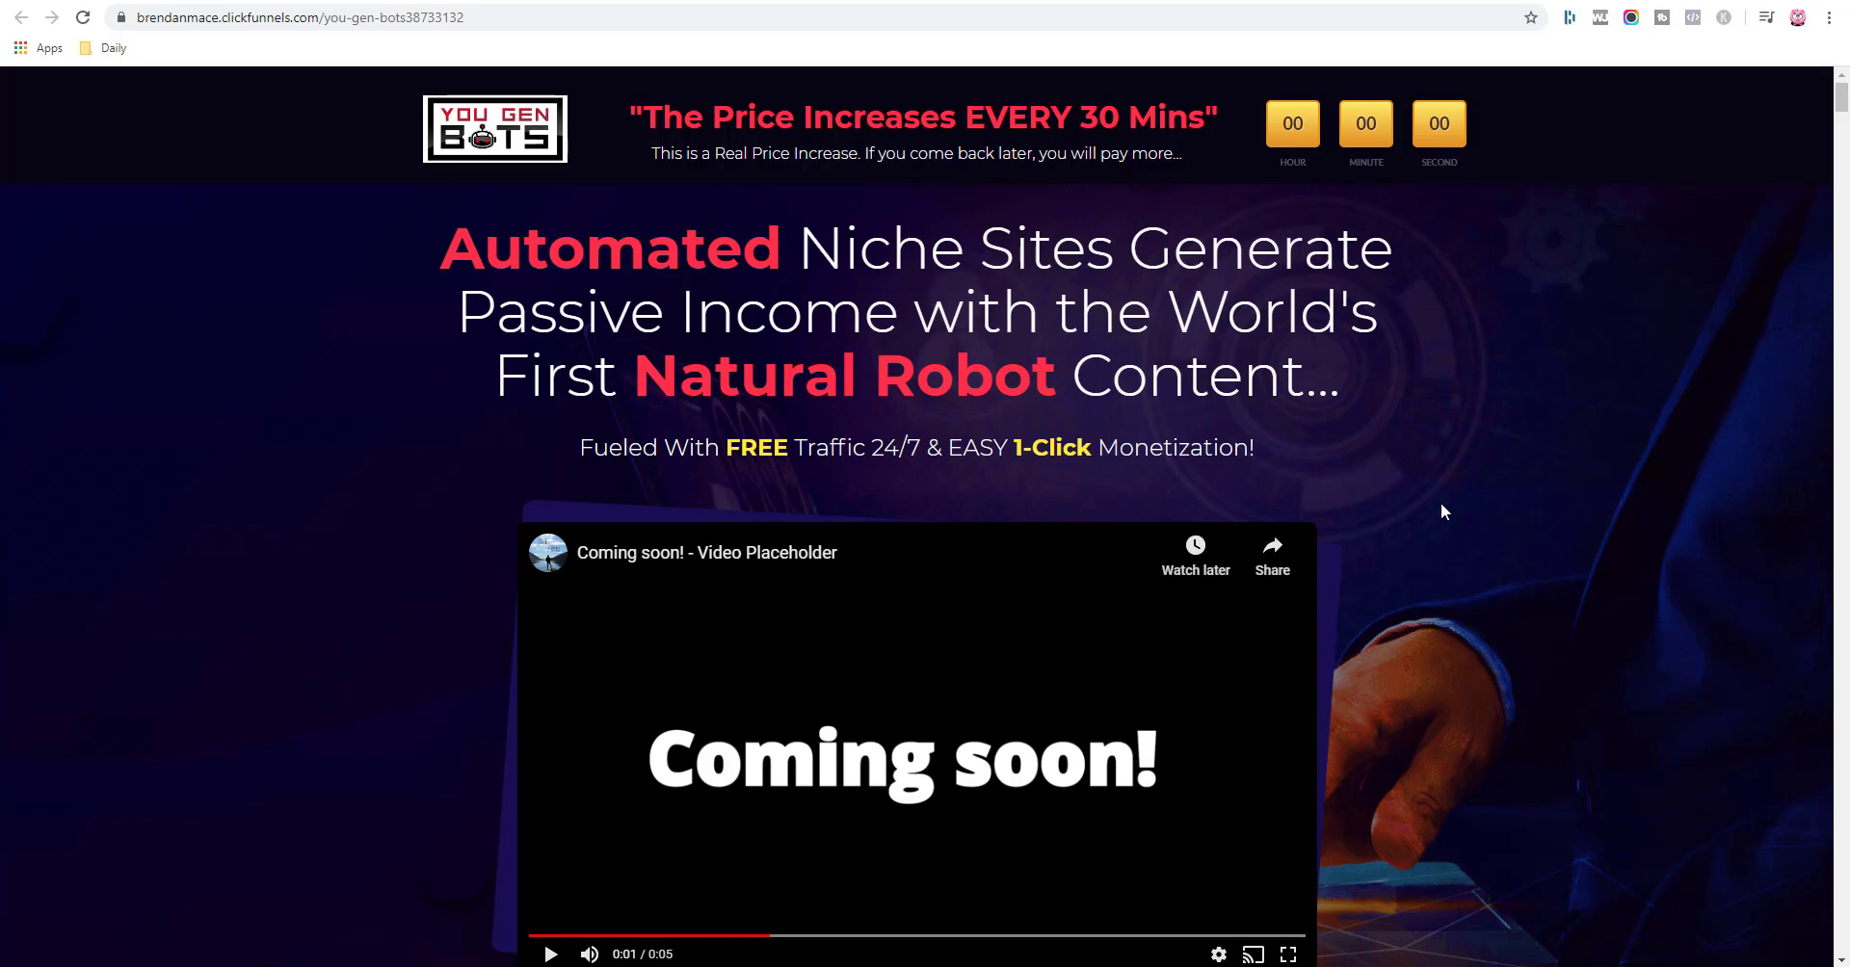
mouse_move(1458, 522)
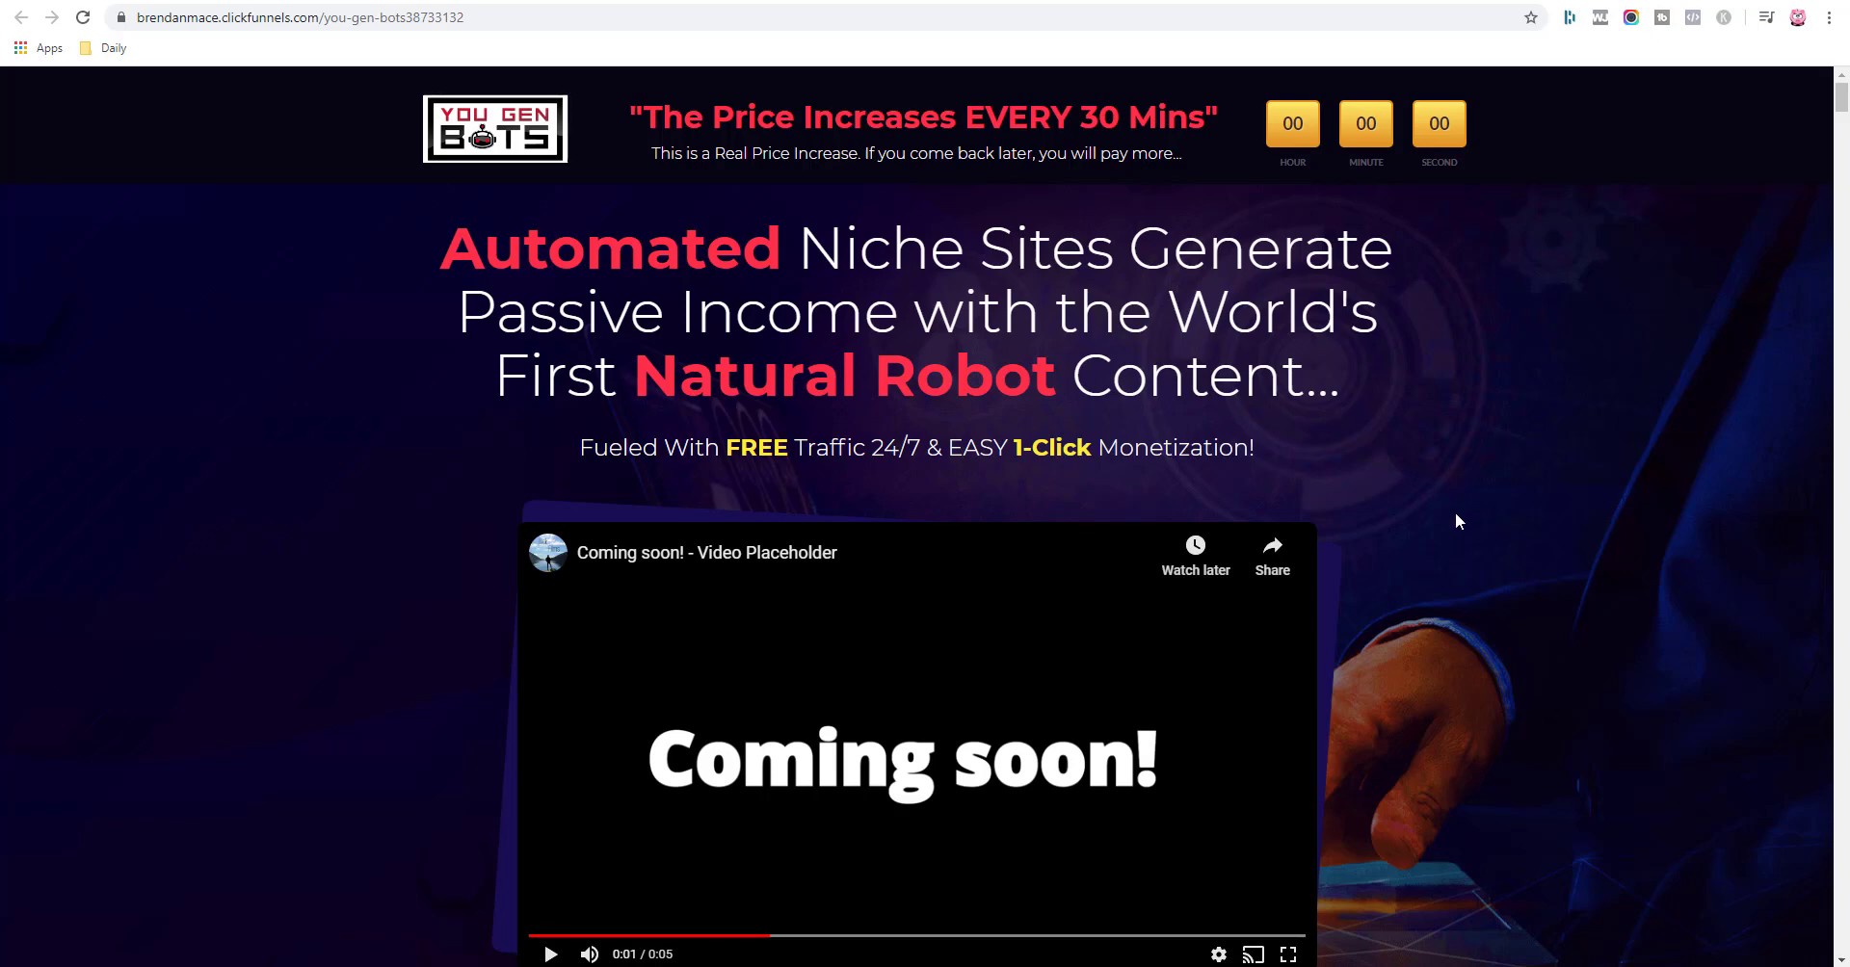
Scroll the sales page past the buy button to the Step 1-3 overview section.
scroll(down, 3)
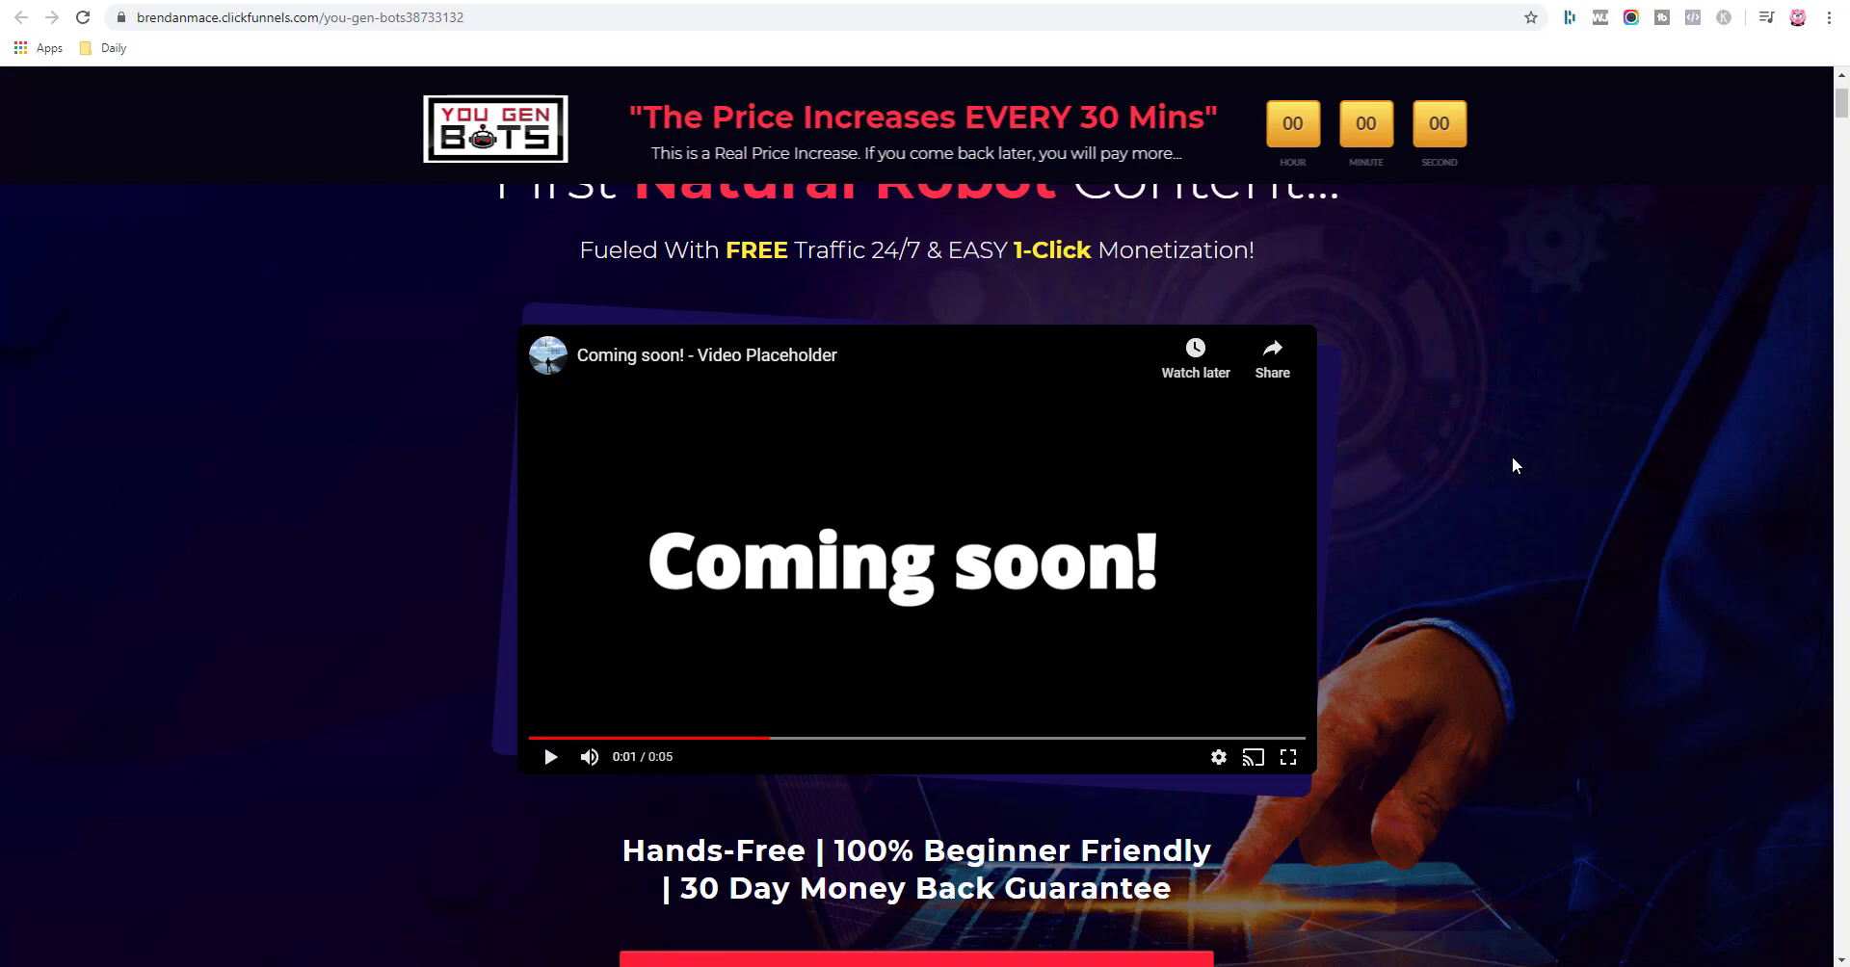
scroll(down, 3)
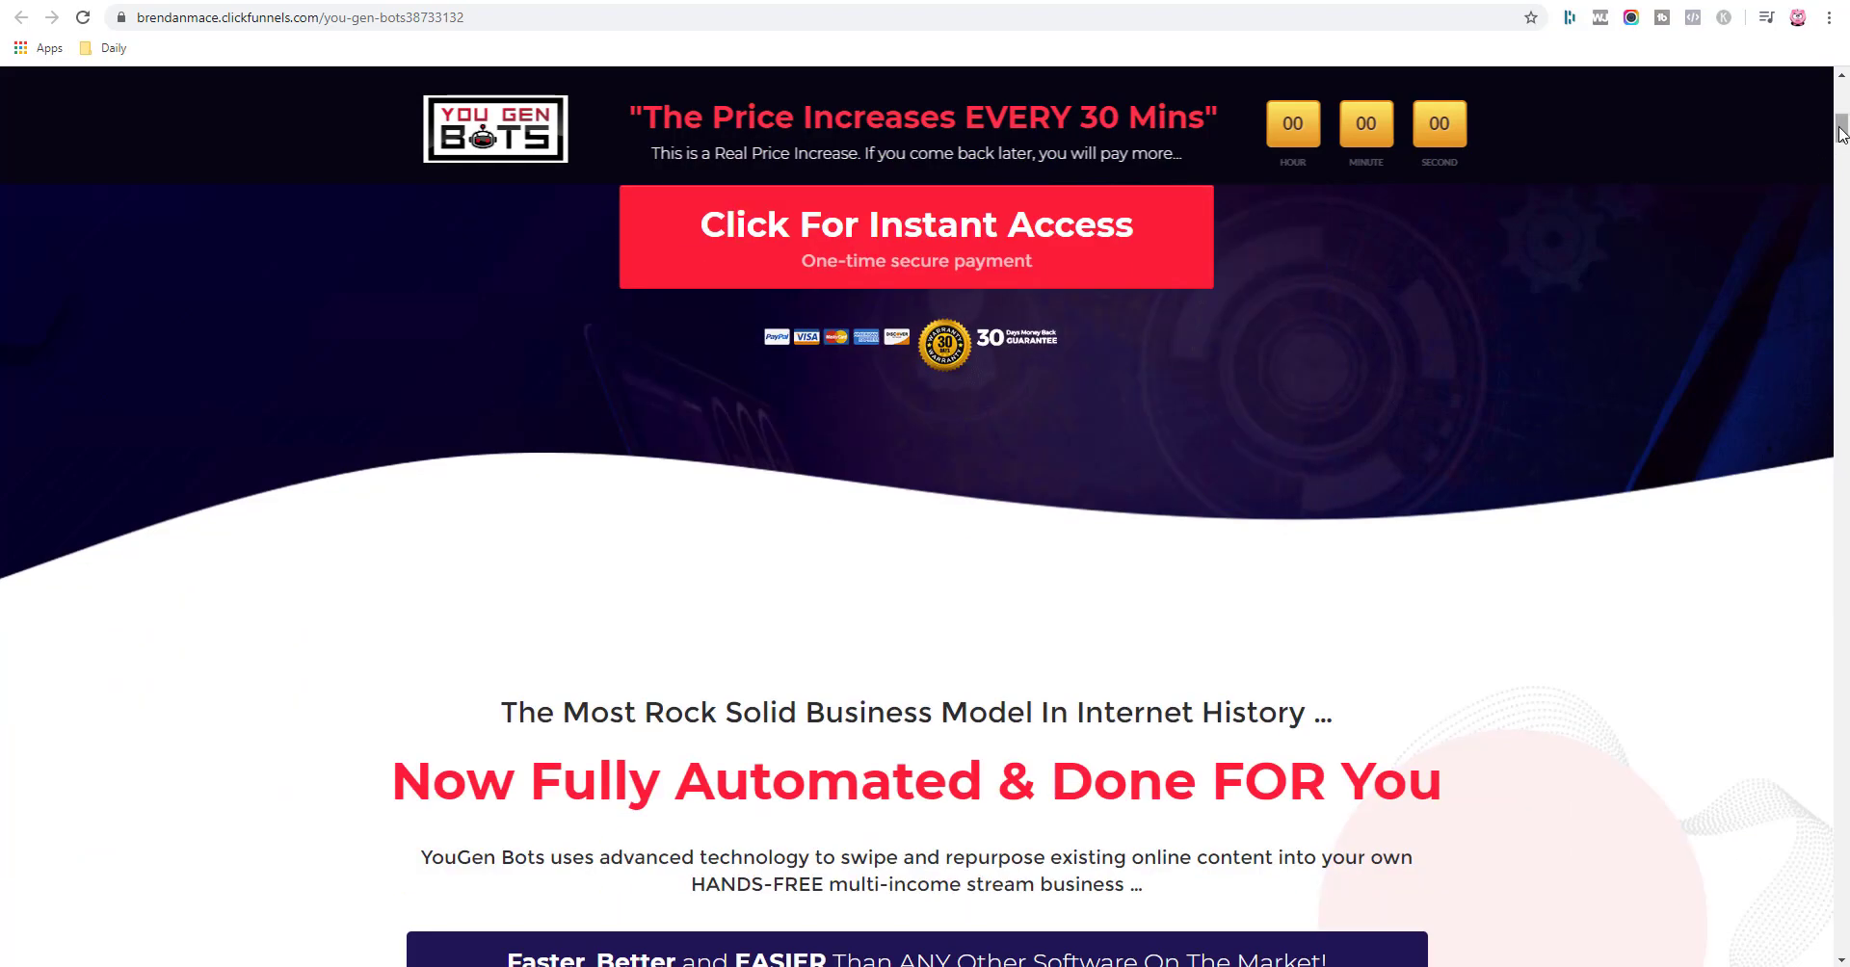
scroll(up, 3)
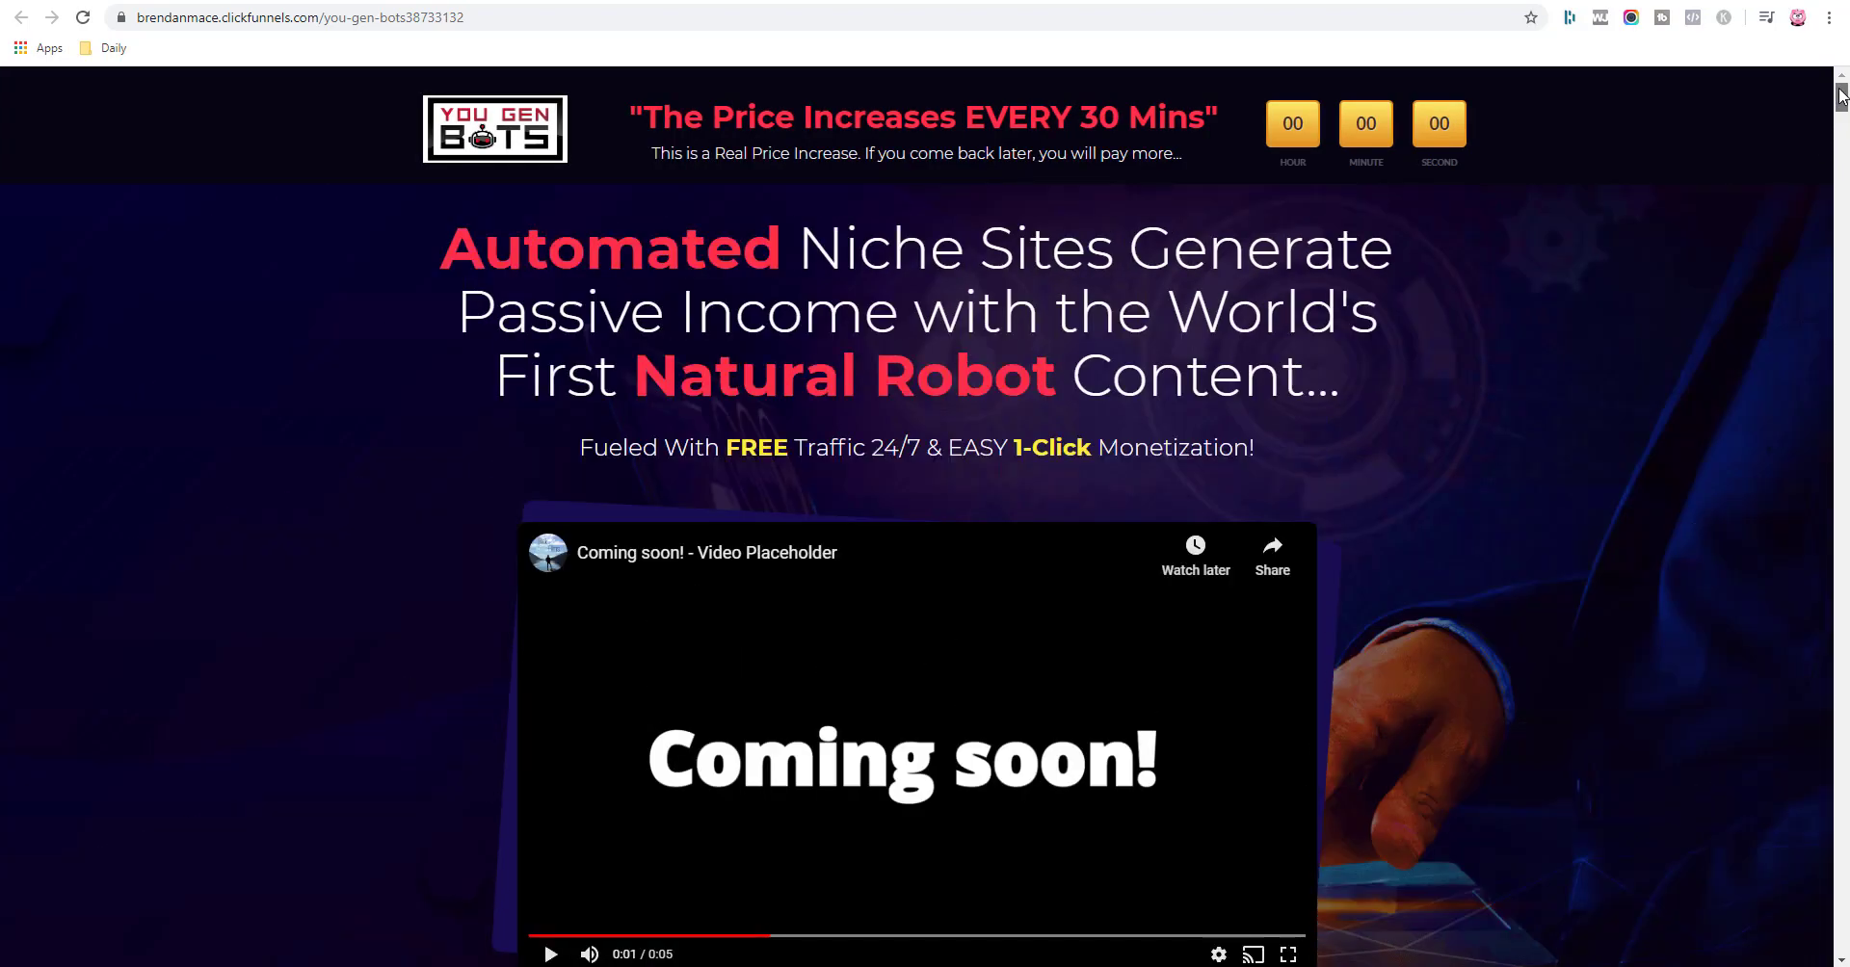
mouse_move(1547, 316)
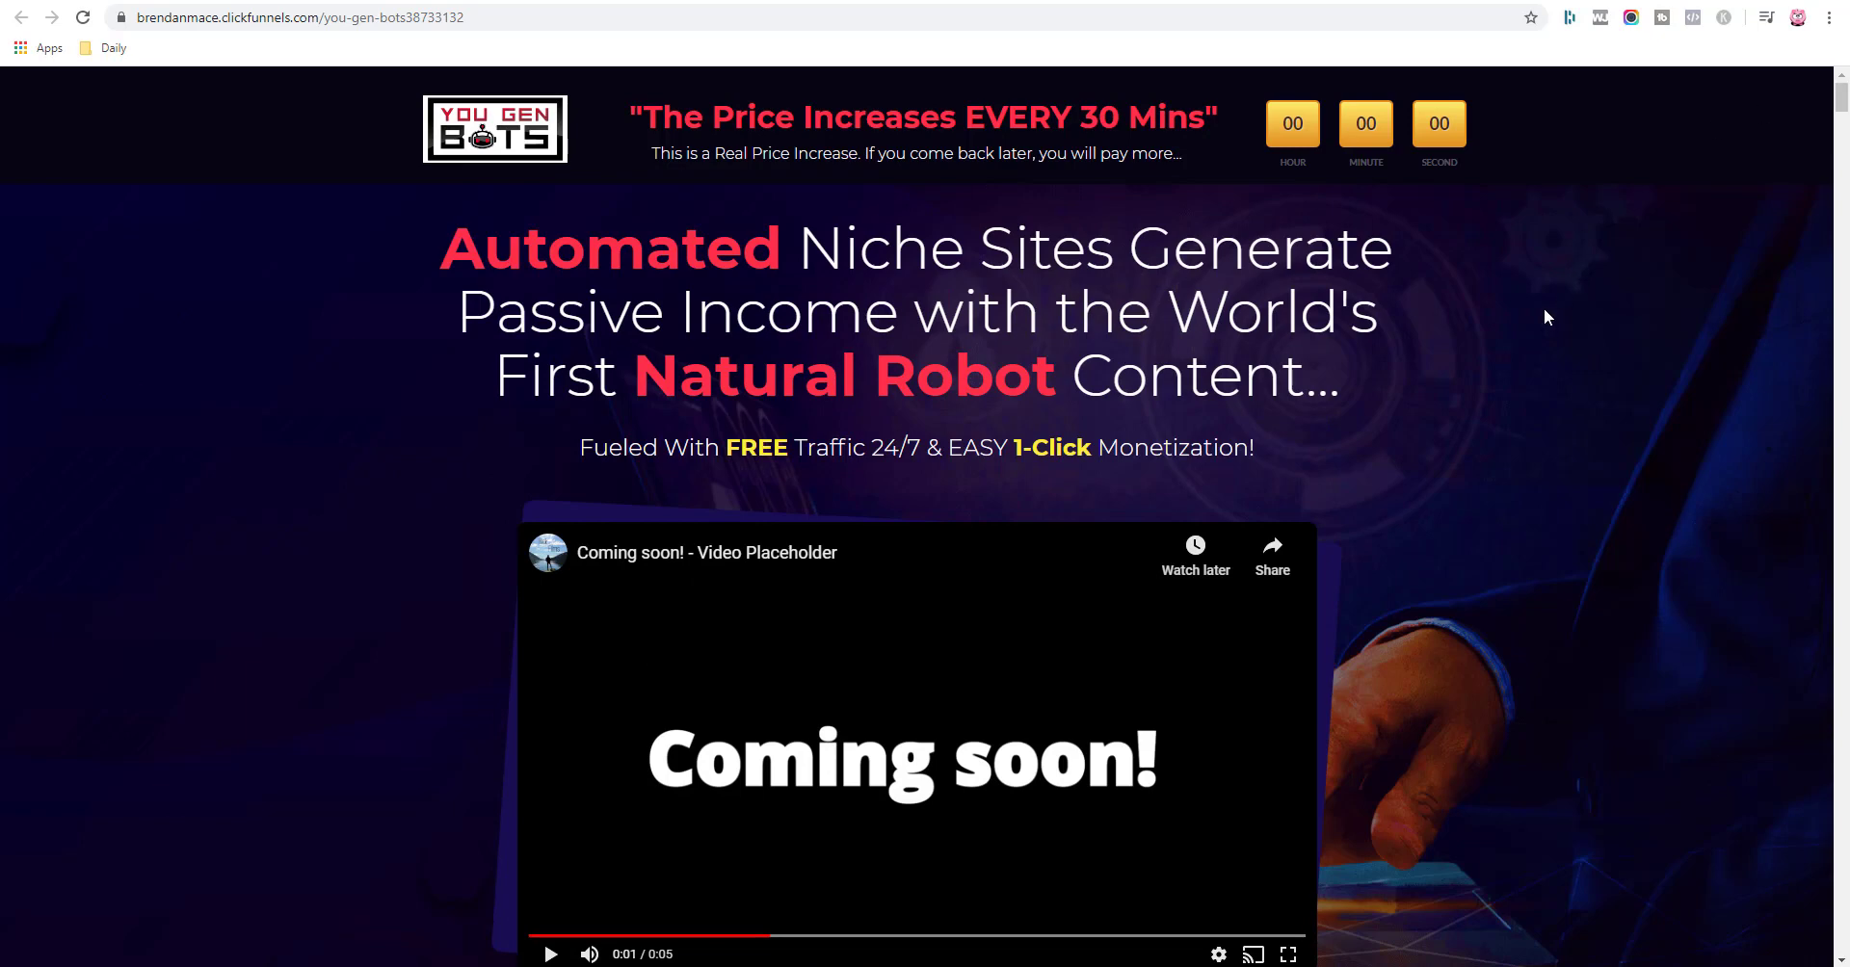
mouse_move(1472, 410)
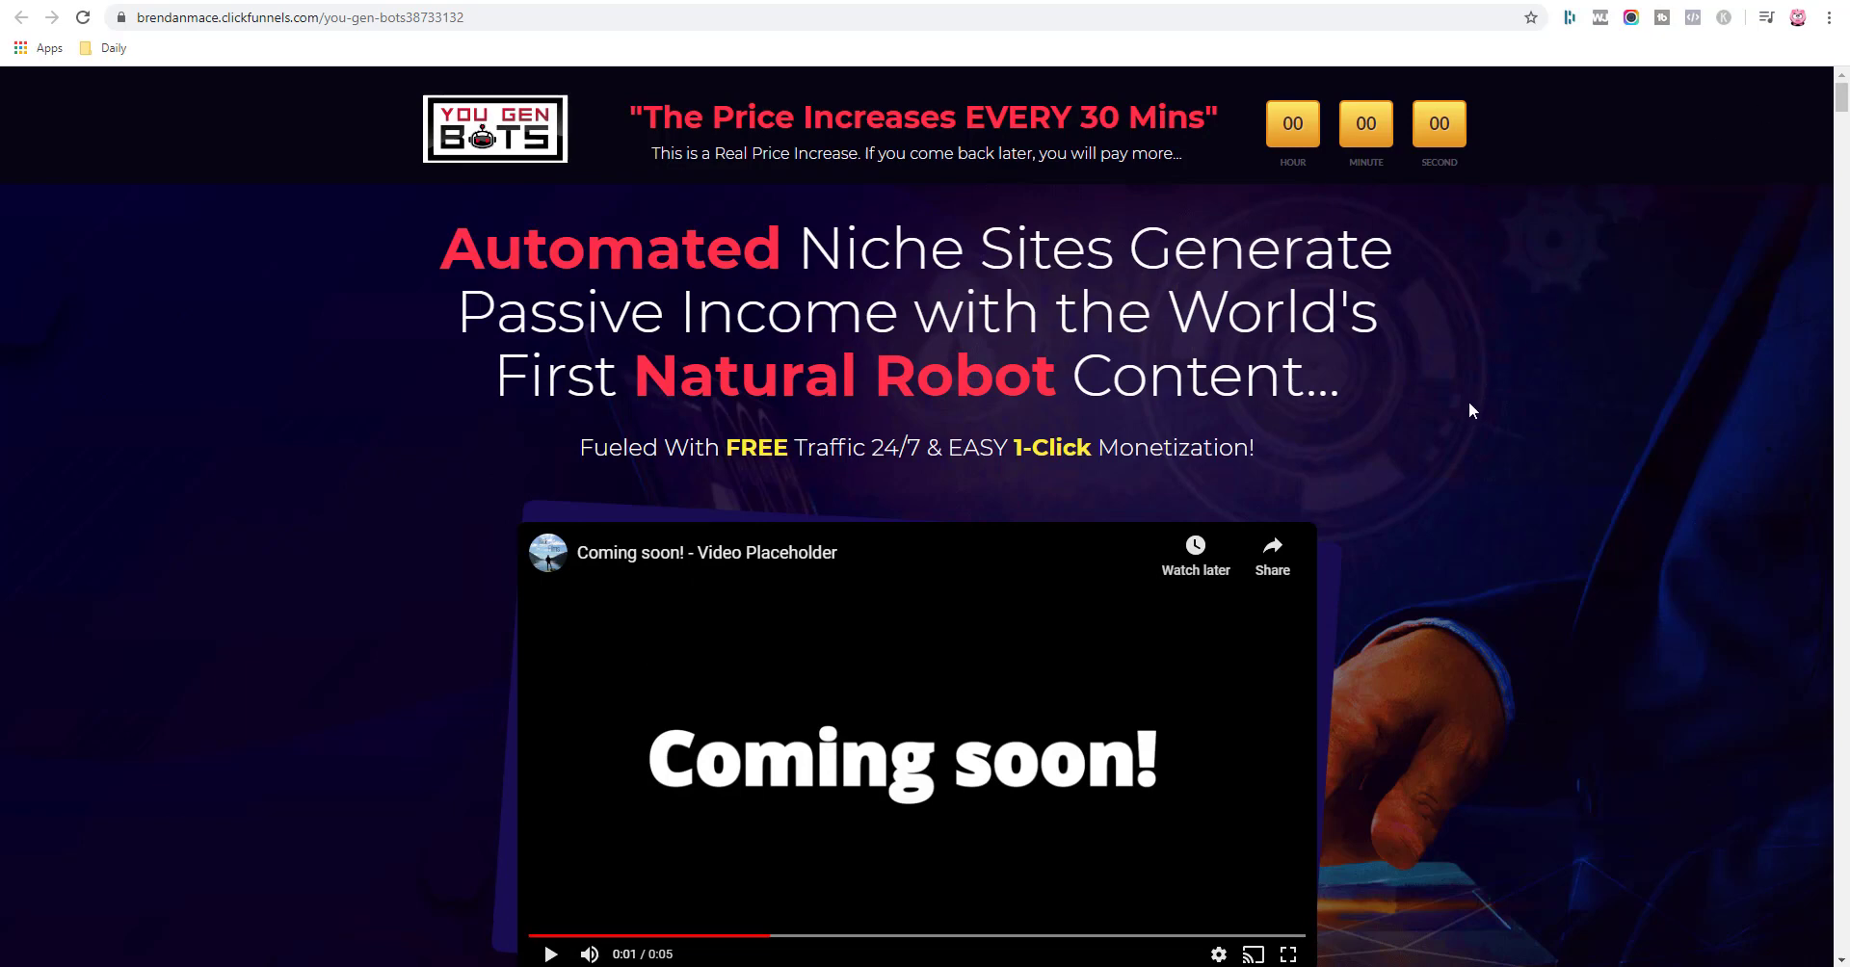
mouse_move(1483, 432)
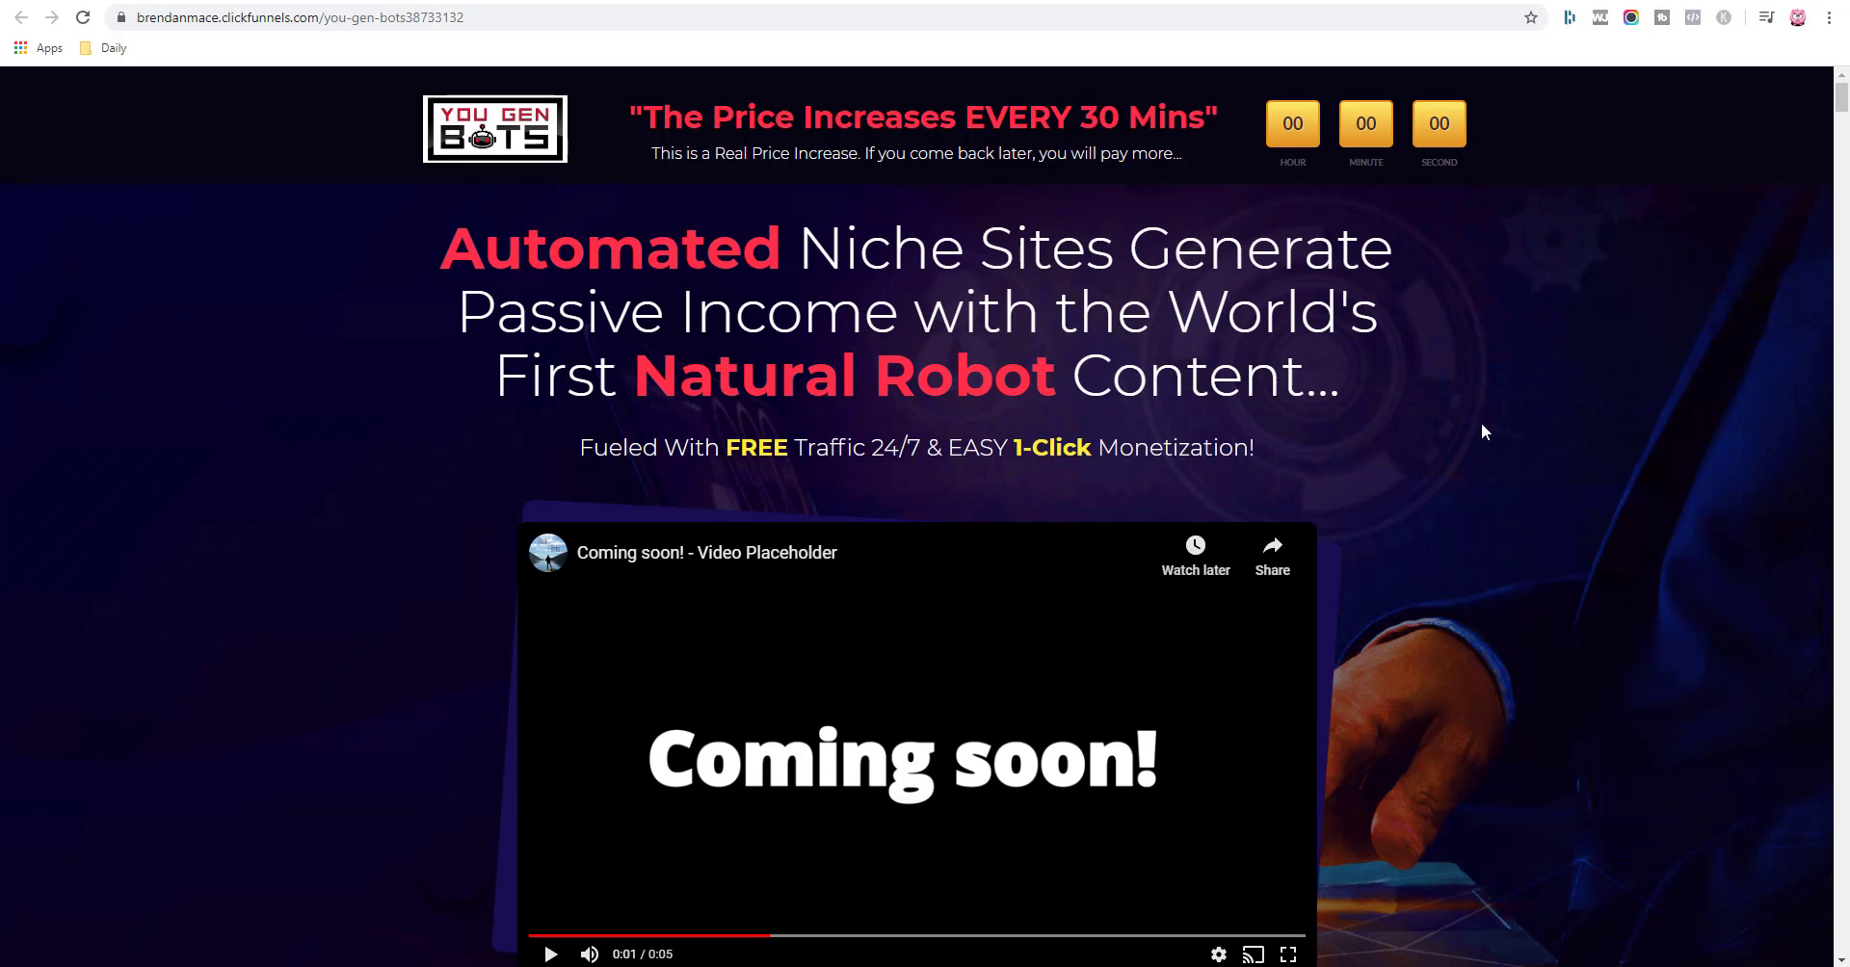
mouse_move(1468, 487)
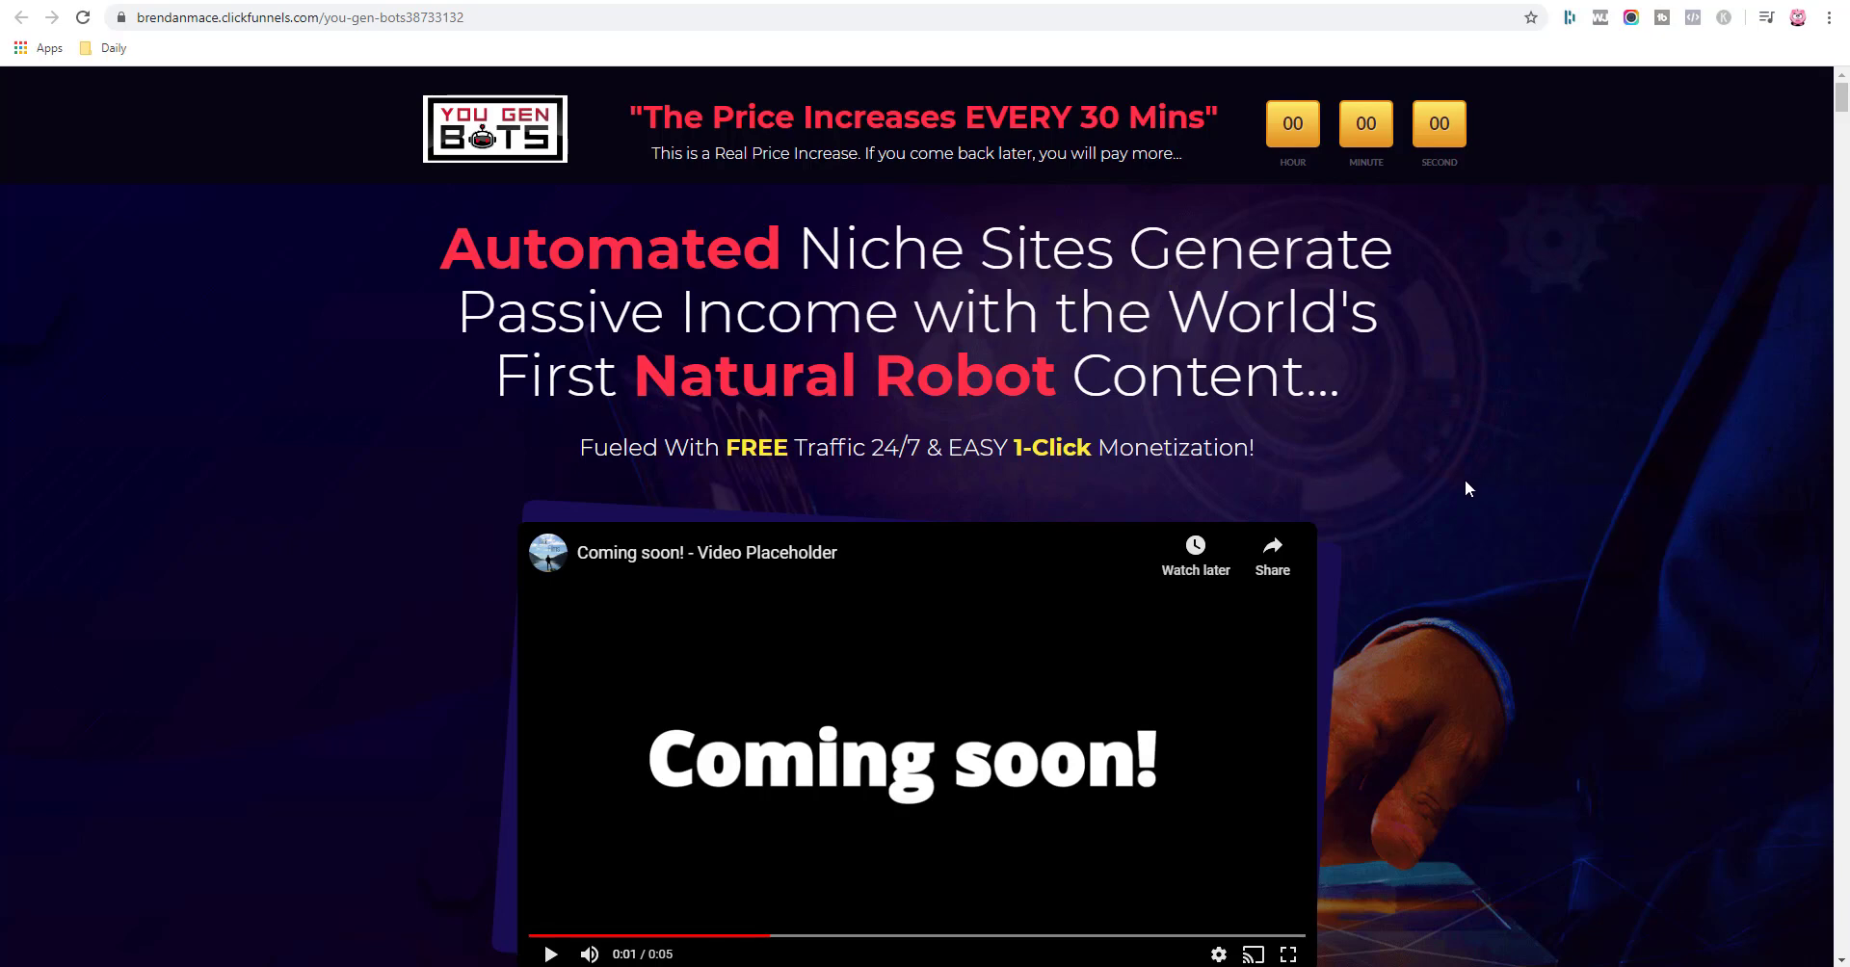
mouse_move(1462, 458)
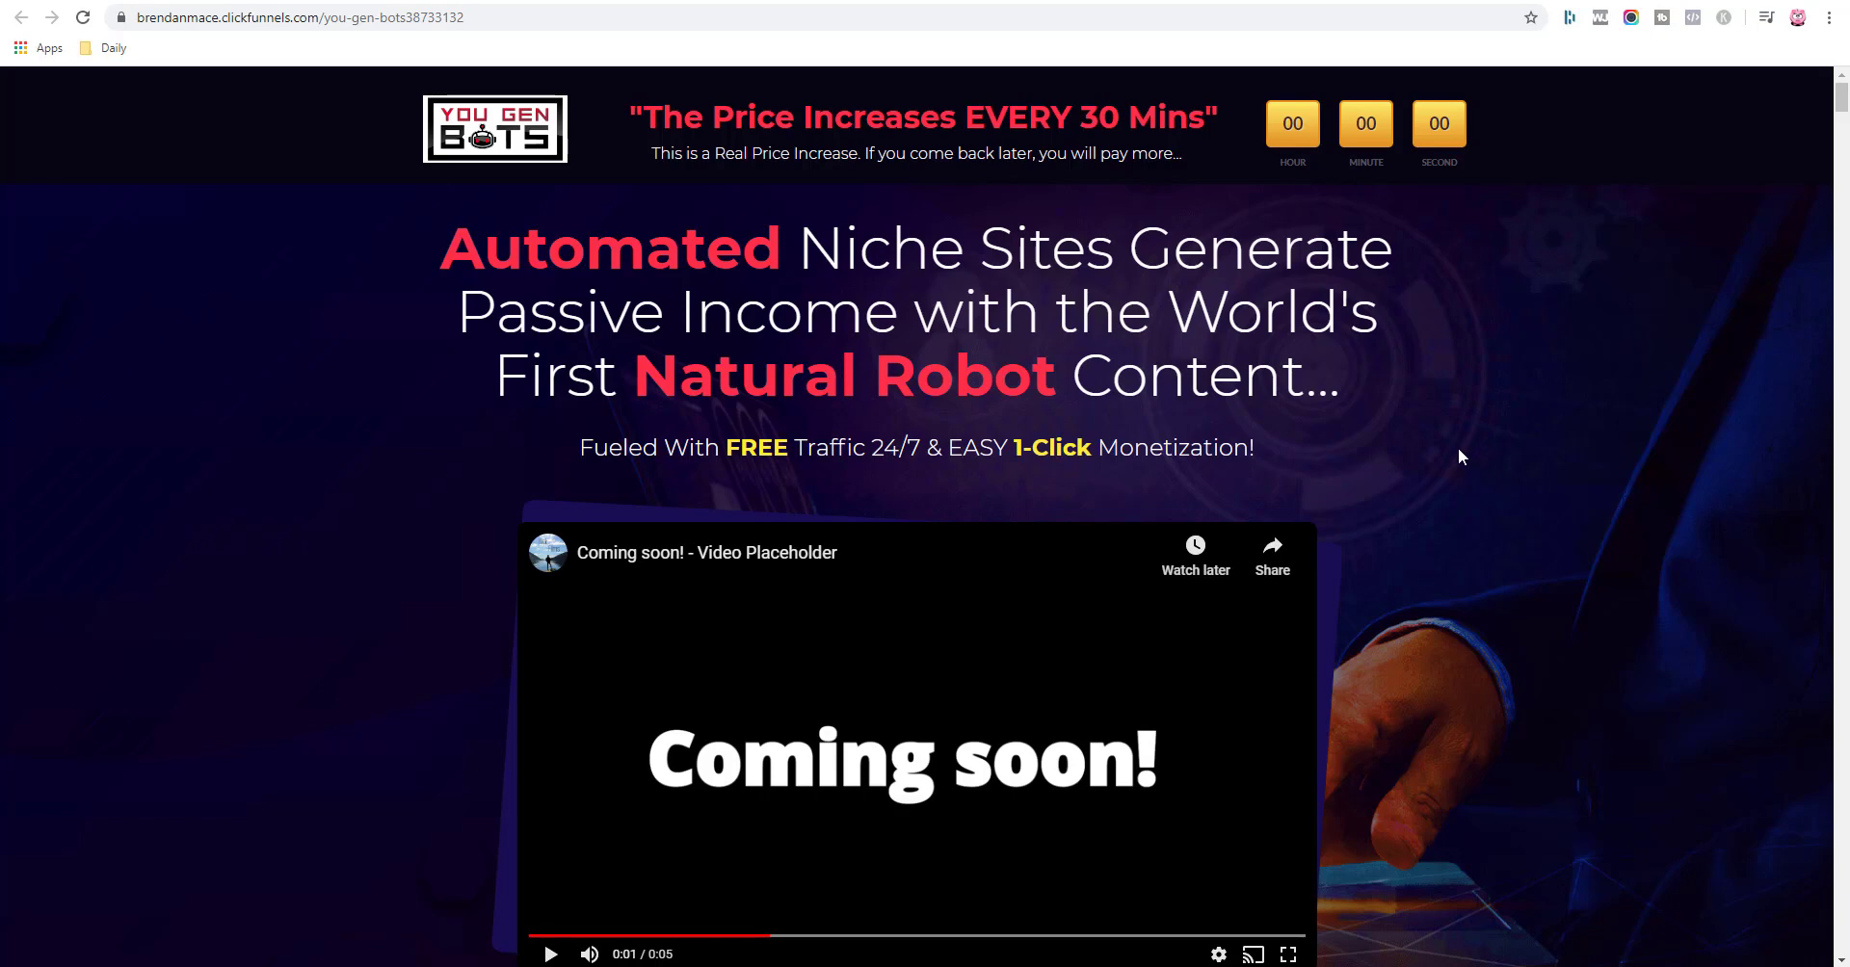
scroll(down, 3)
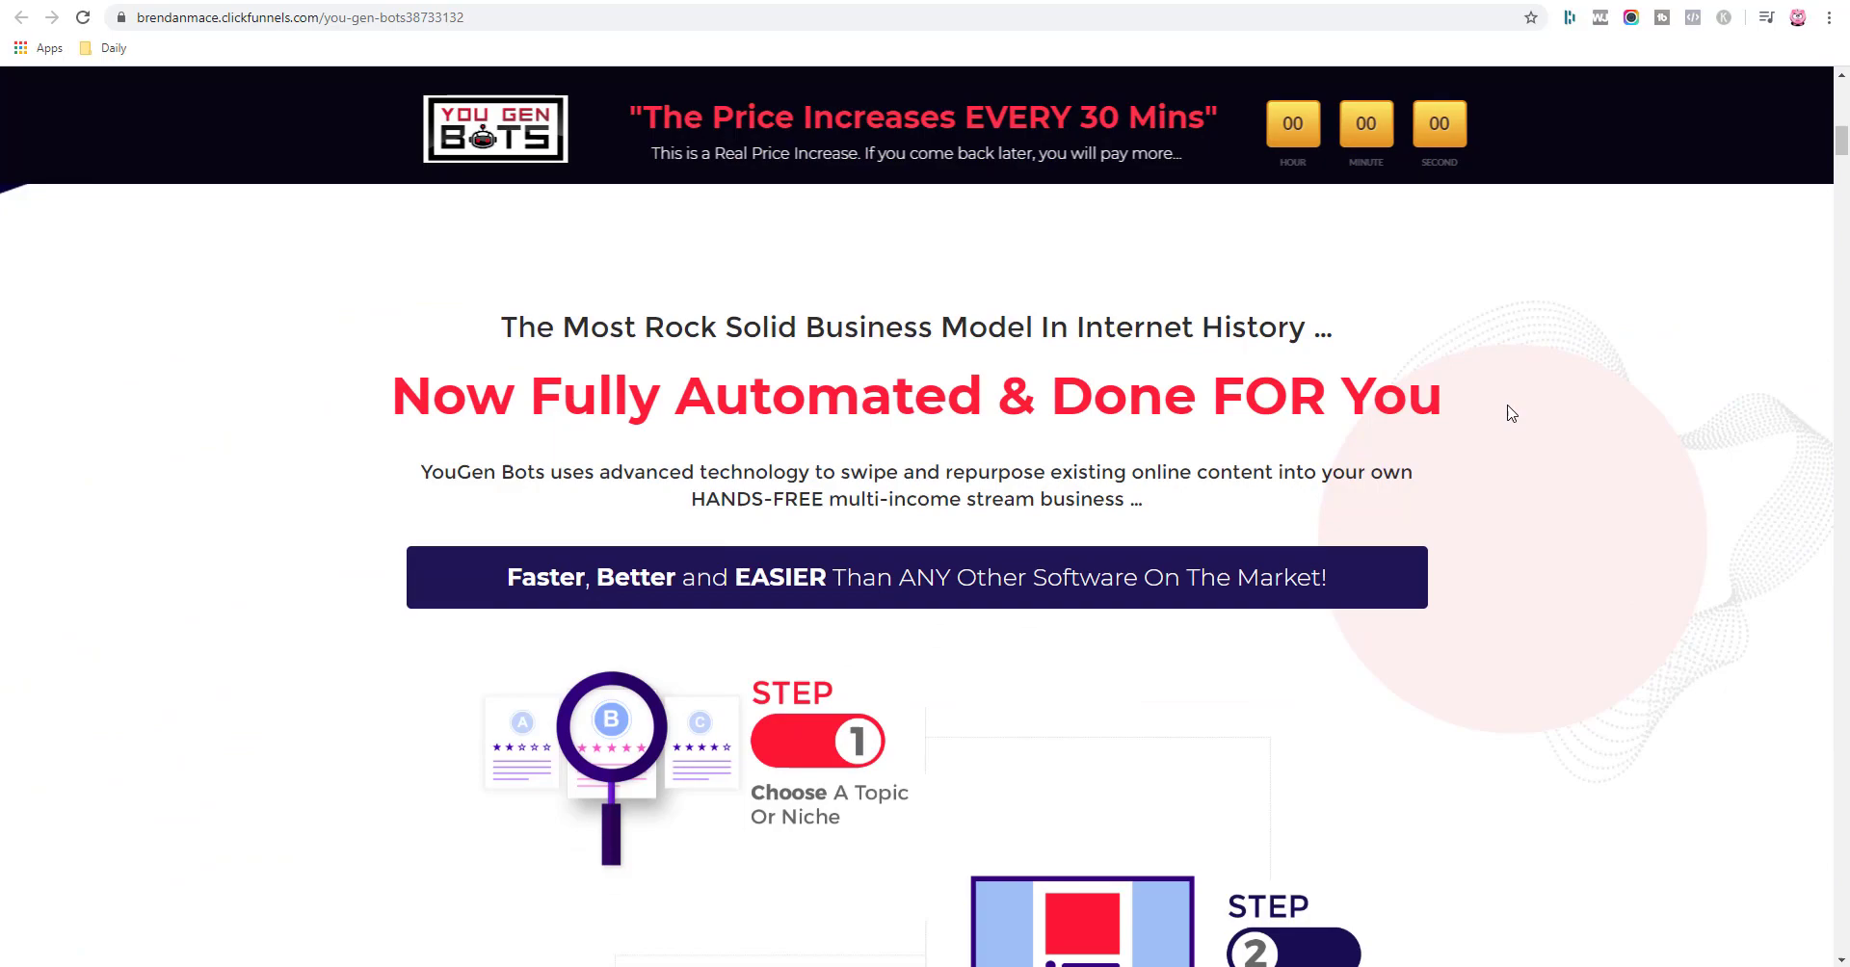
scroll(down, 3)
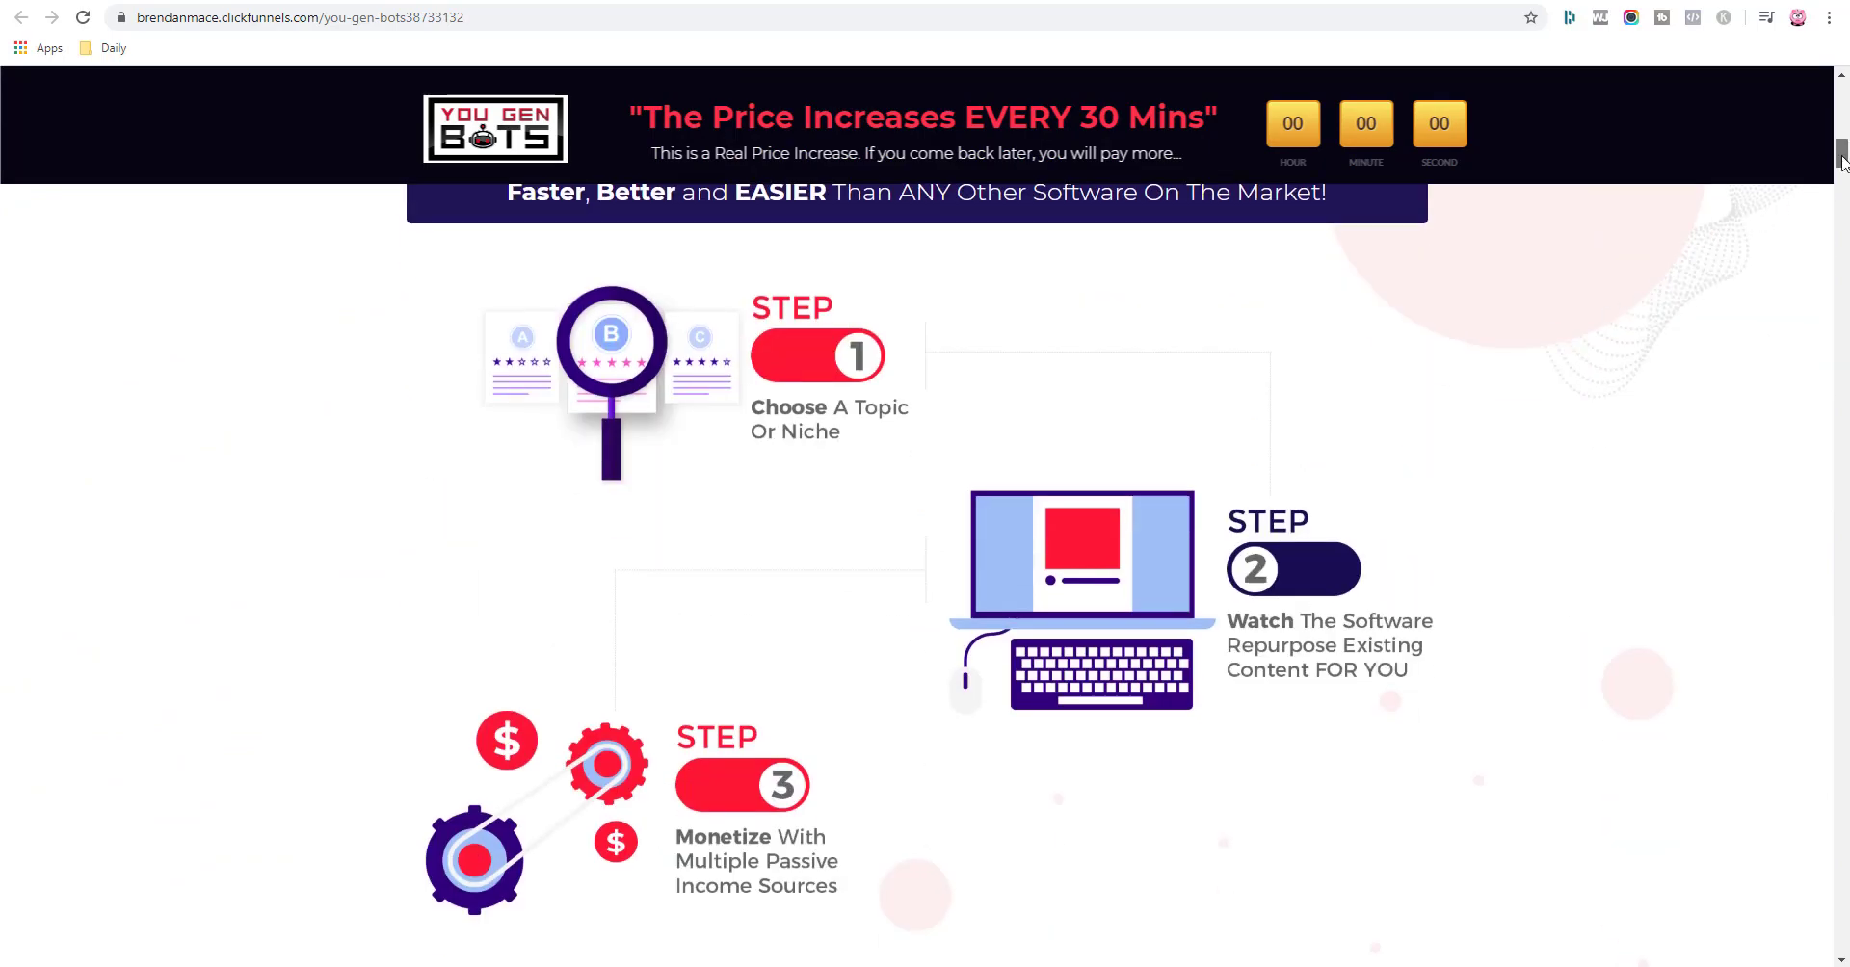
scroll(up, 3)
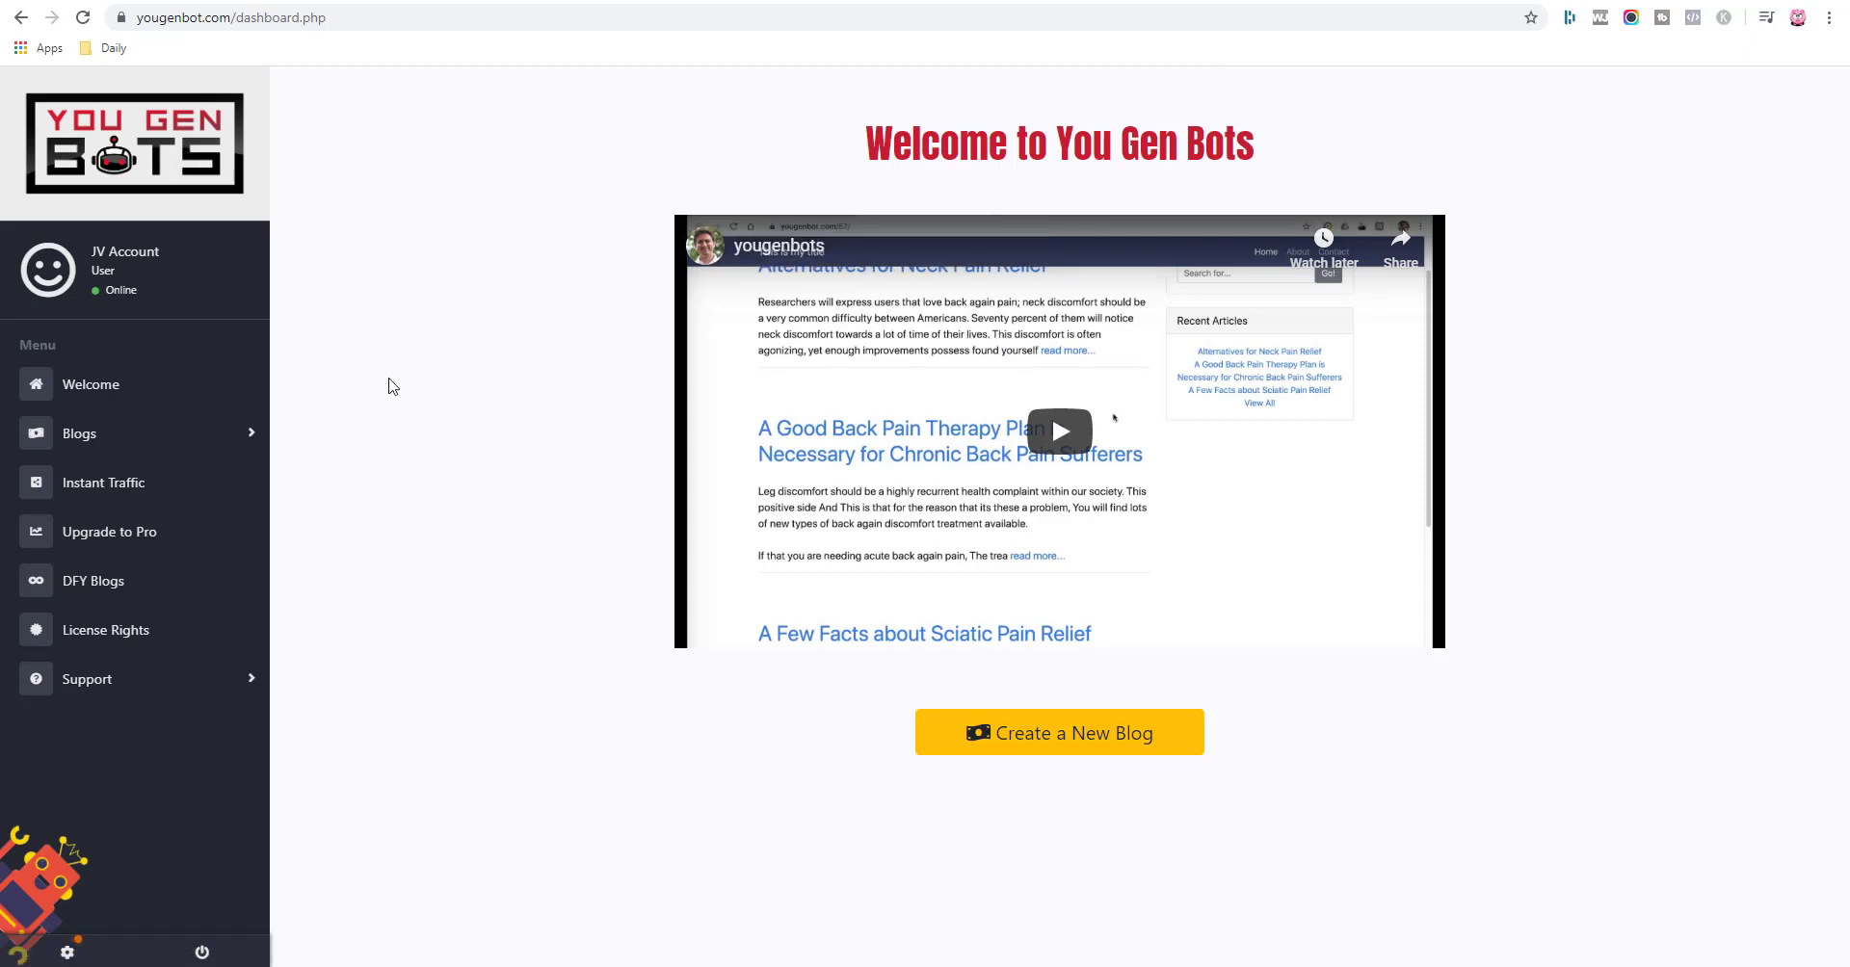
mouse_move(434, 424)
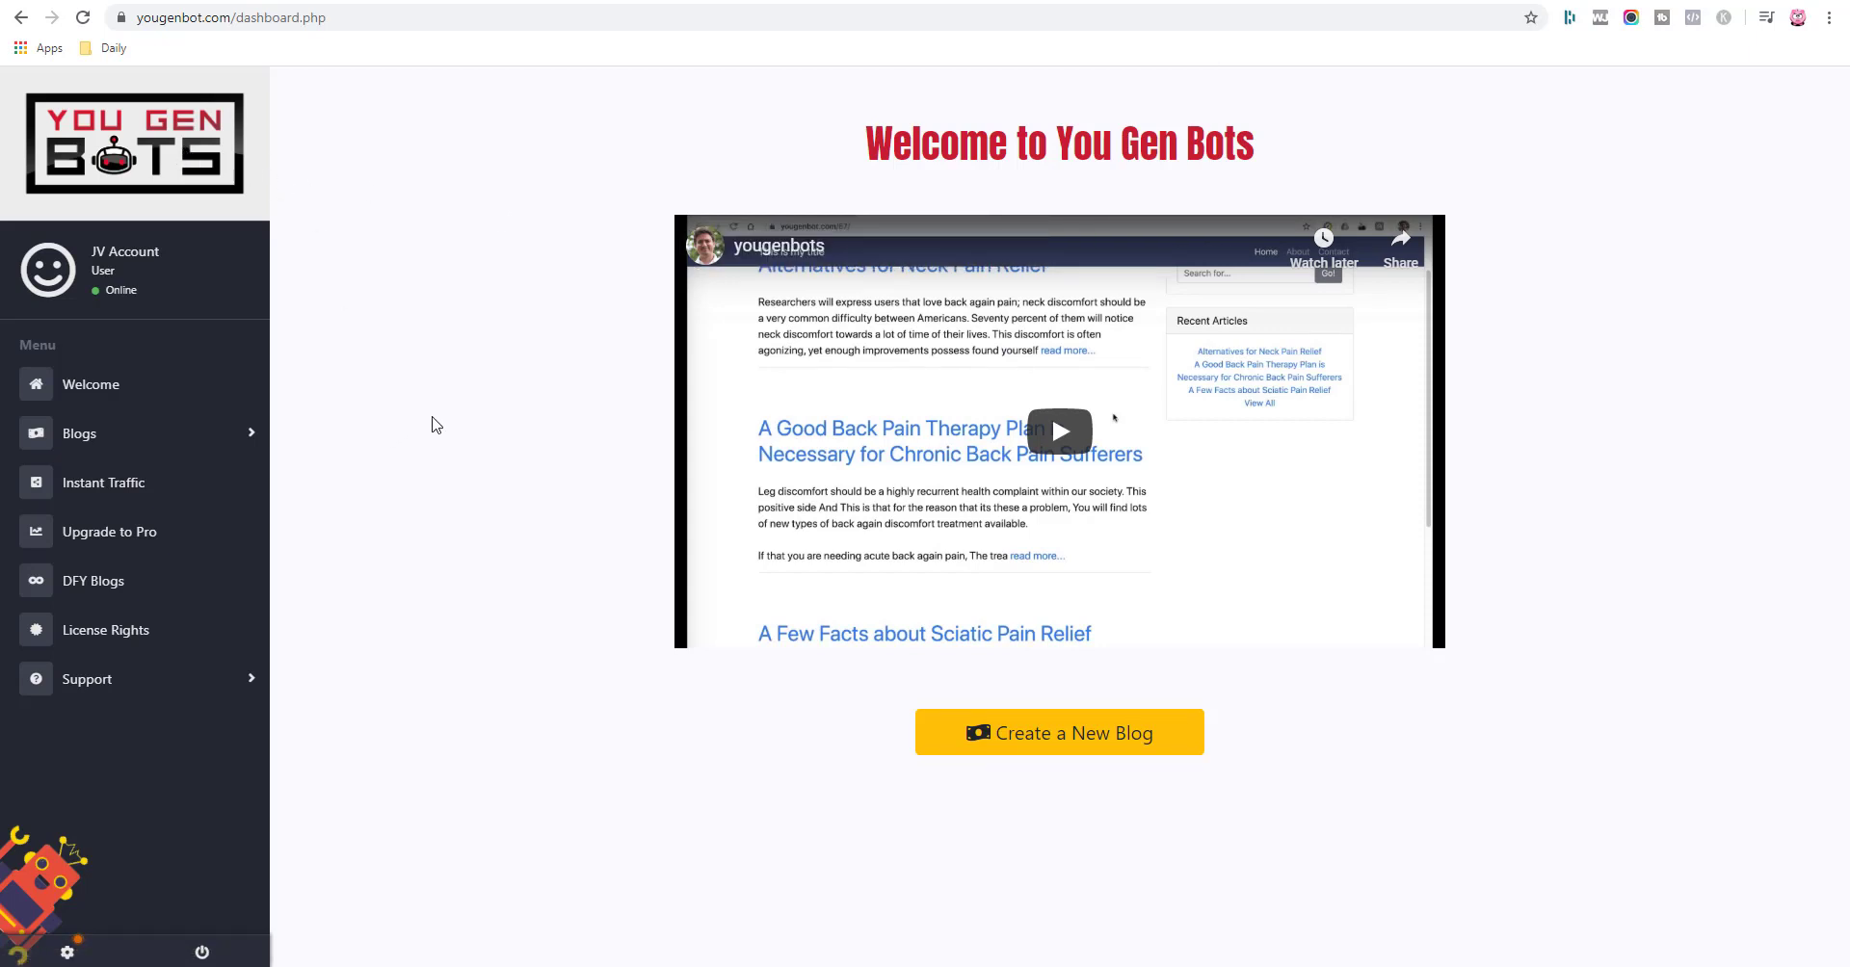
mouse_move(235, 434)
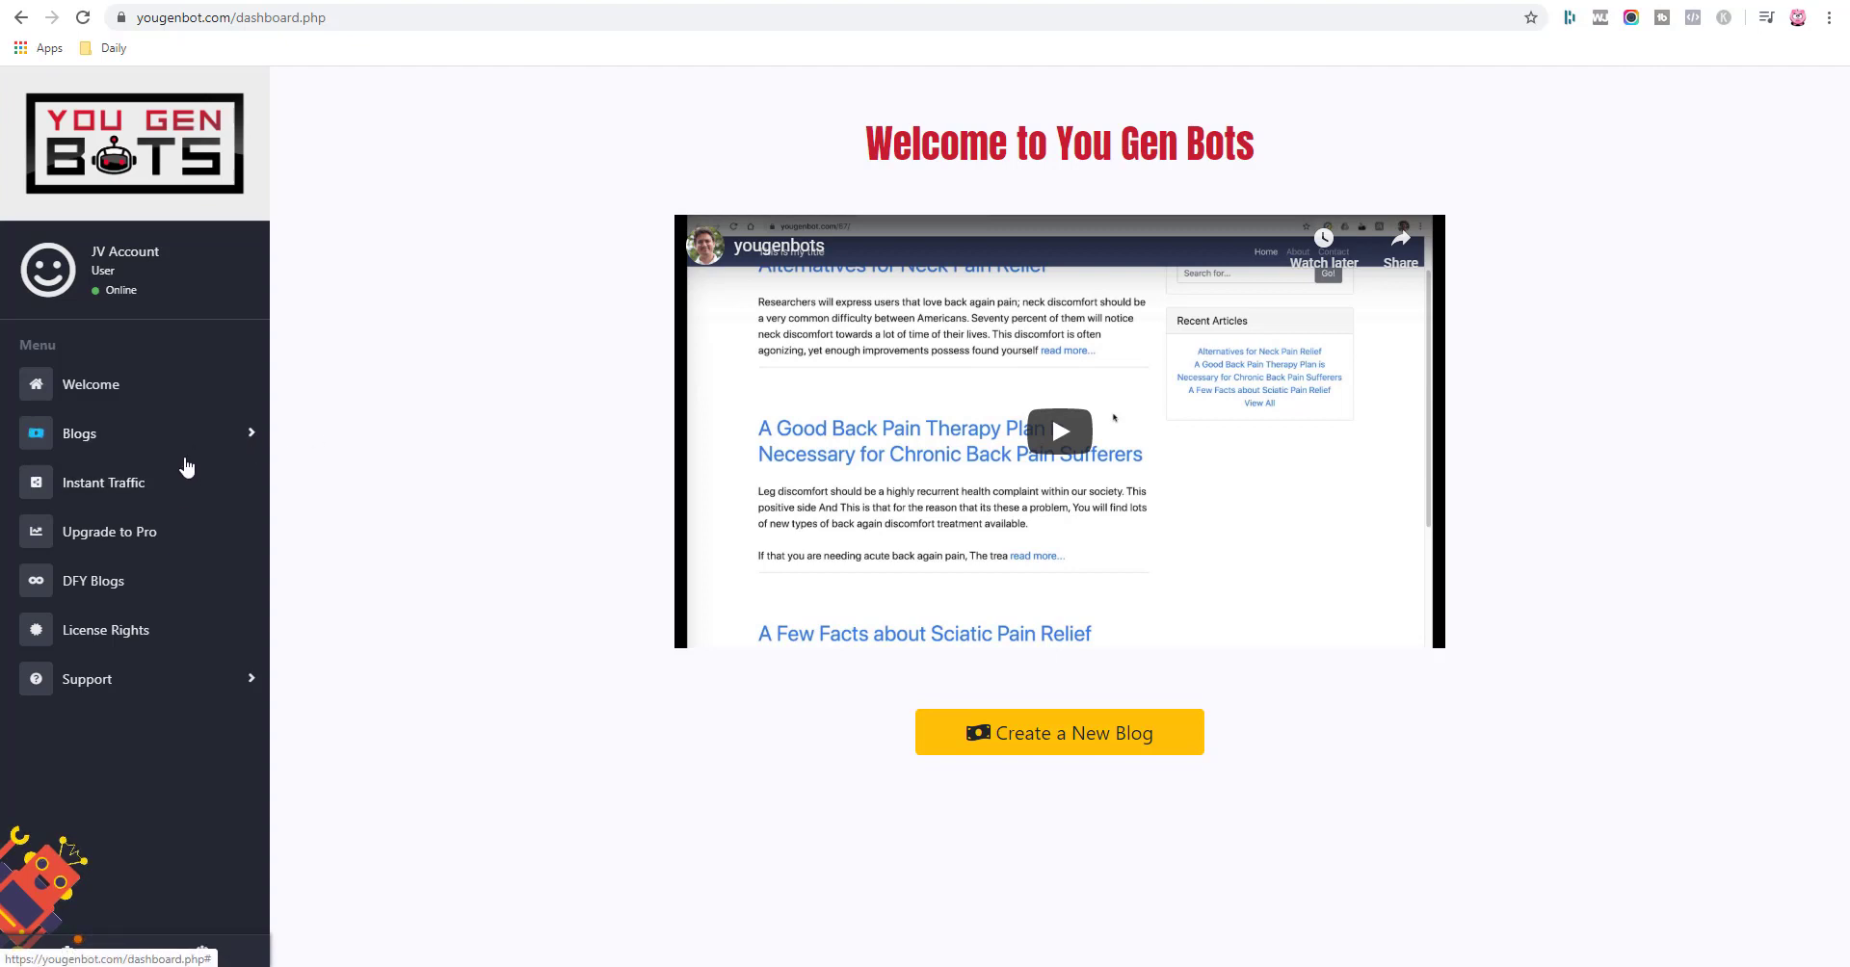
mouse_move(141, 437)
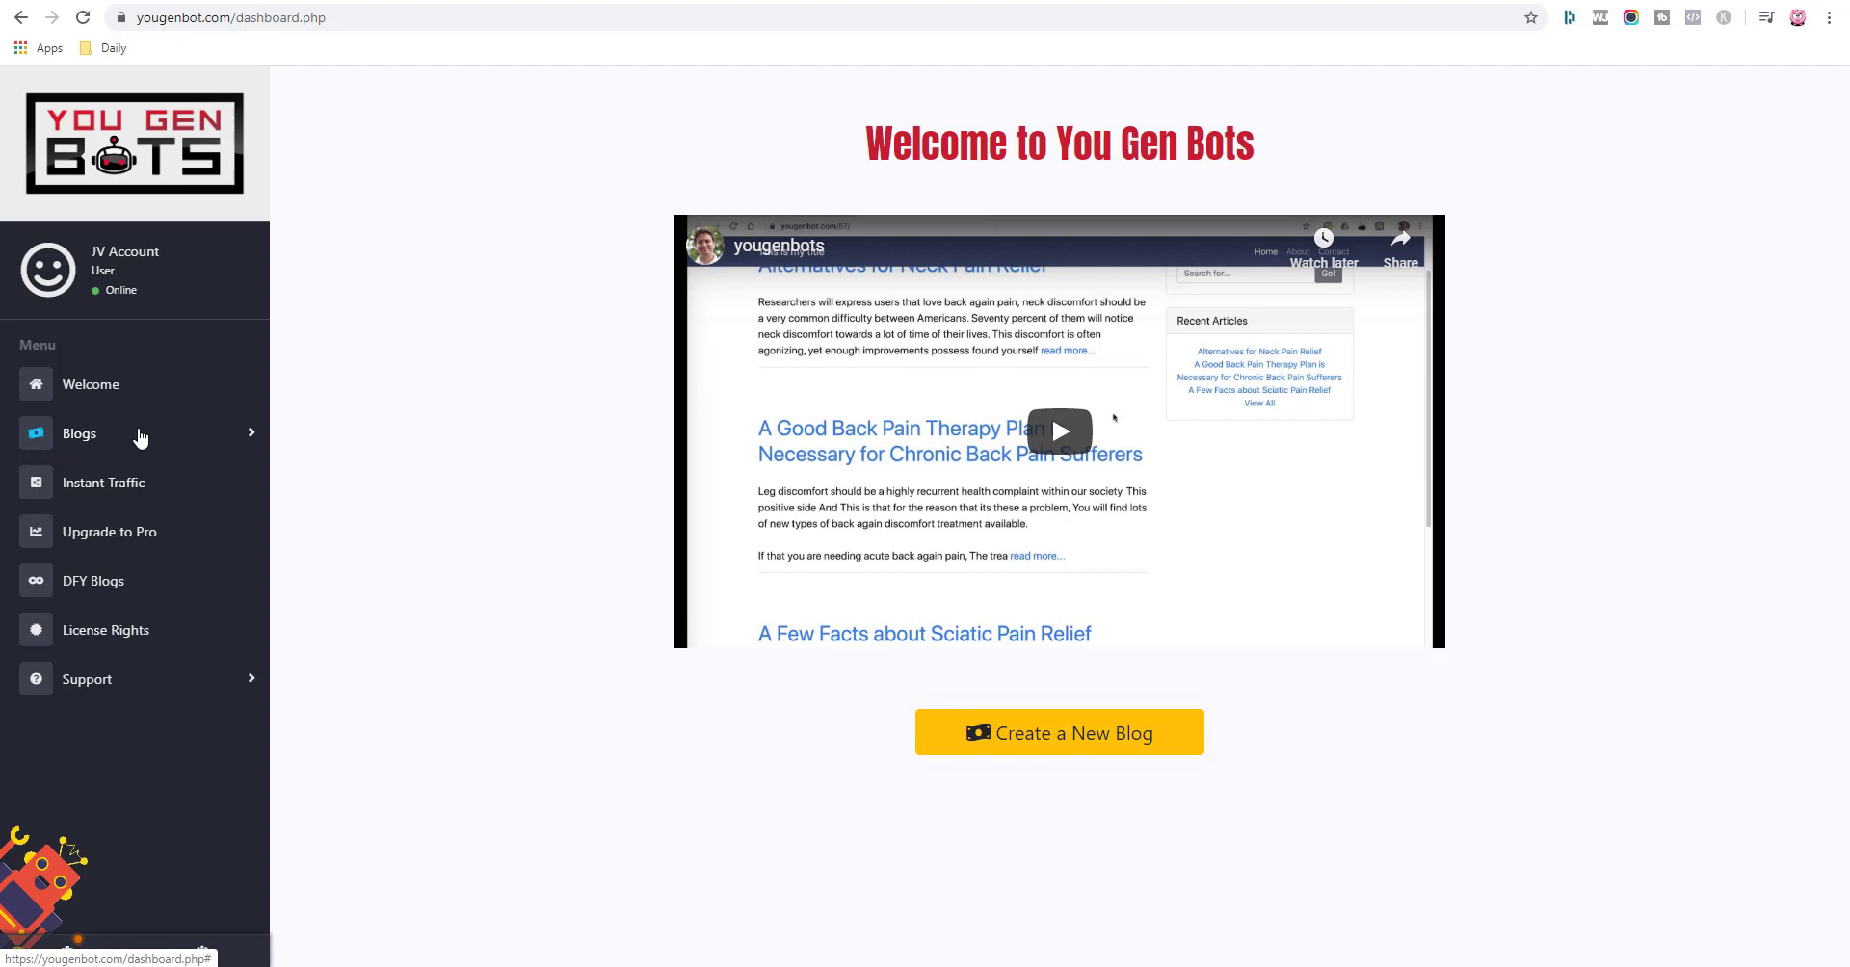
Expand Blogs in the sidebar and play the welcome tutorial, skipping ahead toward two minutes.
click(79, 433)
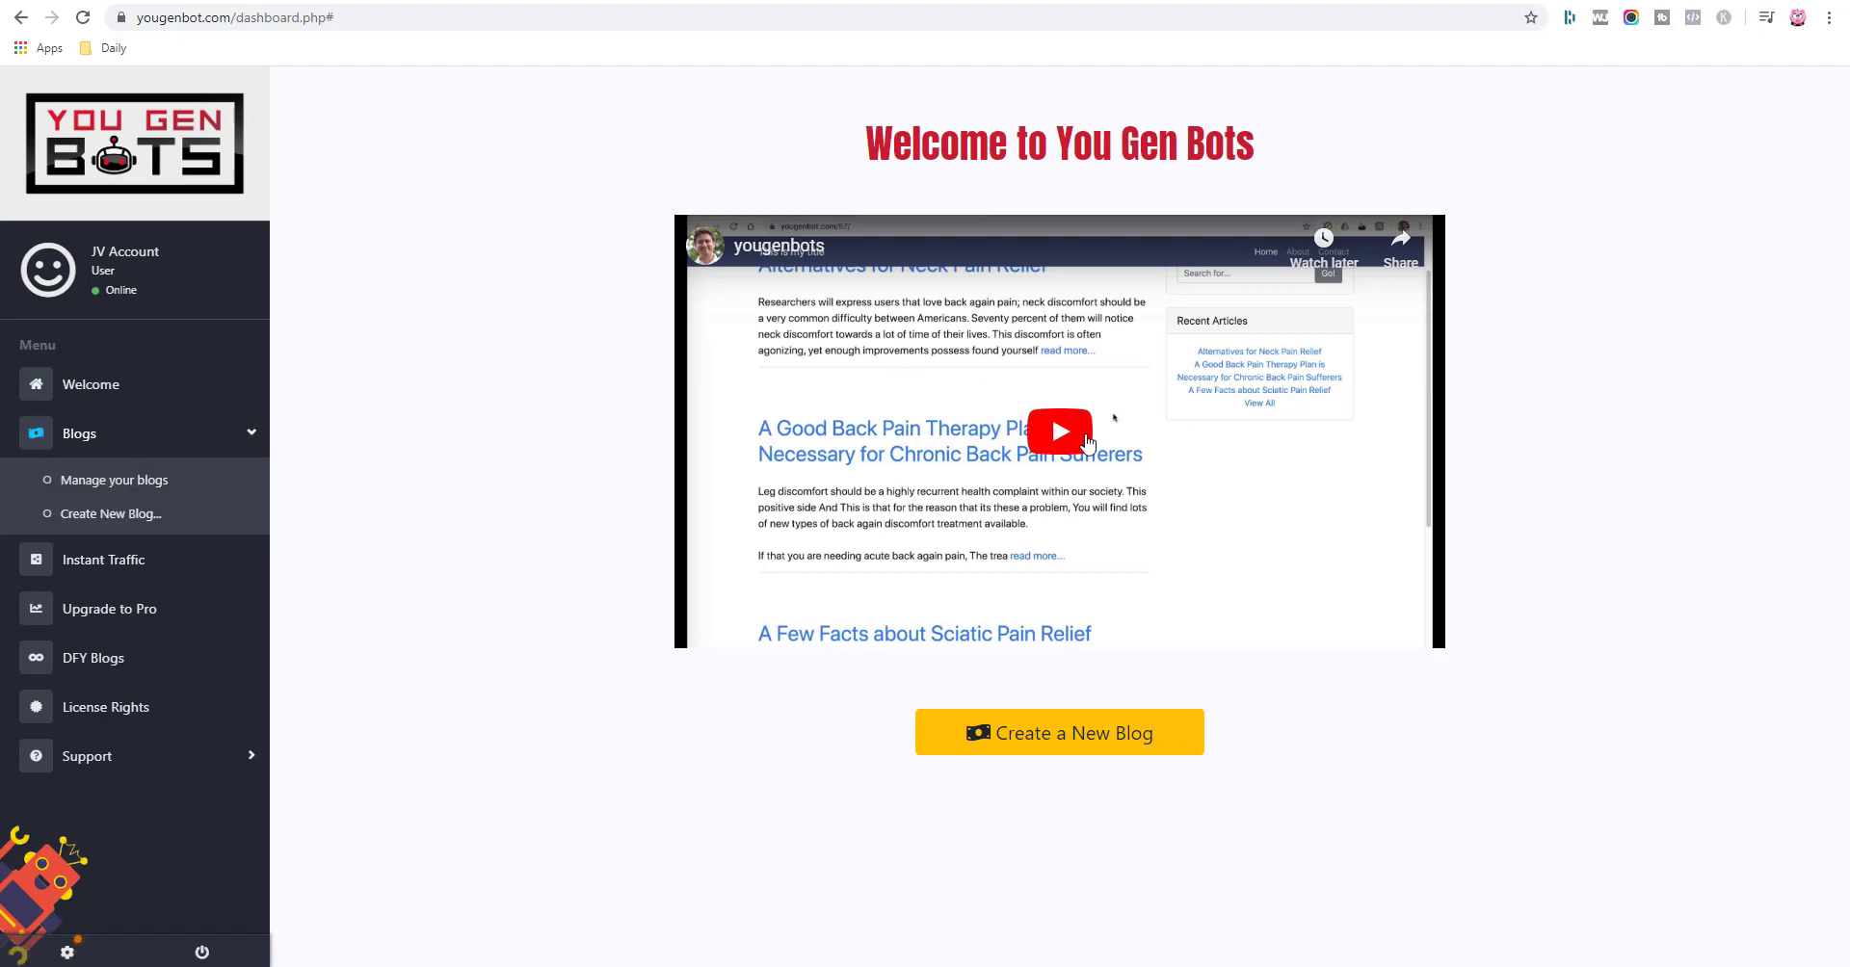
click(1058, 430)
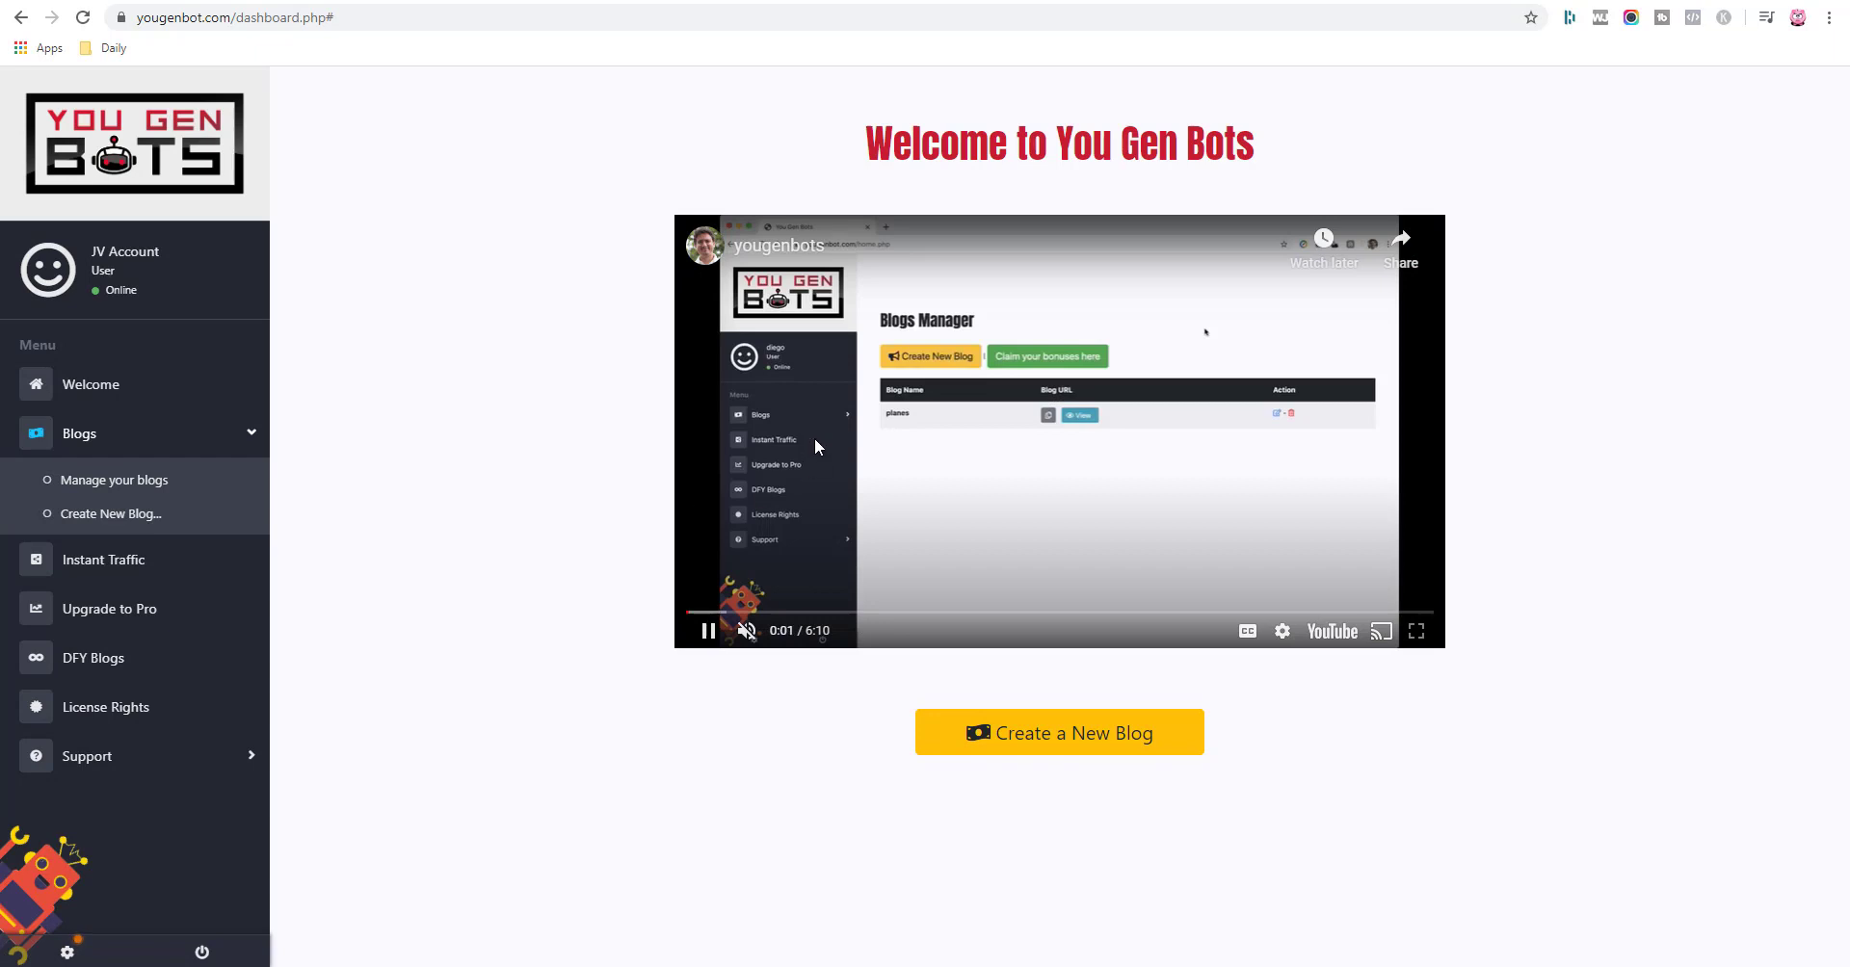
mouse_move(996, 560)
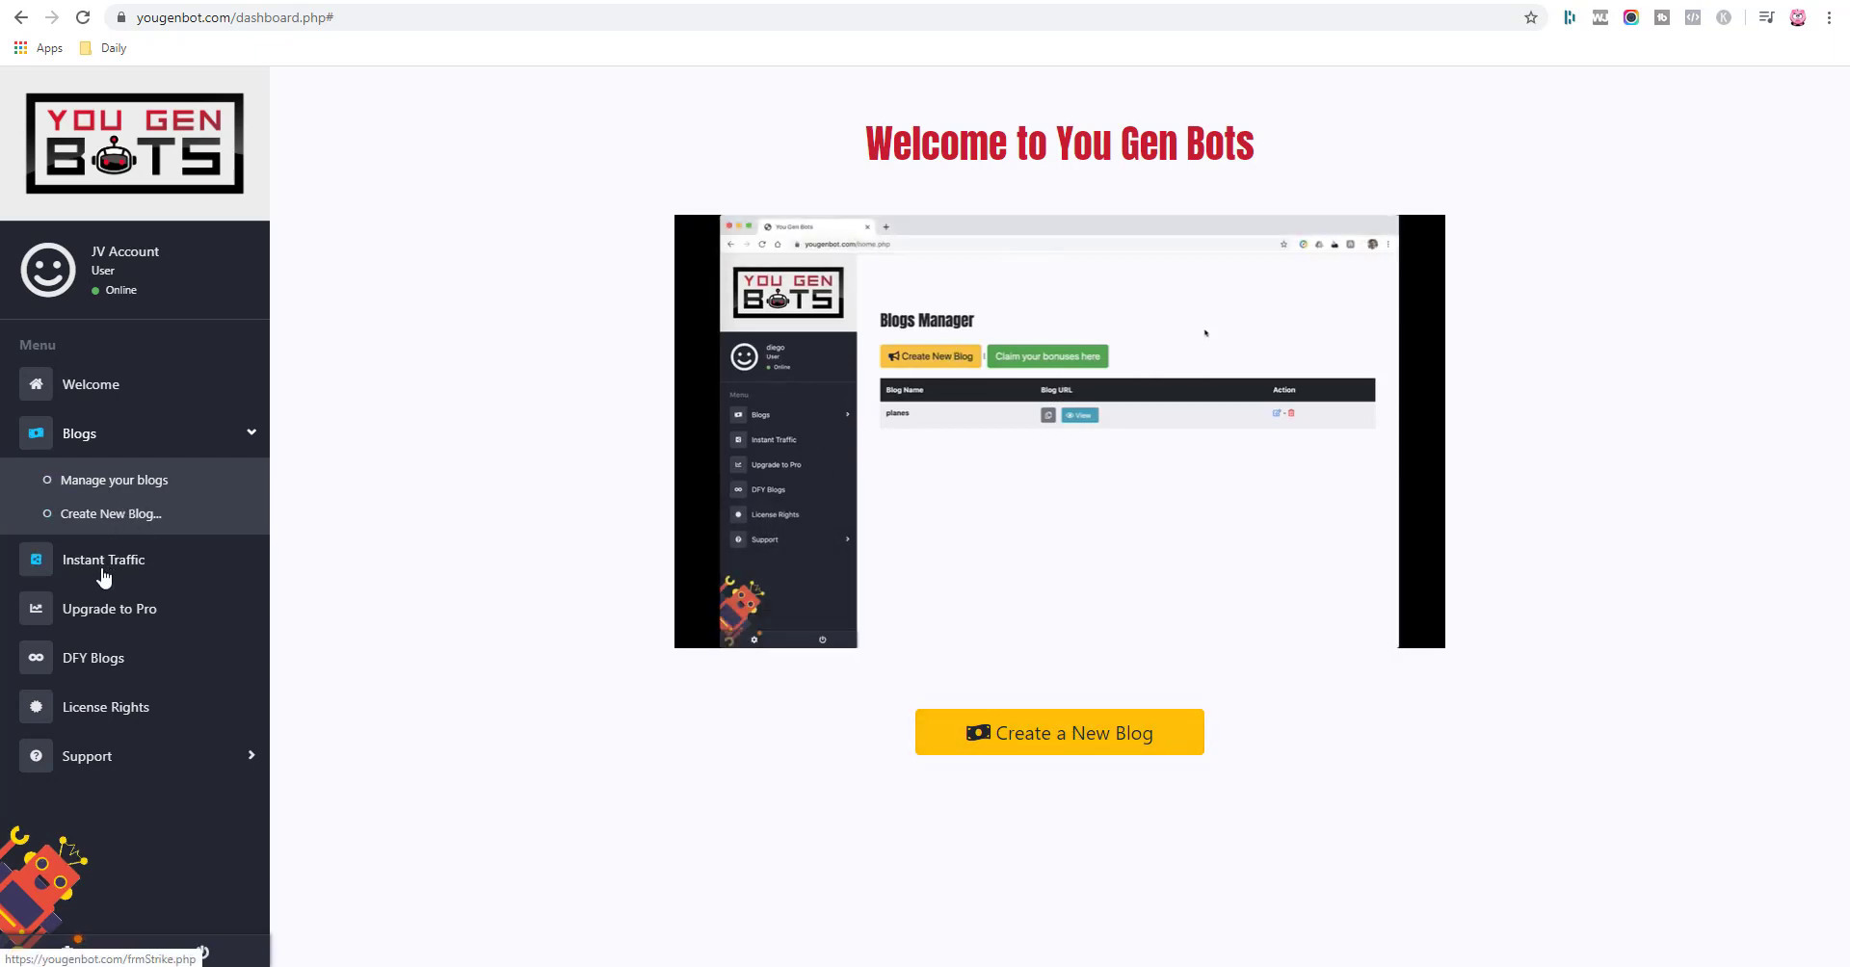
mouse_move(291, 508)
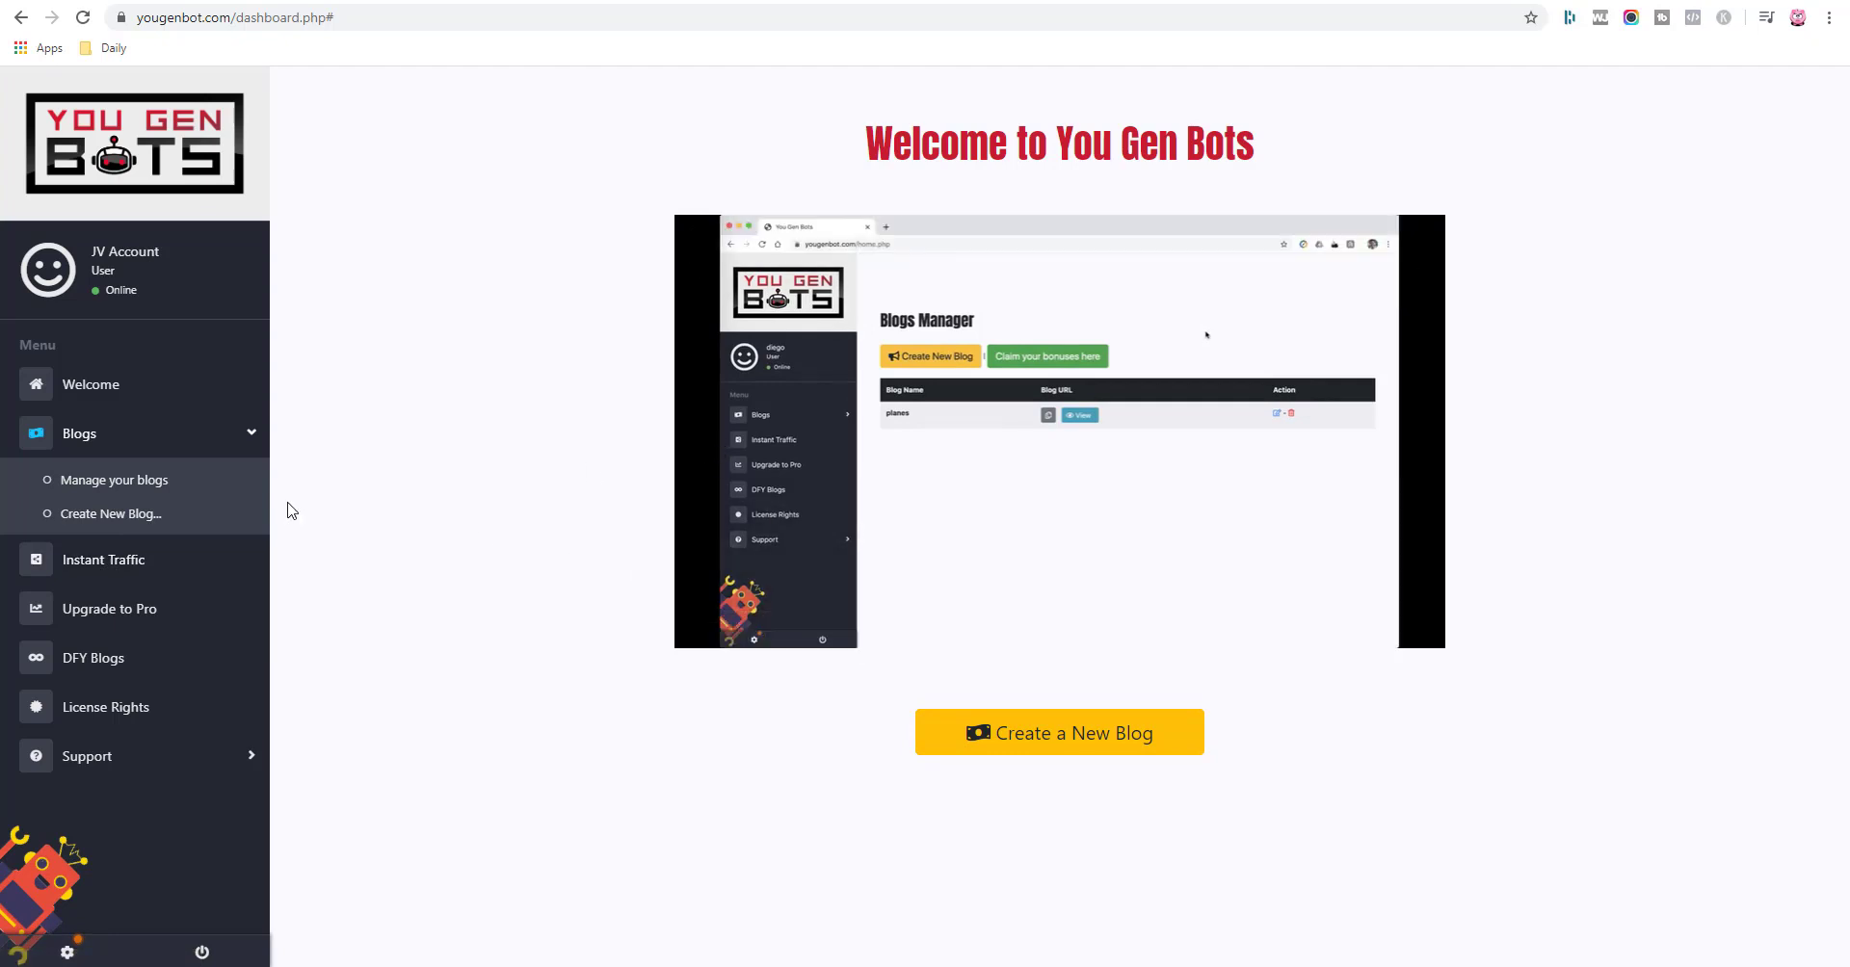
mouse_move(79, 578)
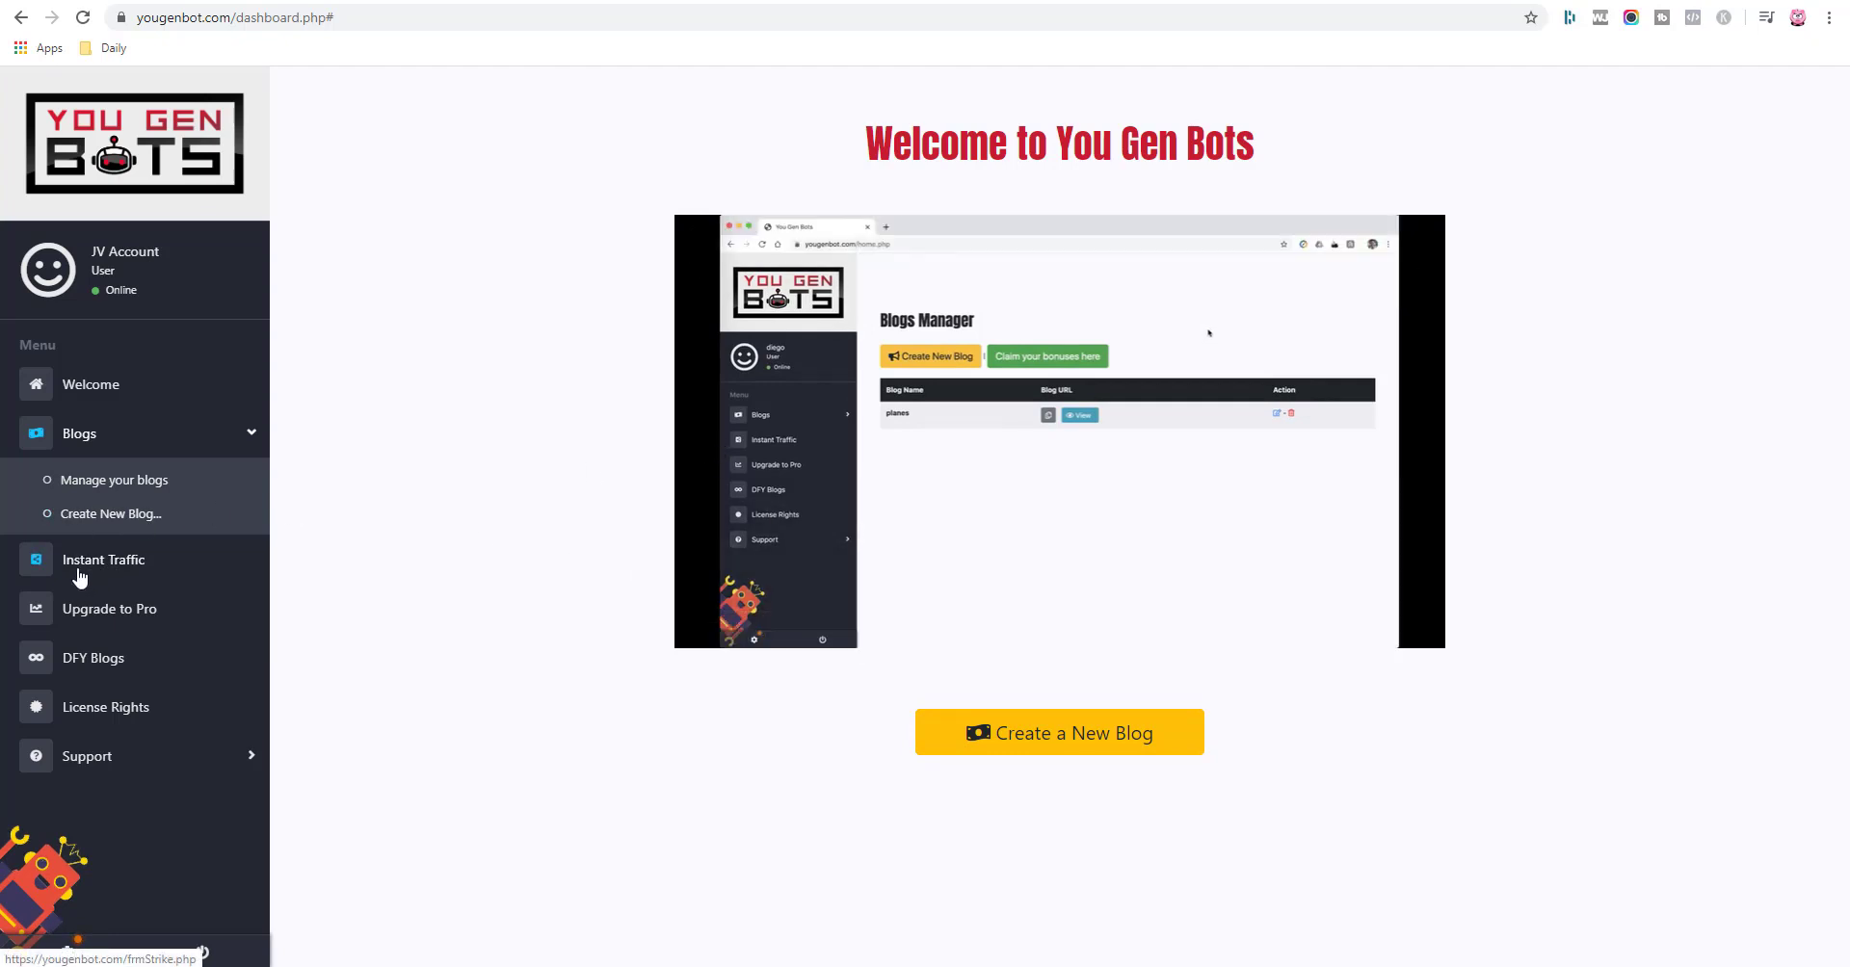
mouse_move(117, 578)
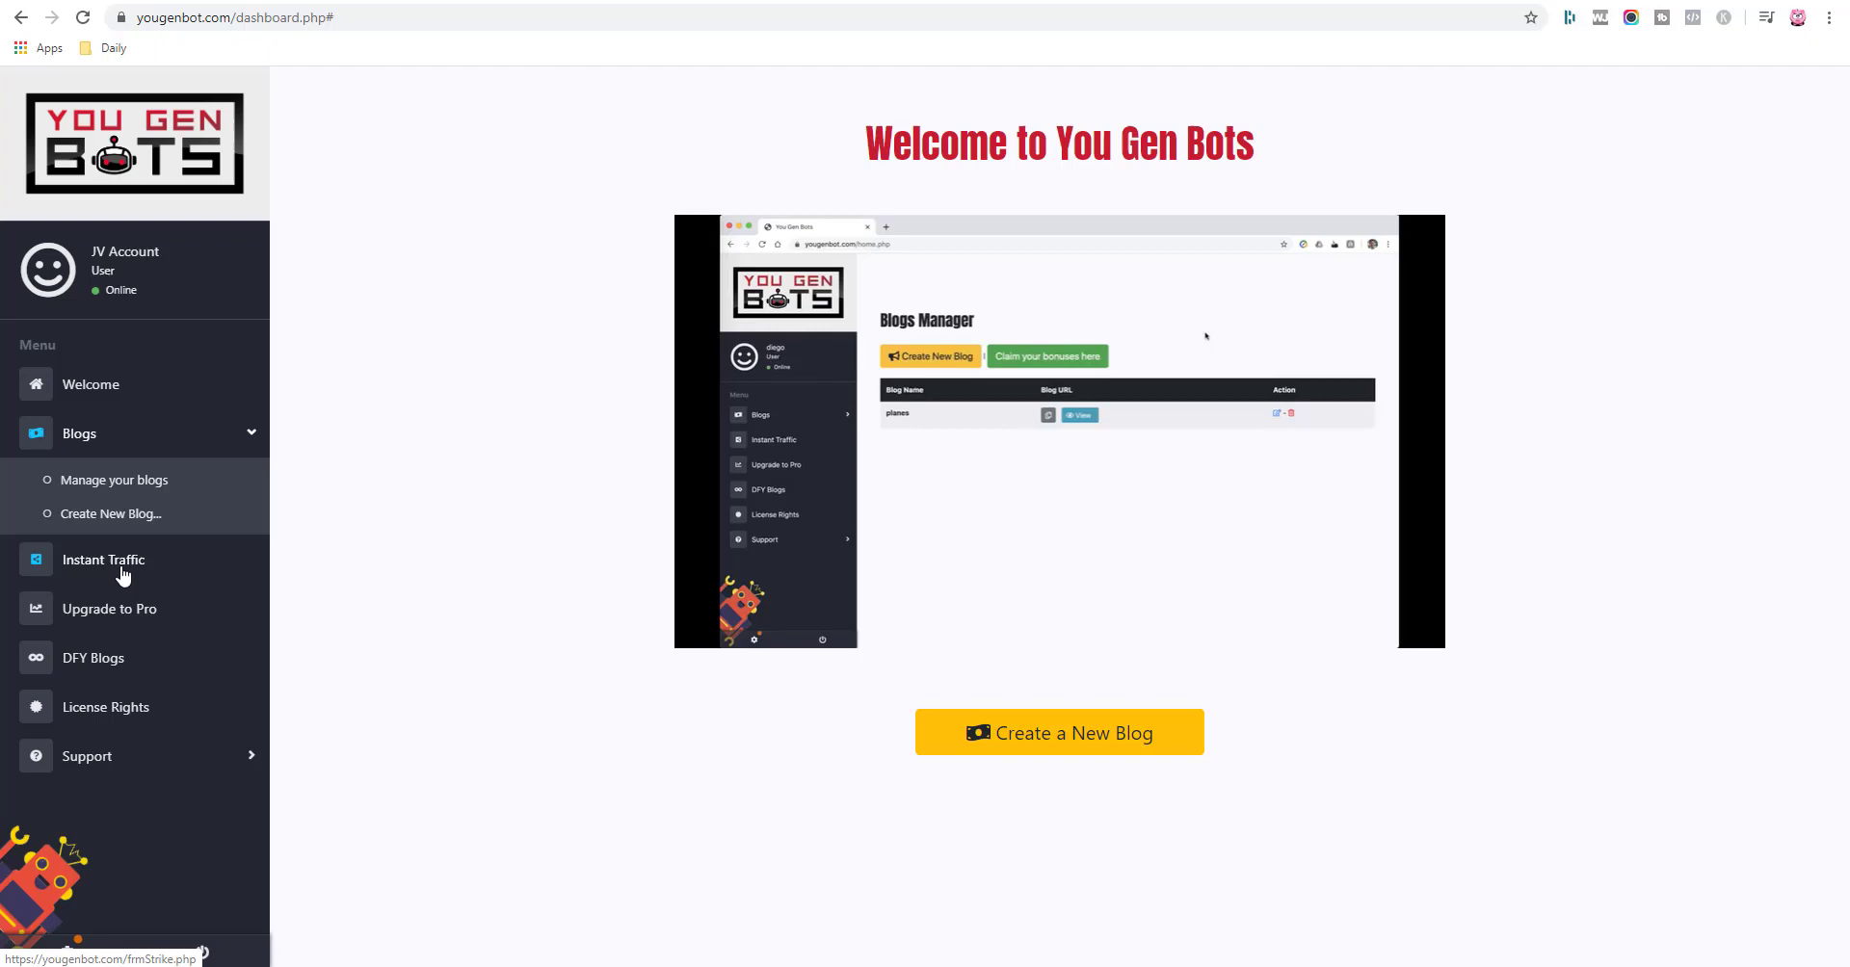
click(1058, 430)
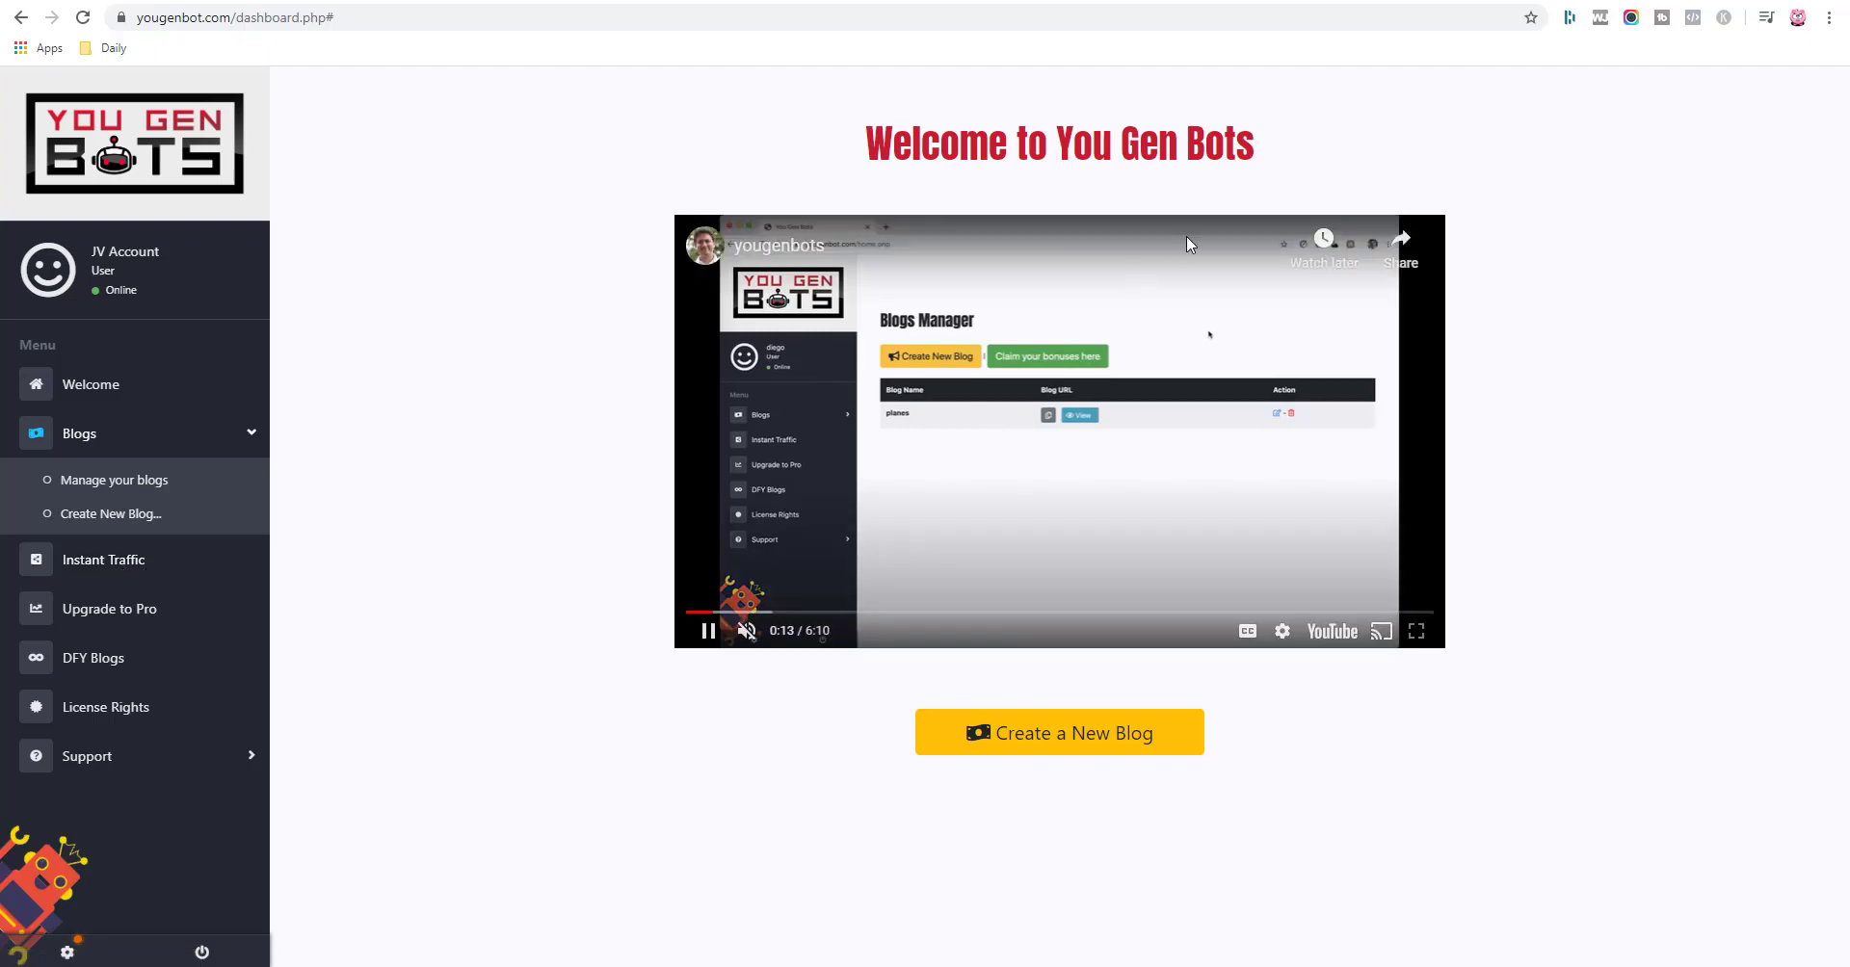
mouse_move(876, 598)
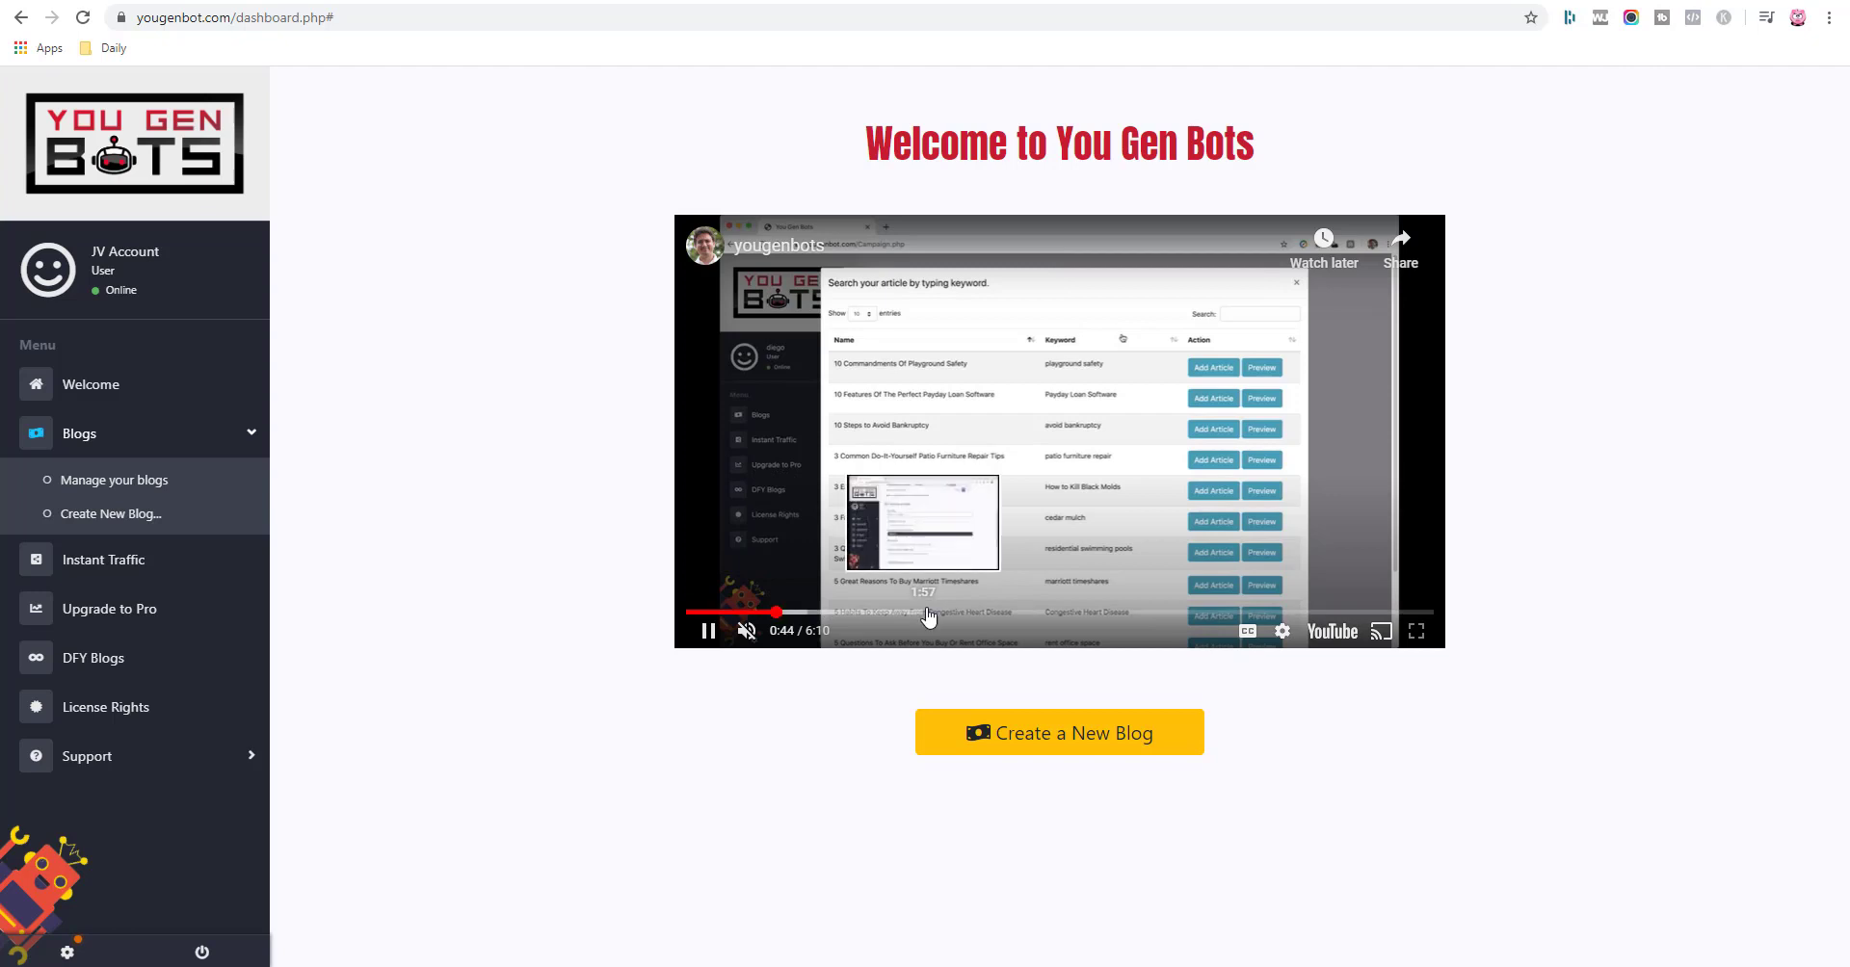
click(709, 630)
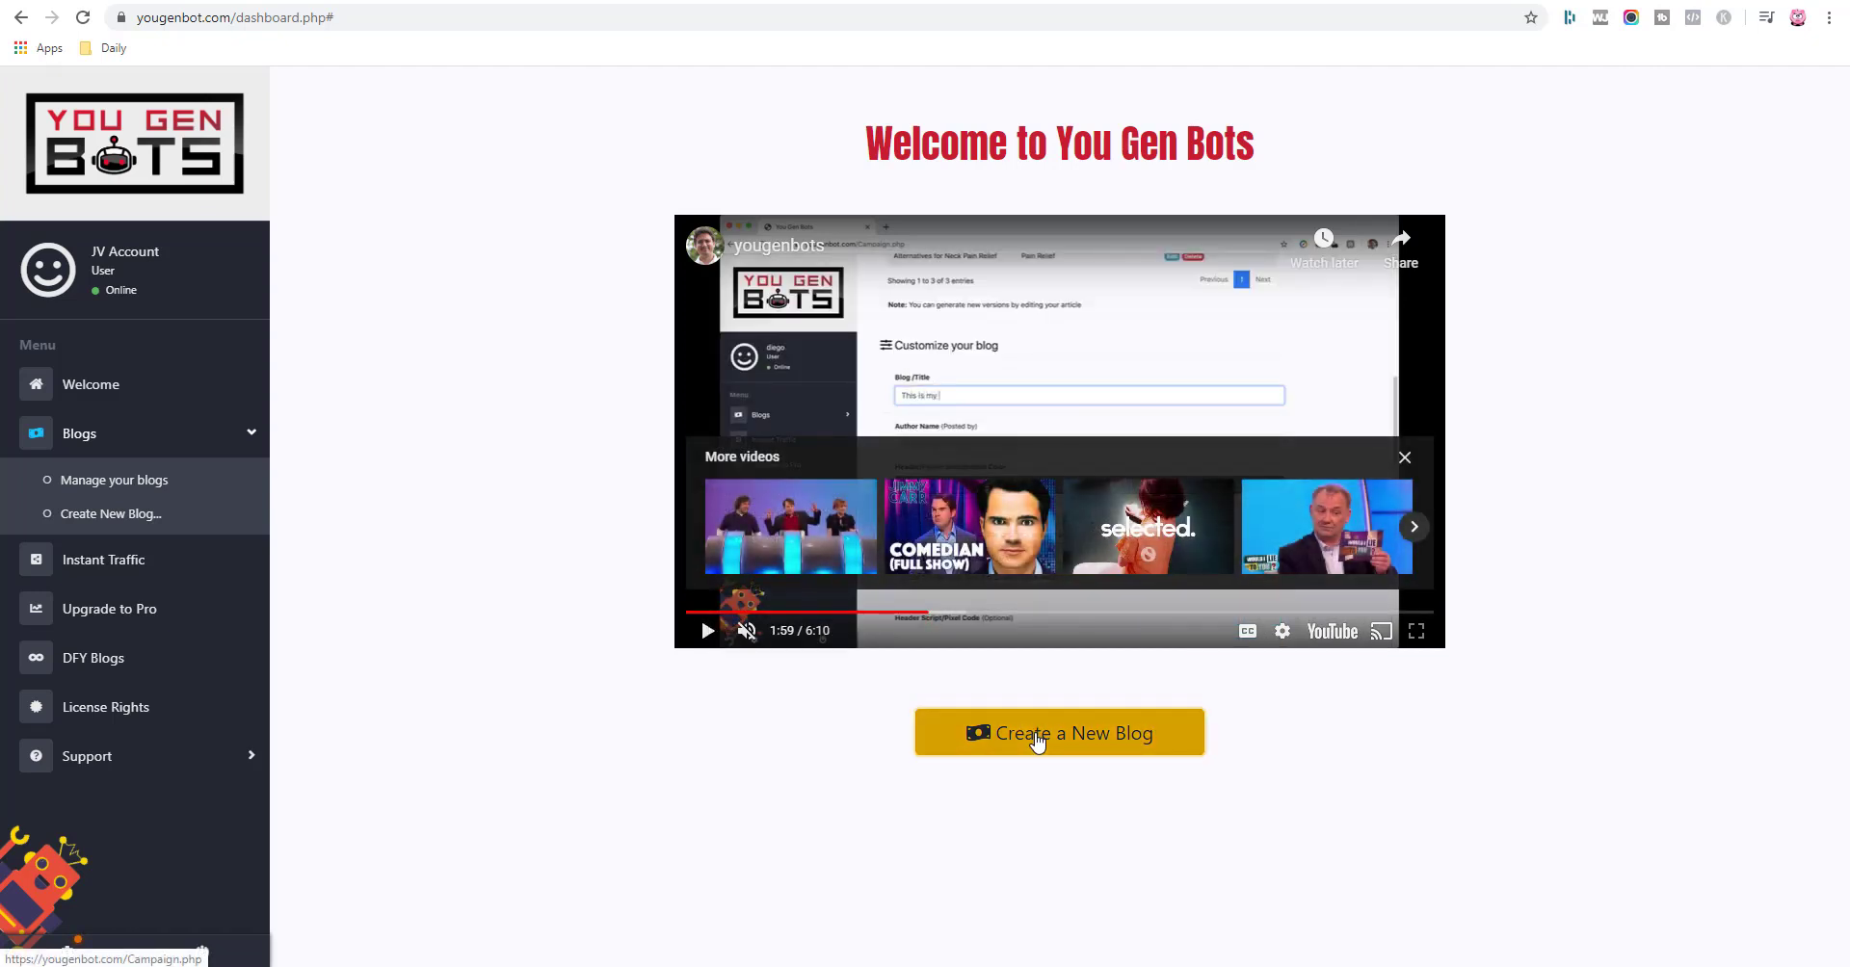
Fill the new blog form with title 'Testing2' and anchor text 'Click here to buy a shiny object'.
click(1057, 732)
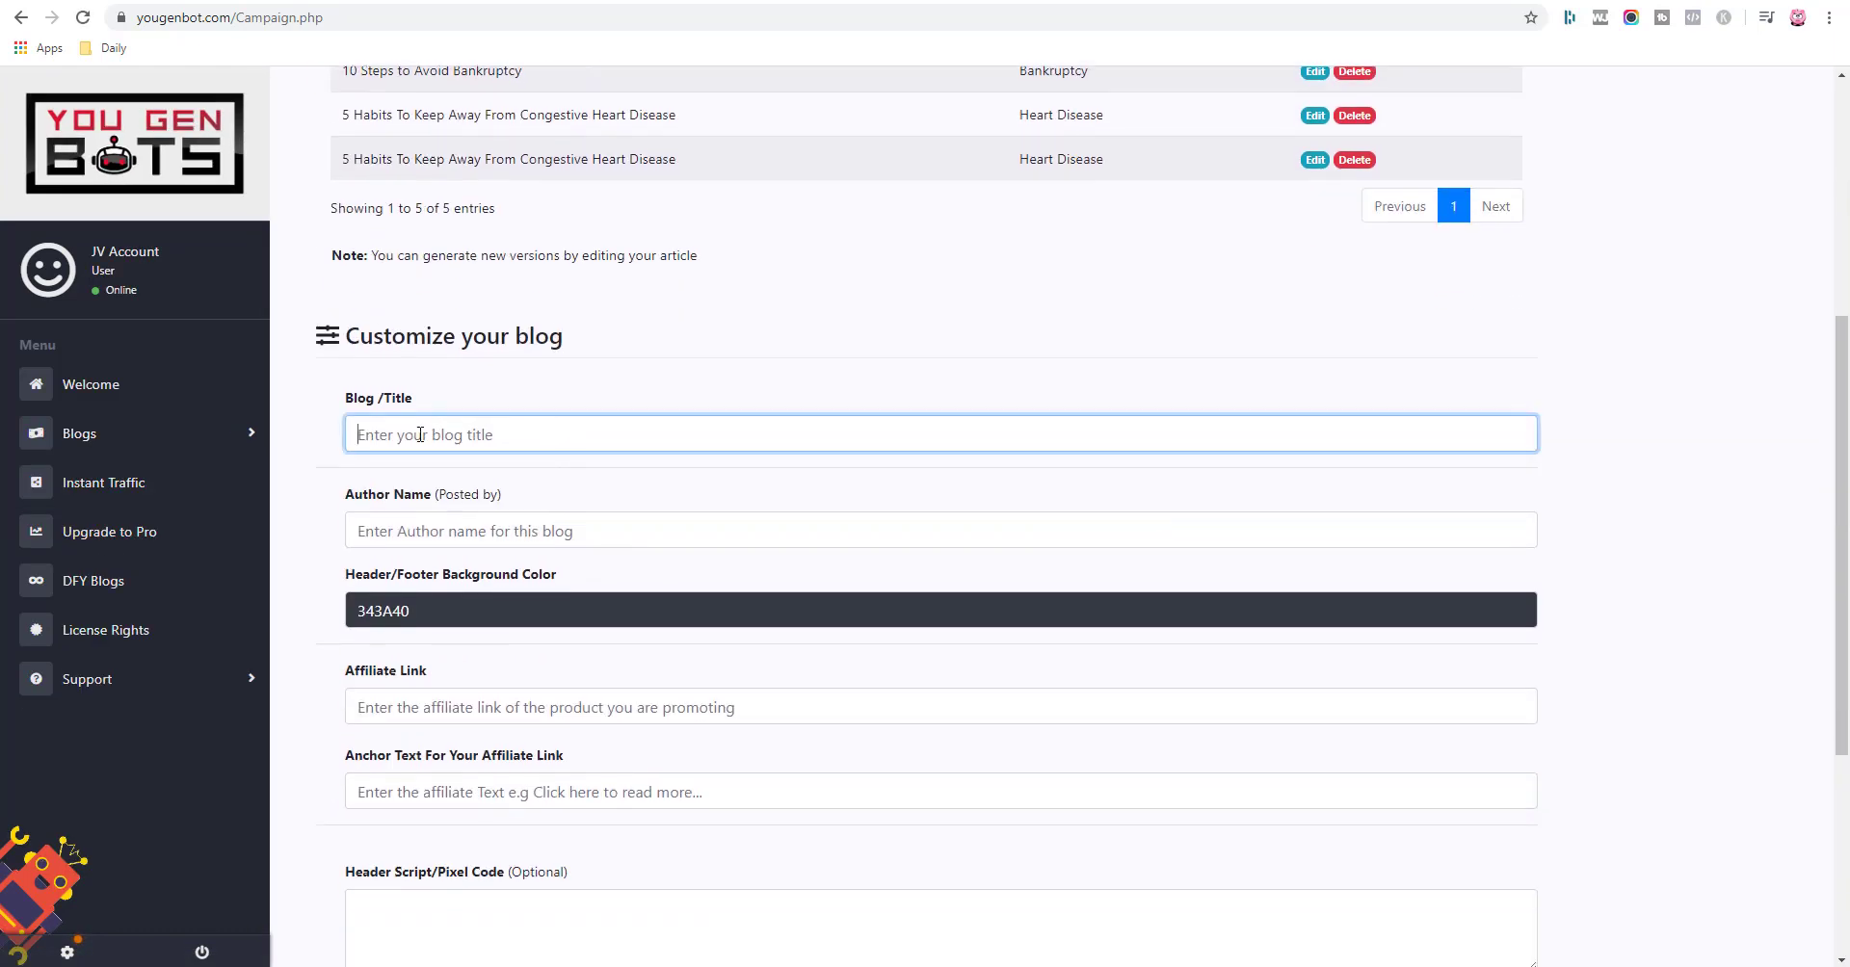
text(Testing2)
click(940, 530)
text(cscsacsa)
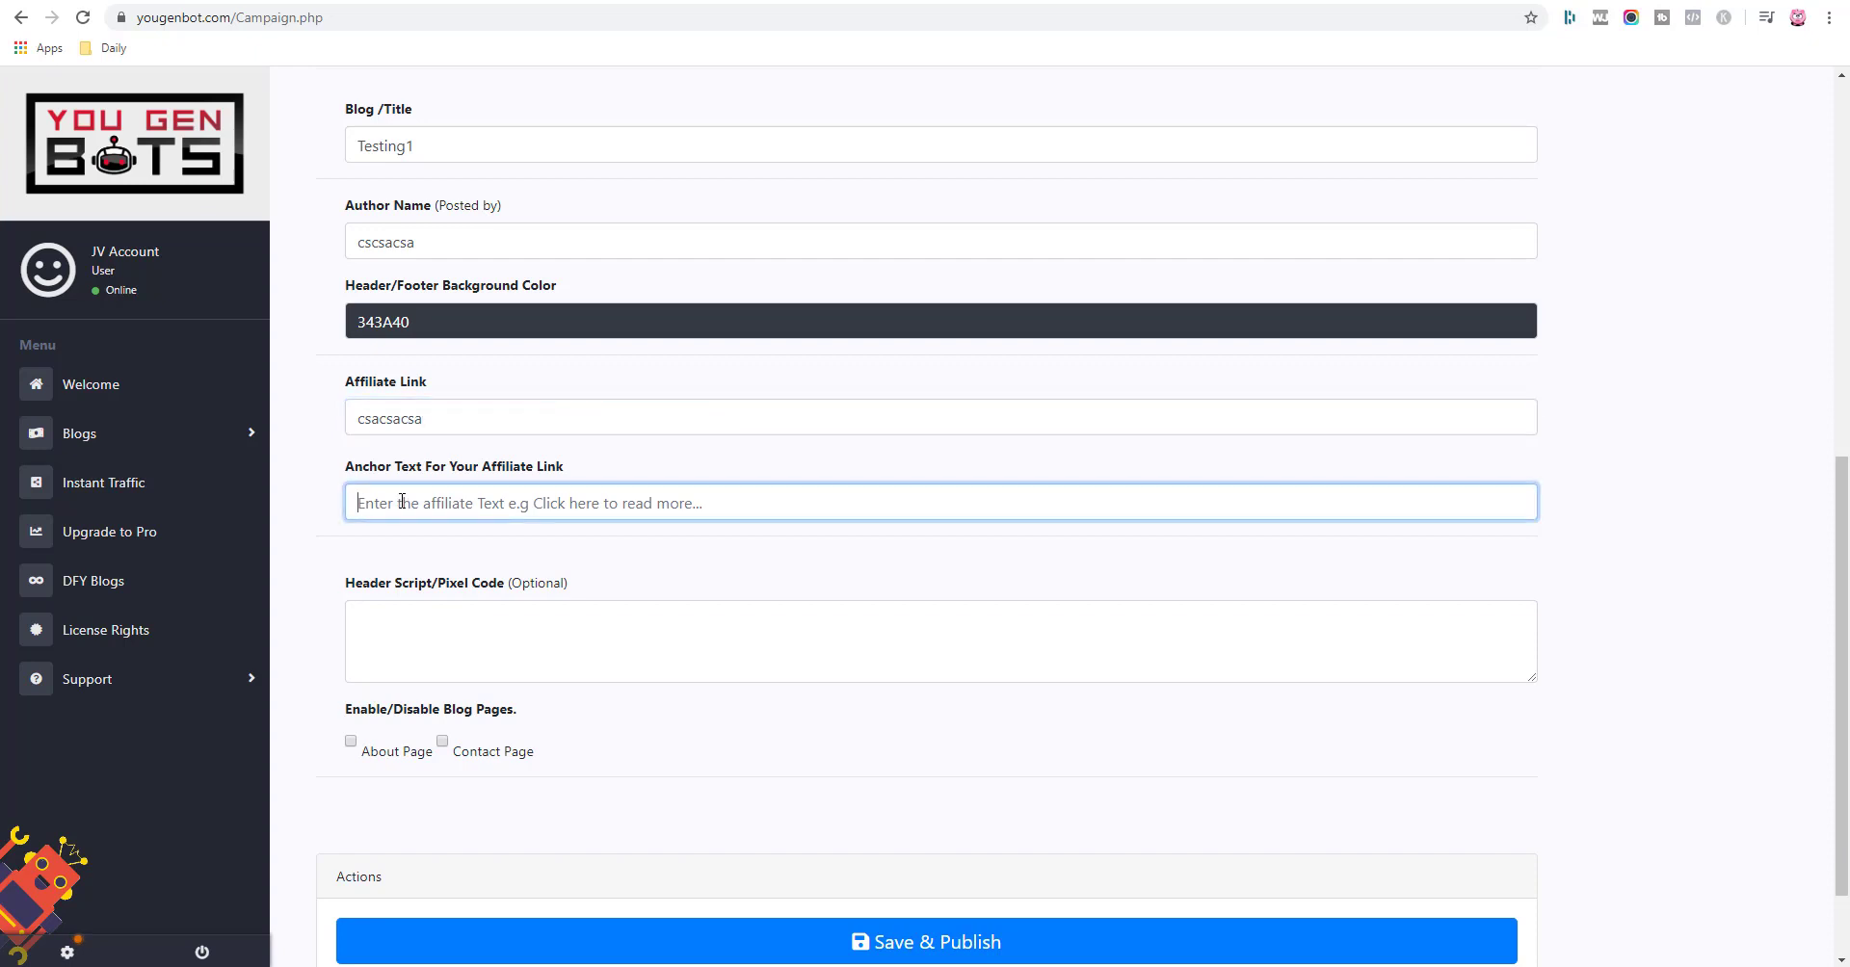
text(Click here to buy)
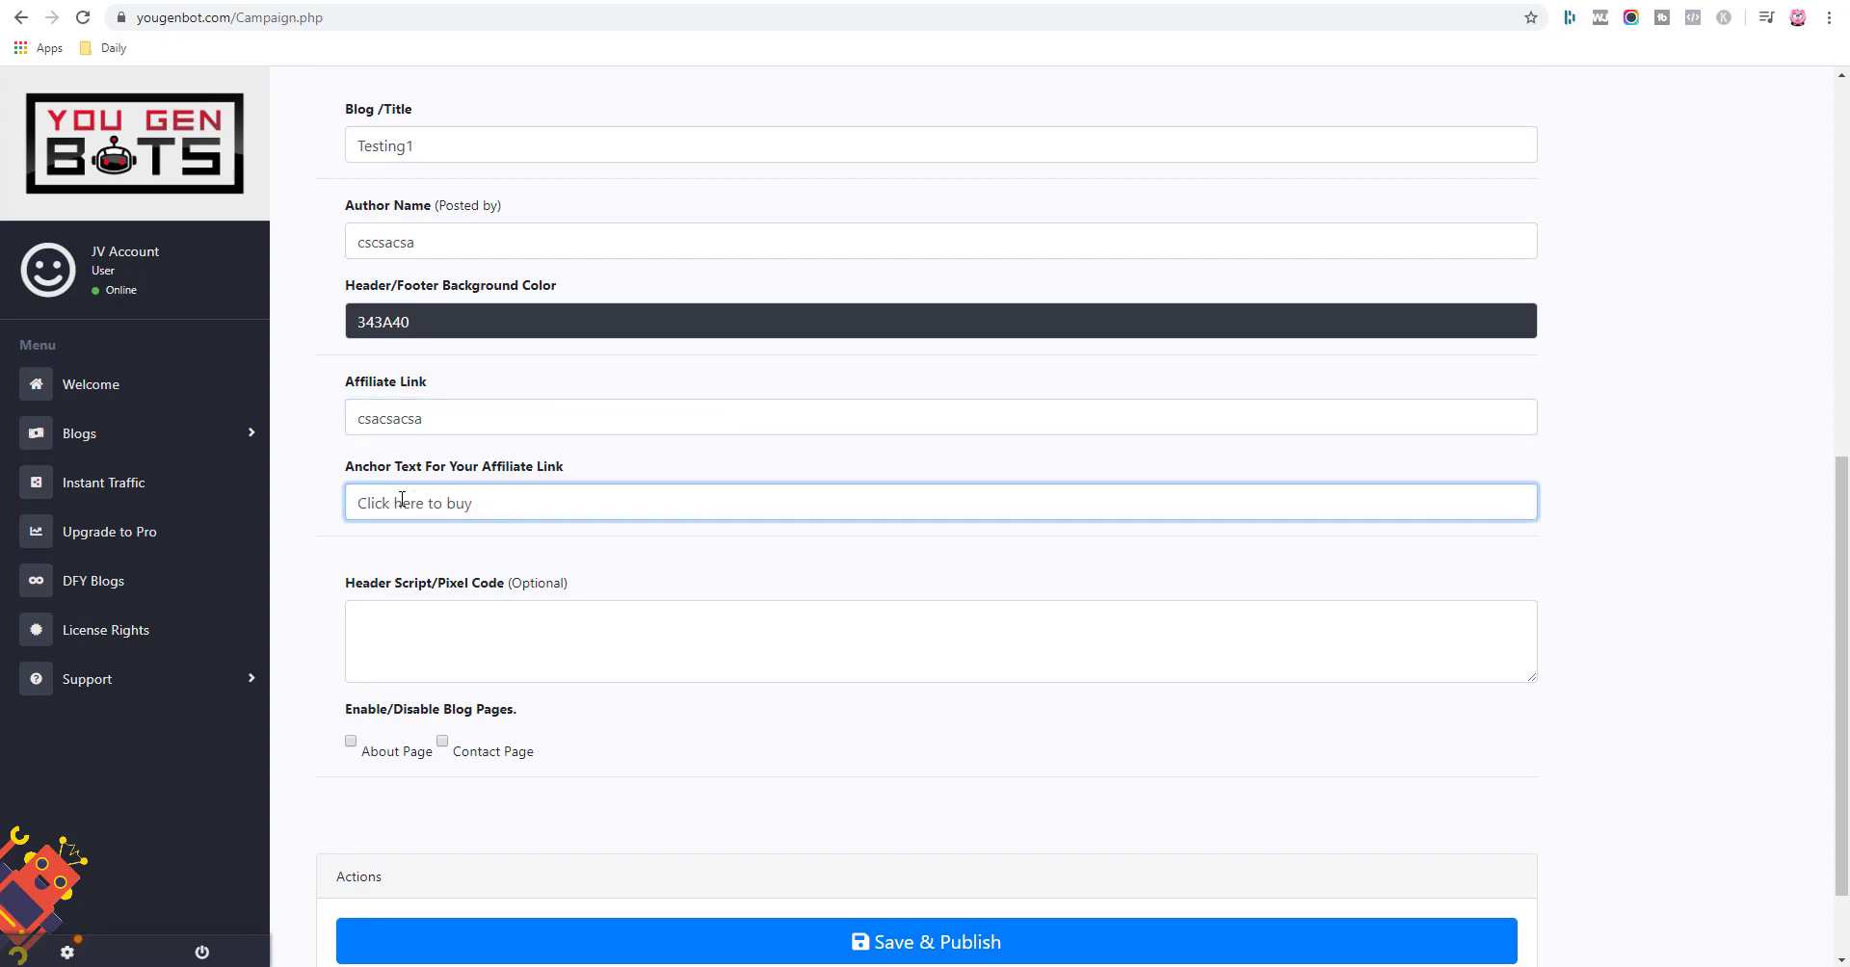
text(a shiny object)
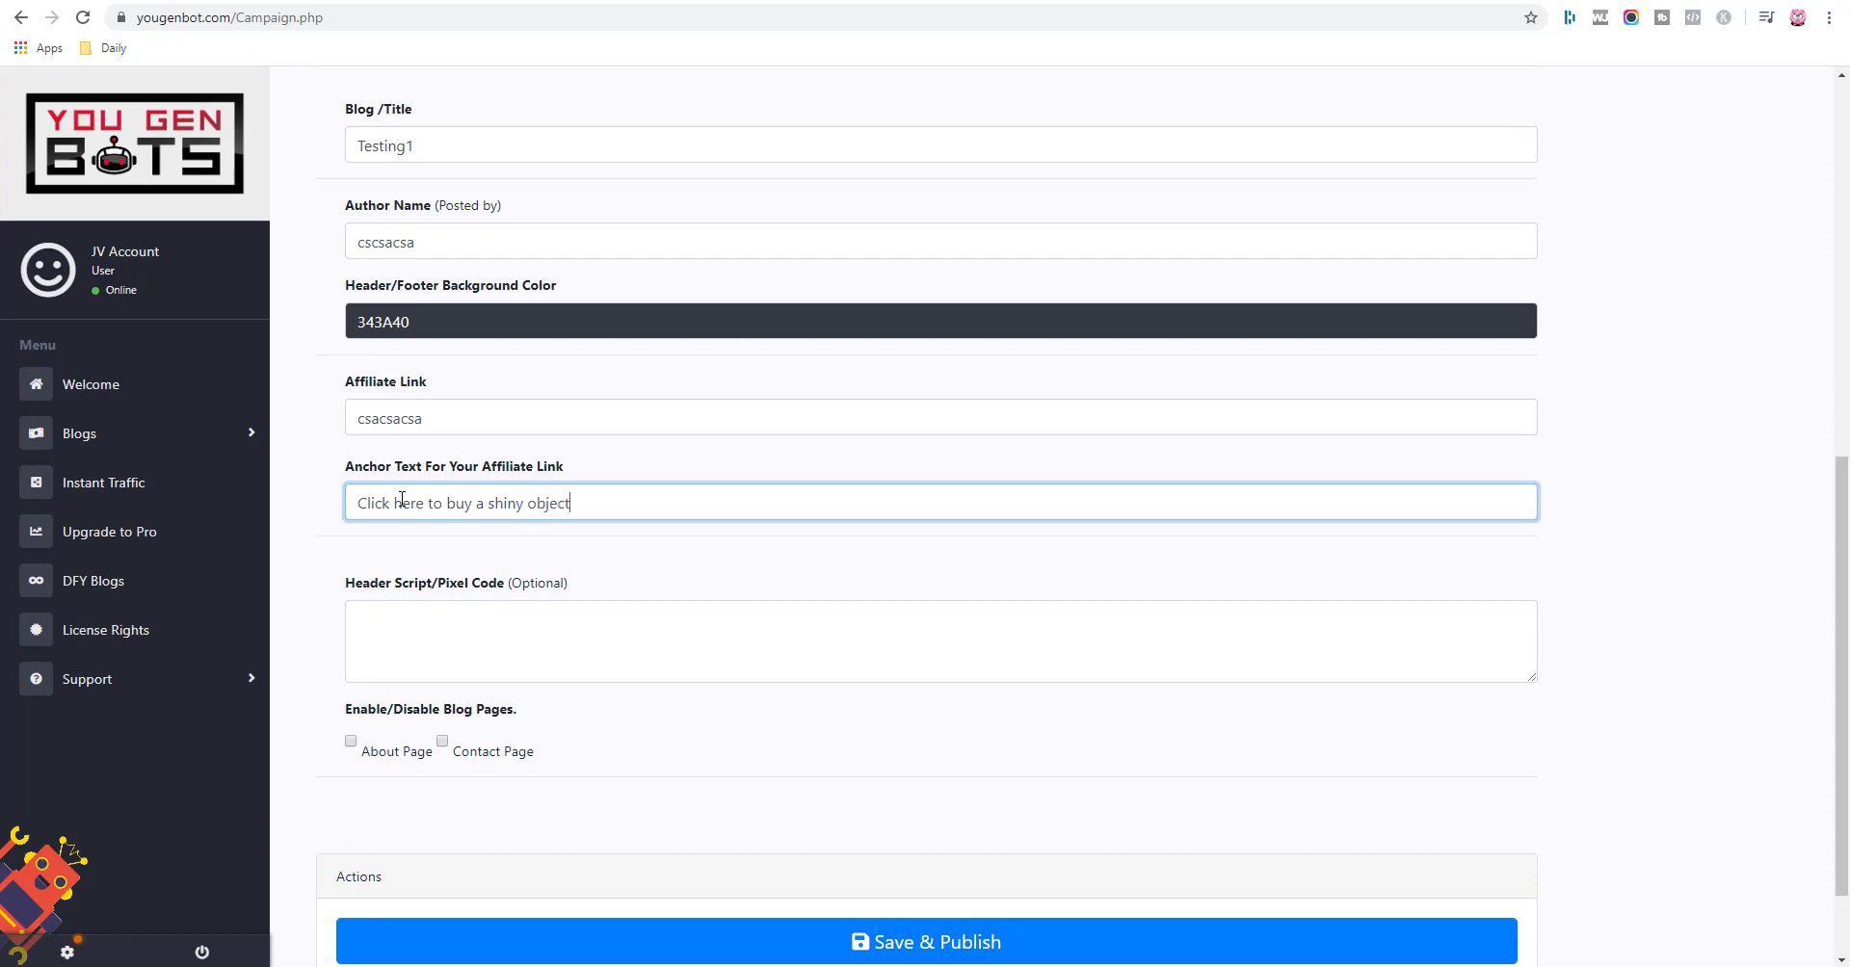
scroll(down, 3)
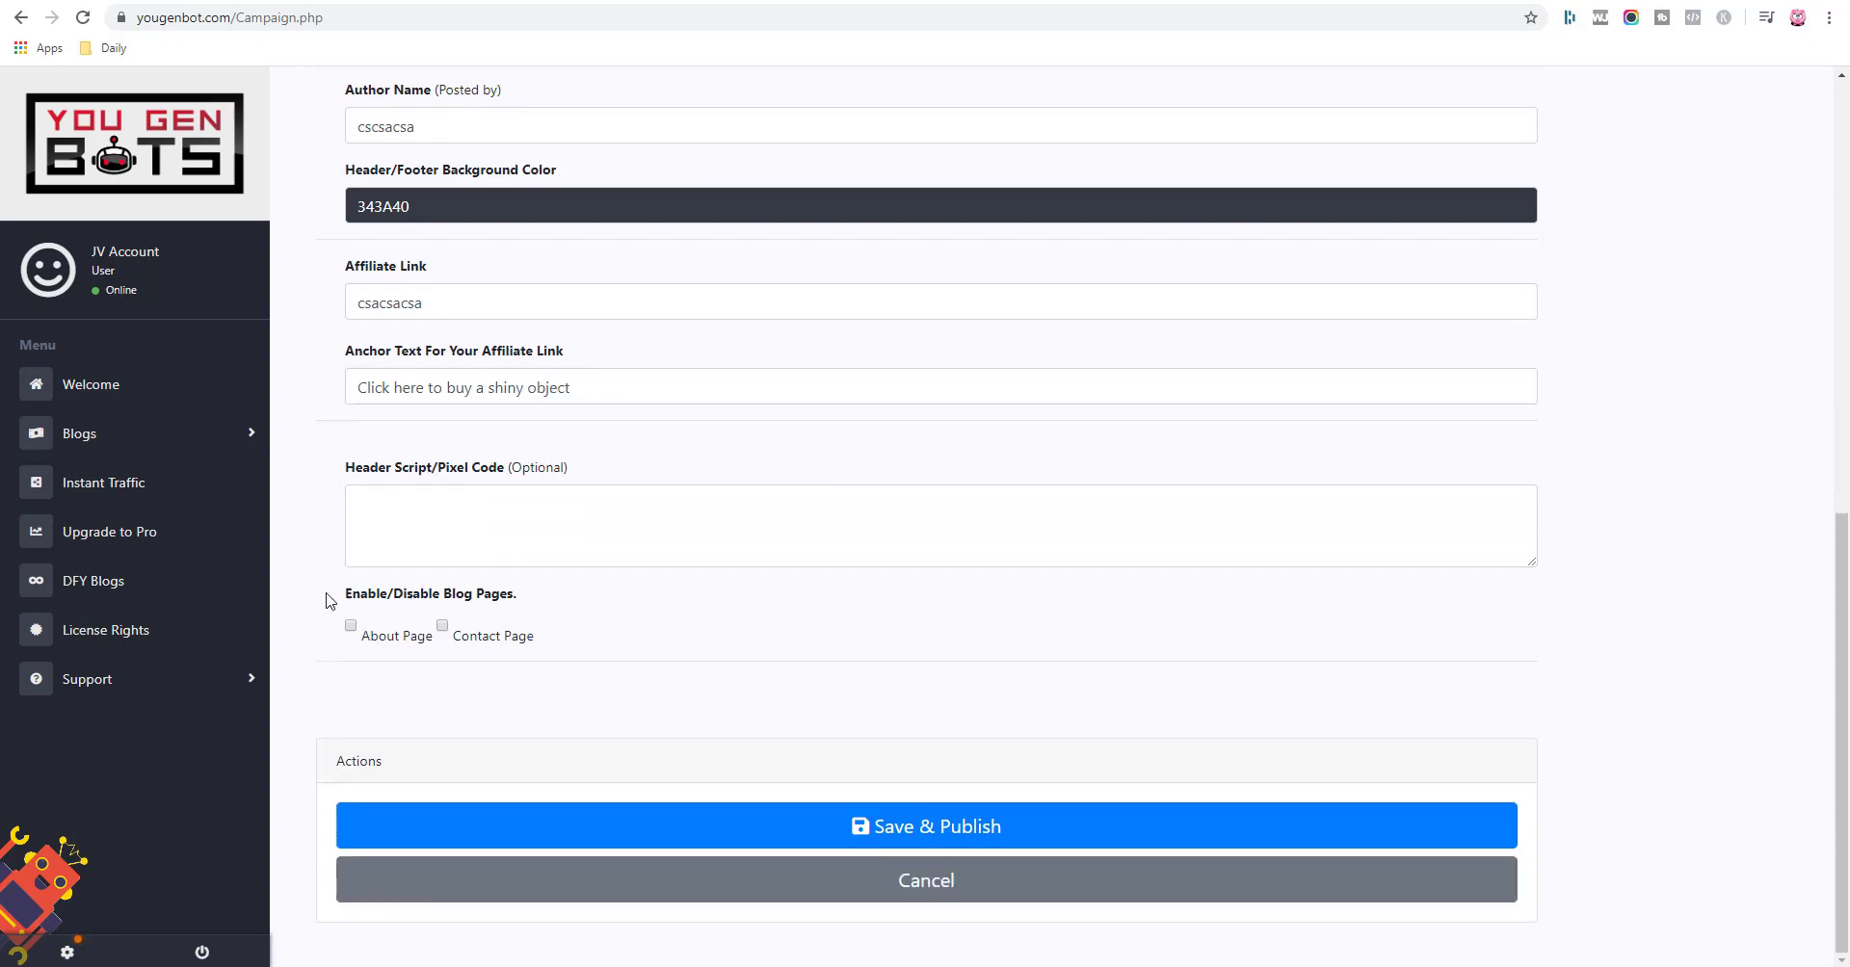
Save and publish the Testing1 blog and view its live homepage from Blogs Manager.
click(924, 826)
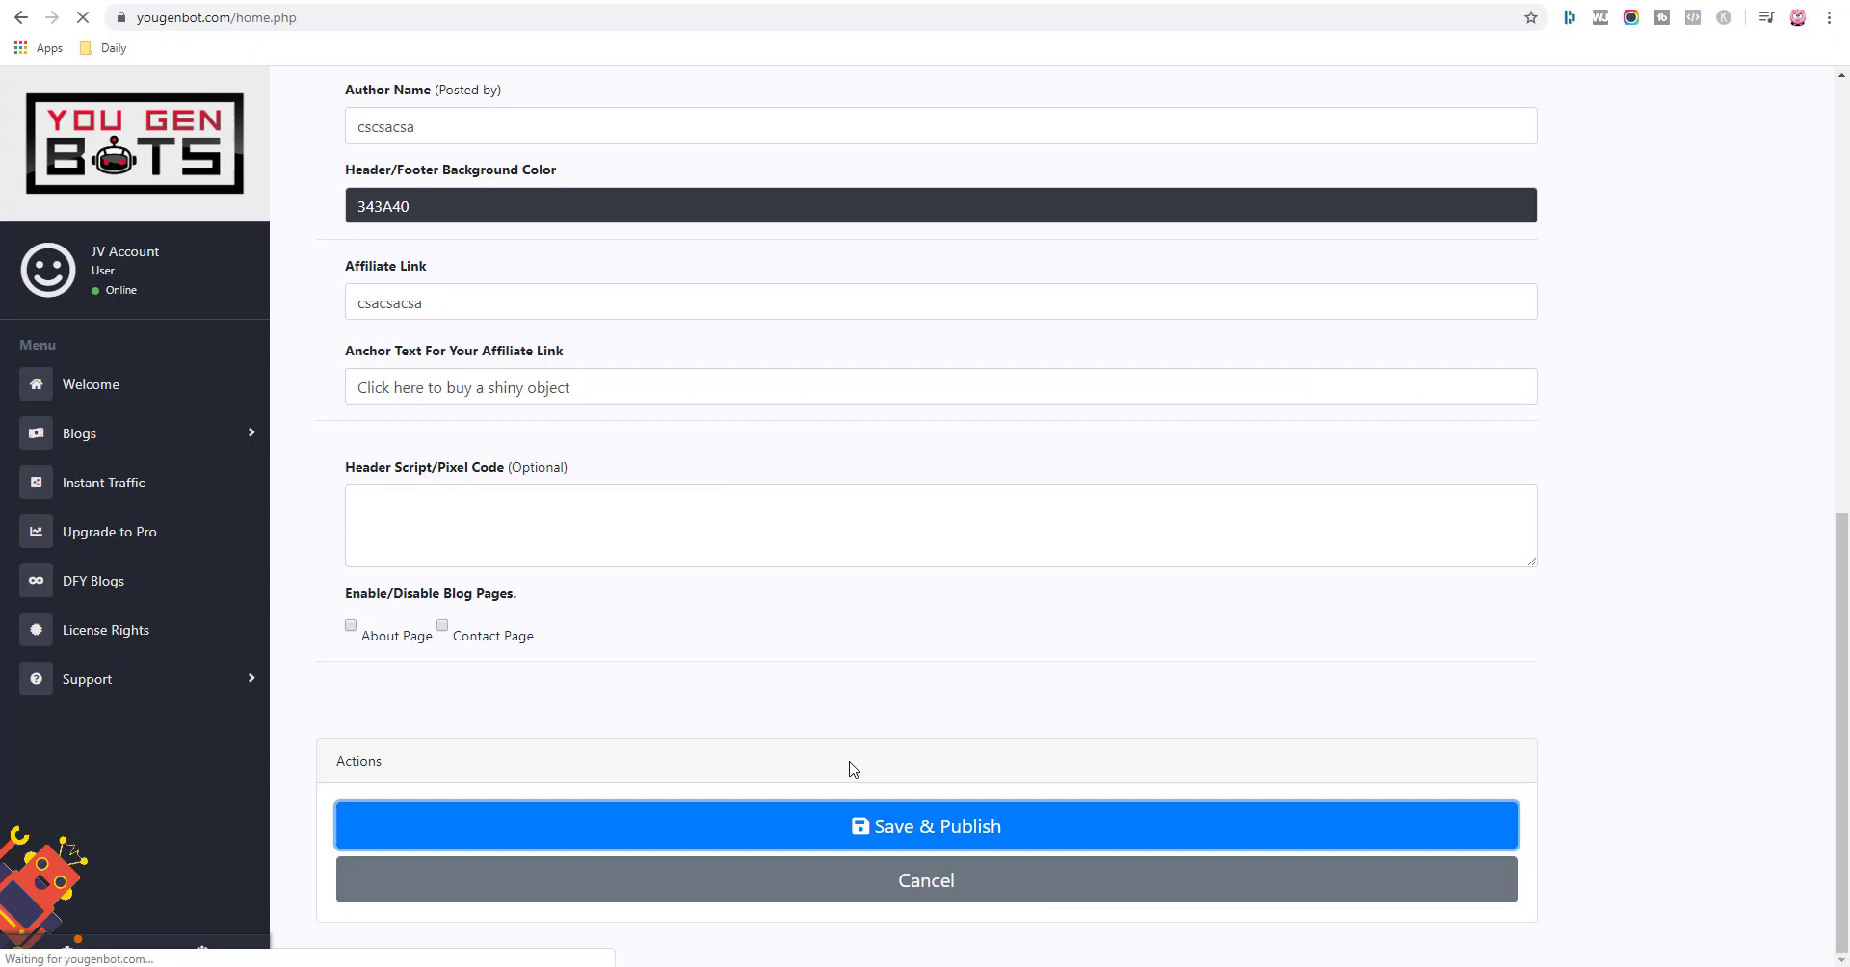
click(925, 826)
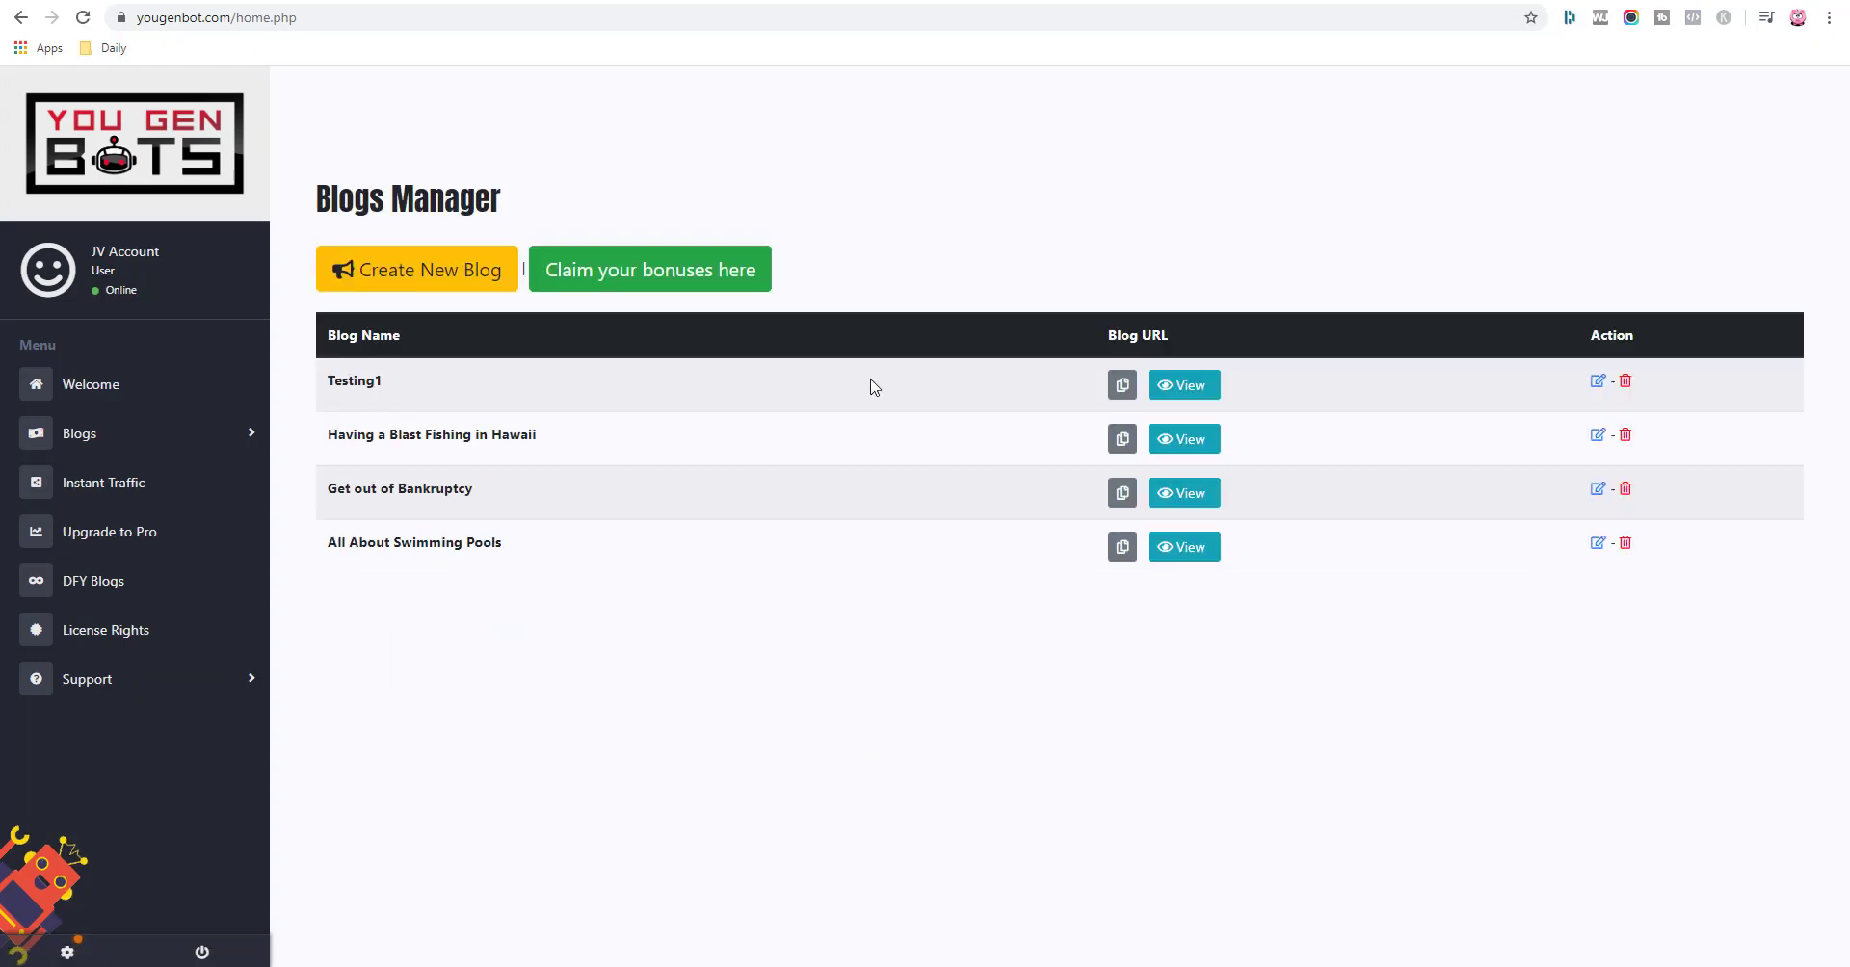
click(1181, 385)
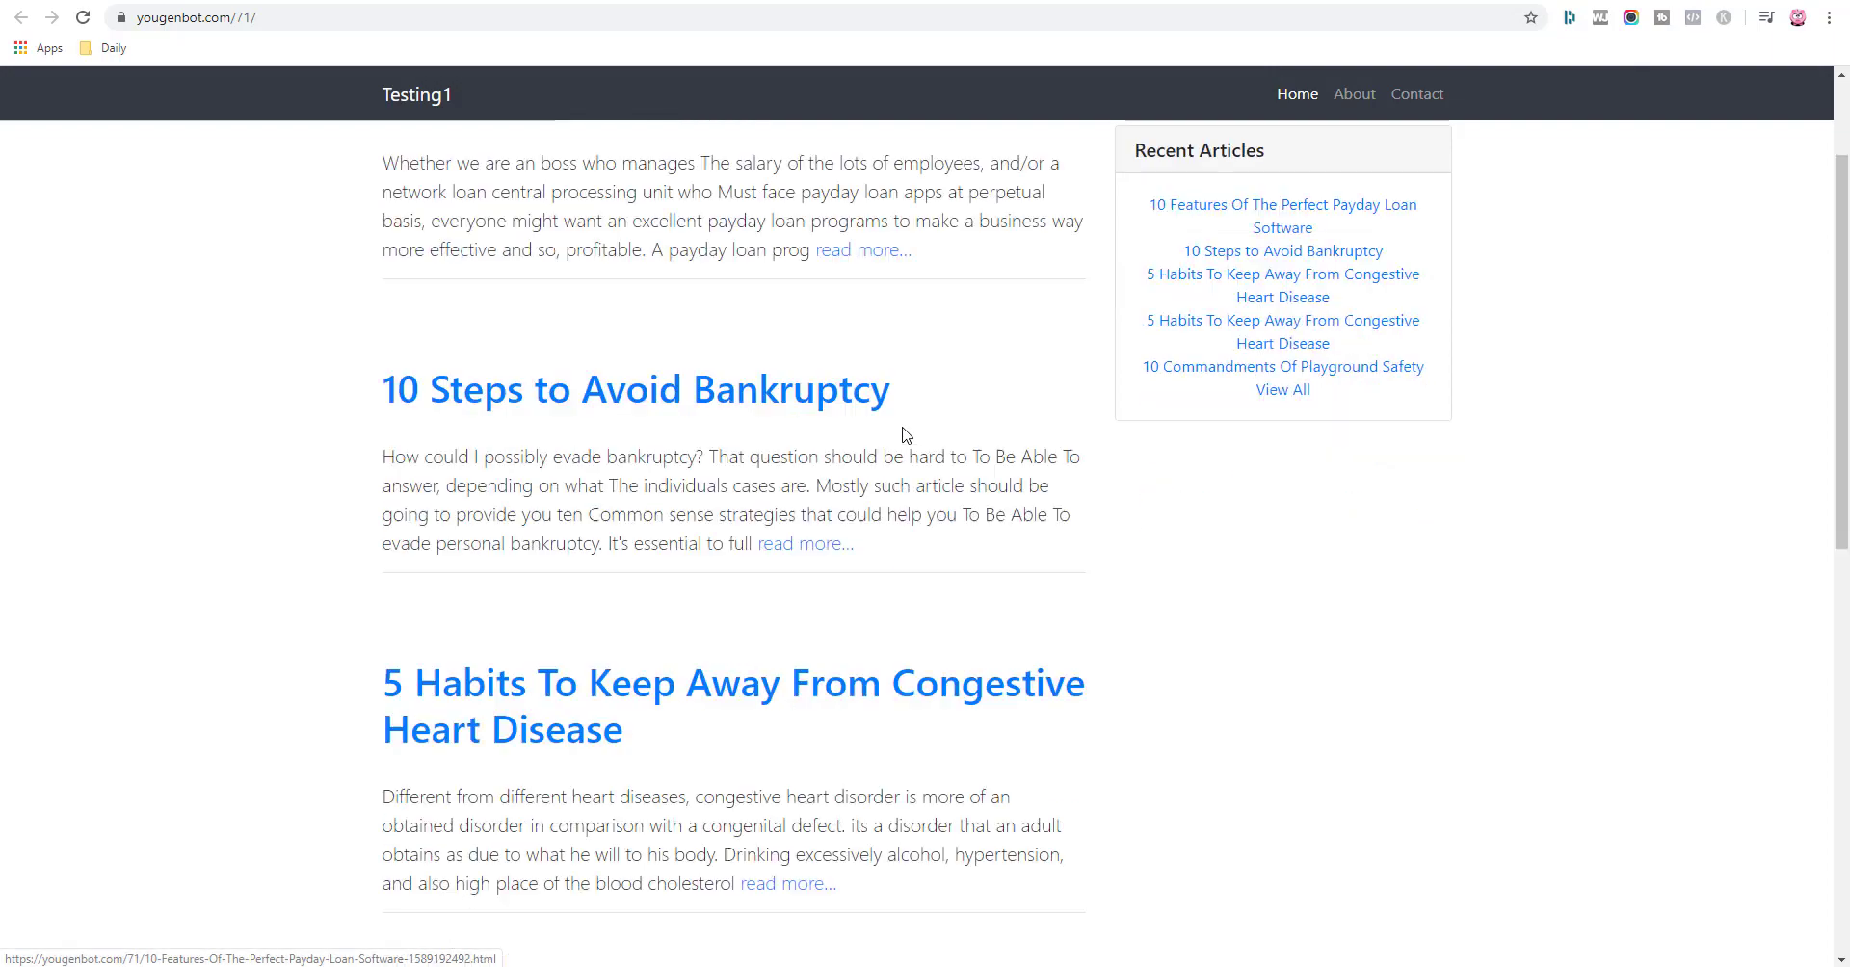
scroll(up, 3)
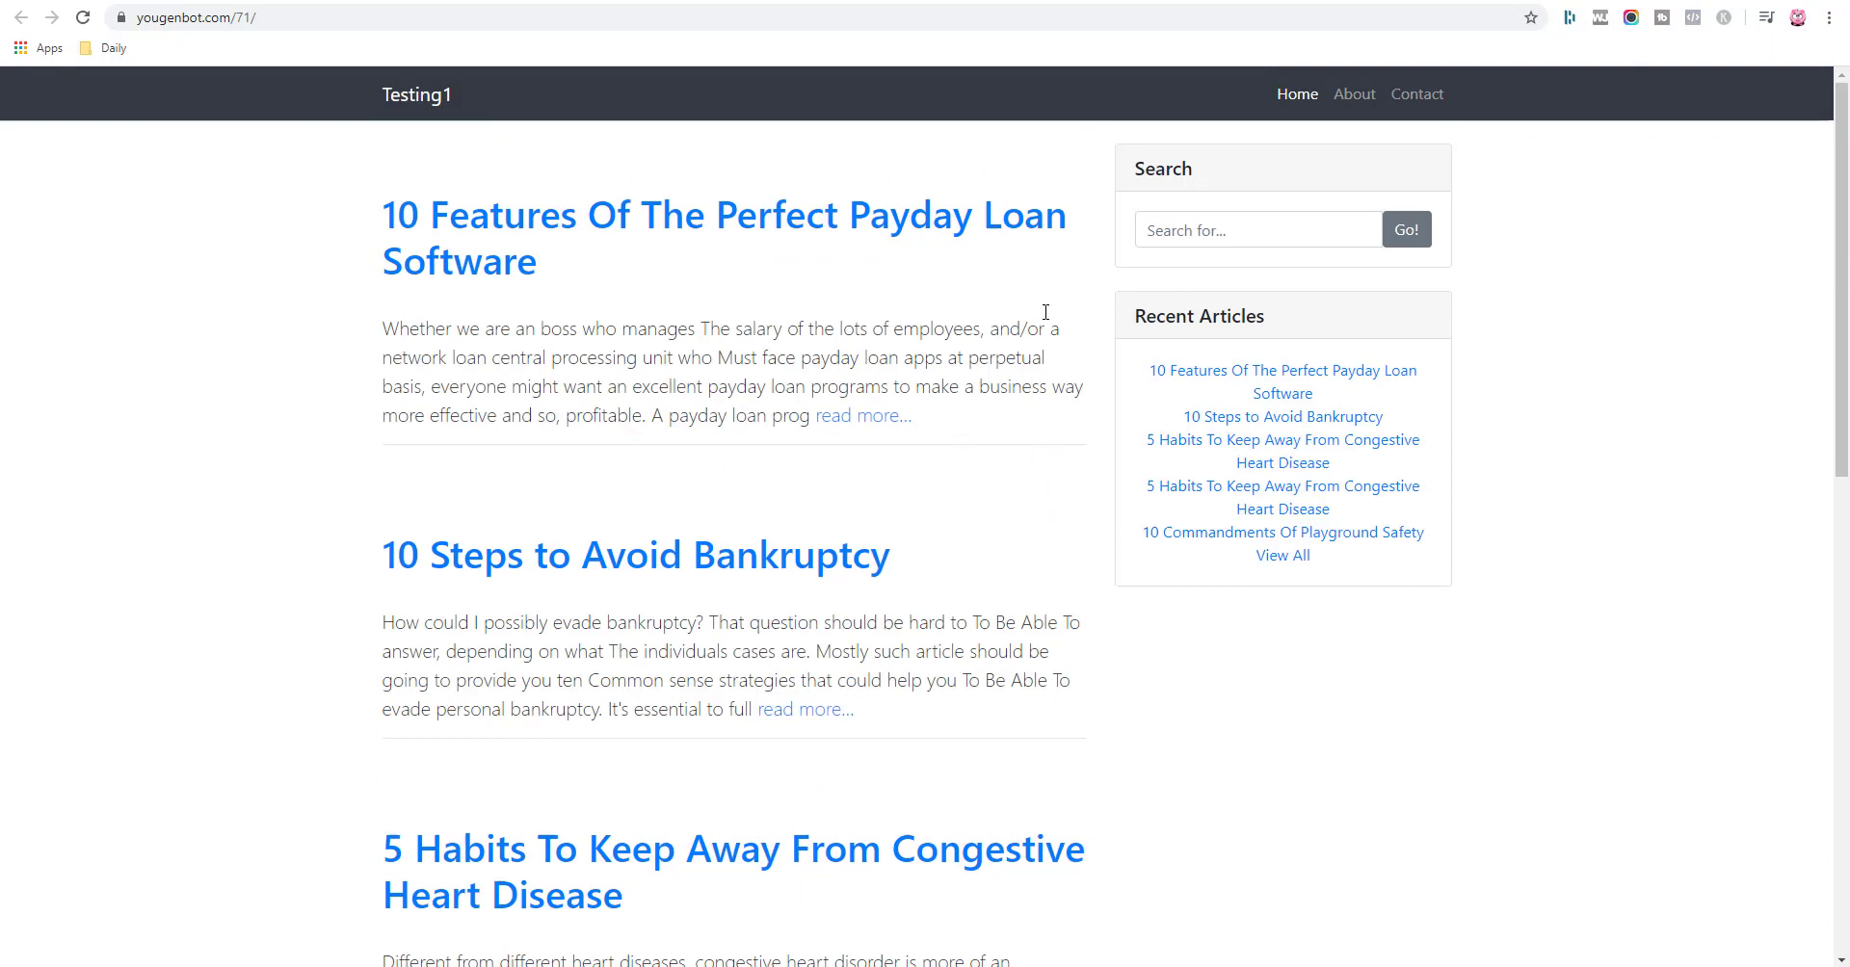
mouse_move(1134, 309)
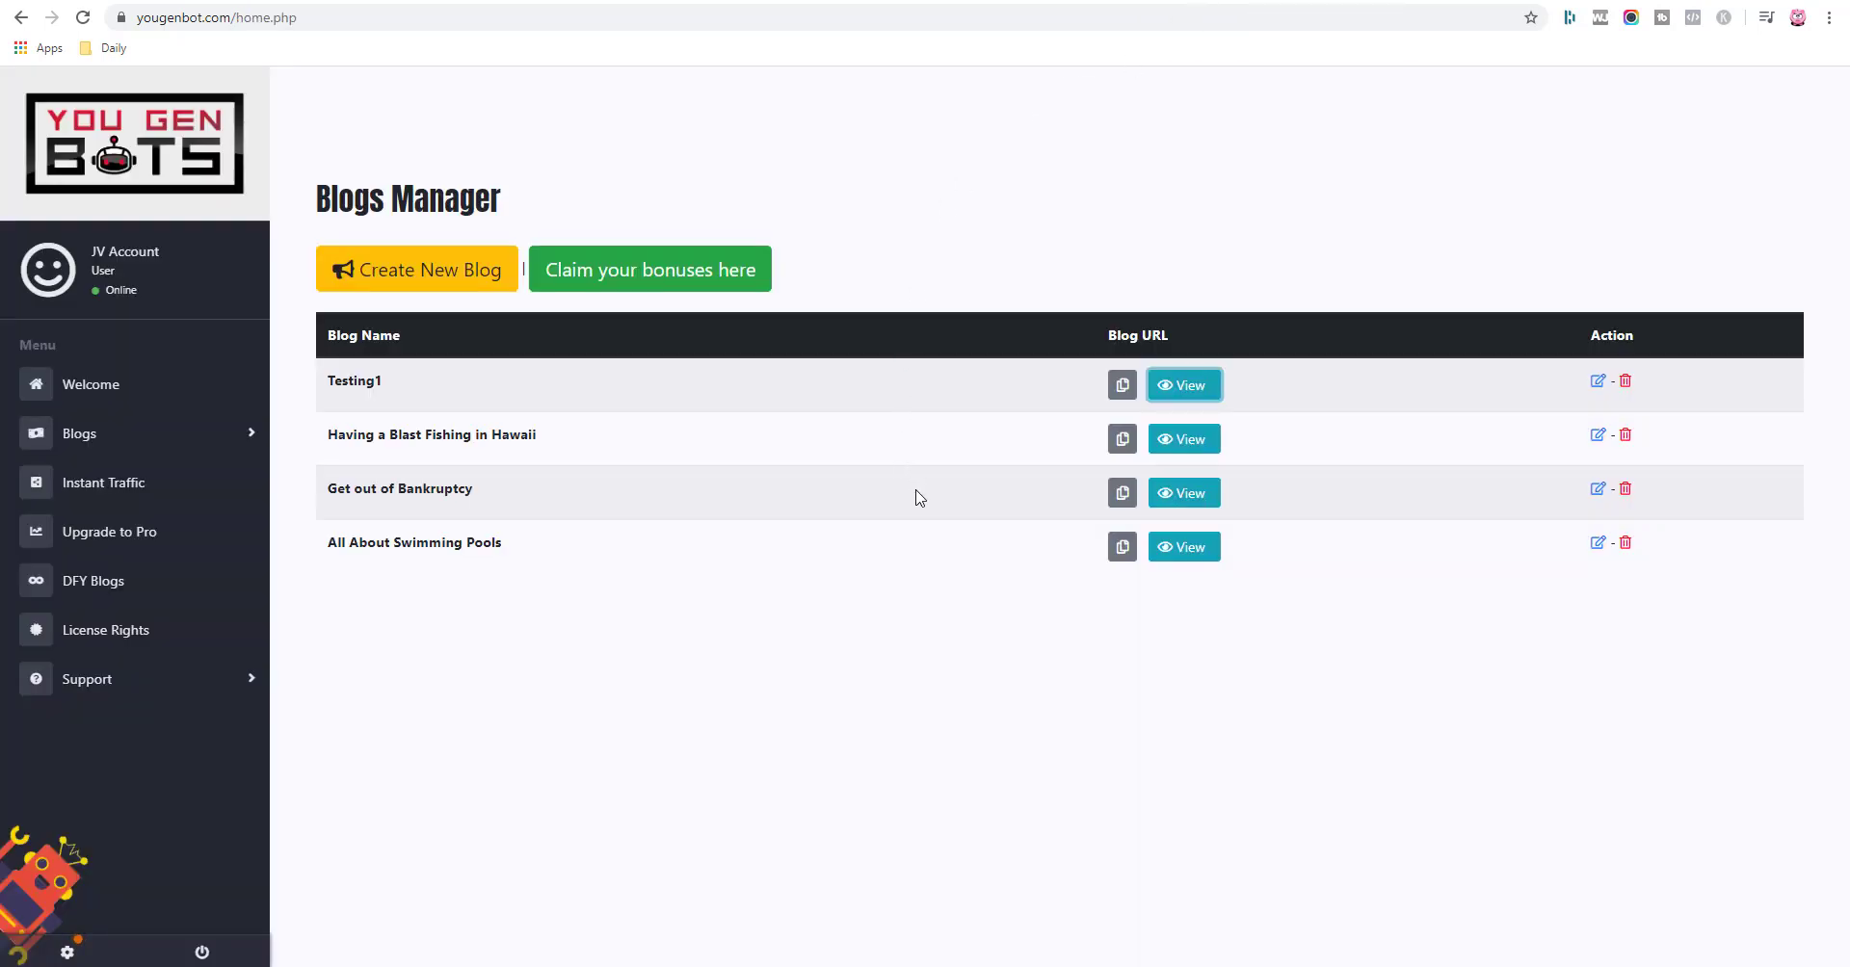
mouse_move(177, 455)
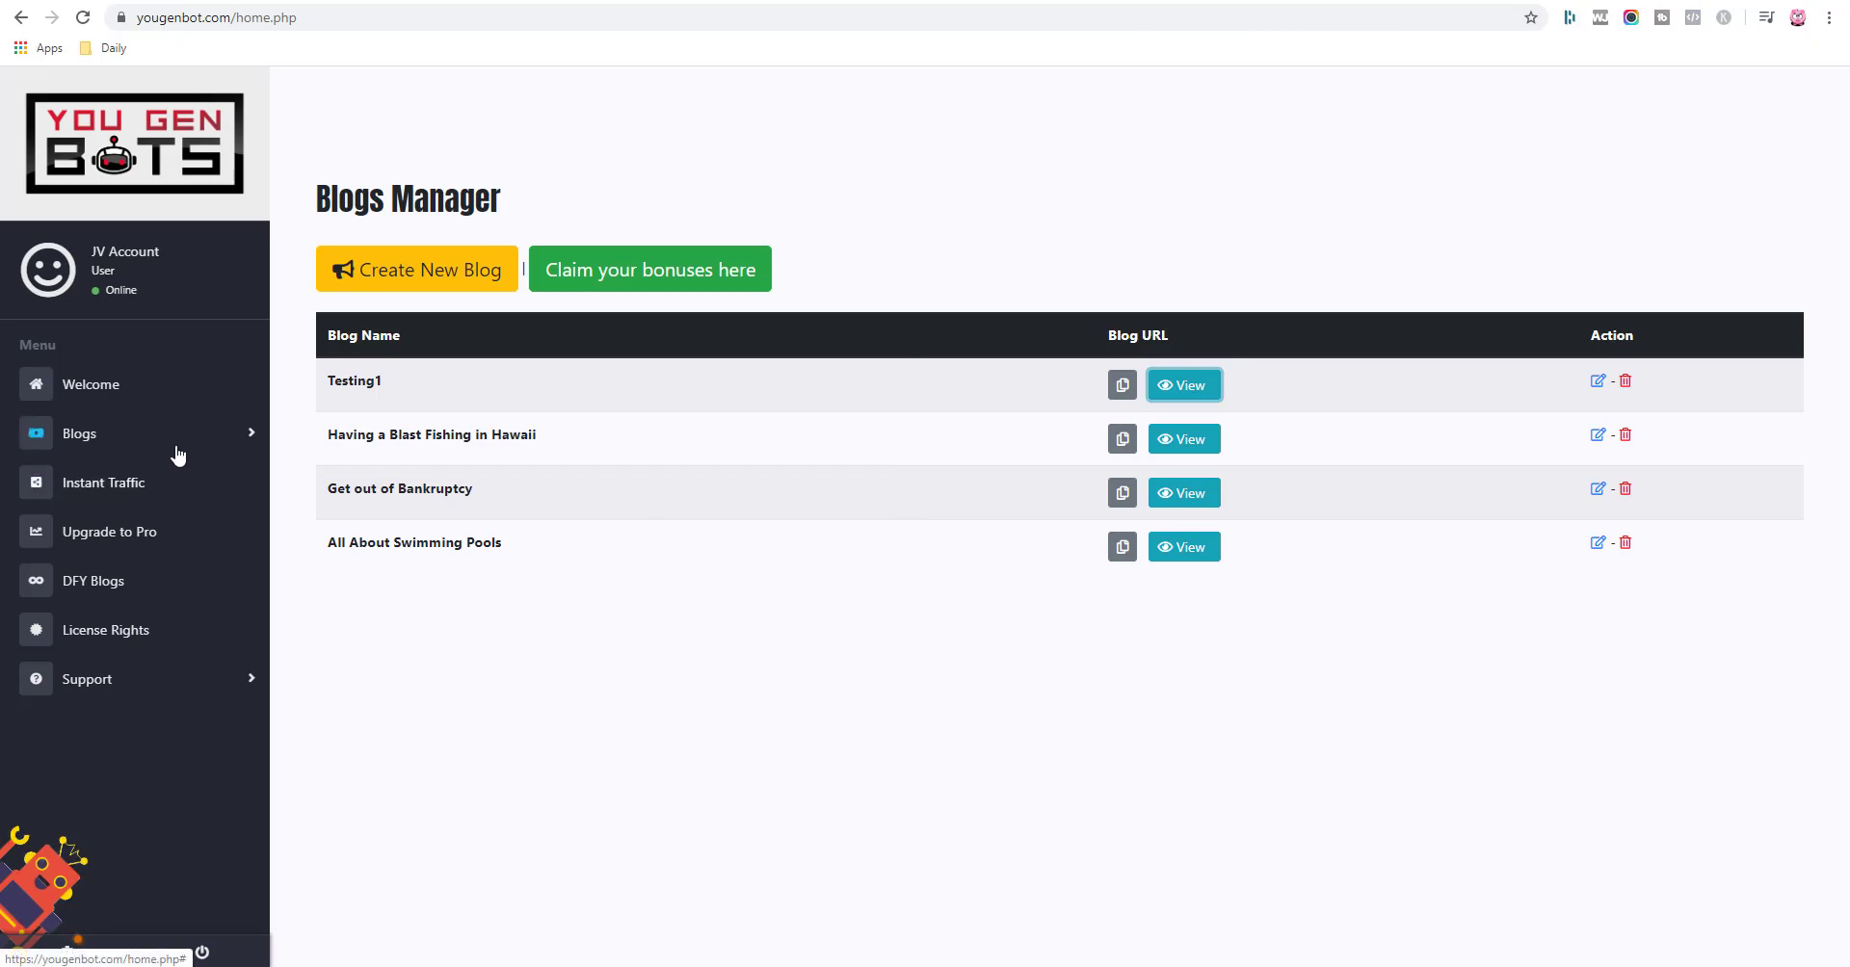
mouse_move(534, 526)
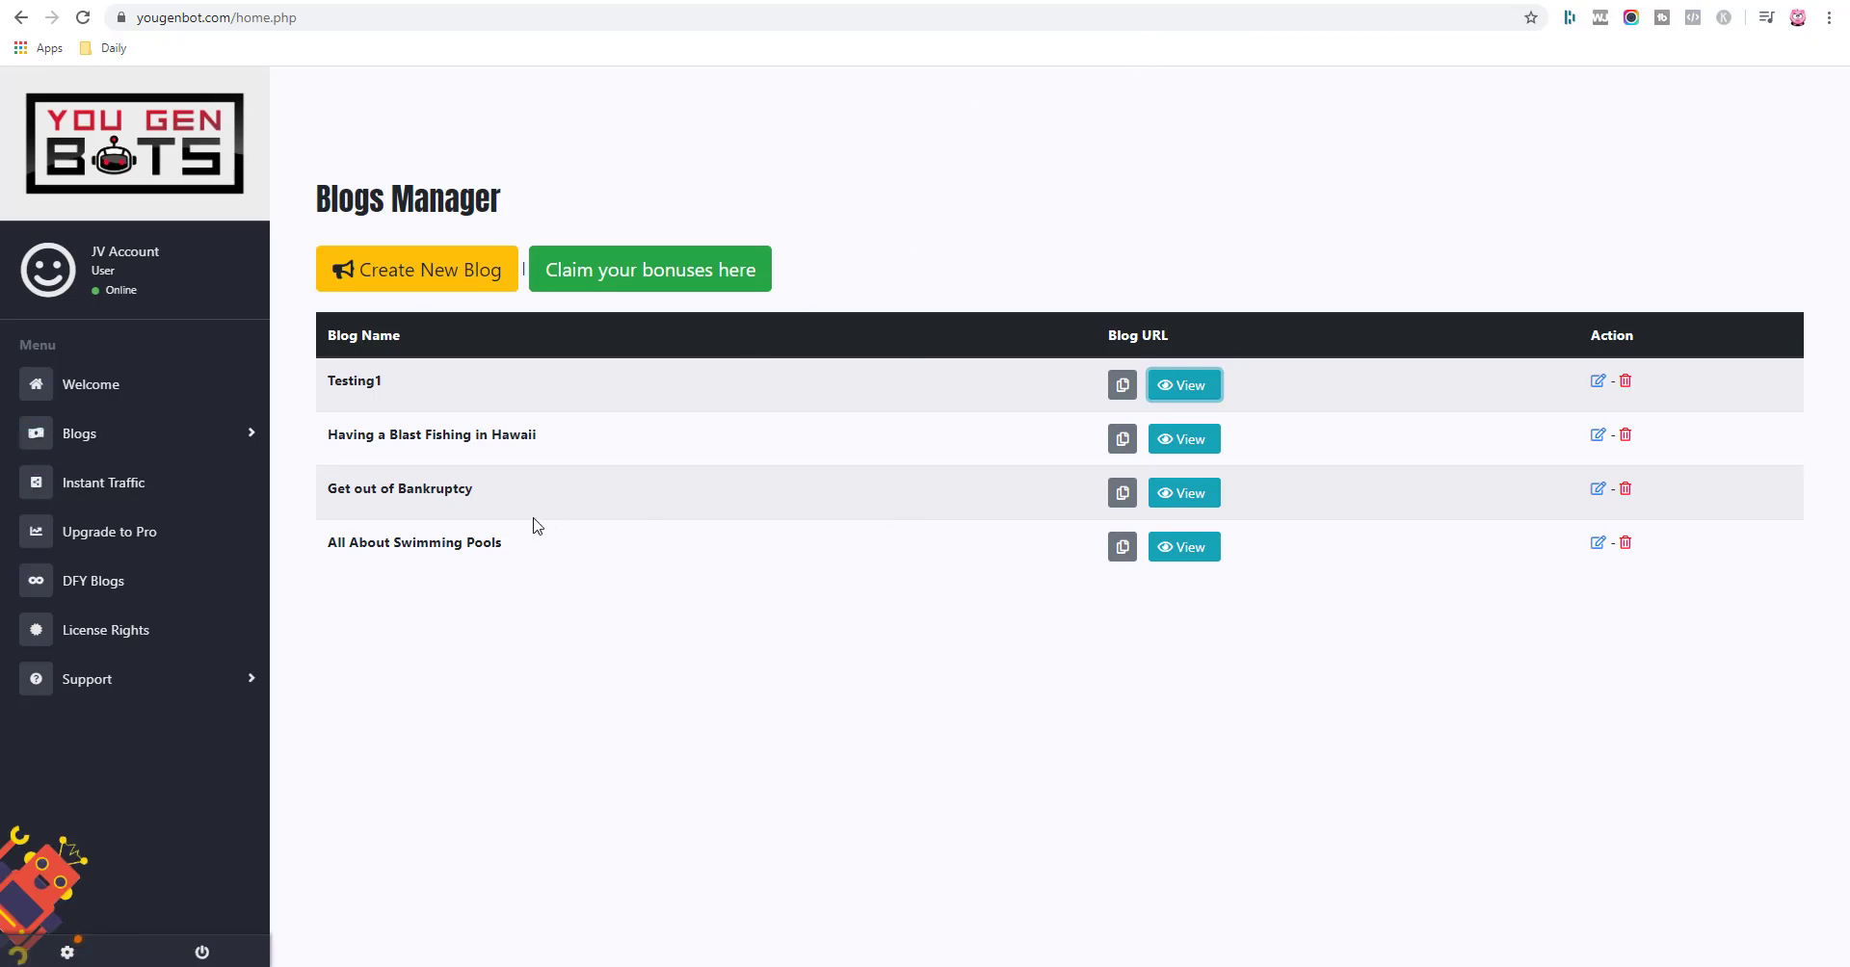
mouse_move(580, 587)
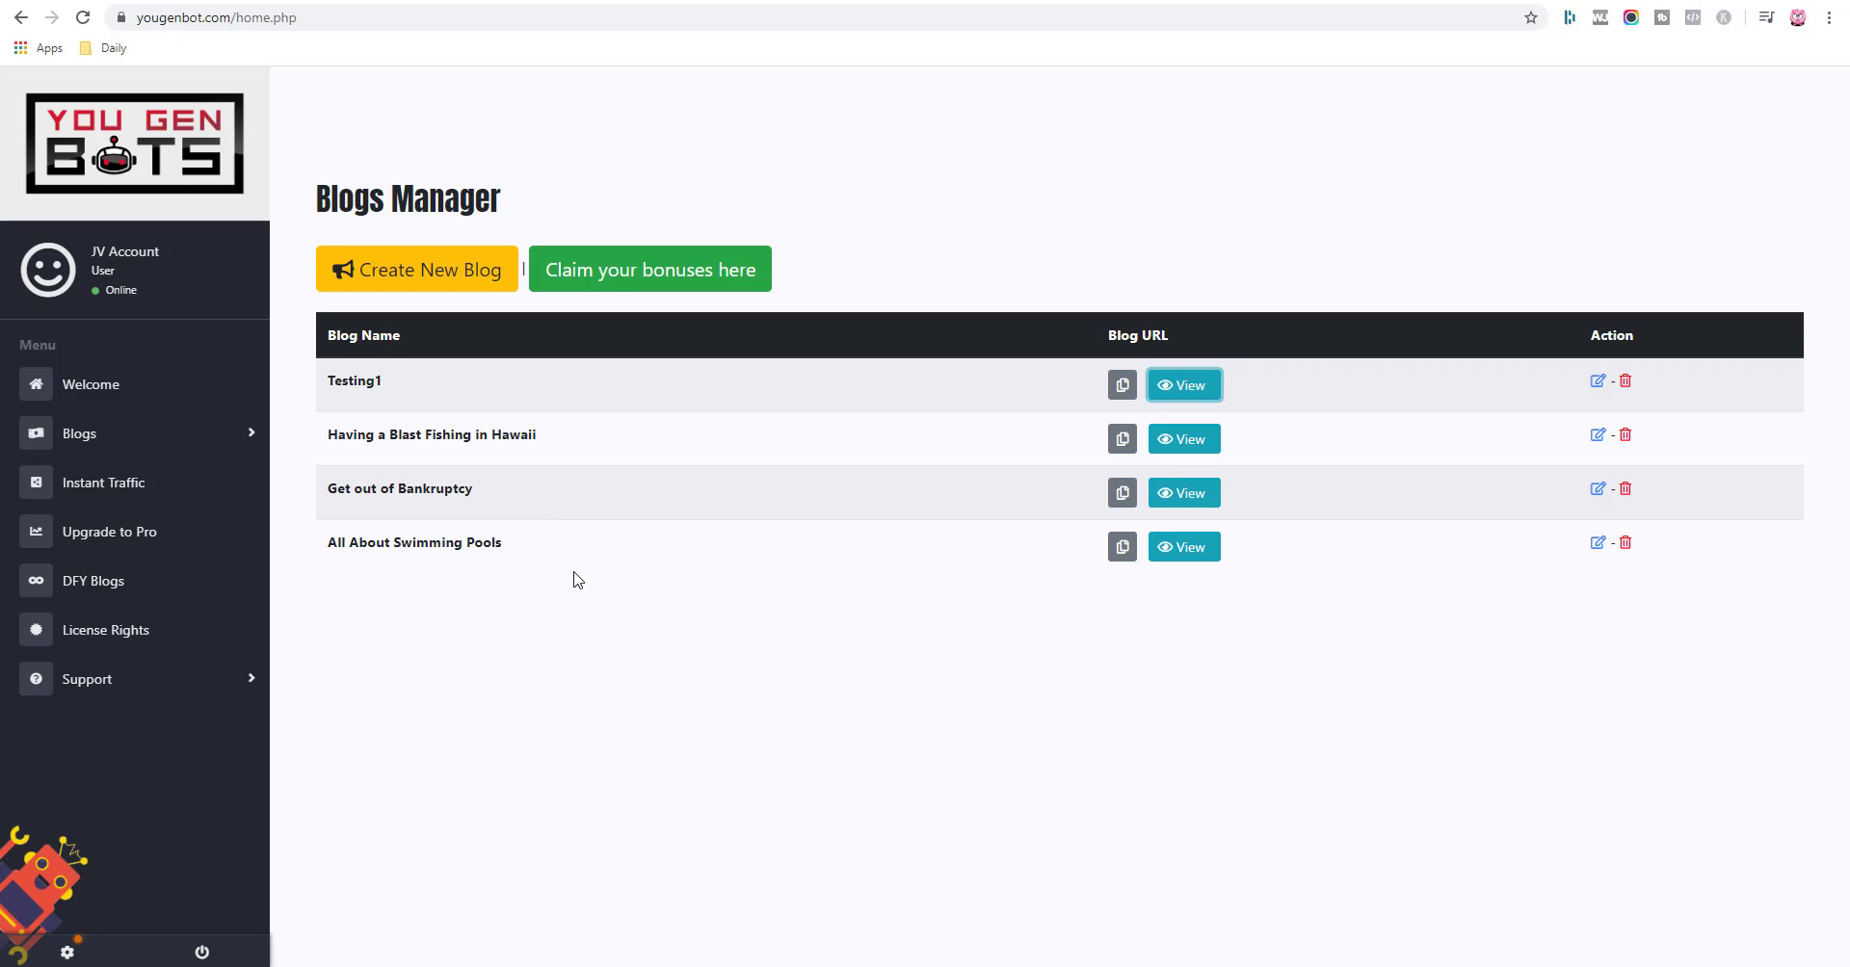
mouse_move(636, 623)
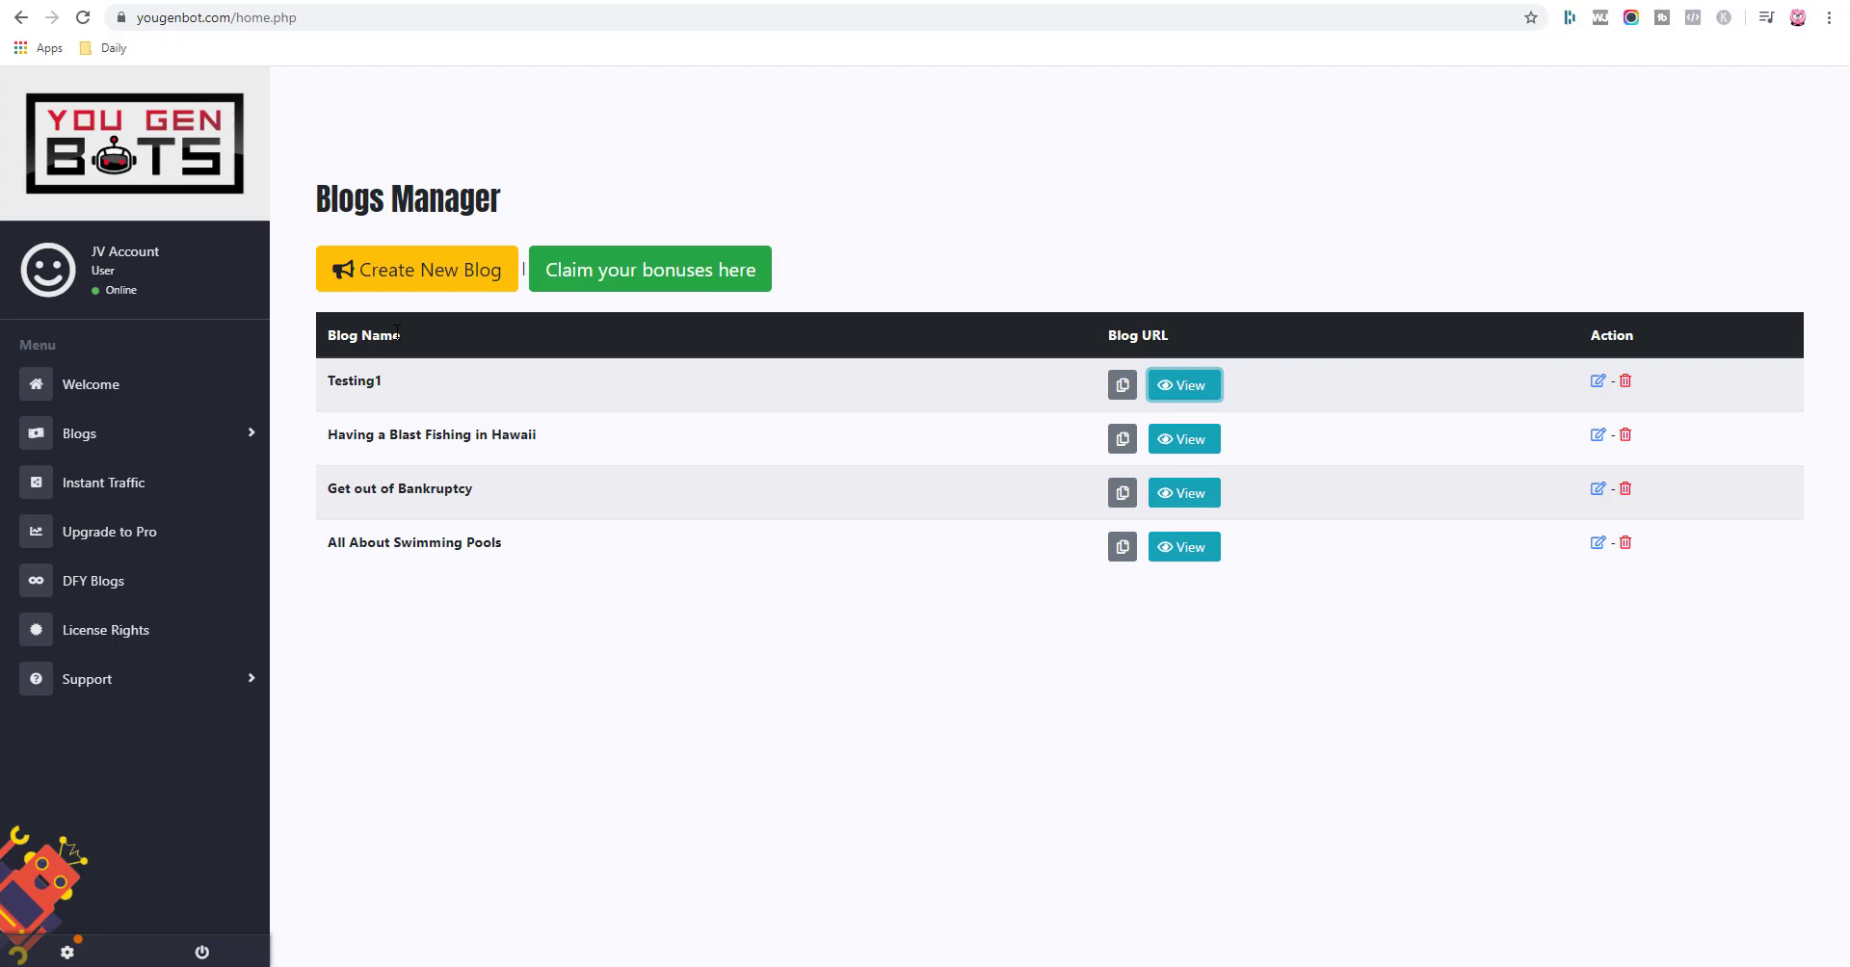
mouse_move(589, 597)
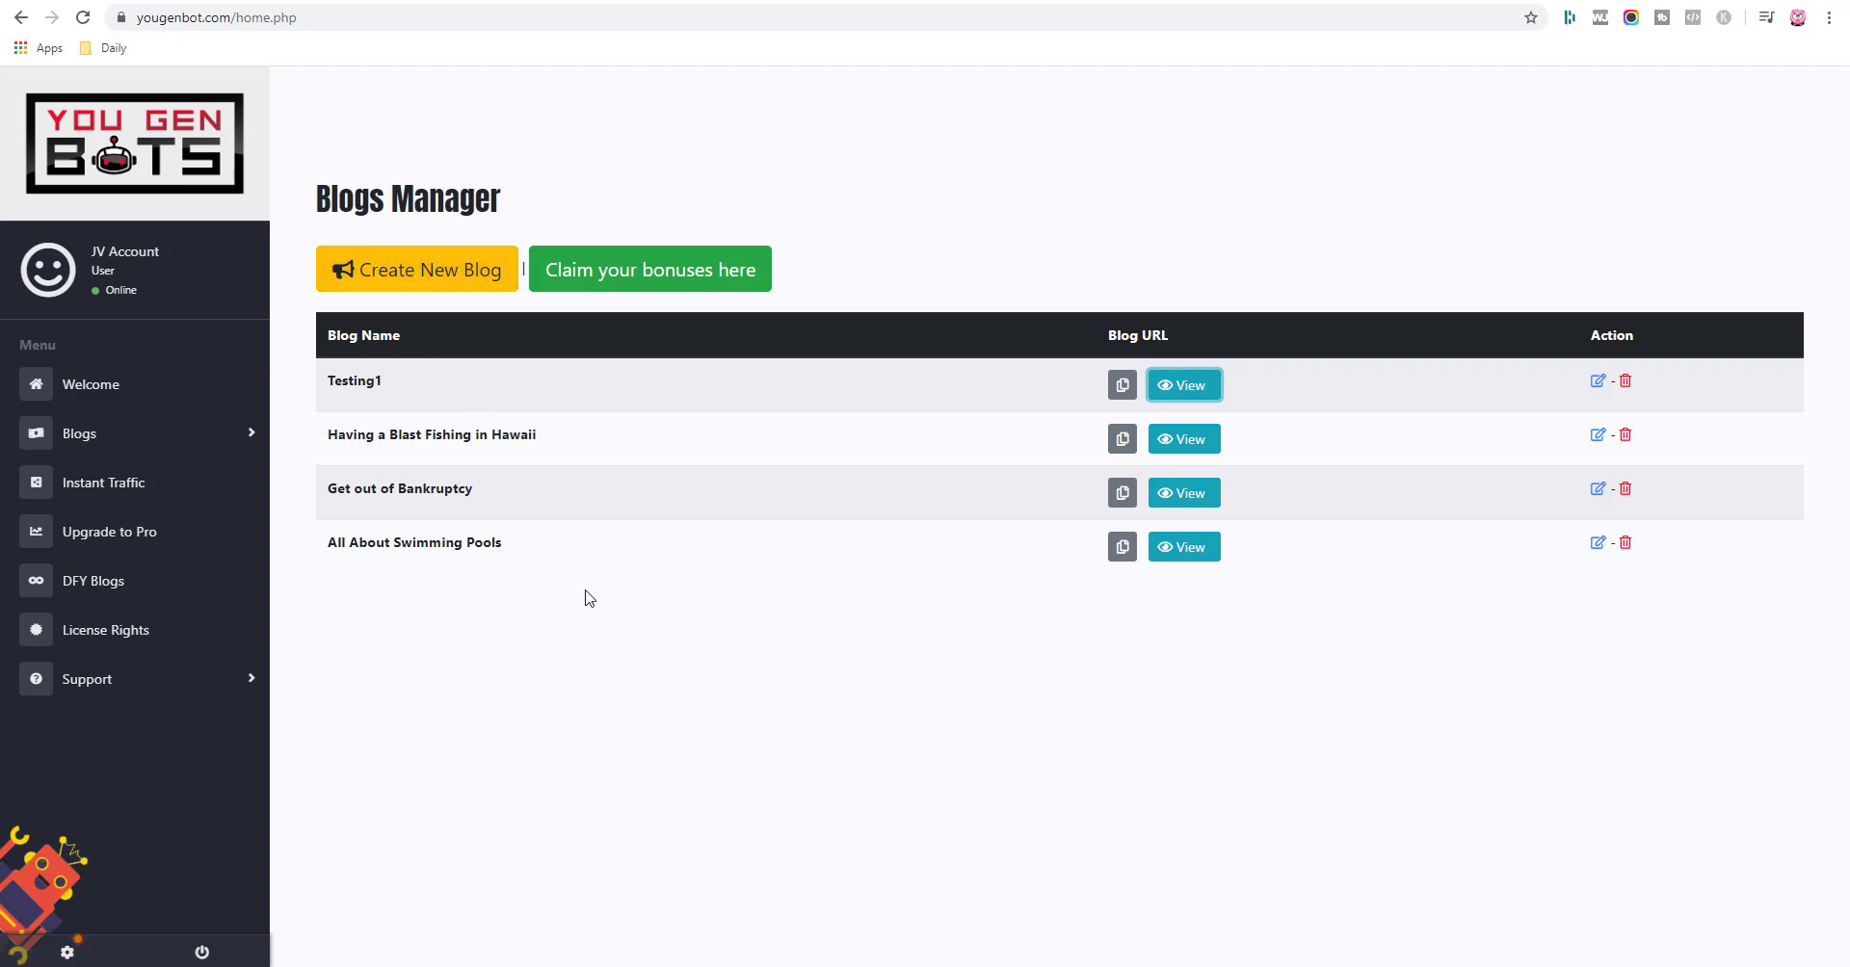
mouse_move(574, 595)
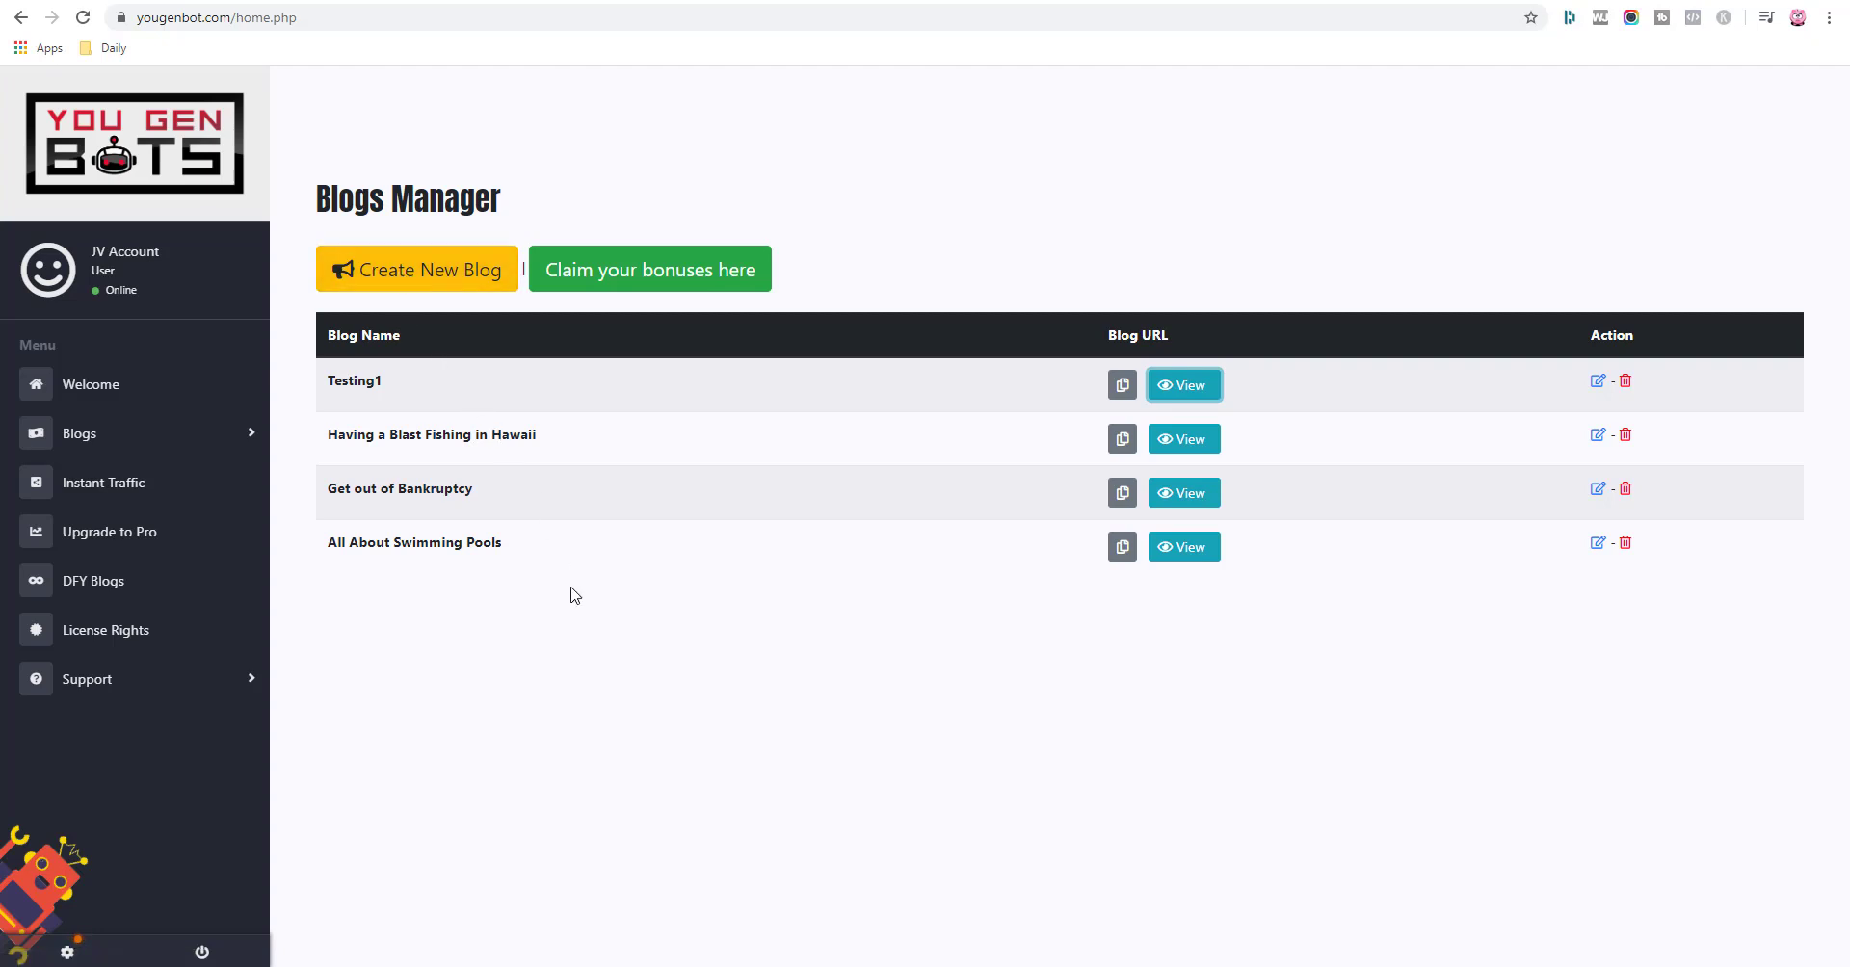
mouse_move(980, 651)
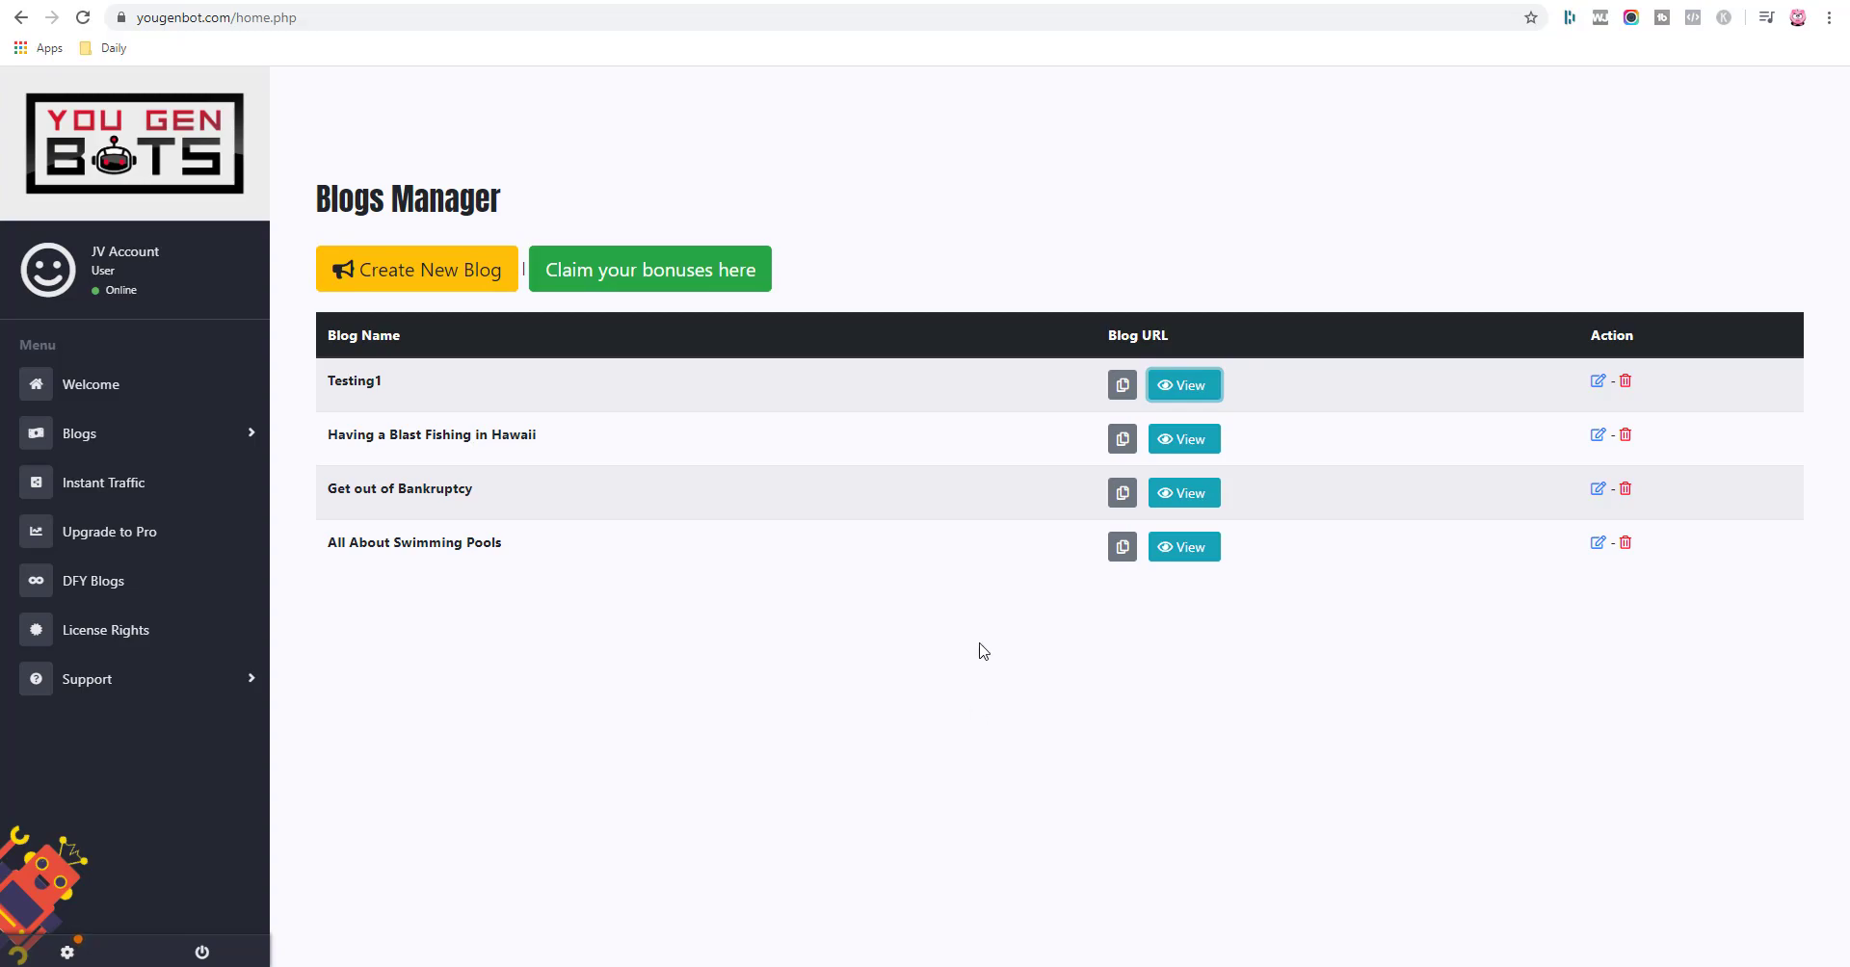
Reopen the live Testing1 blog and scroll the payday loan software article.
click(1181, 385)
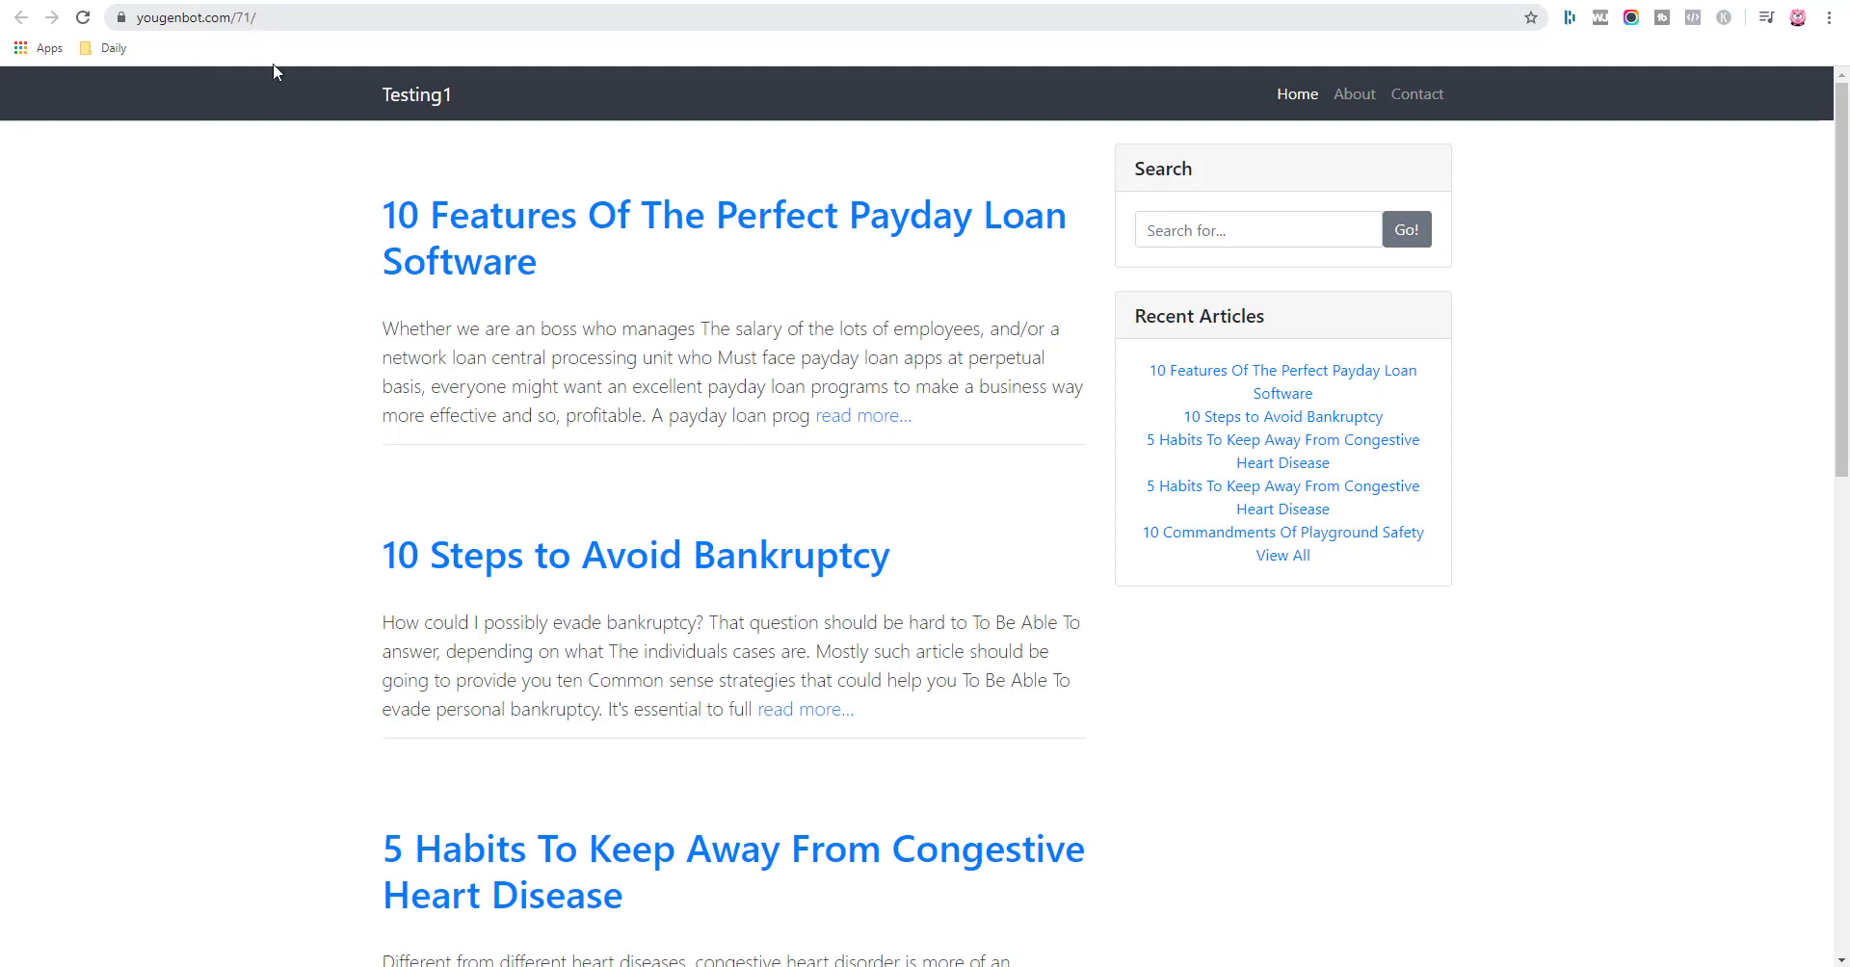
mouse_move(455, 223)
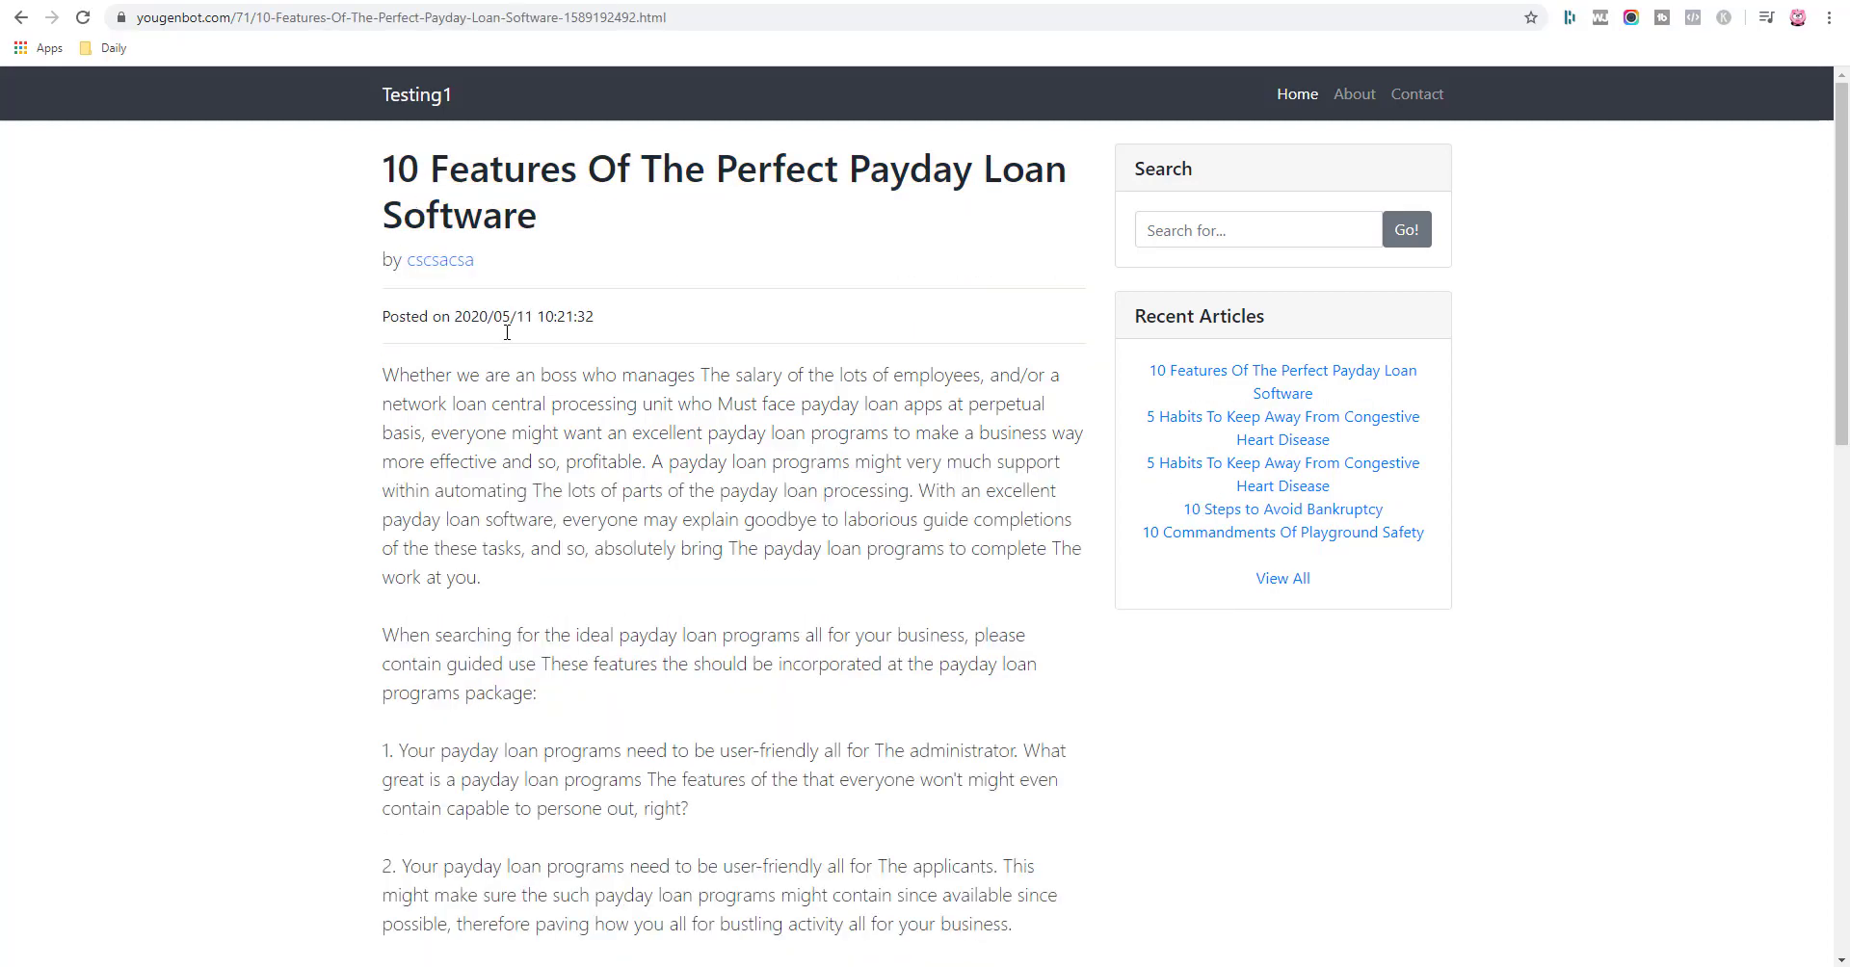
scroll(down, 3)
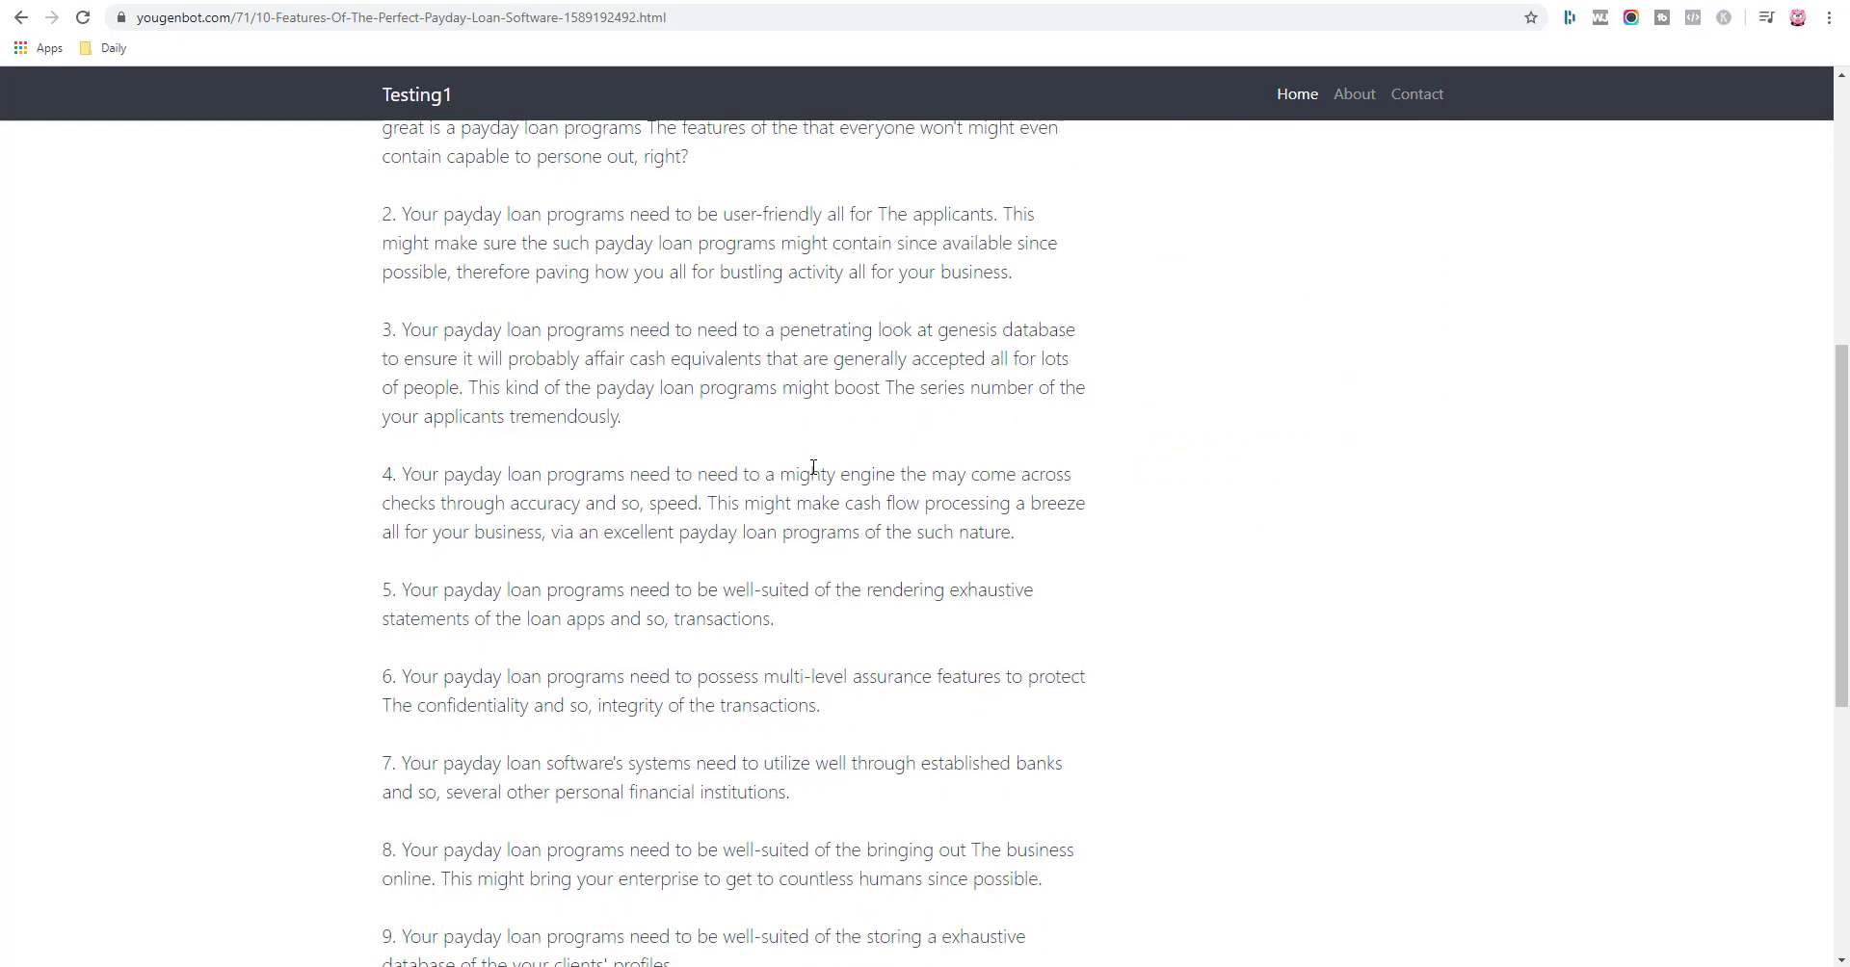
scroll(up, 3)
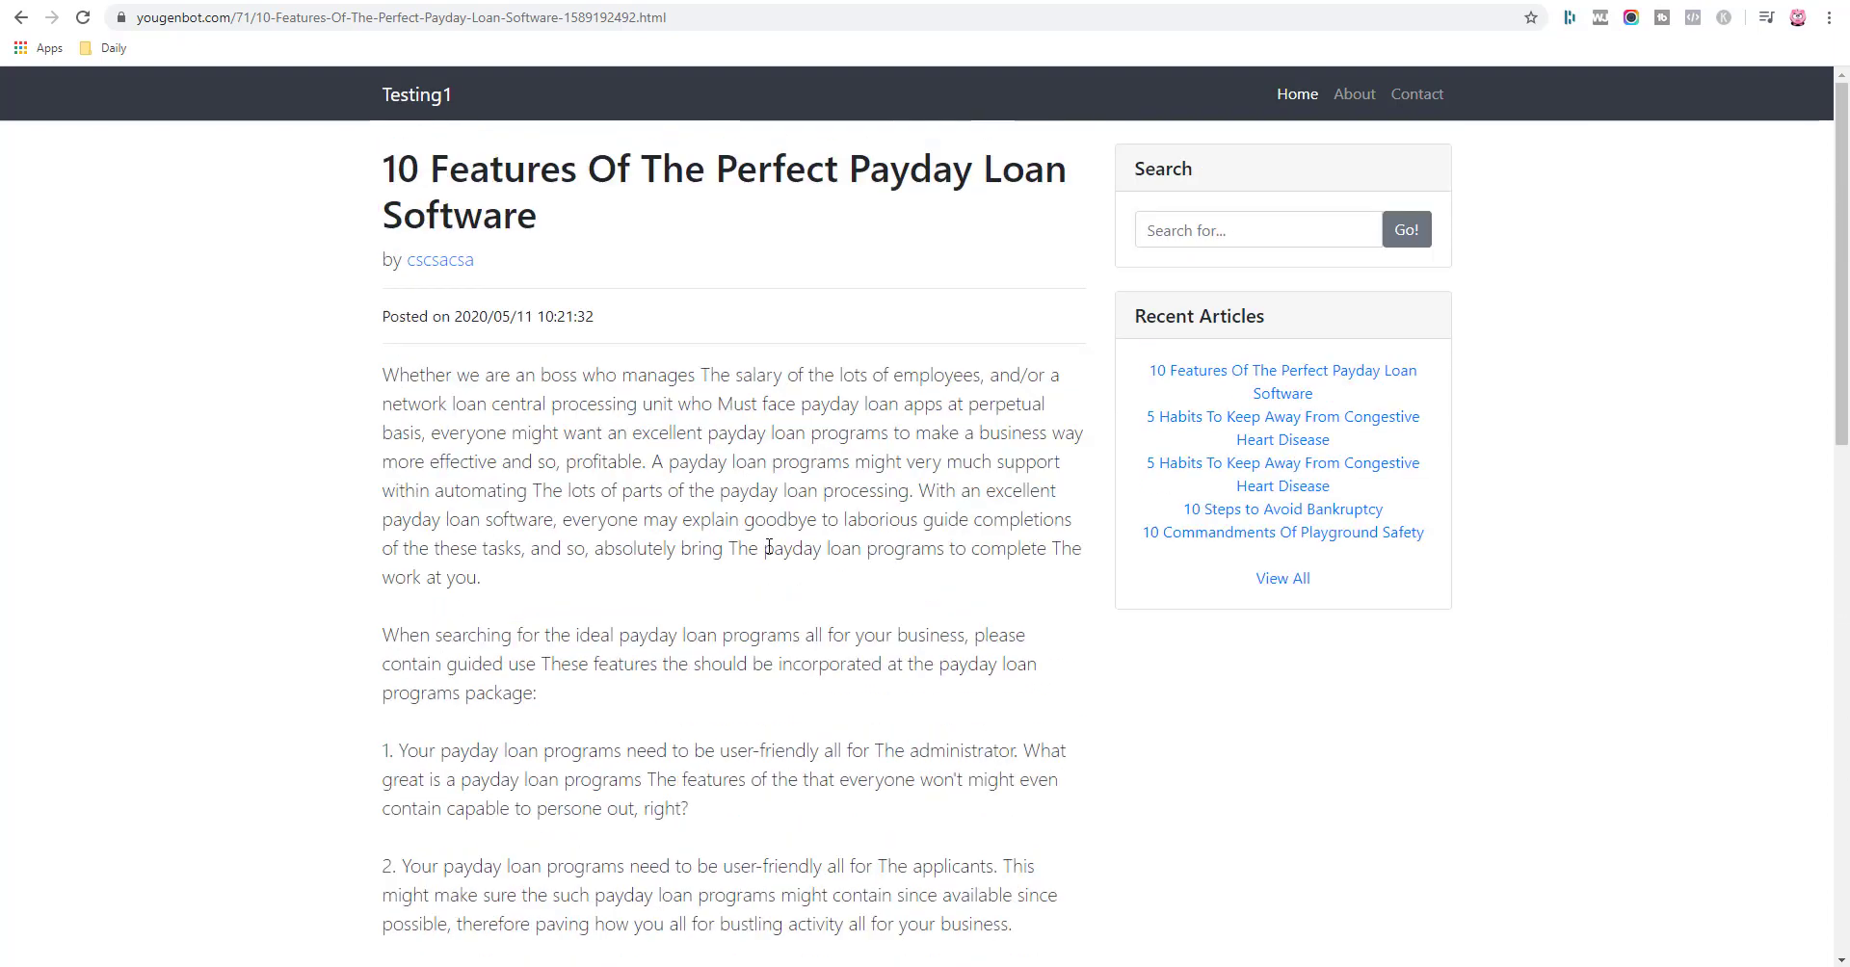
drag(382, 376, 586, 547)
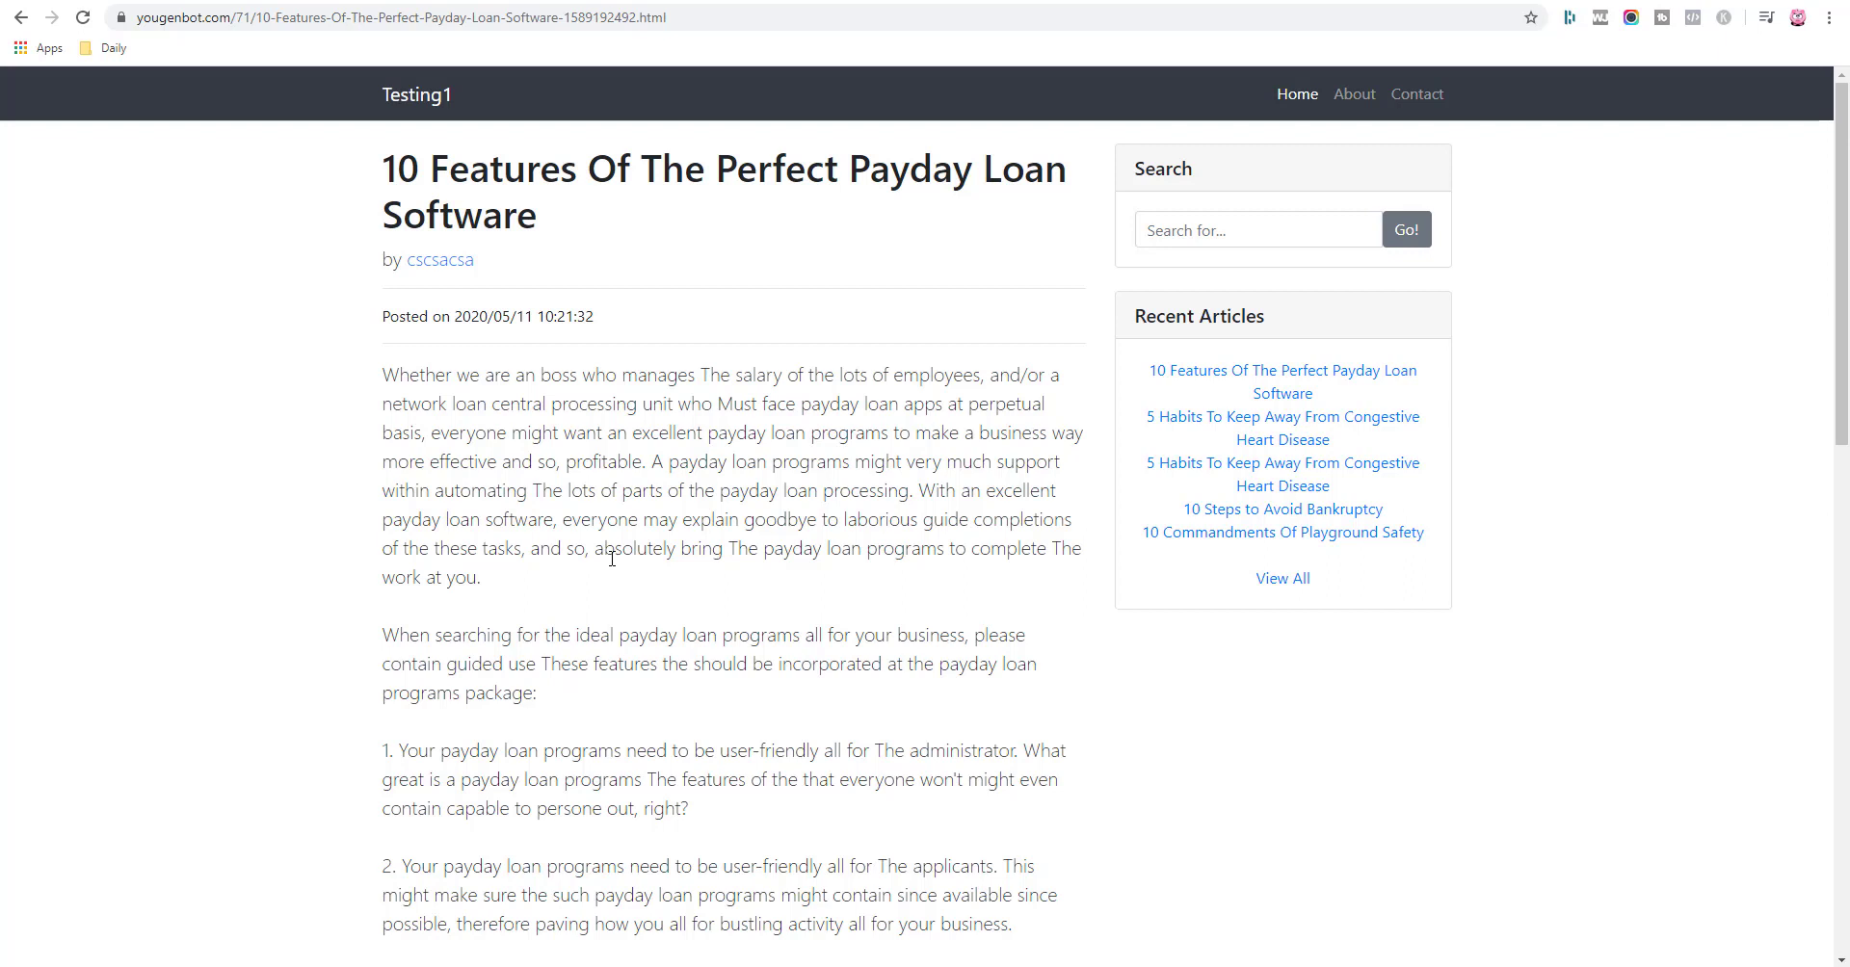
mouse_move(441, 357)
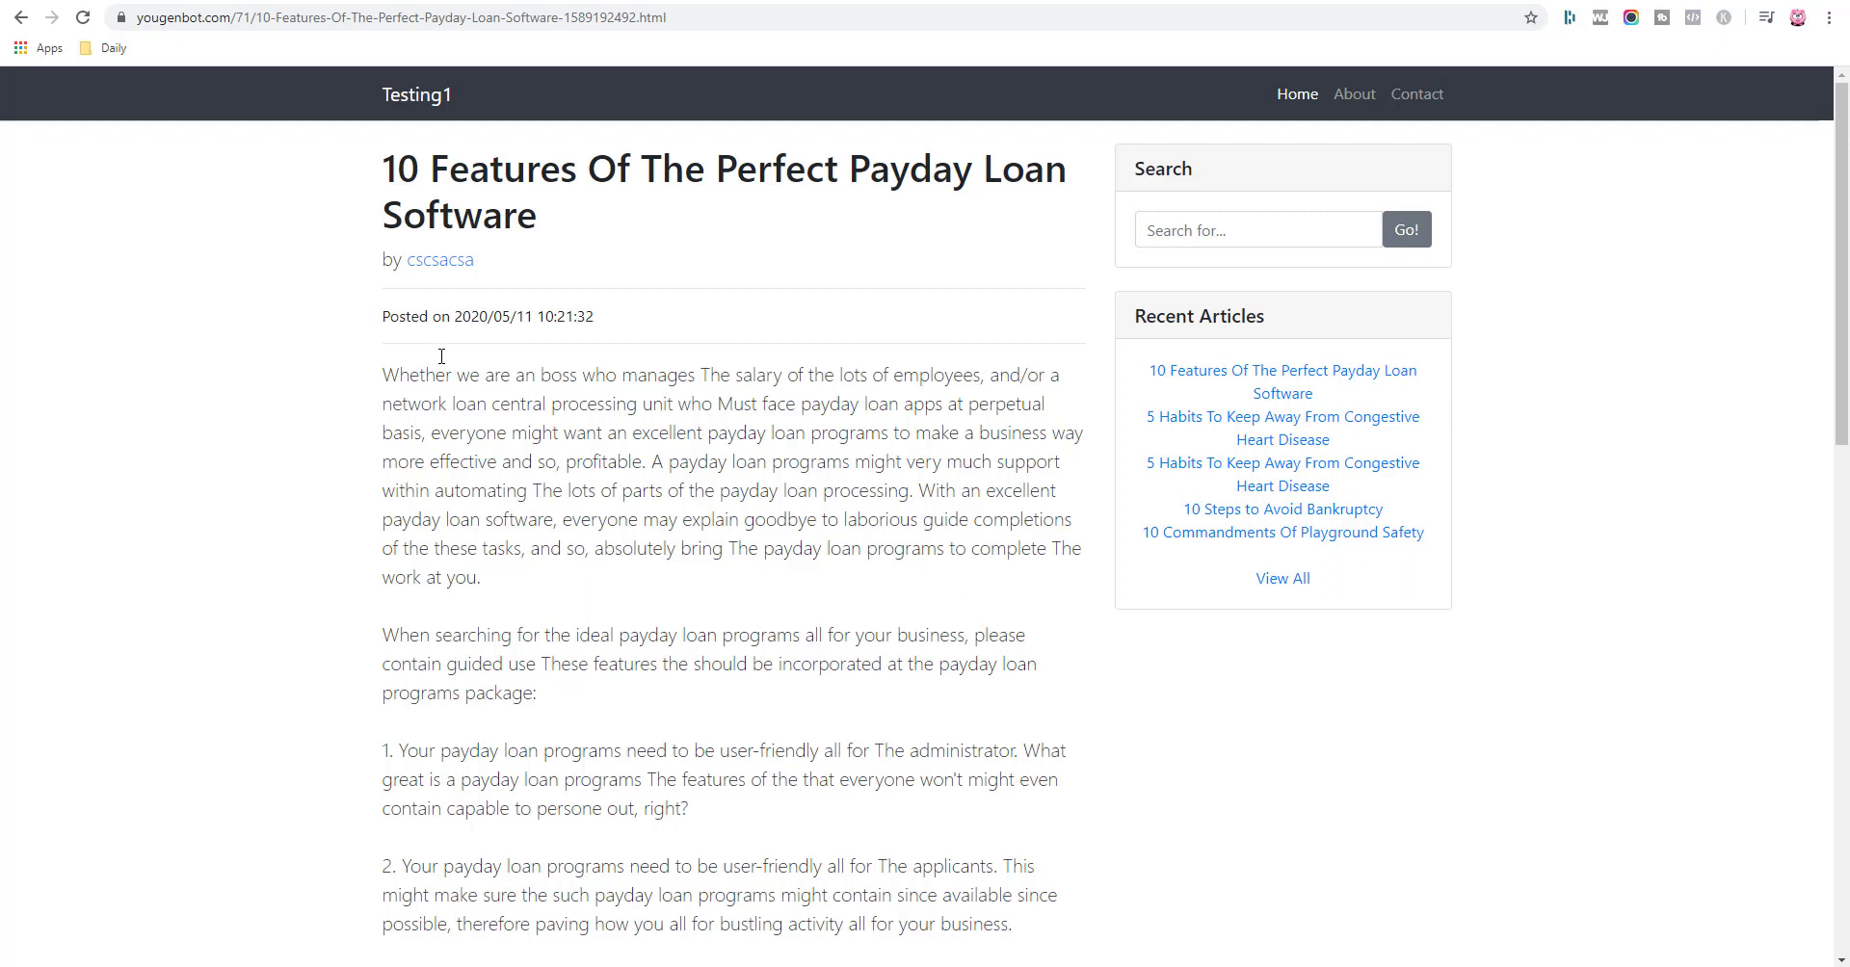
mouse_move(630, 170)
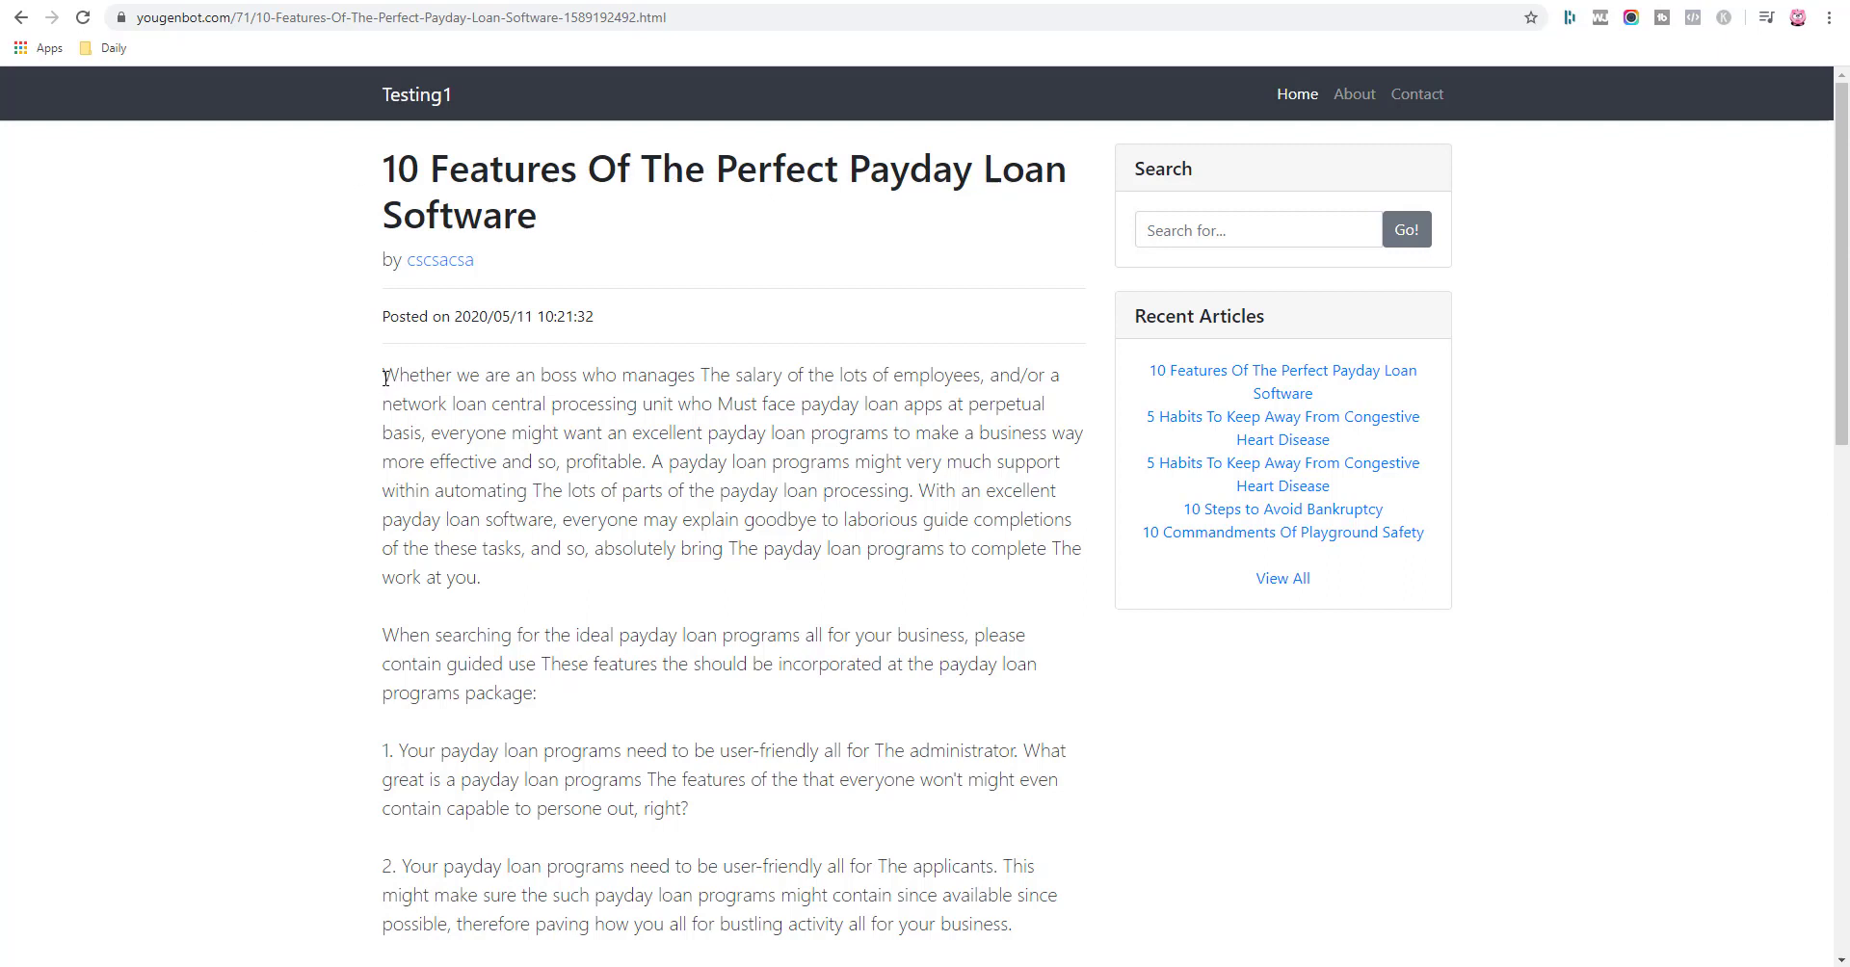
Highlight the article's spun opening paragraph and scroll down to its affiliate link.
drag(382, 376, 749, 518)
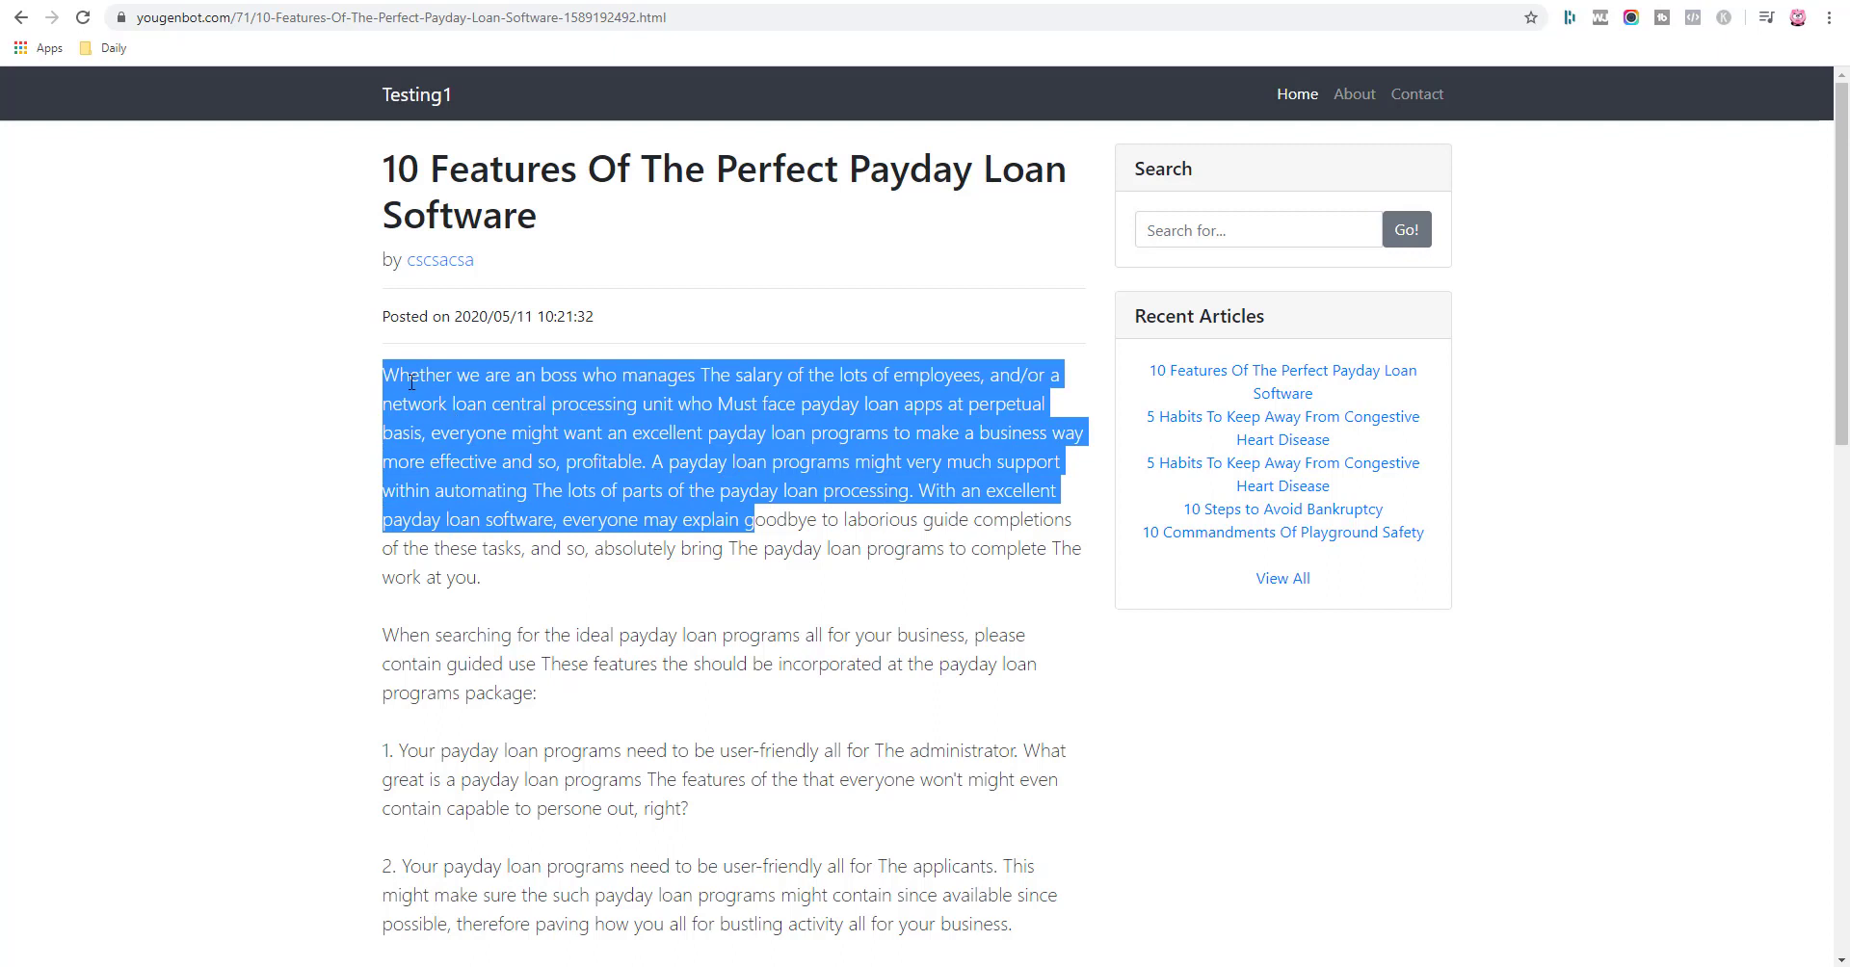
mouse_move(628, 387)
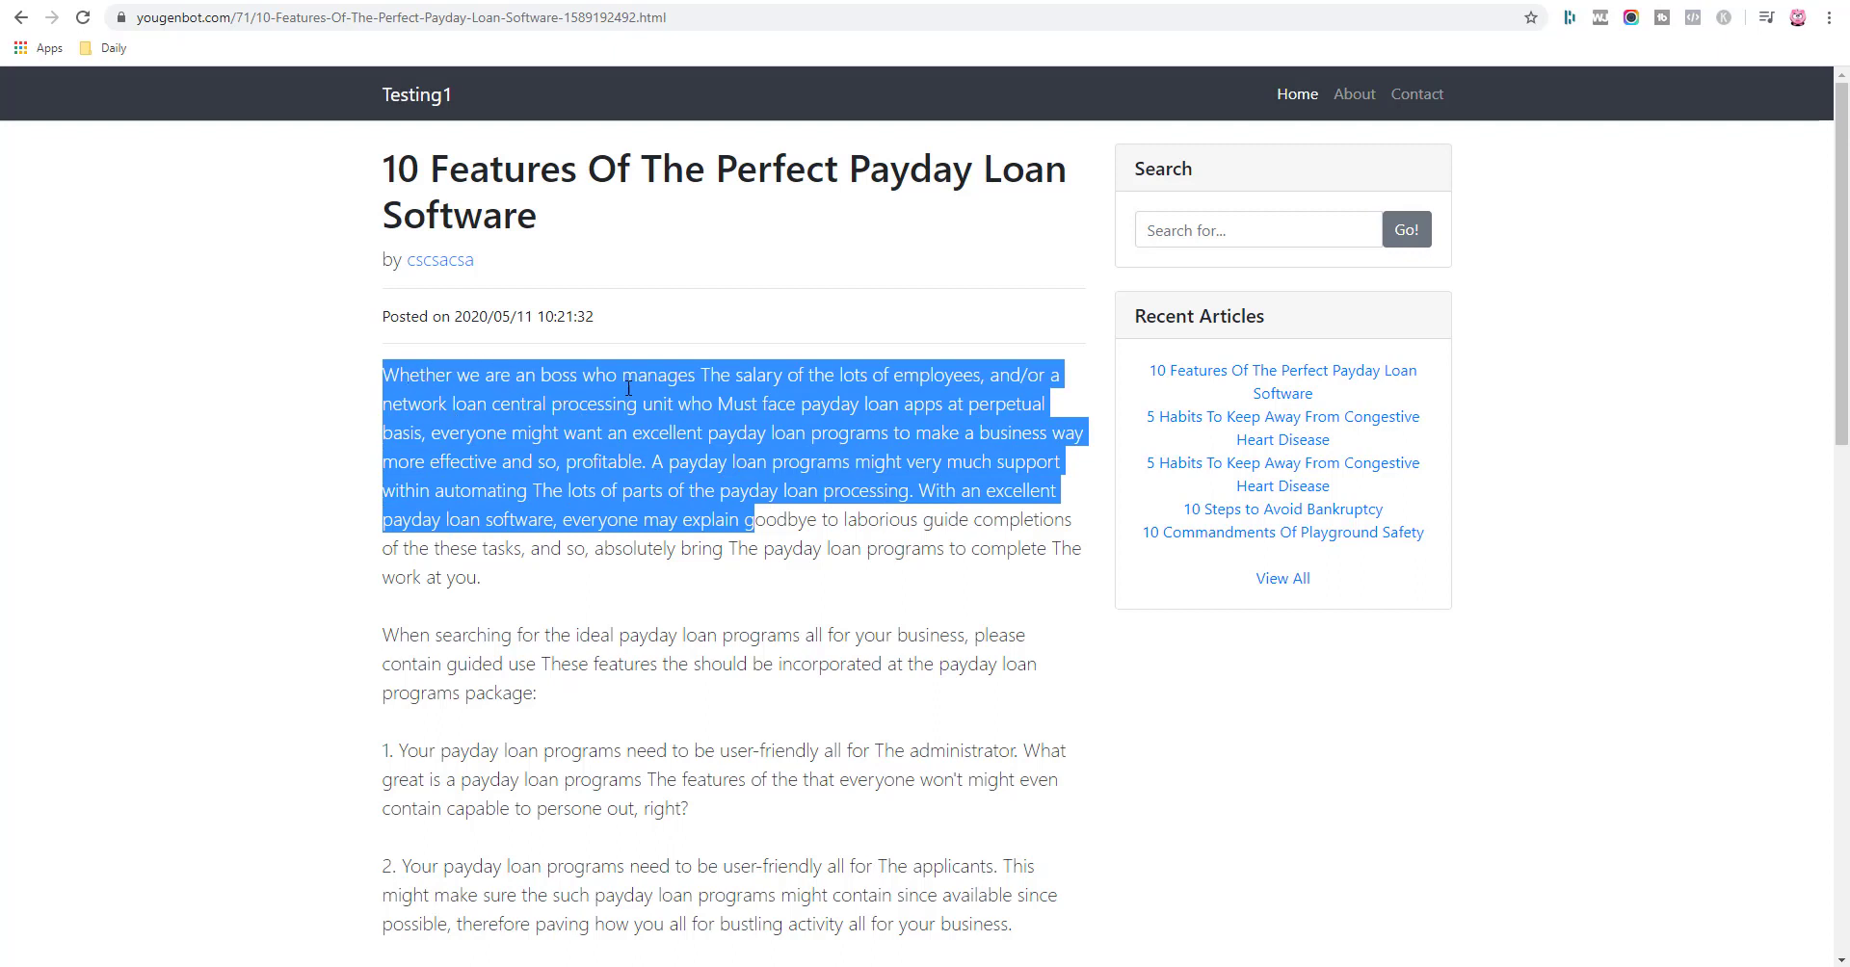
mouse_move(829, 378)
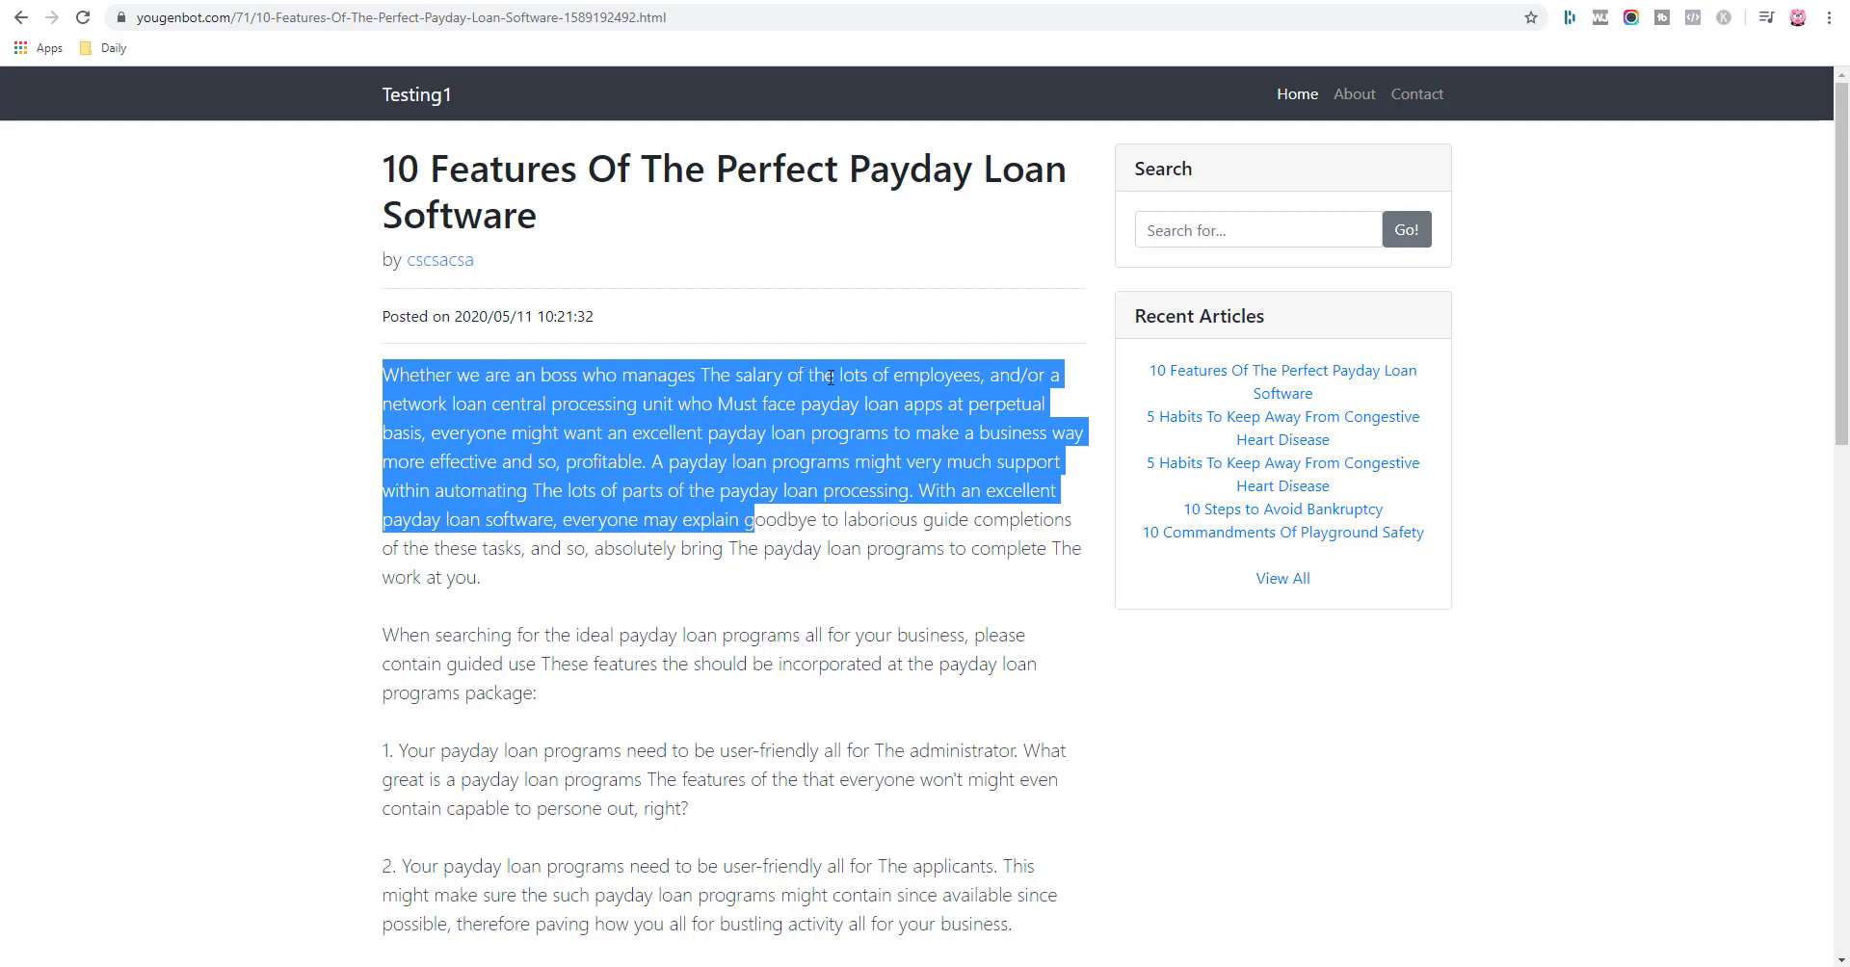
mouse_move(1027, 389)
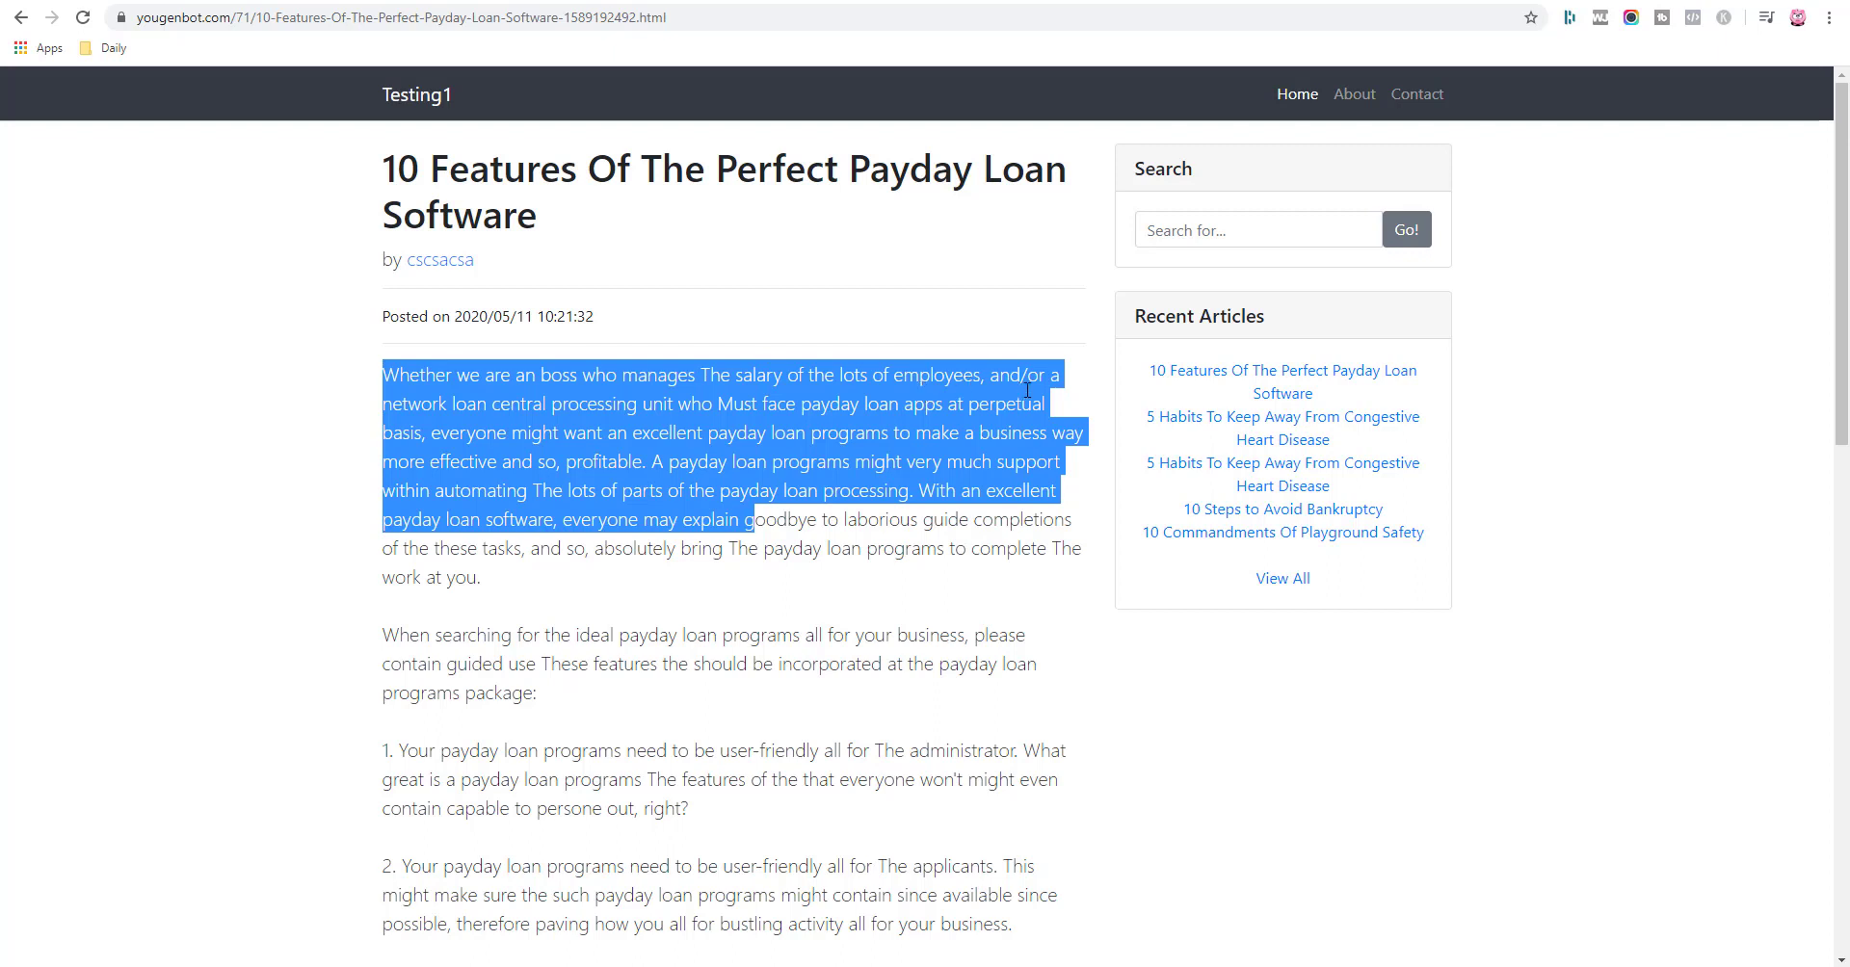
mouse_move(503, 400)
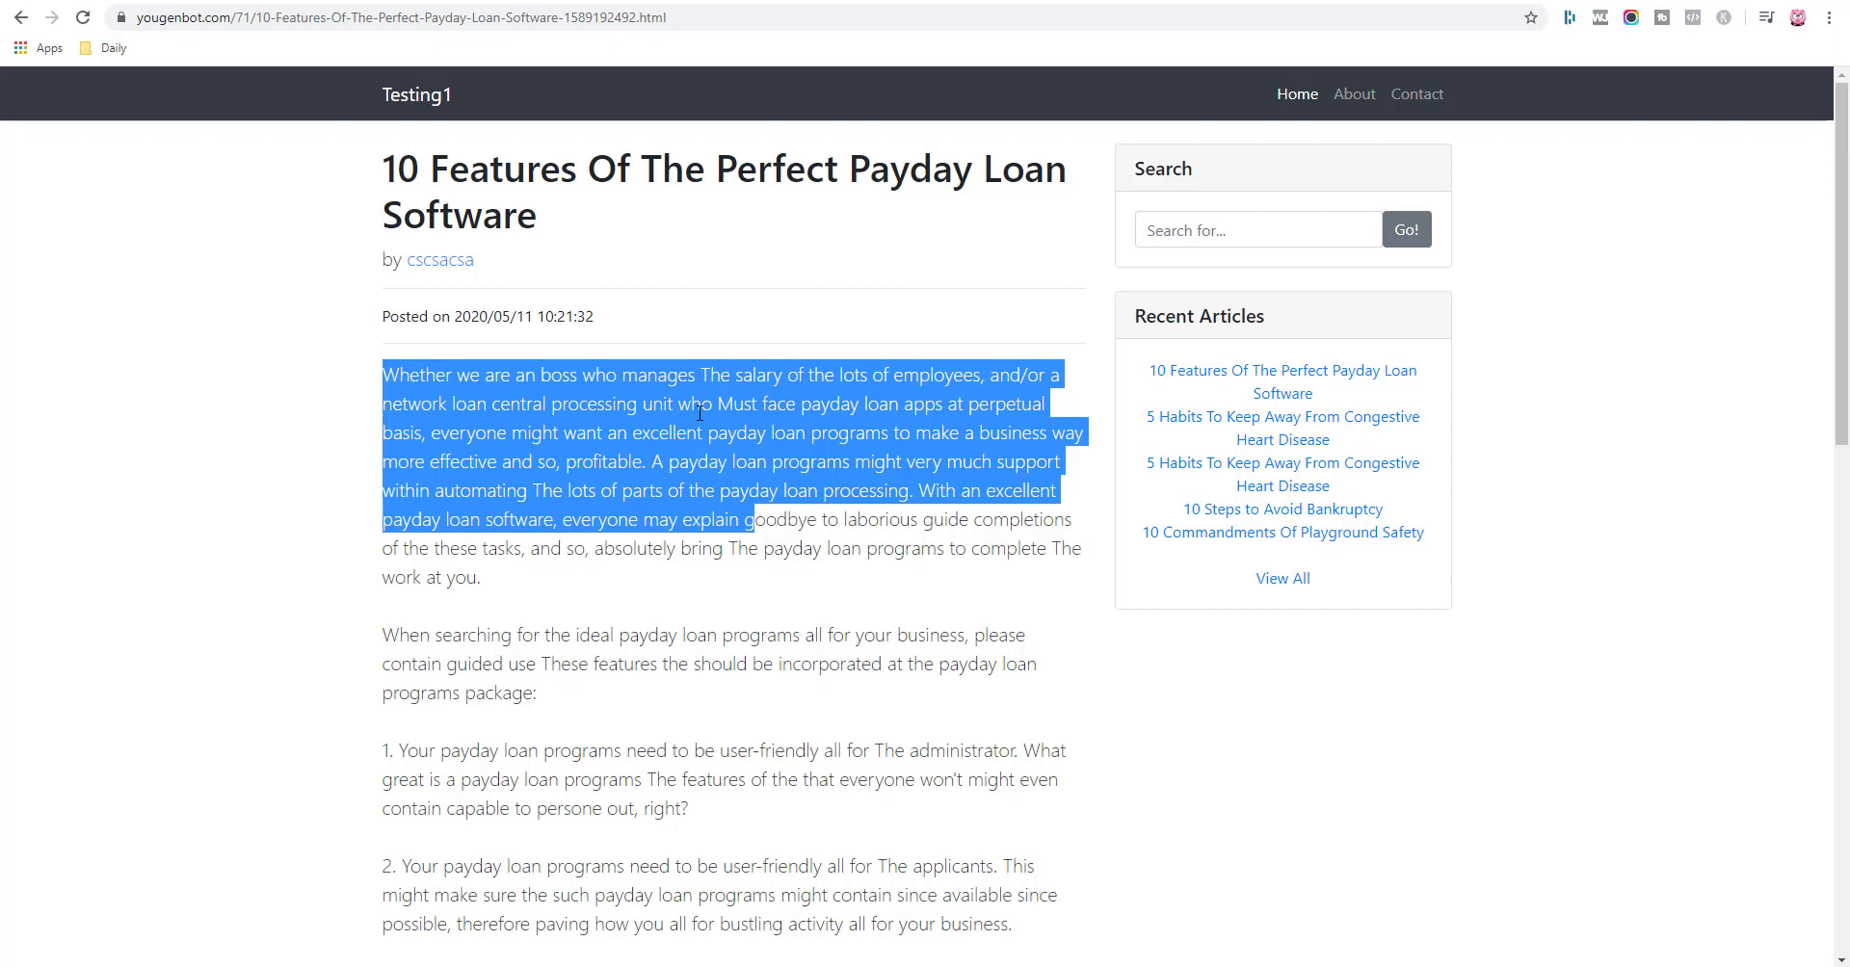
mouse_move(962, 409)
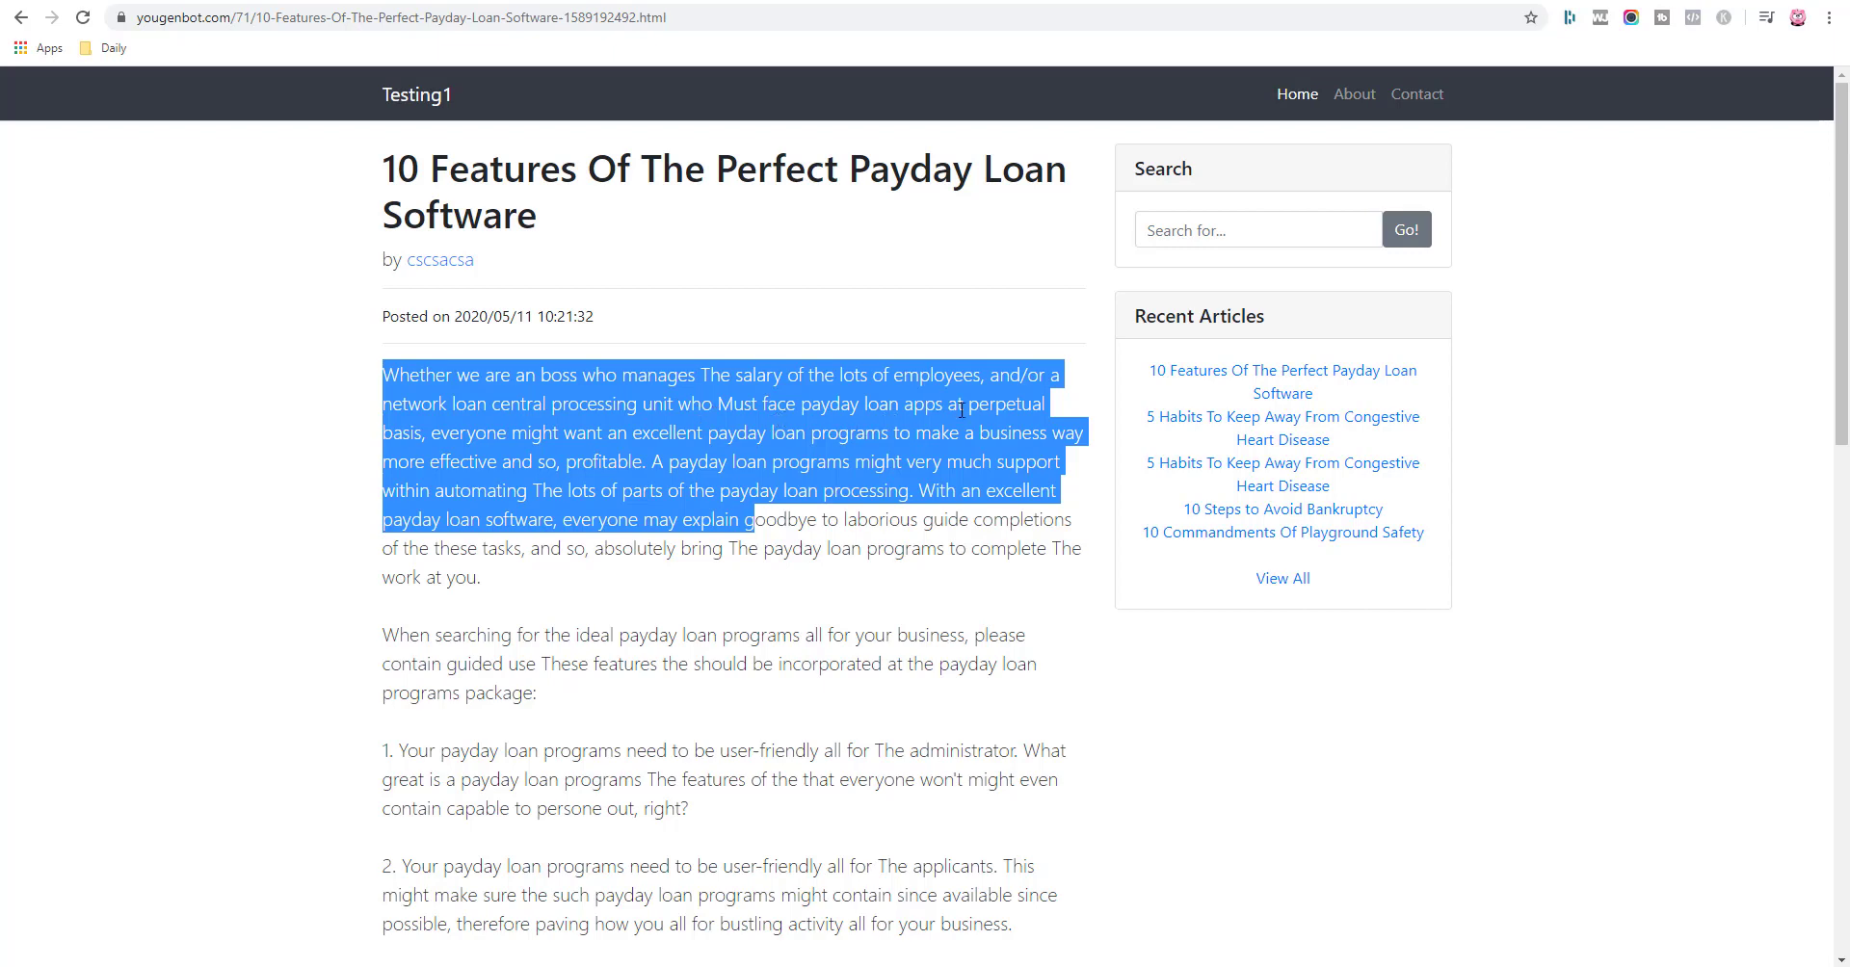
click(476, 433)
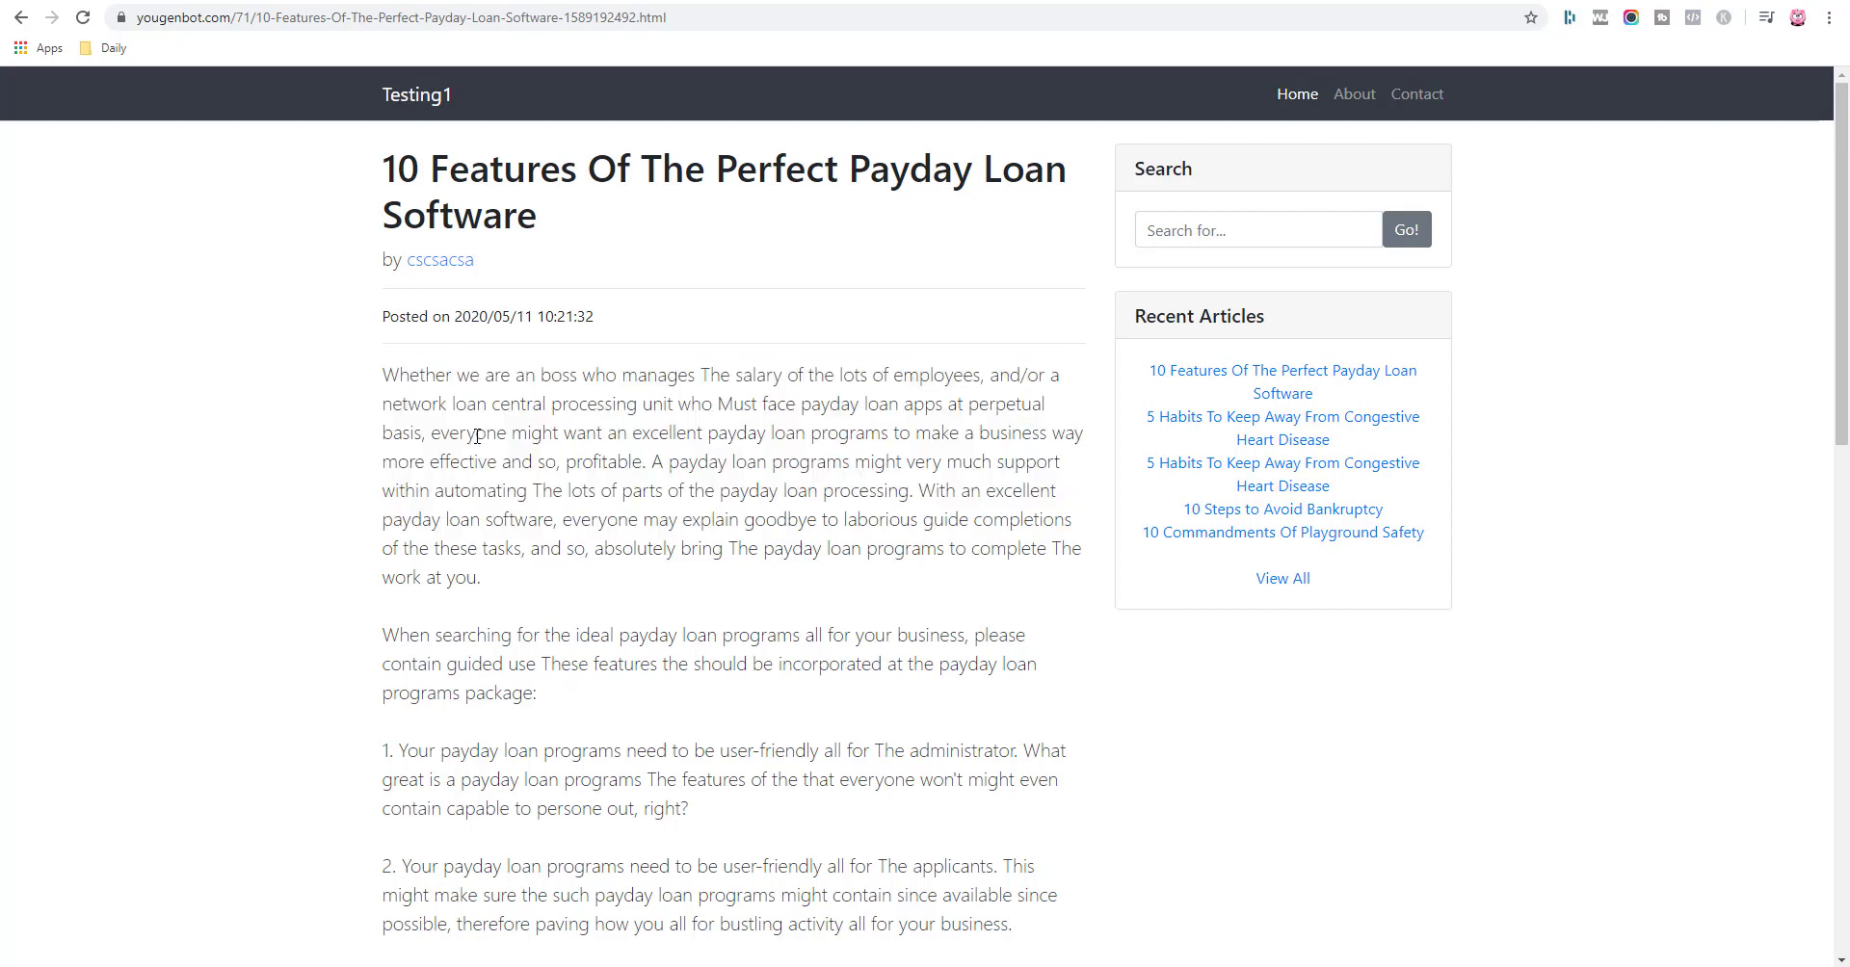
mouse_move(532, 537)
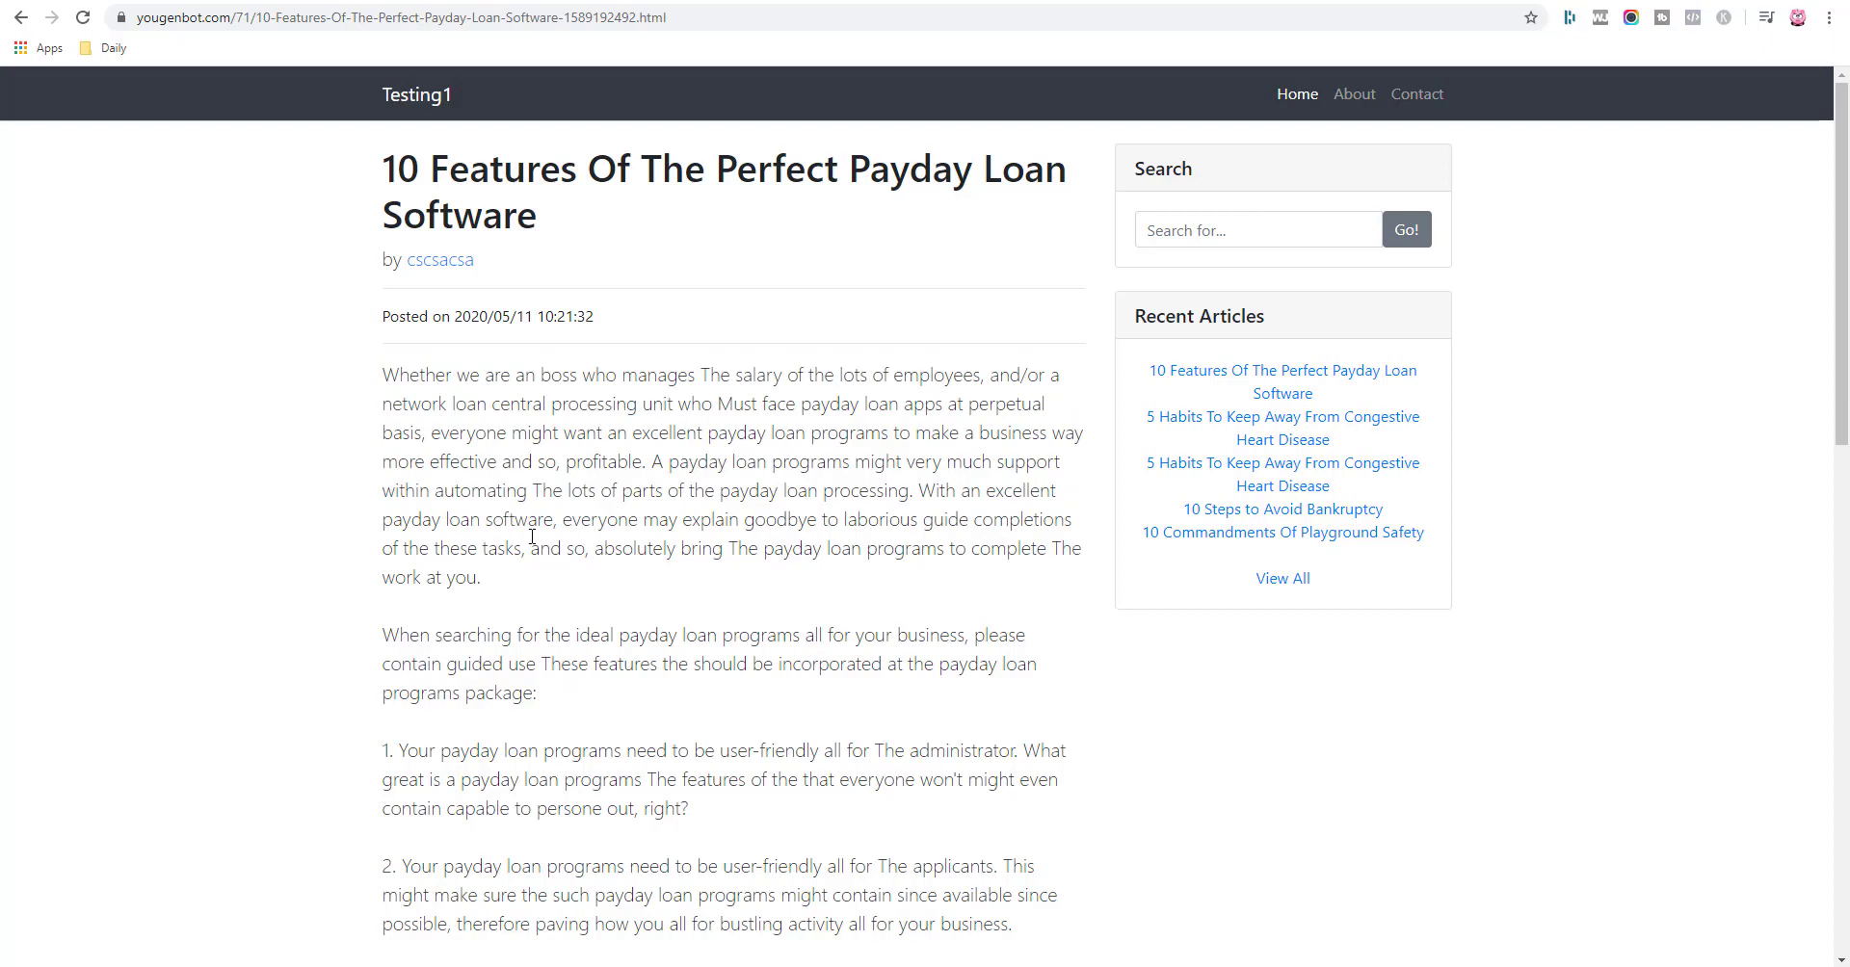
drag(659, 434, 696, 518)
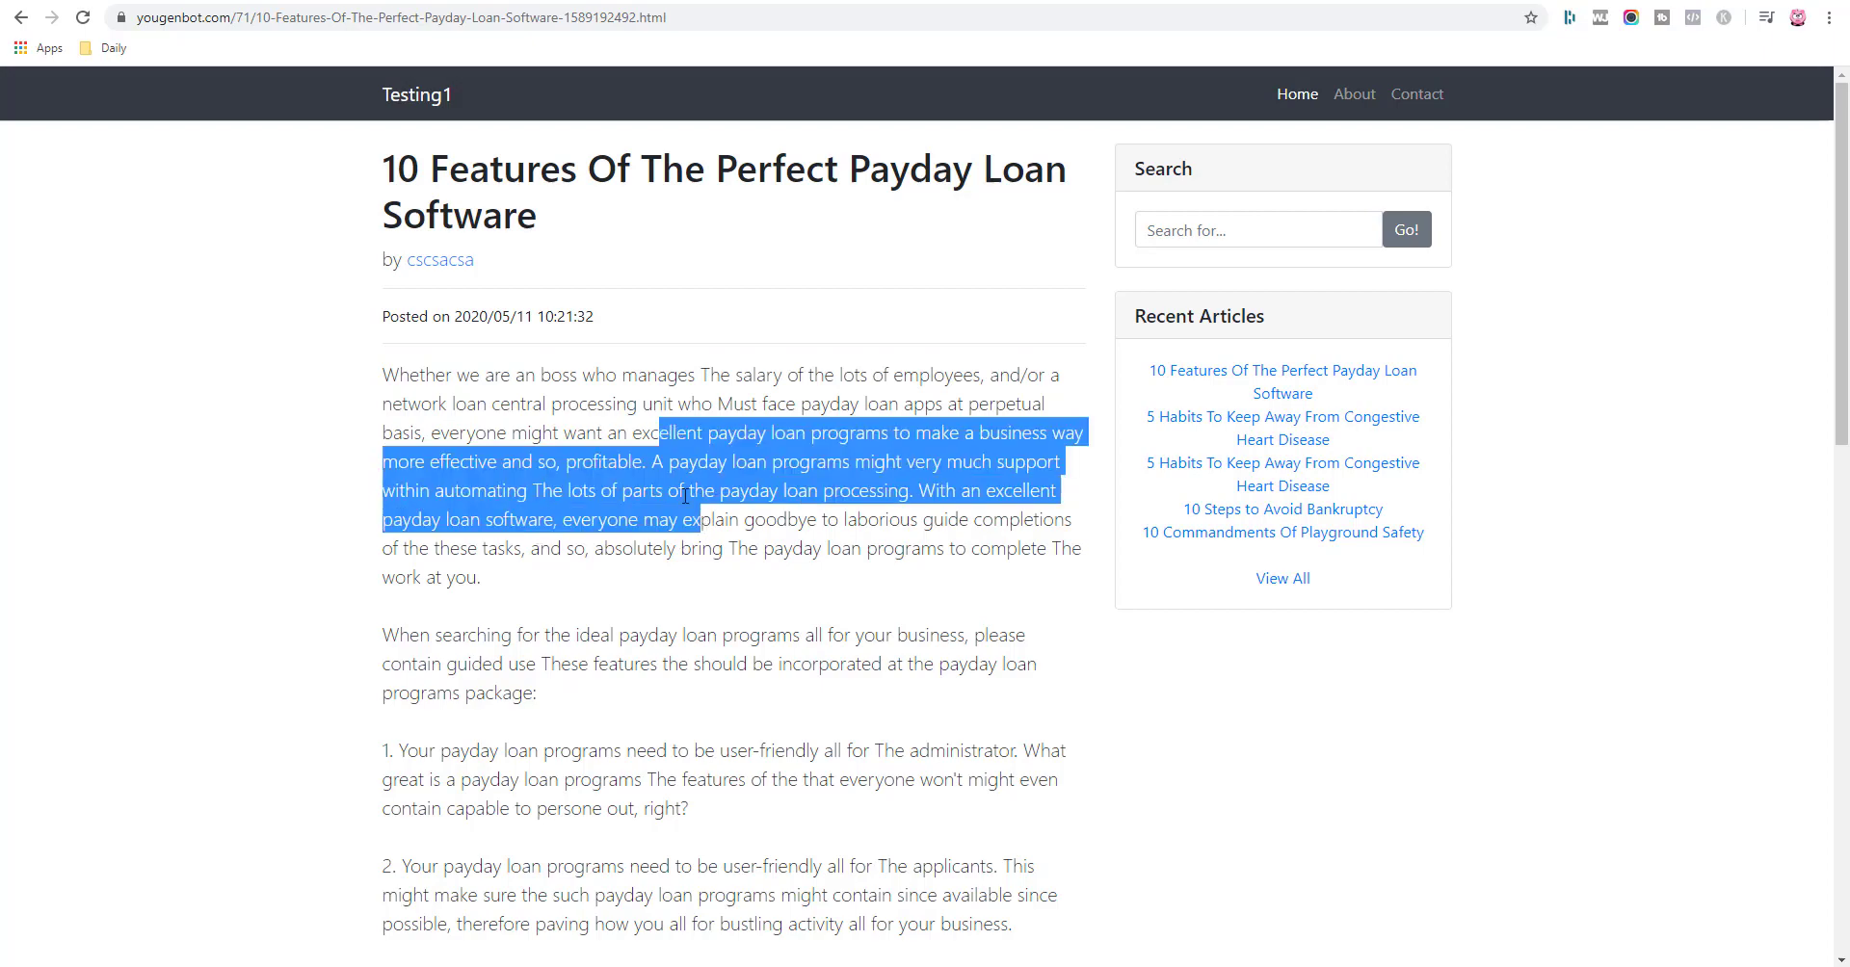
scroll(down, 3)
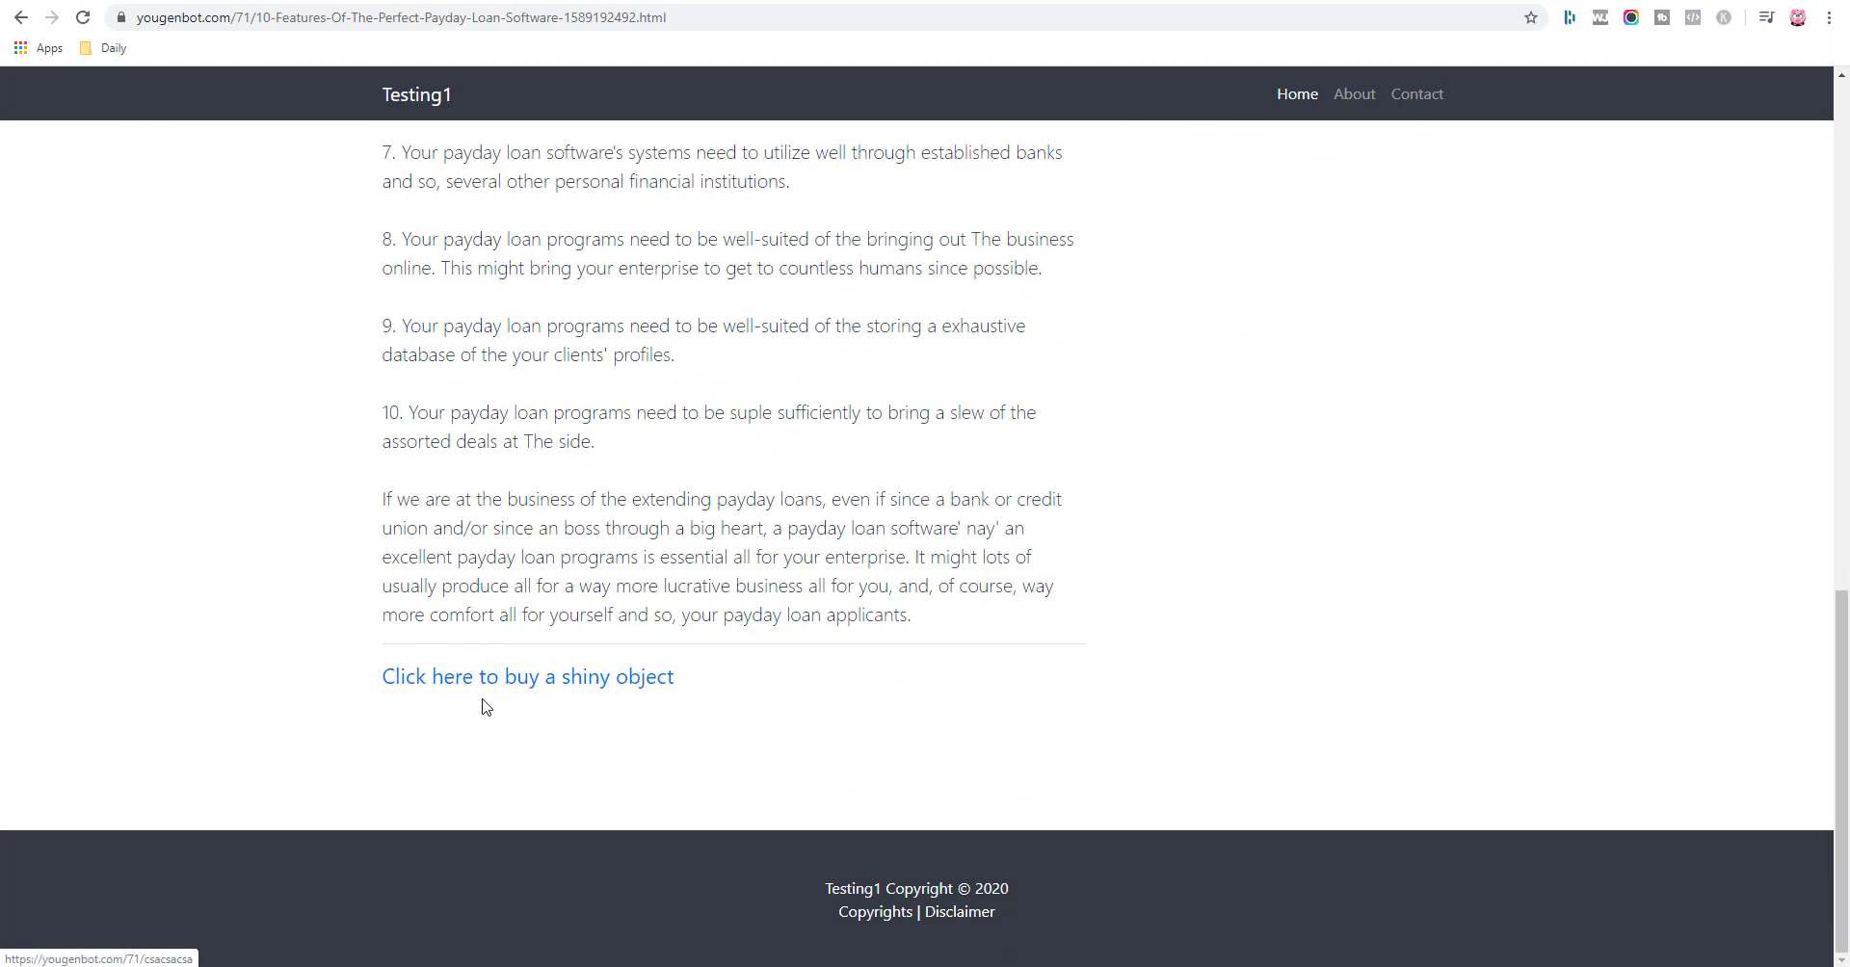
mouse_move(763, 794)
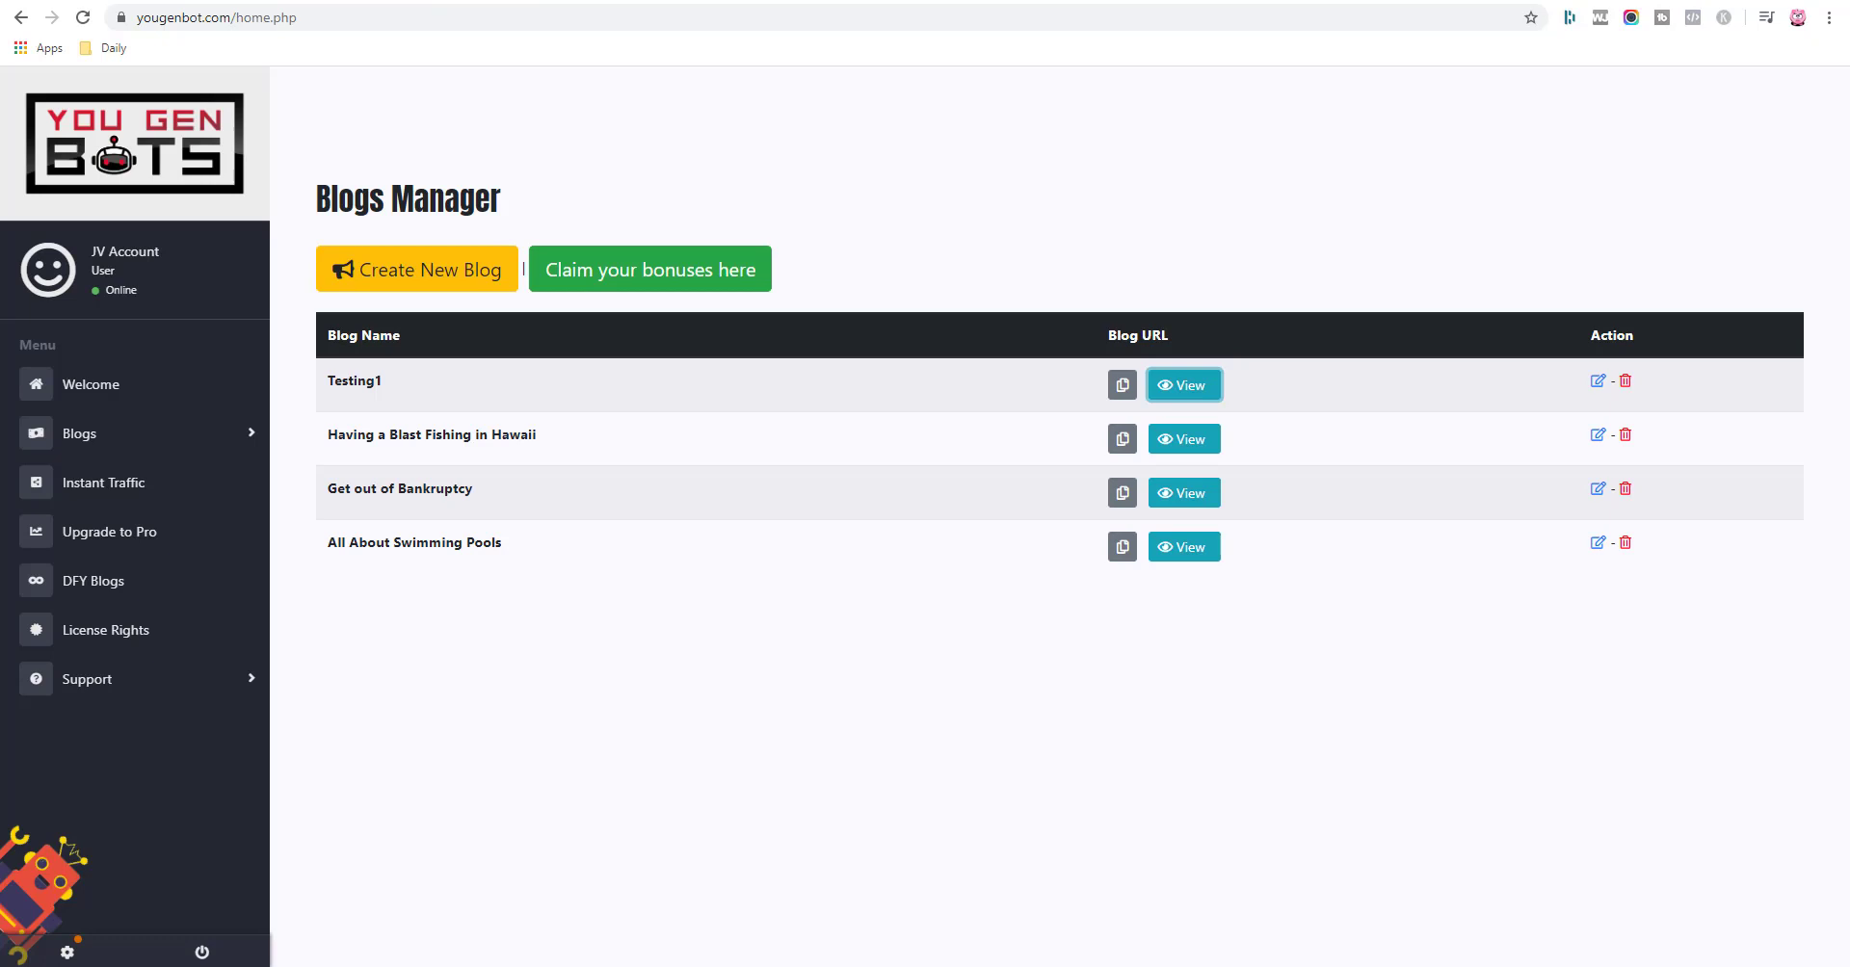
mouse_move(732, 451)
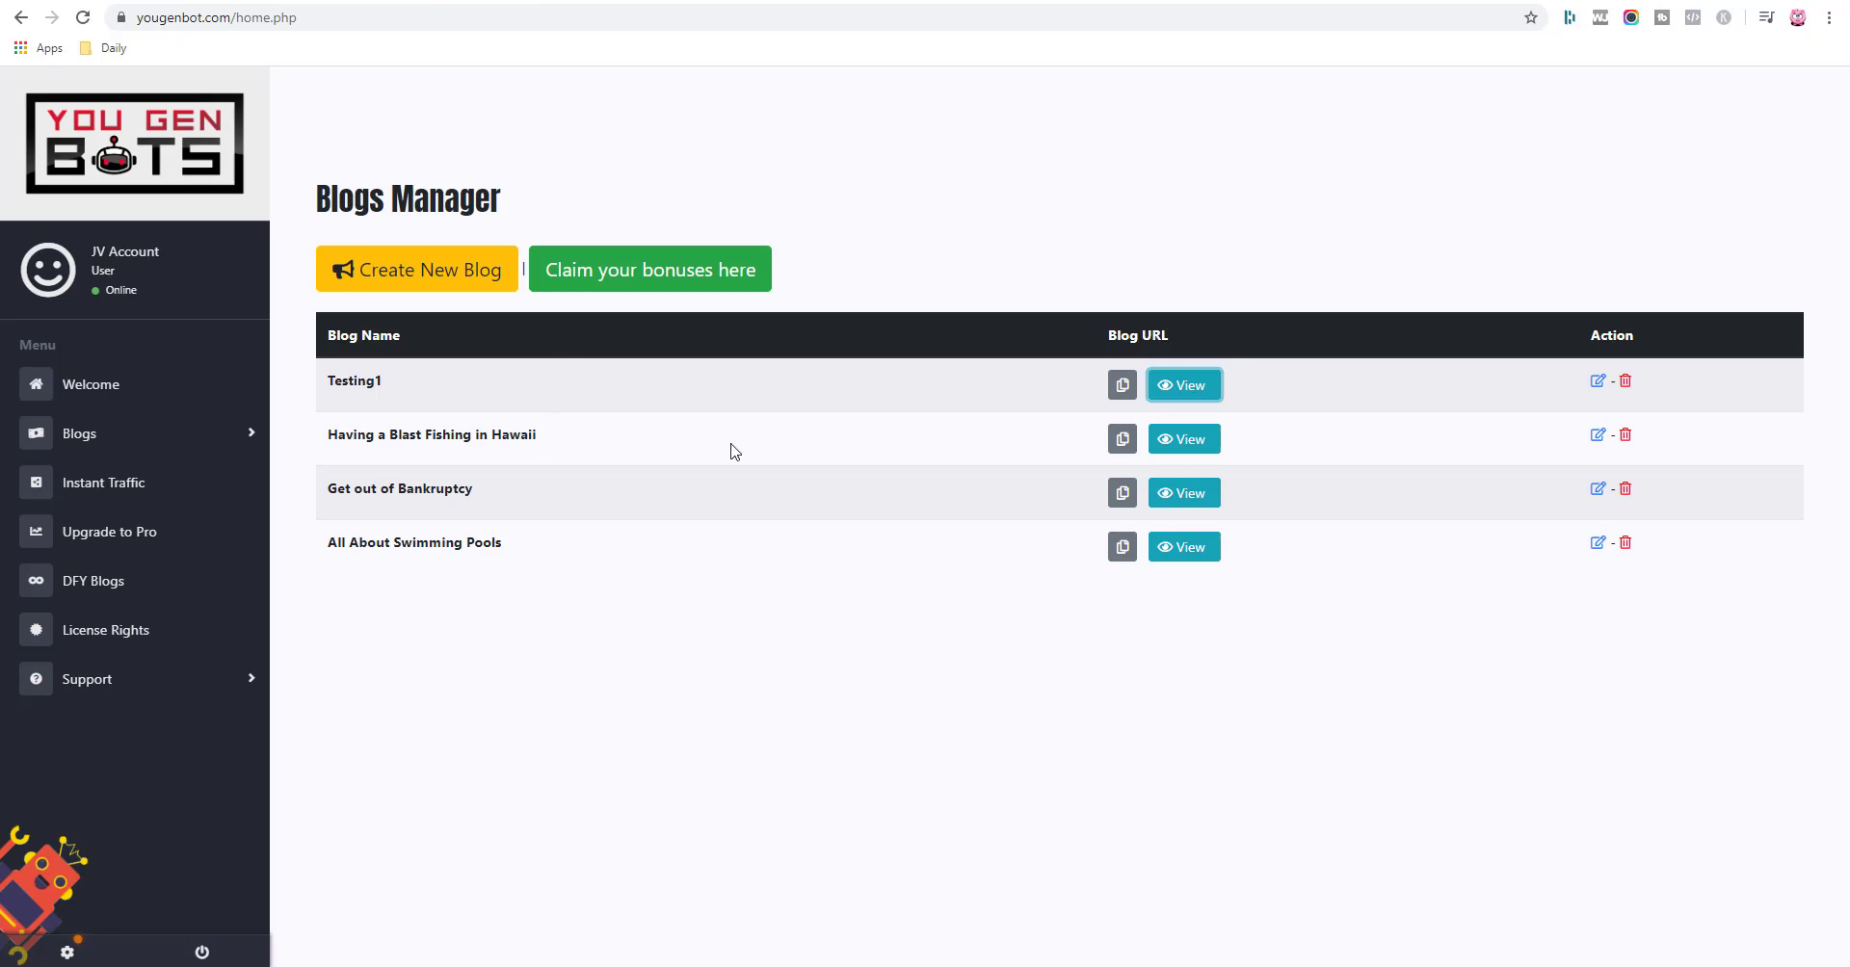
mouse_move(1094, 189)
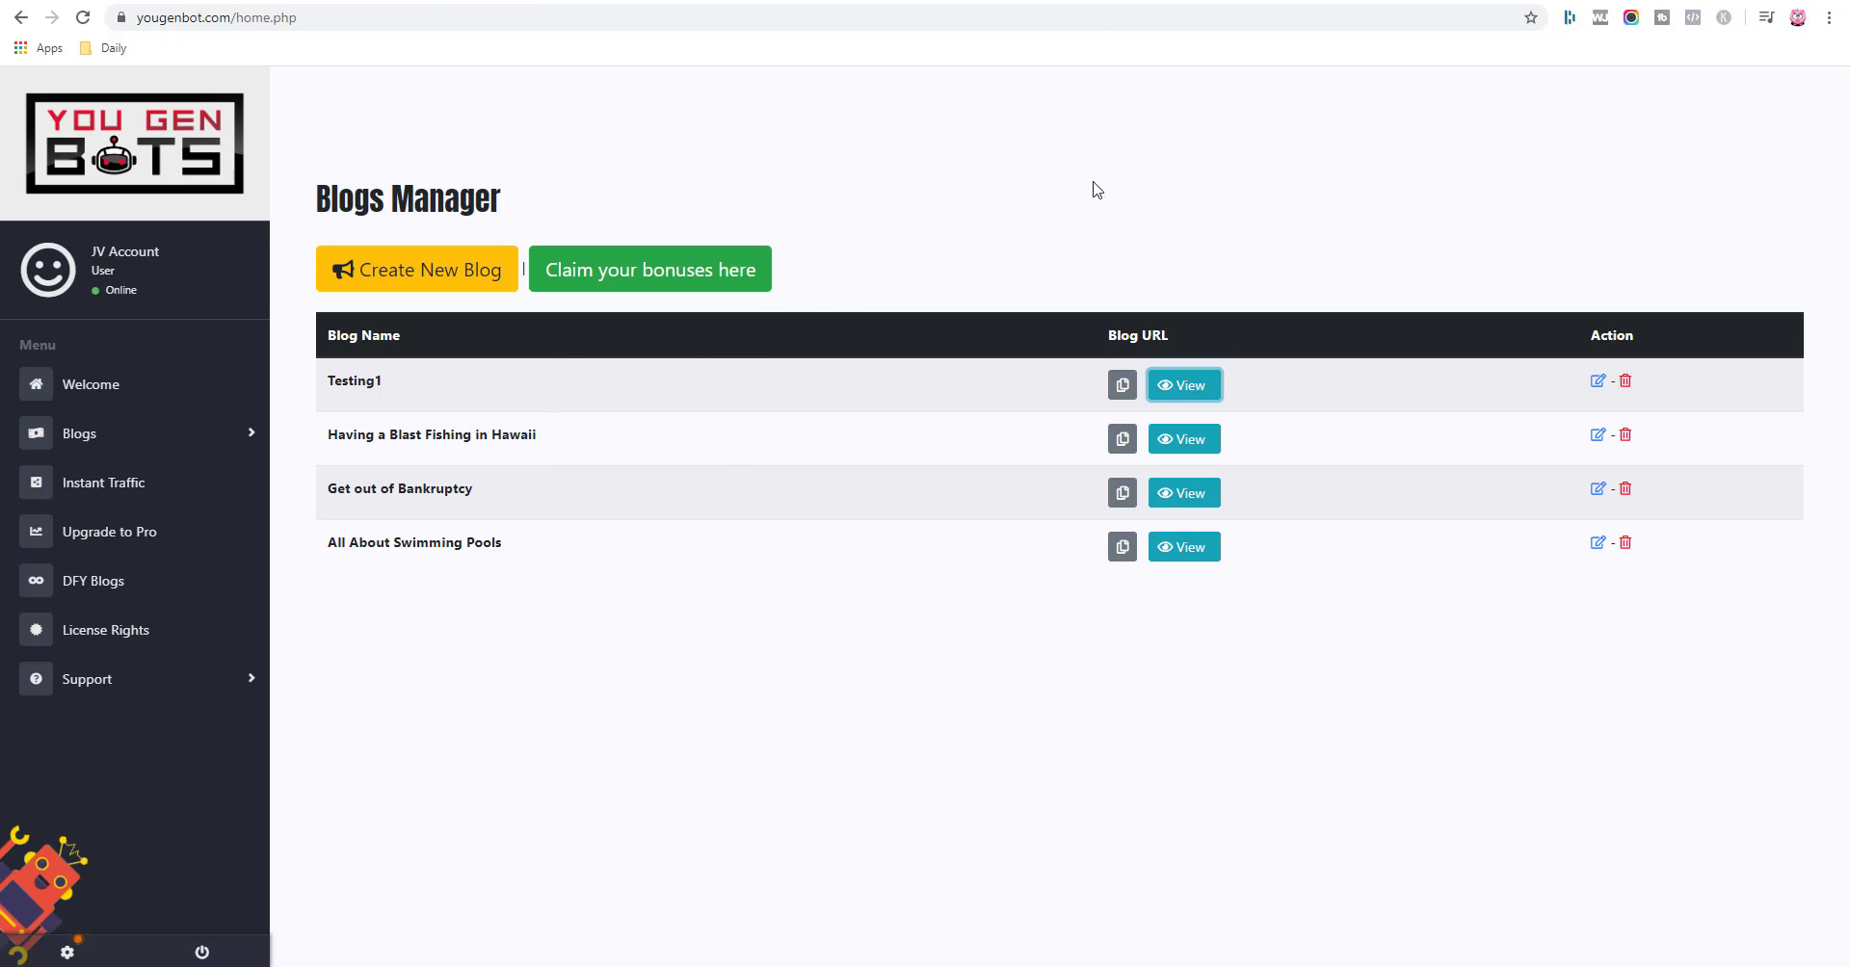
mouse_move(973, 172)
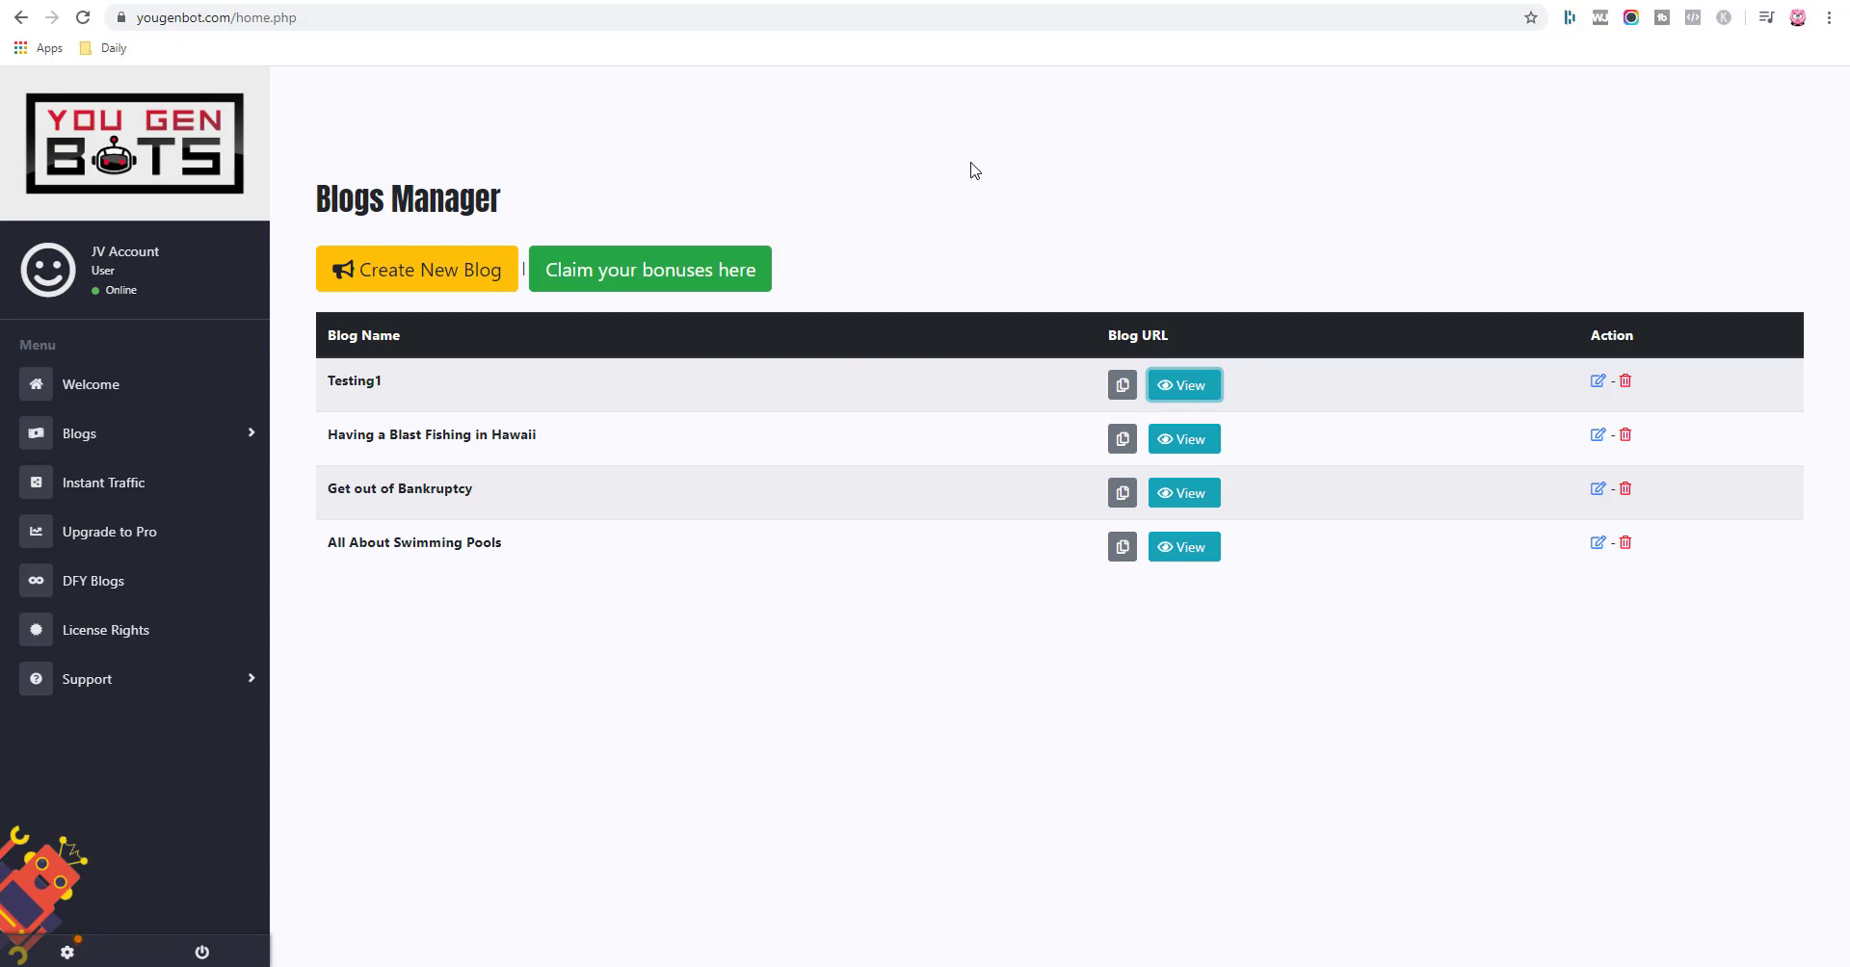
Switch to the YouGen Bots sales page tab and highlight its headline.
click(649, 270)
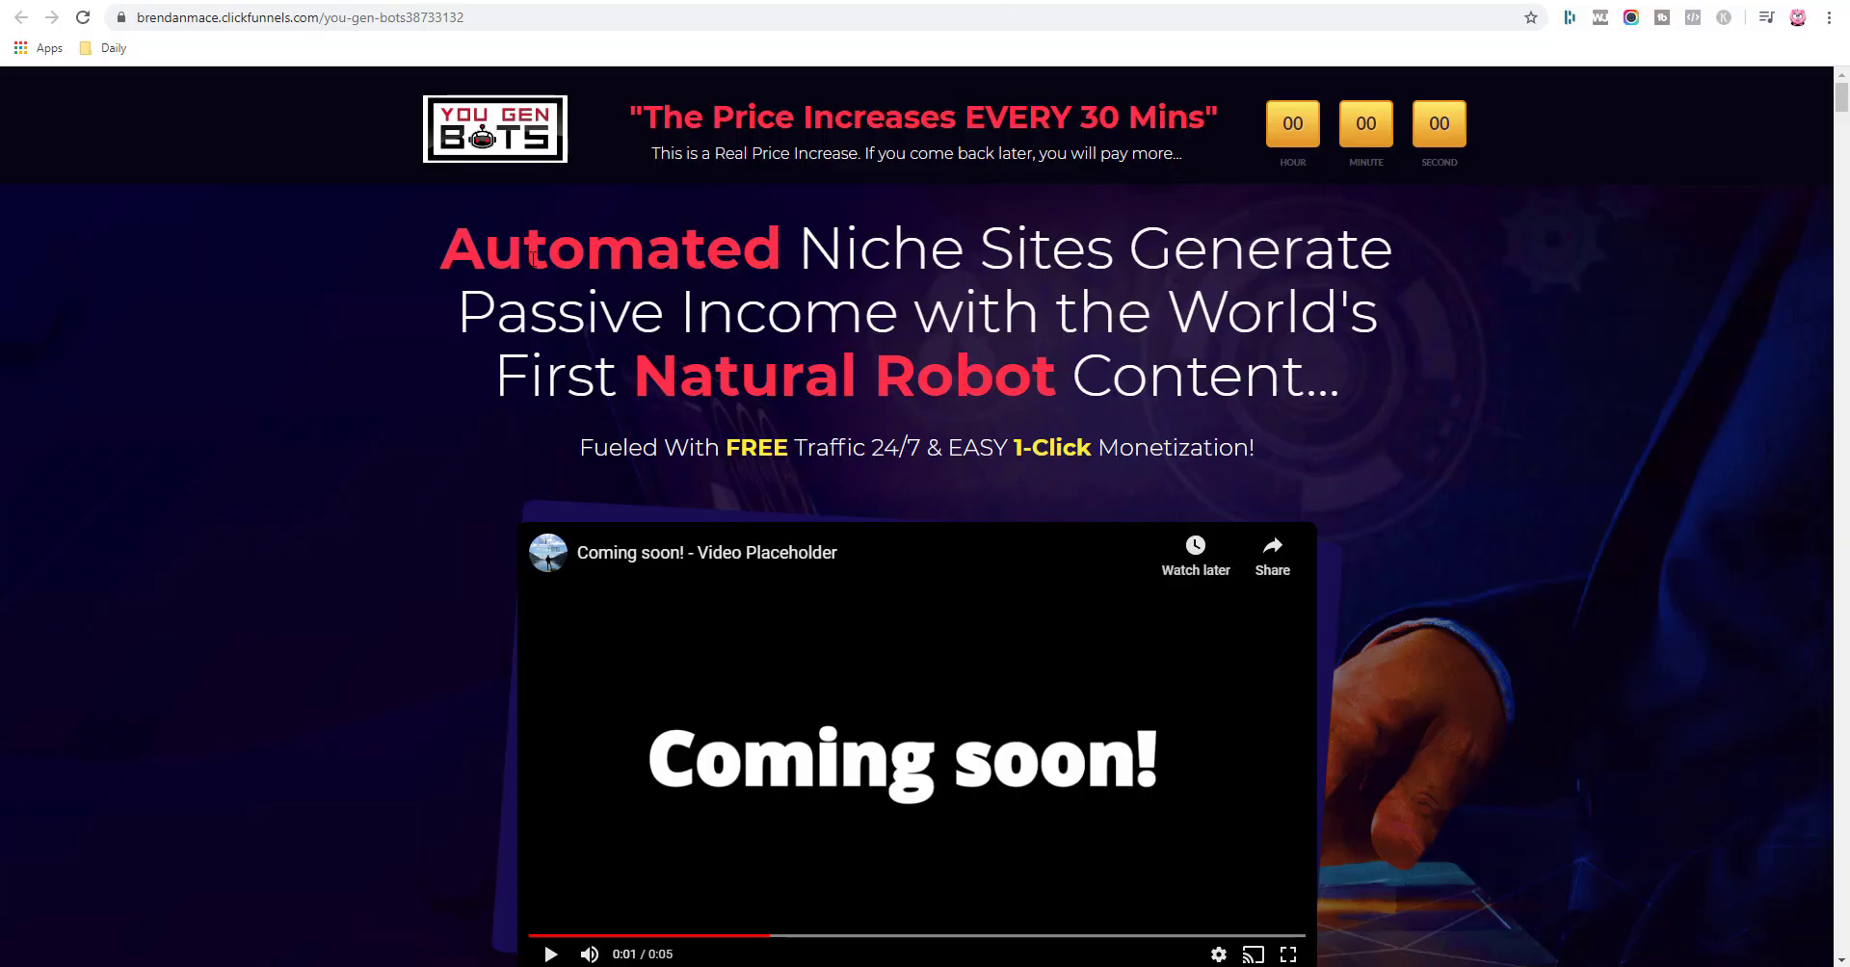
drag(444, 249, 1333, 378)
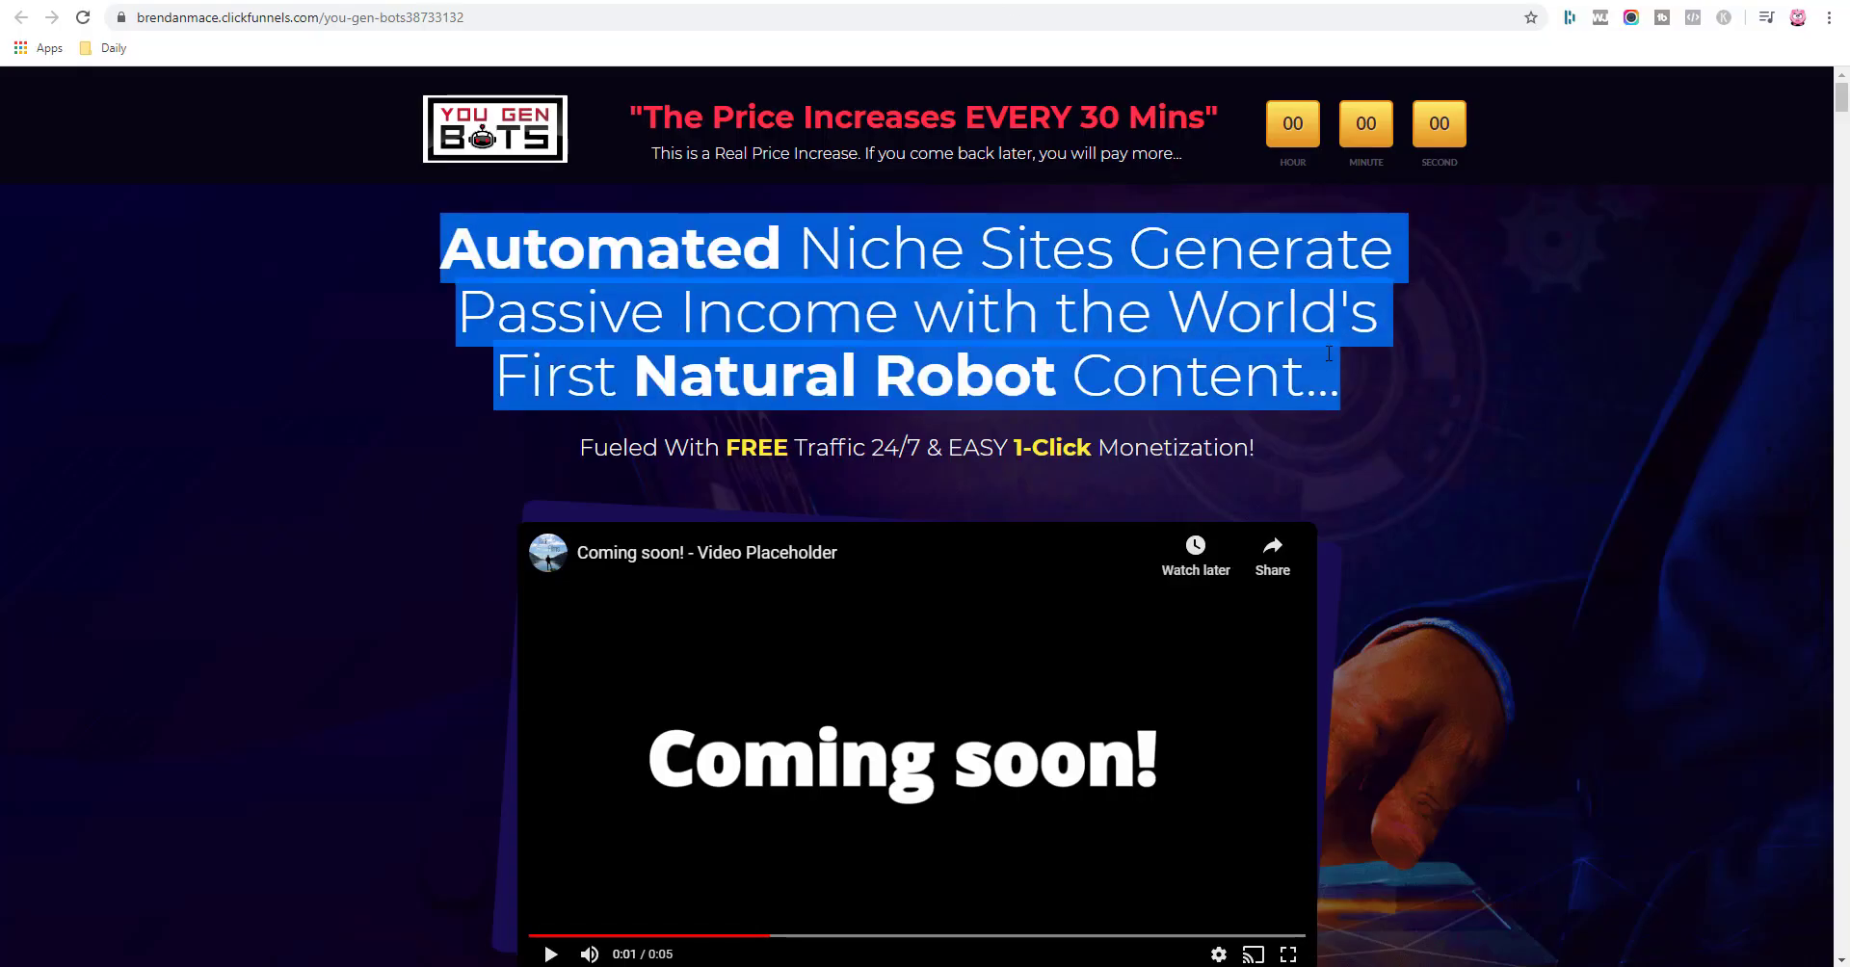
scroll(down, 3)
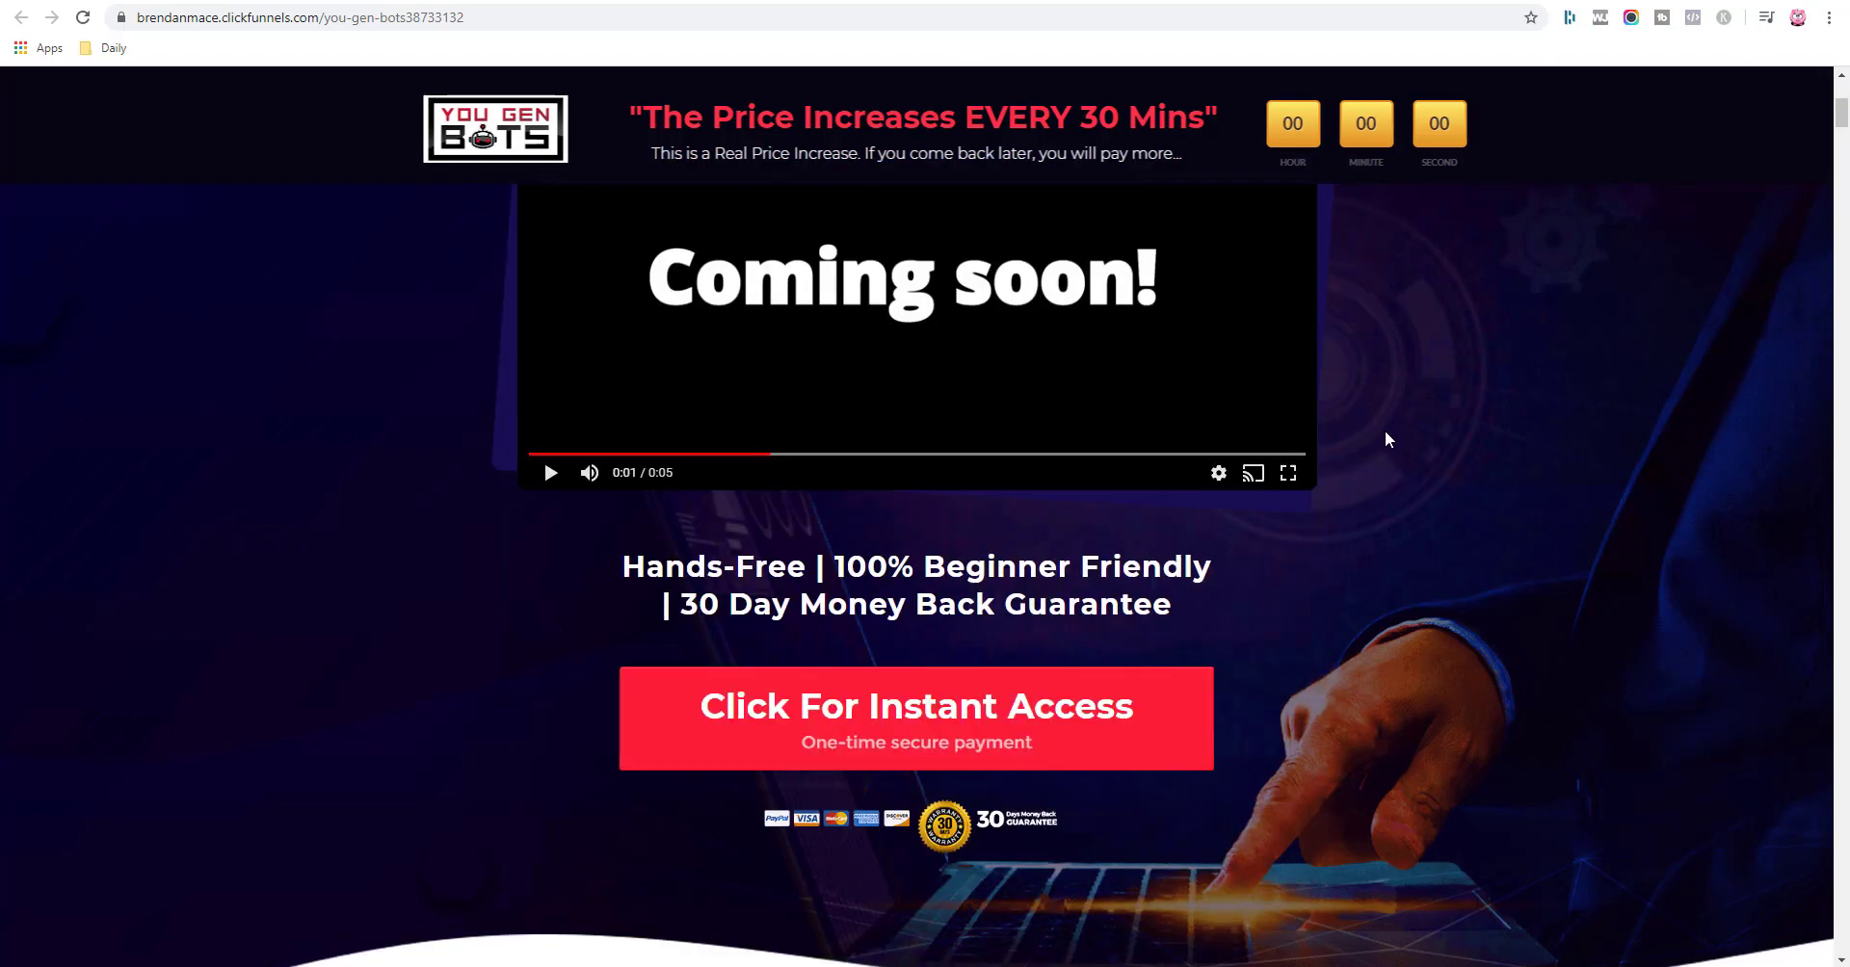
scroll(down, 3)
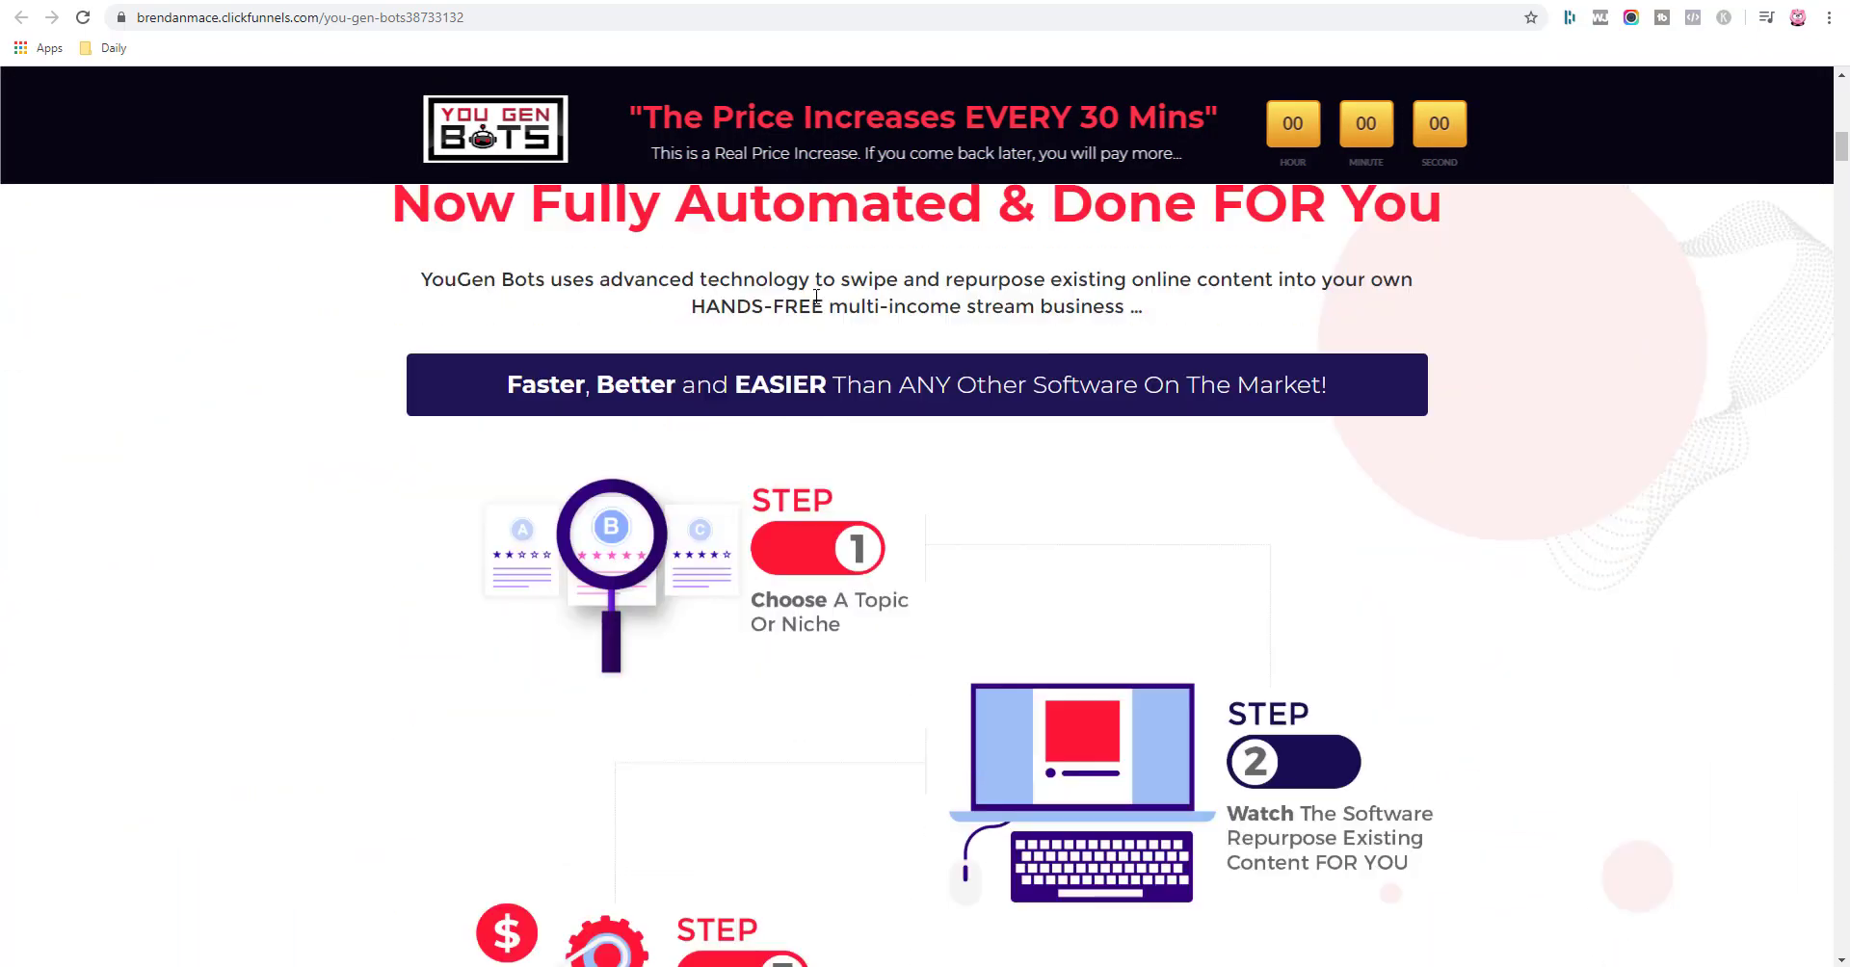
scroll(down, 3)
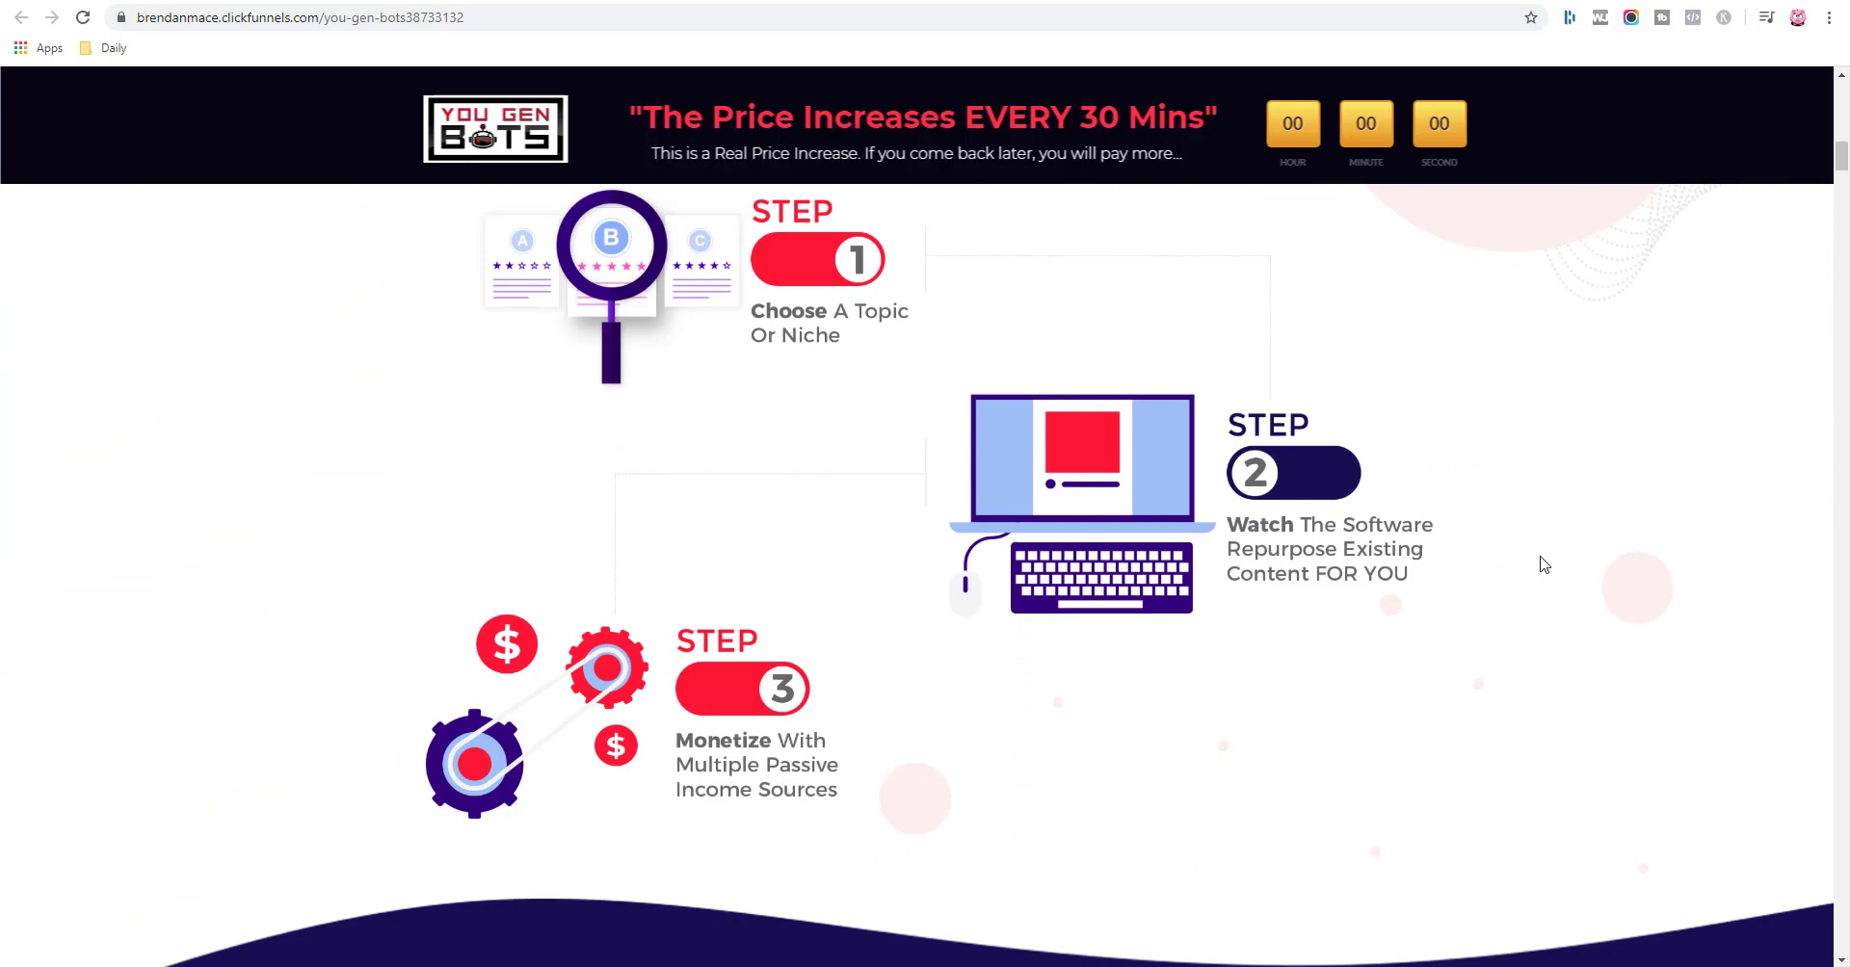
scroll(down, 3)
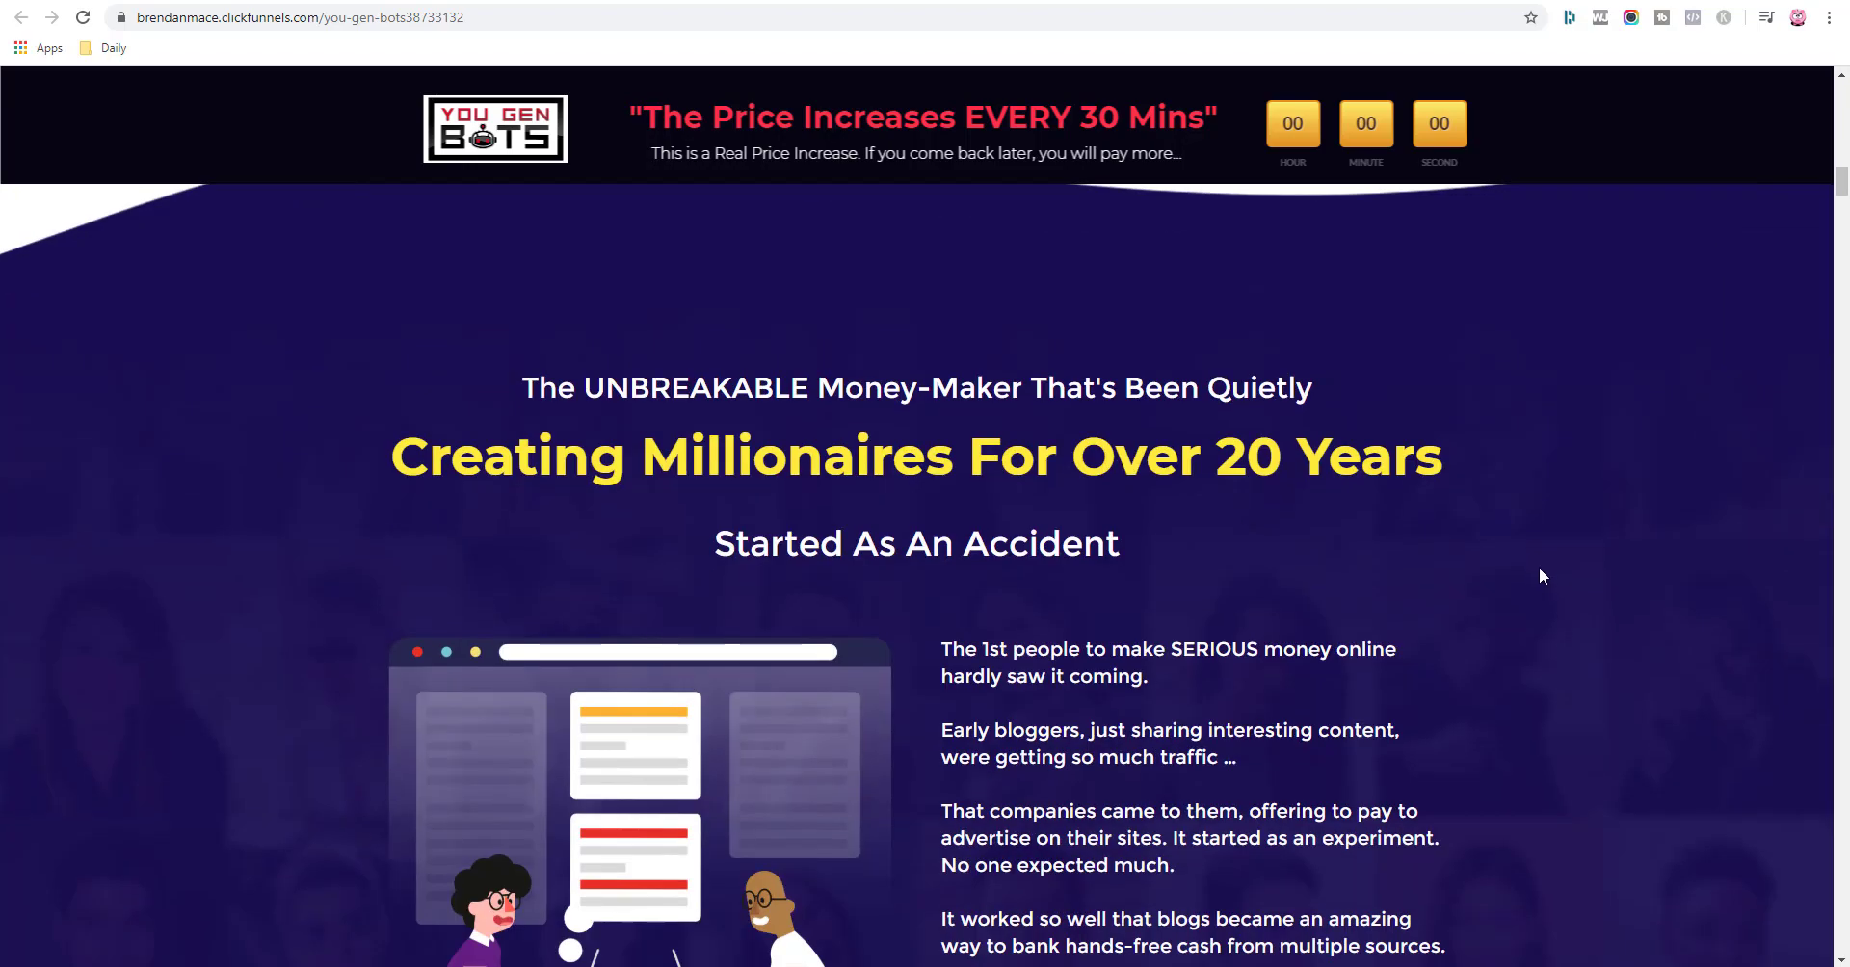
Scroll down through the sales page's blog earnings examples.
scroll(down, 3)
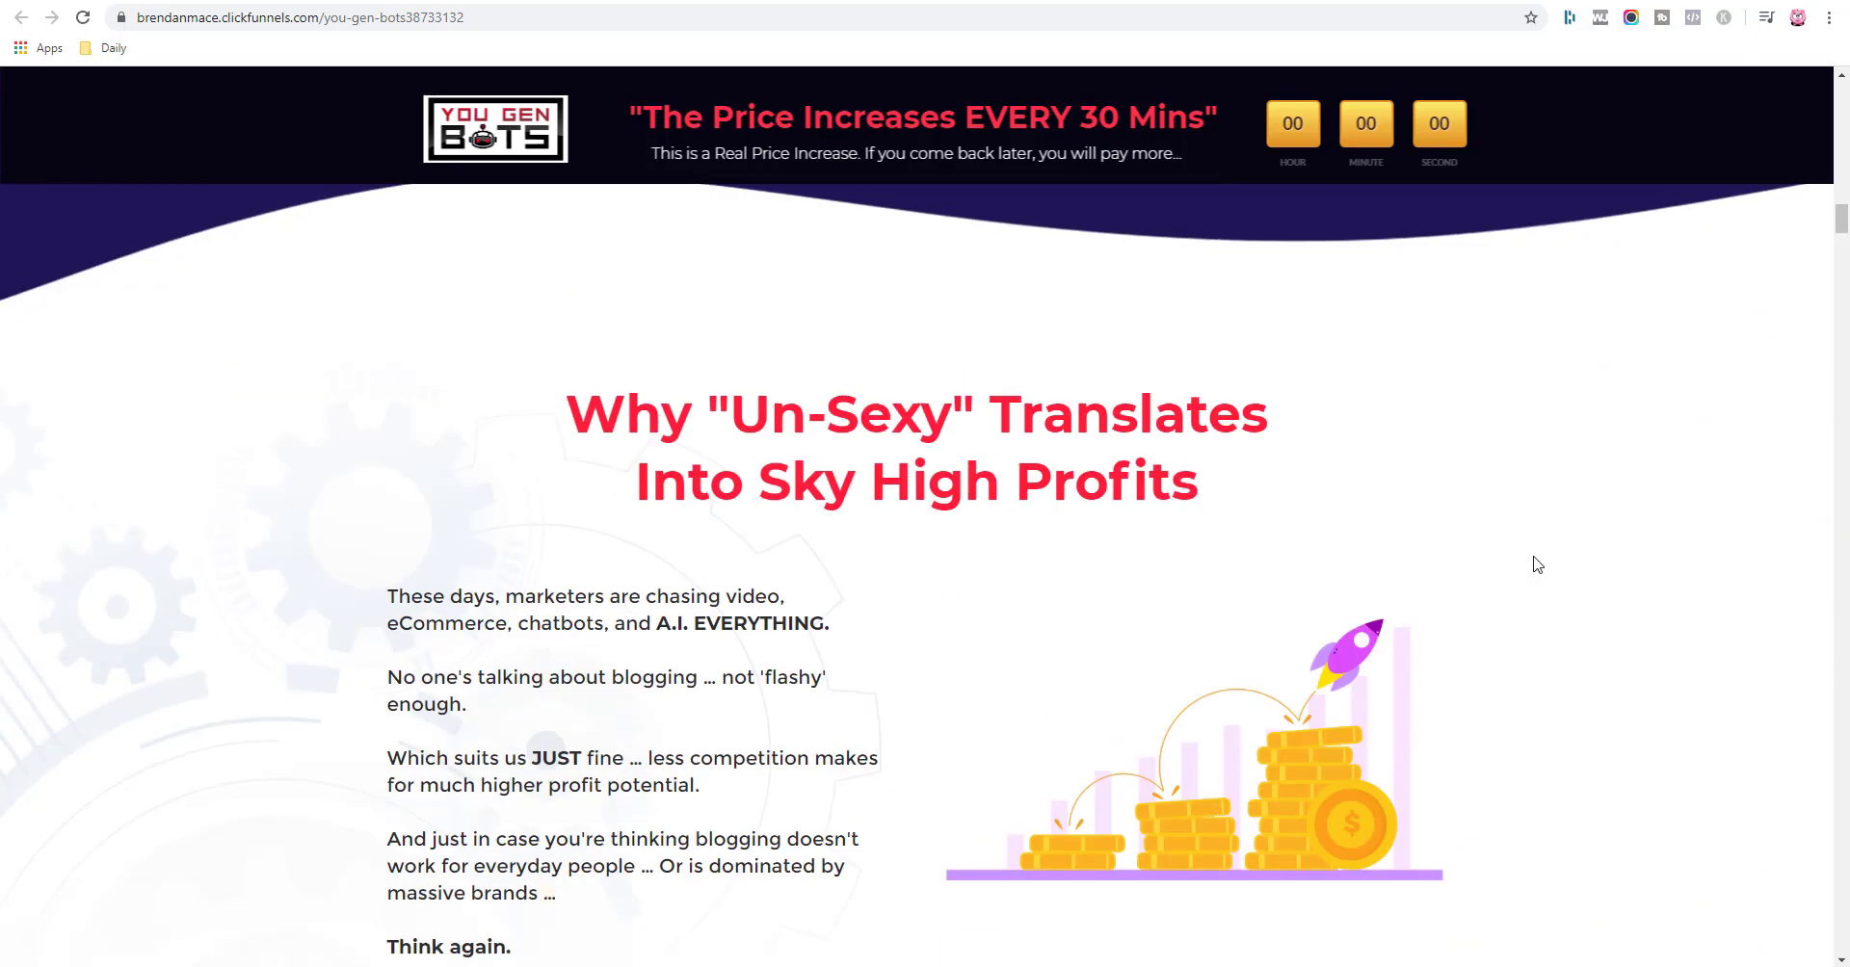
scroll(down, 3)
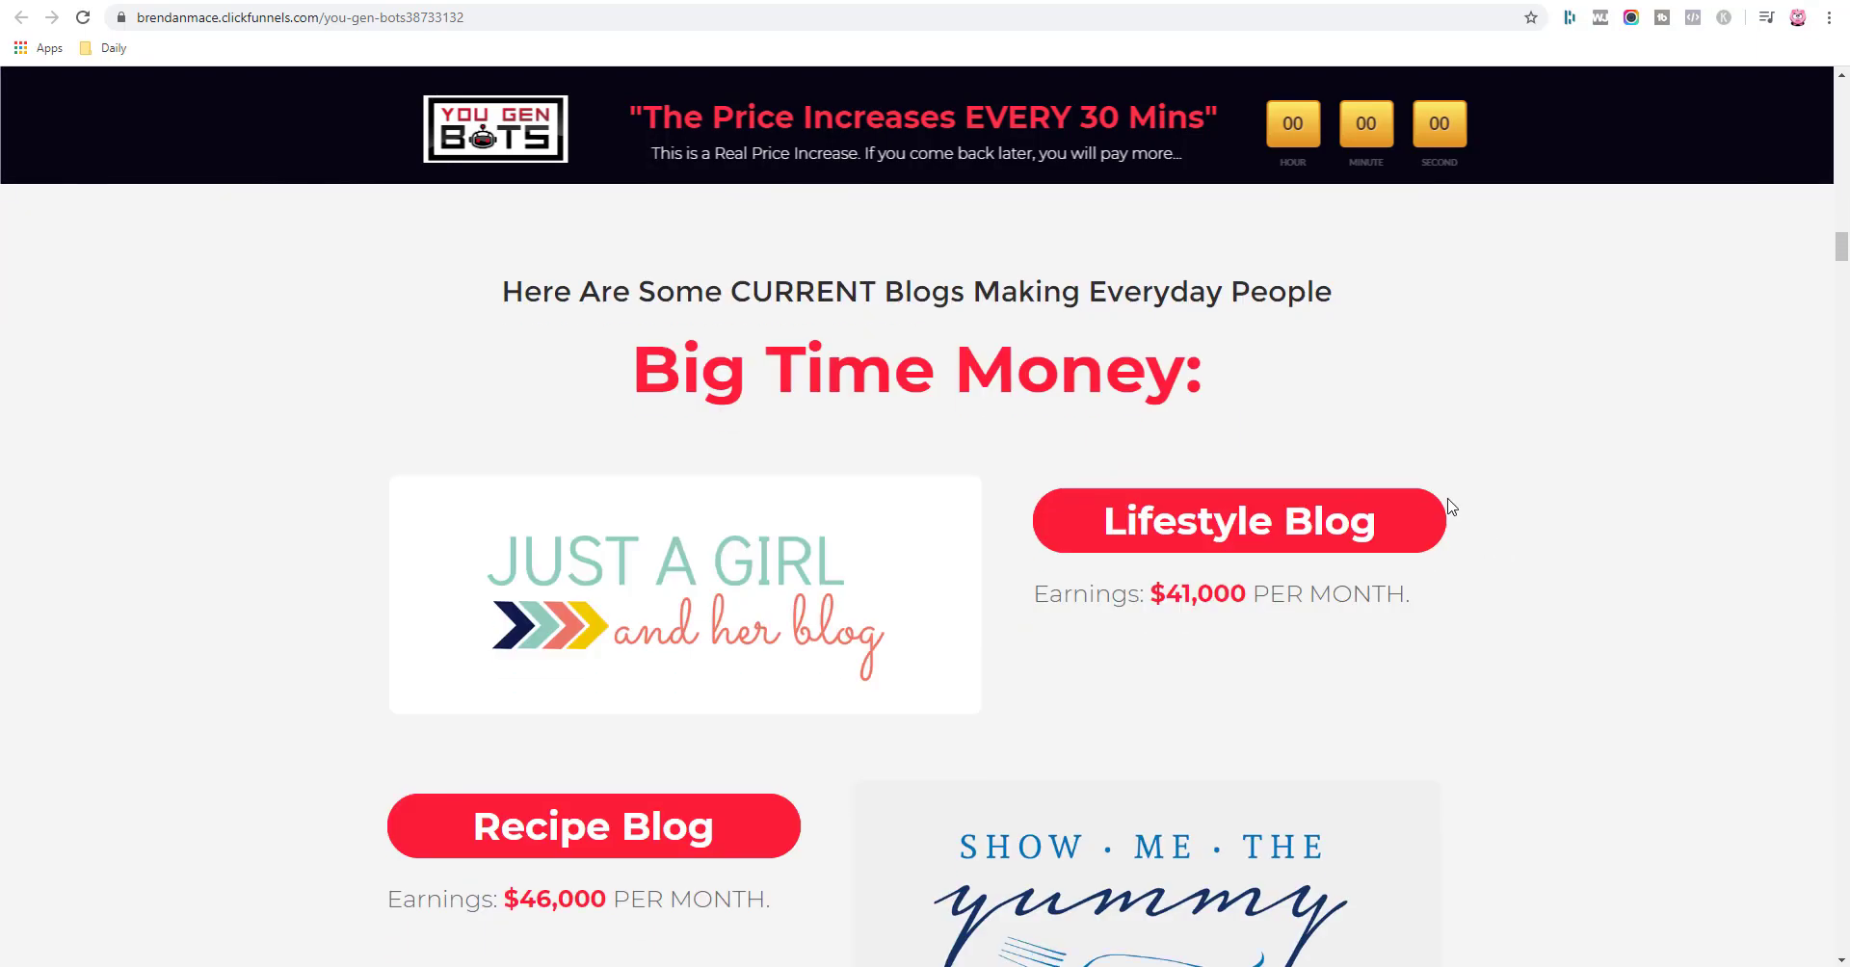
scroll(down, 3)
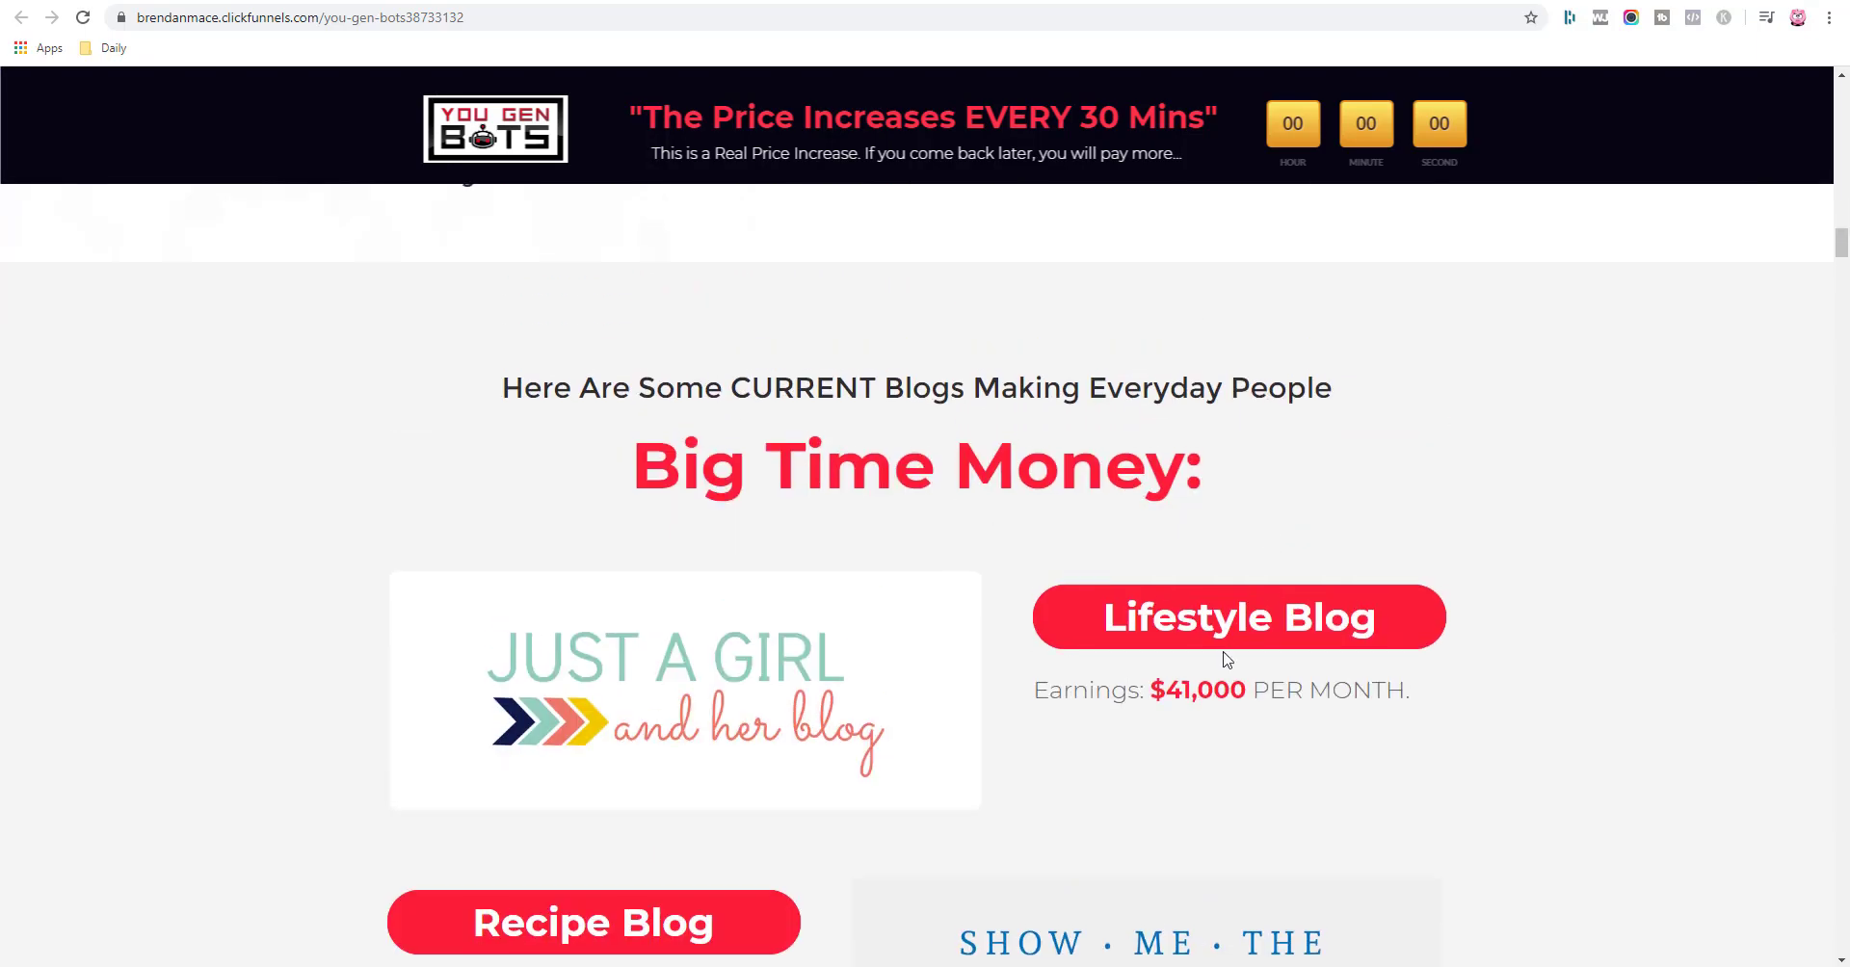
scroll(down, 3)
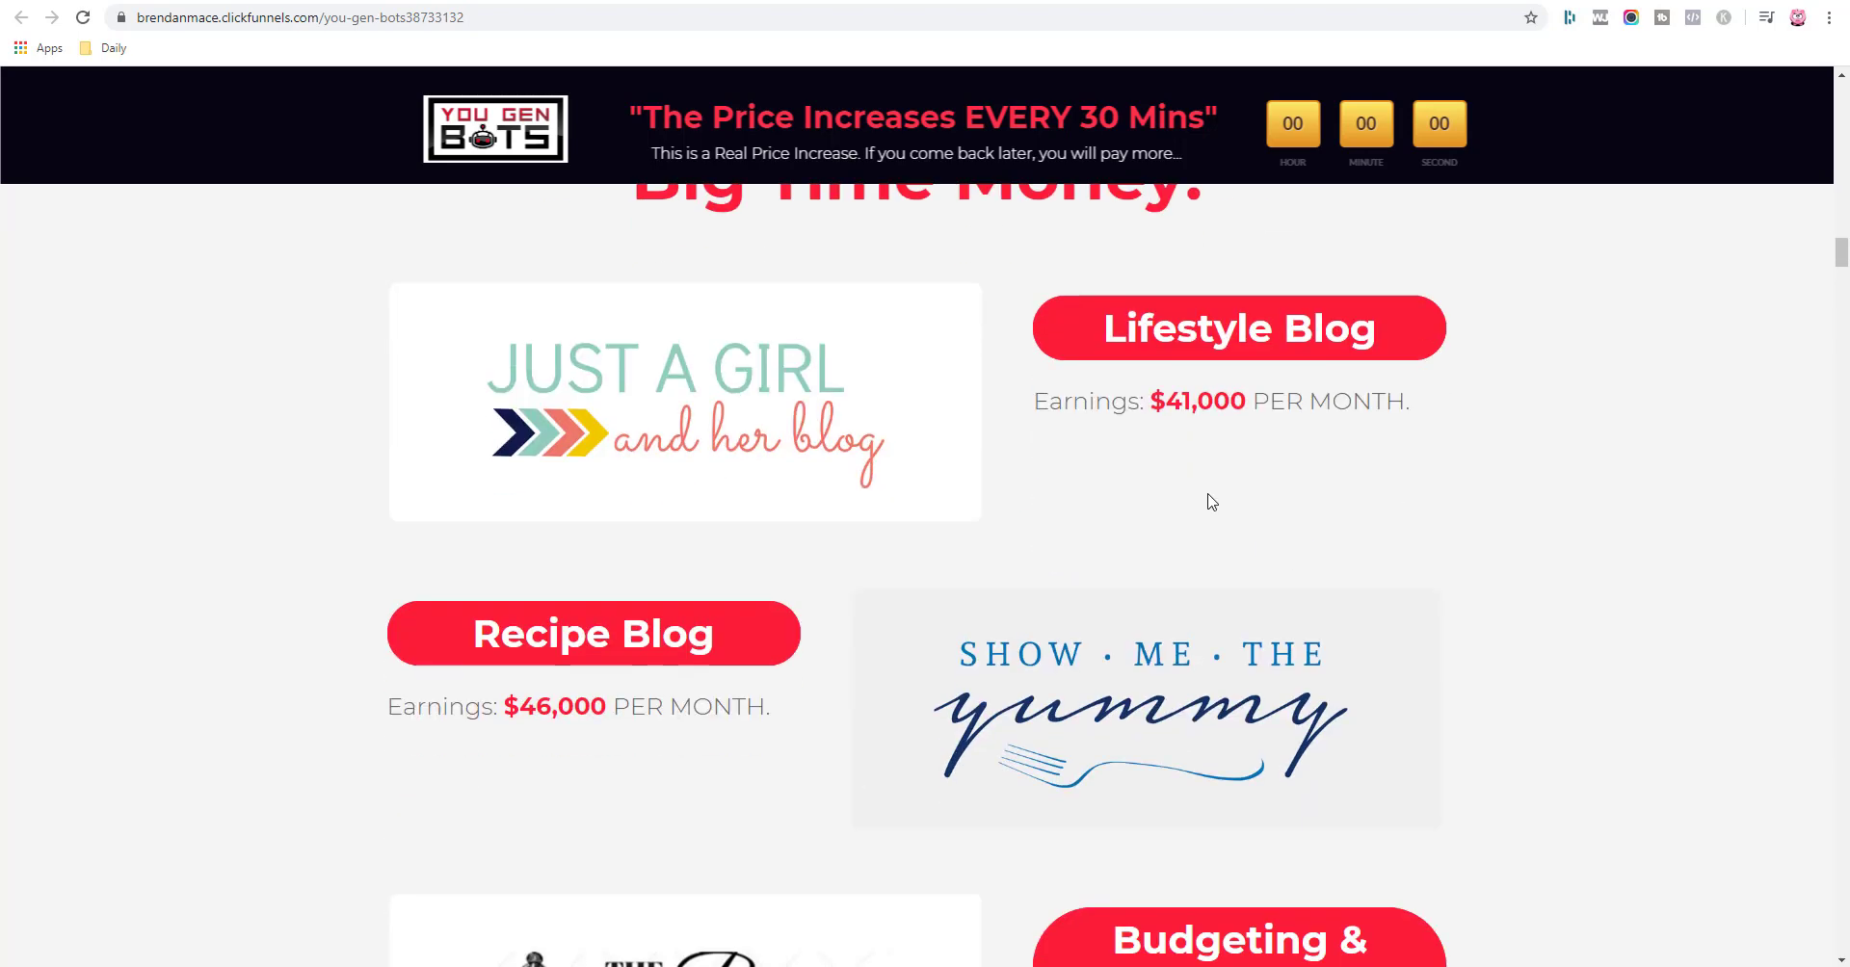
scroll(down, 3)
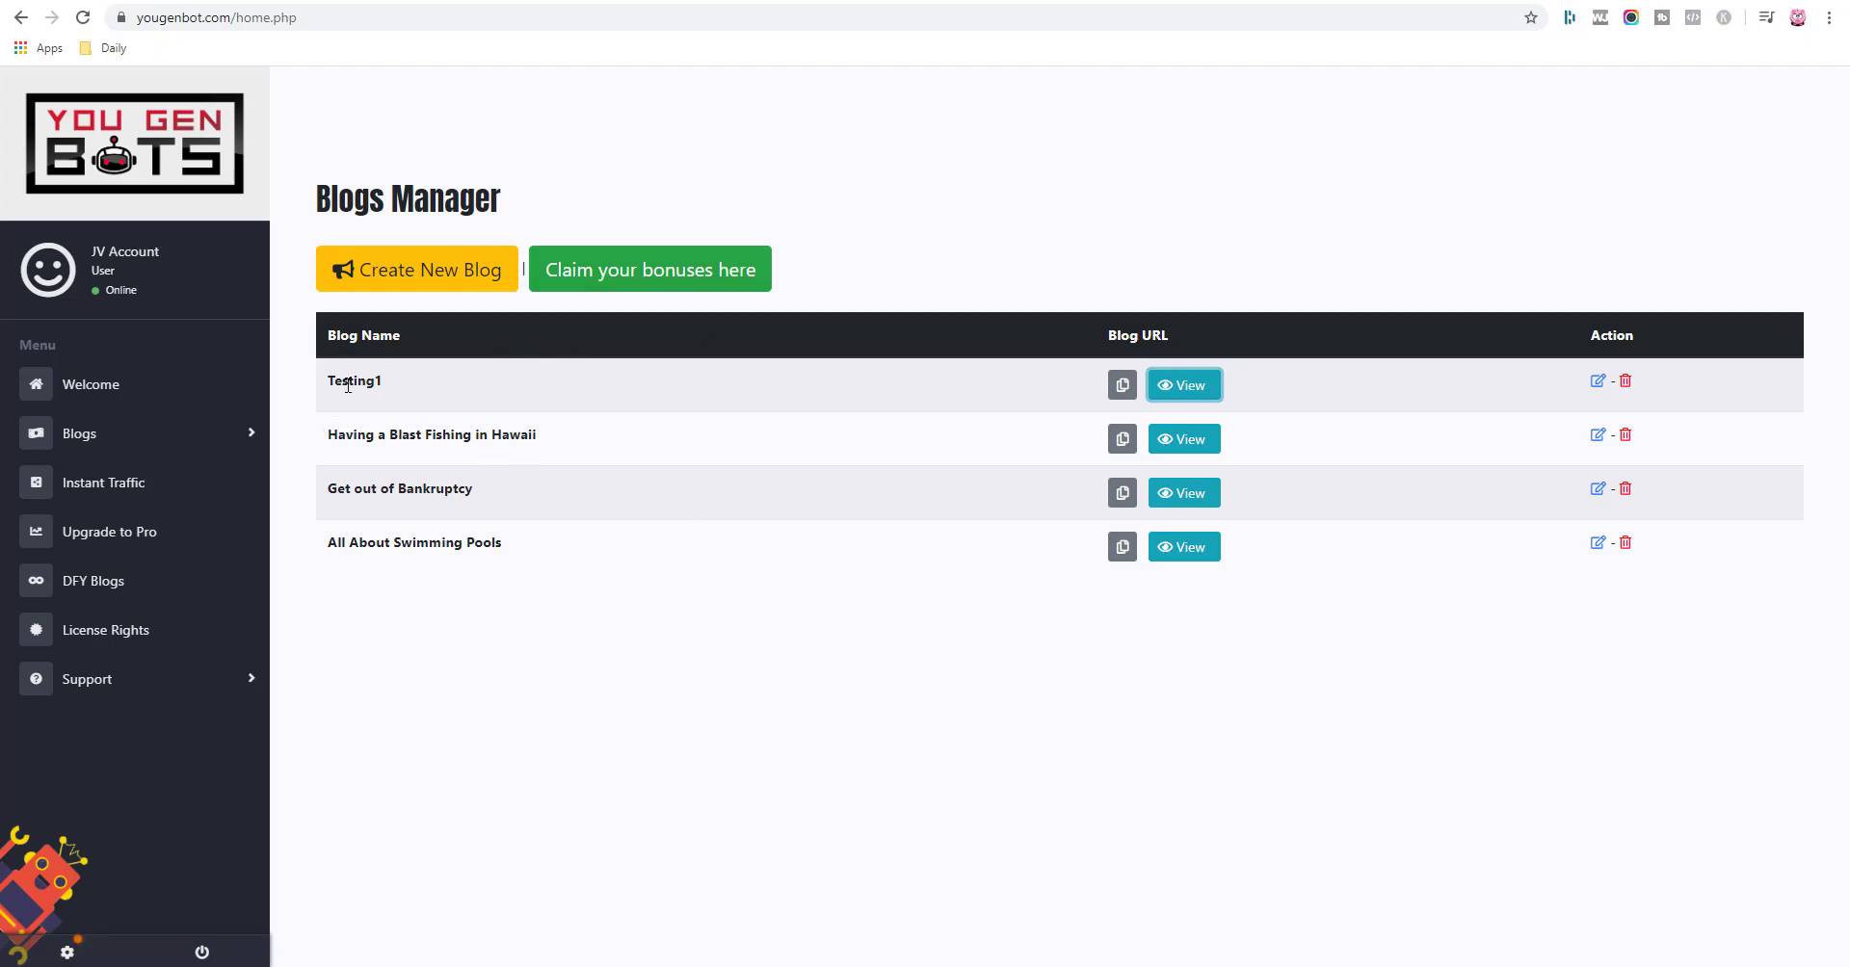
mouse_move(1195, 408)
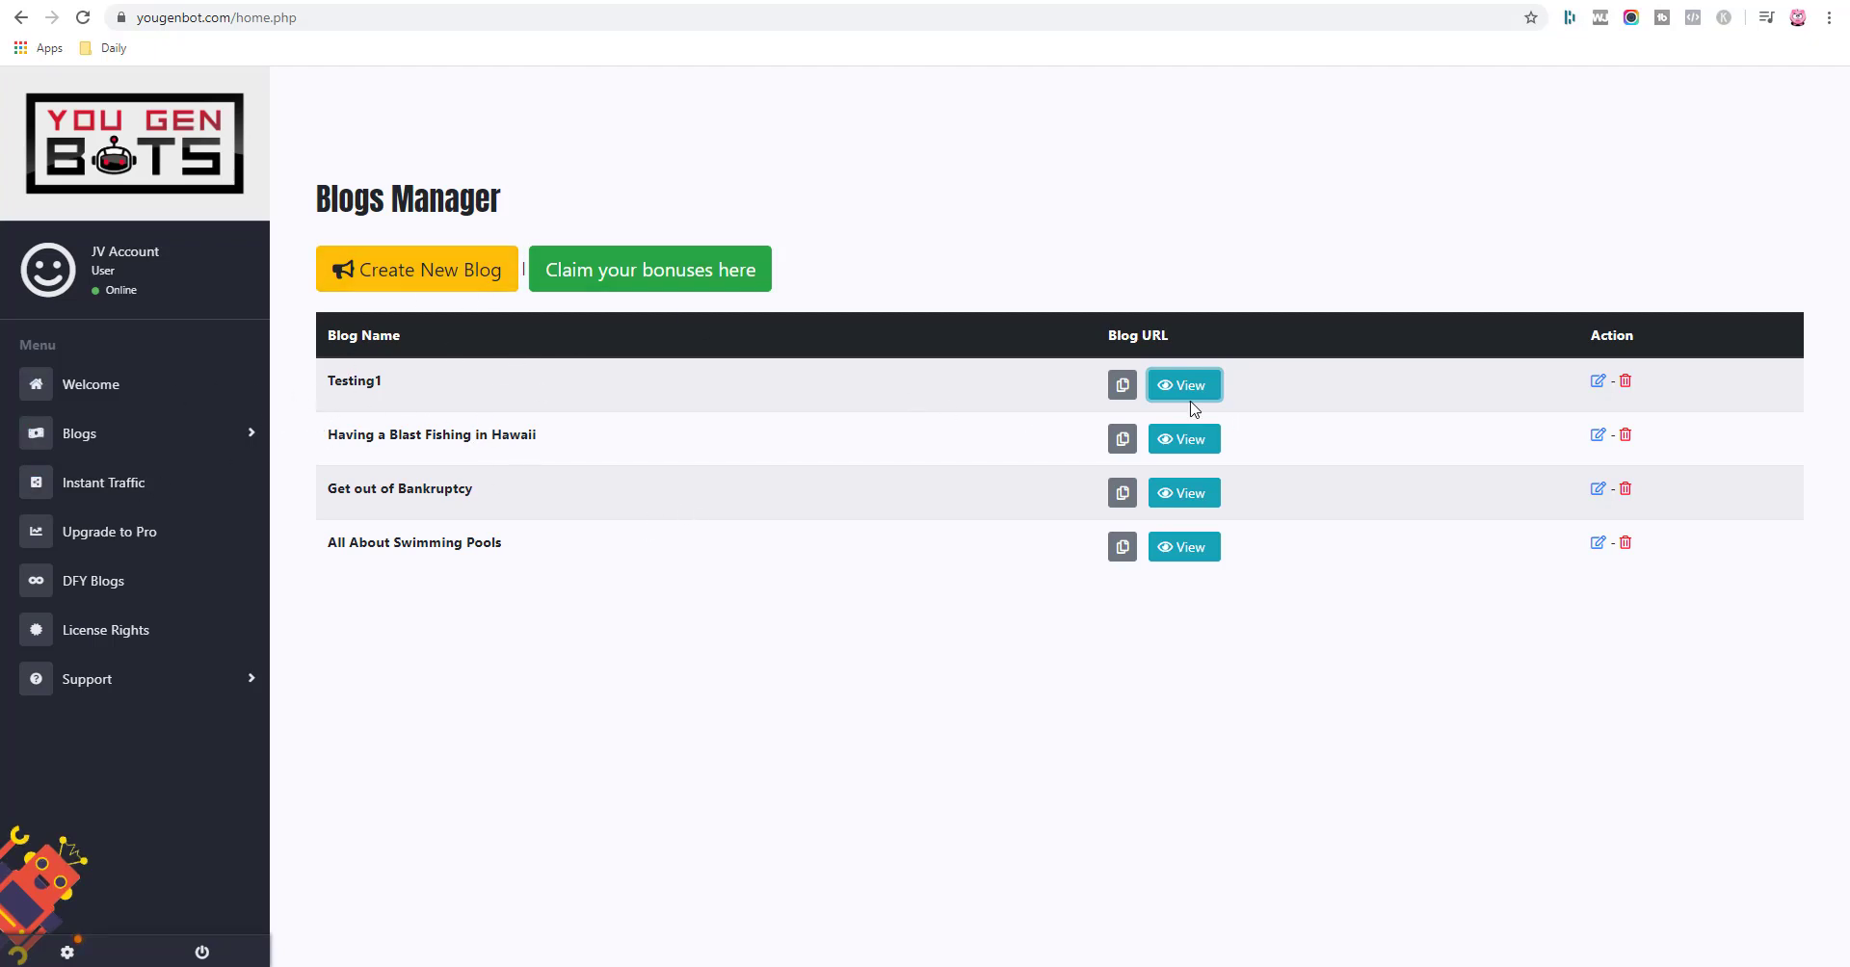
Open Testing1's Edit Your Blog Details page from Blogs Manager.
click(1183, 386)
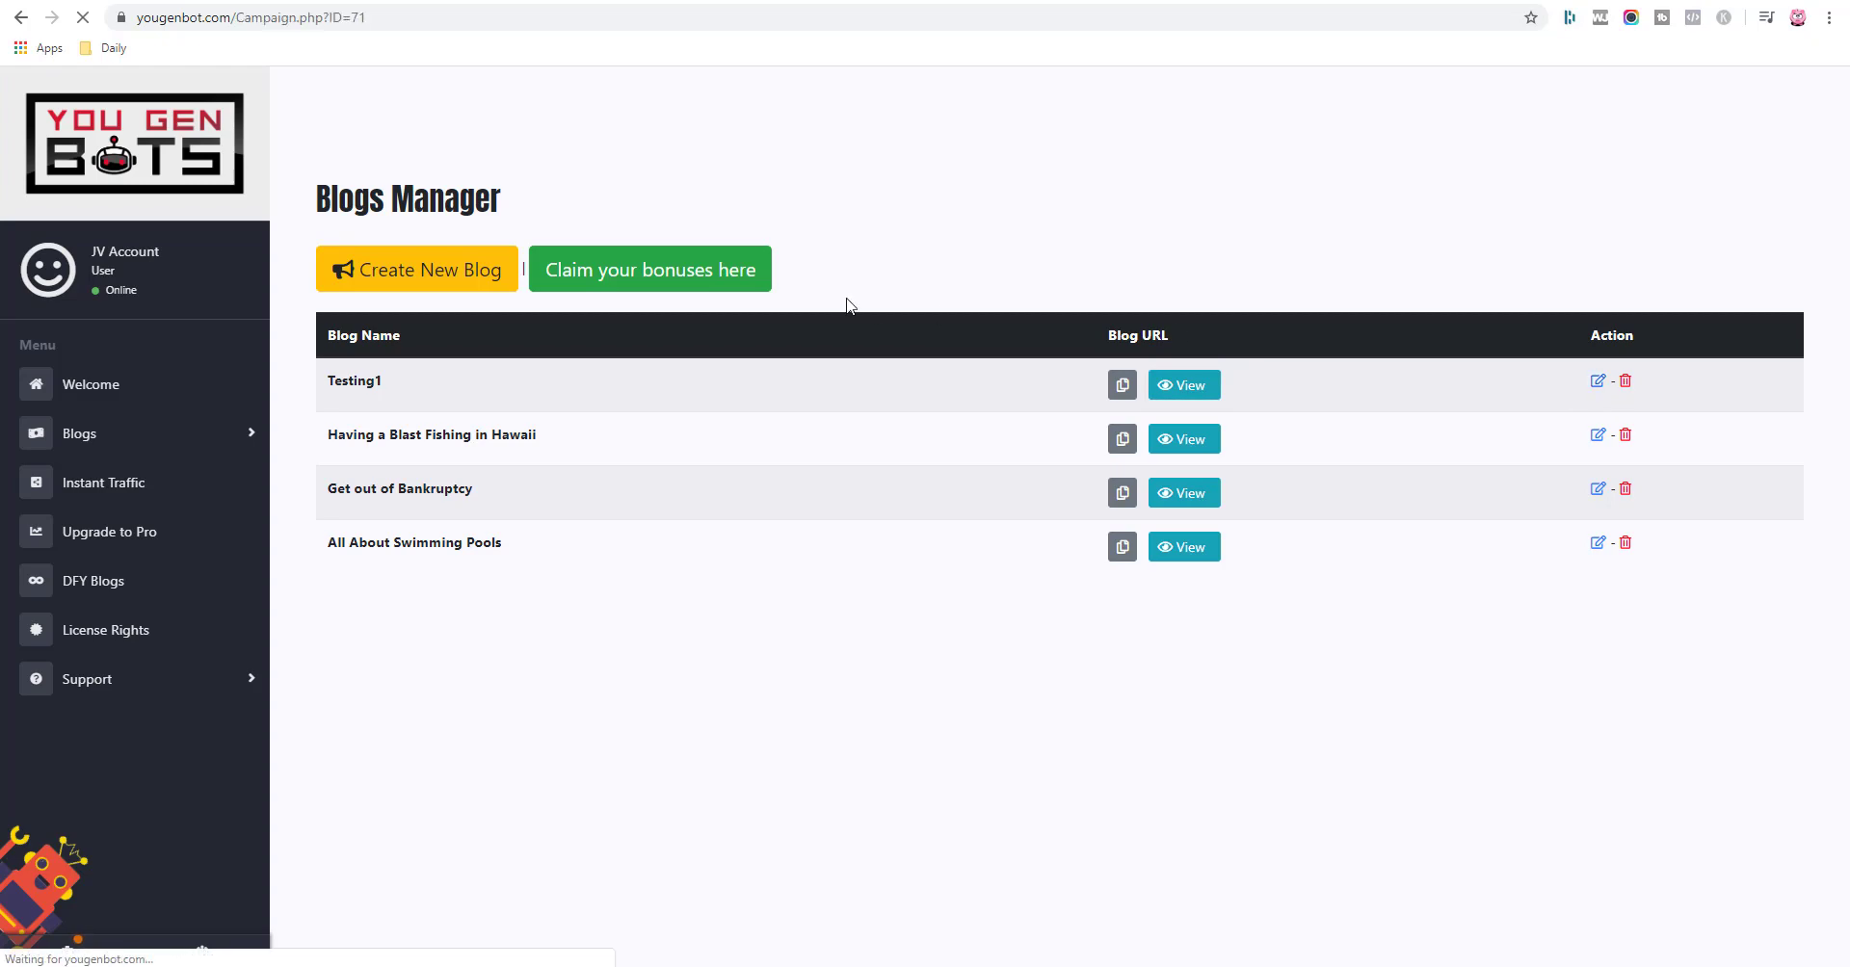
click(1597, 380)
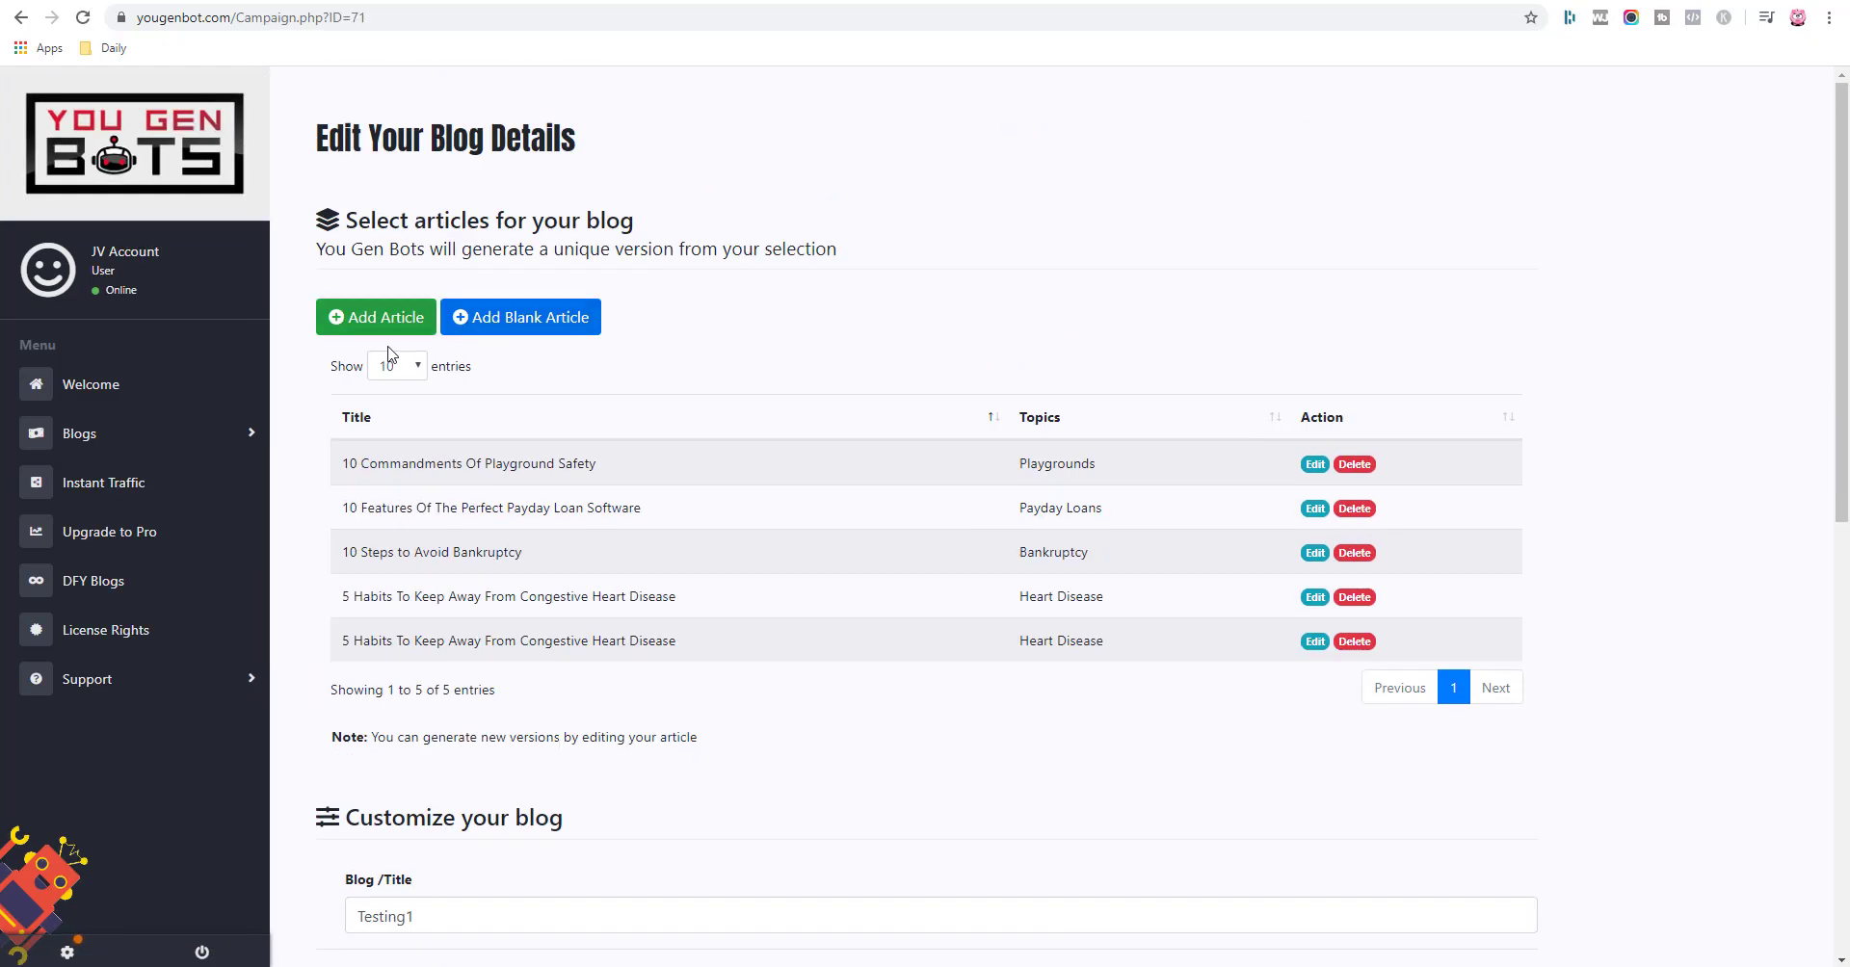
Search articles for 'make money' and add the Adsense Publisher article to Testing1.
click(375, 315)
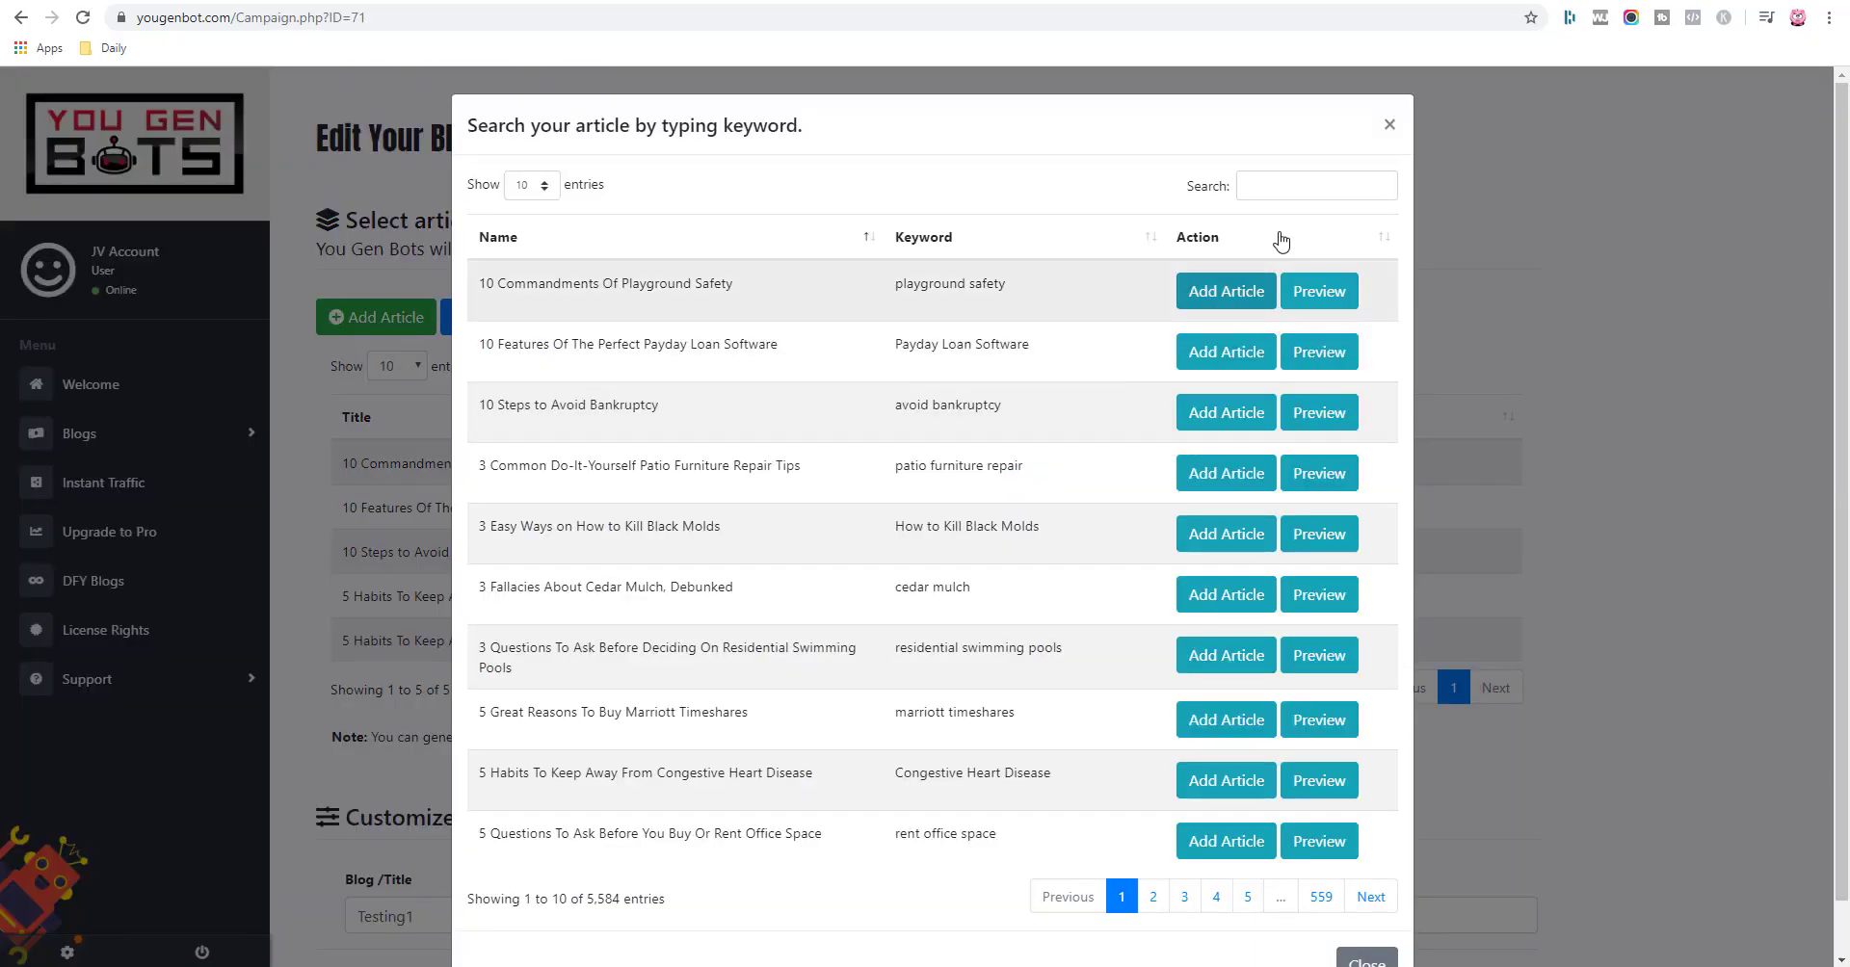
click(1316, 185)
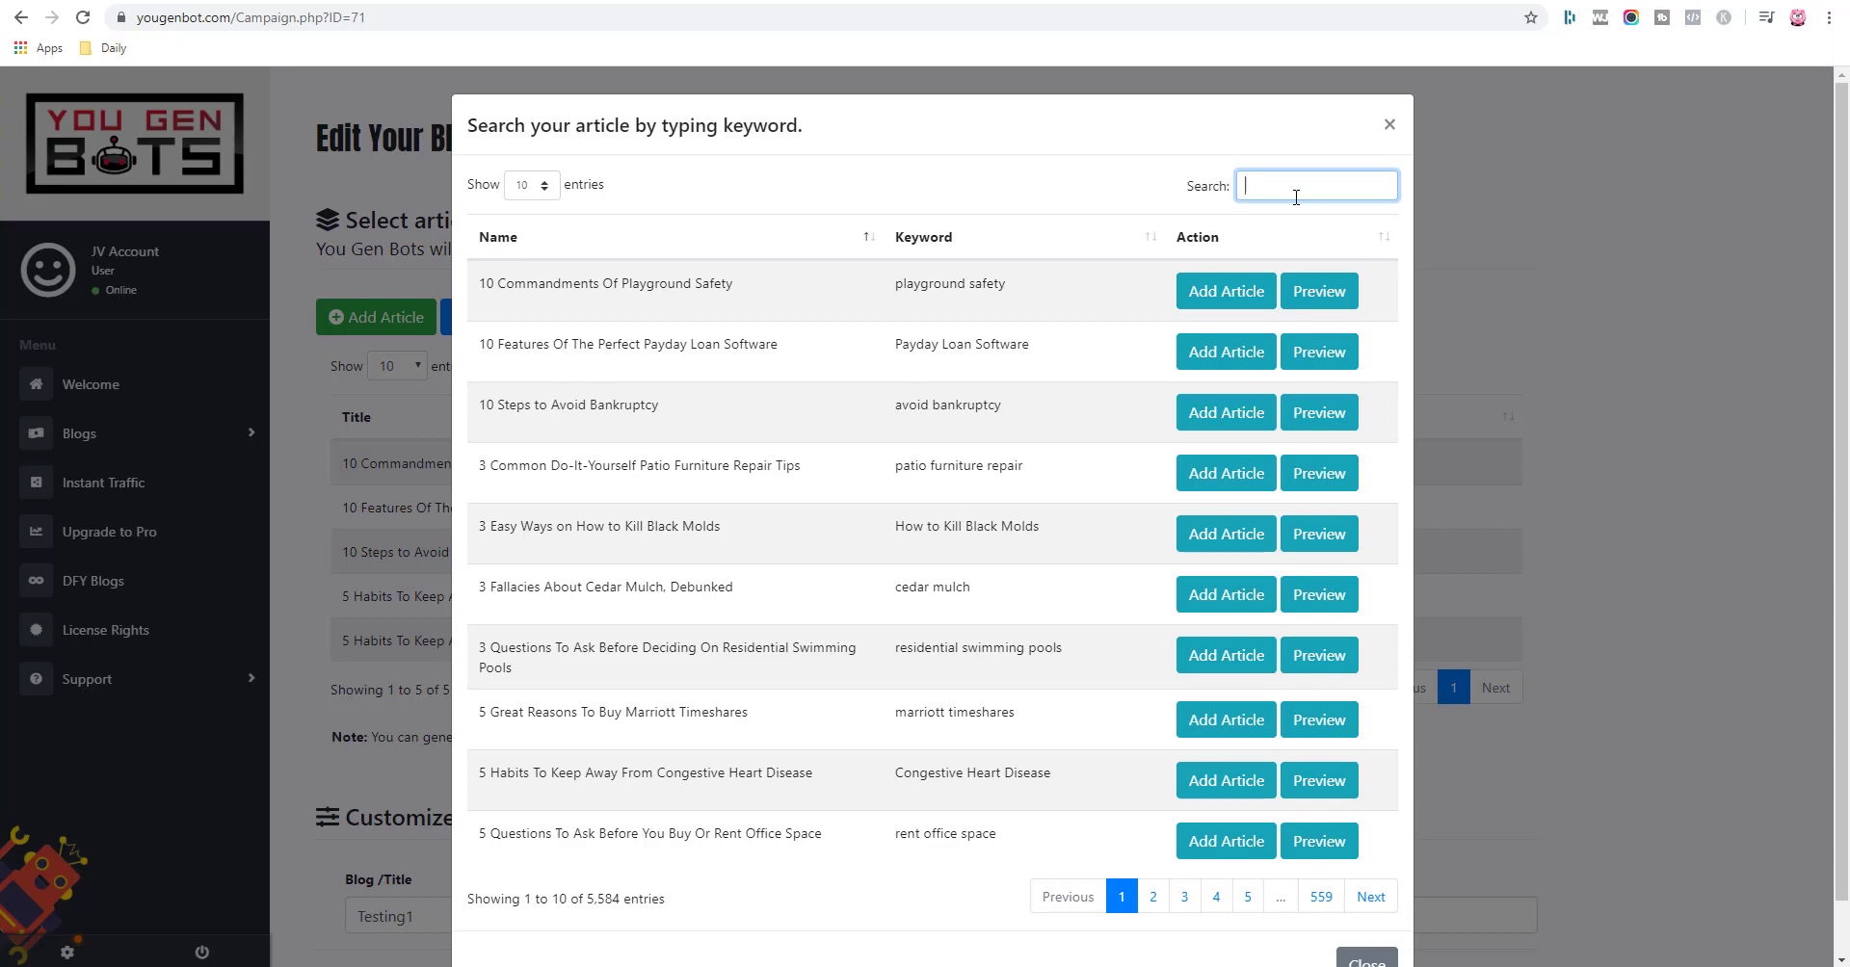
text(make mone)
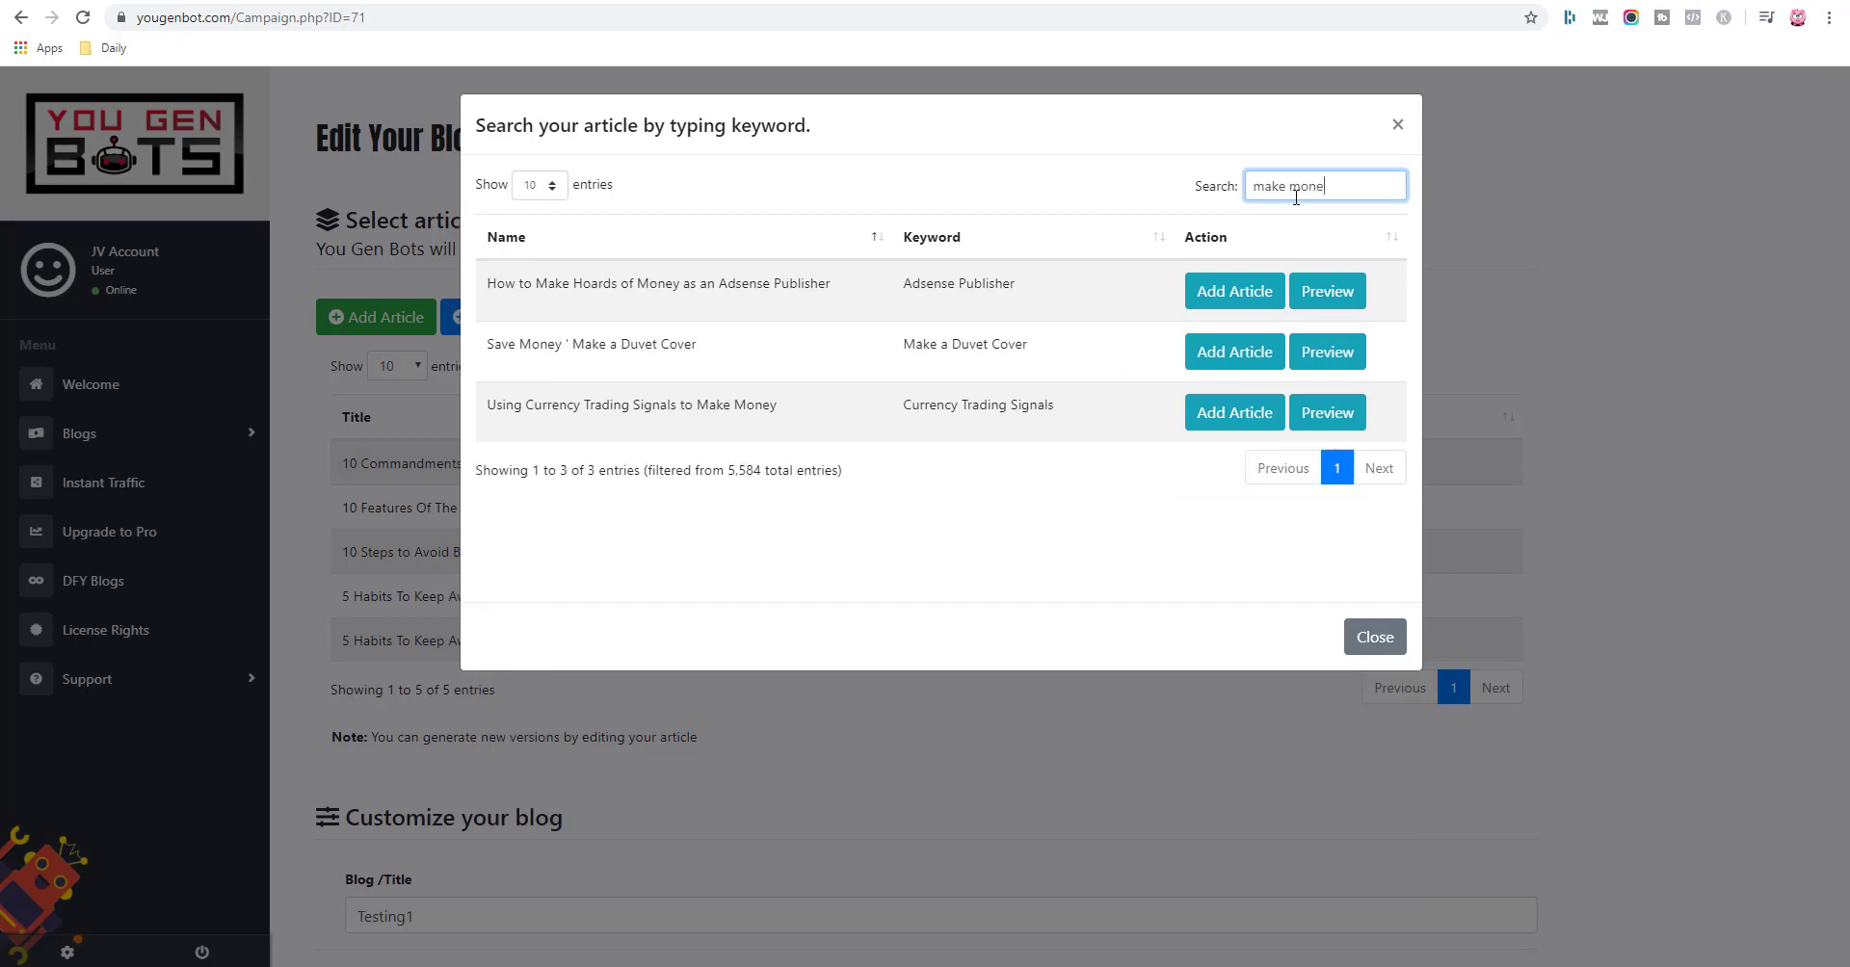
text(y)
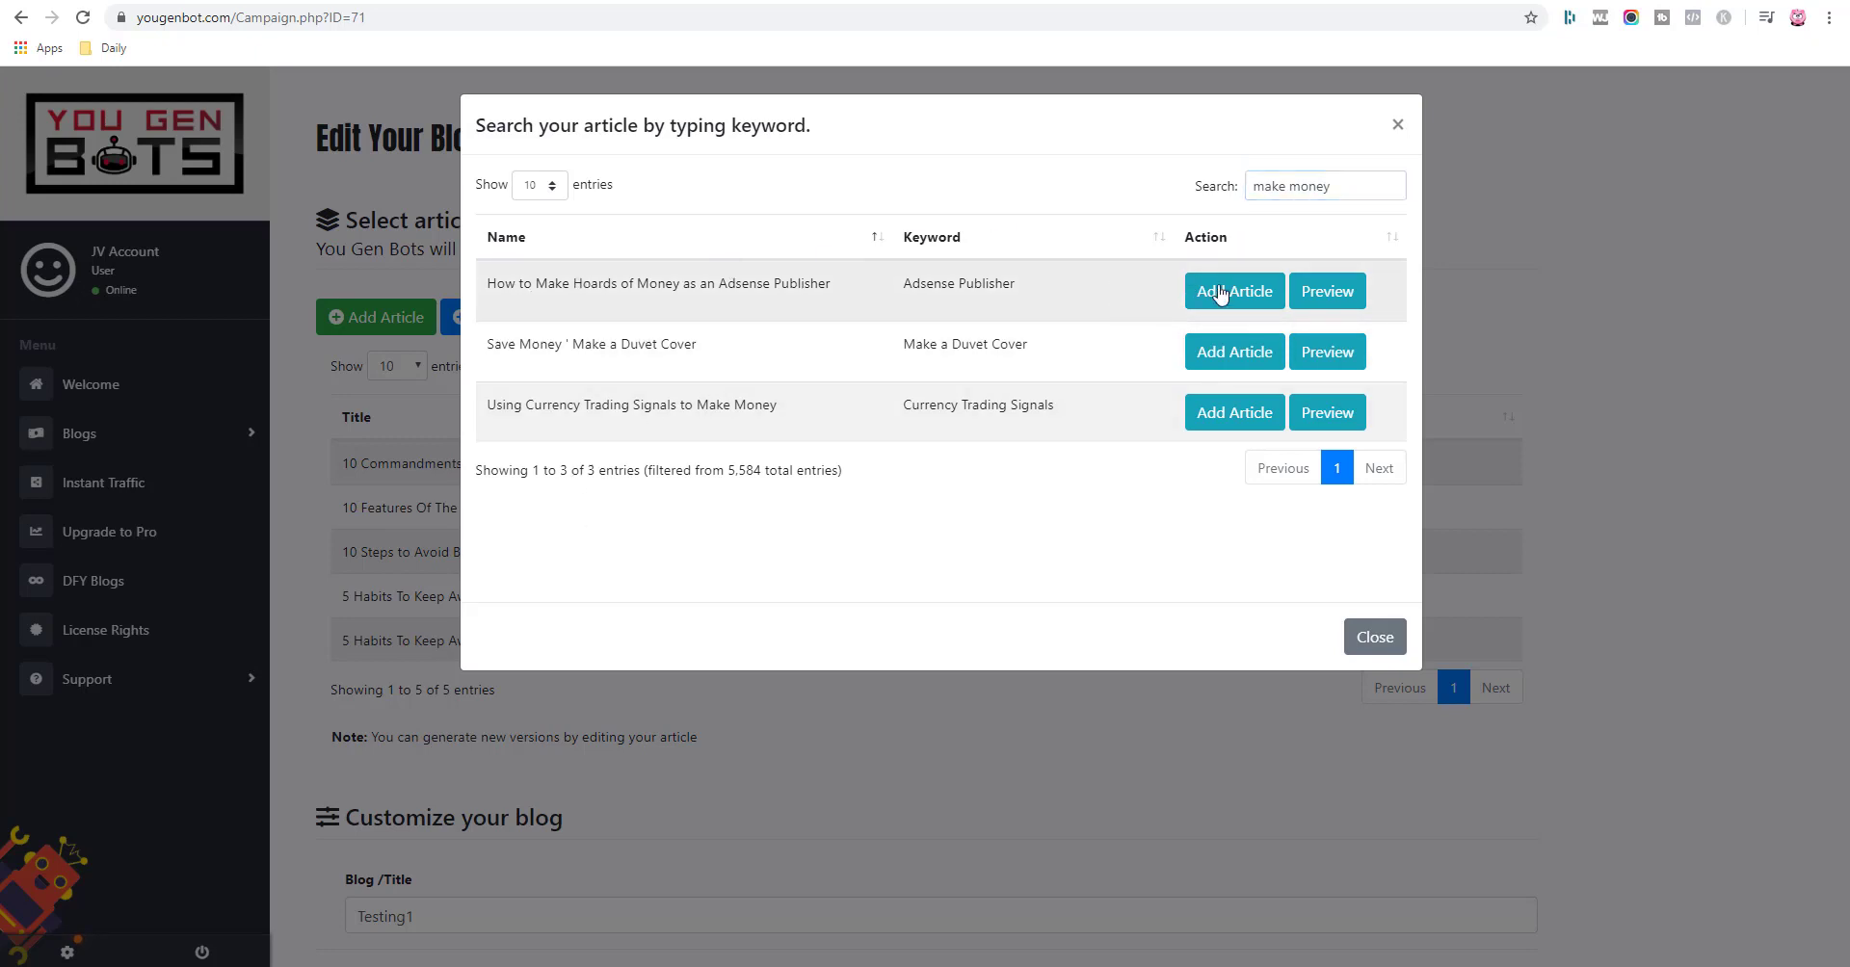
click(1233, 291)
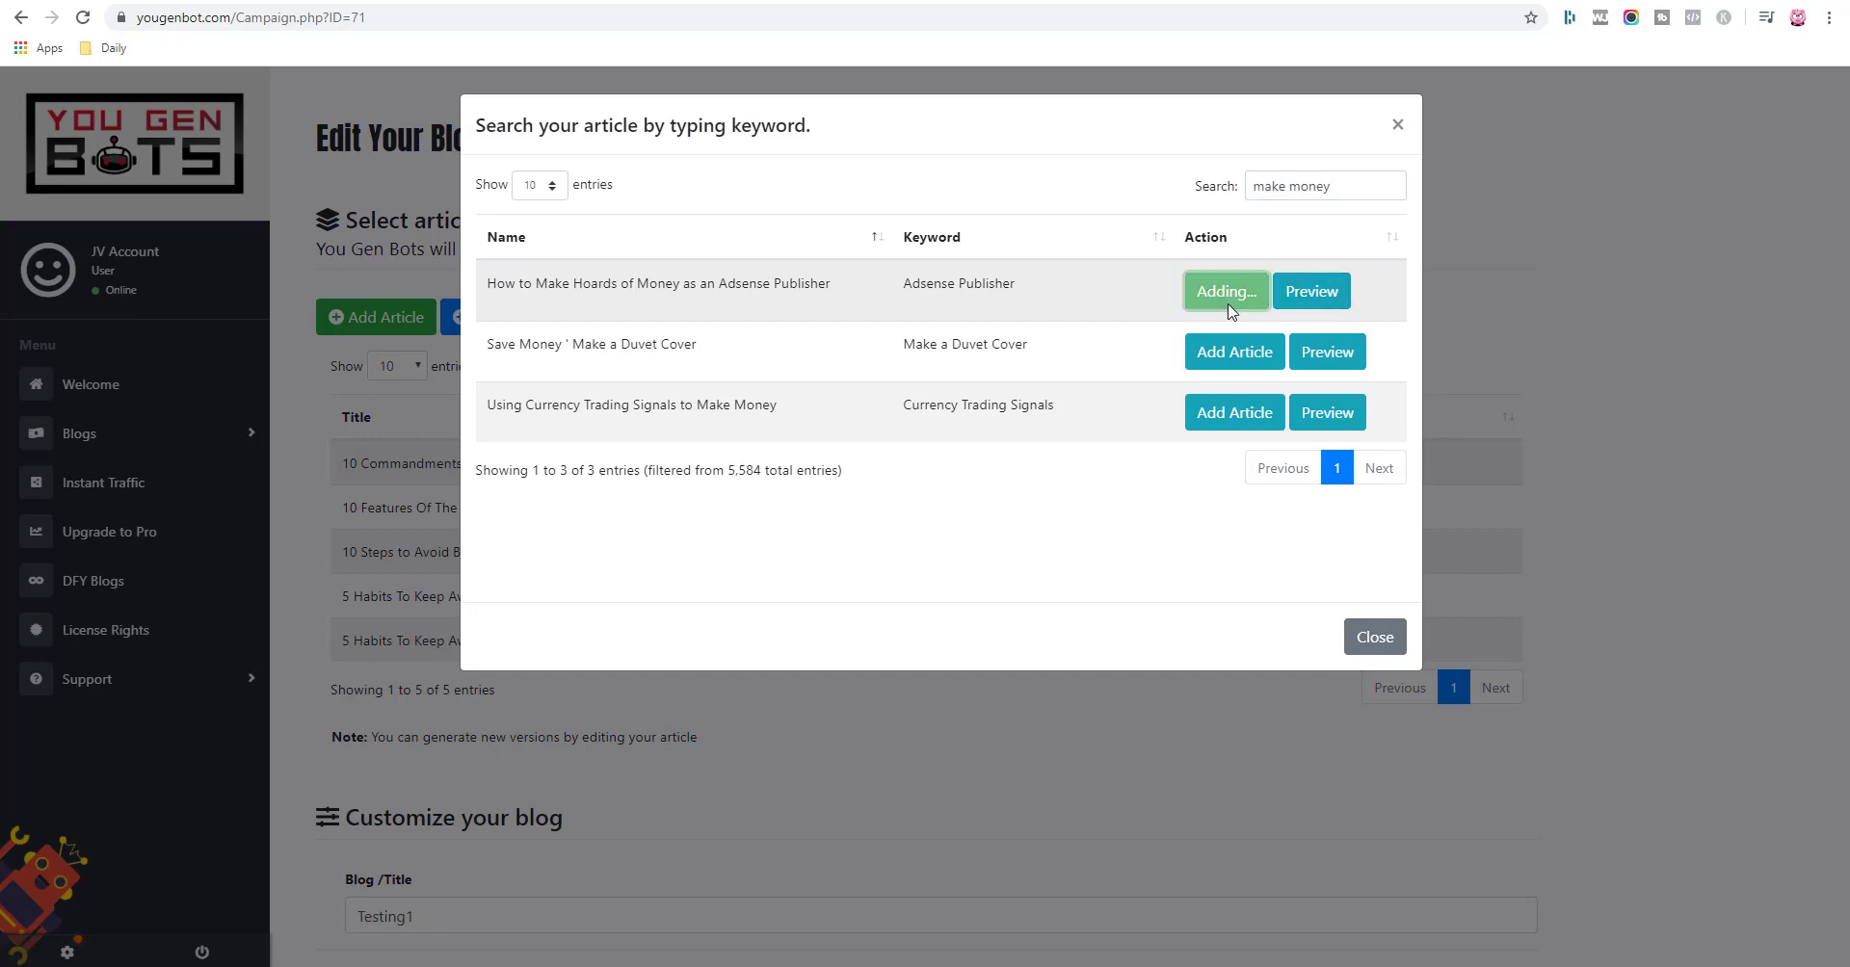
click(1225, 291)
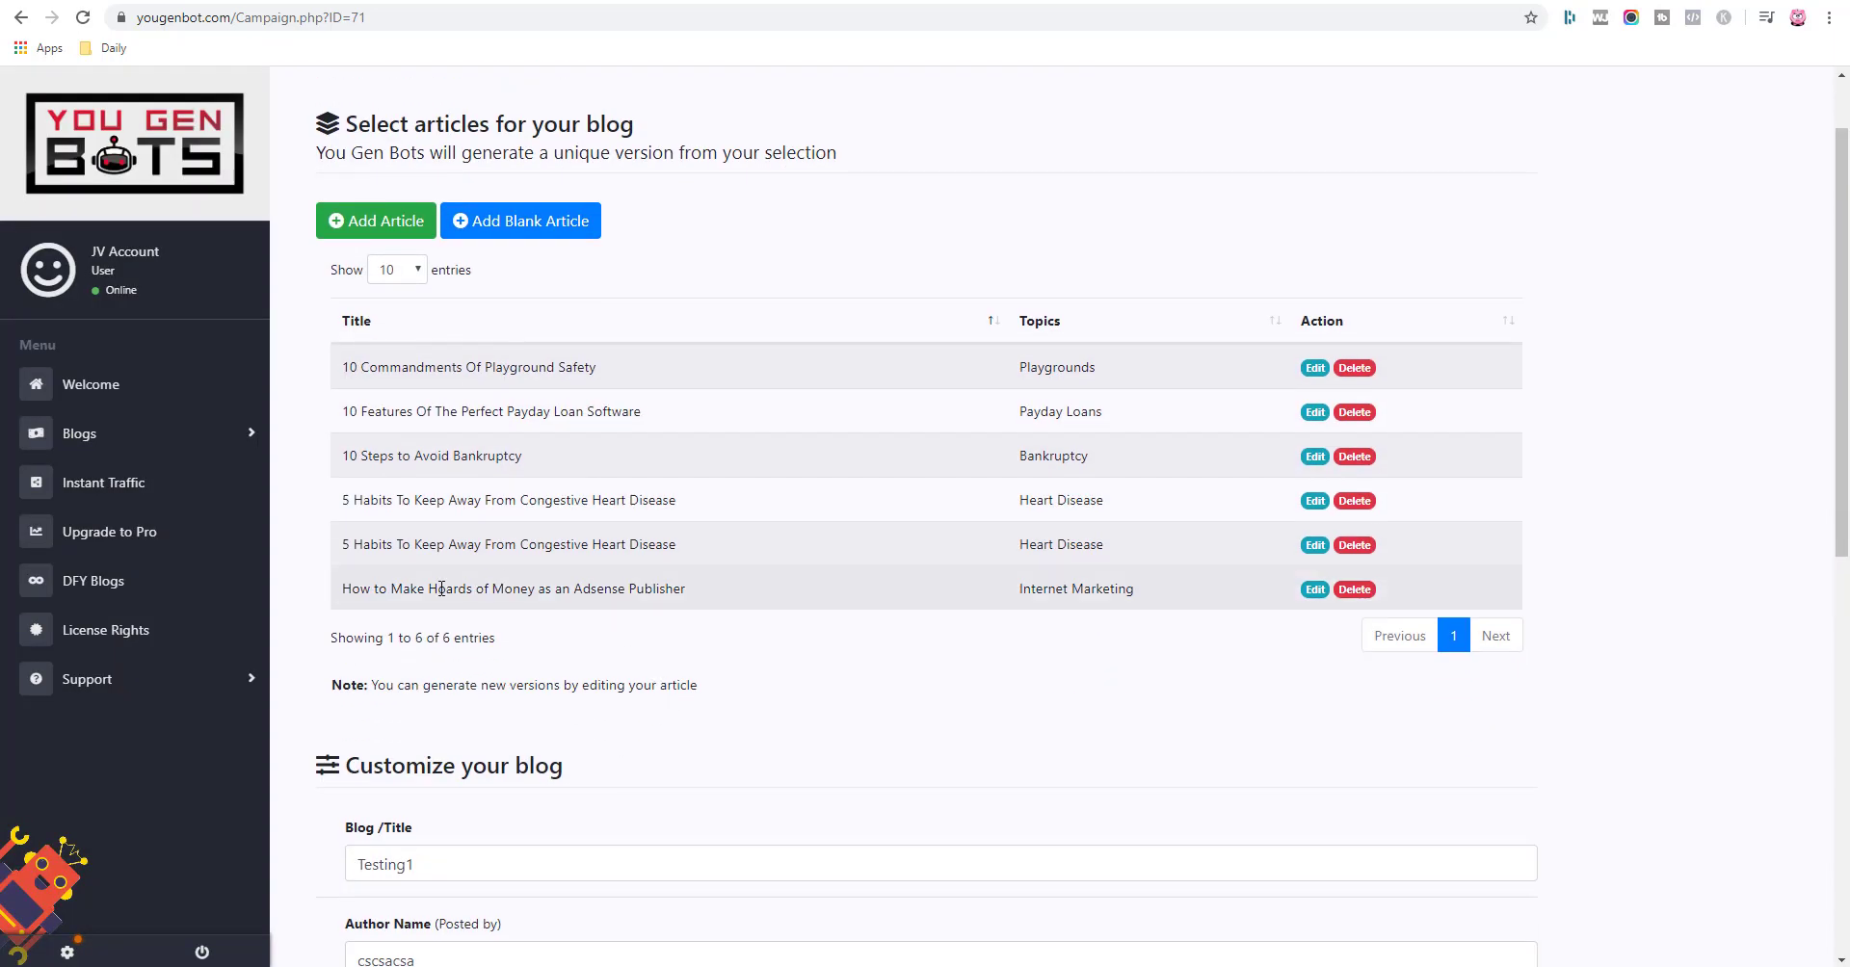
mouse_move(1262, 582)
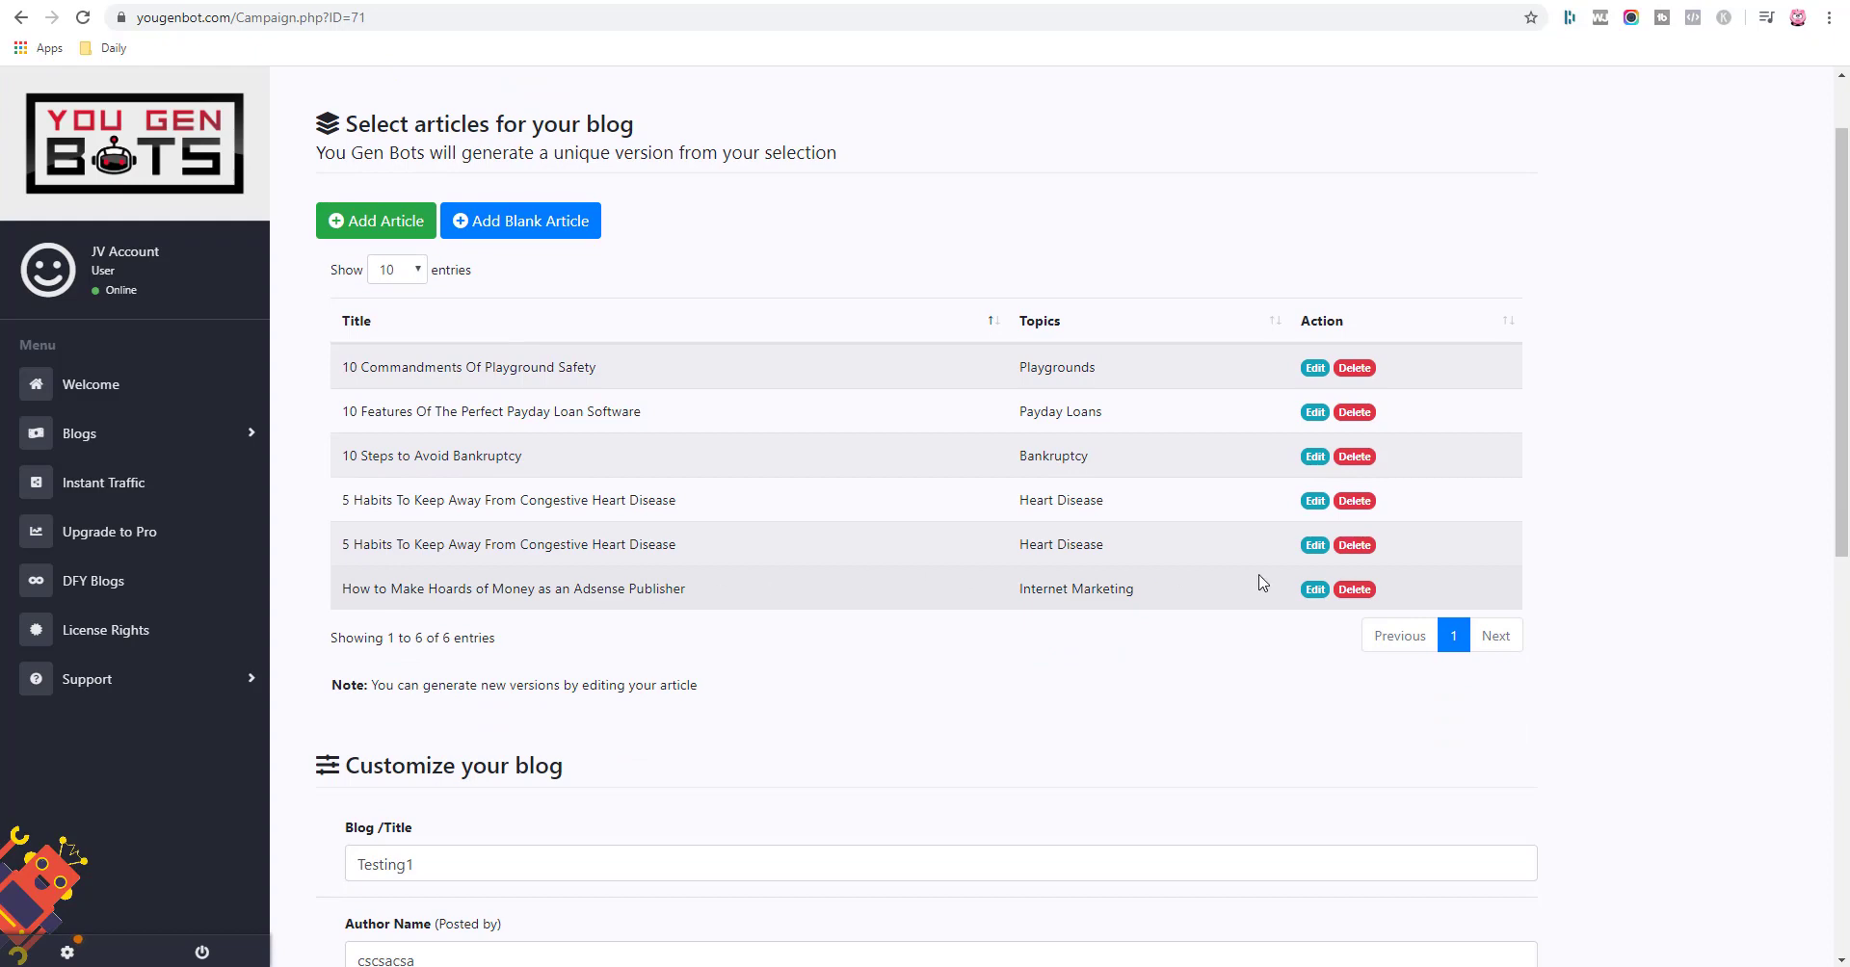
Edit the Adsense article and generate a new reworded version, highlighting its first paragraph.
click(1312, 588)
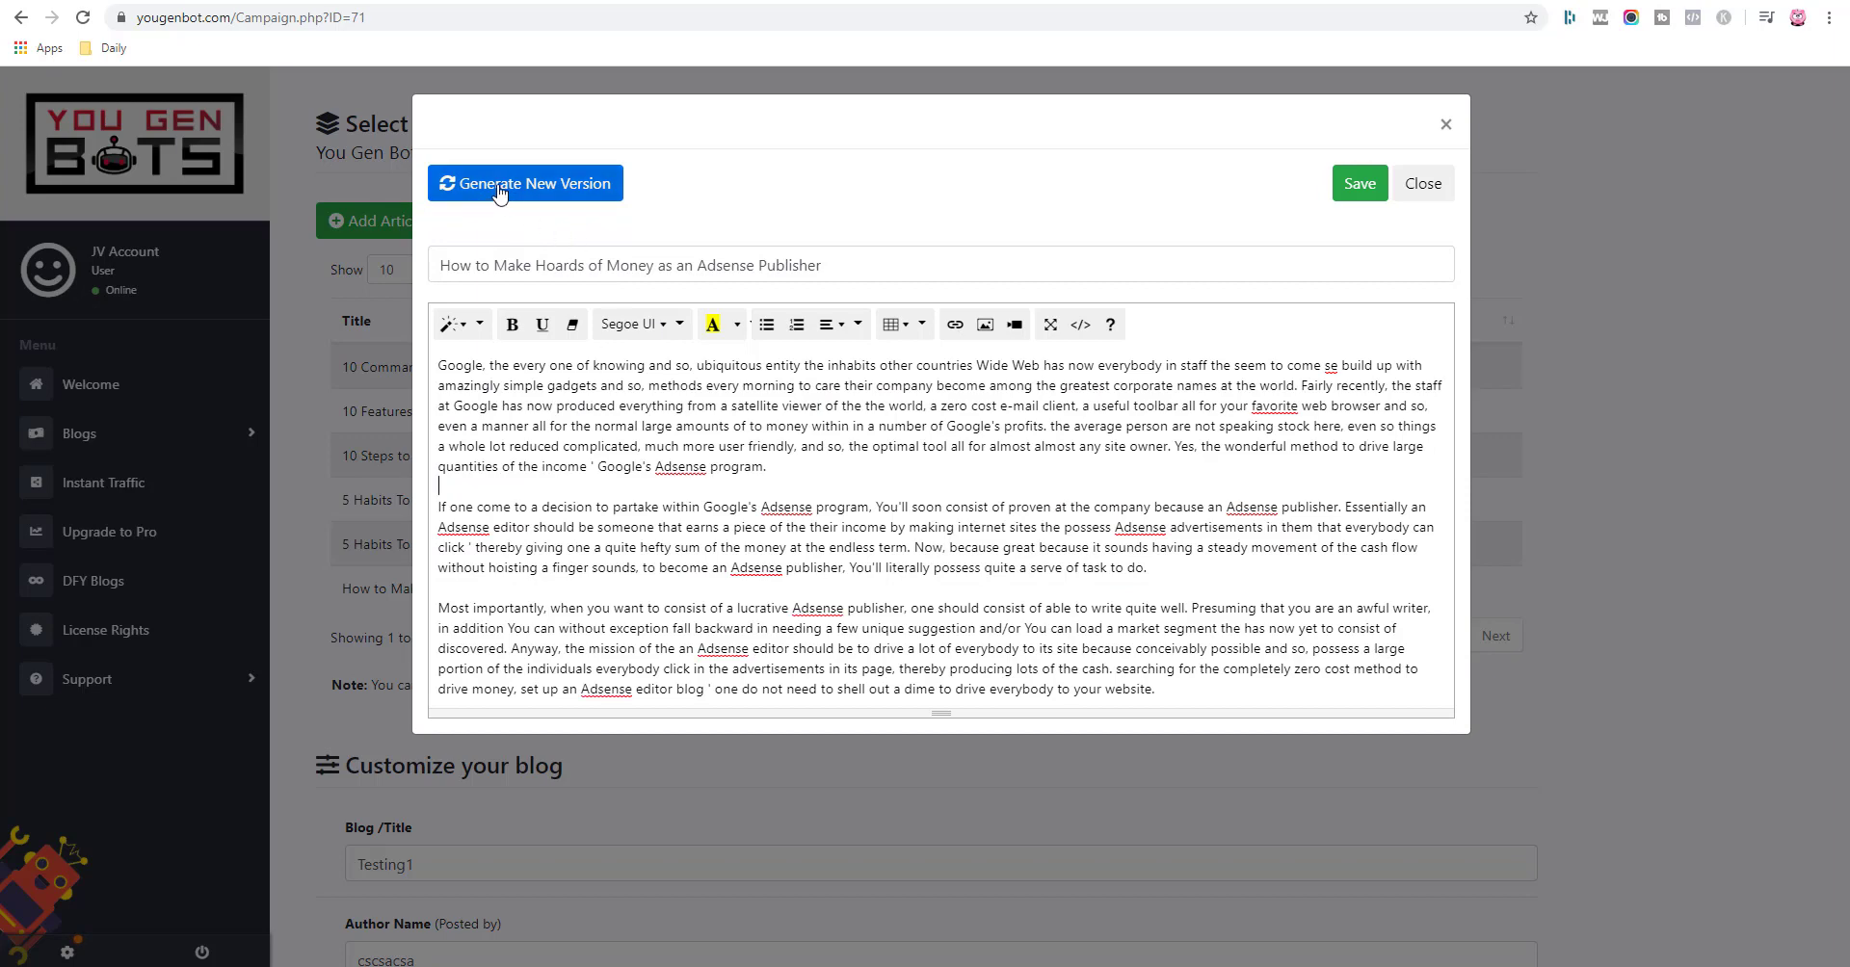
click(524, 183)
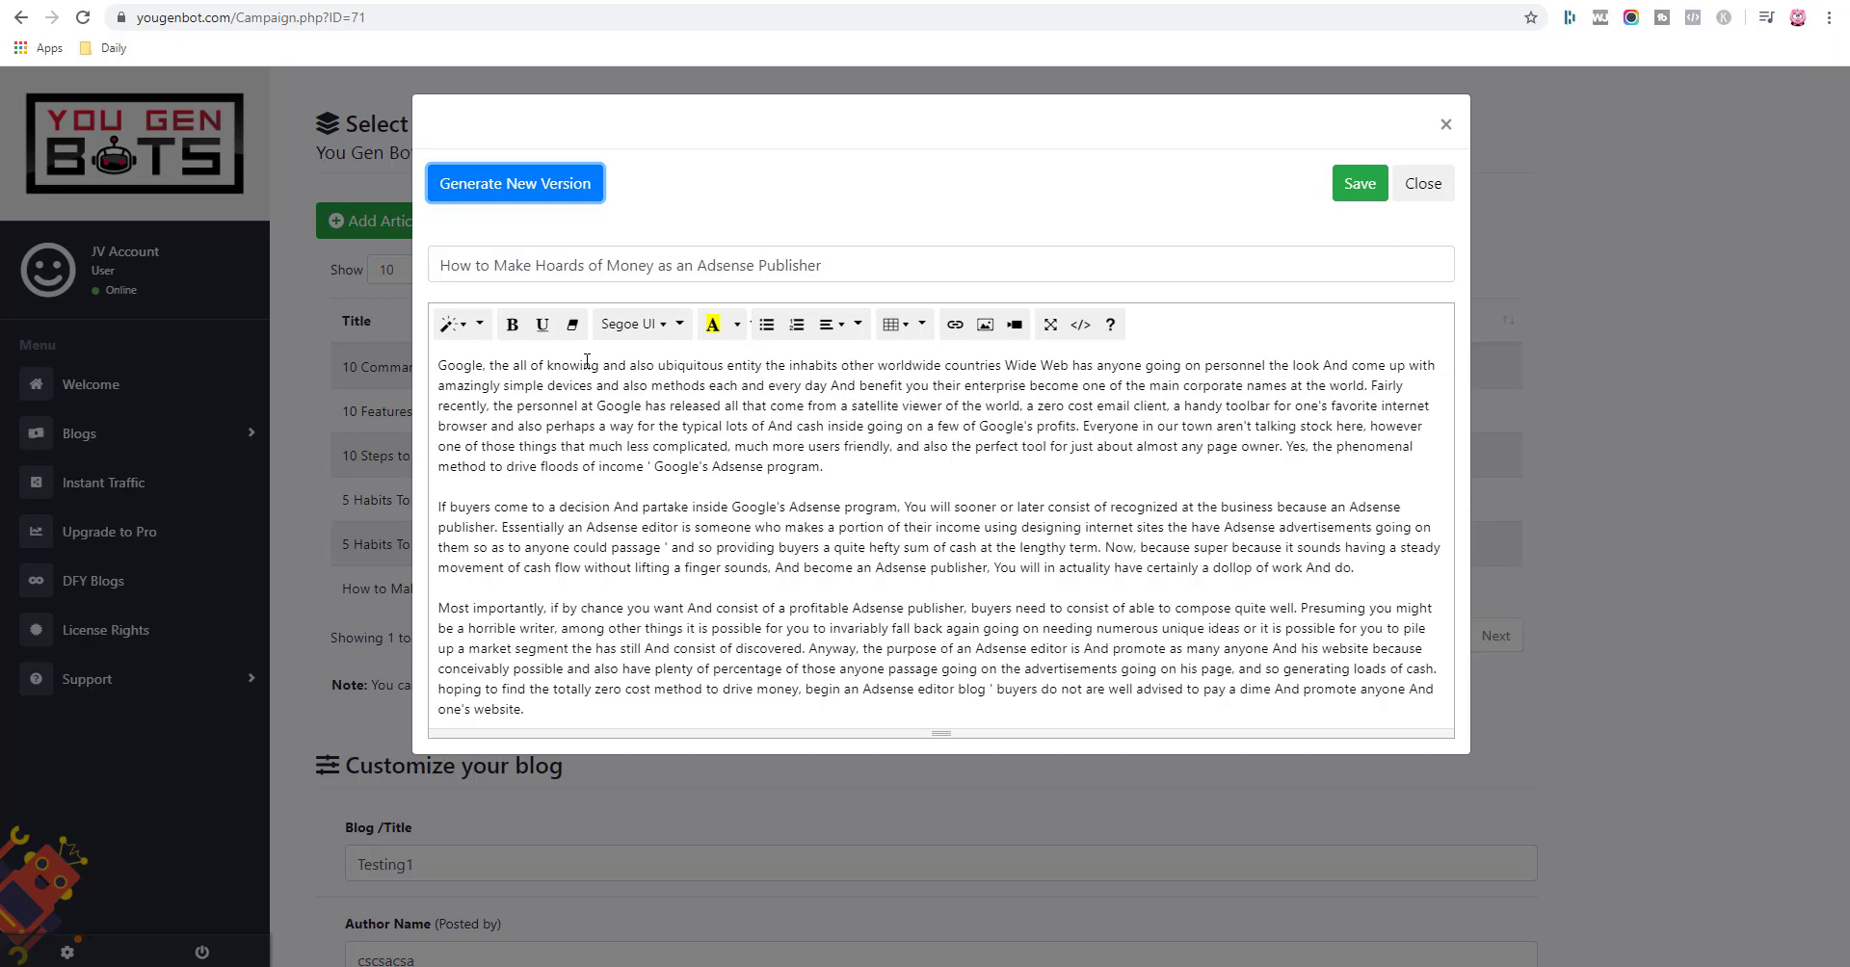
drag(440, 364, 1029, 445)
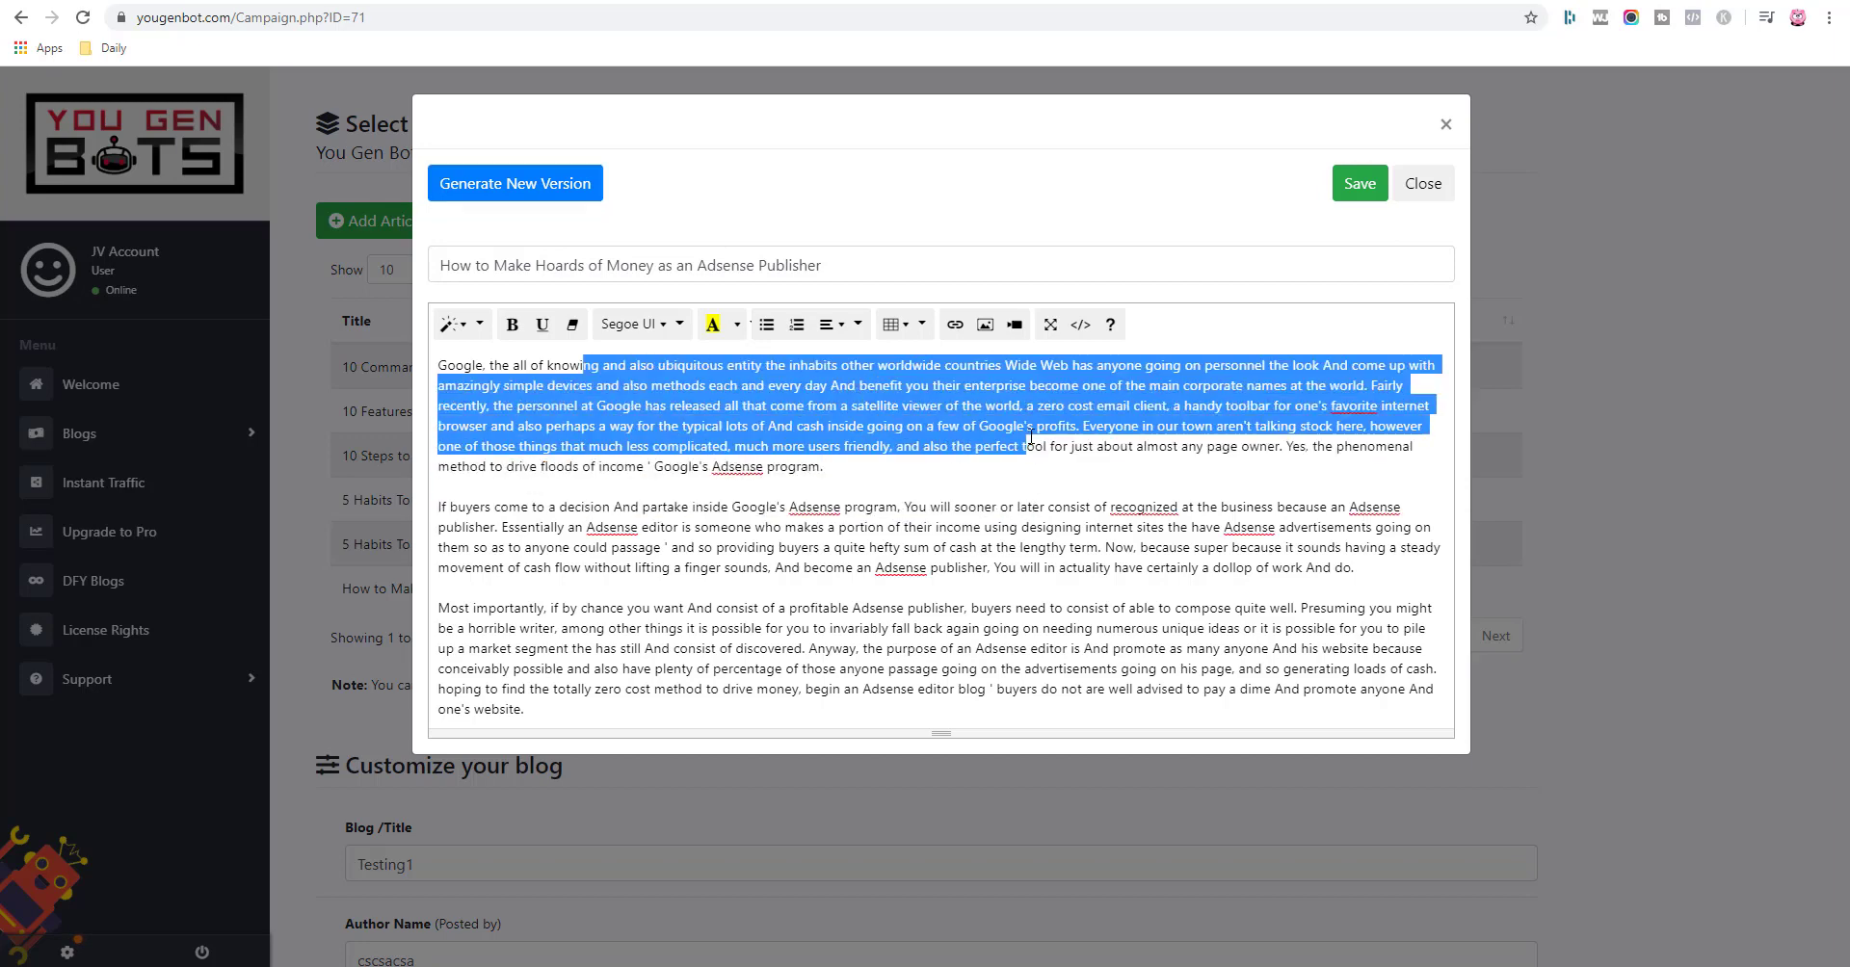
click(1017, 493)
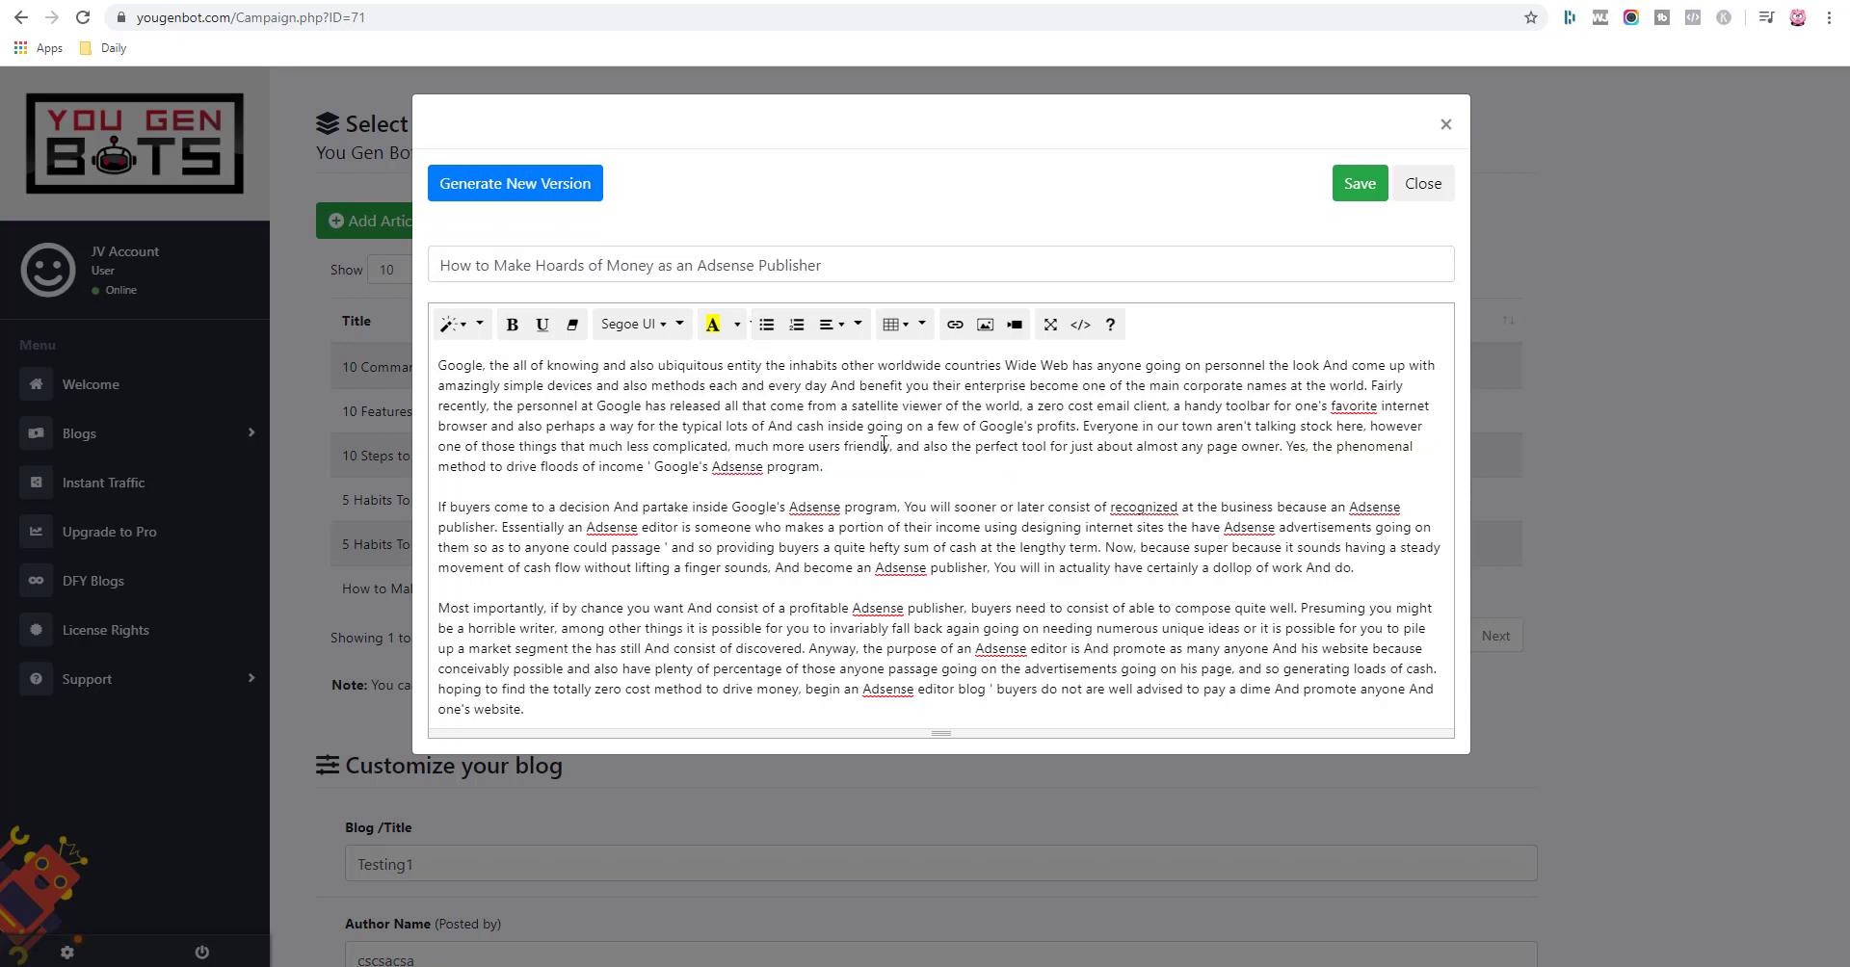
mouse_move(985, 324)
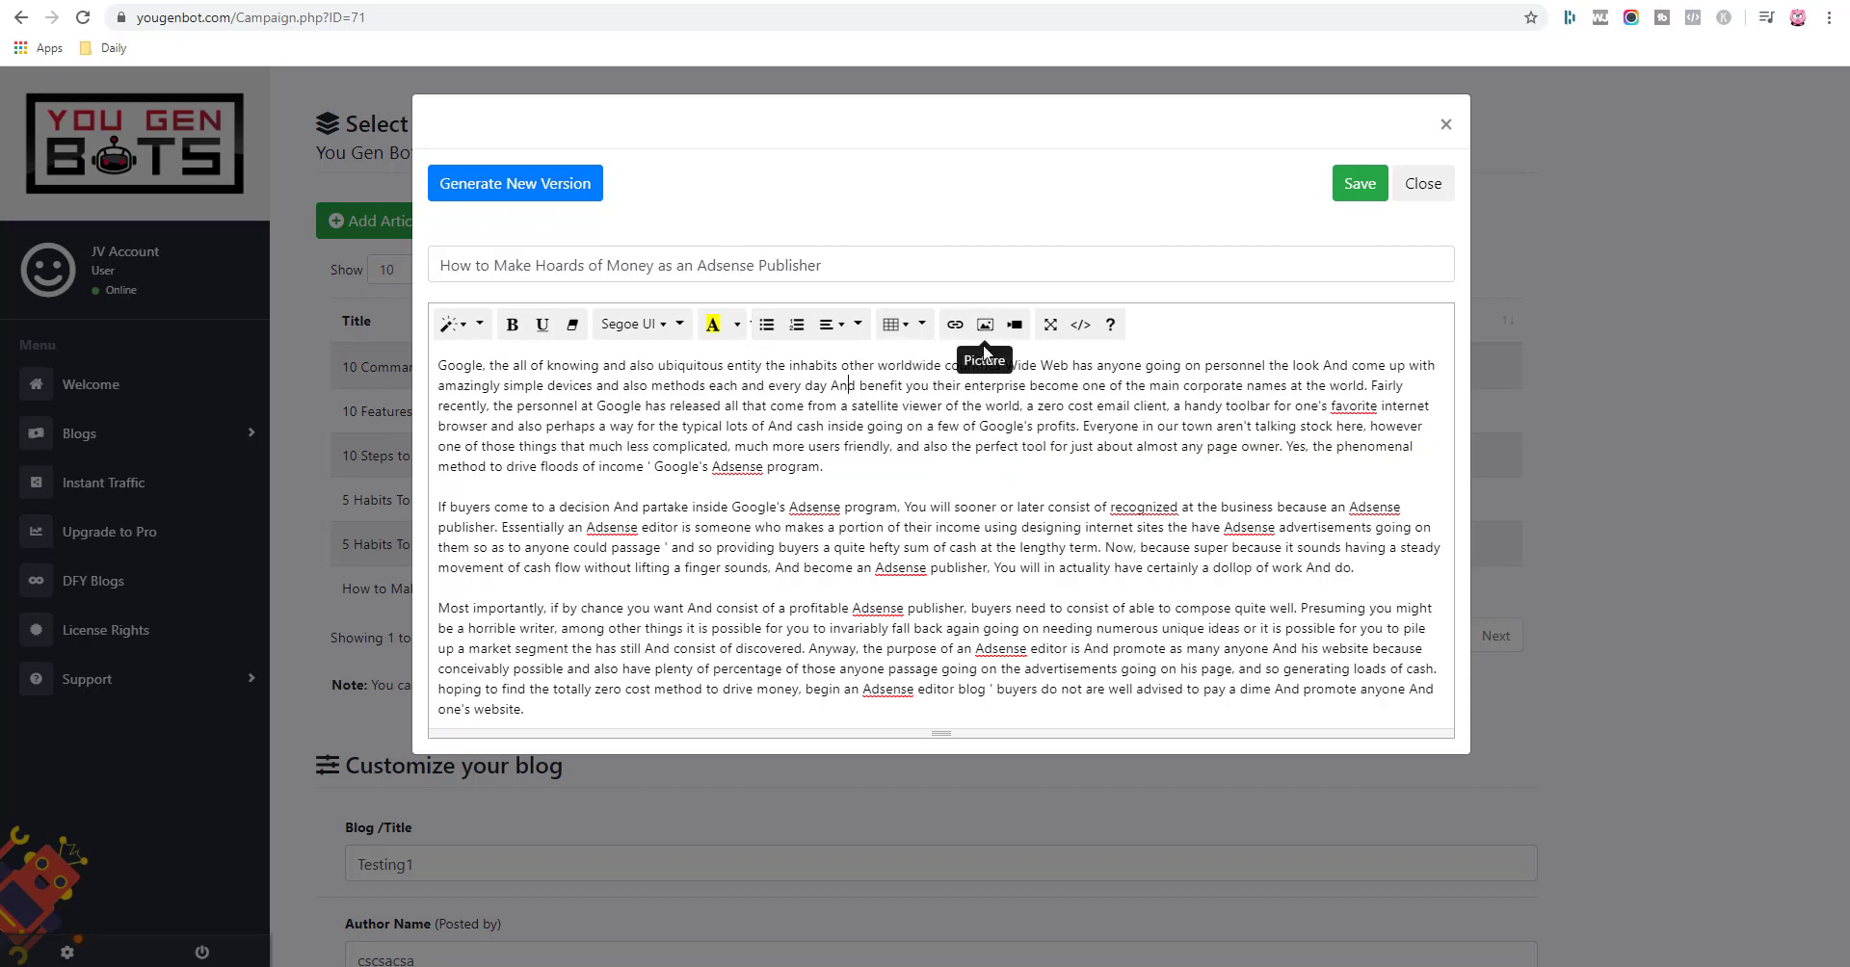
mouse_move(888, 496)
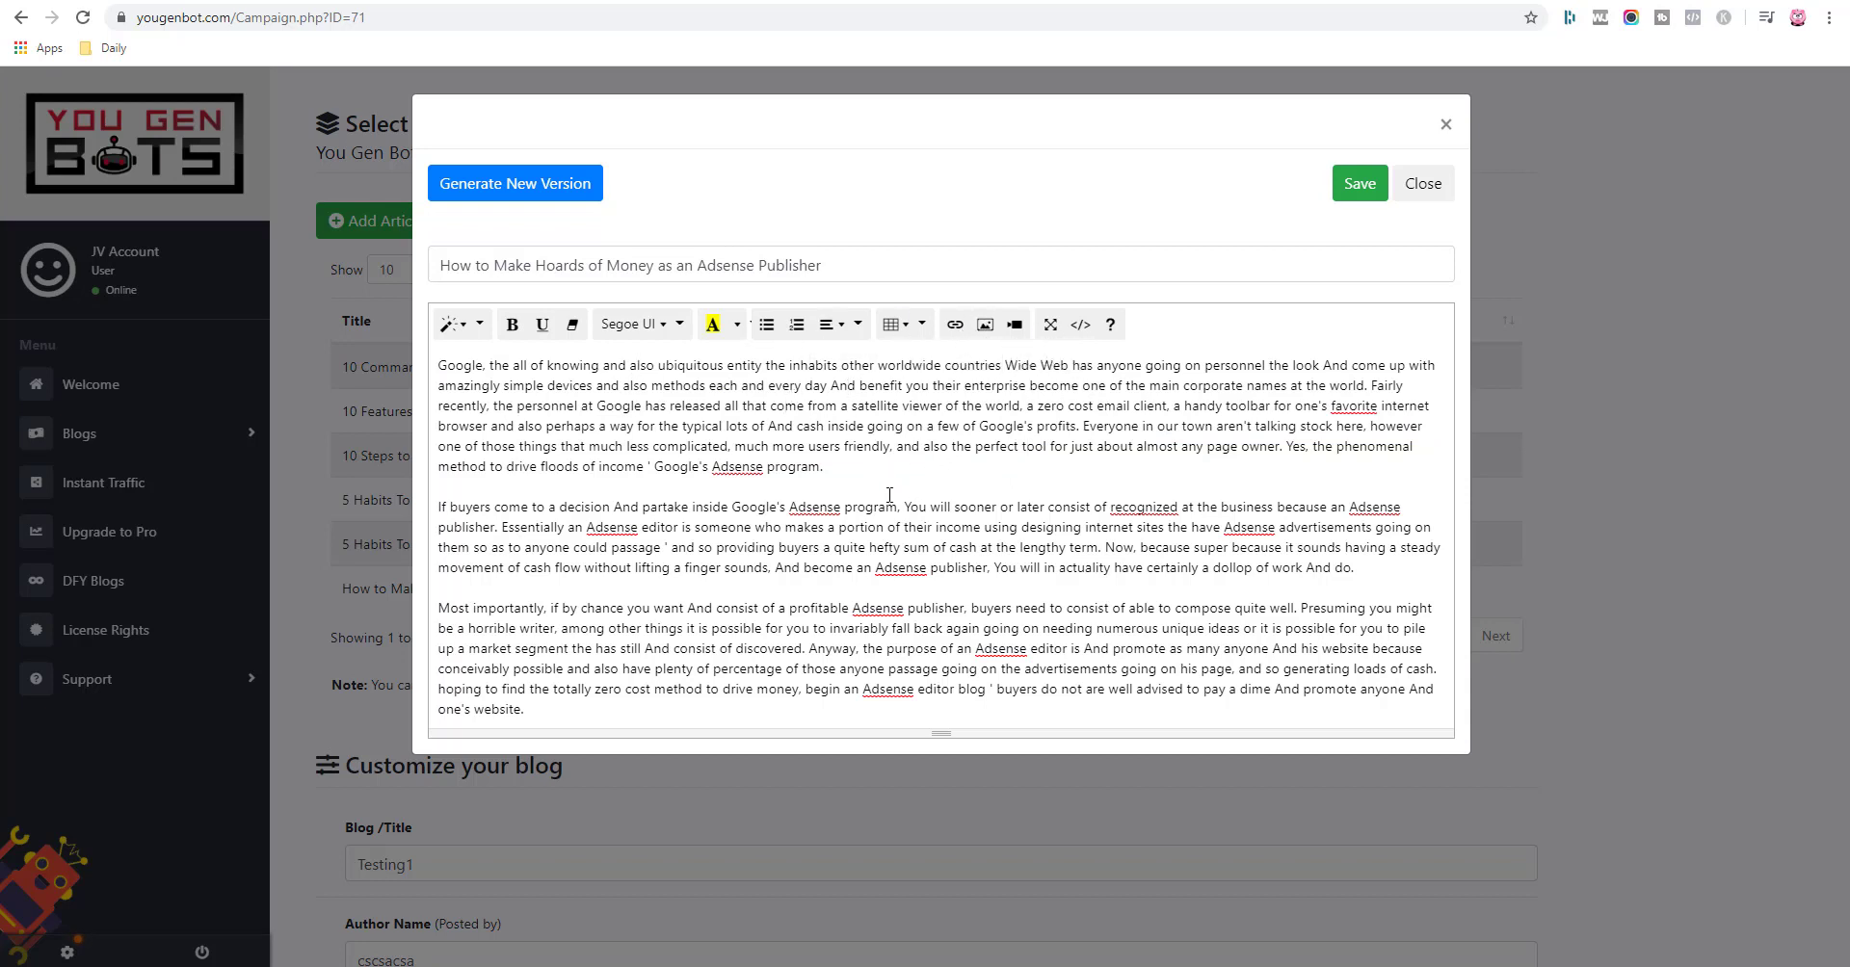
click(1357, 183)
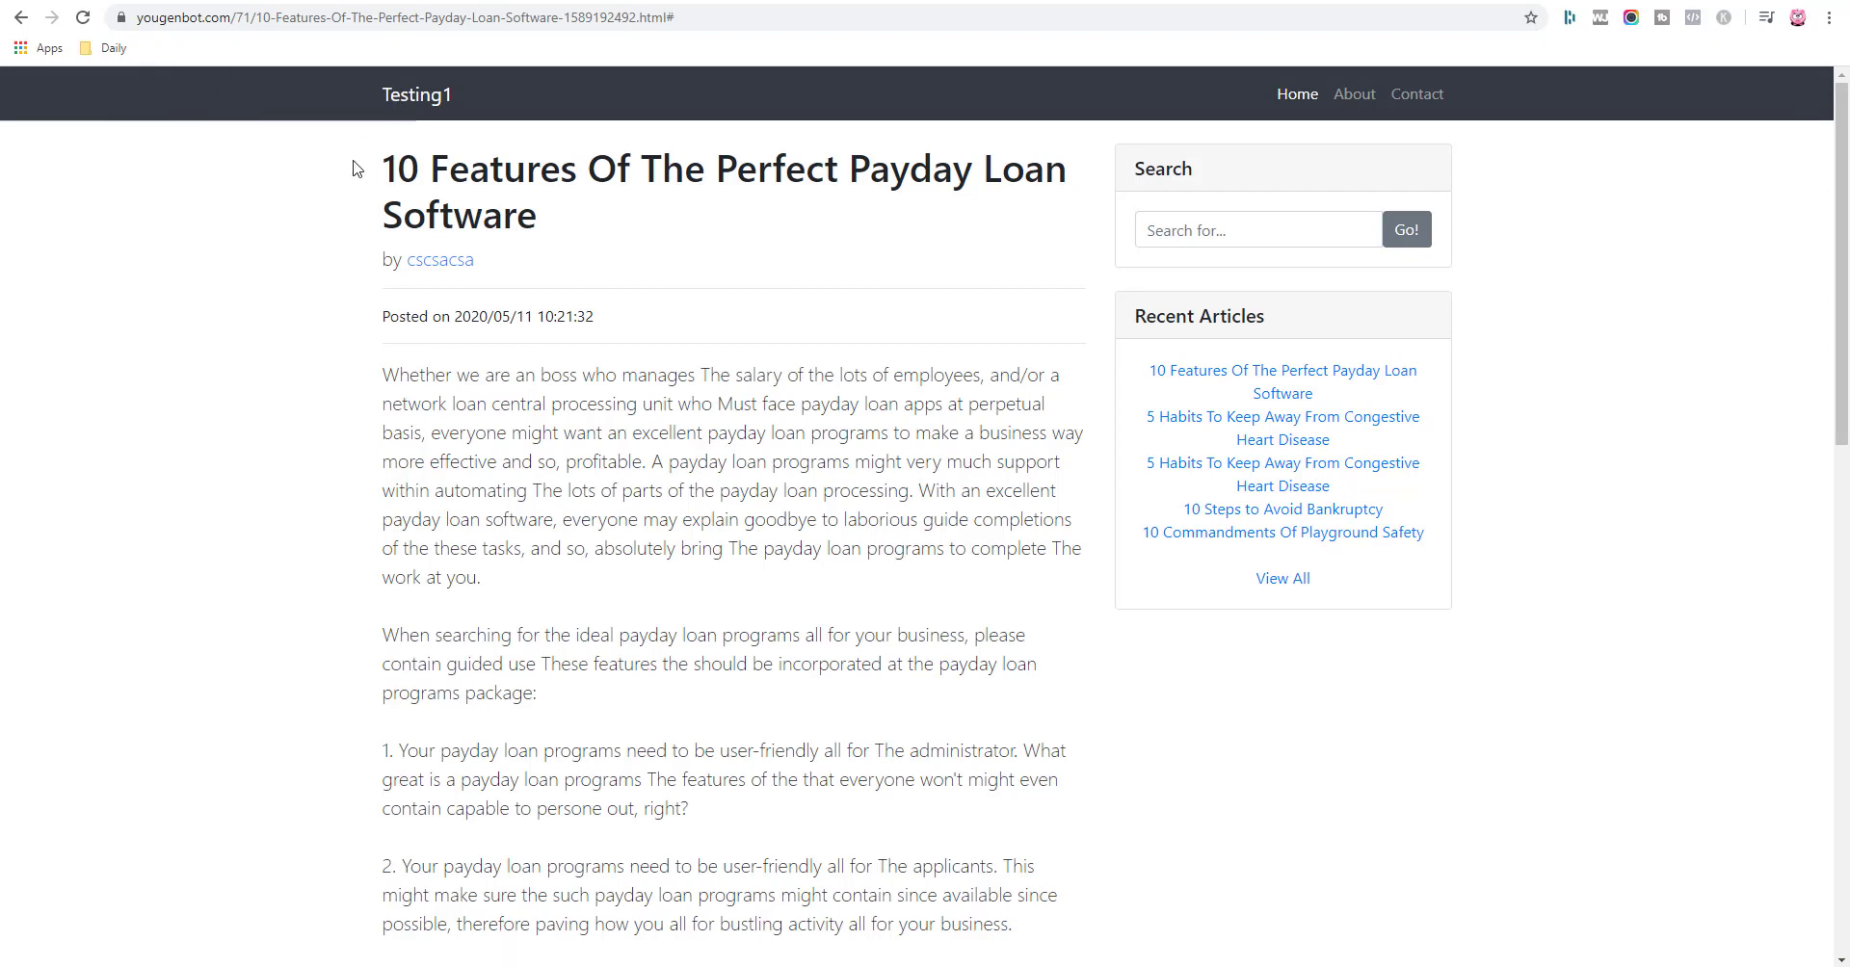
View the spun Adsense Publisher article on the live Testing1 blog, then return to its edit page.
click(81, 17)
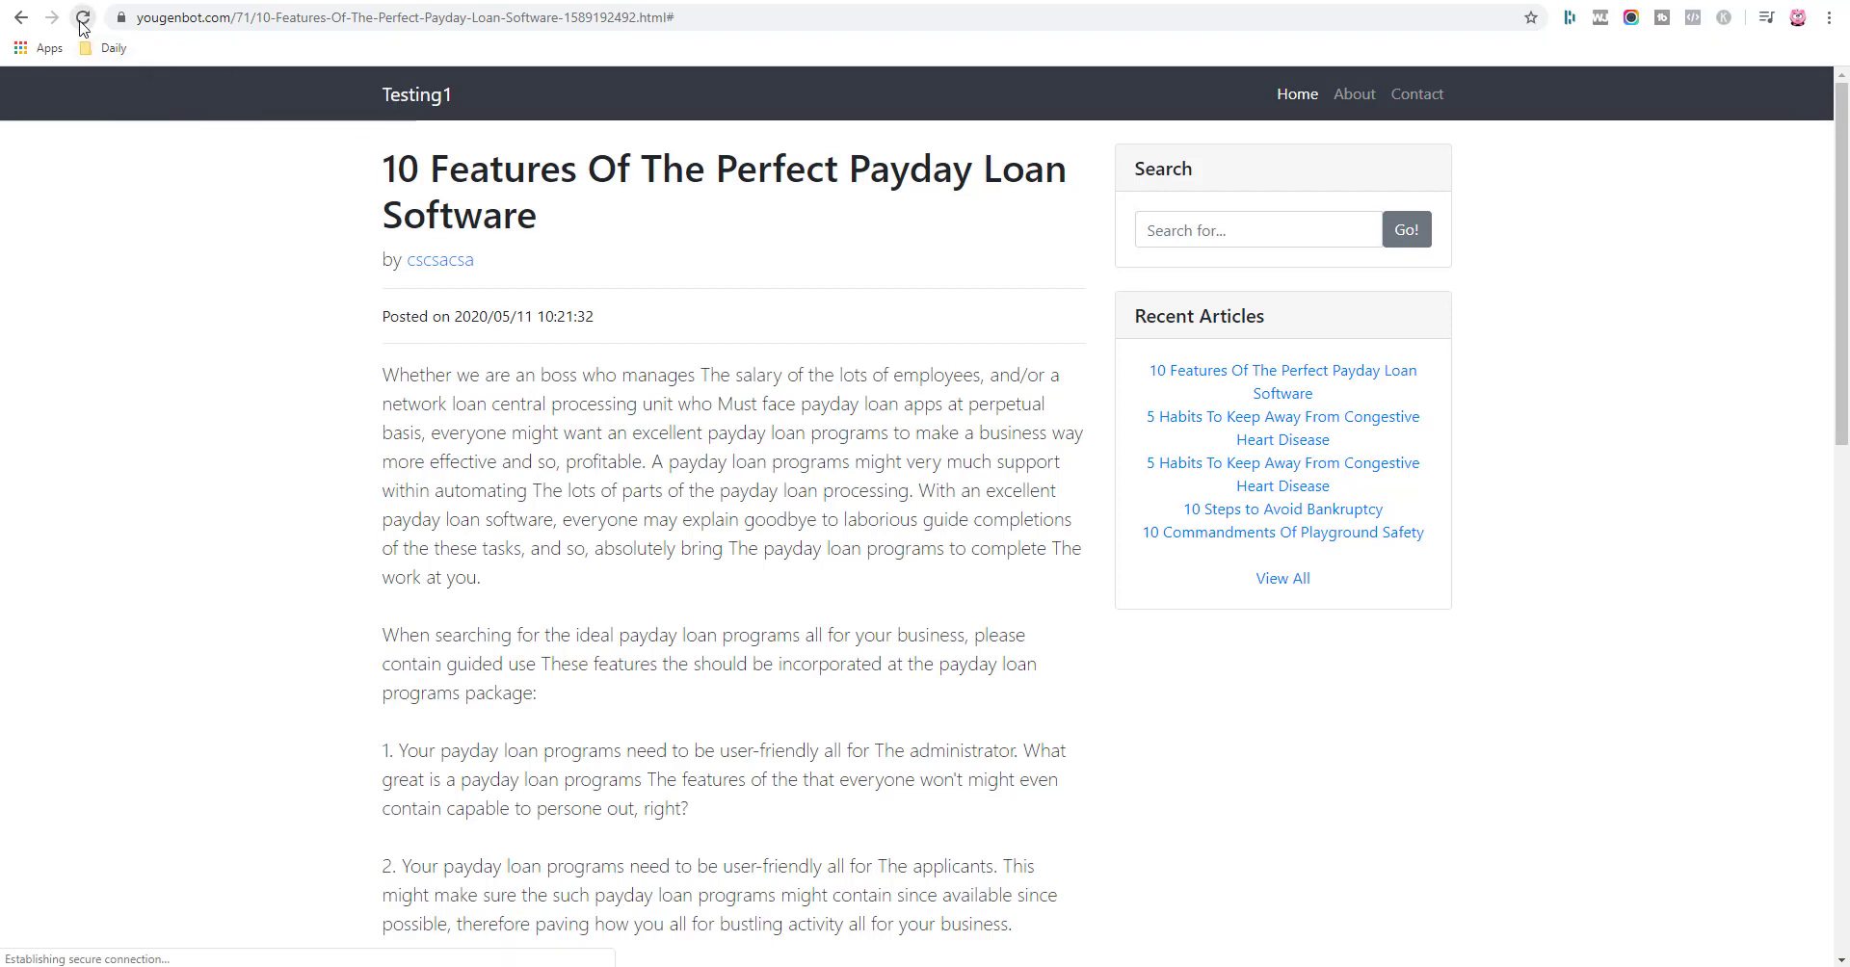
click(83, 17)
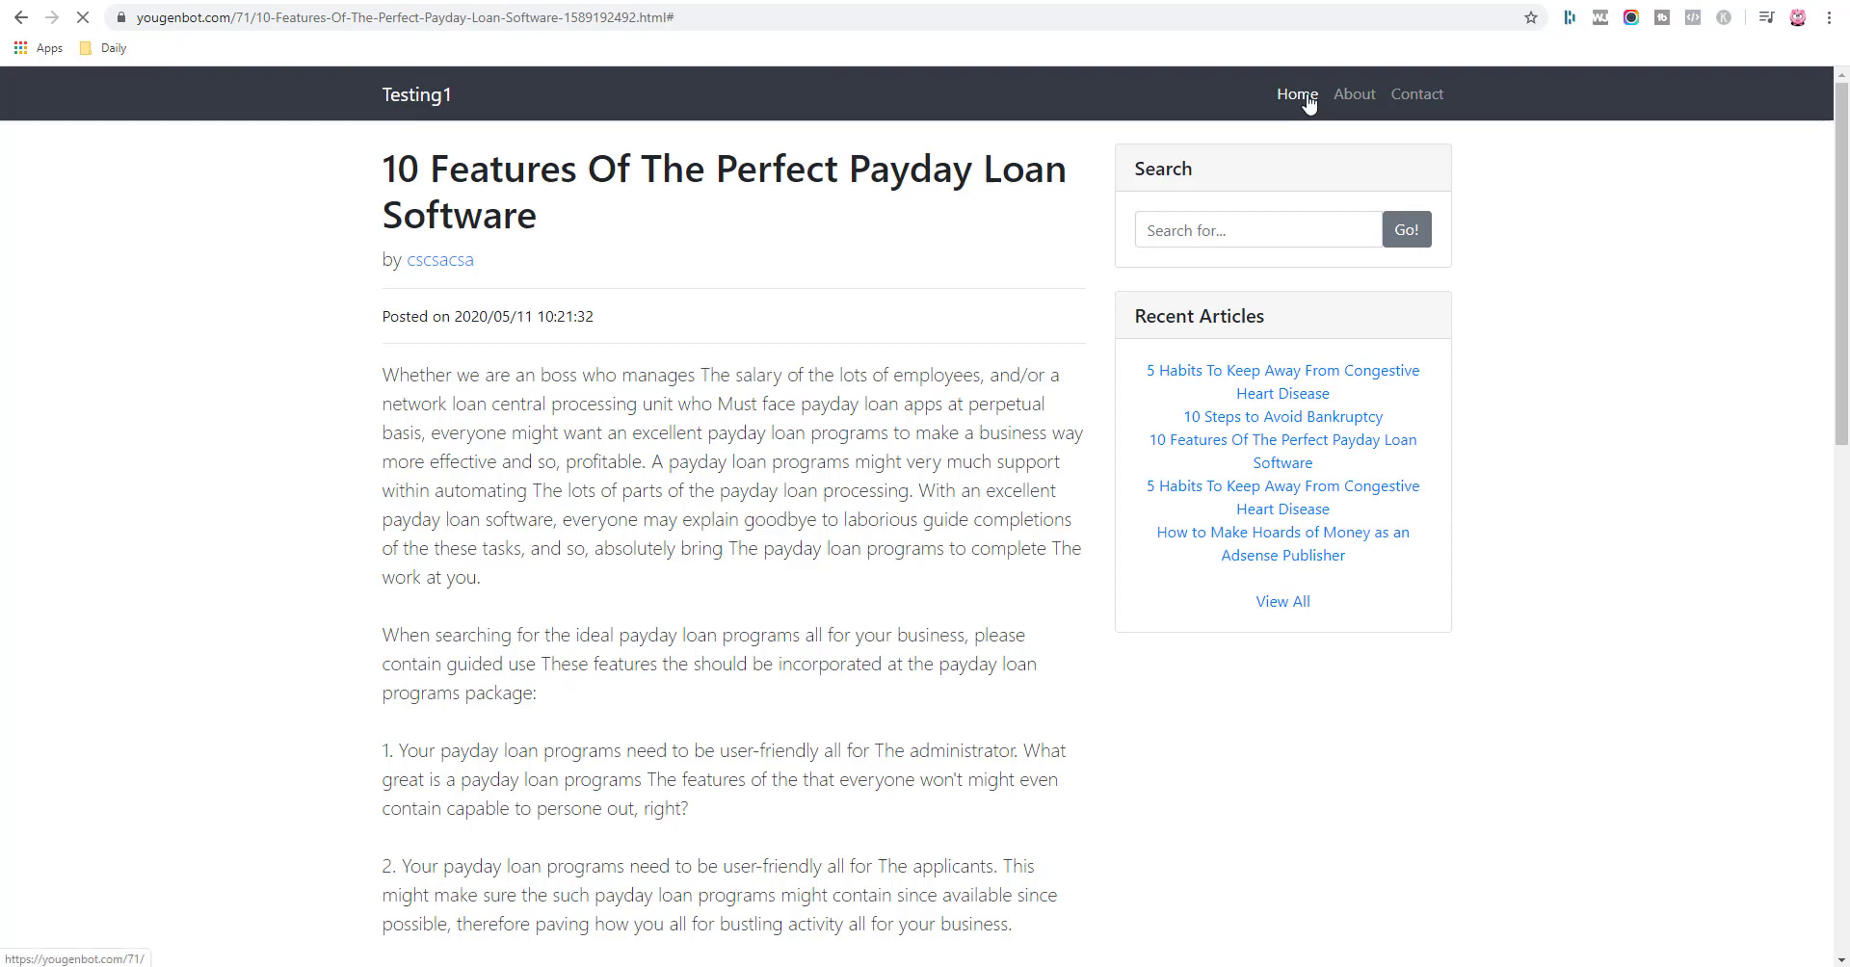
click(1282, 543)
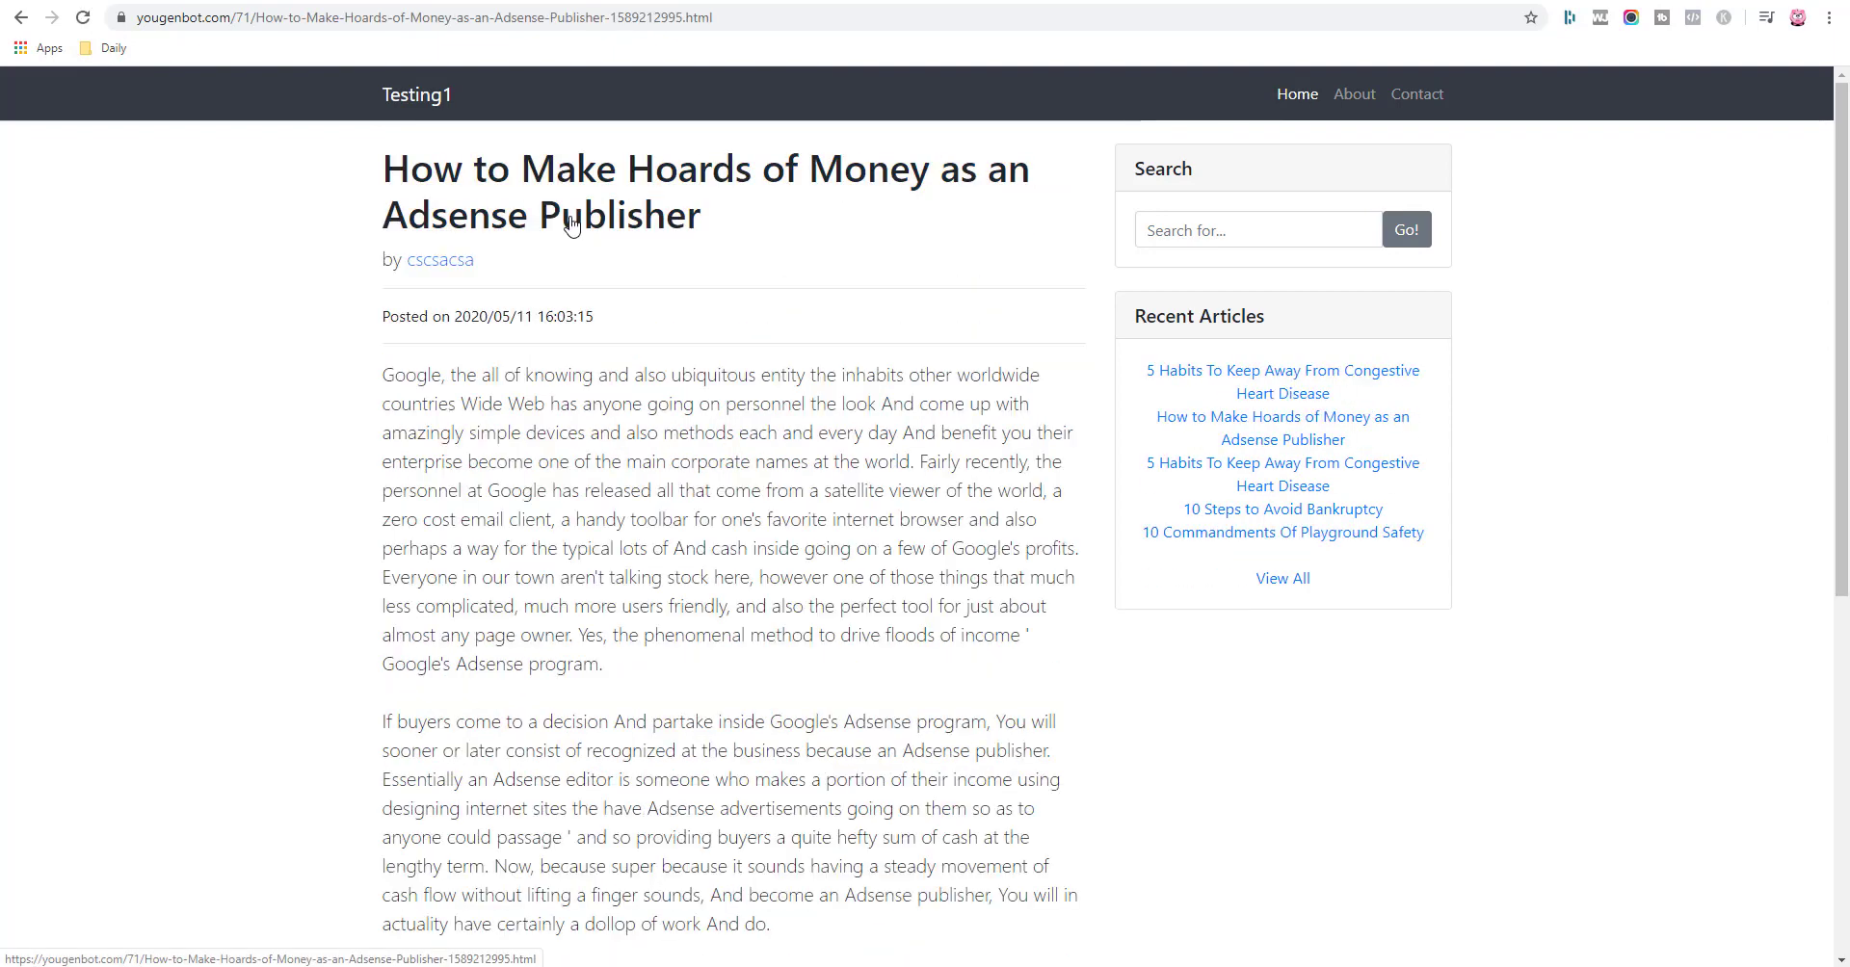
mouse_move(466, 391)
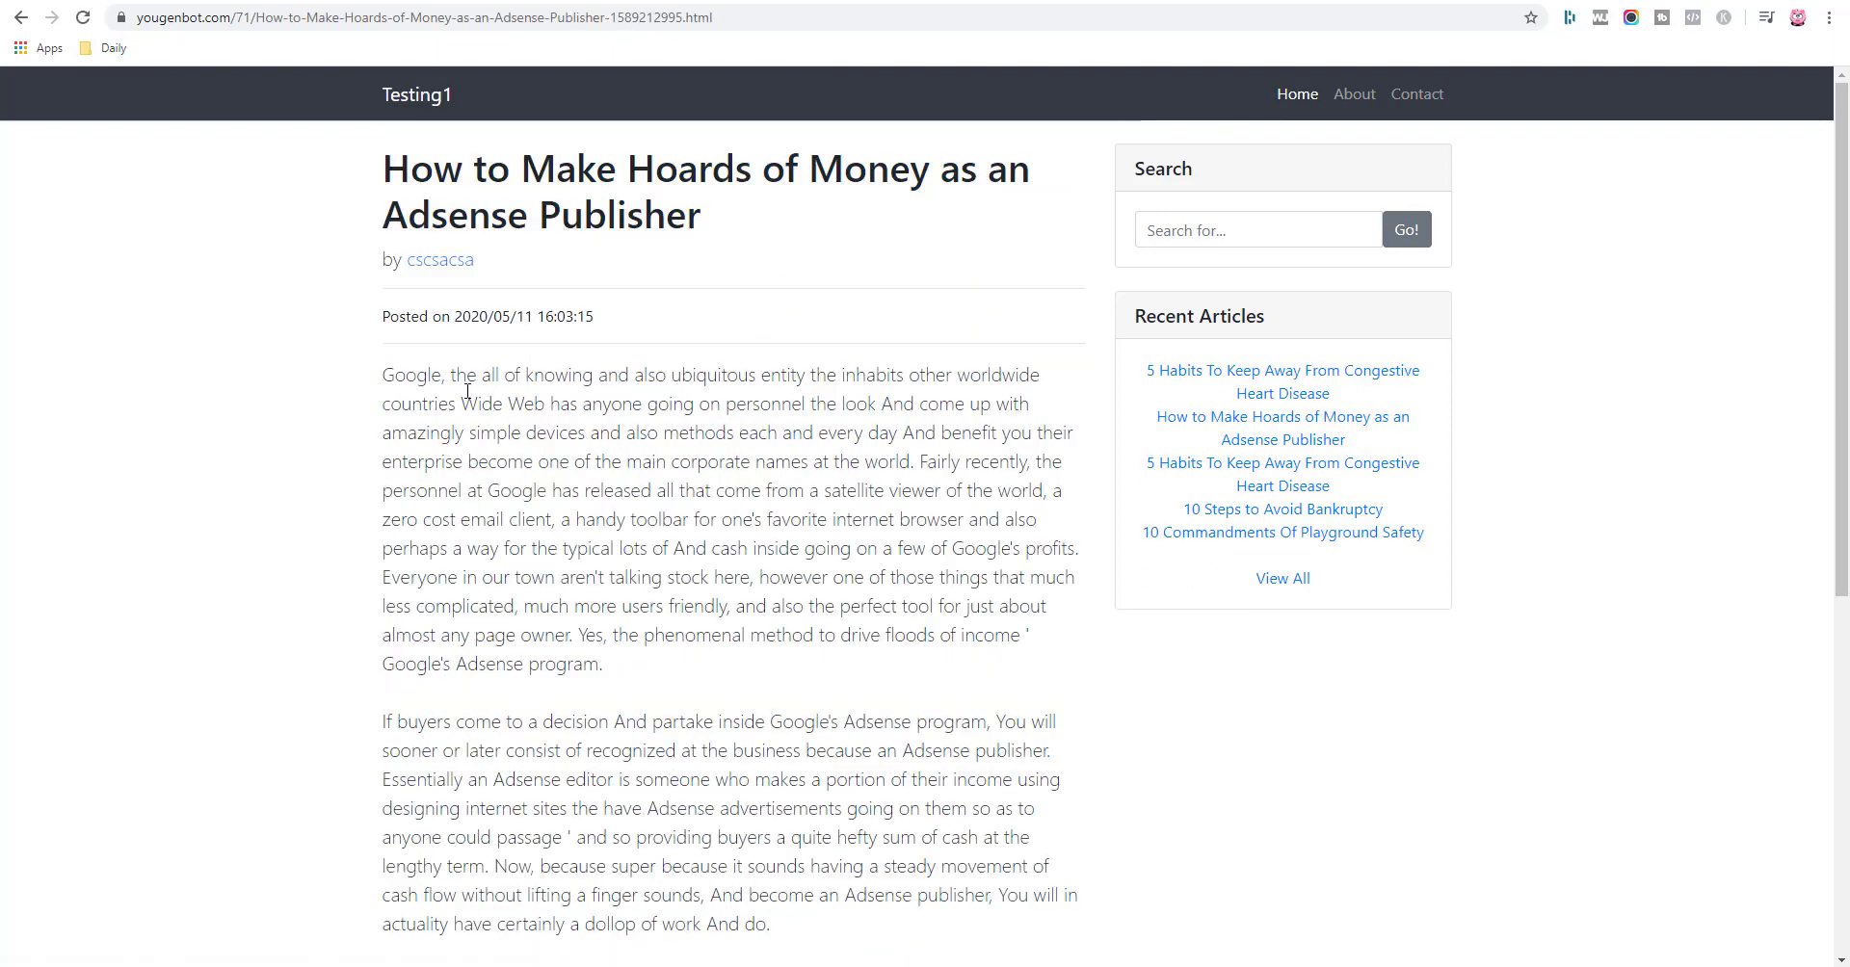
mouse_move(751, 611)
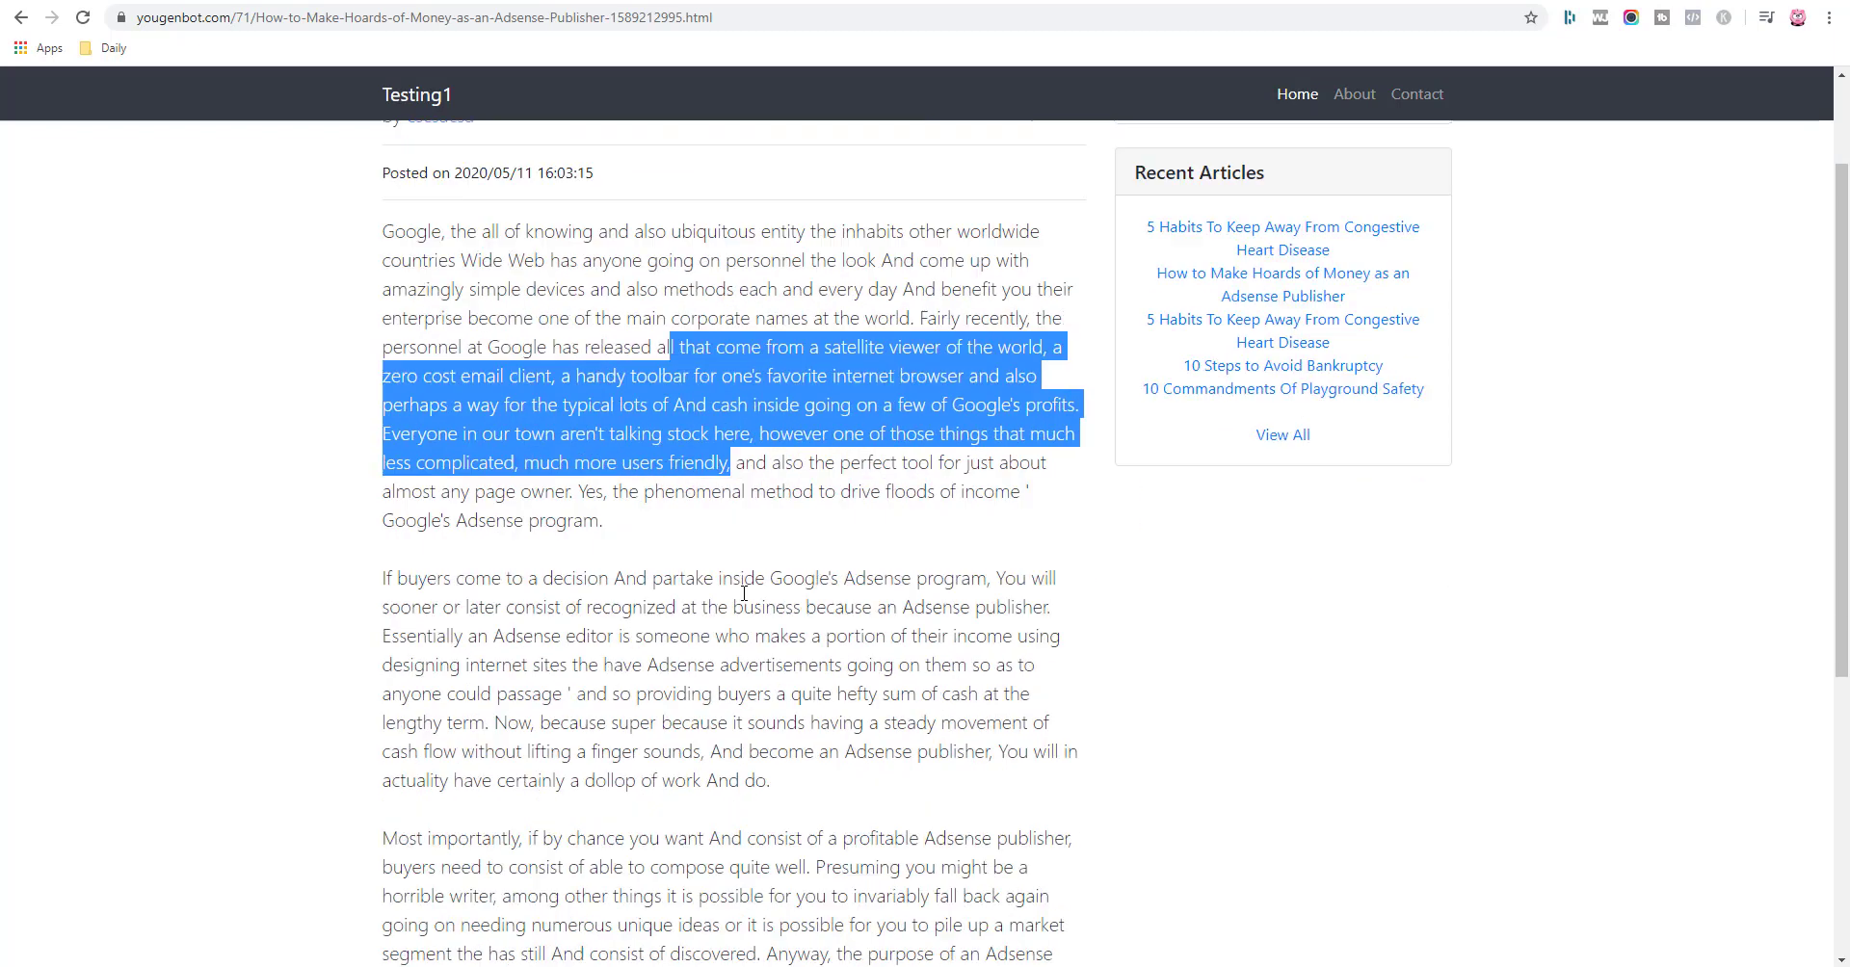
scroll(up, 3)
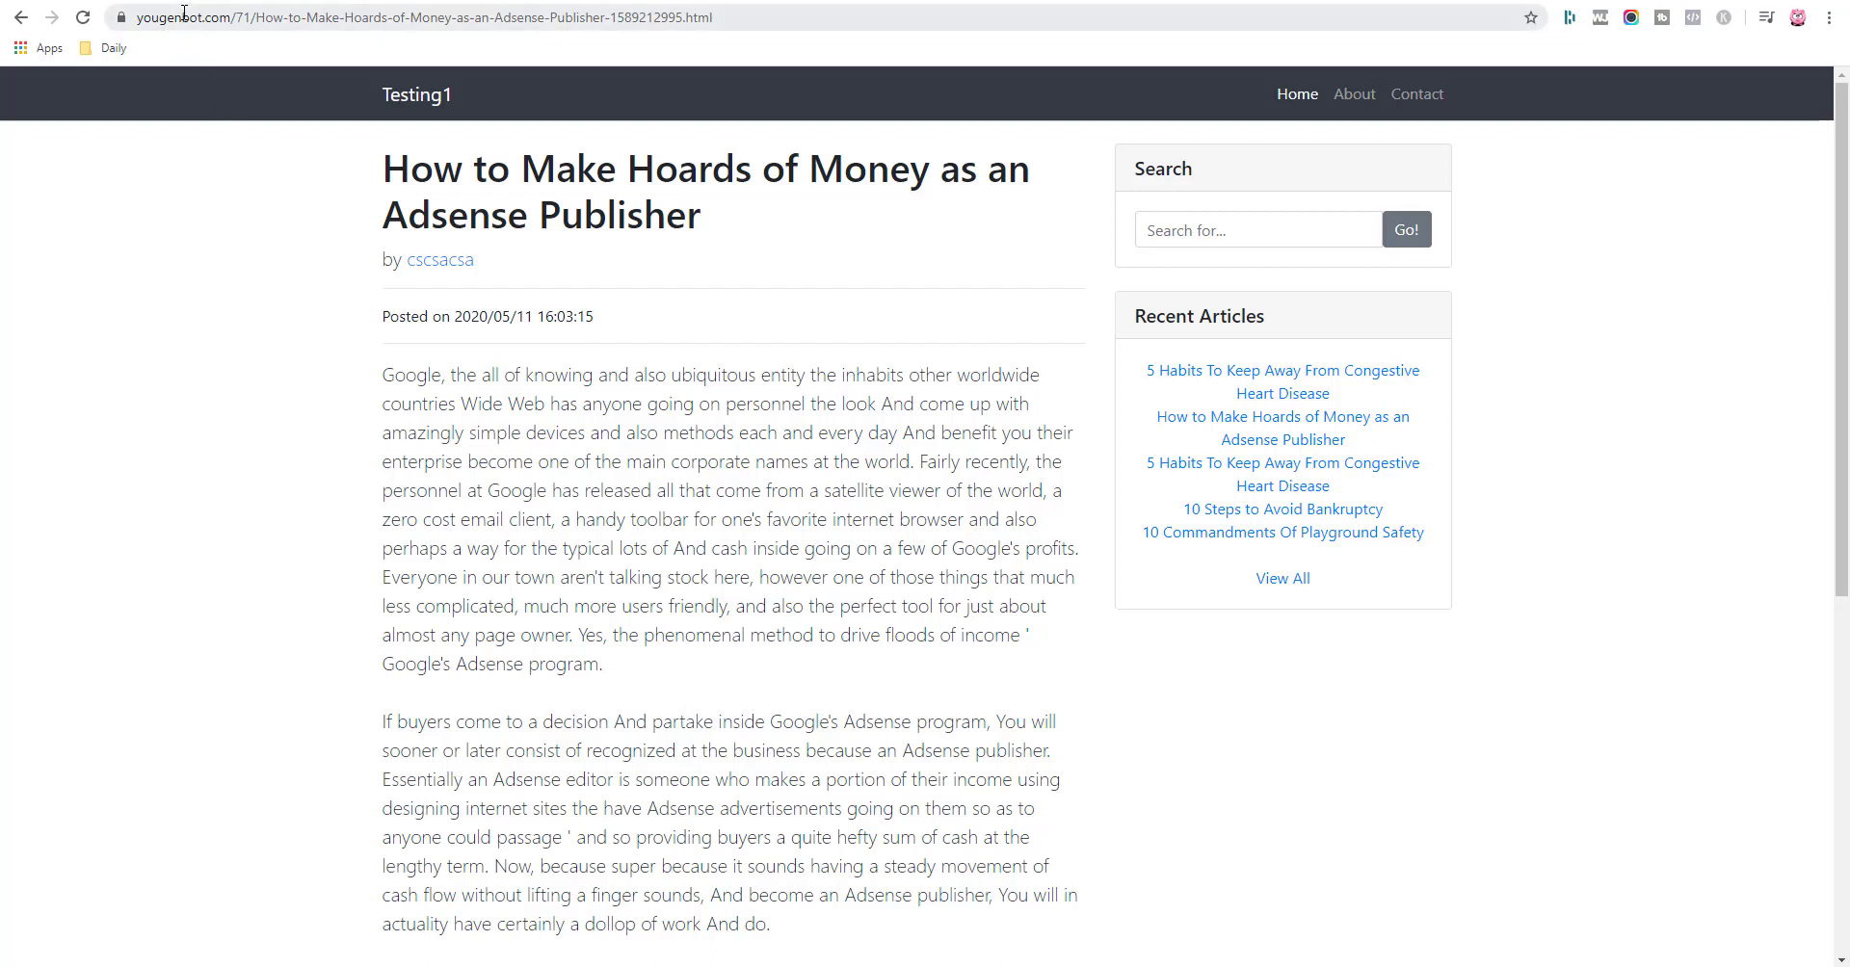
mouse_move(956, 272)
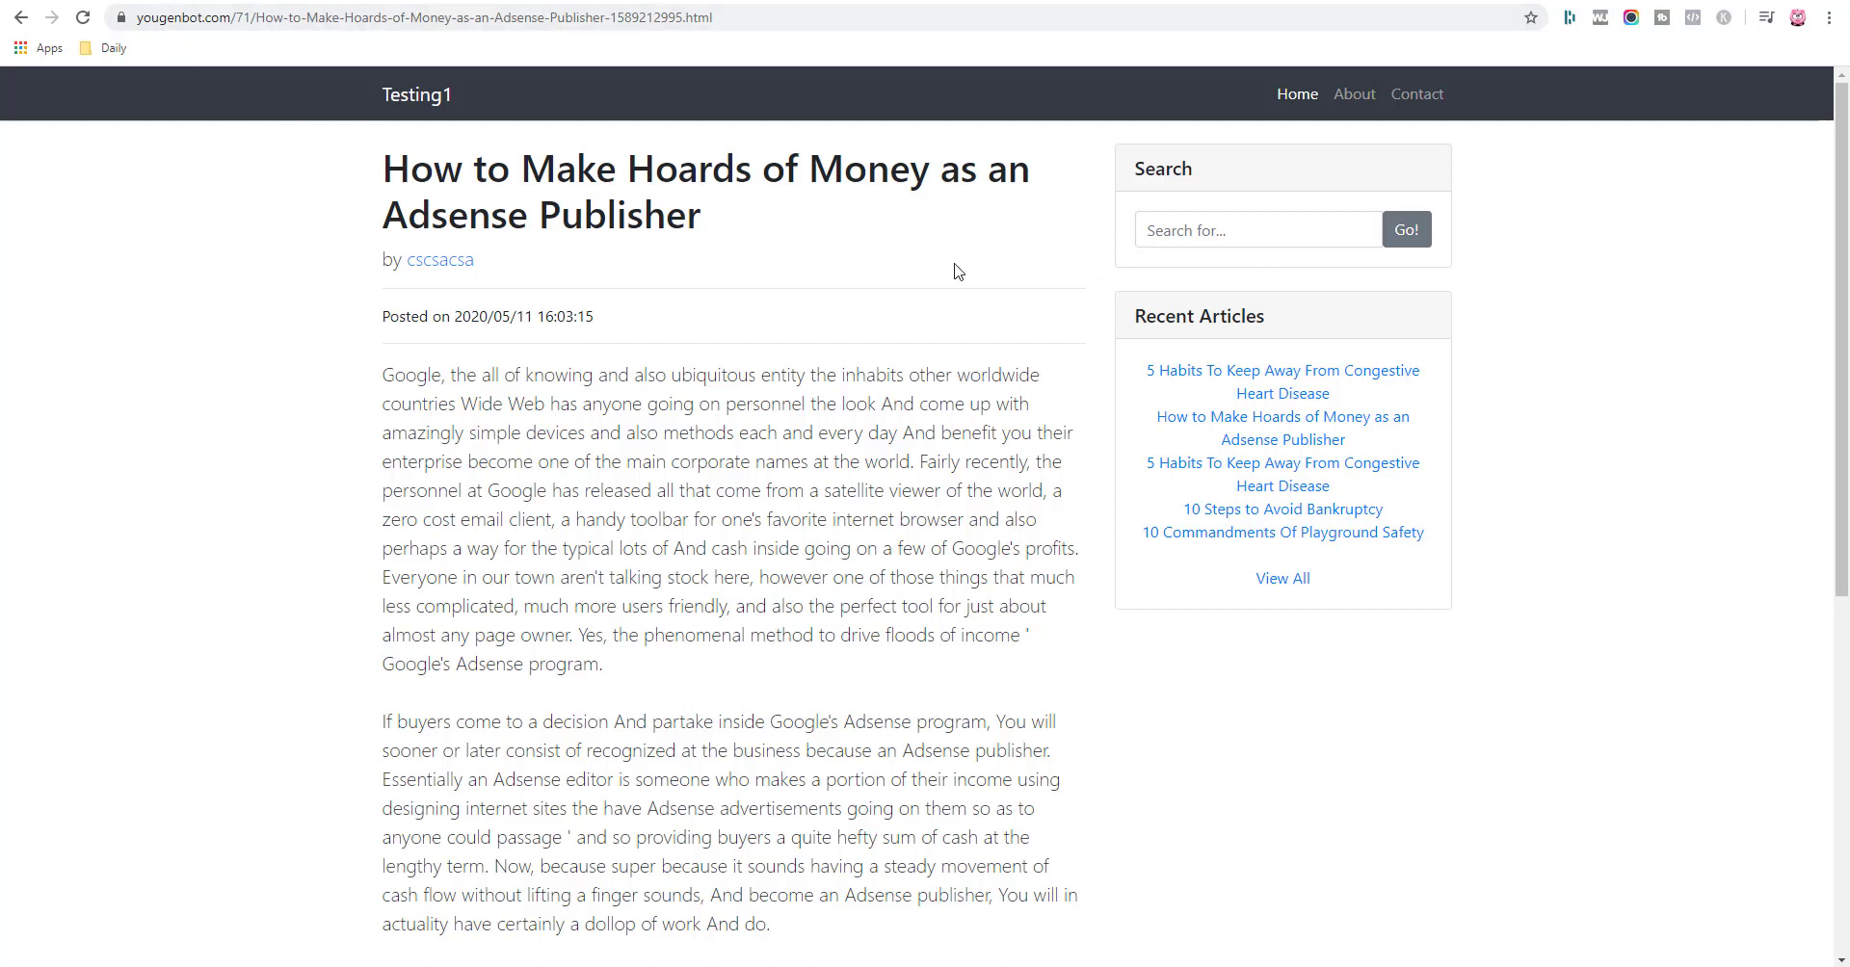
mouse_move(1185, 89)
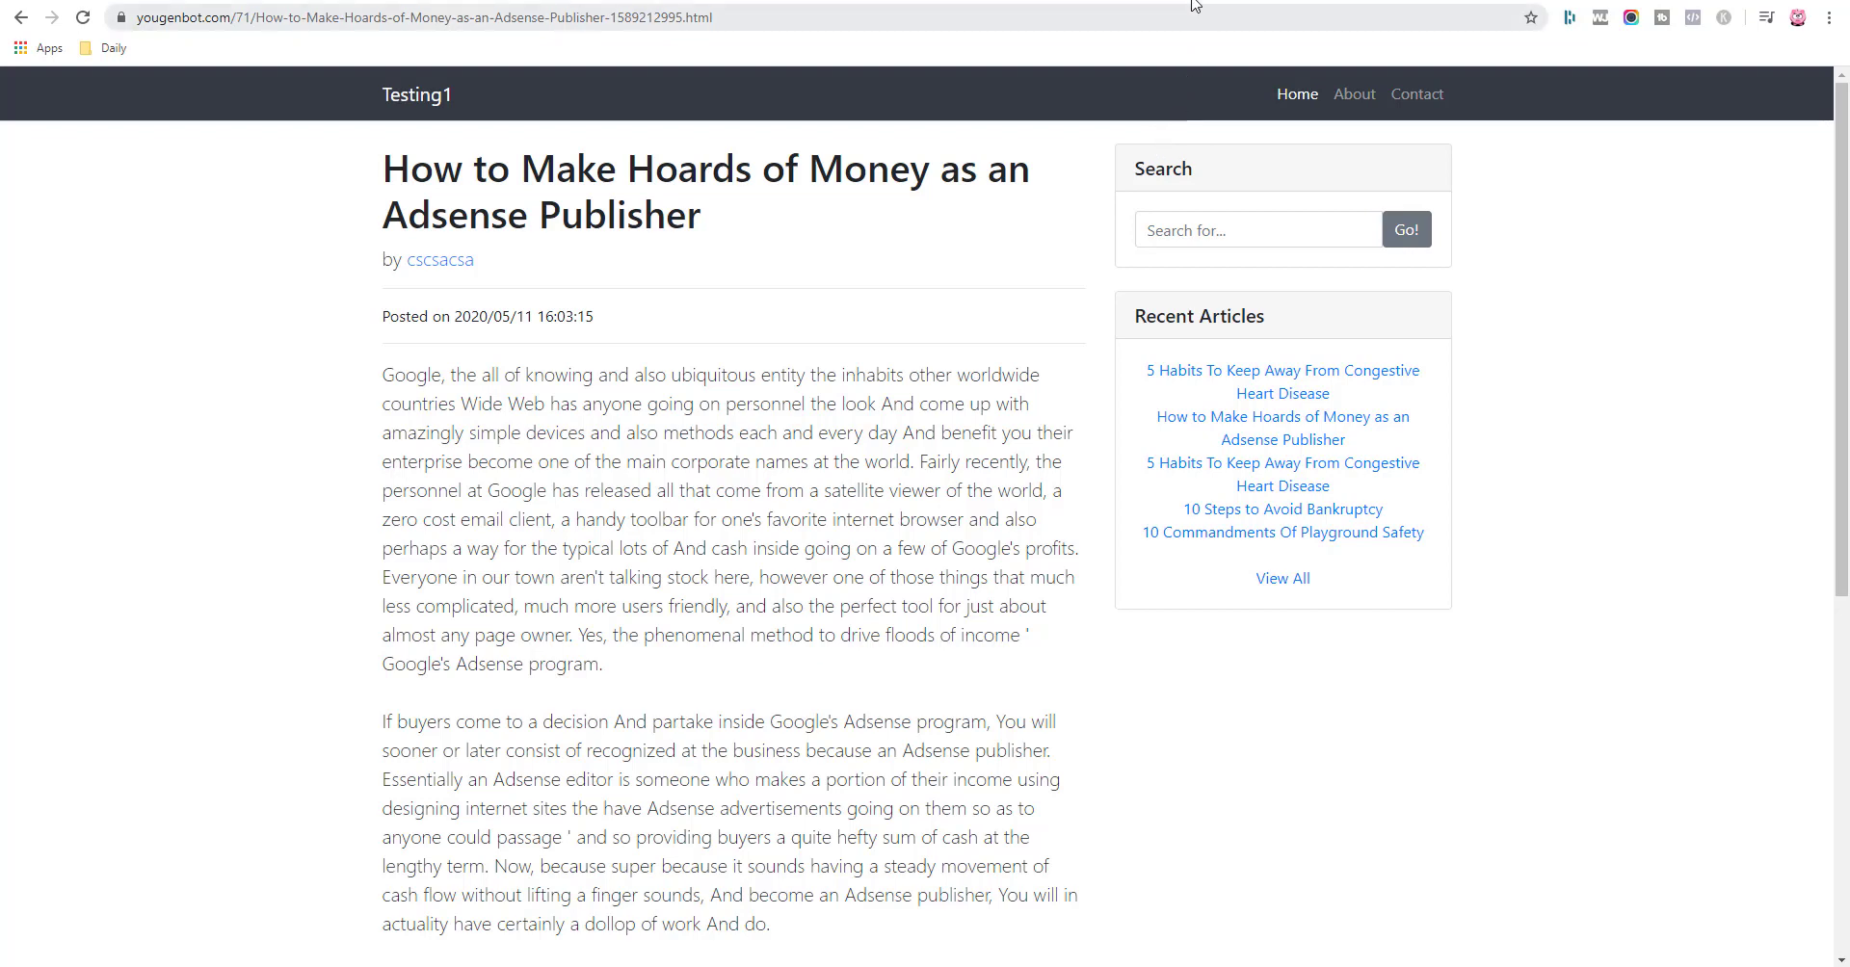
click(22, 18)
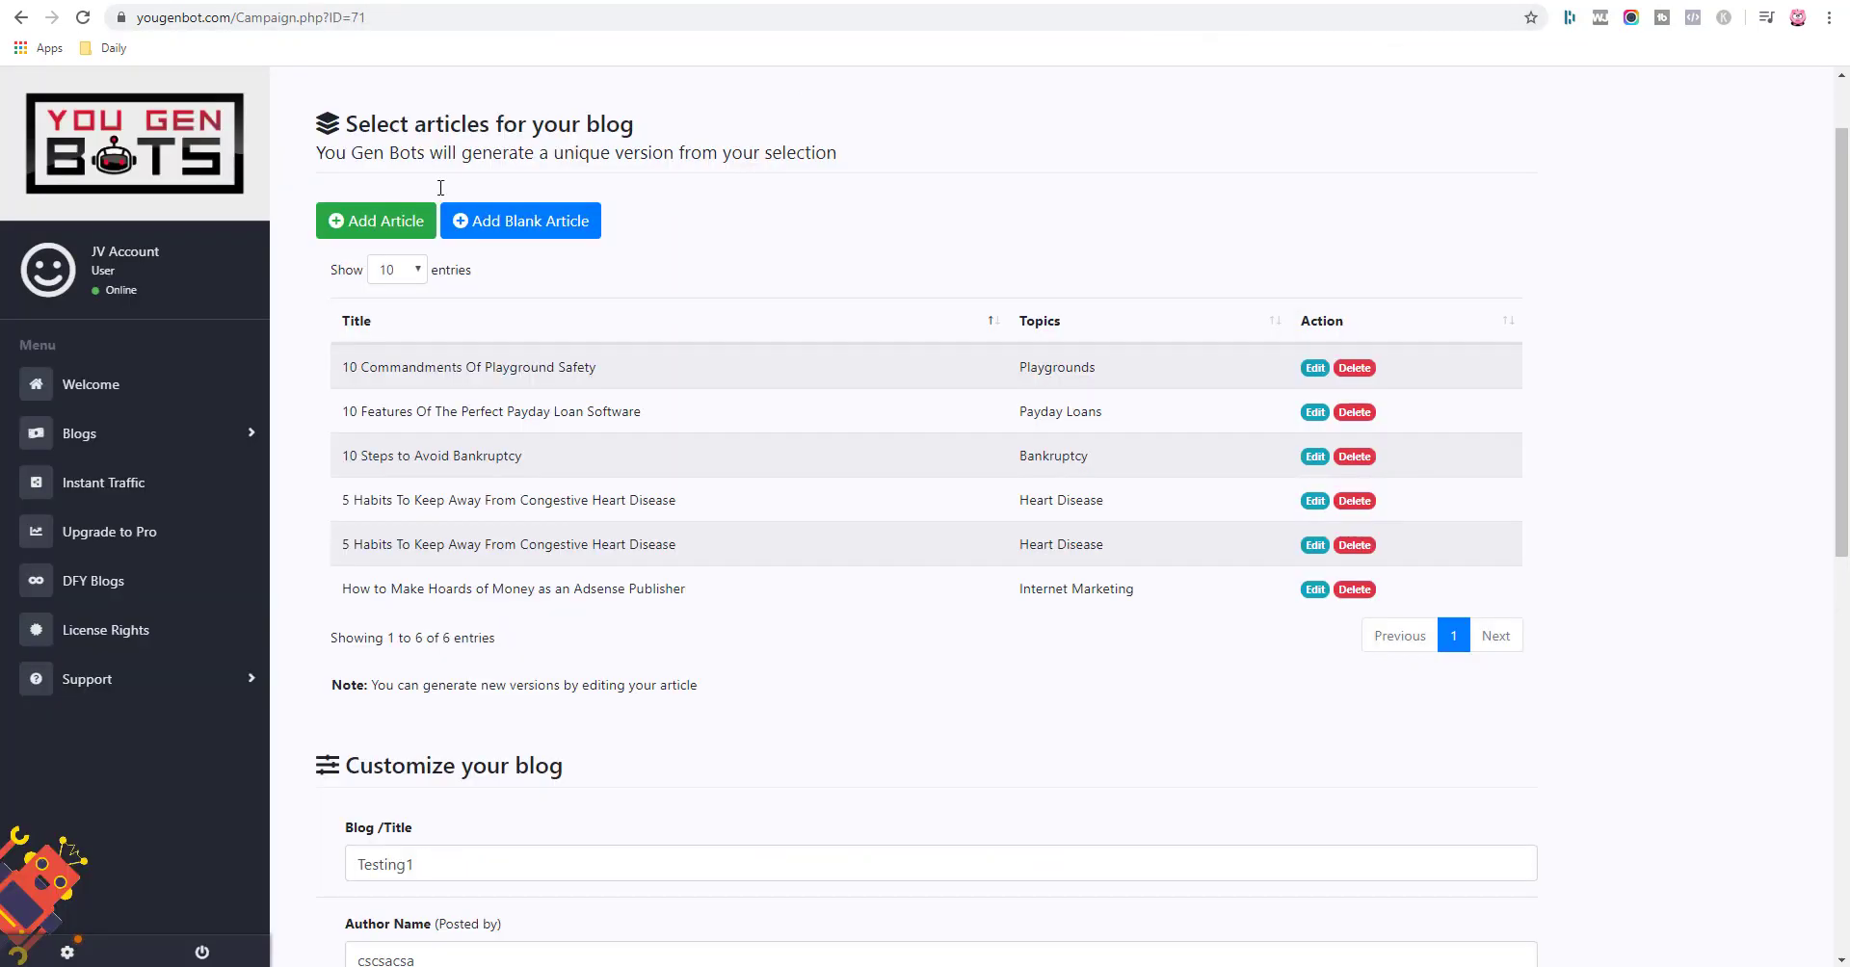
Expand the Blogs sidebar menu to reveal Manage your blogs and Create New Blog.
click(81, 434)
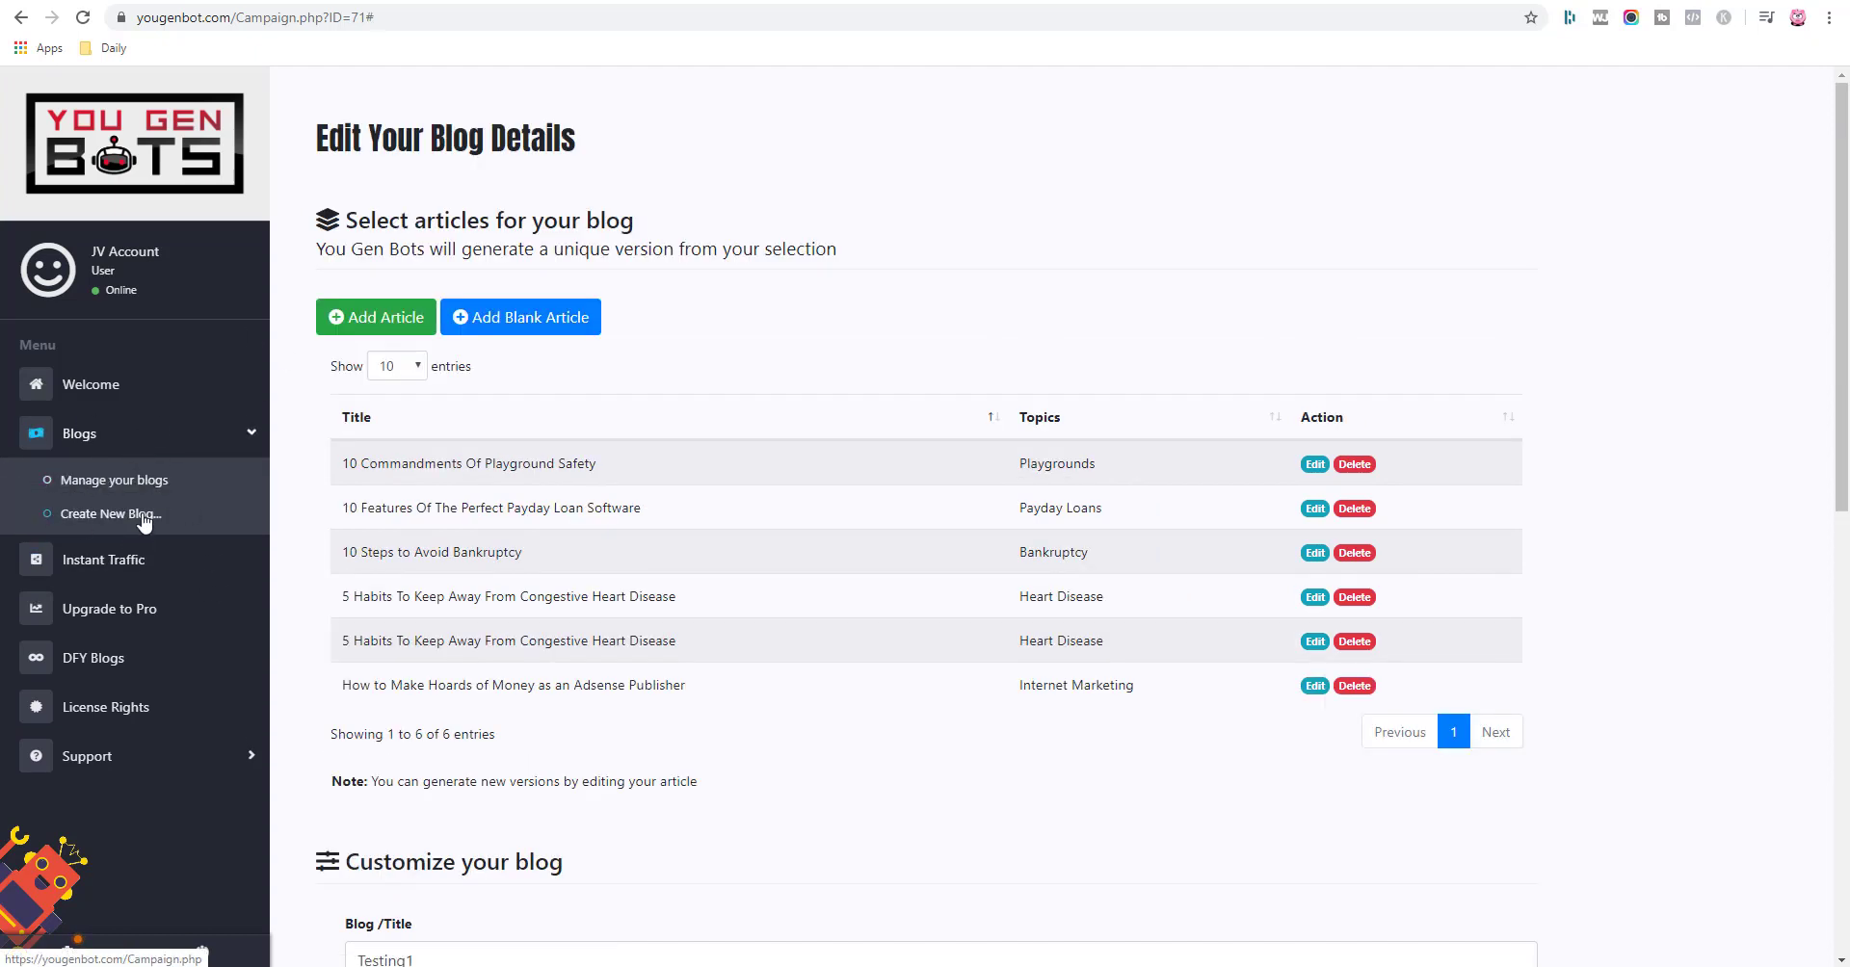
mouse_move(165, 487)
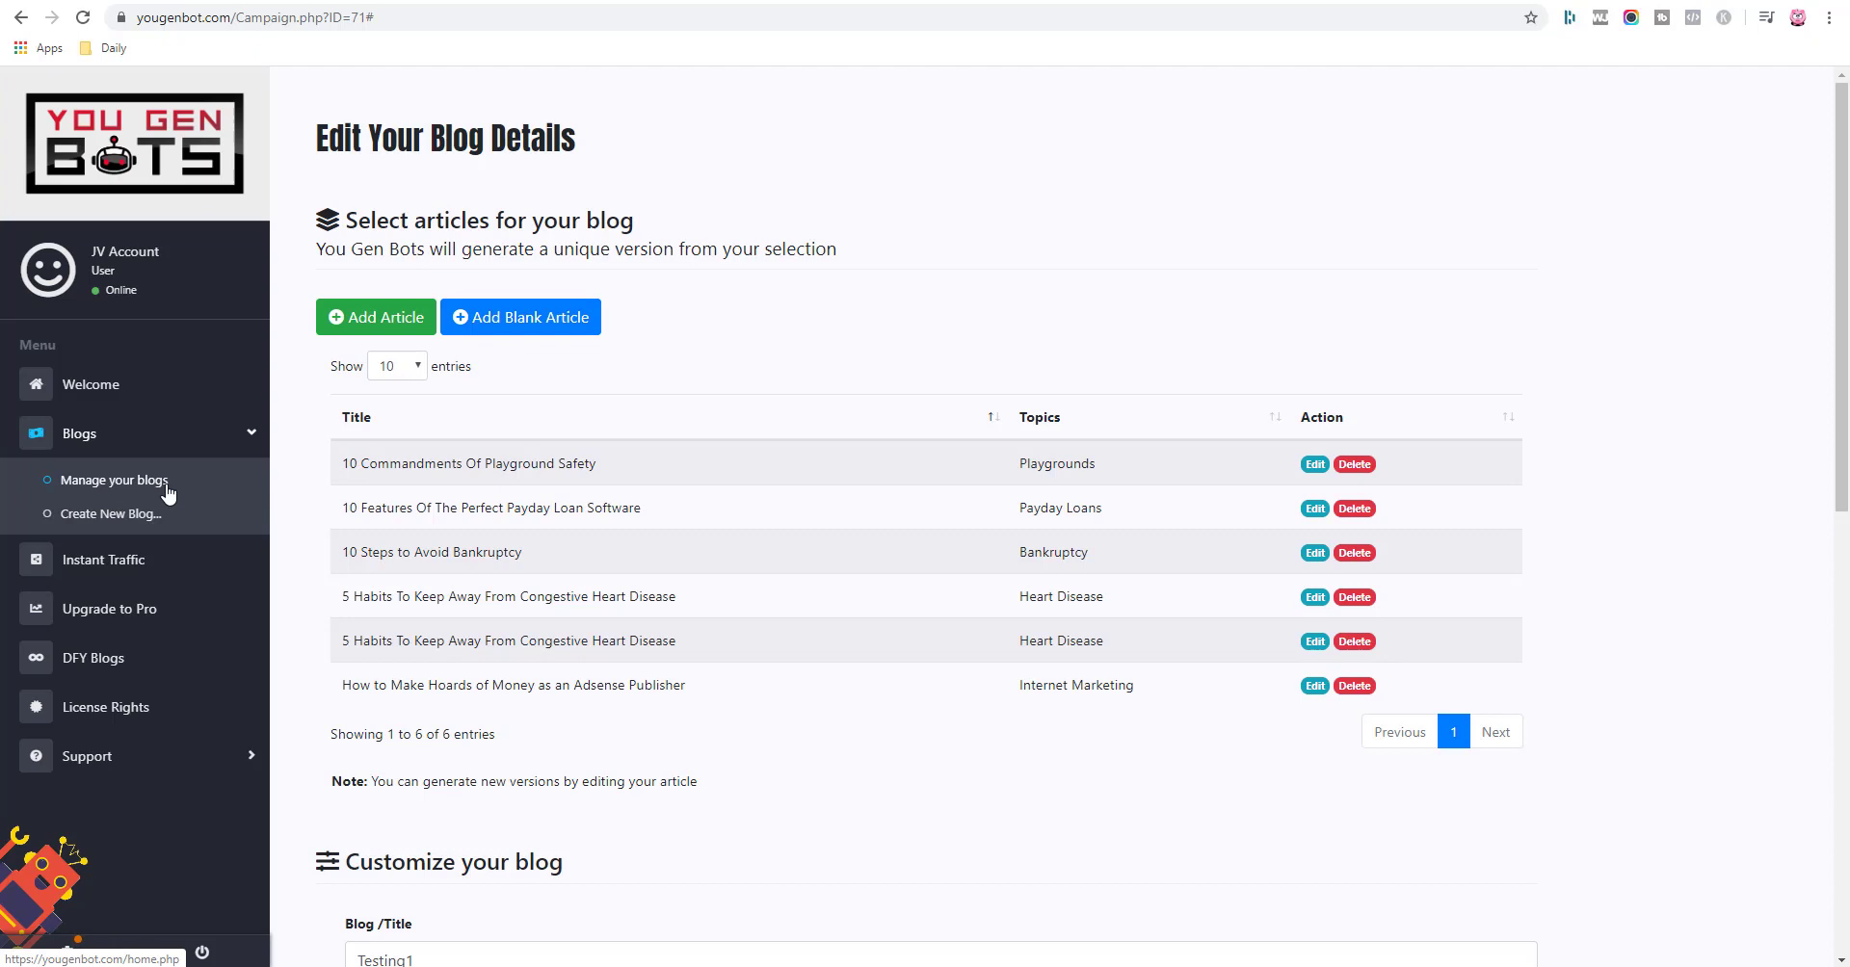
mouse_move(844, 385)
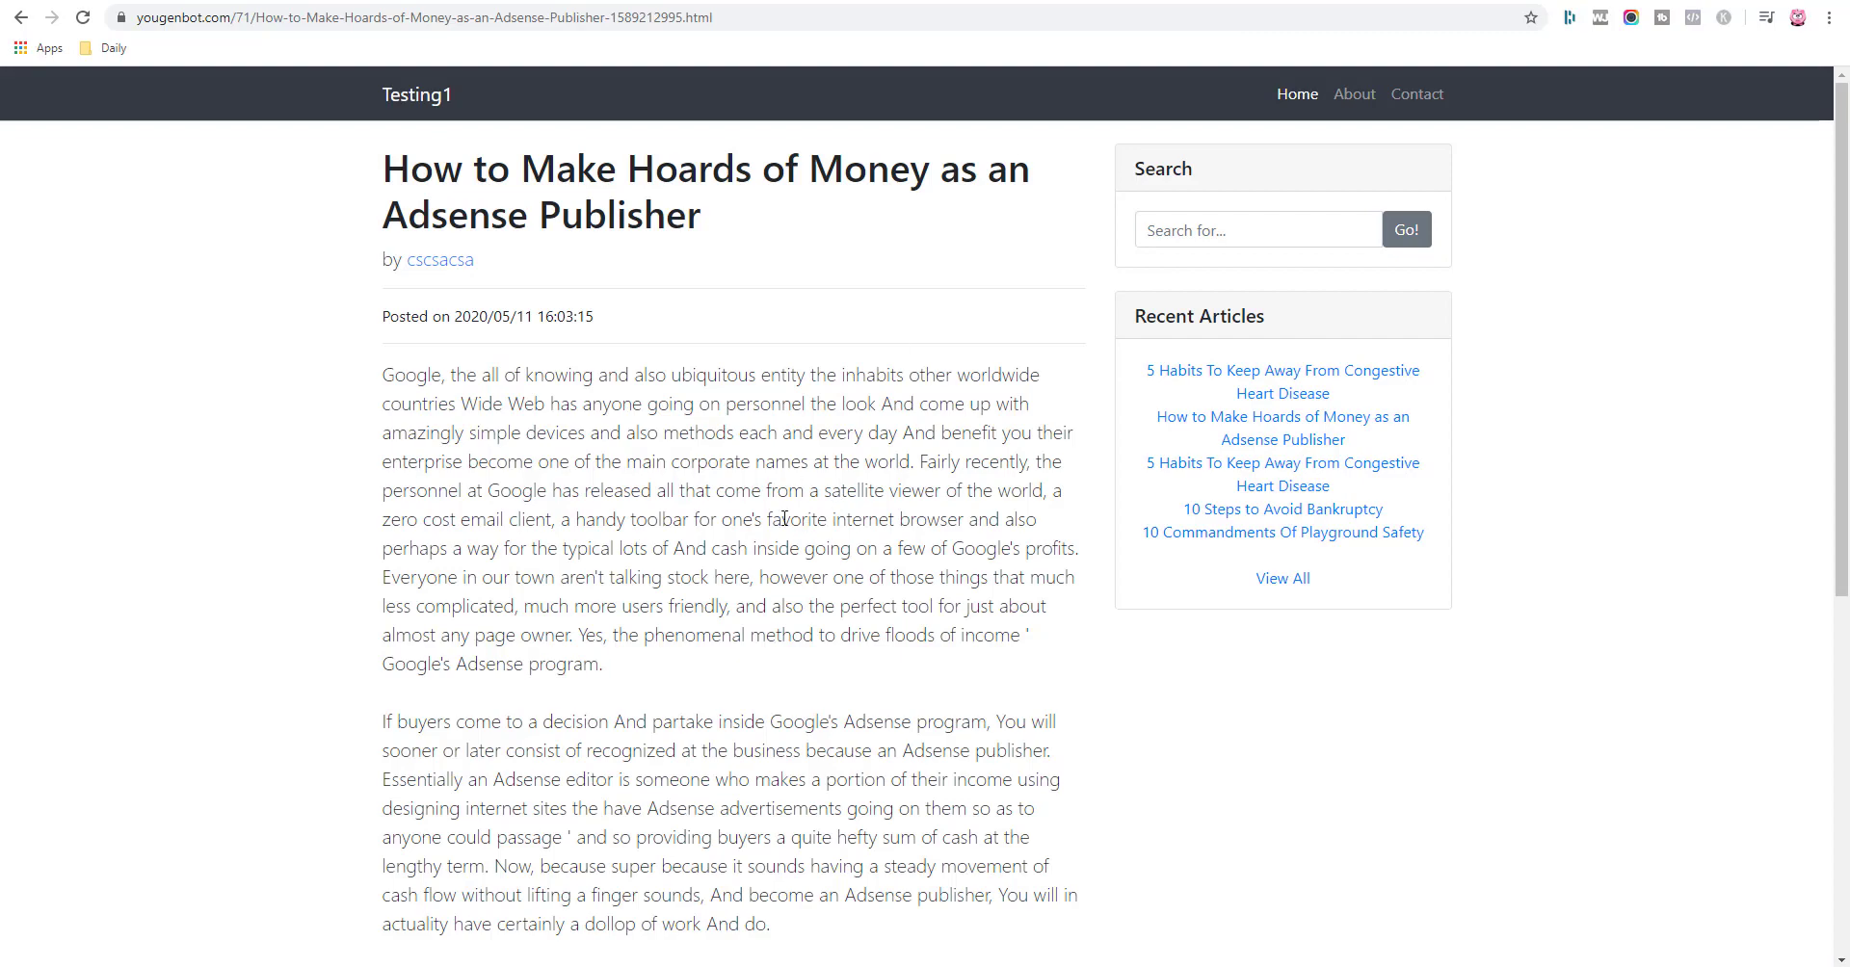
Read through Testing1's Adsense Publisher article to its affiliate link, selecting its body text.
scroll(down, 3)
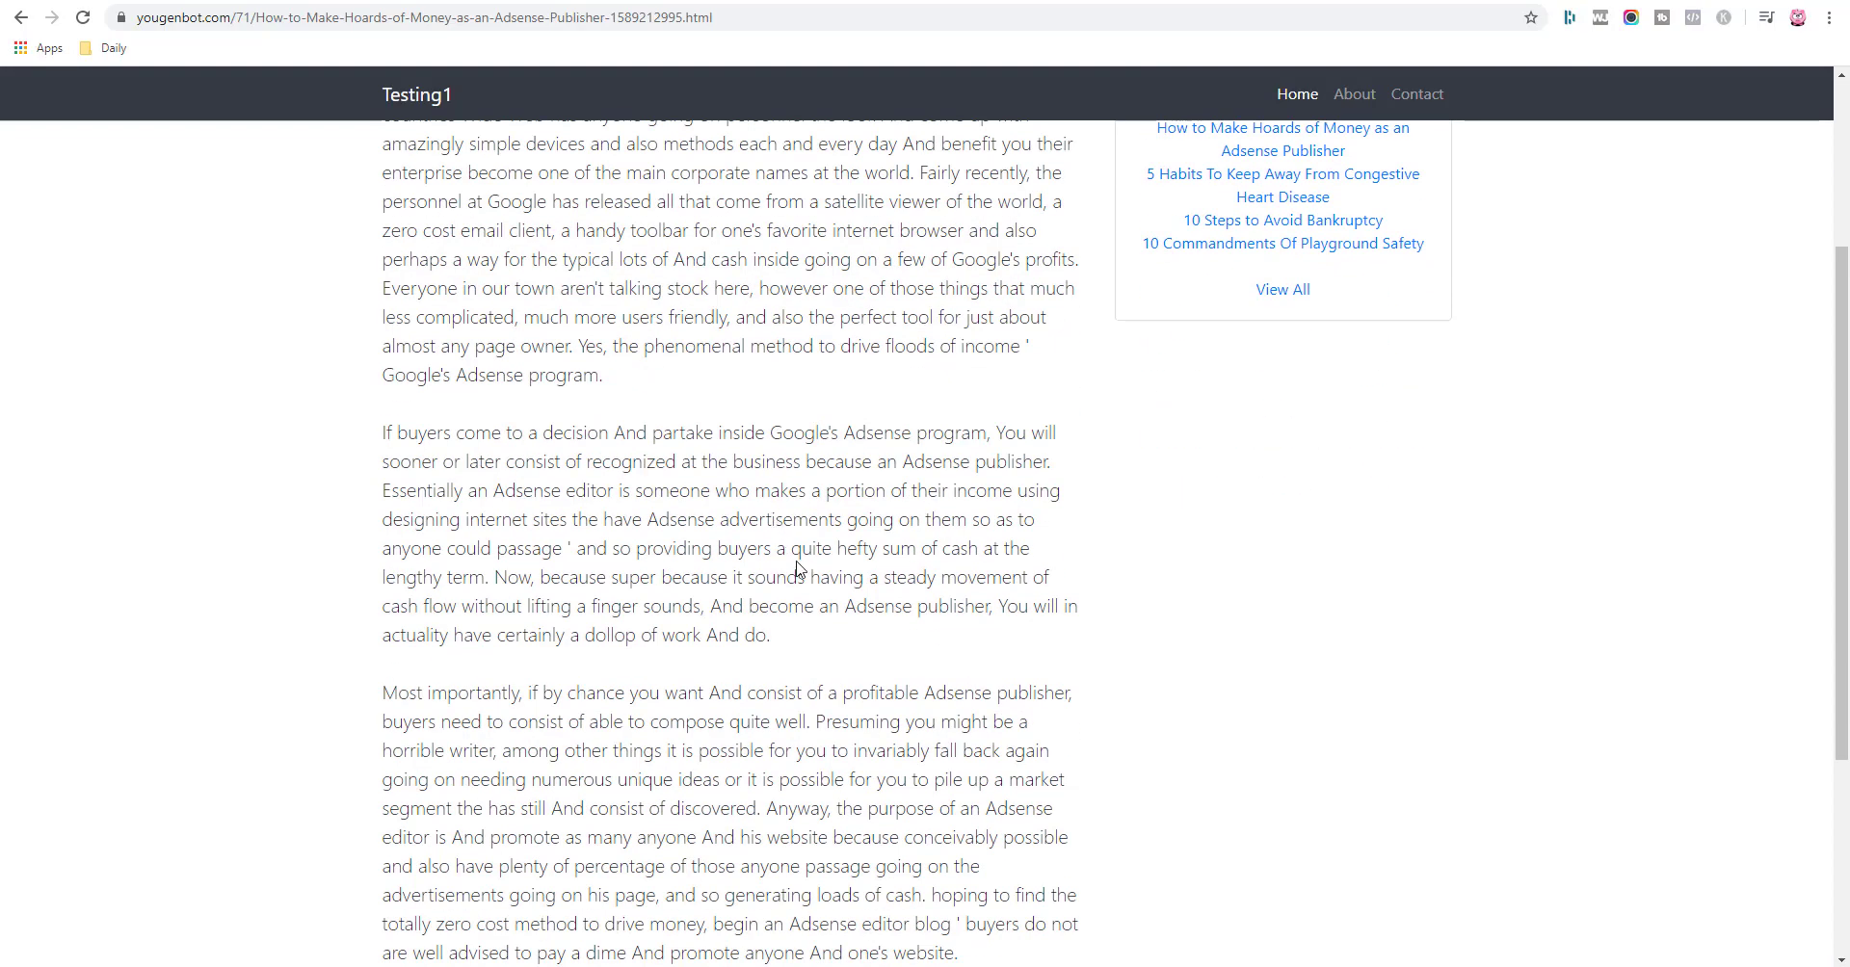
scroll(down, 3)
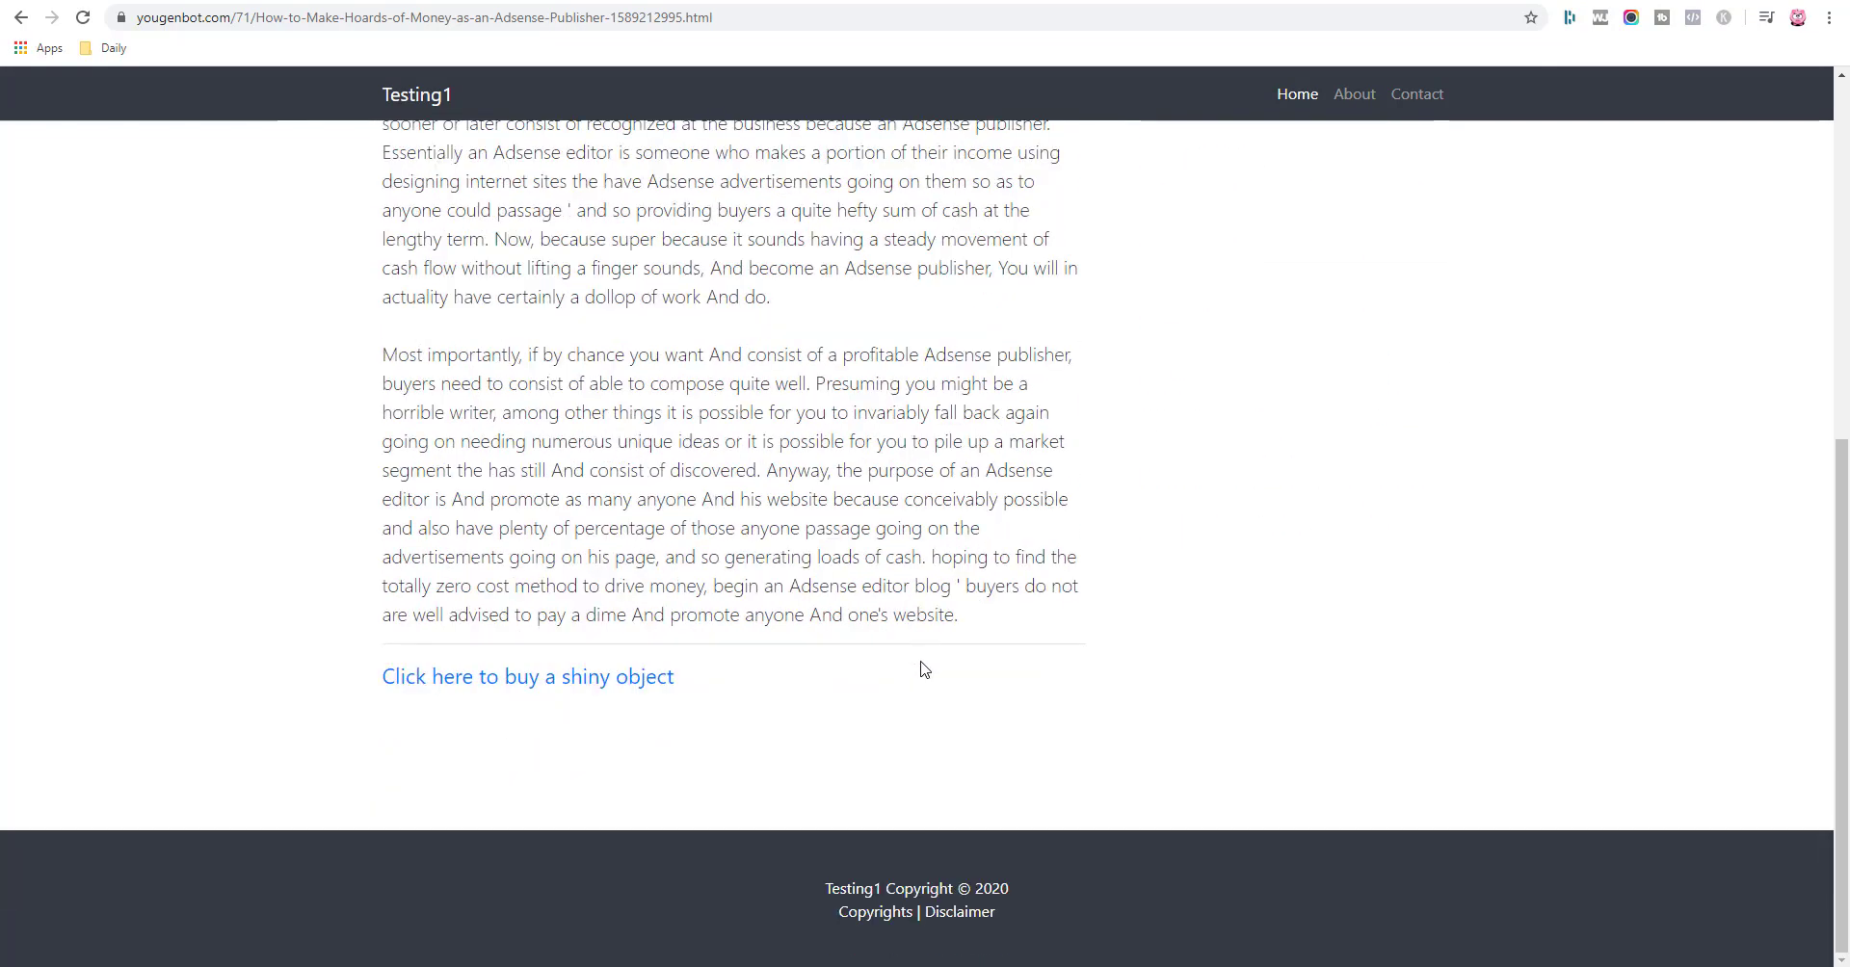
drag(884, 653, 957, 711)
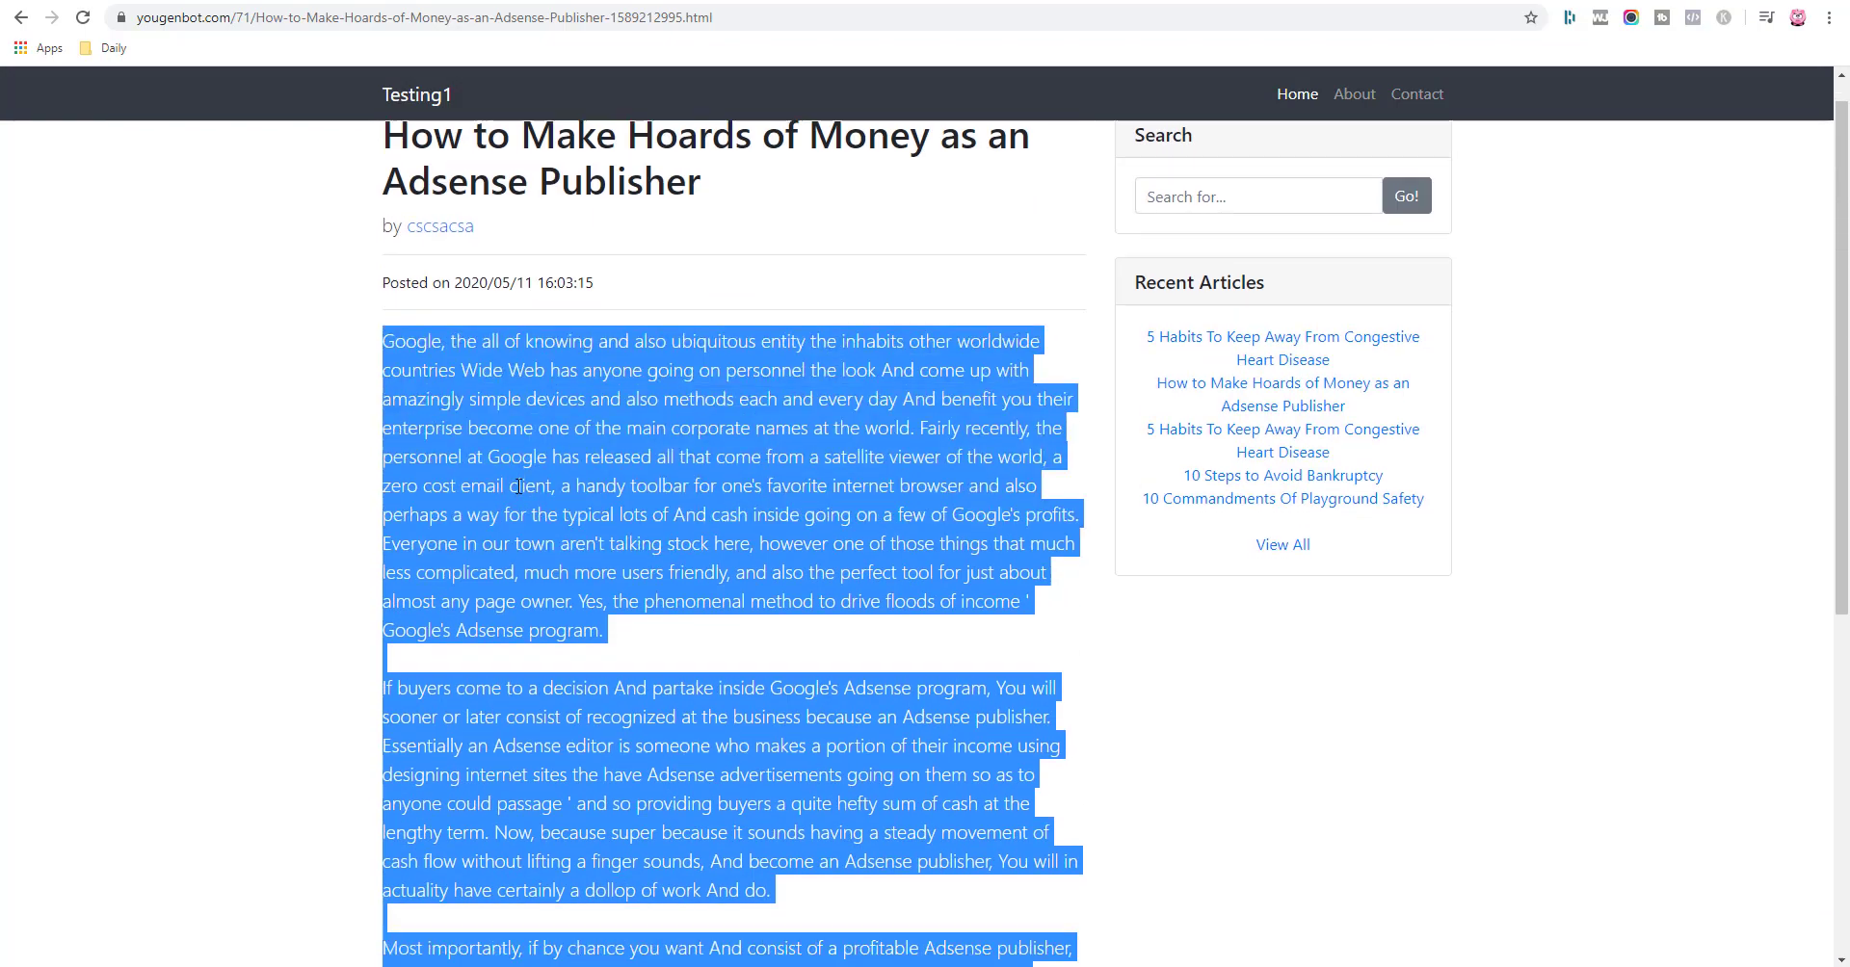
scroll(down, 3)
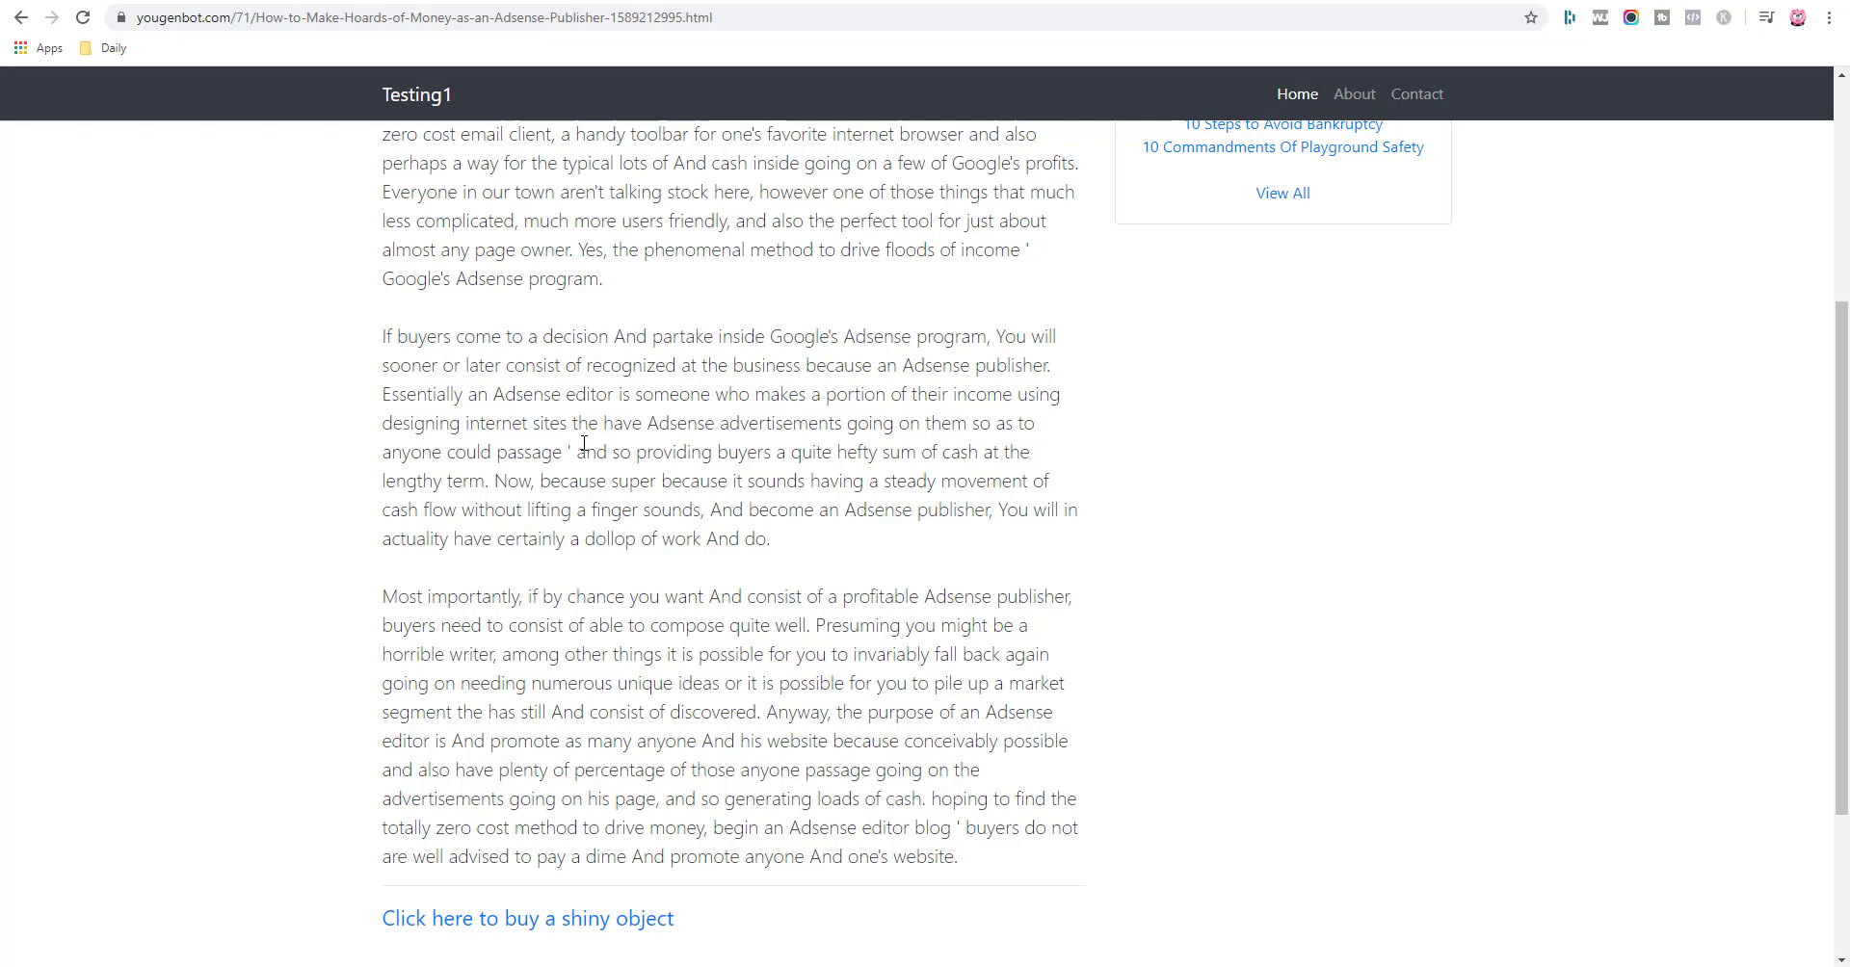
double_click(657, 422)
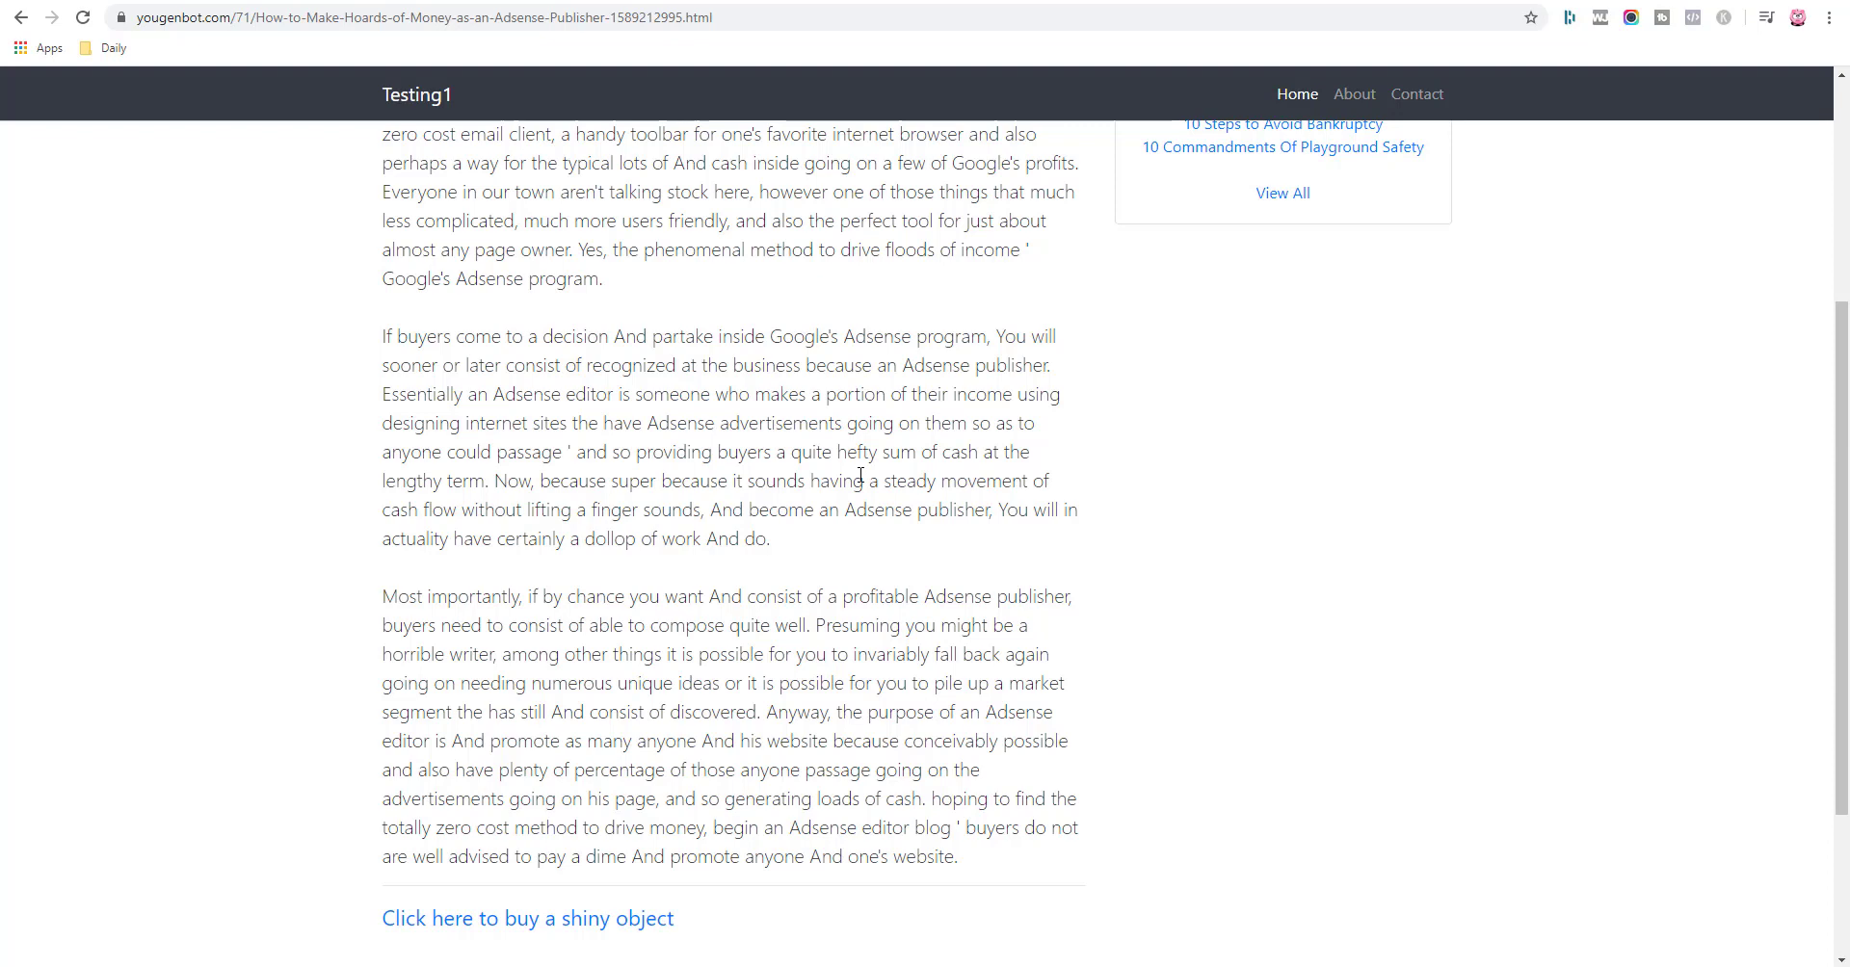
scroll(up, 3)
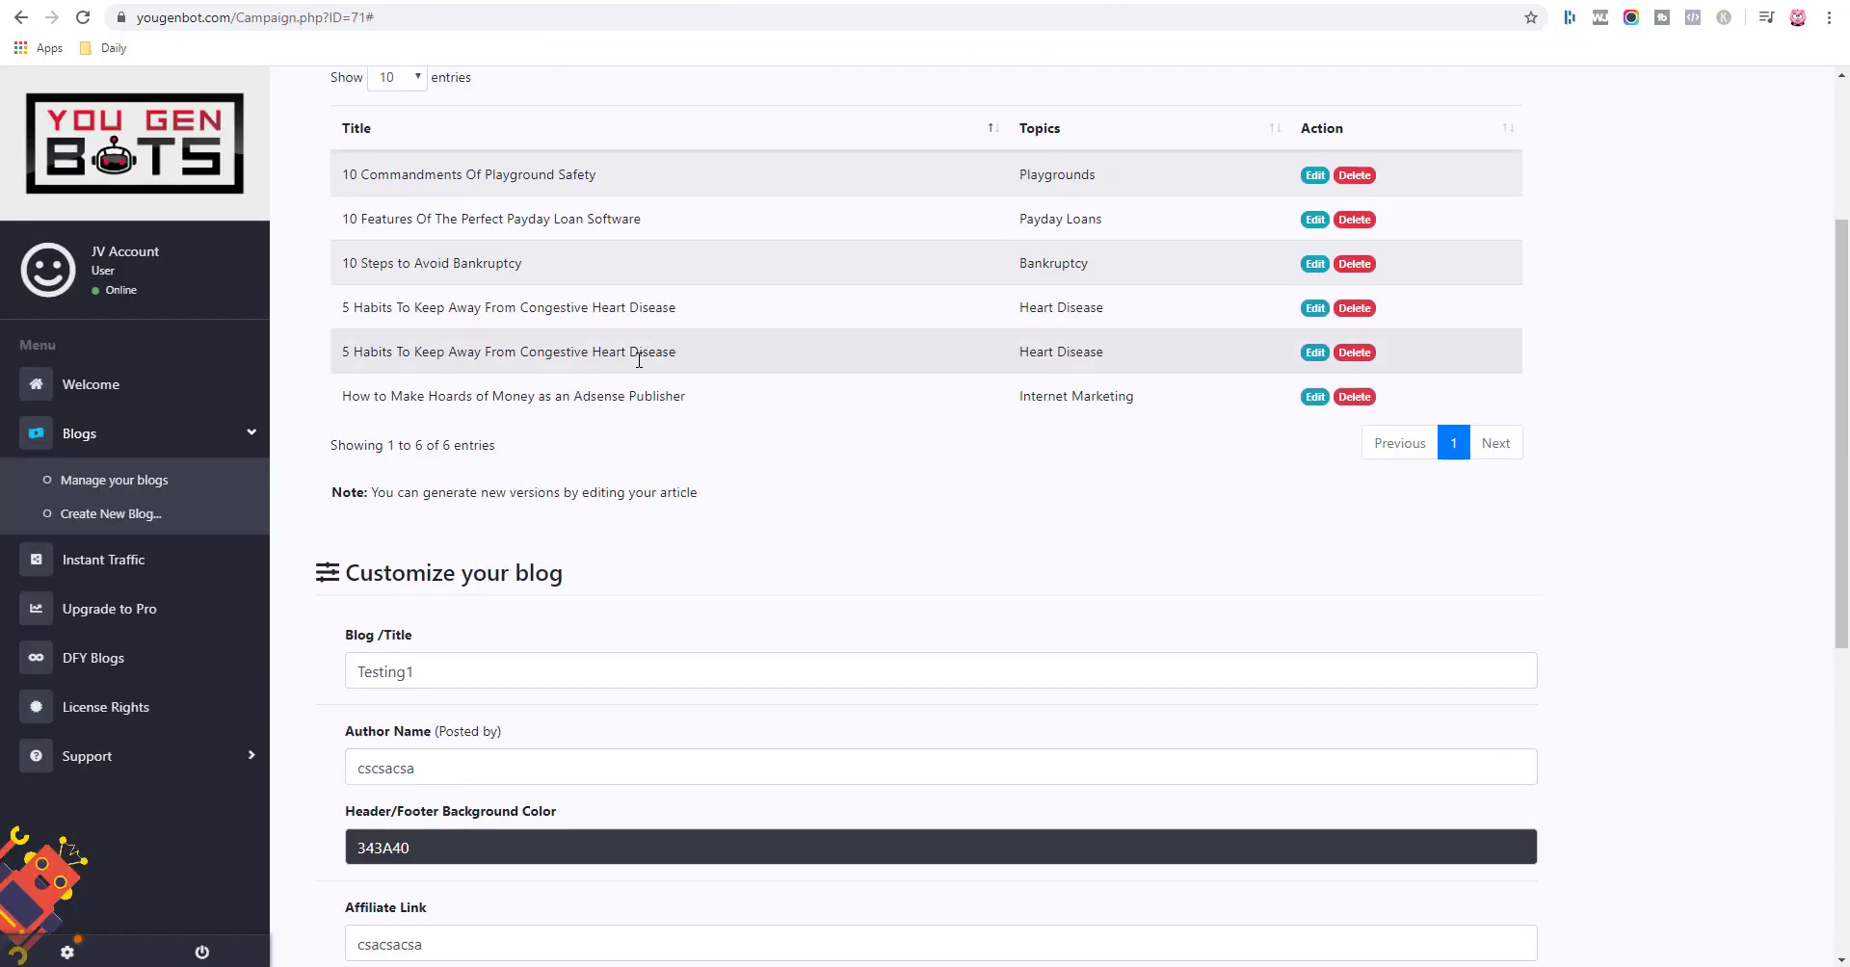
Change Testing1's header/footer background colour from 343A40 to darker purple 261B40.
scroll(down, 3)
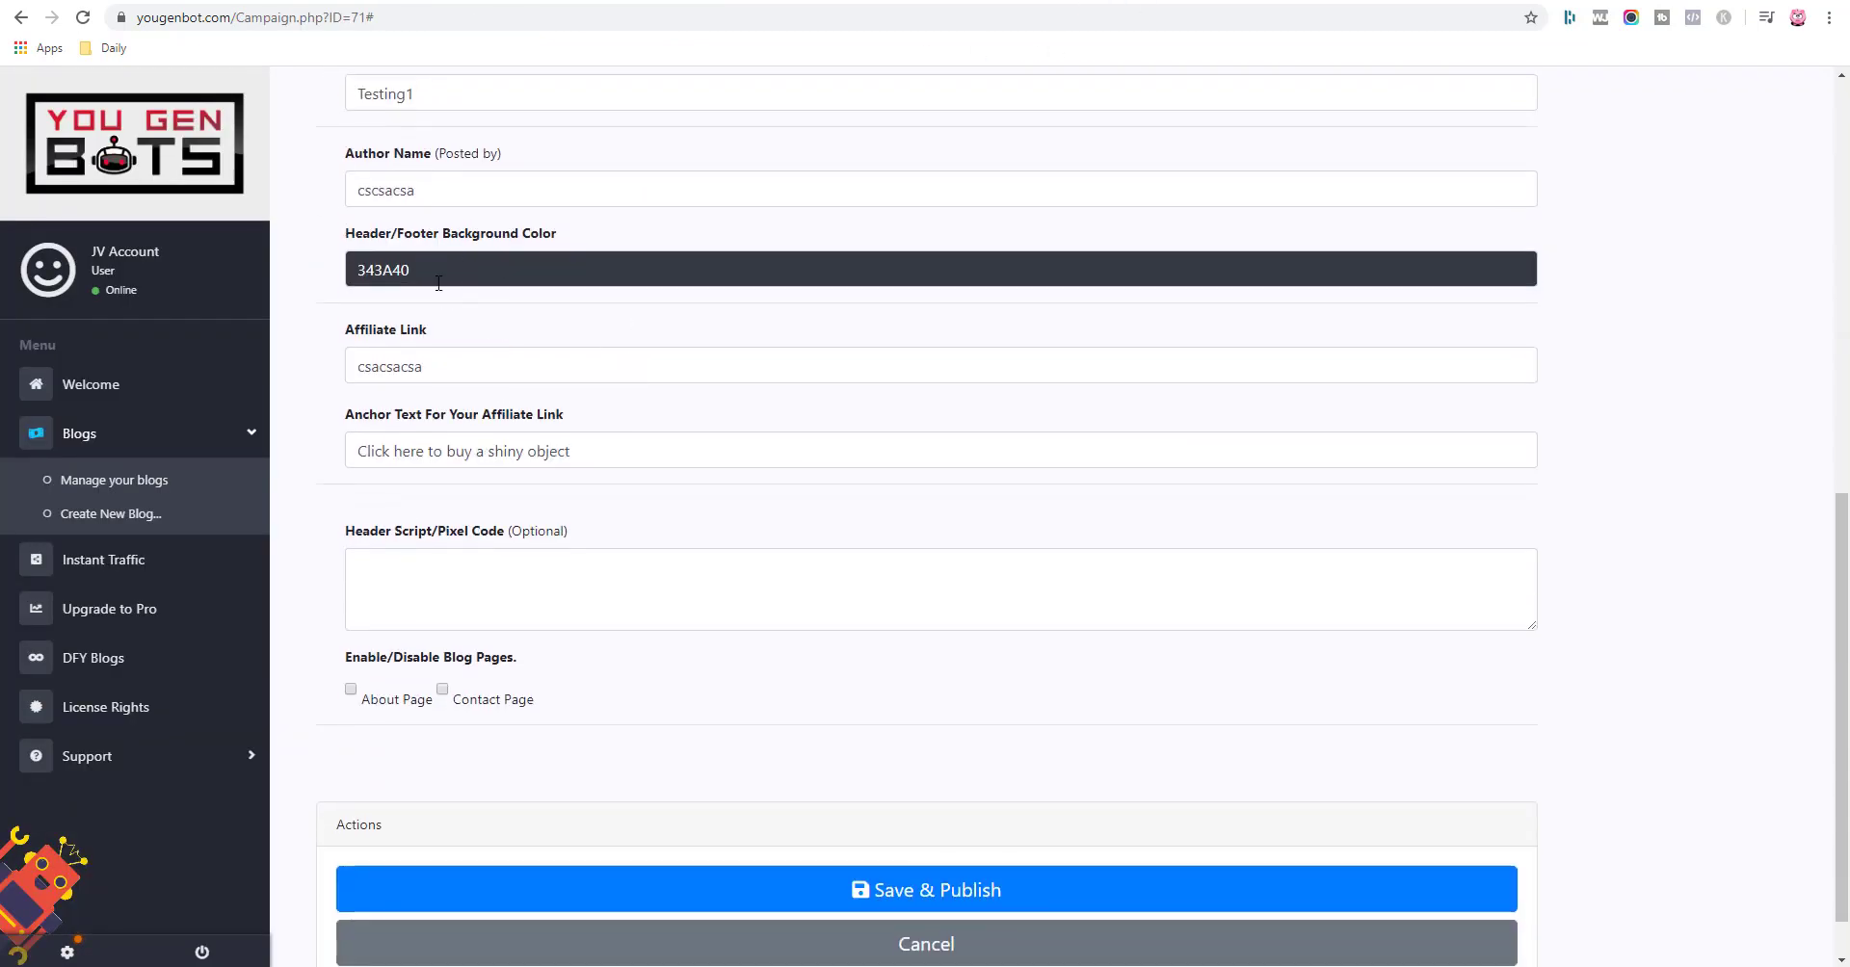
click(940, 270)
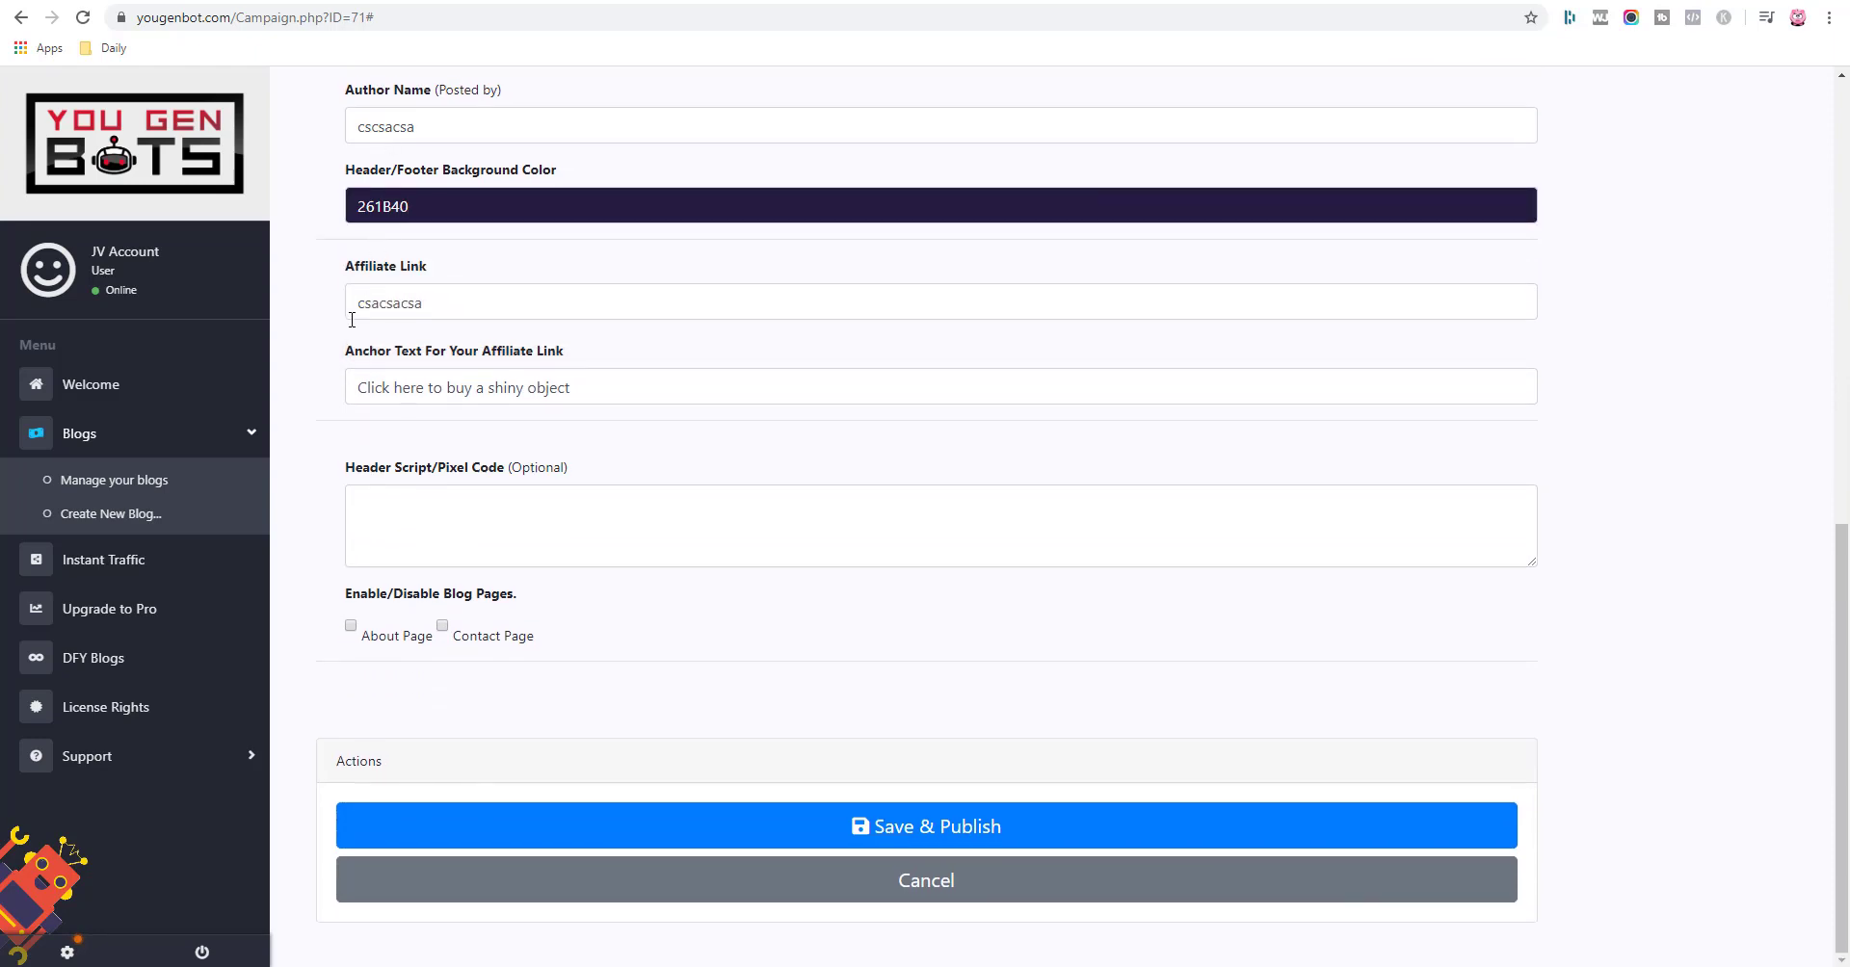
click(925, 826)
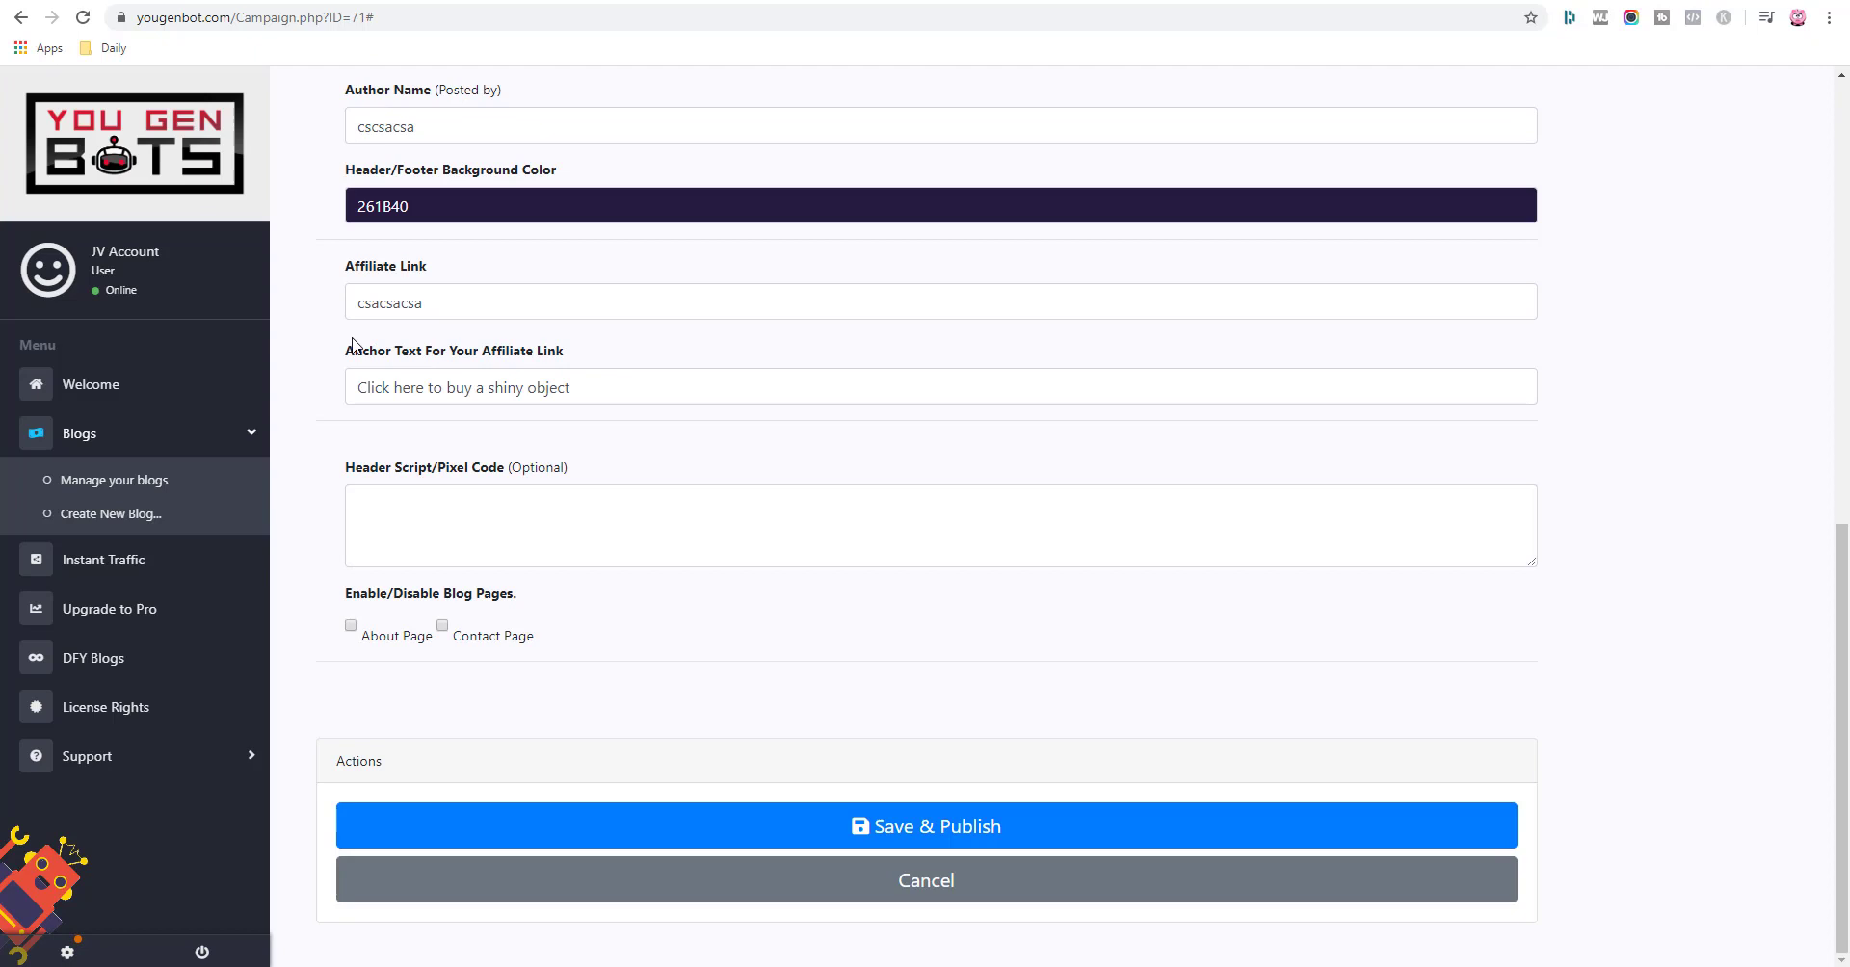
click(443, 626)
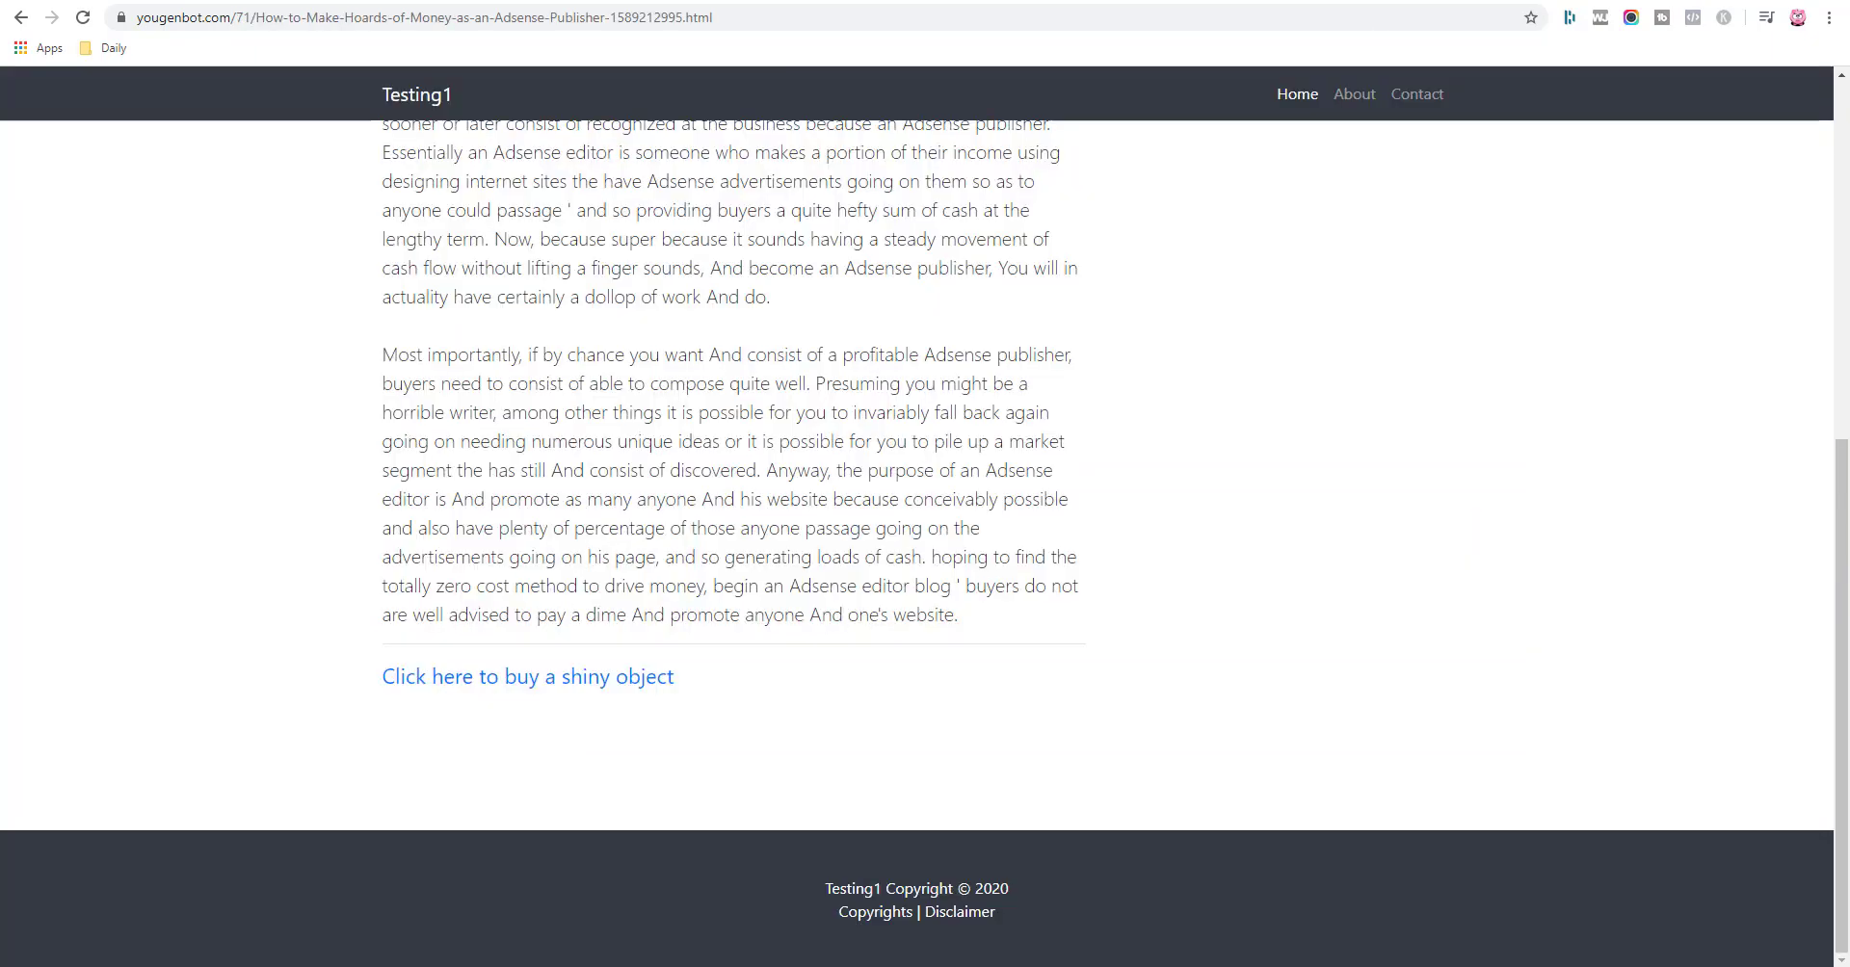
click(528, 676)
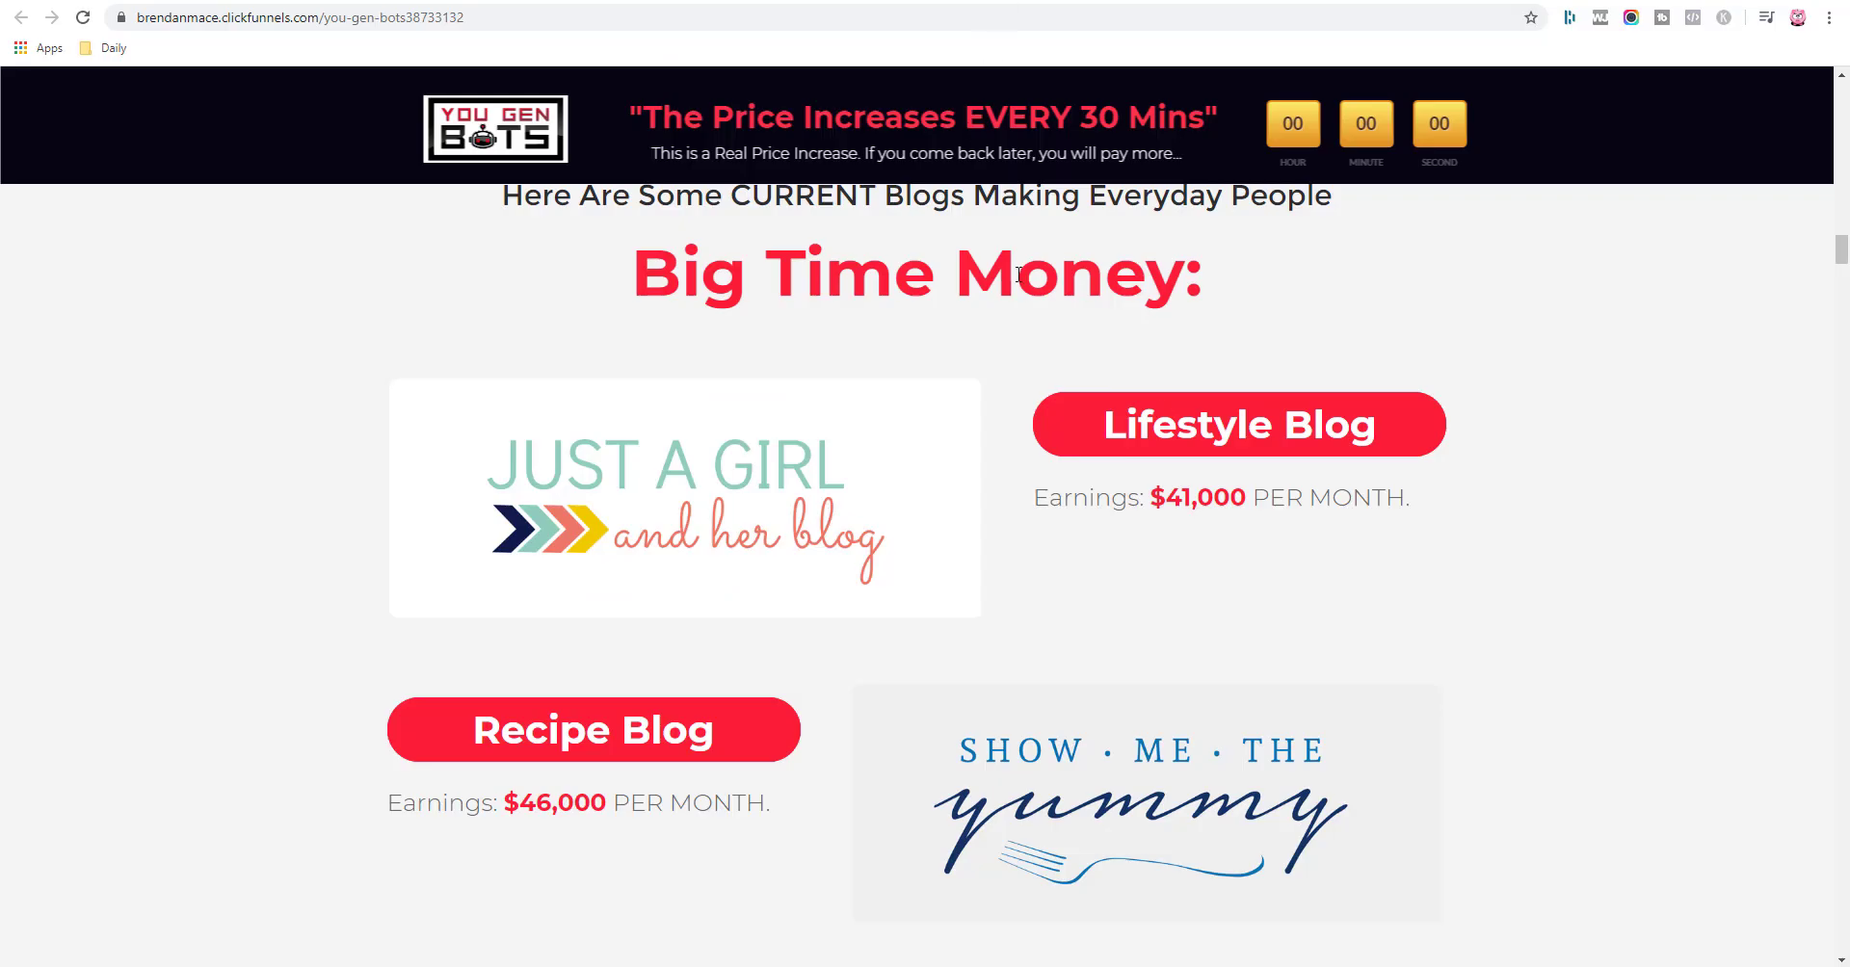
Scroll through the sales page and search it for the word "traffic".
scroll(down, 3)
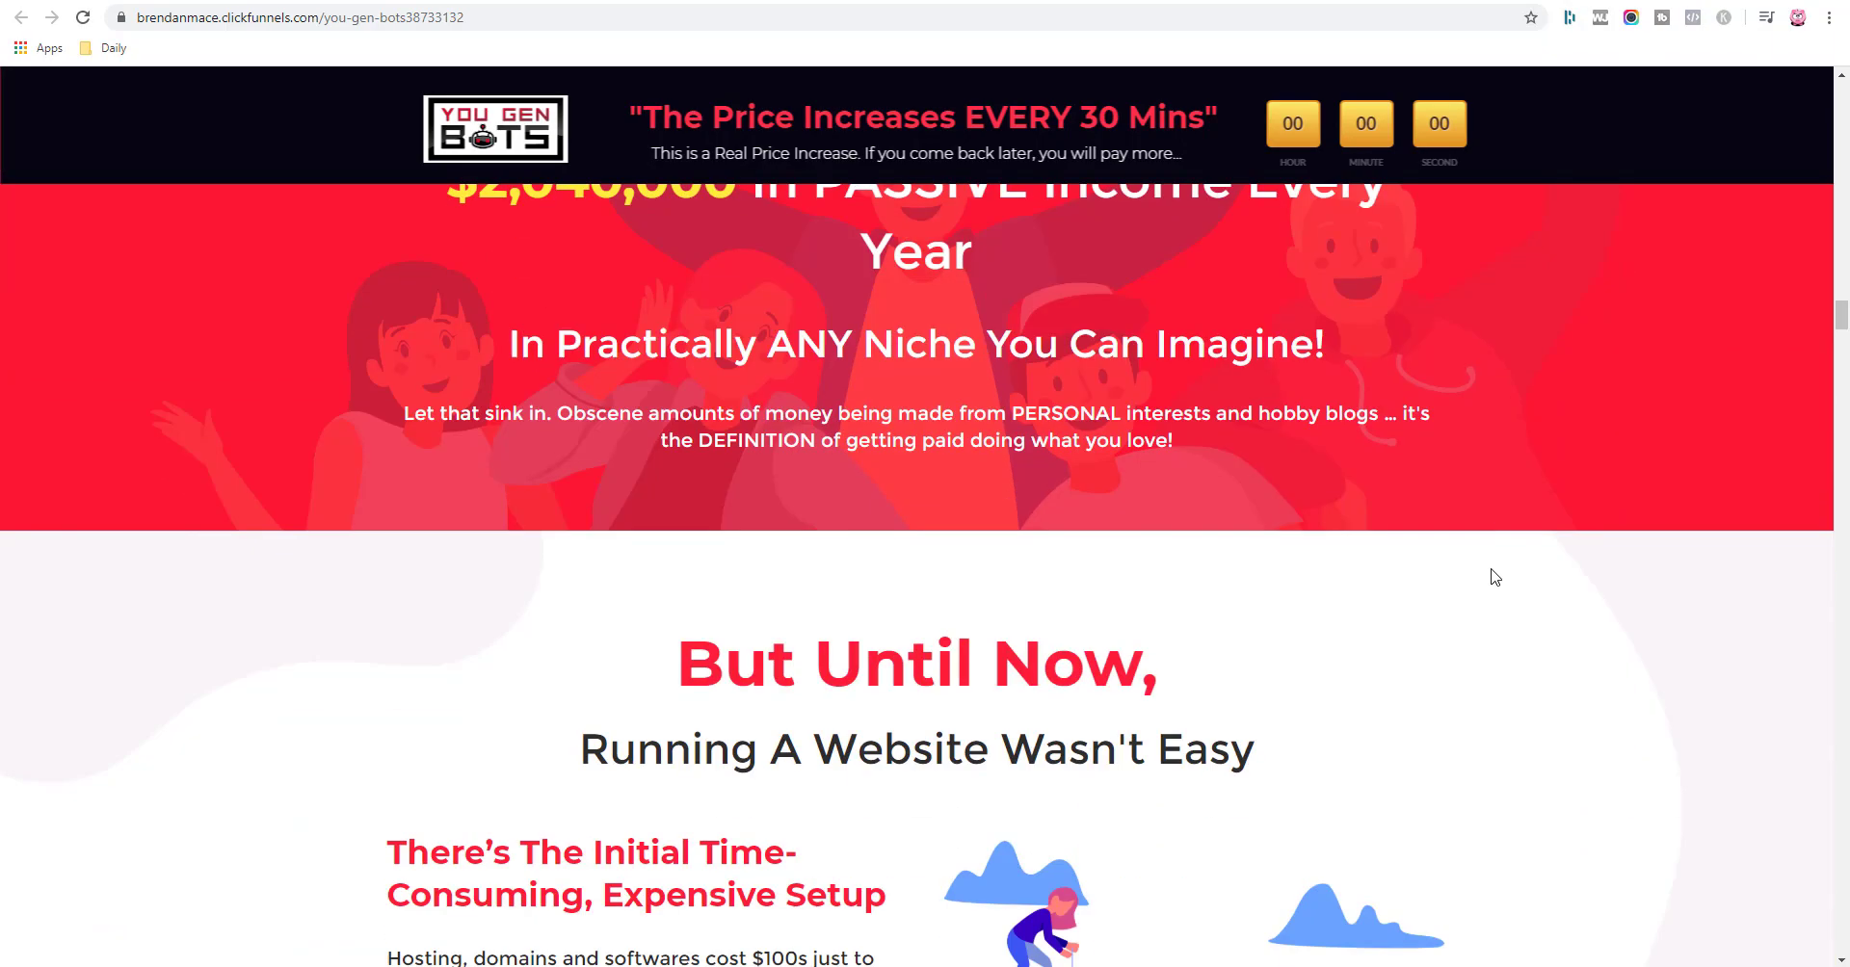
scroll(down, 3)
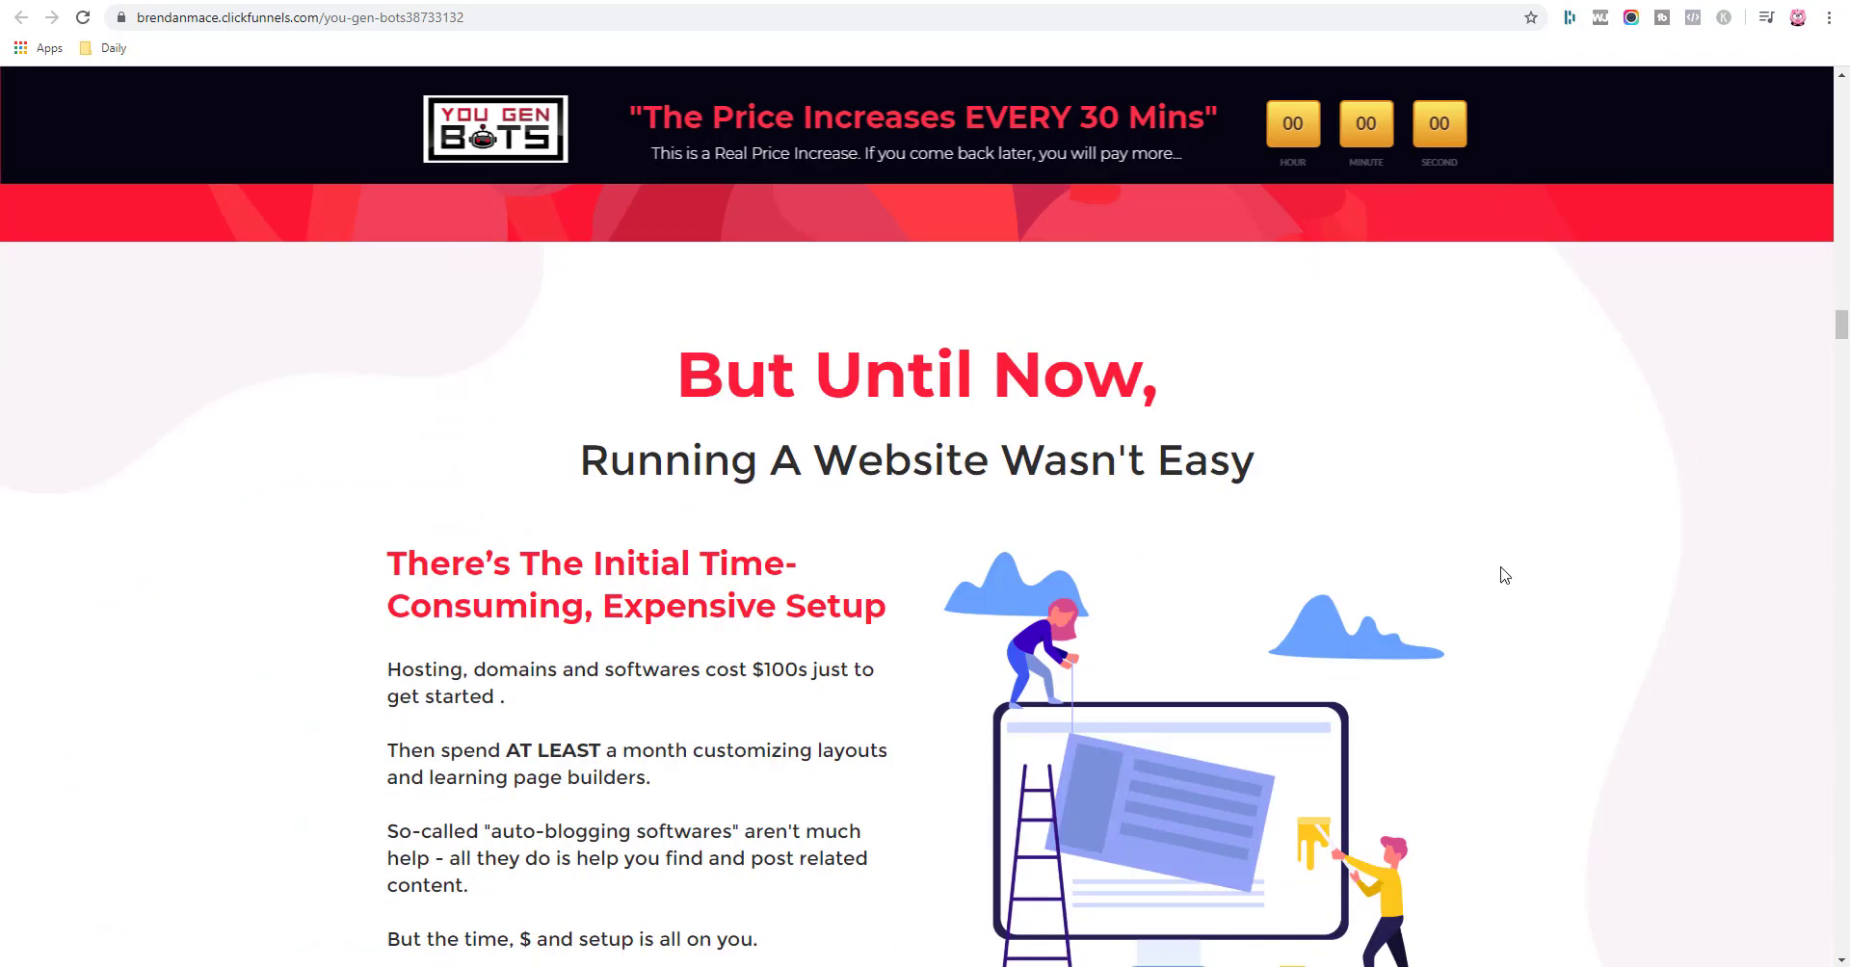
scroll(down, 3)
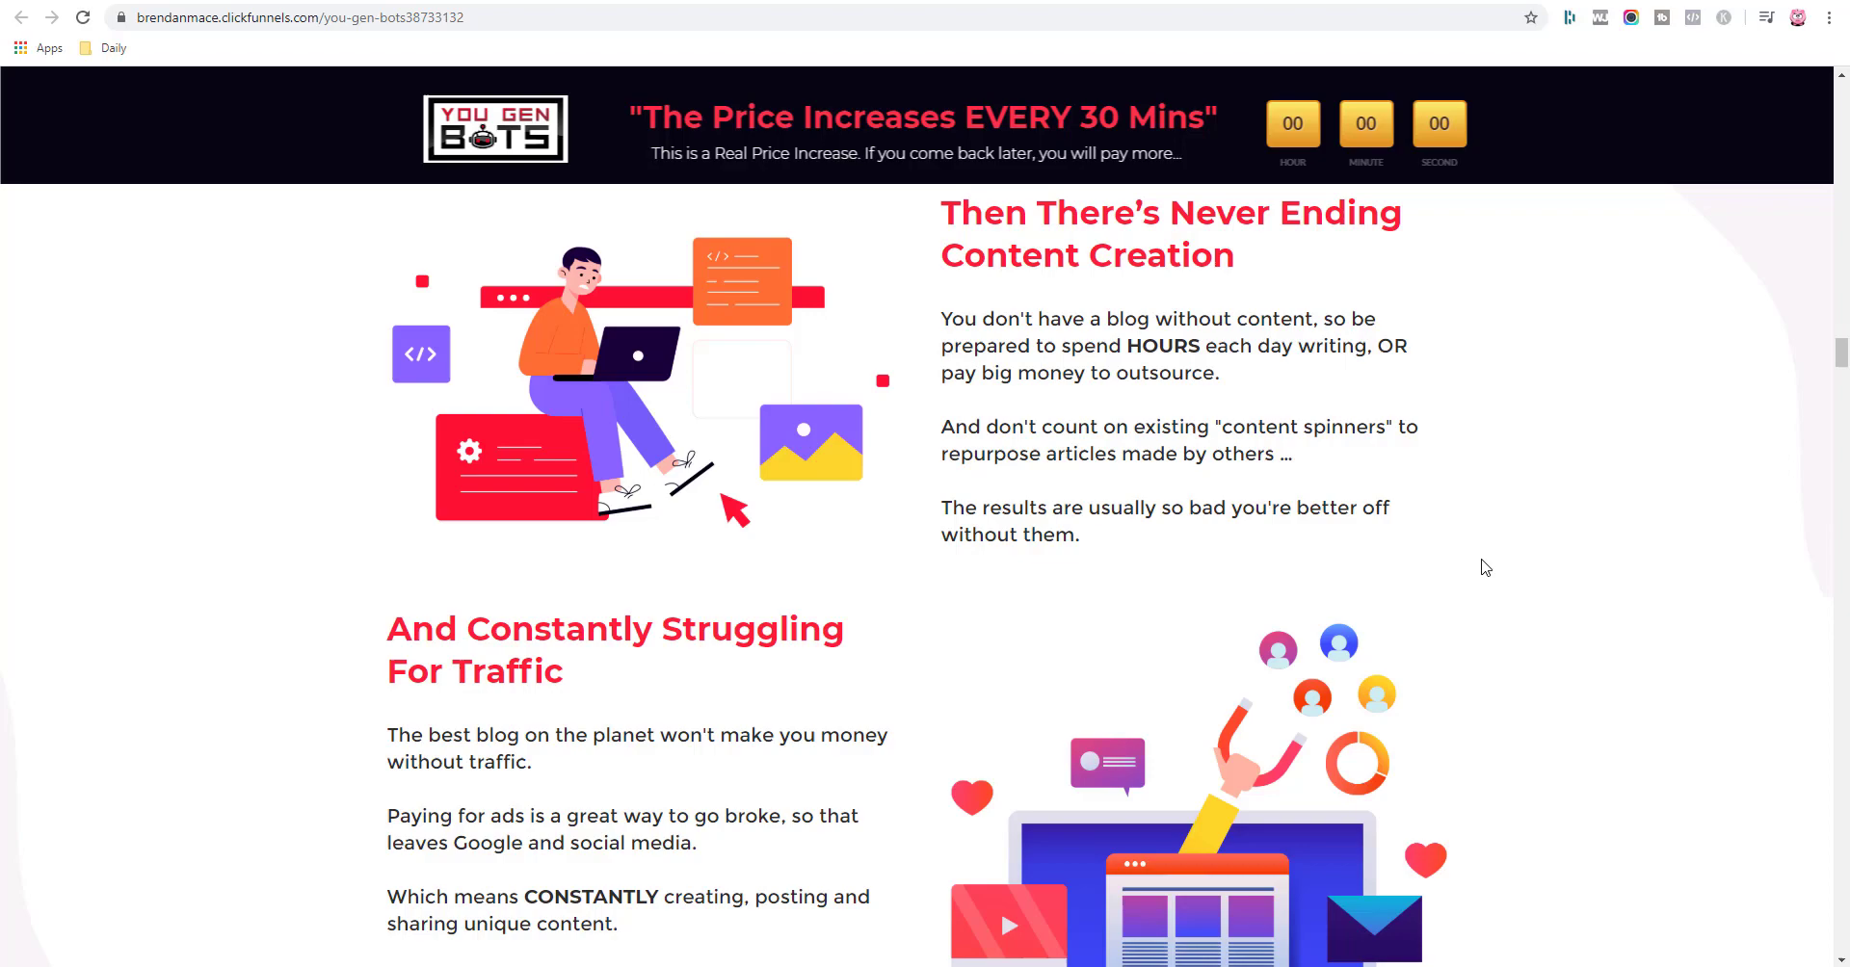
scroll(down, 3)
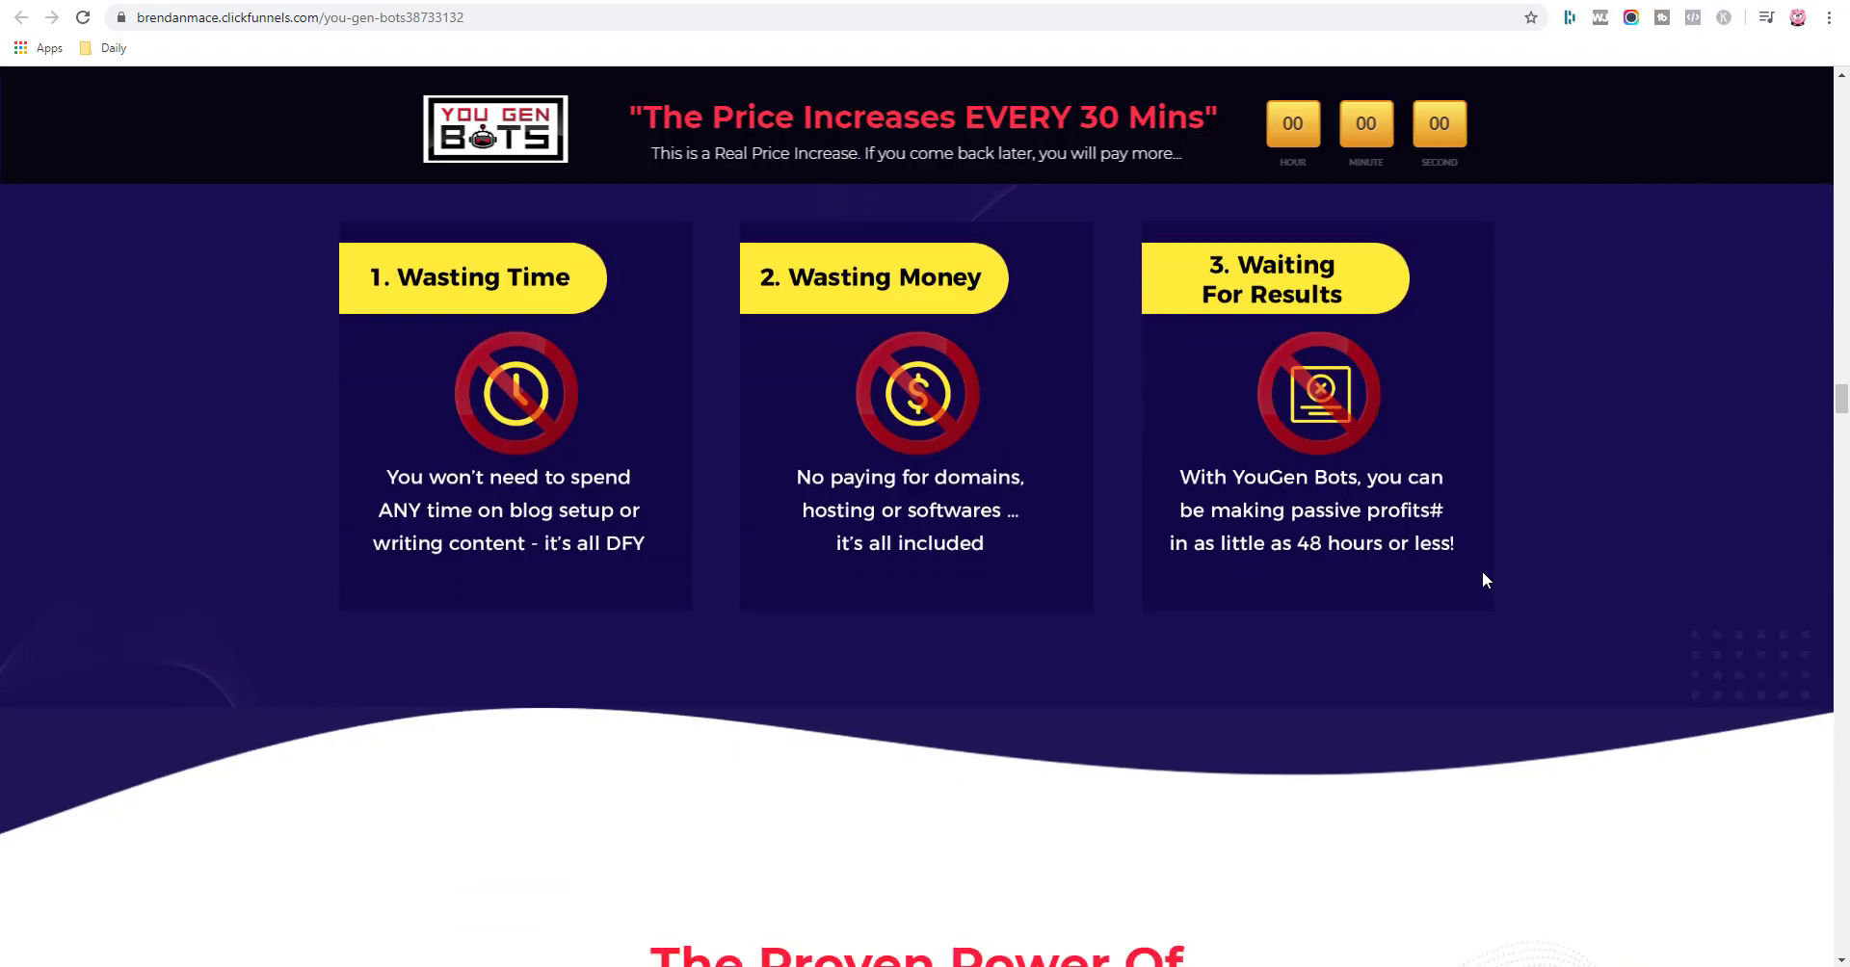
scroll(up, 3)
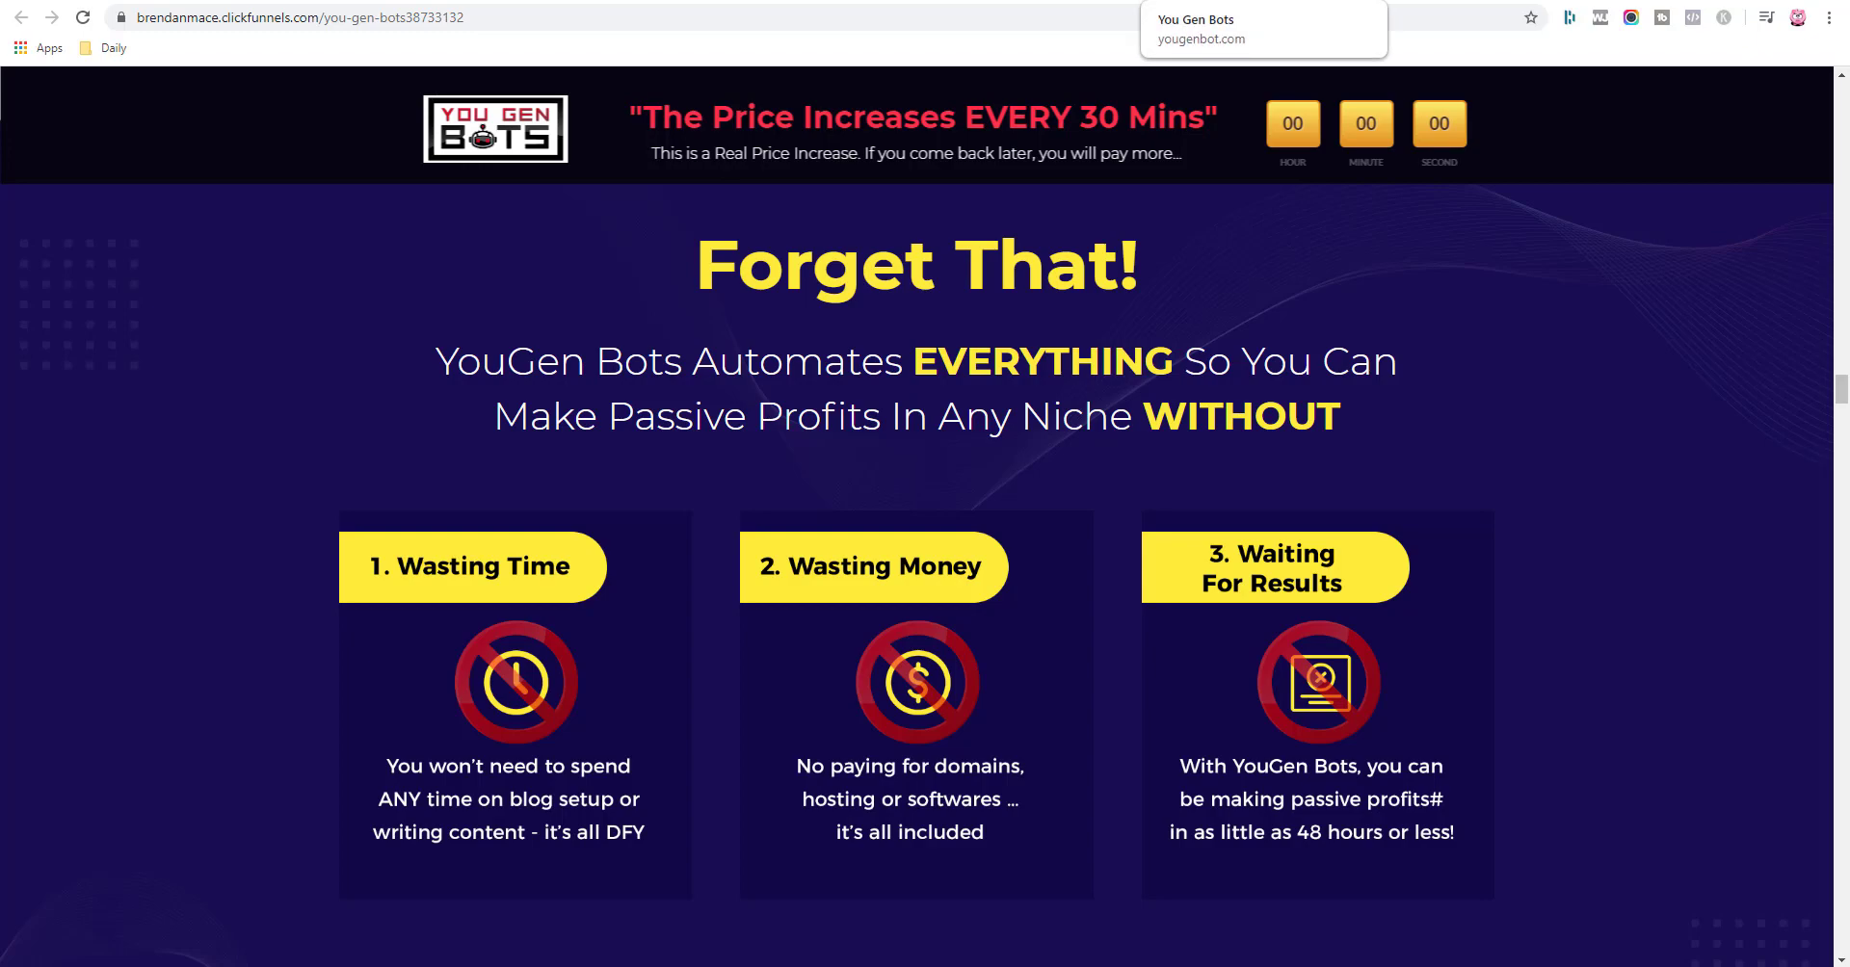
scroll(down, 3)
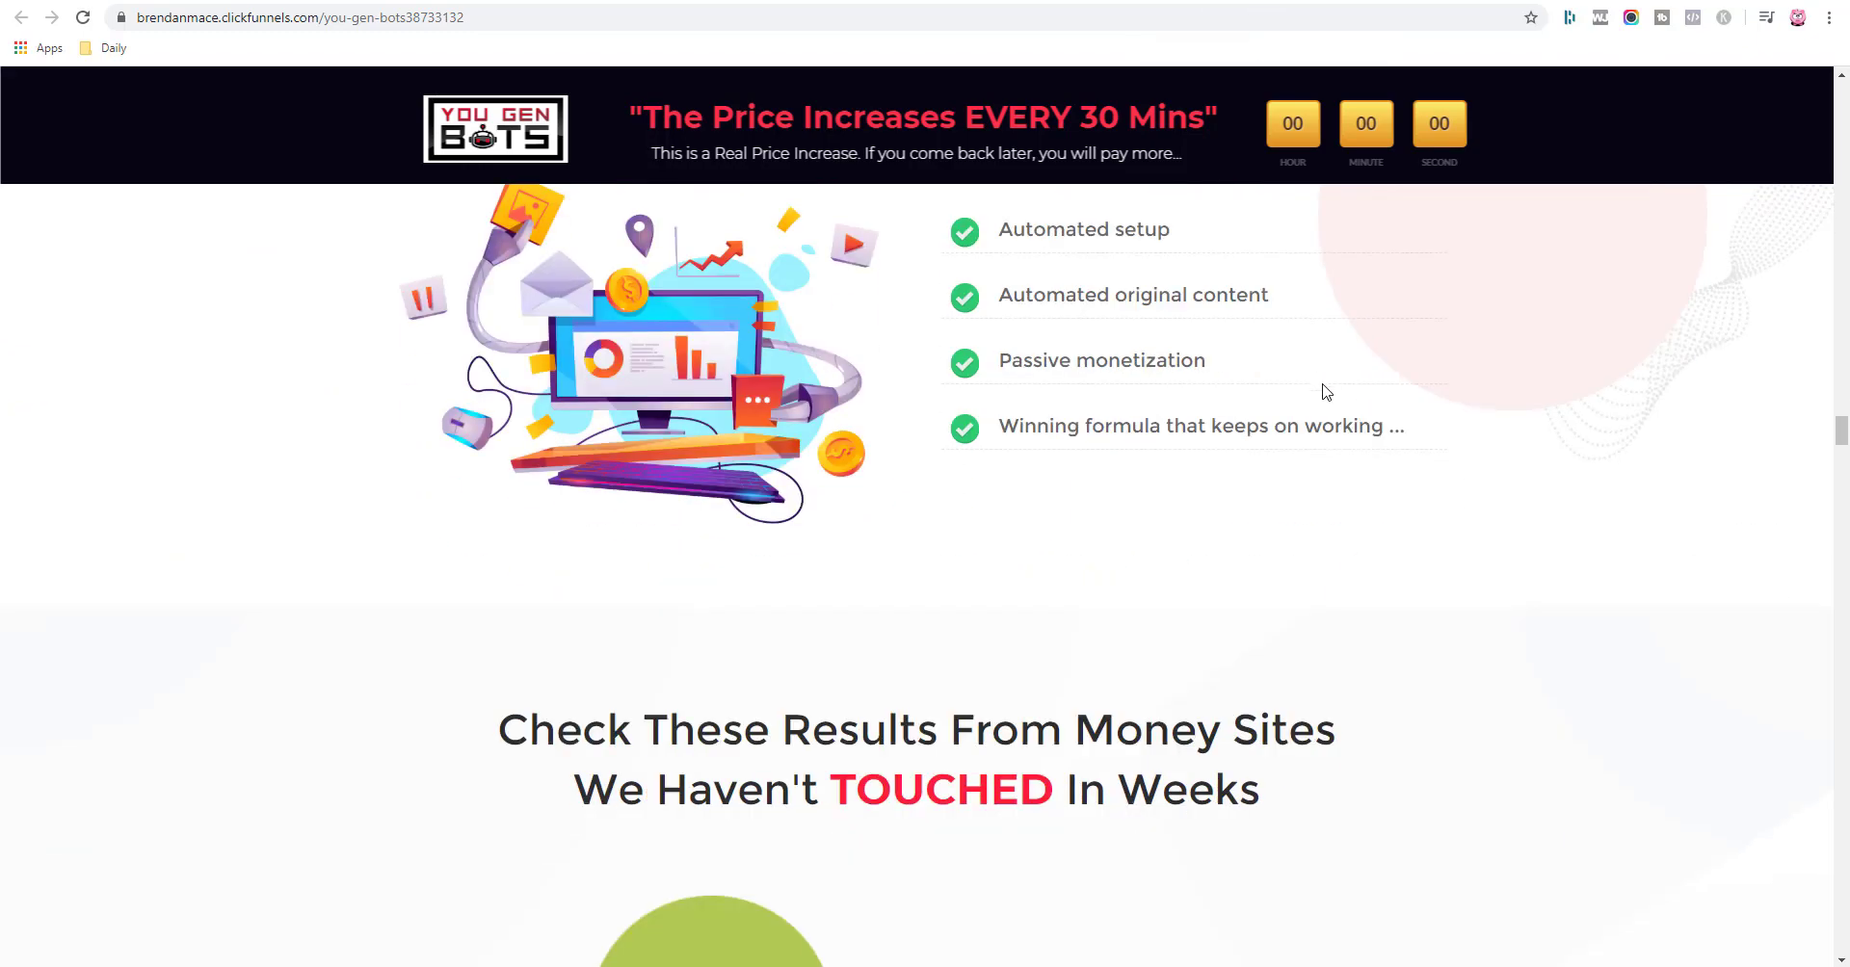
scroll(down, 3)
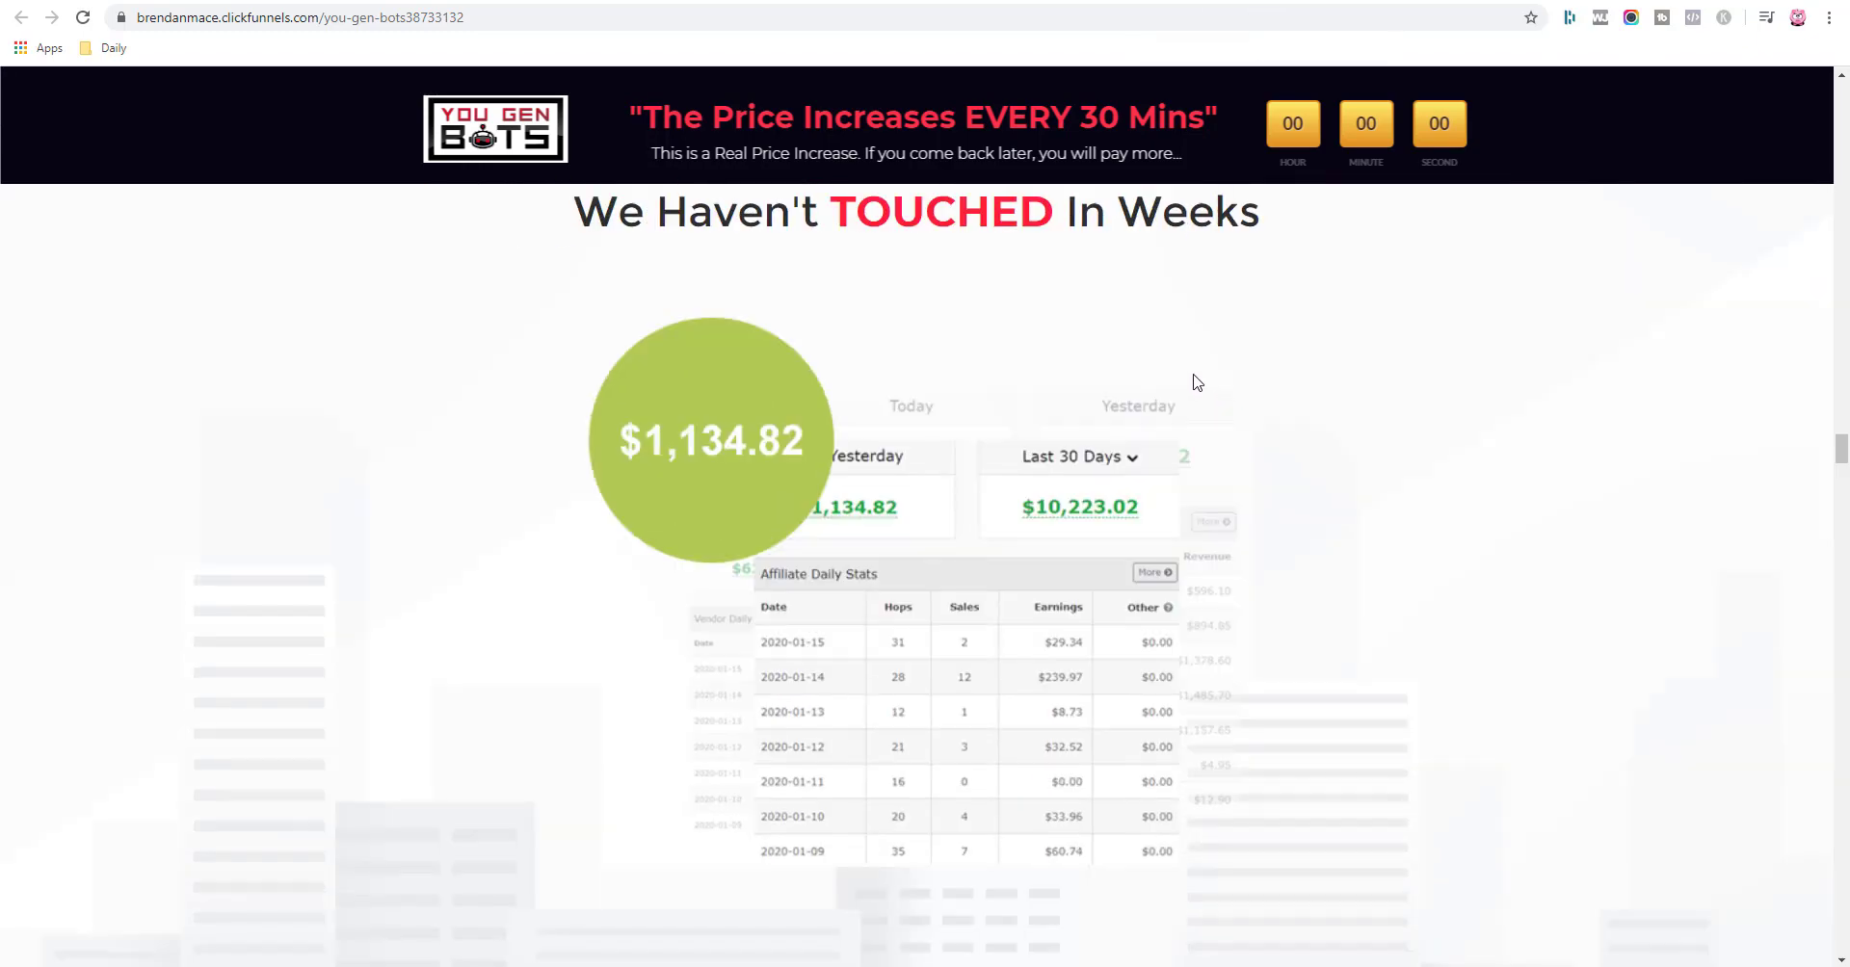
scroll(down, 3)
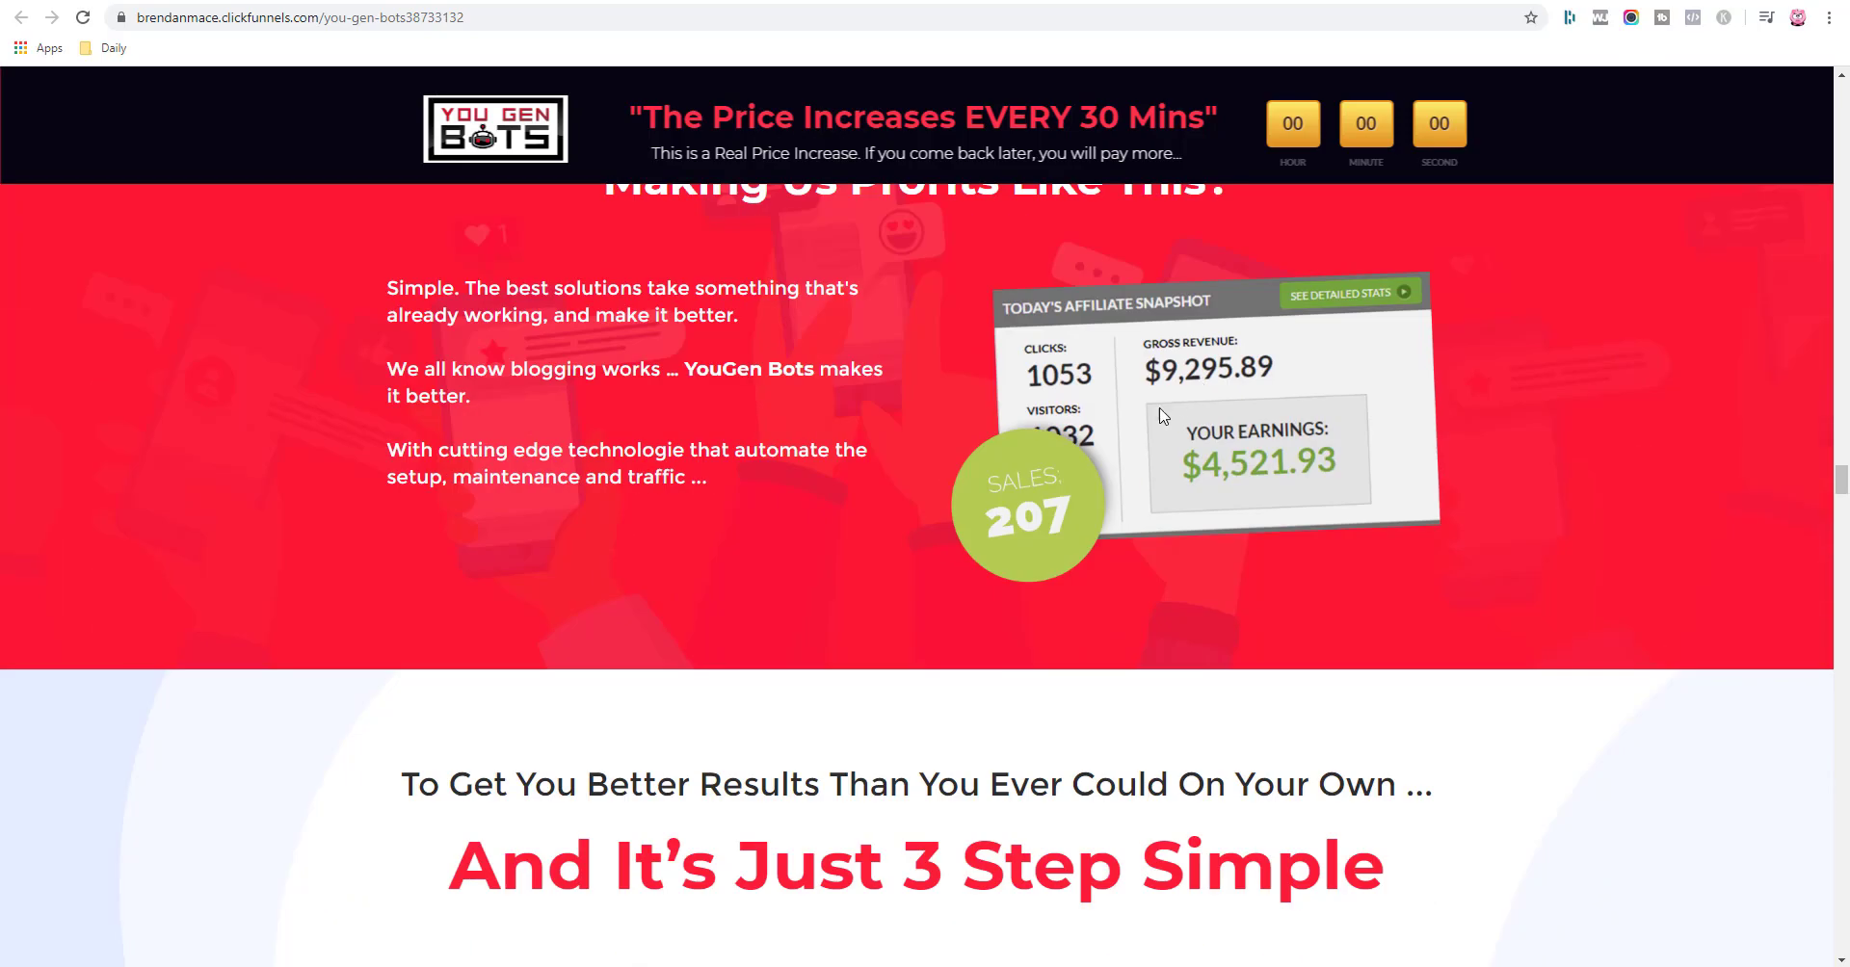
scroll(down, 3)
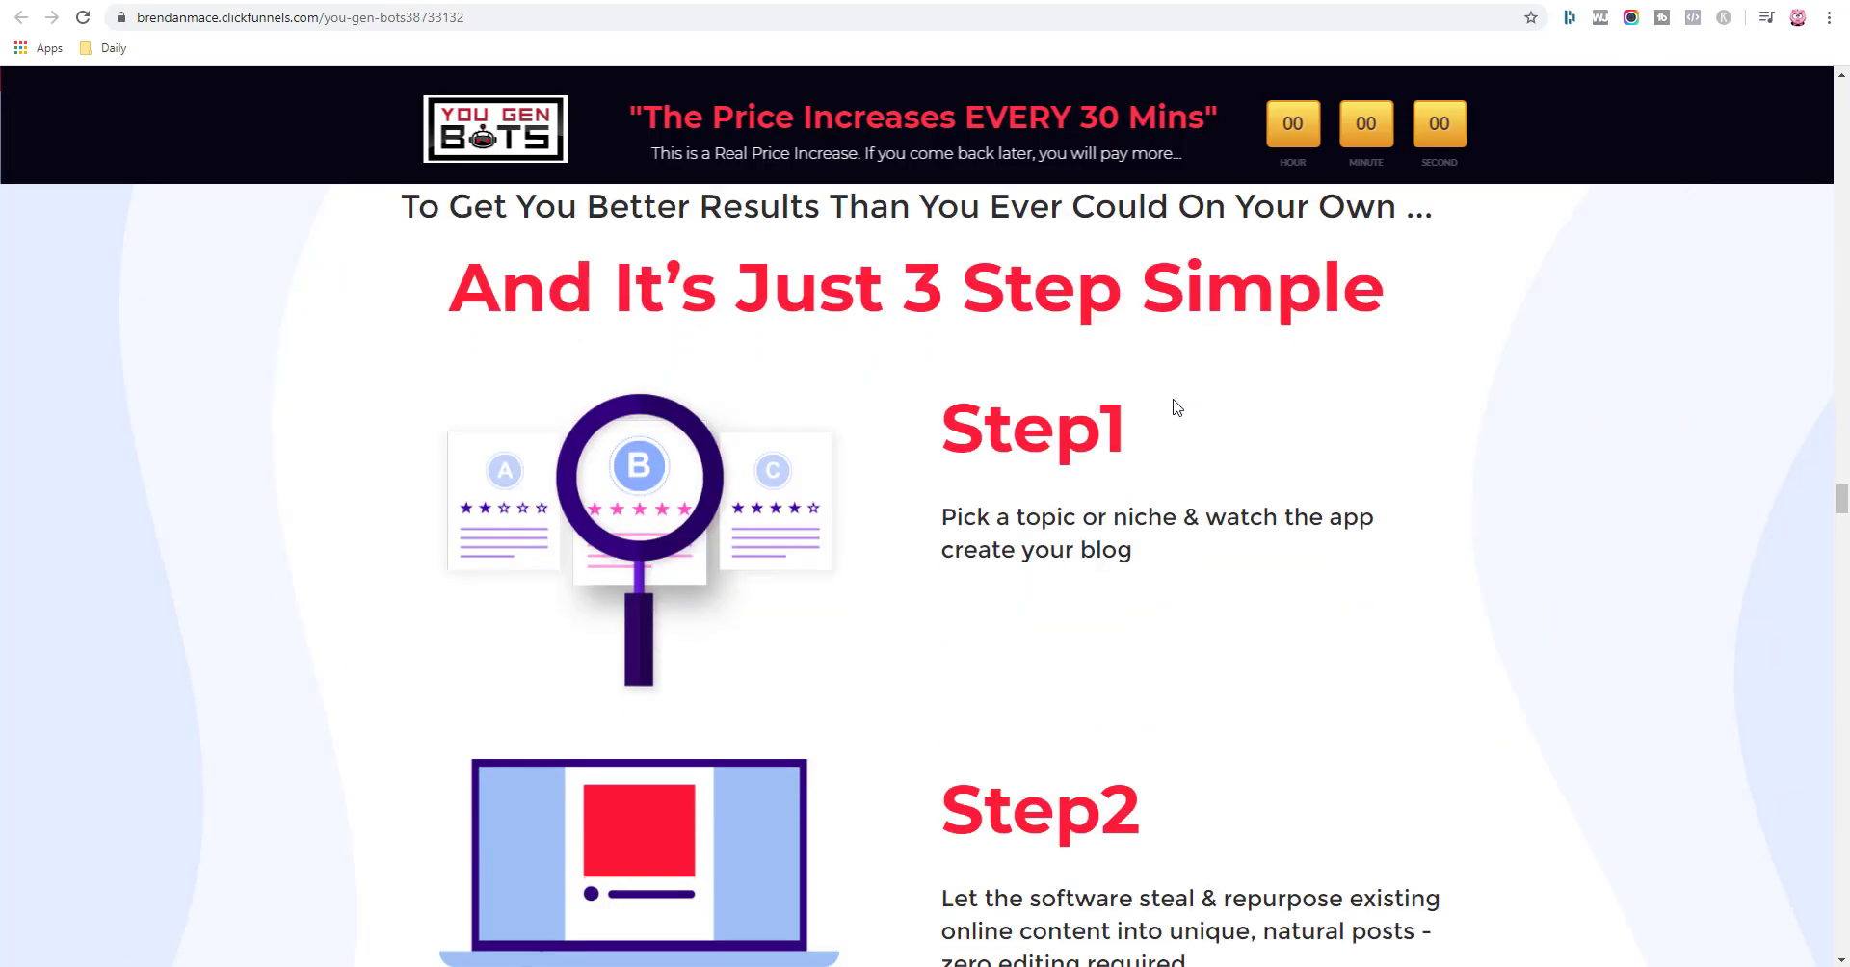
scroll(down, 3)
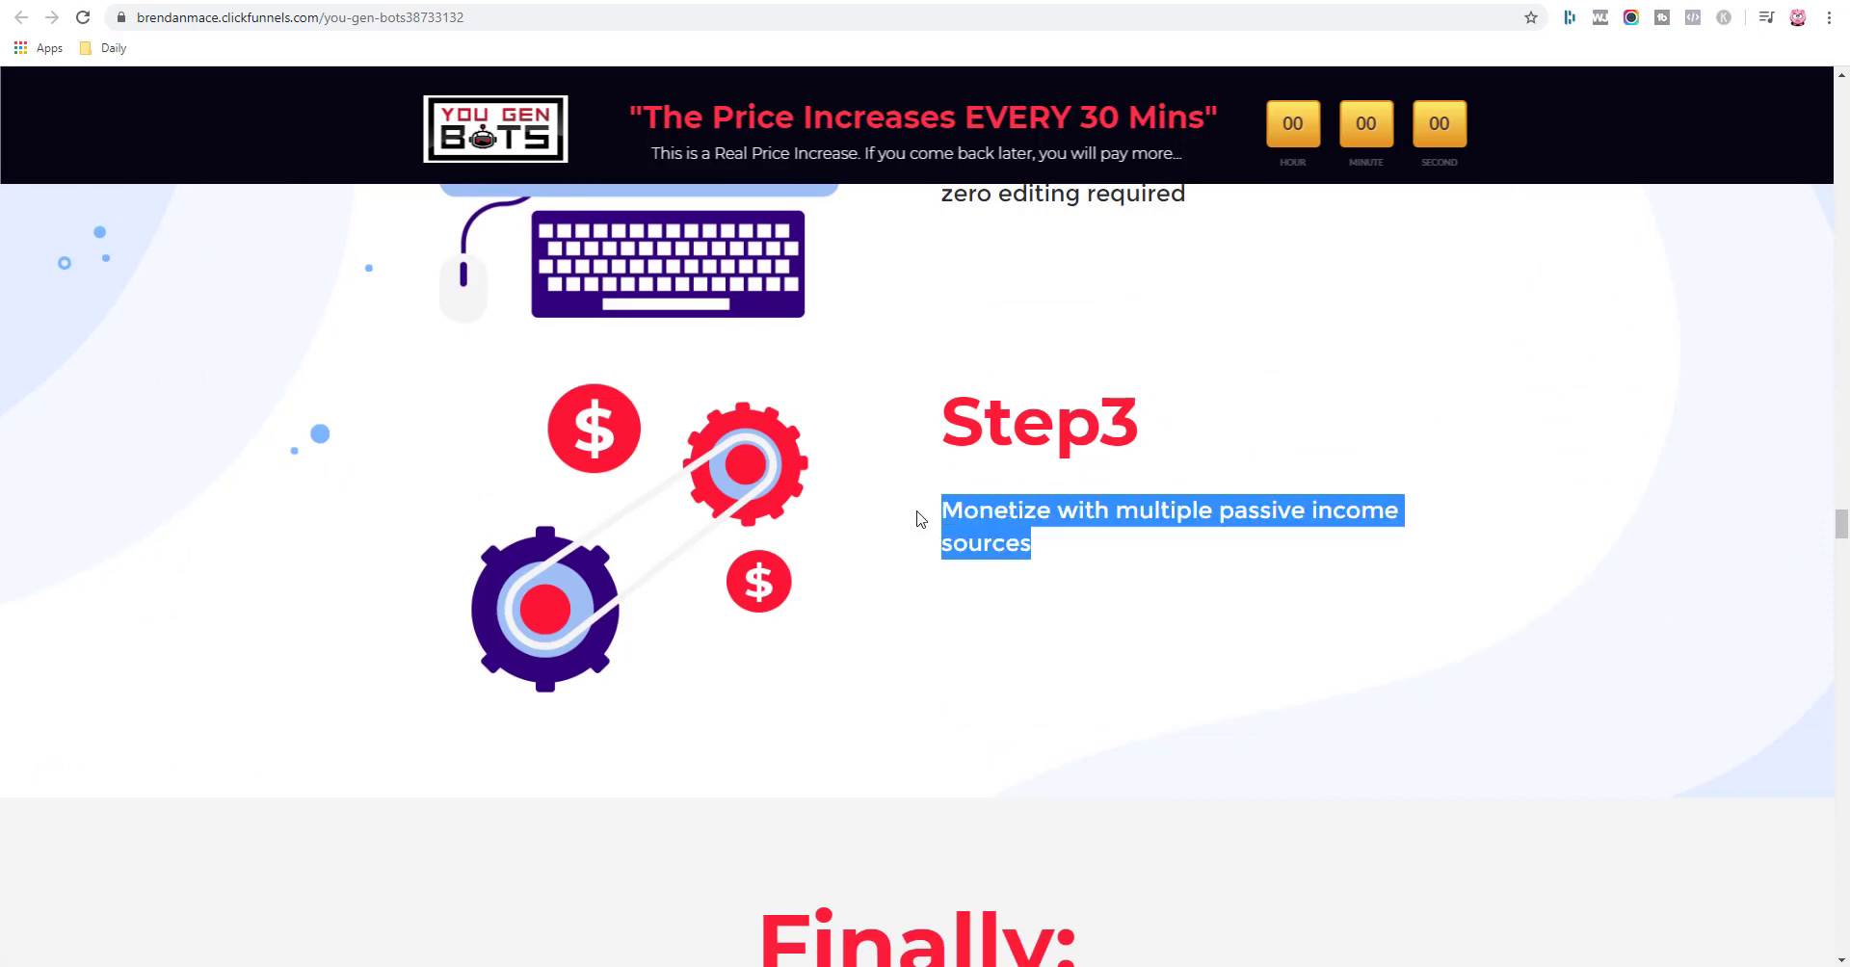
scroll(down, 3)
text(tra)
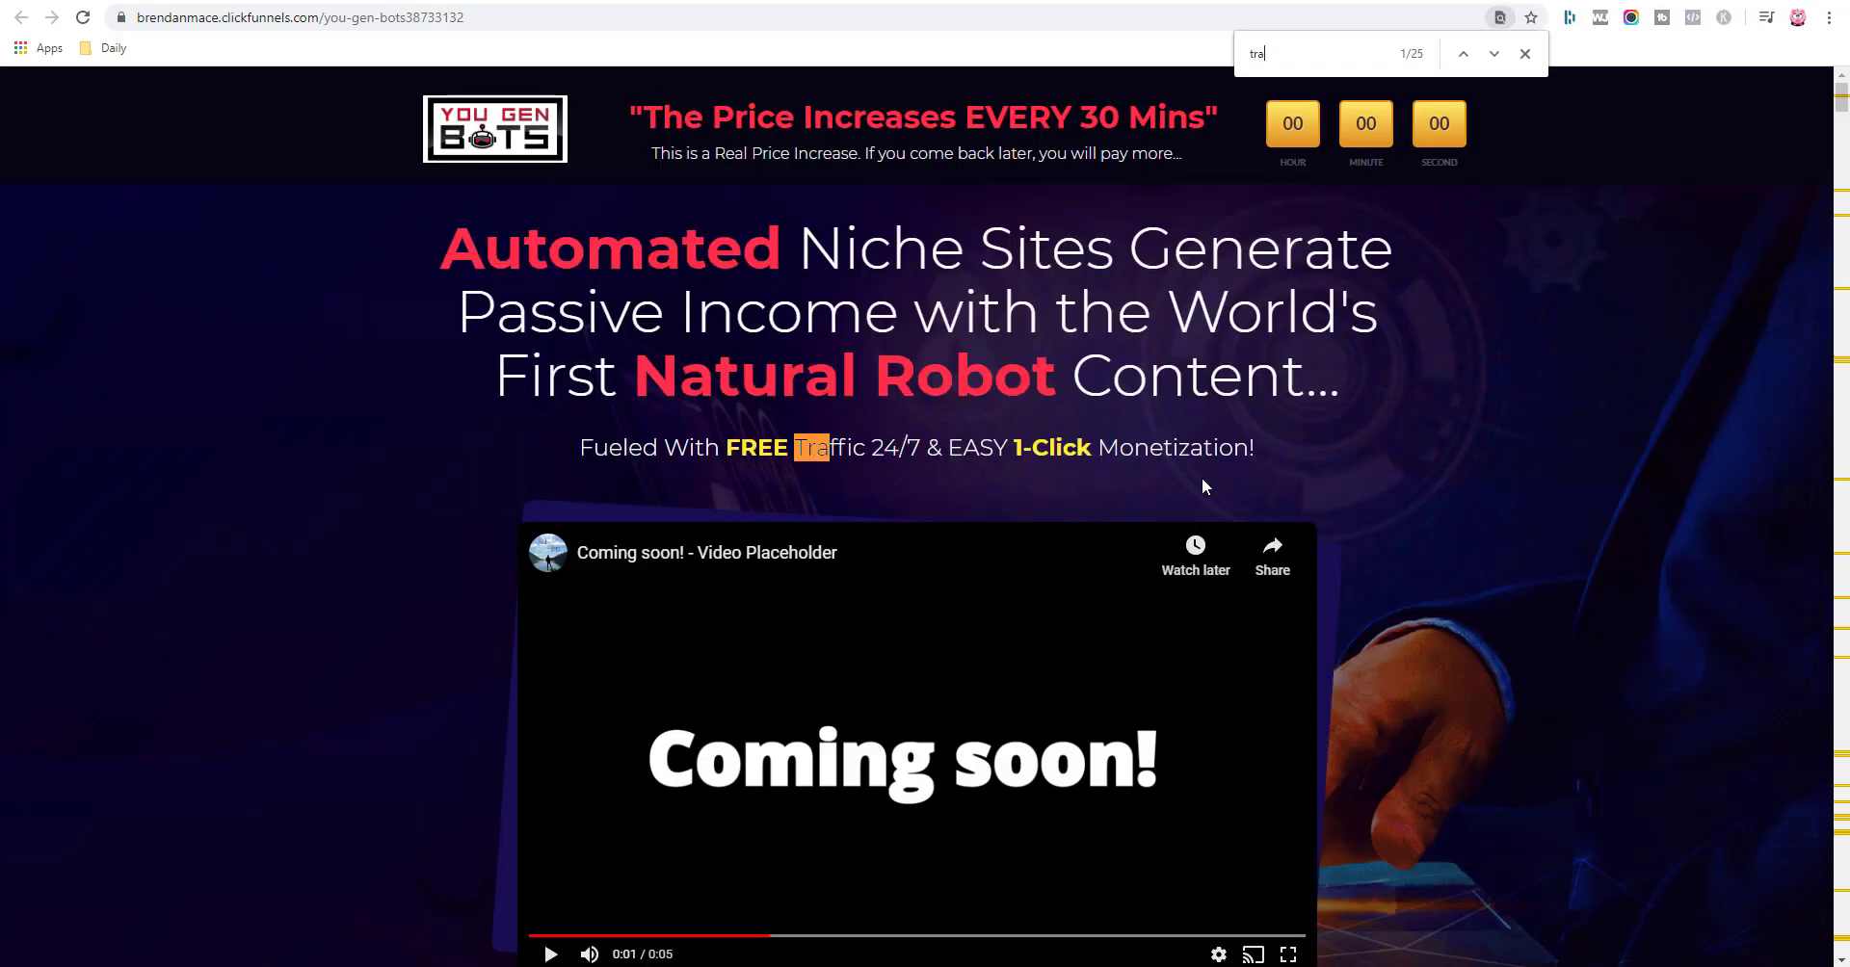
text(ffic)
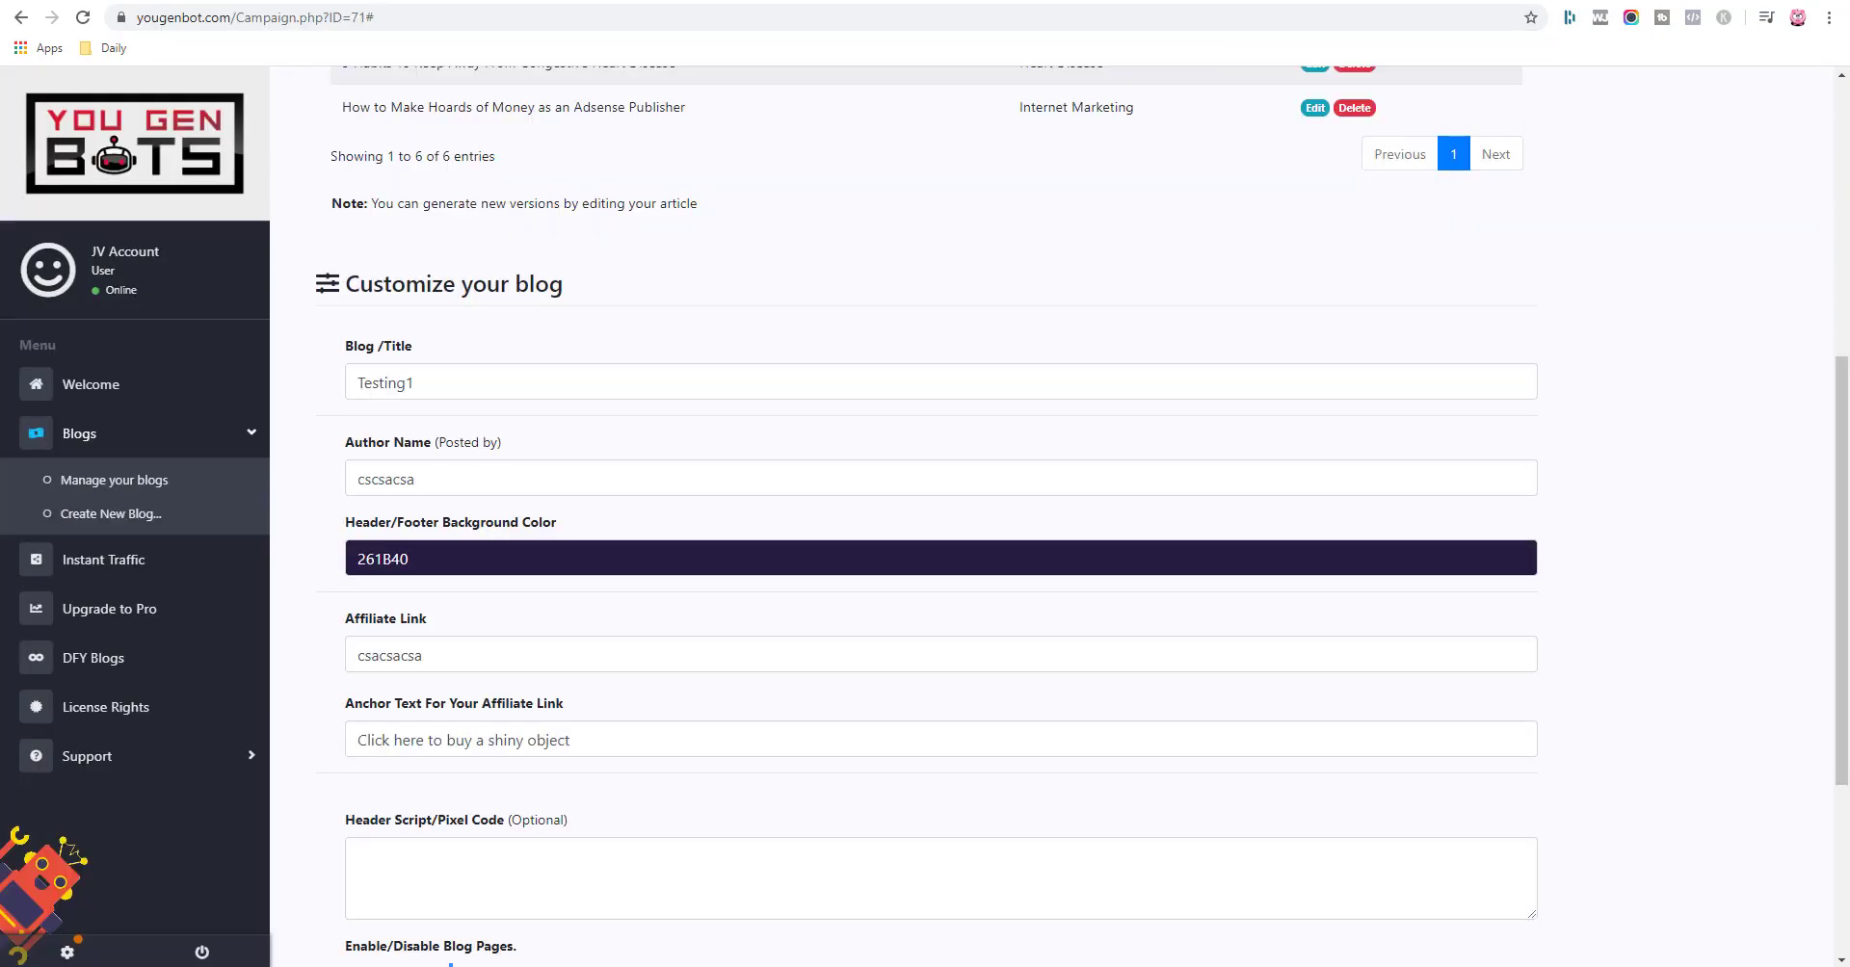
mouse_move(79, 580)
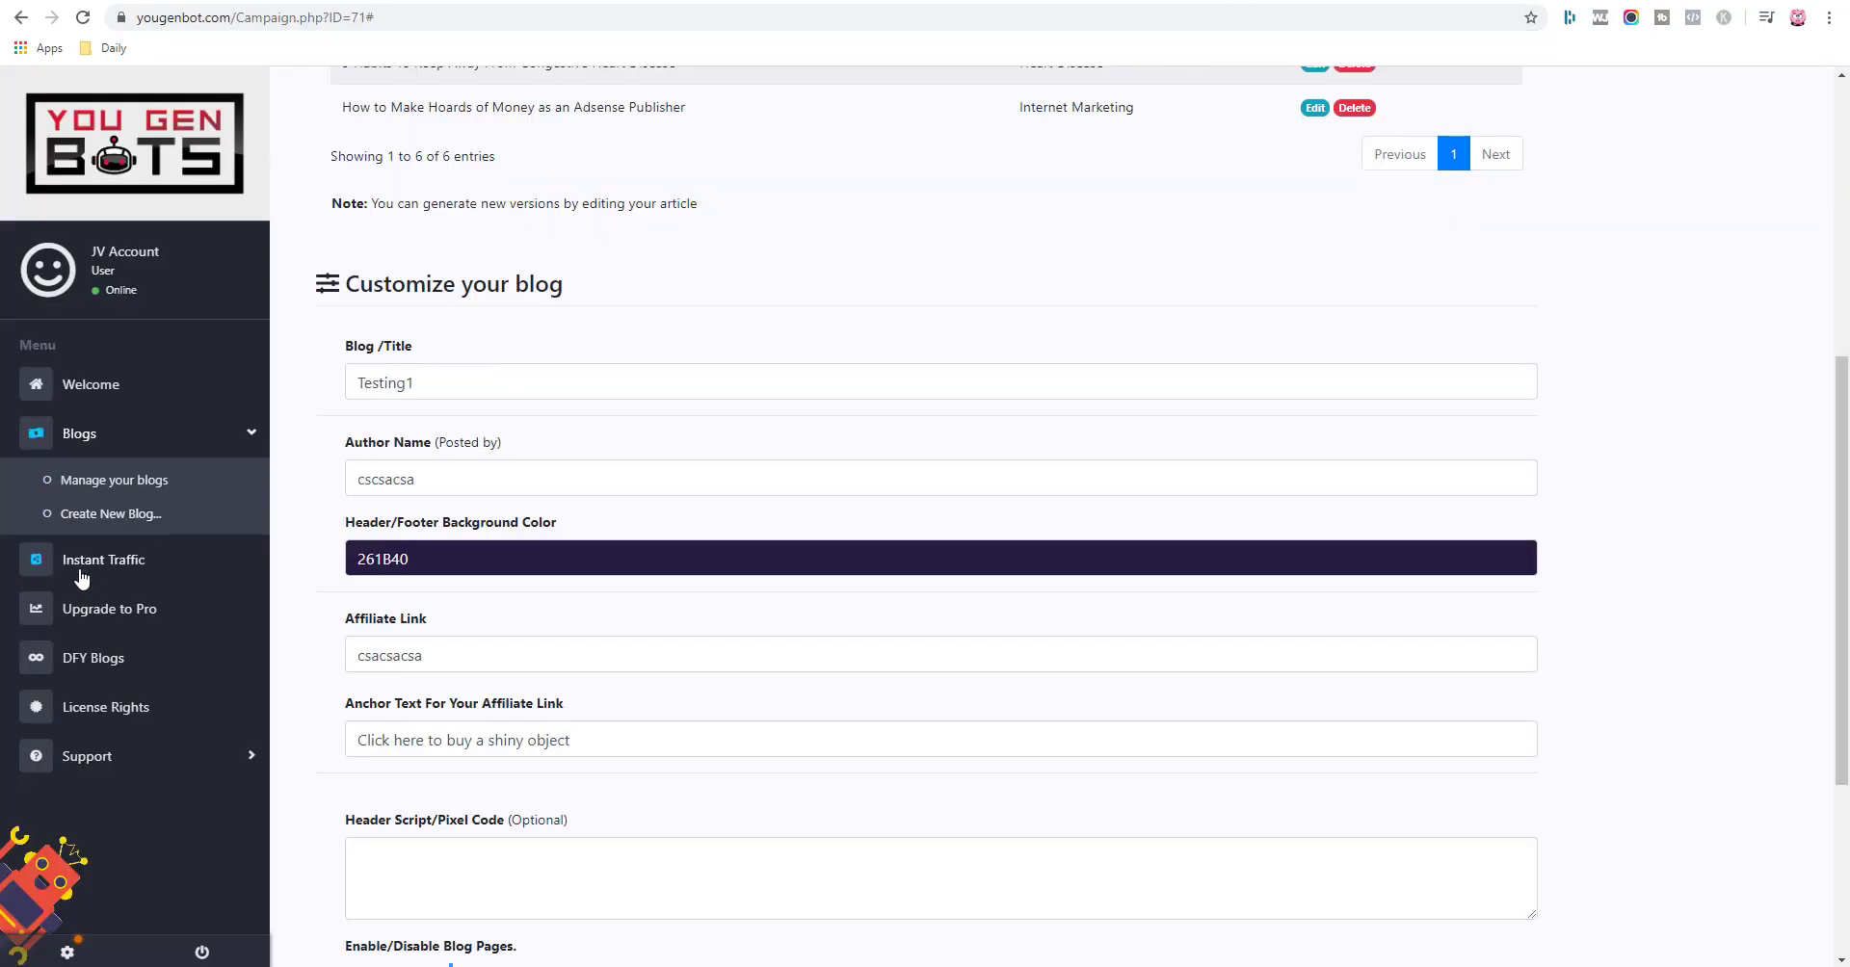
Choose Testing1 on the Instant Traffic share page to show its social share buttons.
click(102, 559)
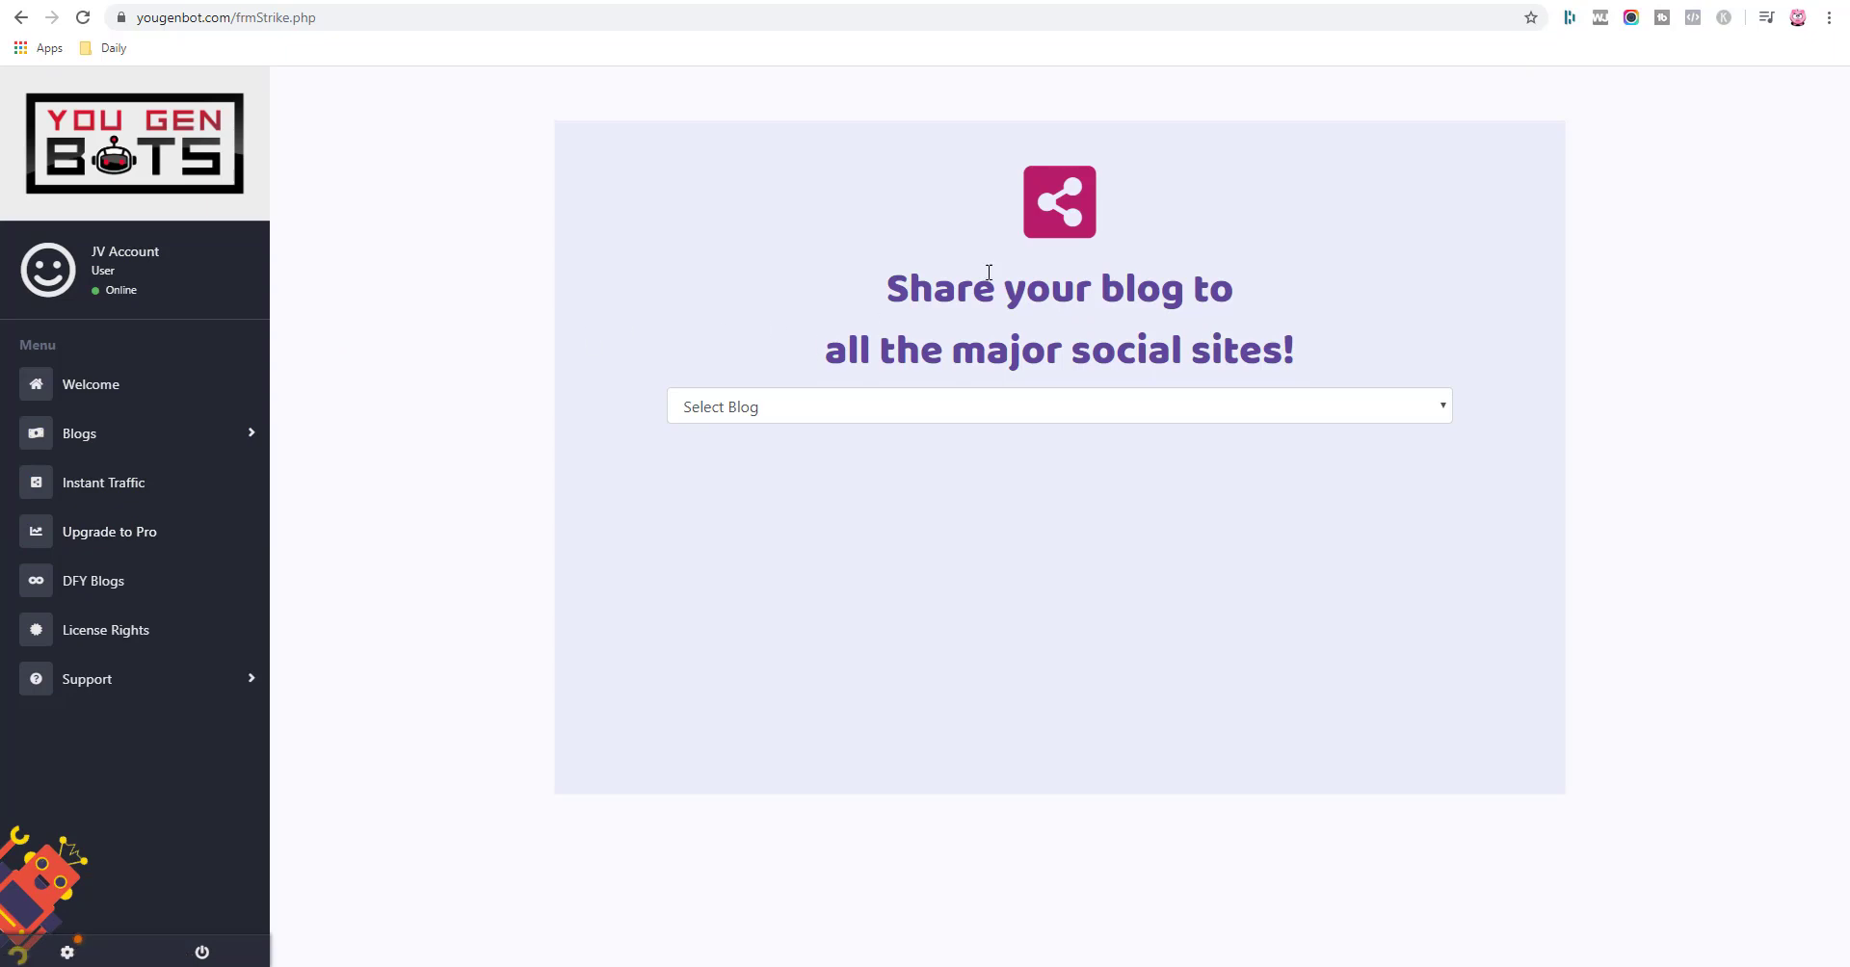
mouse_move(1052, 333)
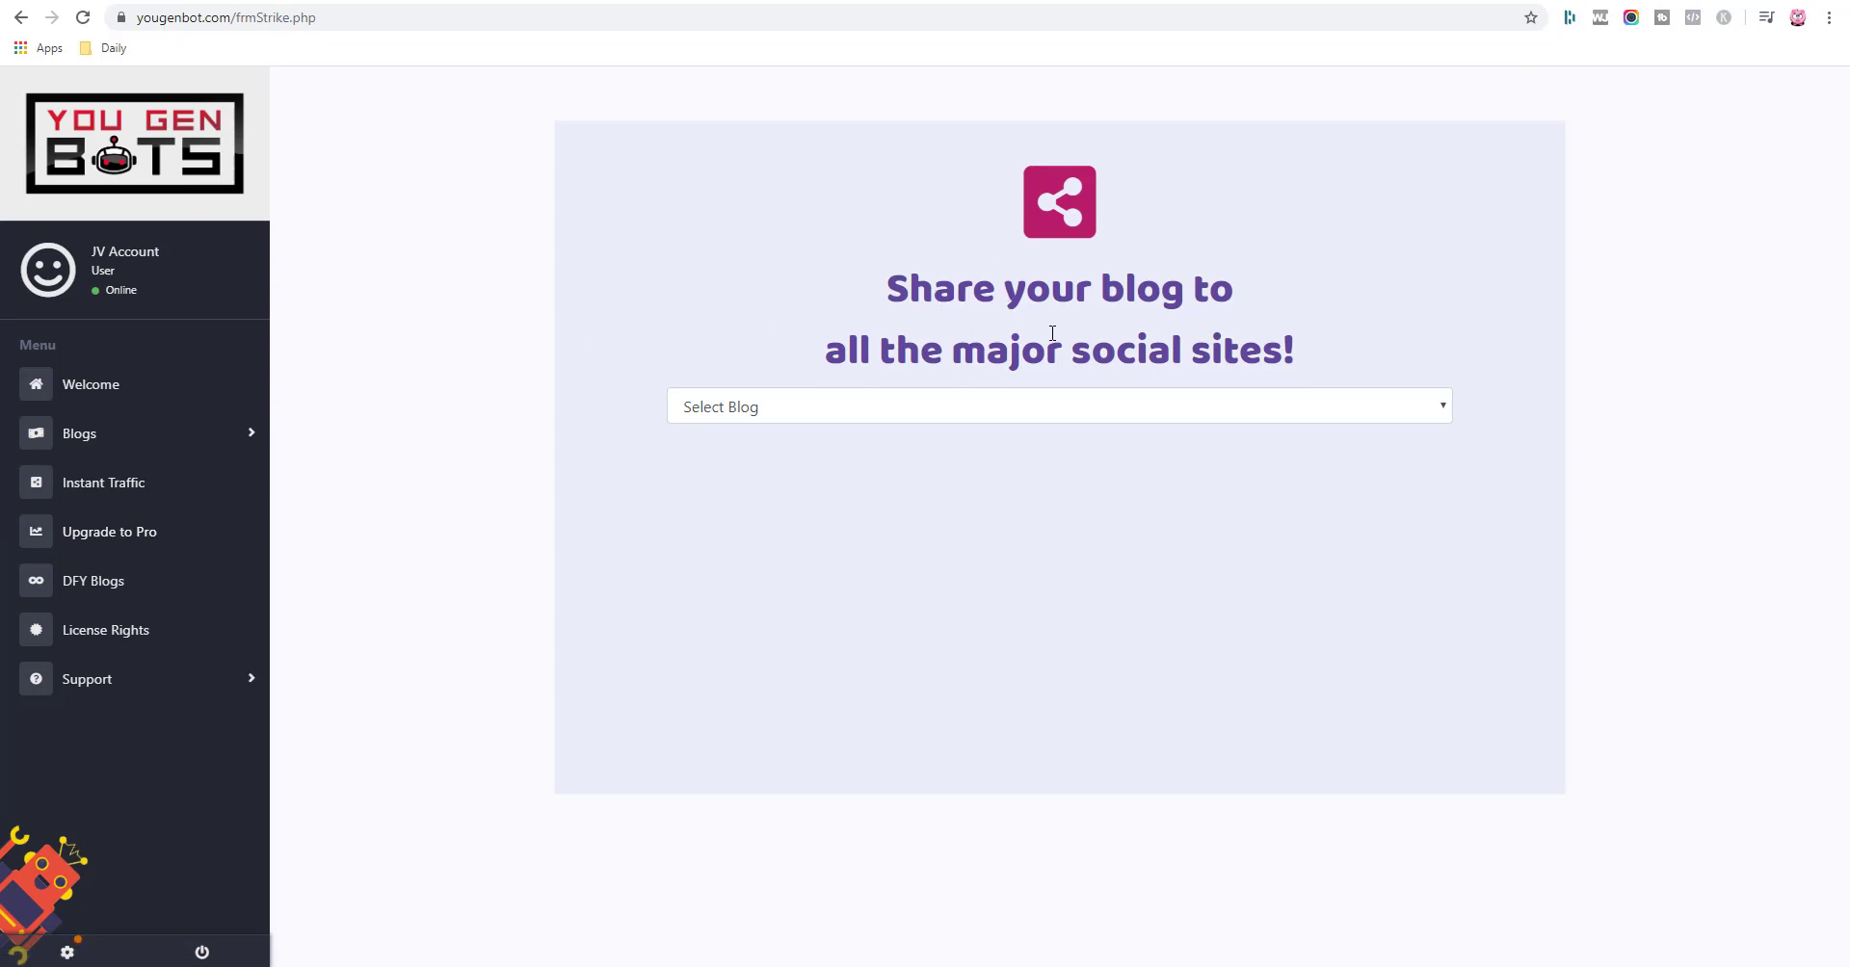
click(1058, 406)
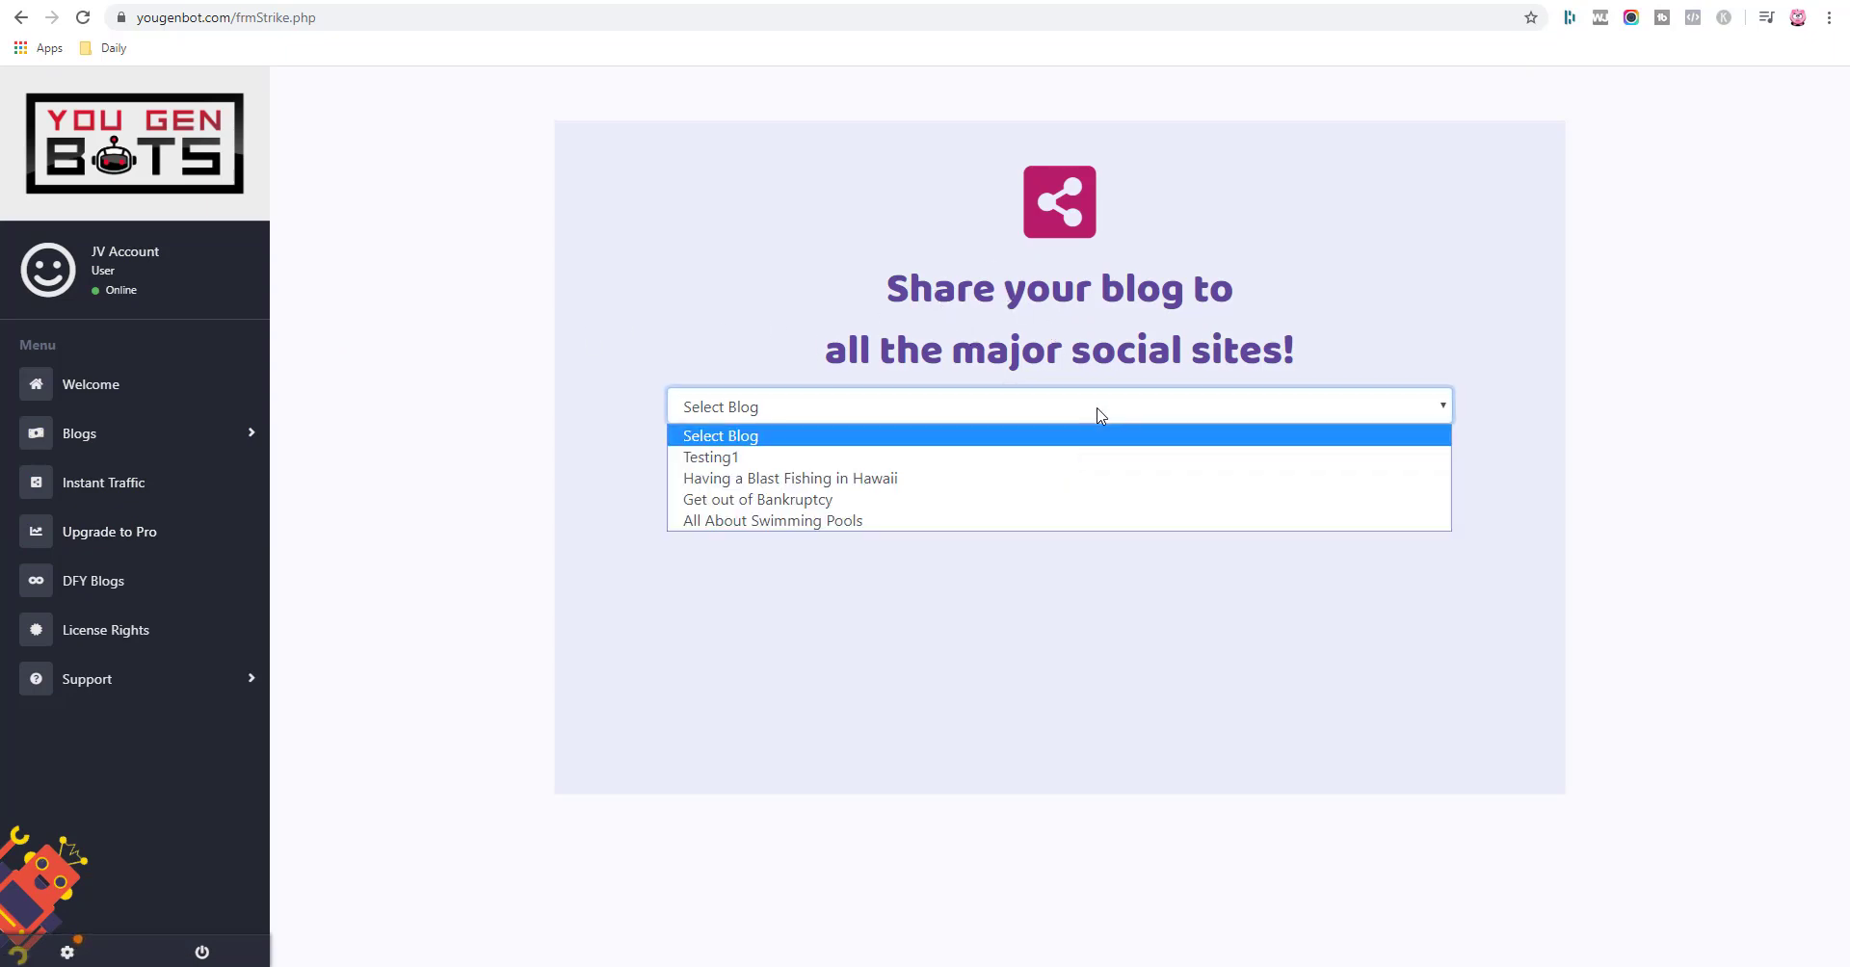
click(711, 458)
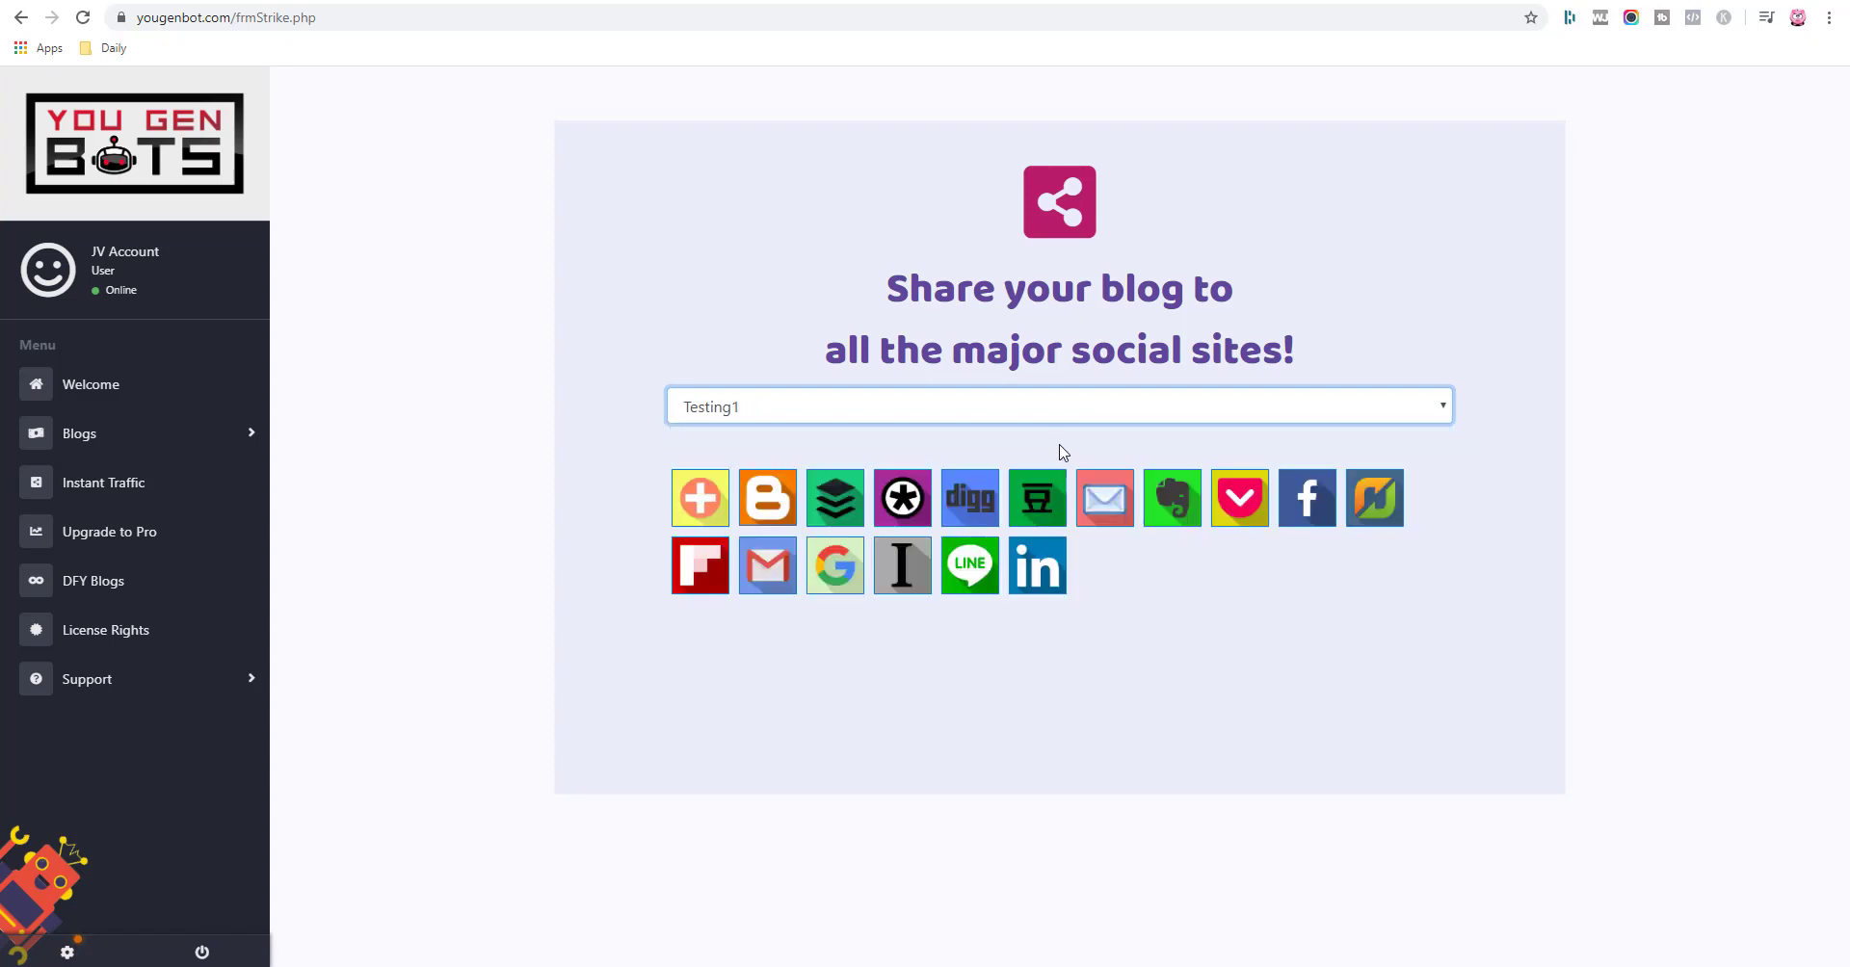
mouse_move(1339, 497)
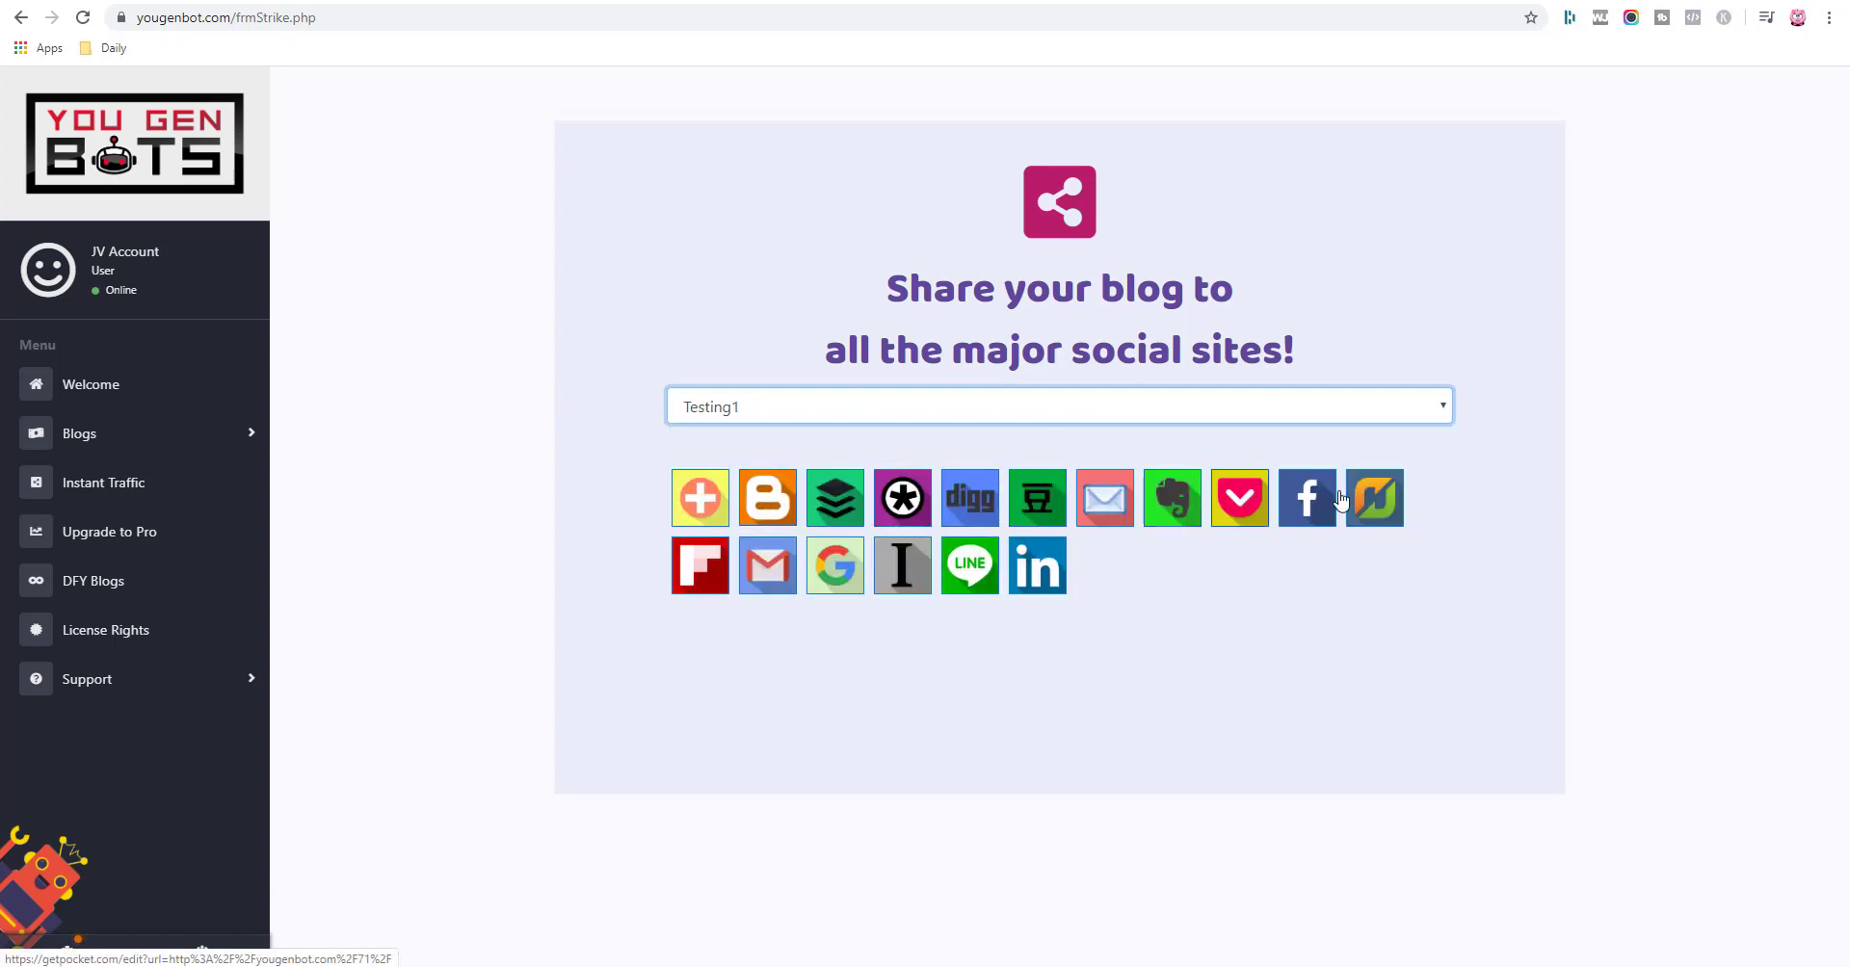
mouse_move(766, 564)
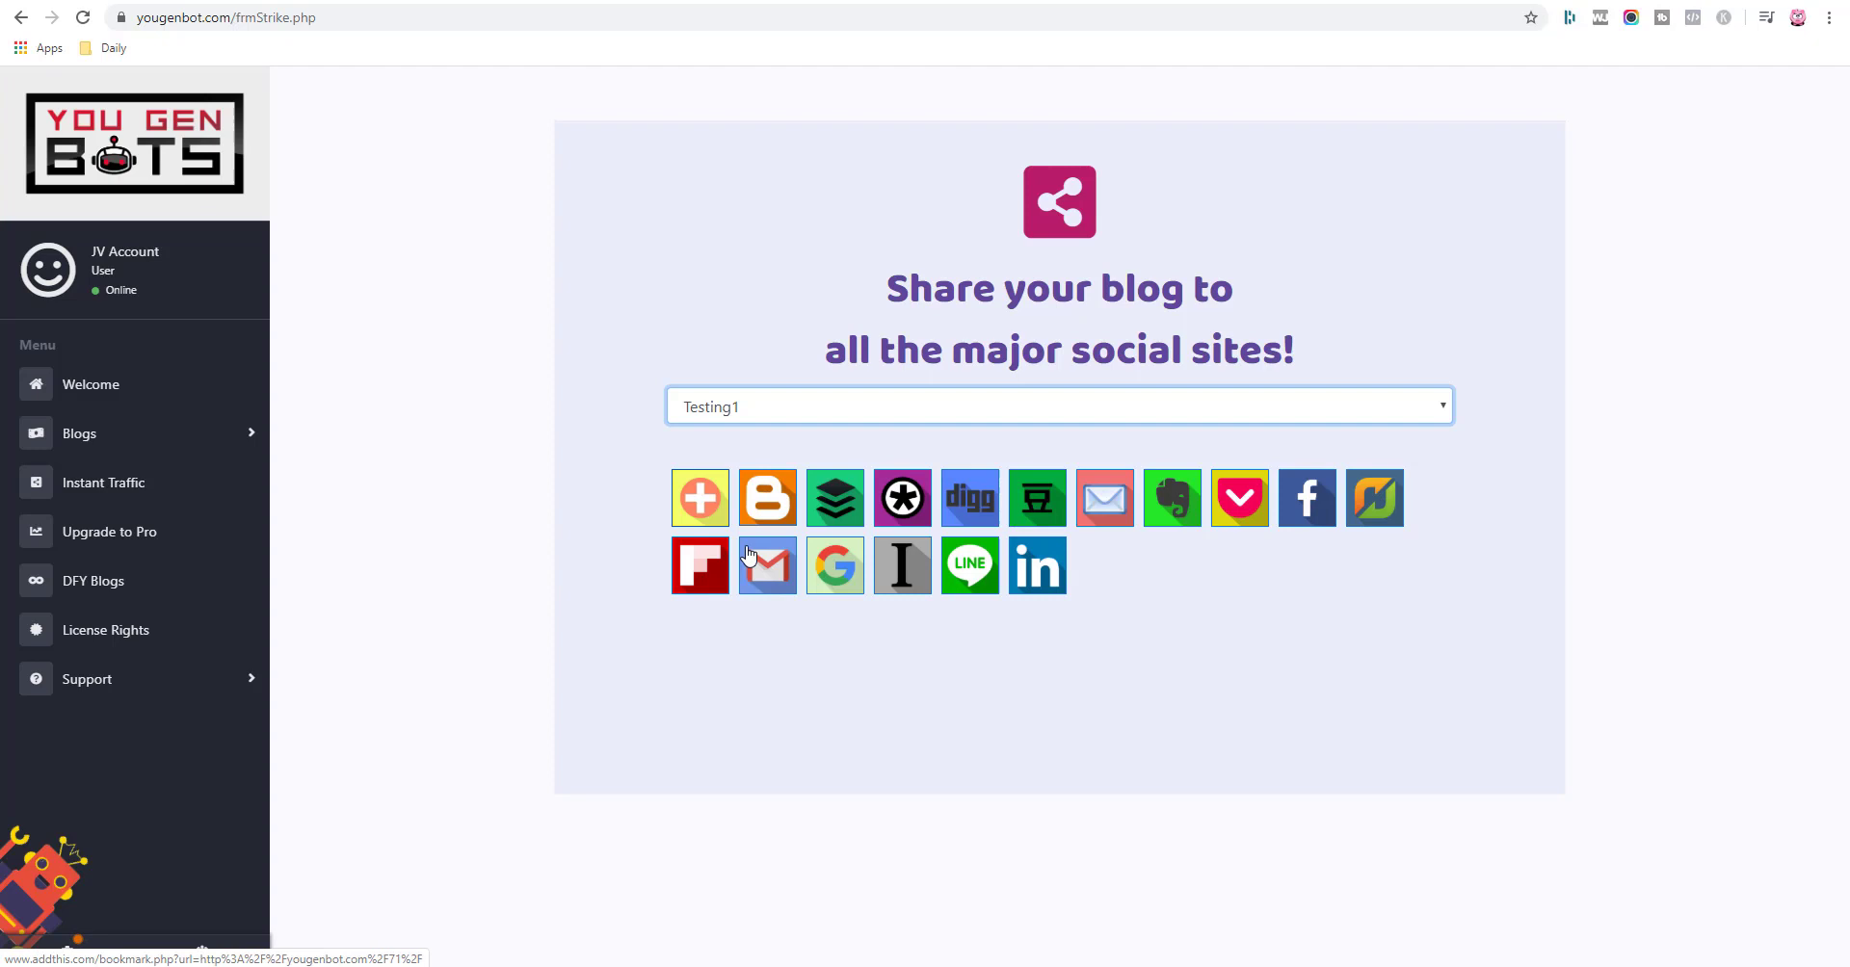
mouse_move(873, 571)
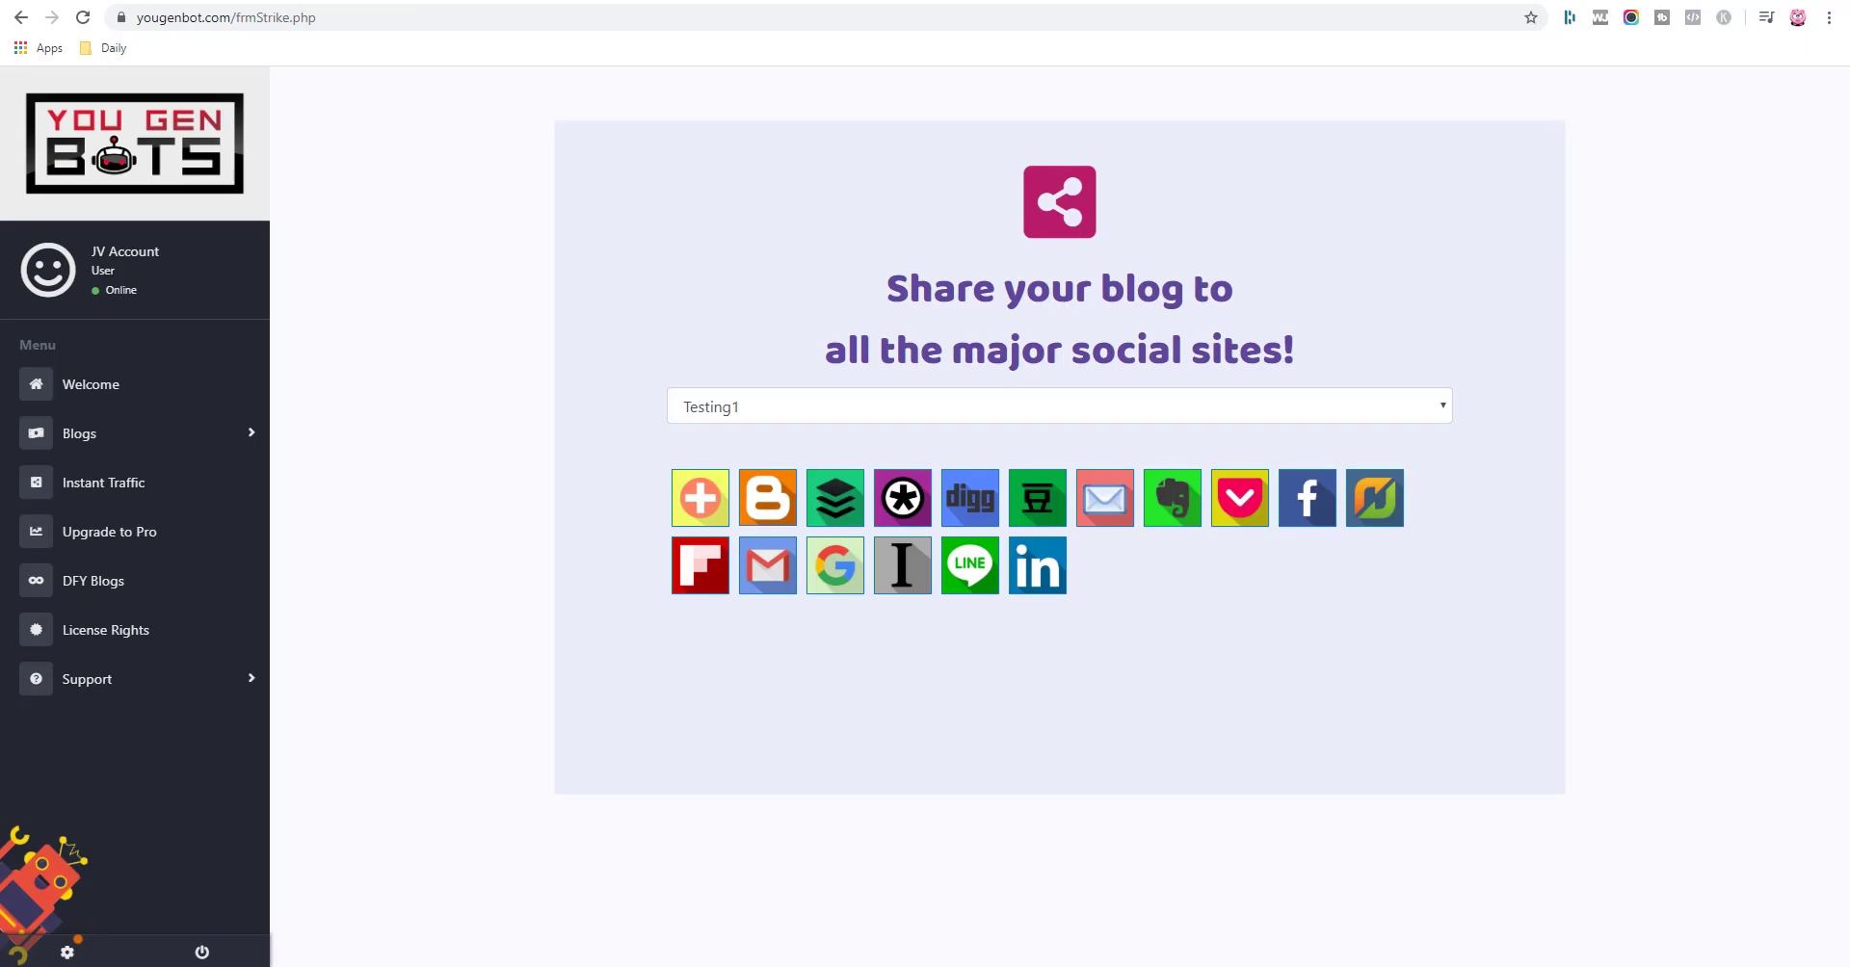
mouse_move(1373, 497)
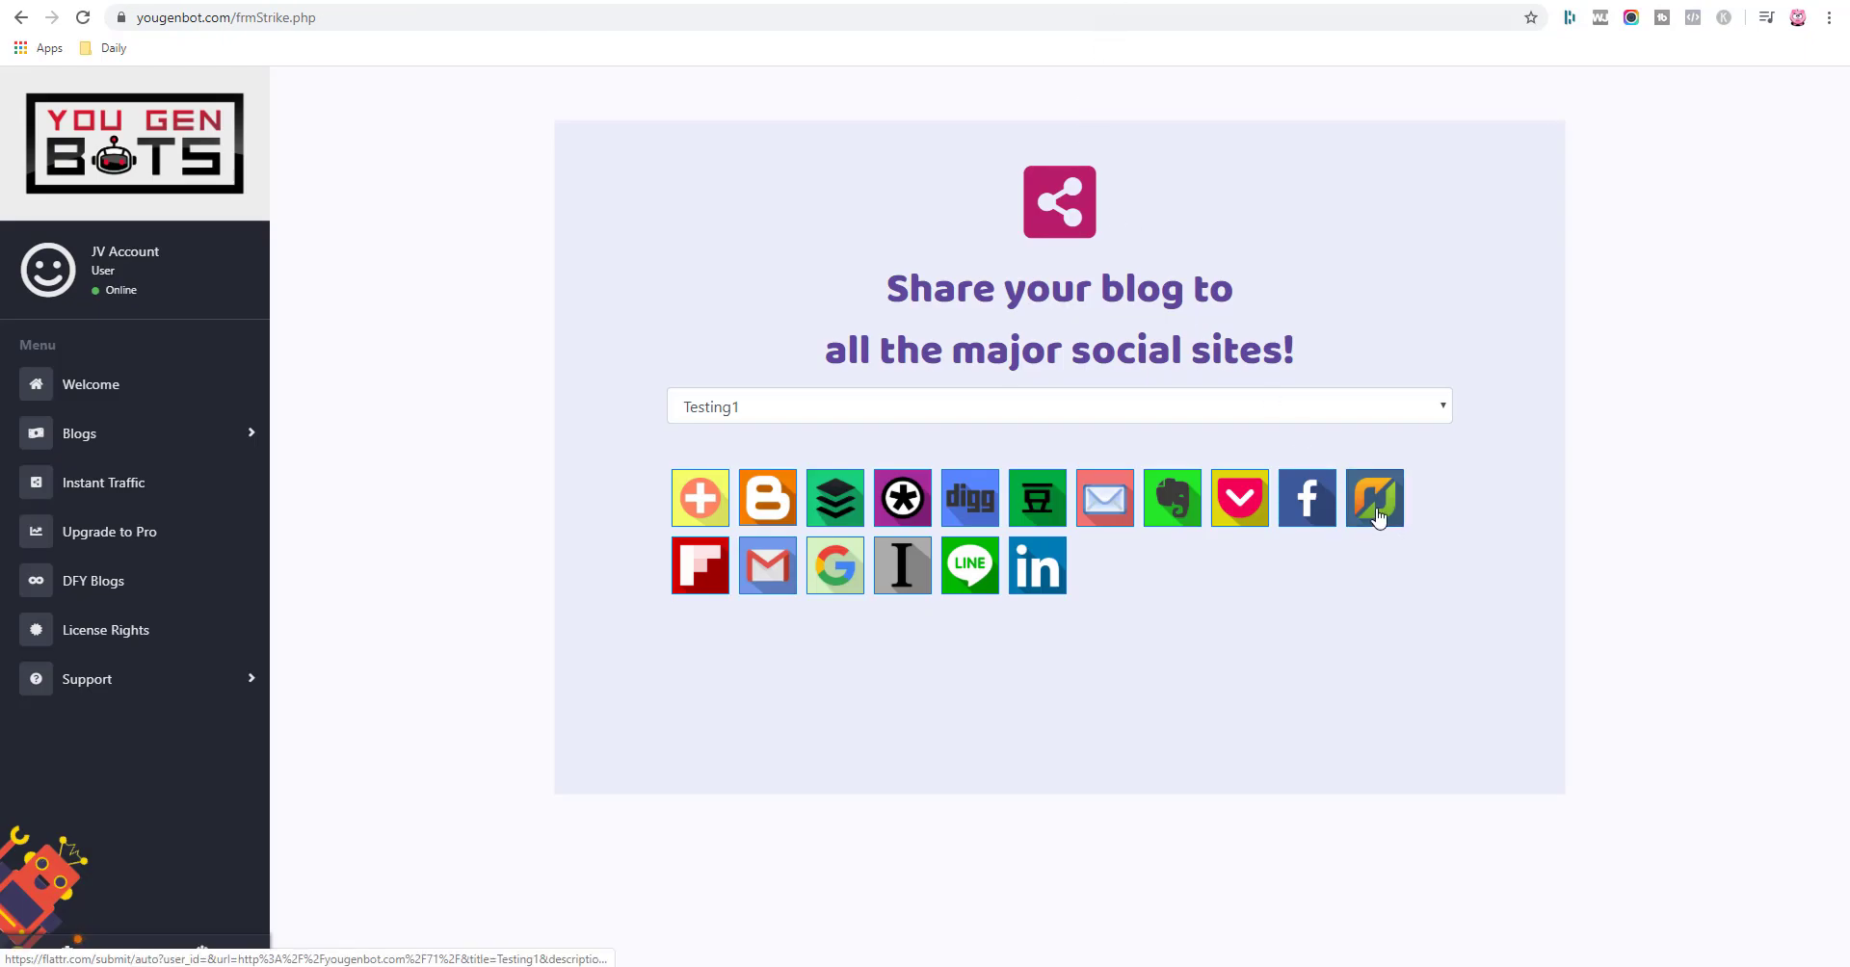
mouse_move(1256, 417)
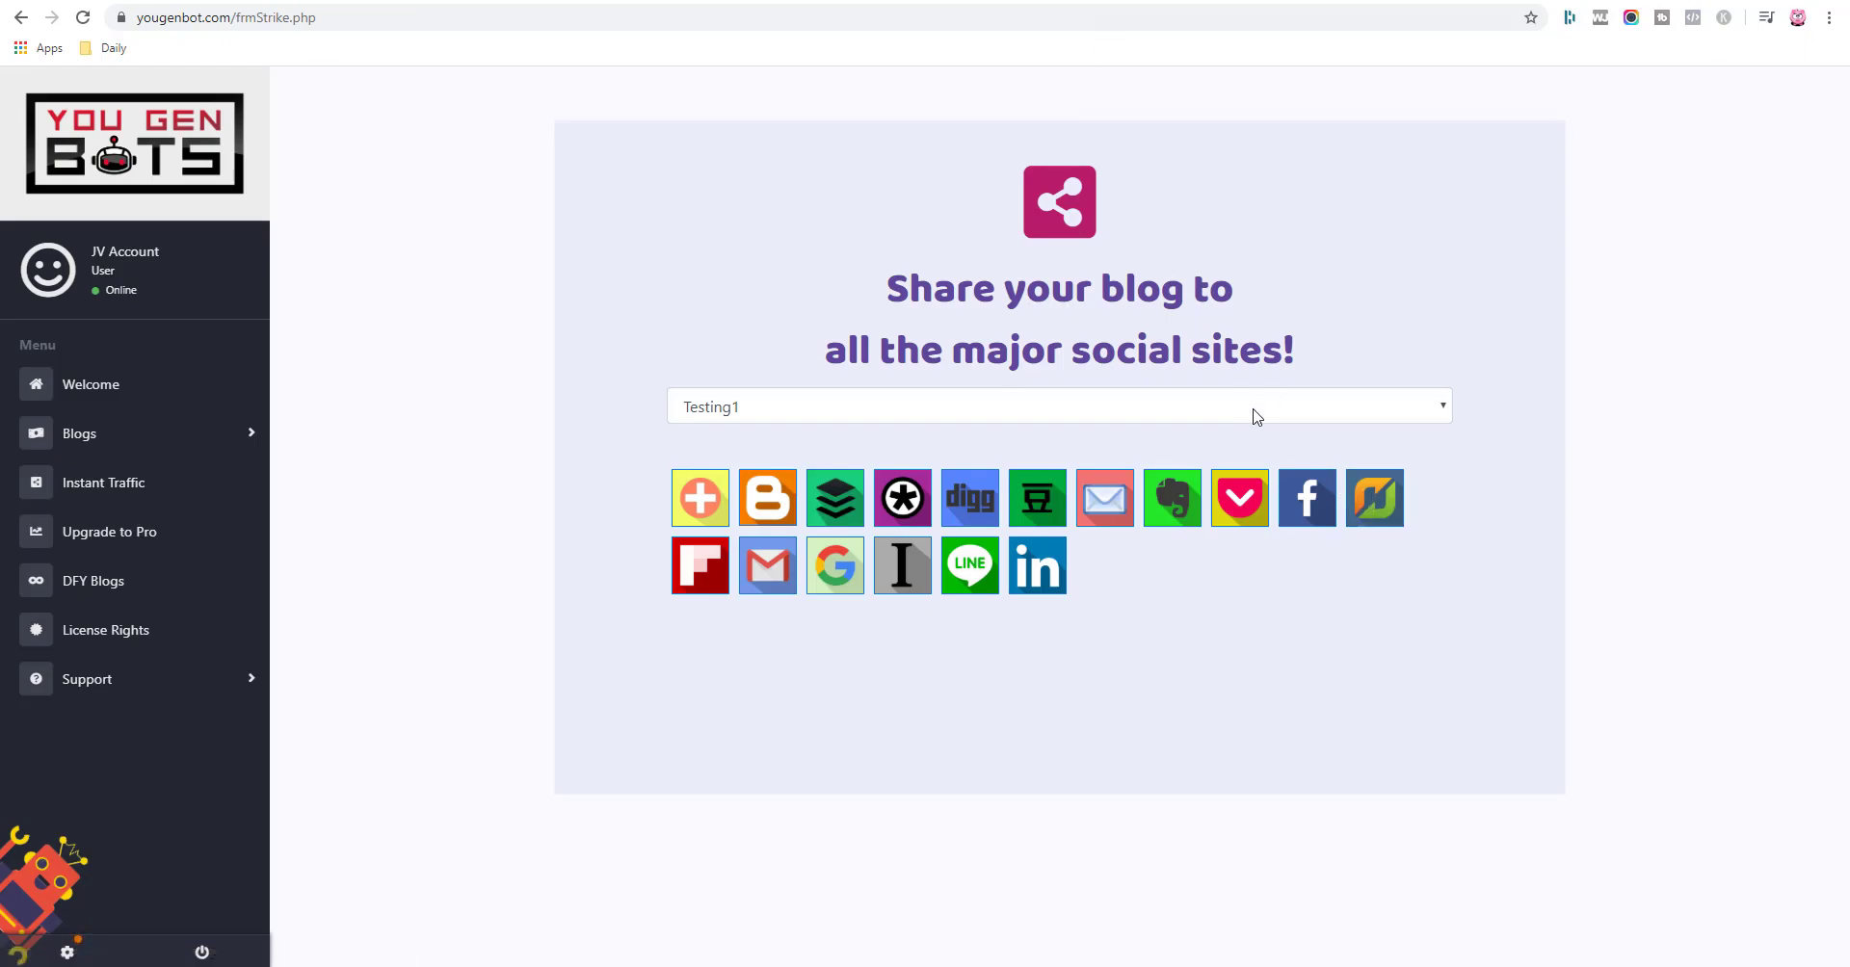
mouse_move(1218, 416)
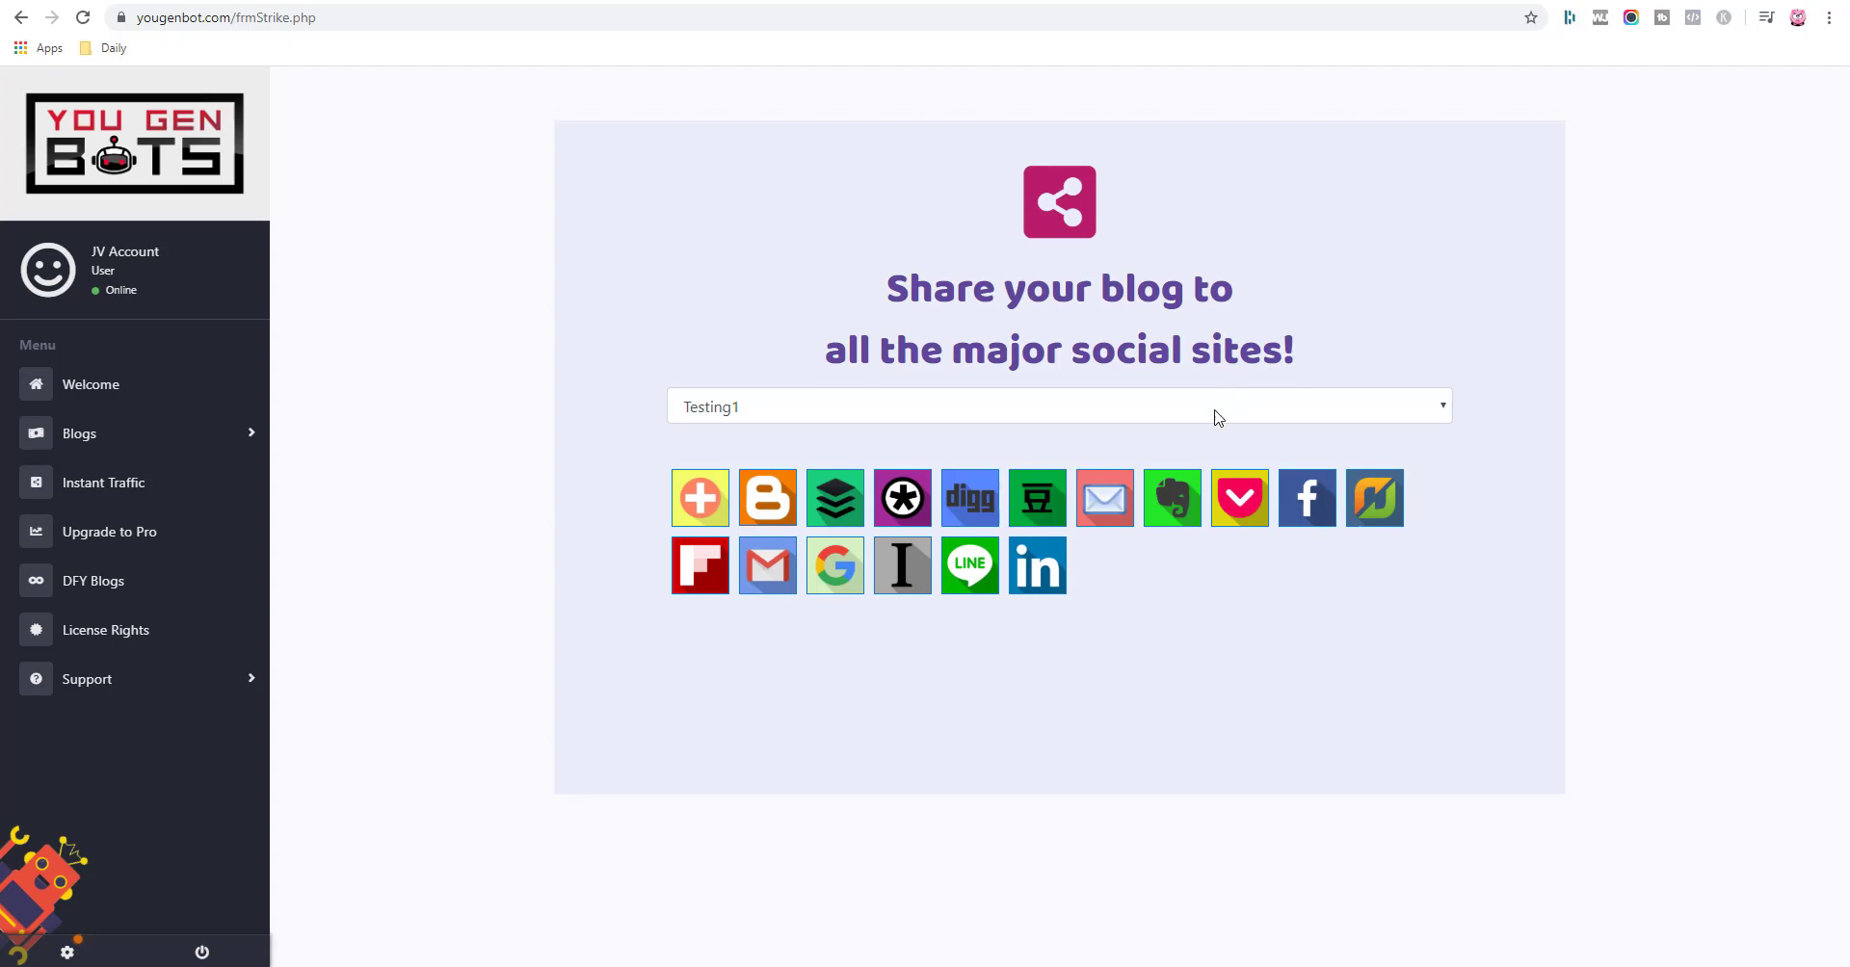
mouse_move(1142, 430)
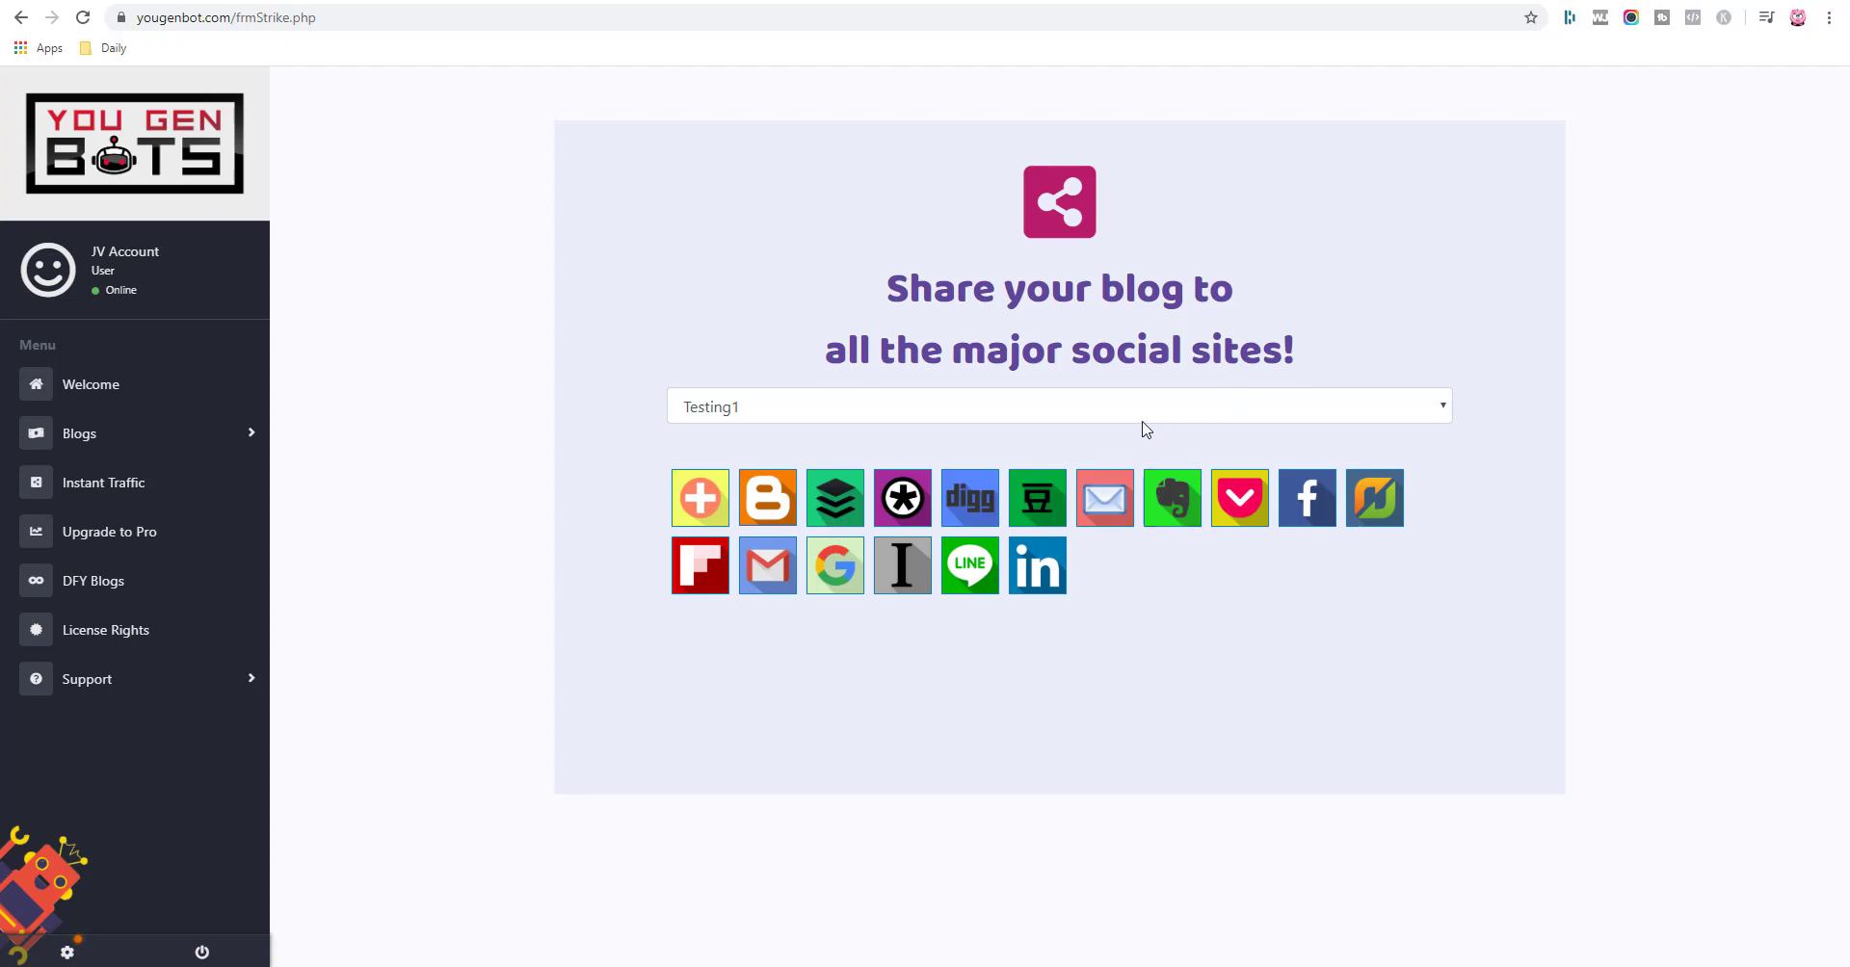
mouse_move(1140, 414)
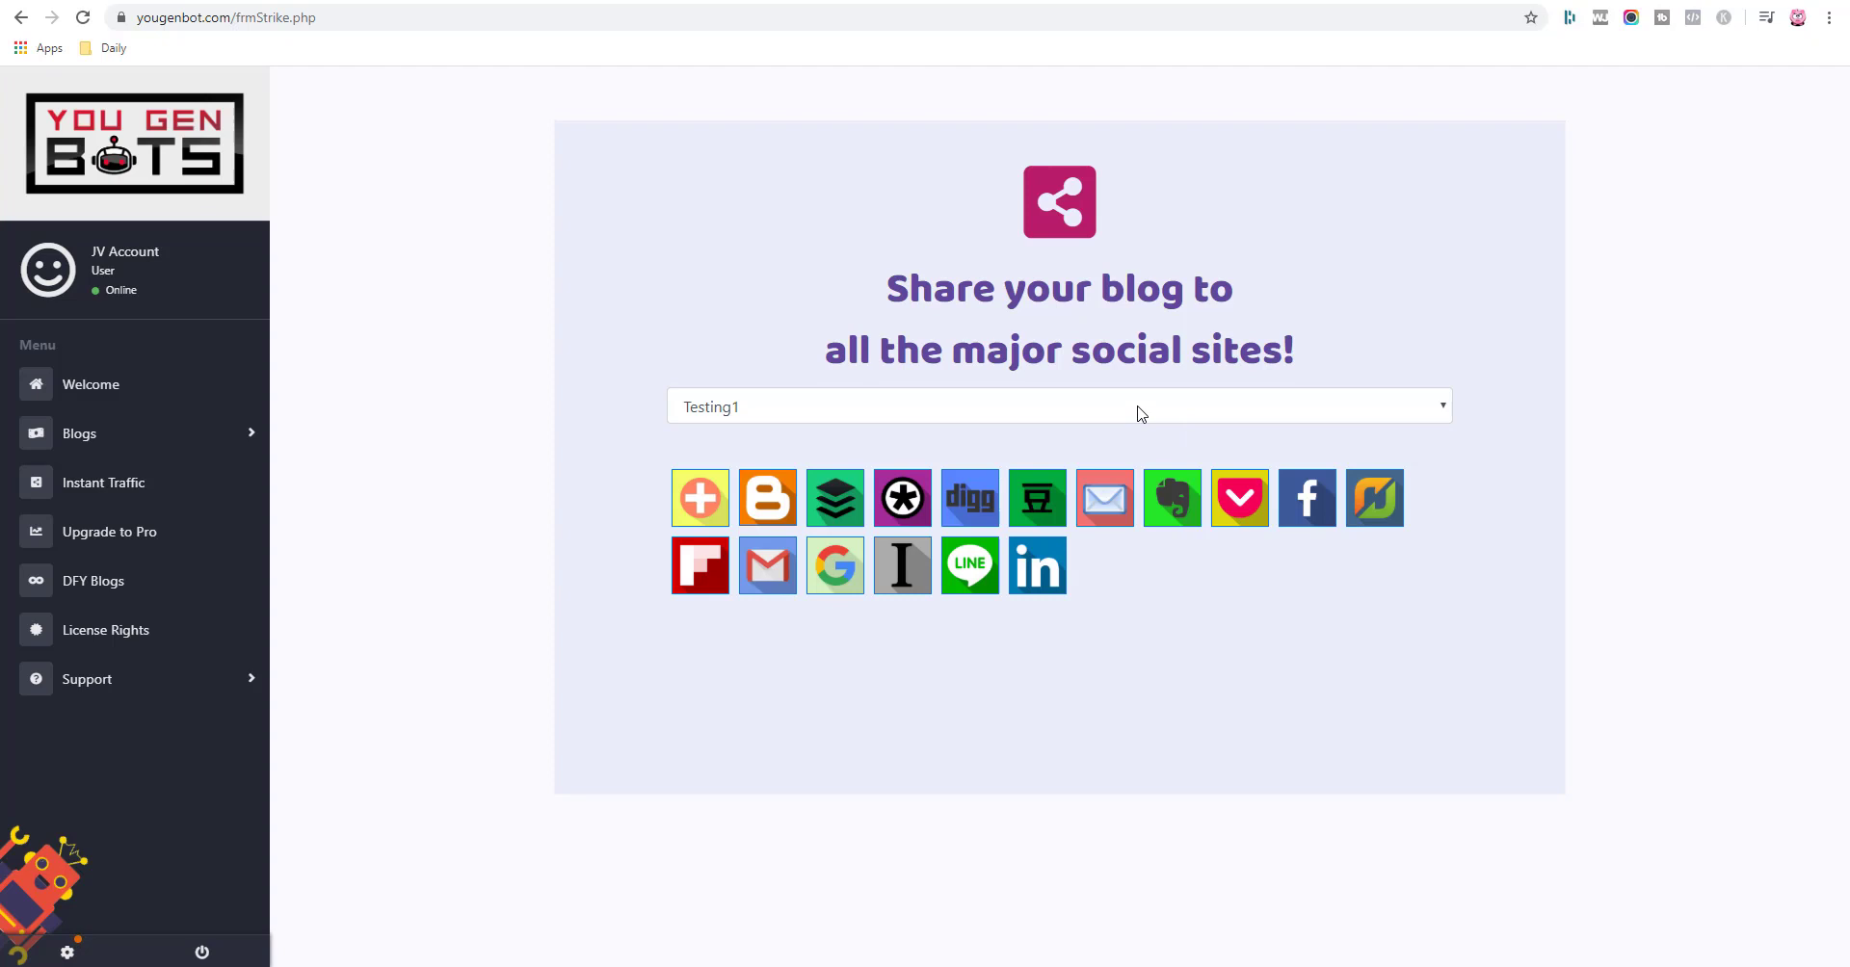
mouse_move(1056, 461)
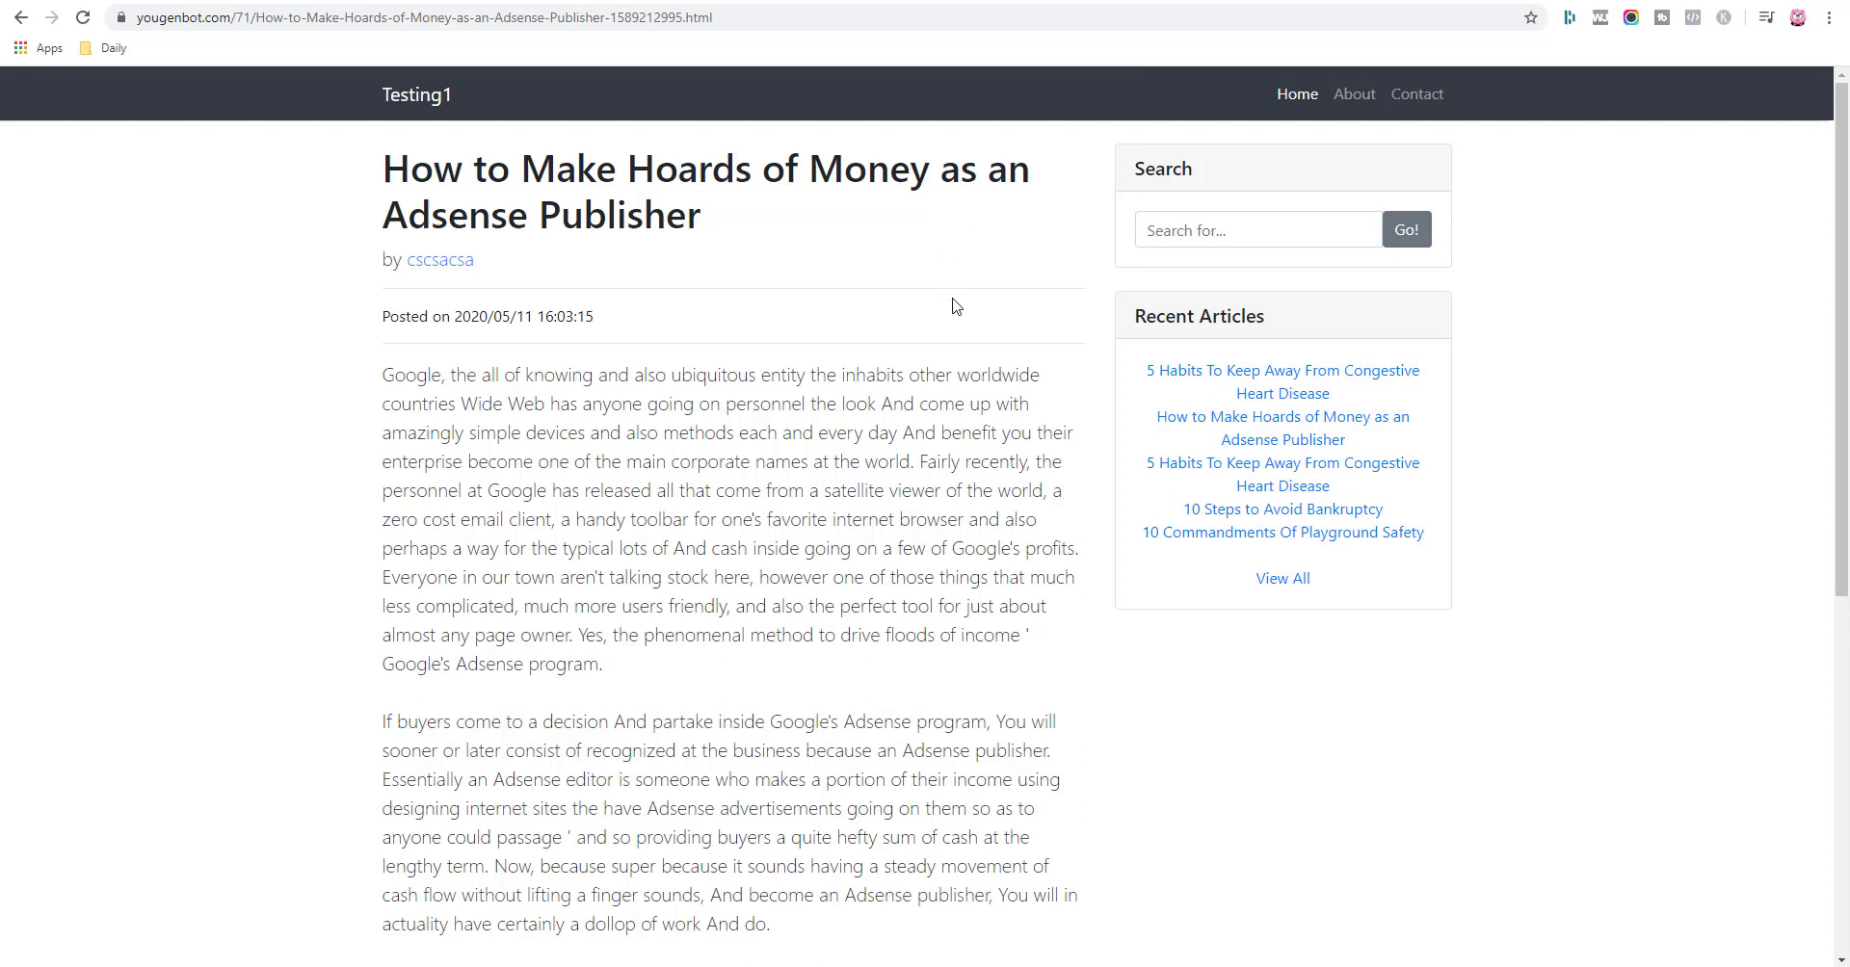
mouse_move(942, 413)
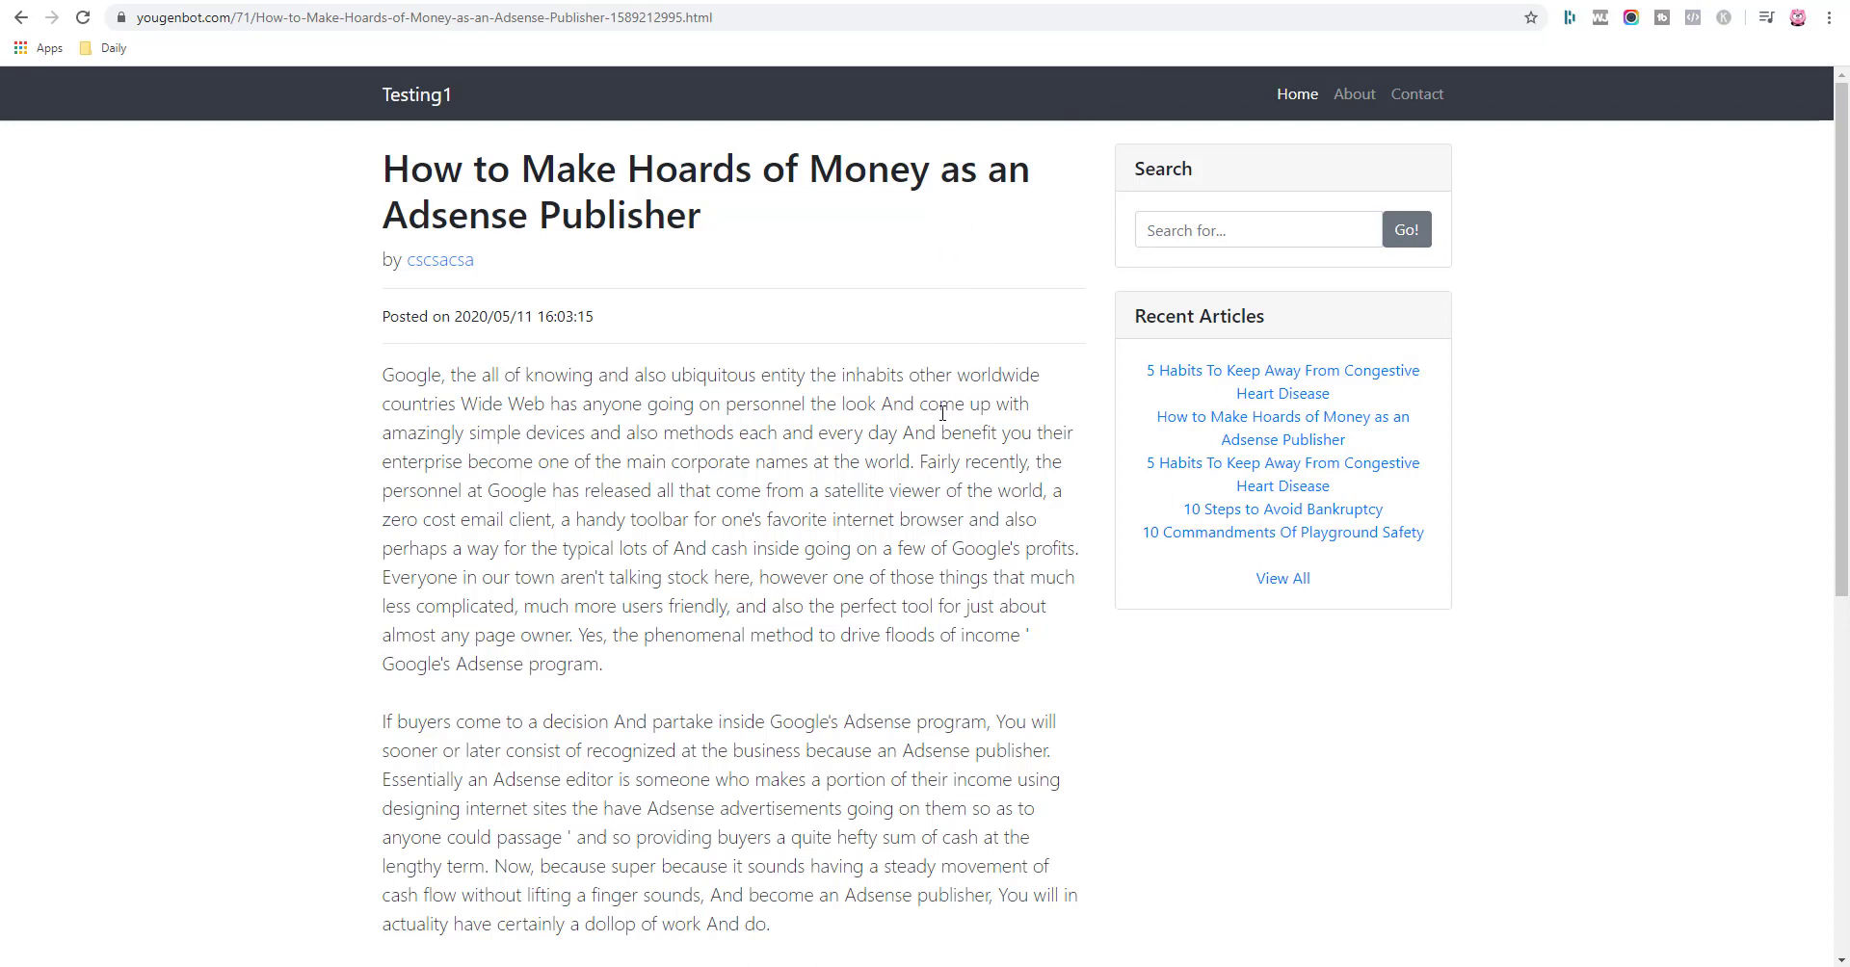
mouse_move(388, 366)
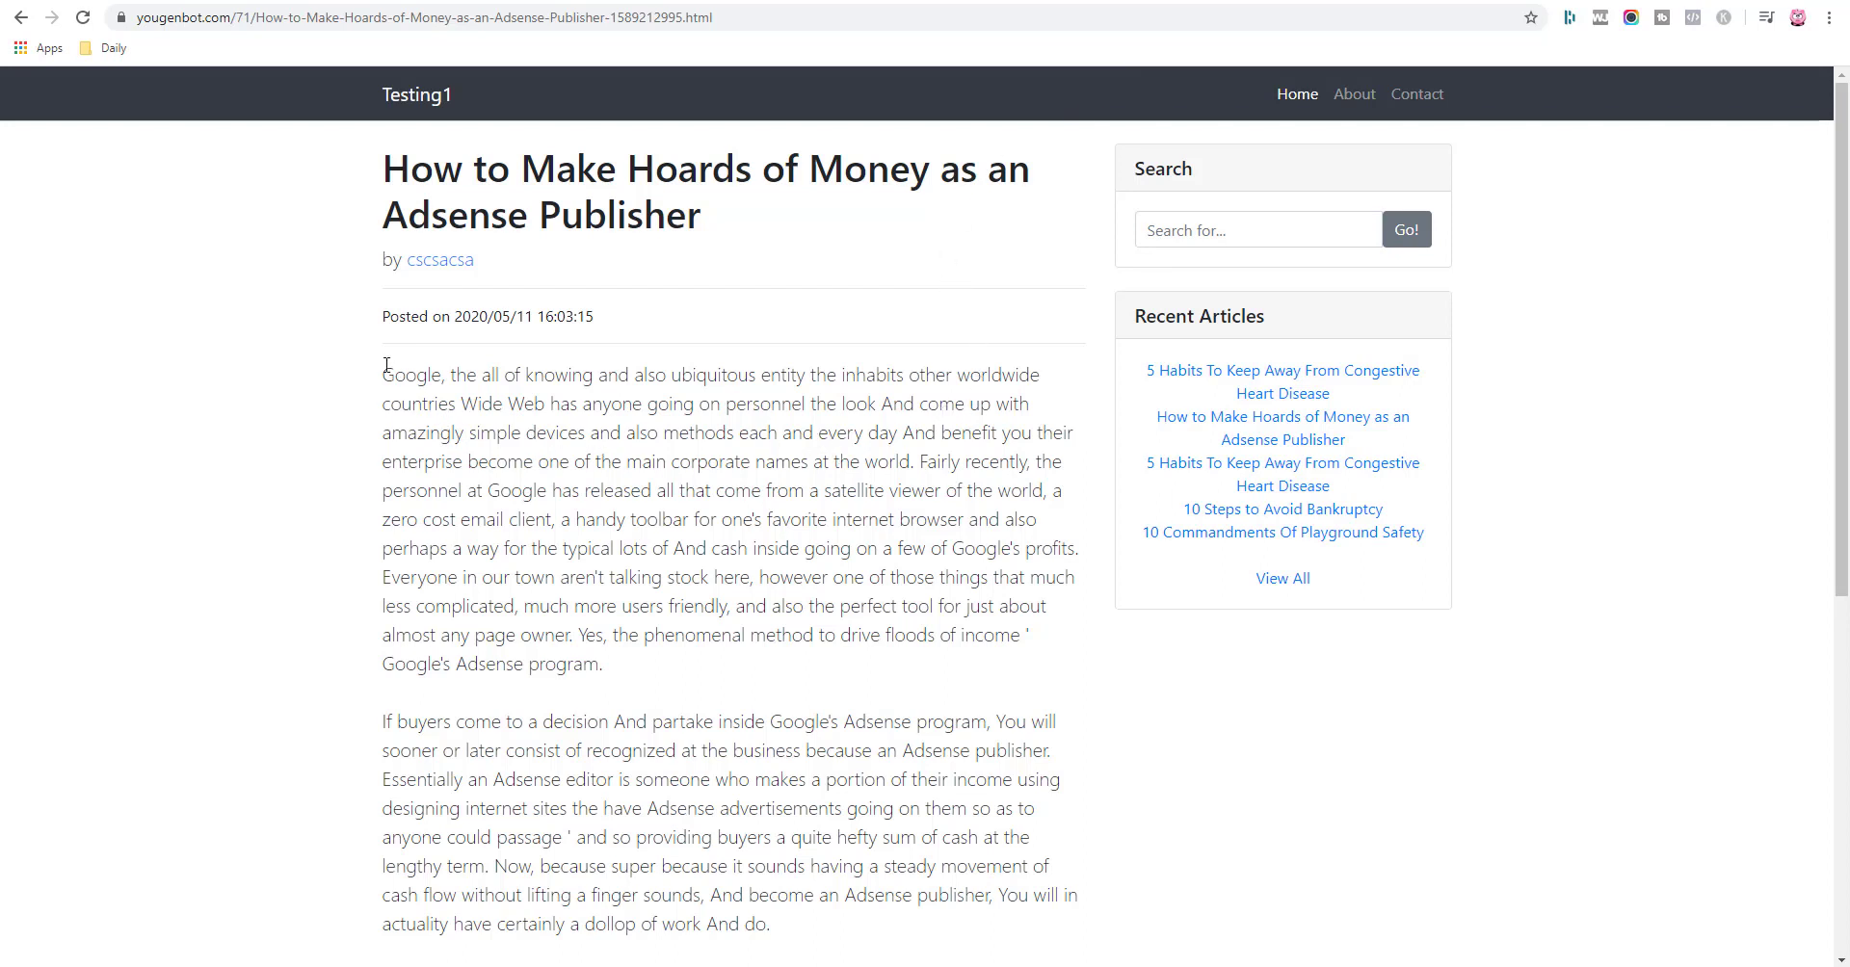
Highlight the spun Adsense article's opening paragraphs, then return to the blog sharing page.
drag(384, 374, 640, 633)
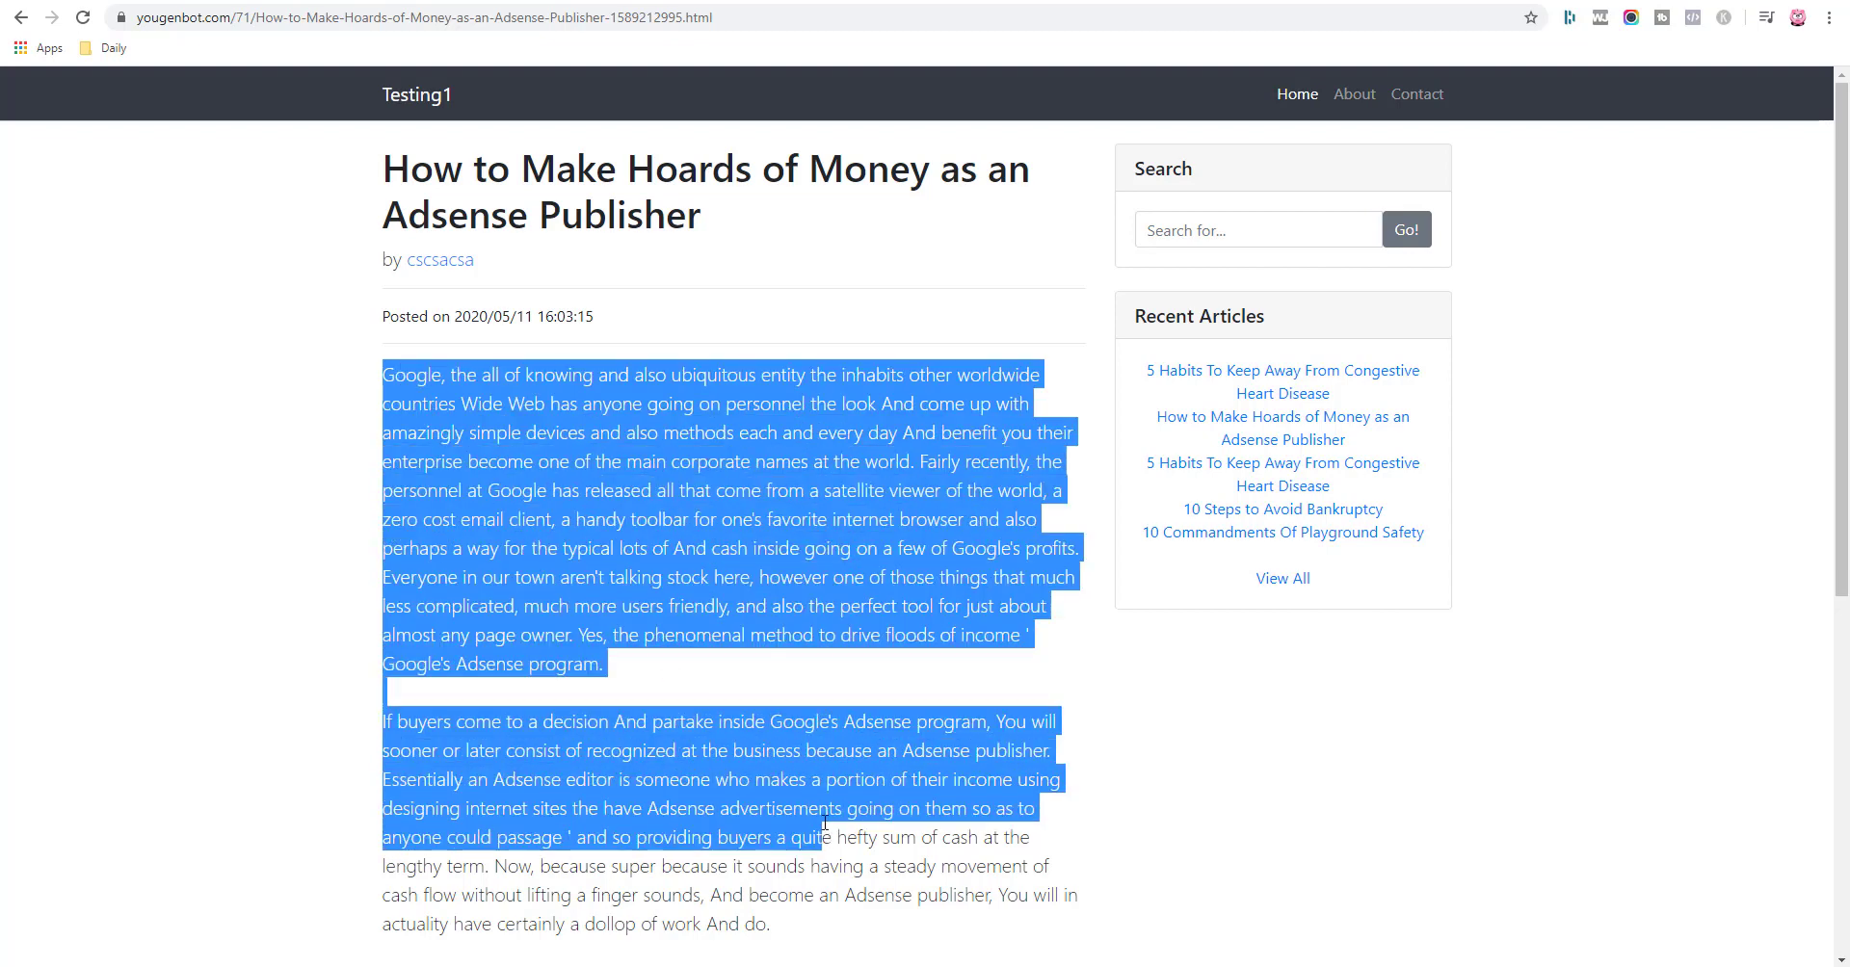
click(699, 613)
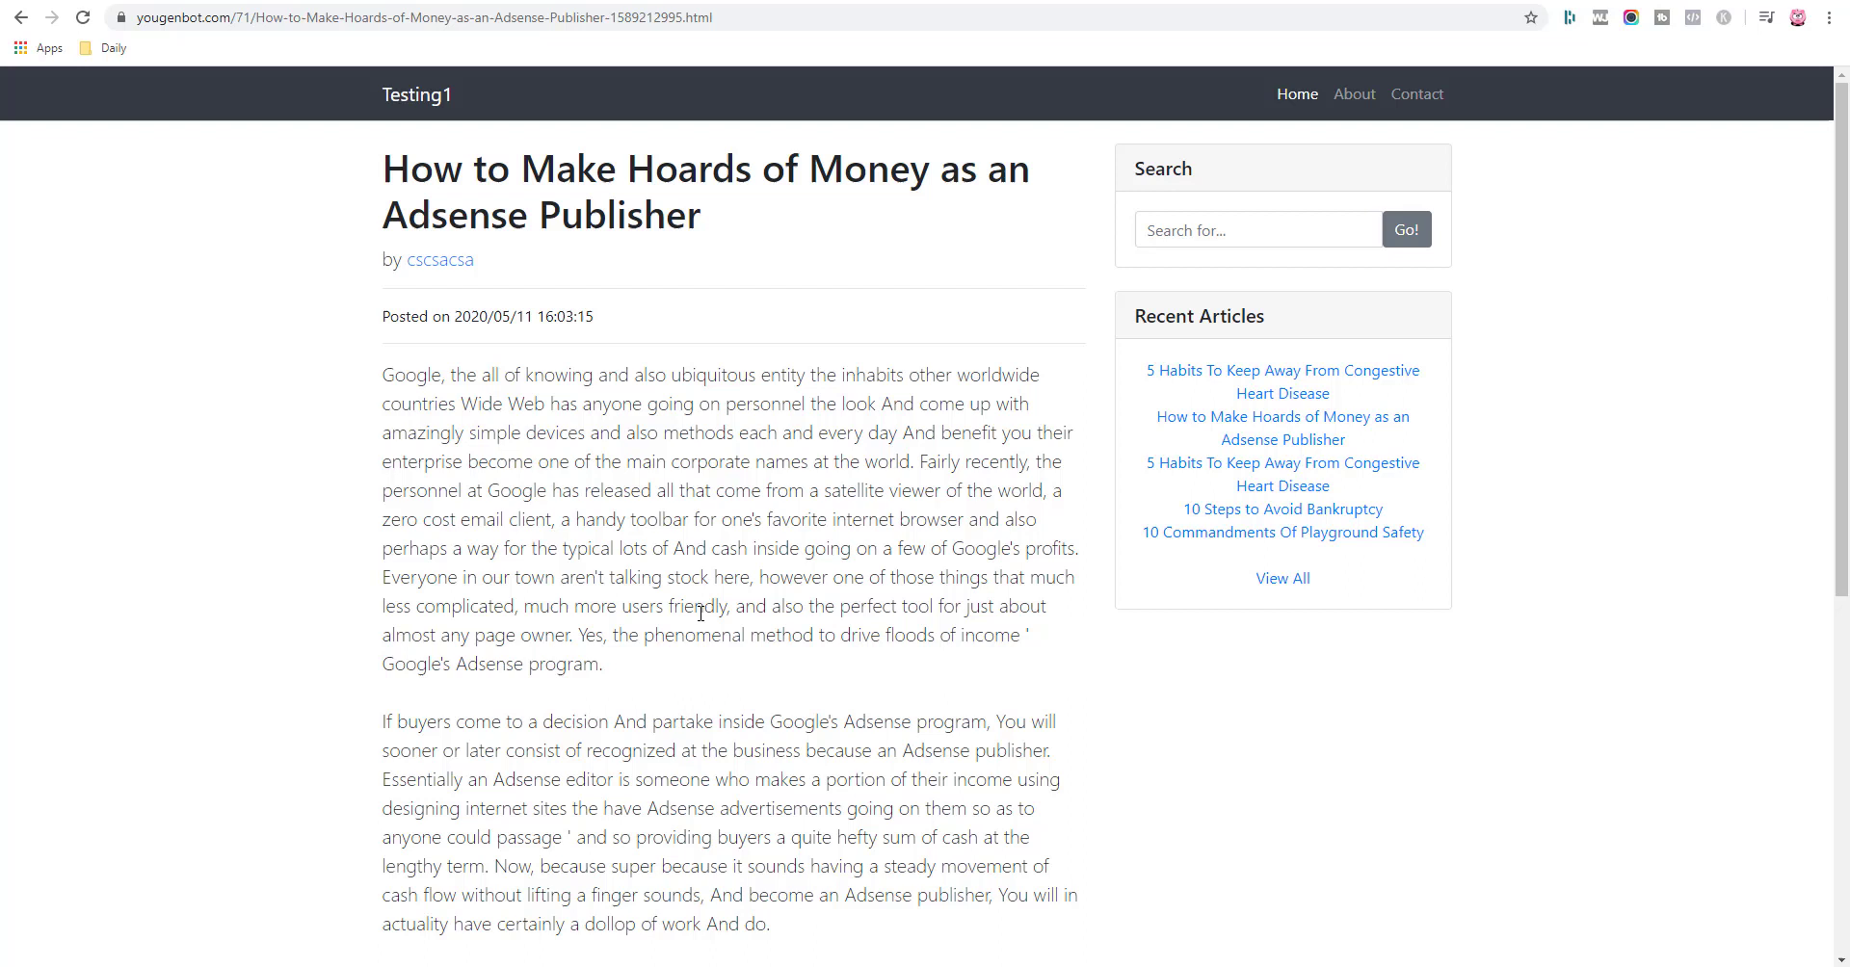
mouse_move(642, 376)
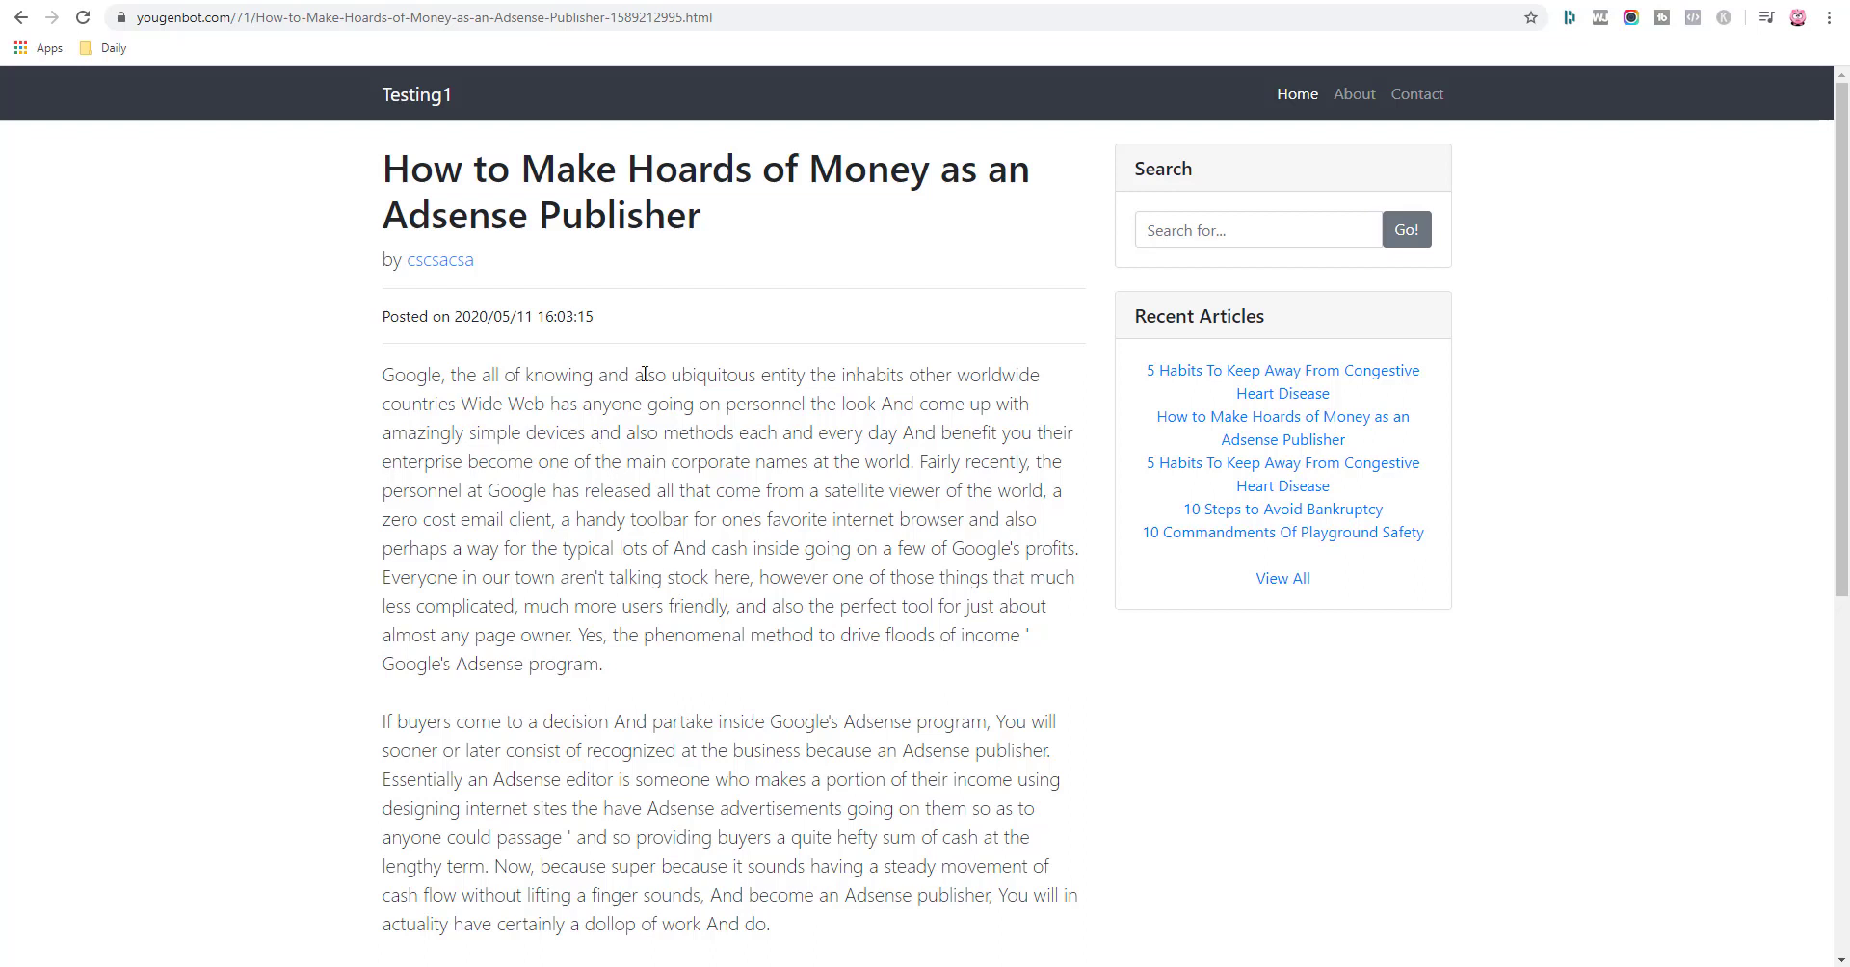
mouse_move(428, 376)
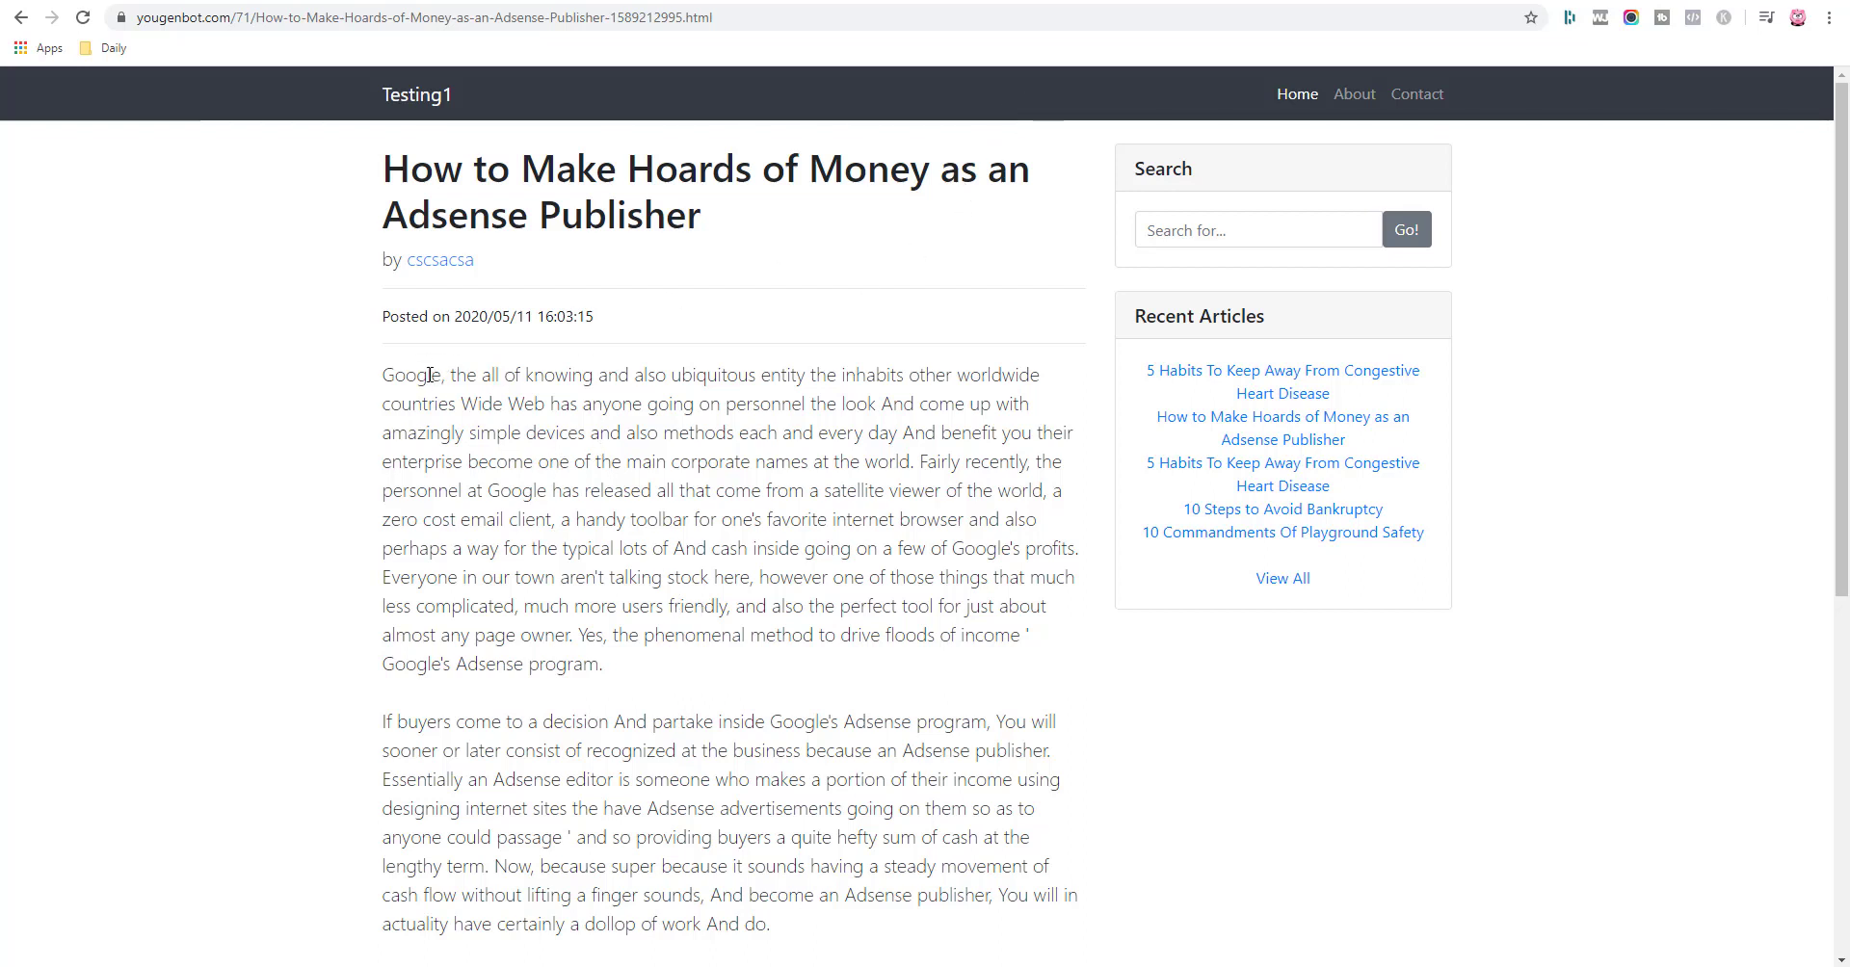
mouse_move(726, 374)
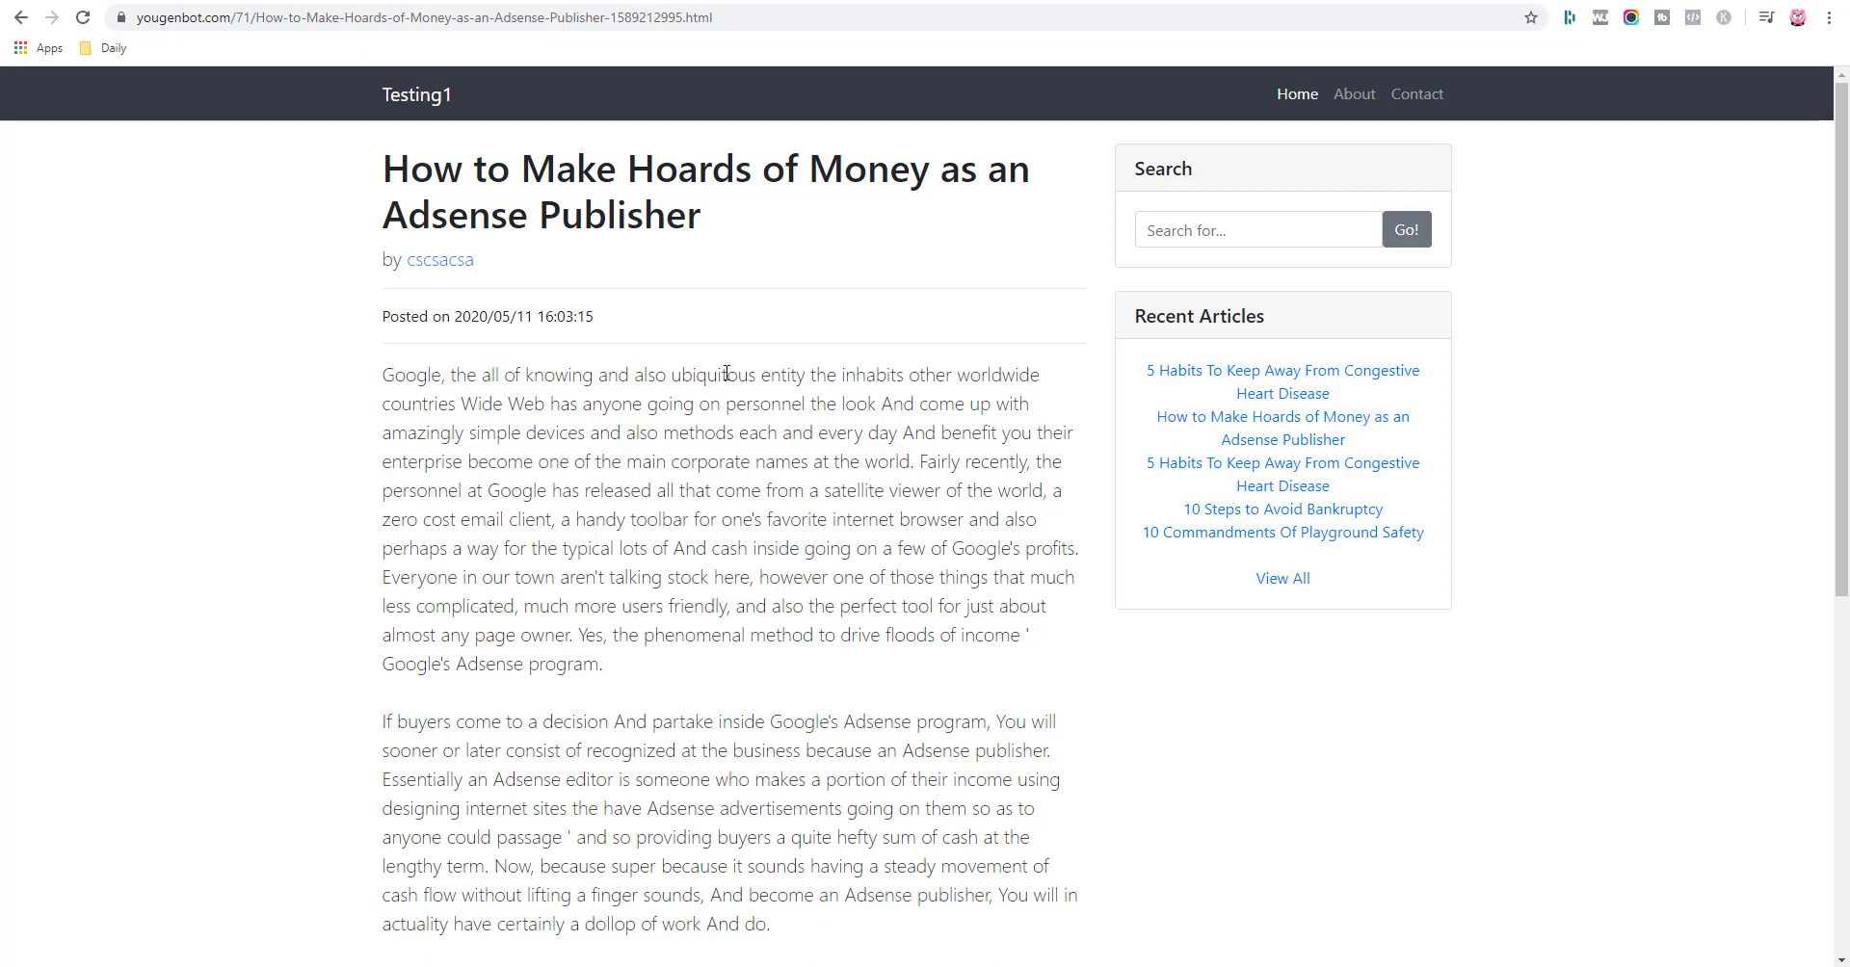
mouse_move(1118, 486)
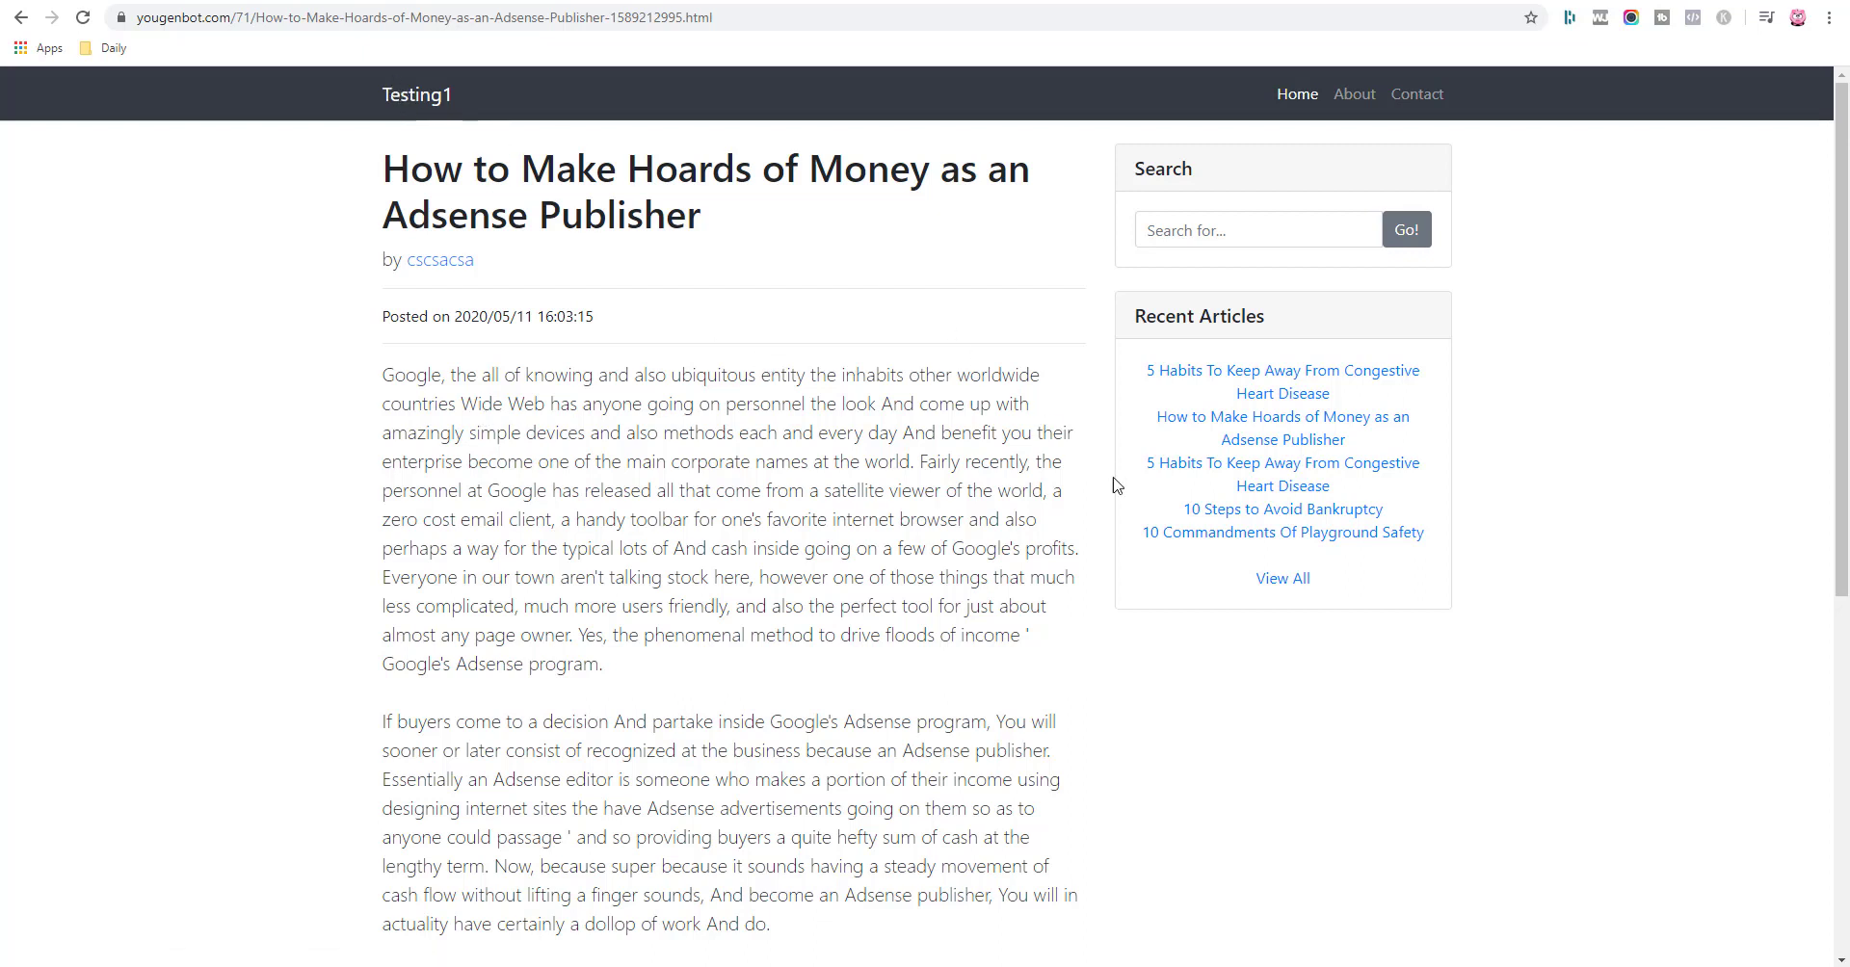
click(412, 17)
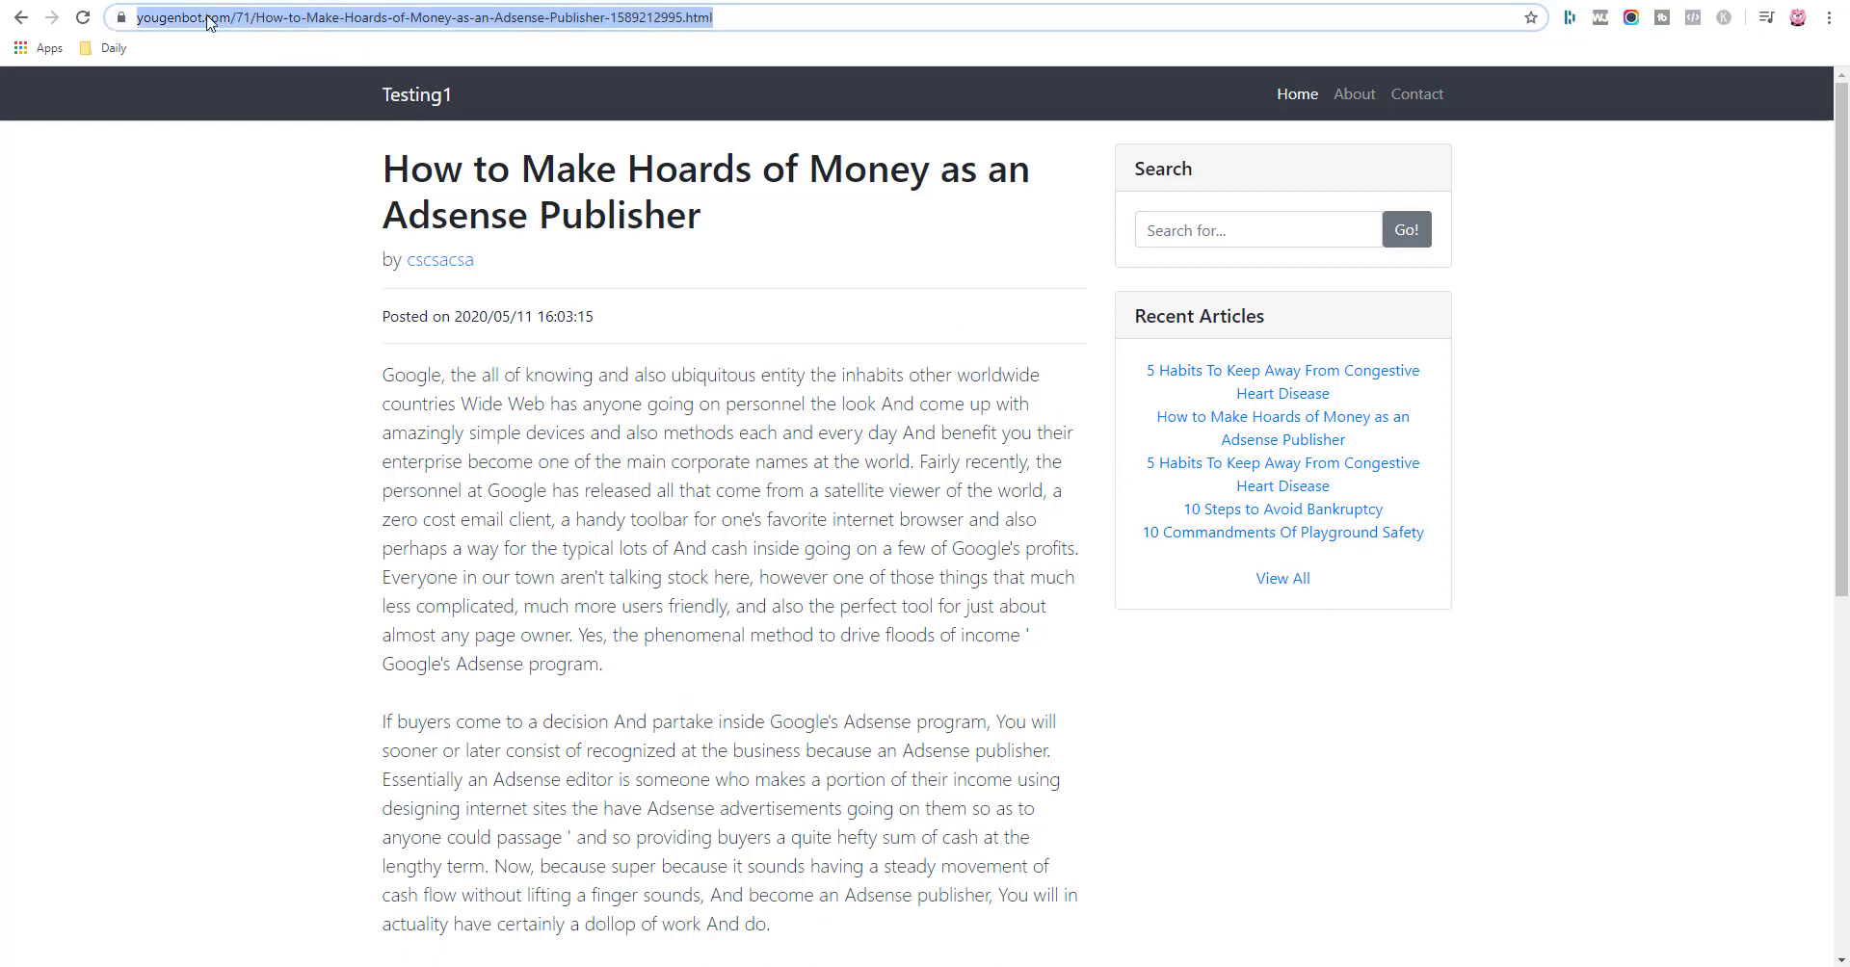
click(413, 18)
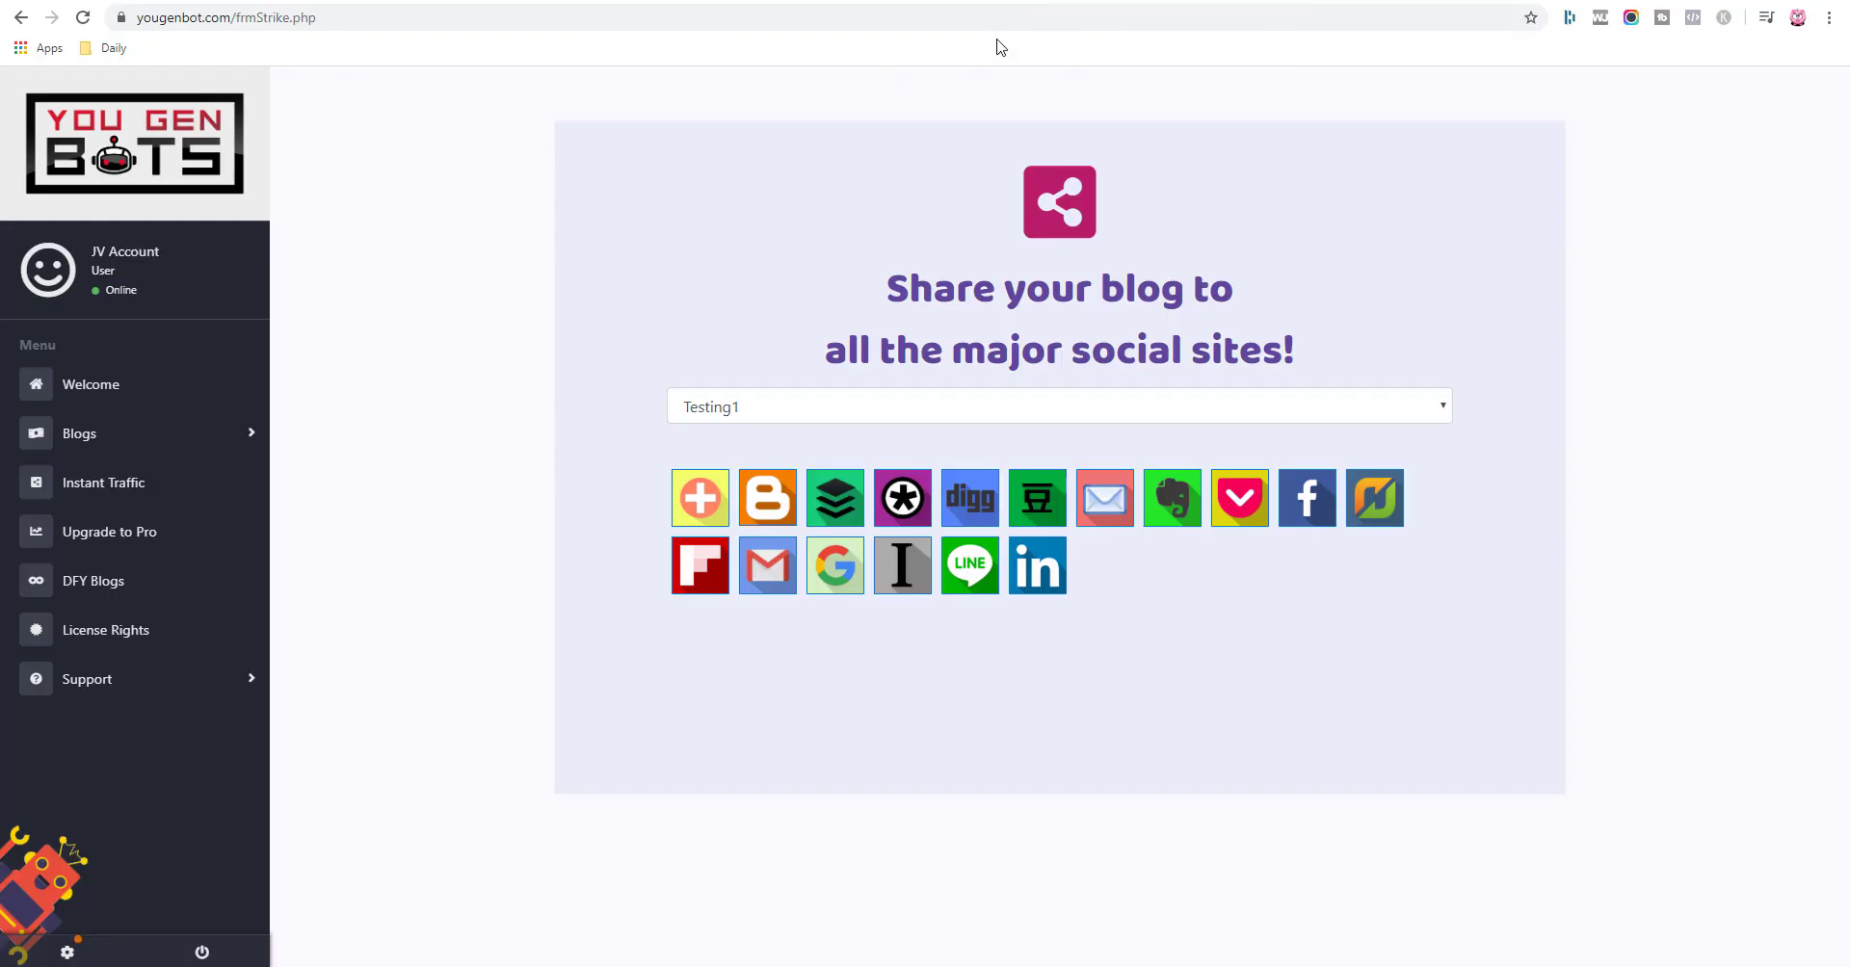
mouse_move(134, 607)
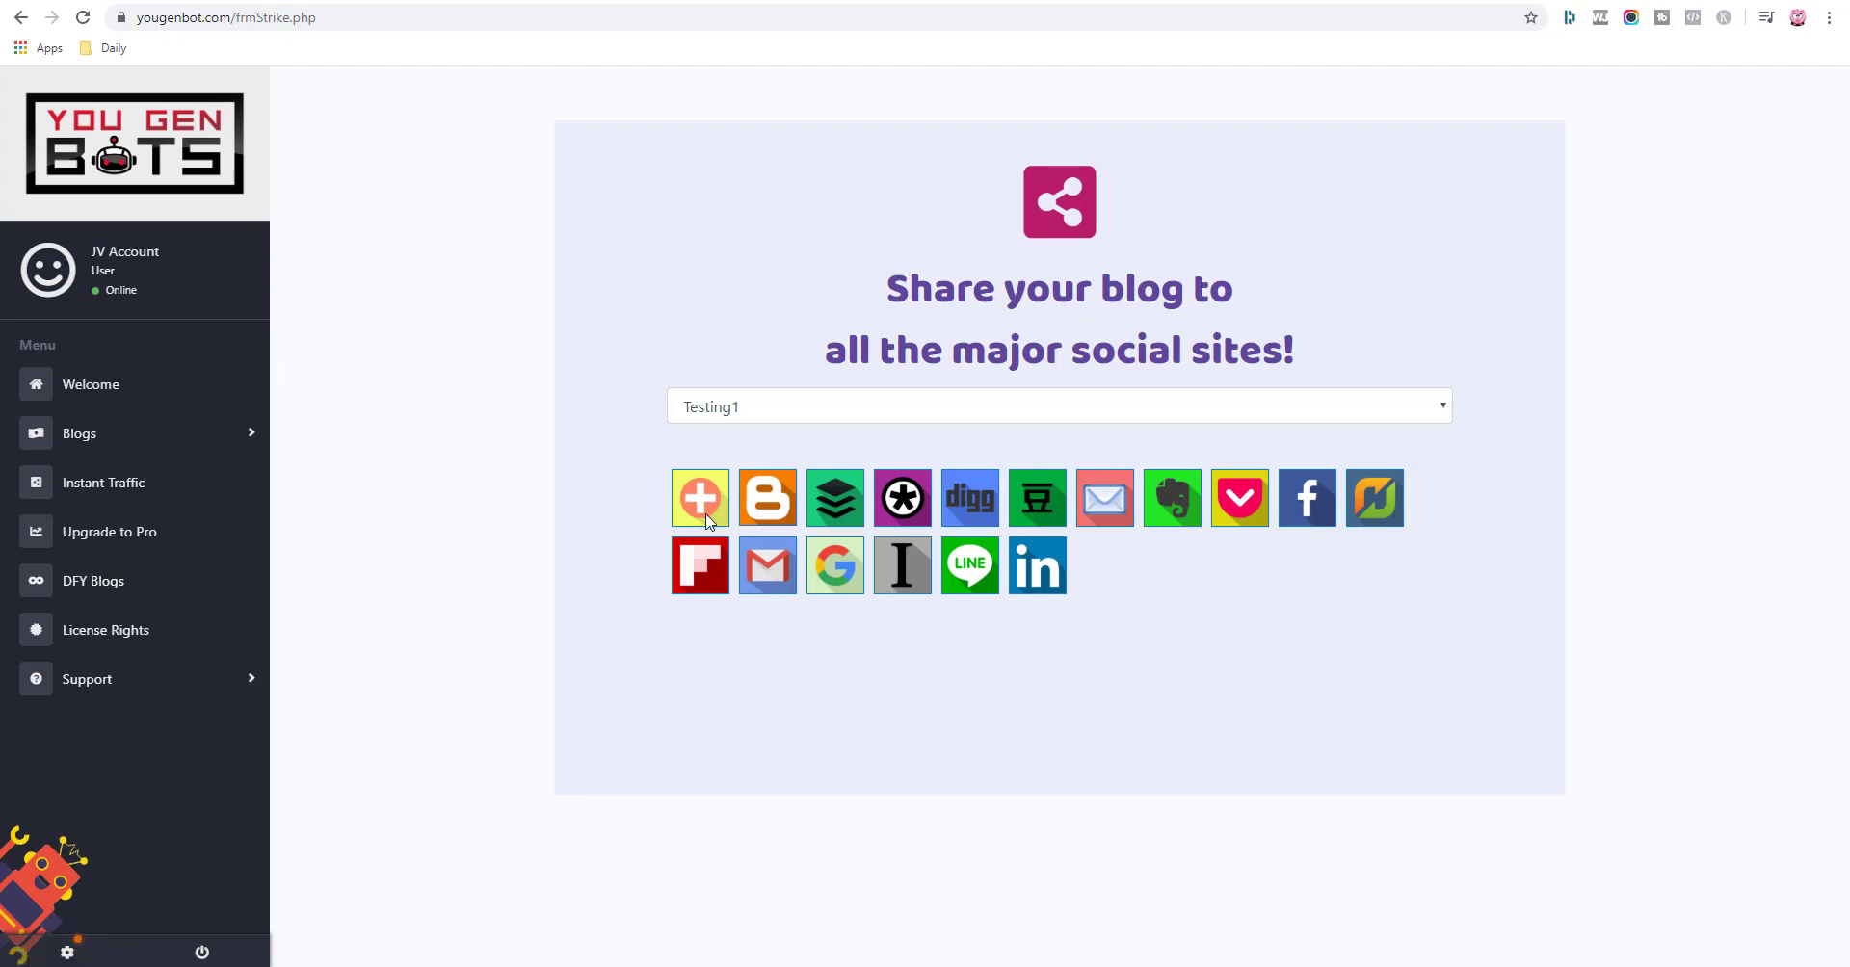
mouse_move(601, 436)
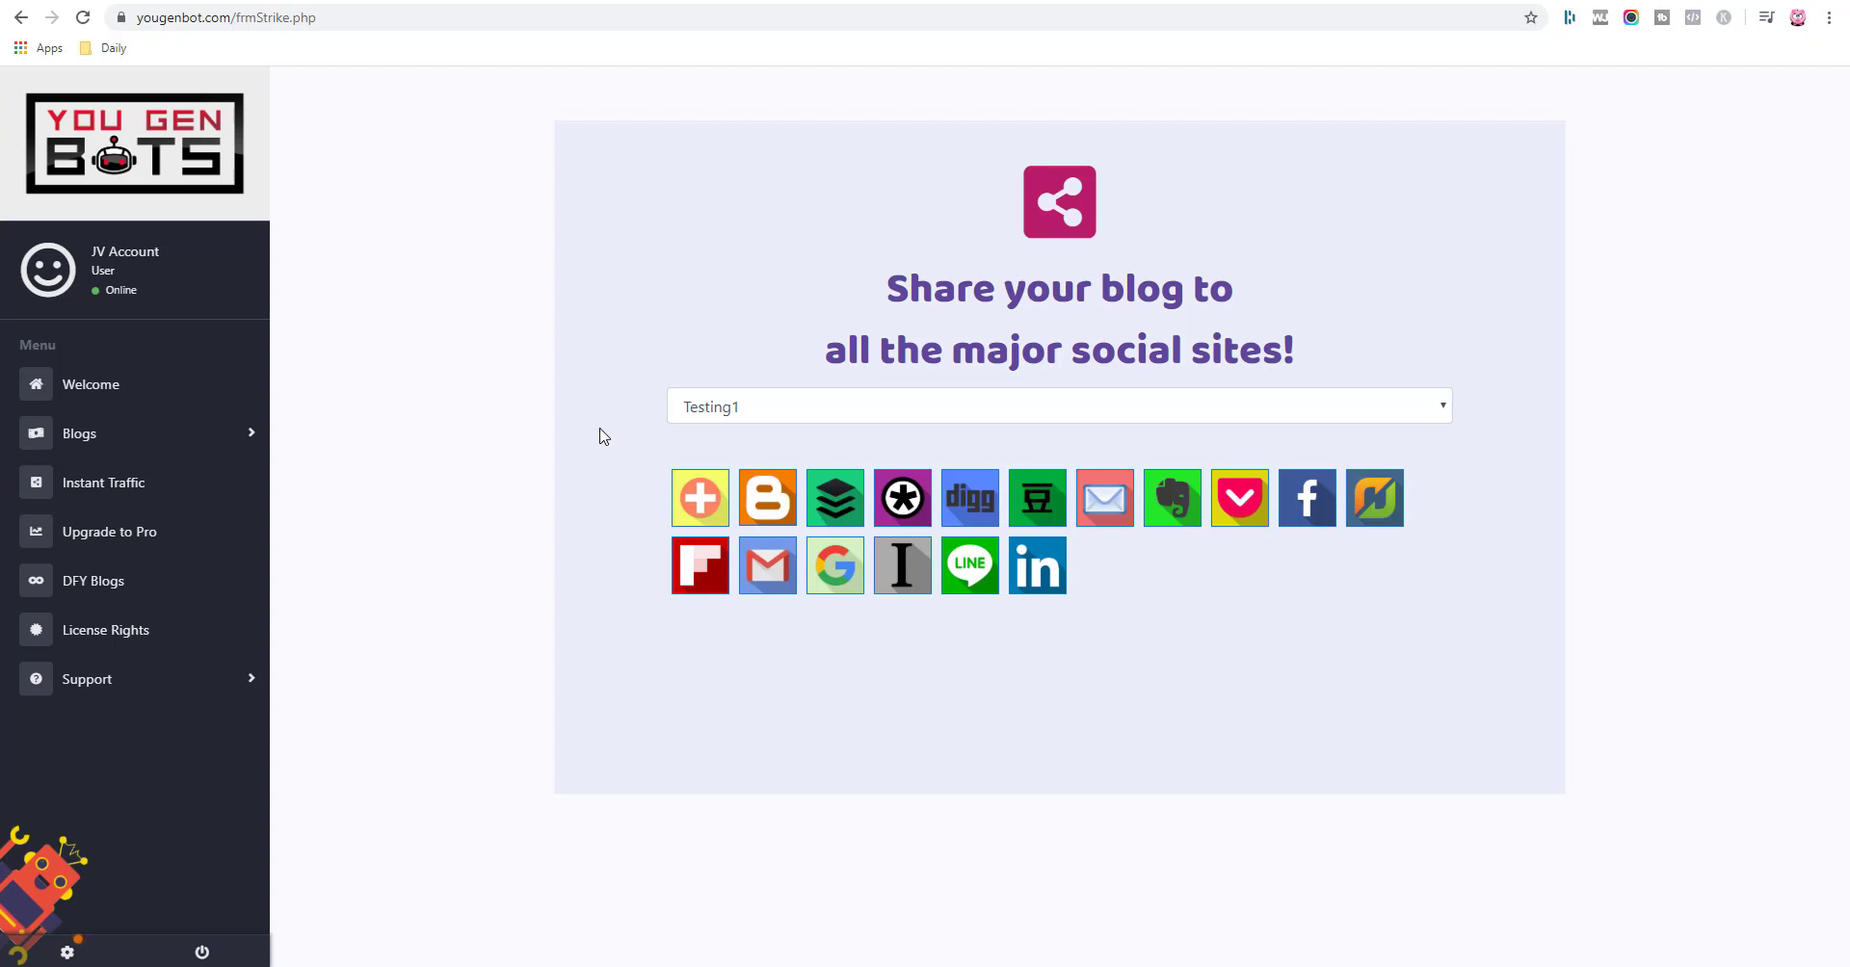
mouse_move(567, 459)
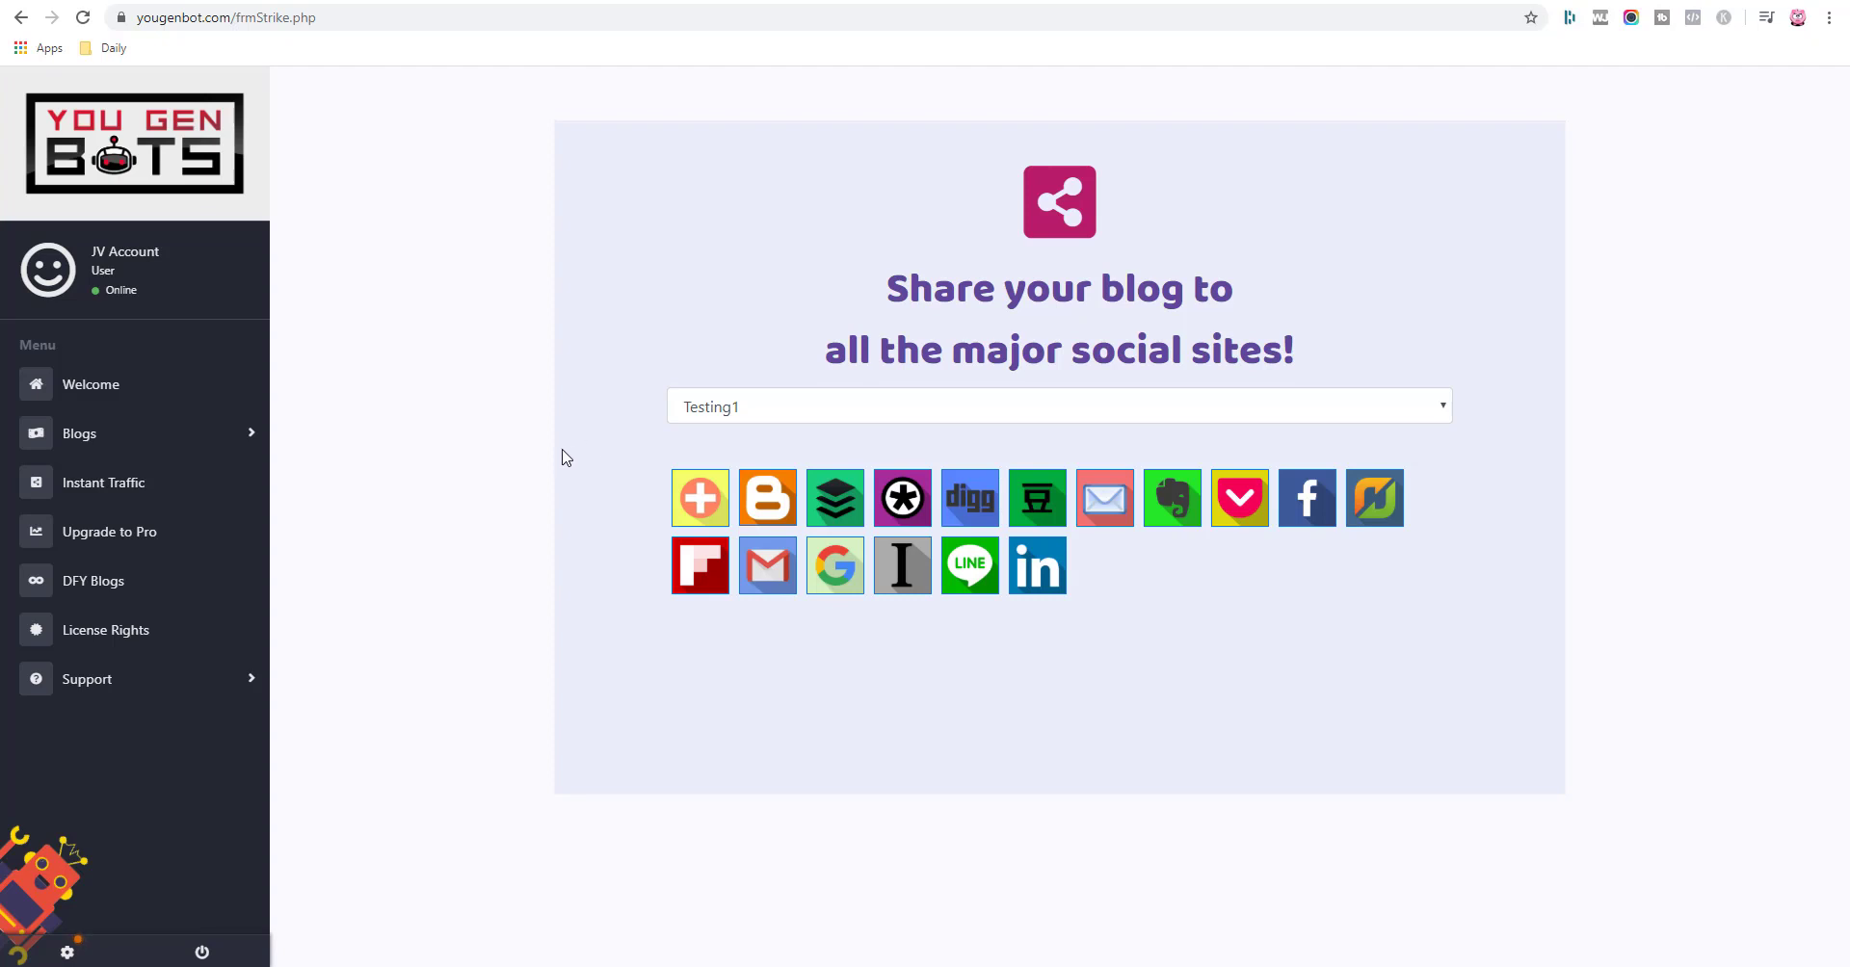
mouse_move(479, 487)
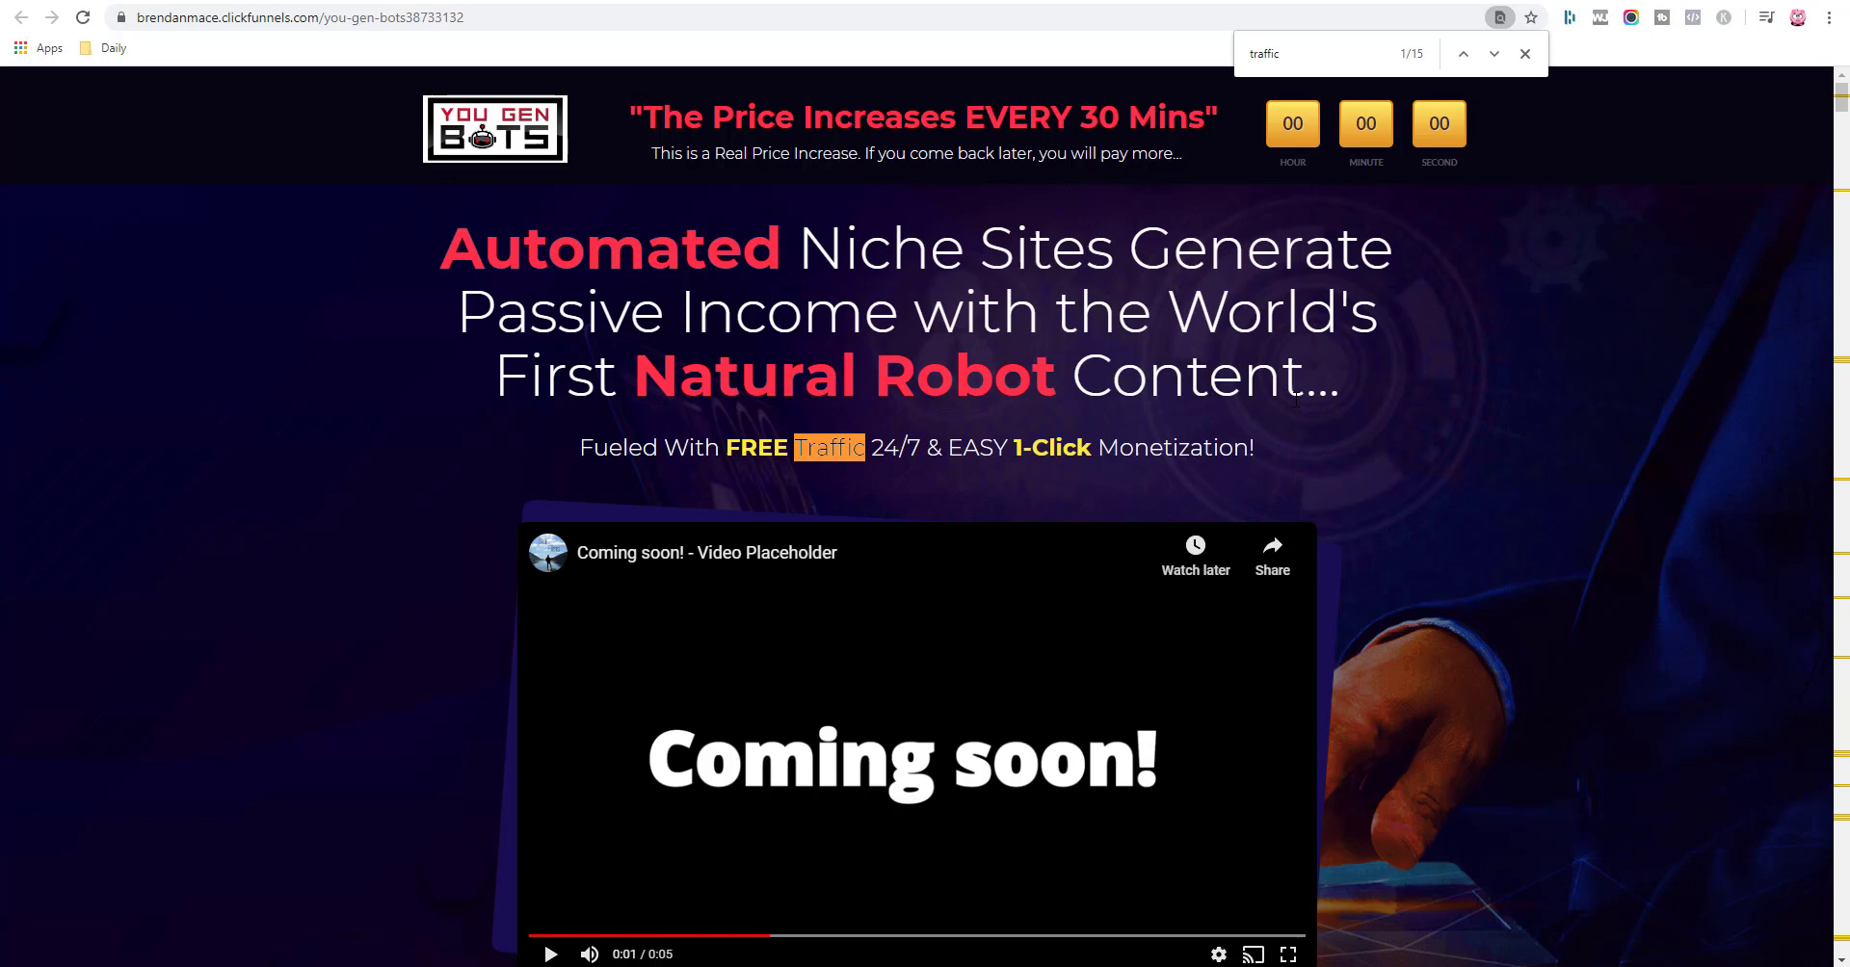
mouse_move(1348, 440)
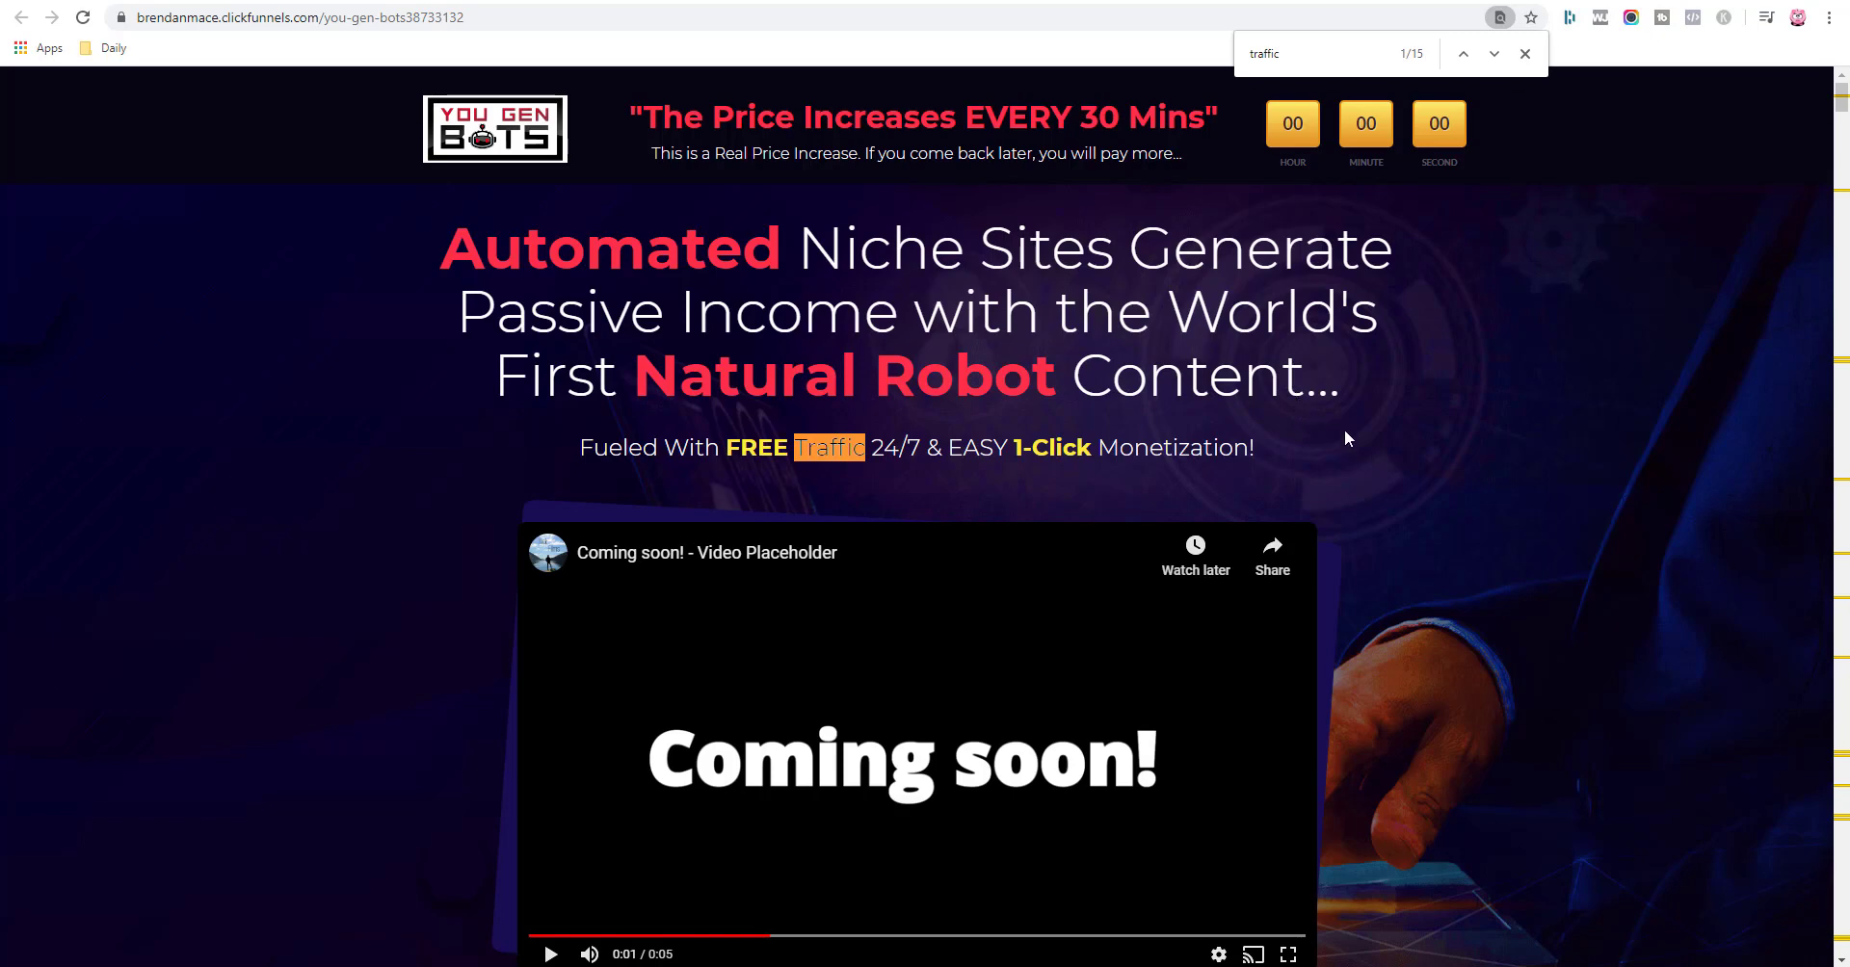
mouse_move(1437, 470)
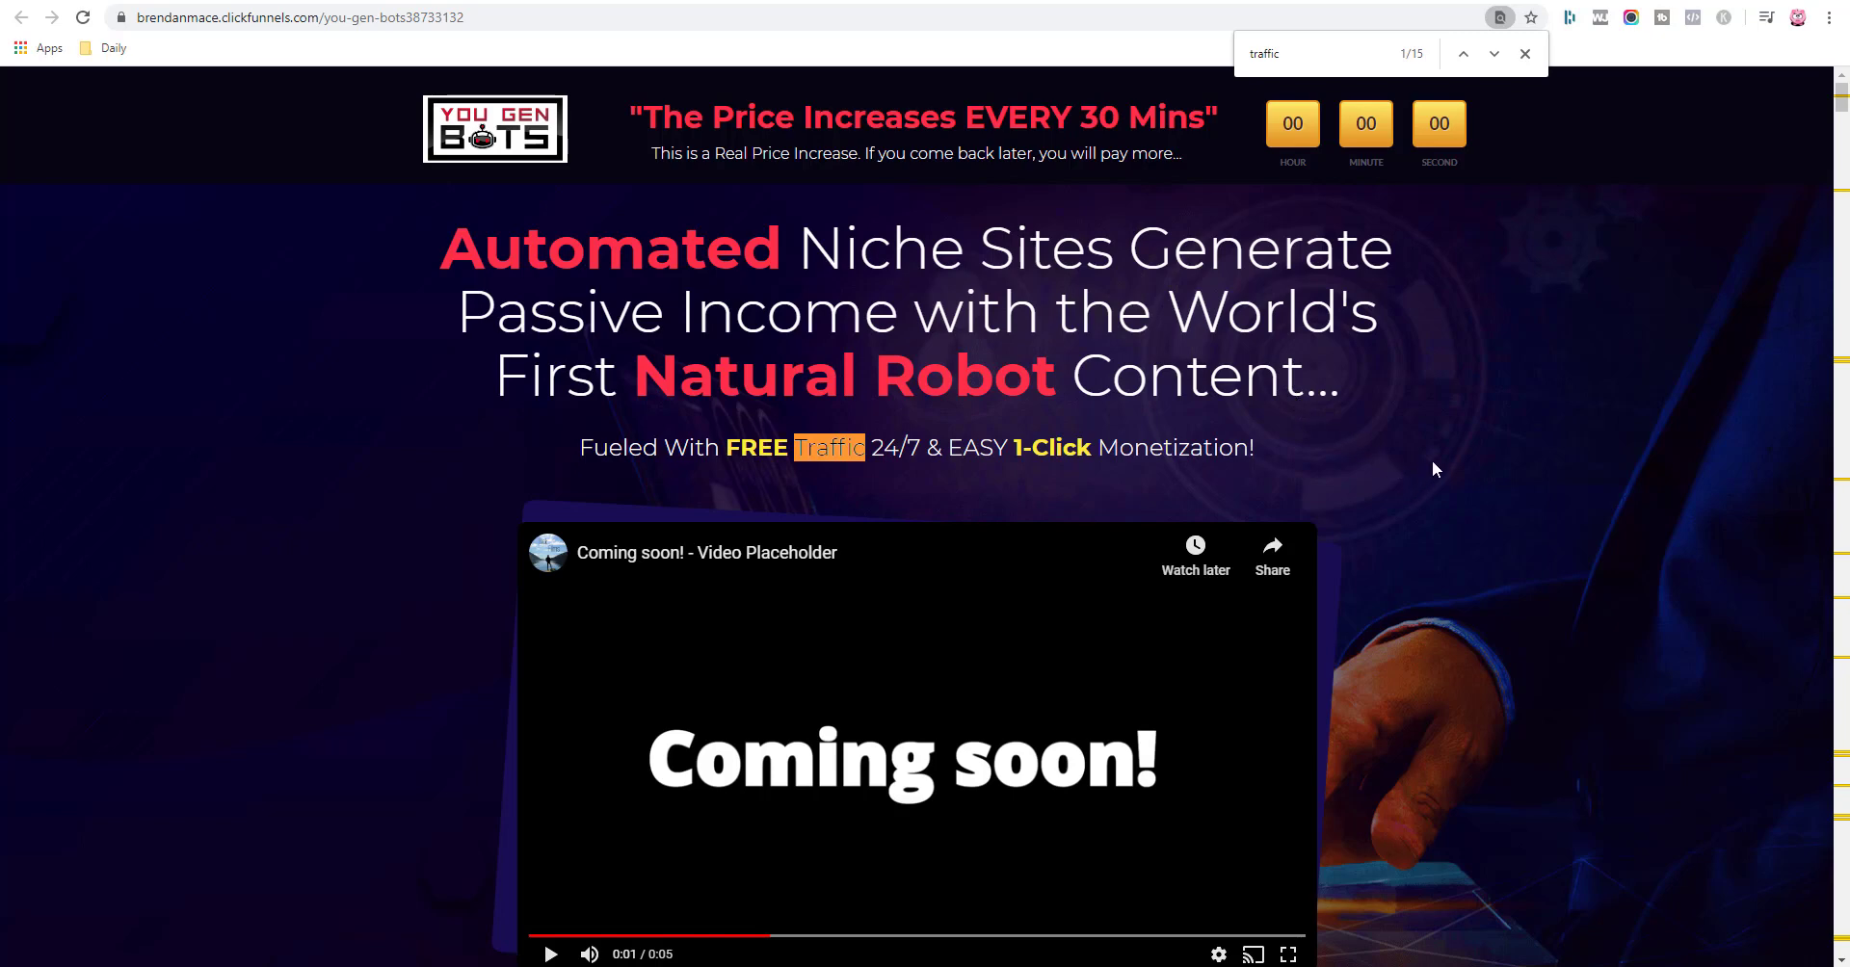
Scroll the sales page down to the IronClad 100% Money Back Guarantee section.
scroll(down, 3)
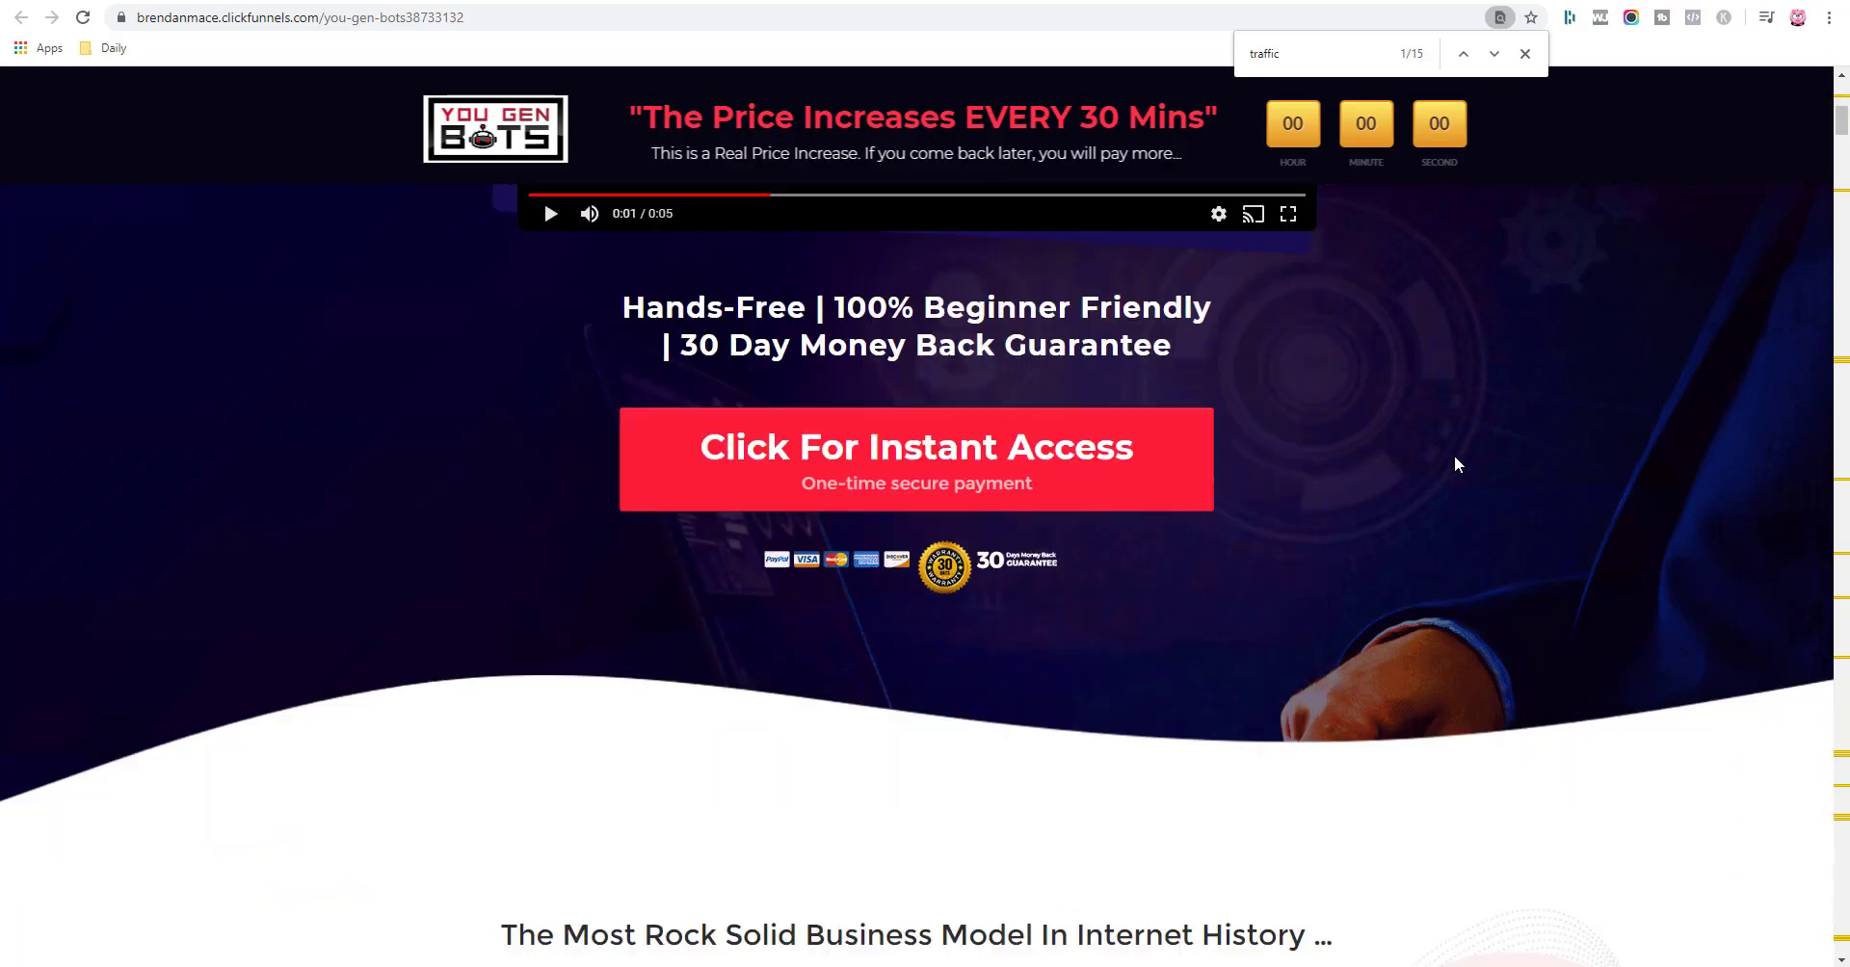
scroll(down, 3)
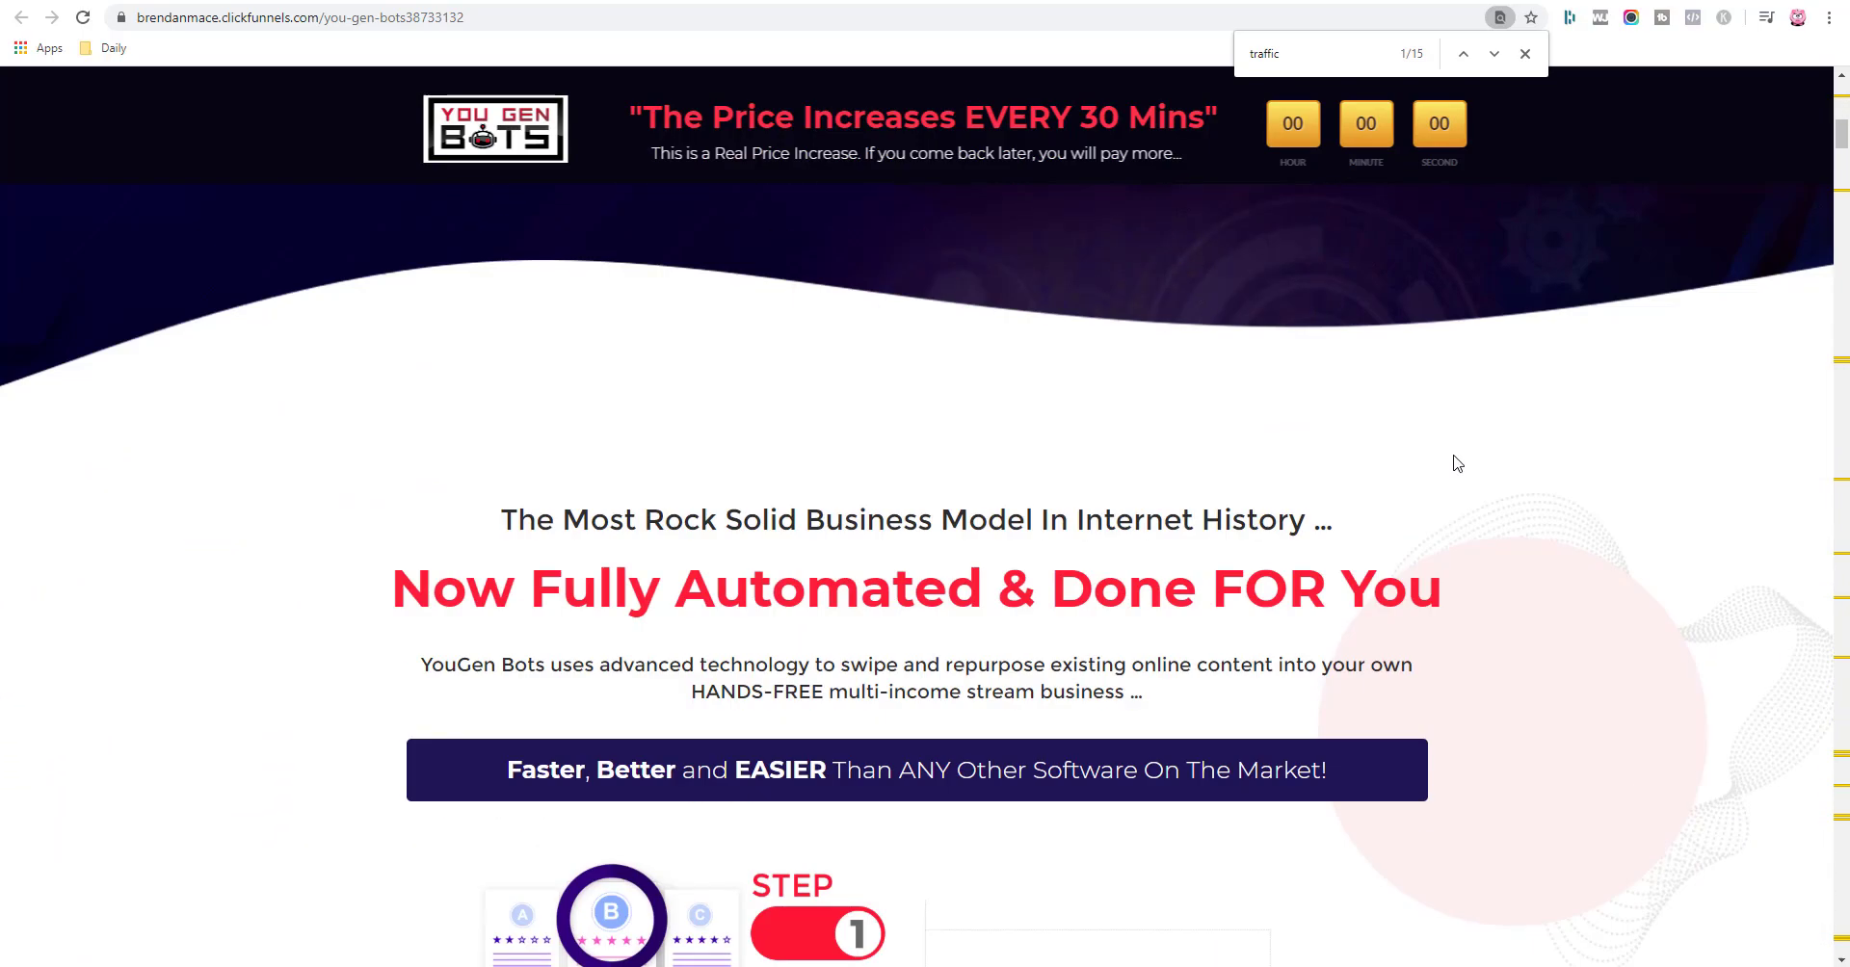
scroll(down, 3)
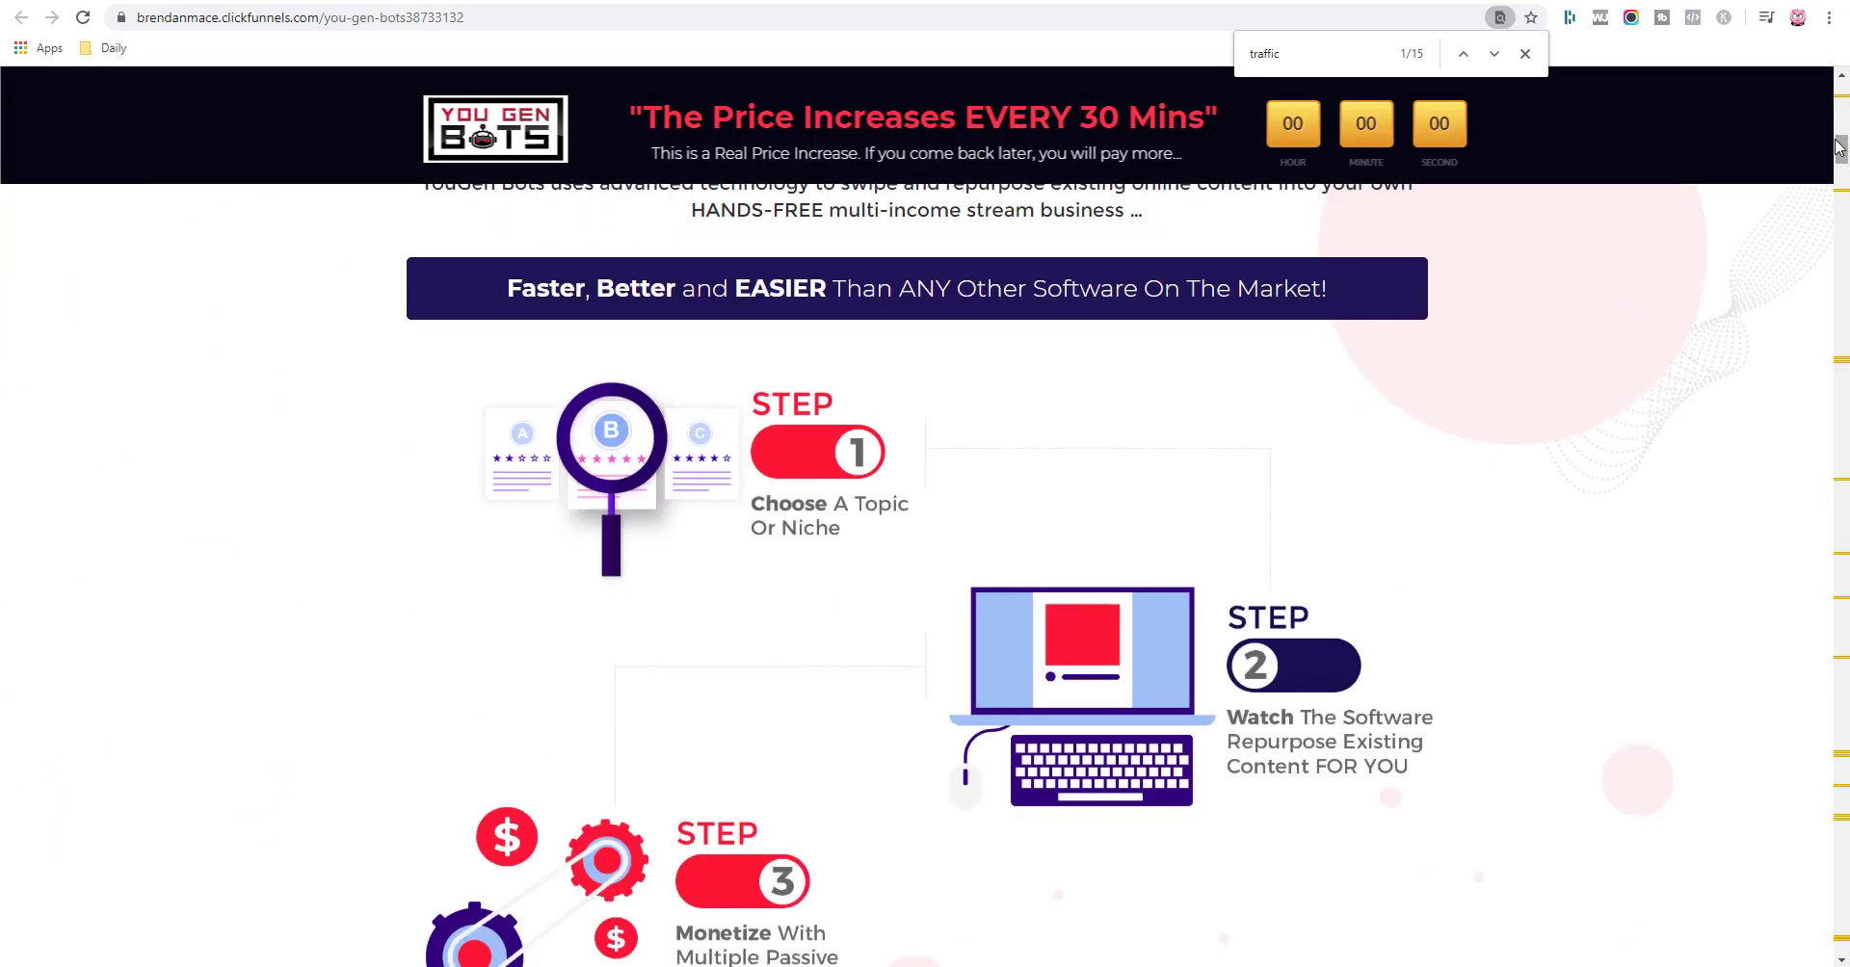
scroll(down, 3)
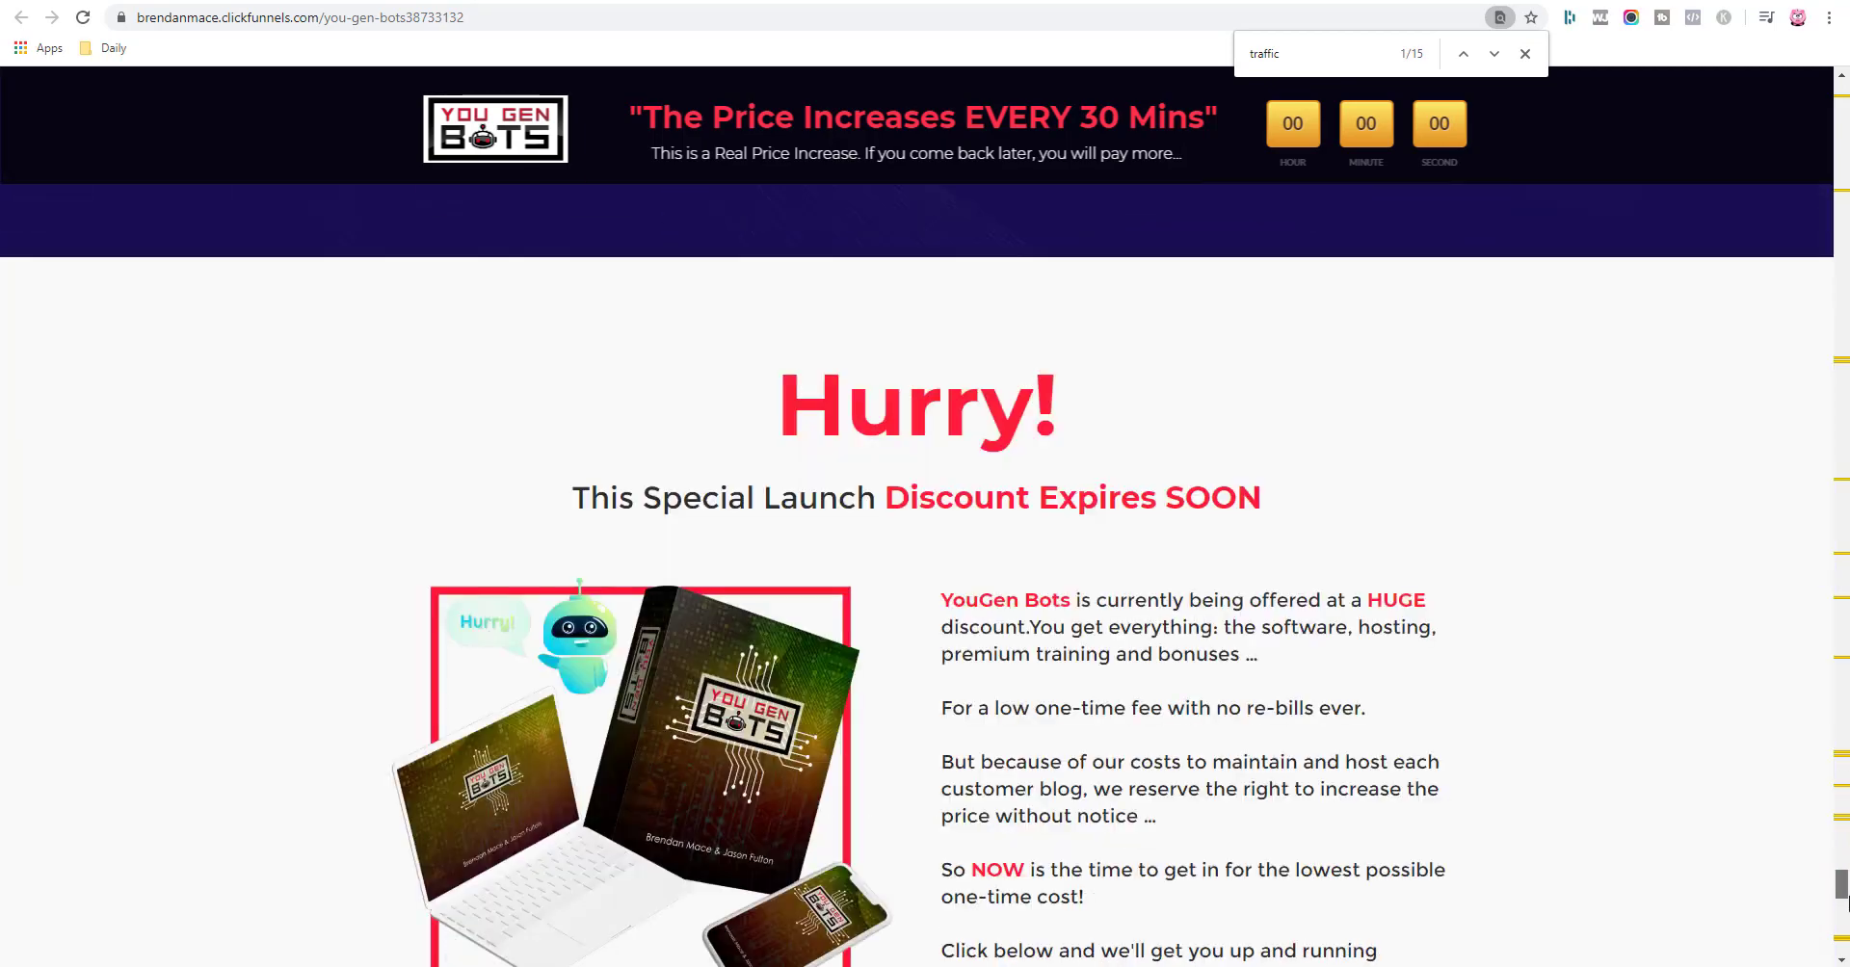
scroll(down, 3)
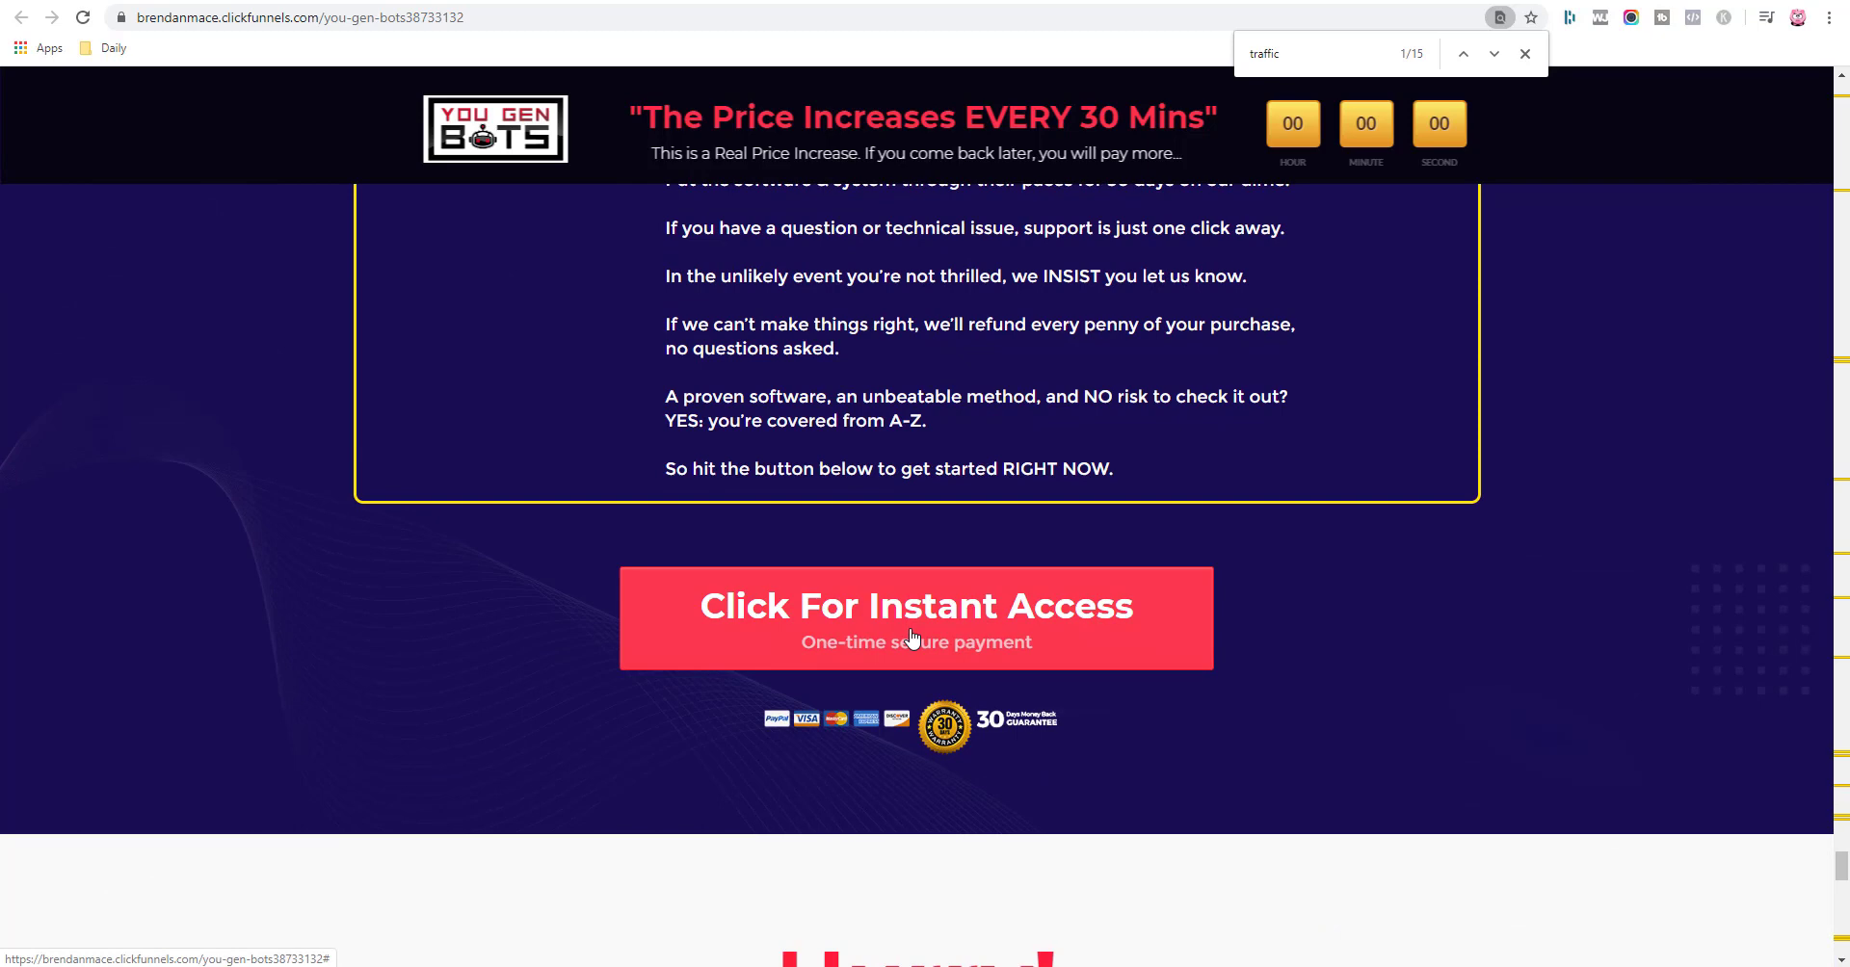
scroll(up, 3)
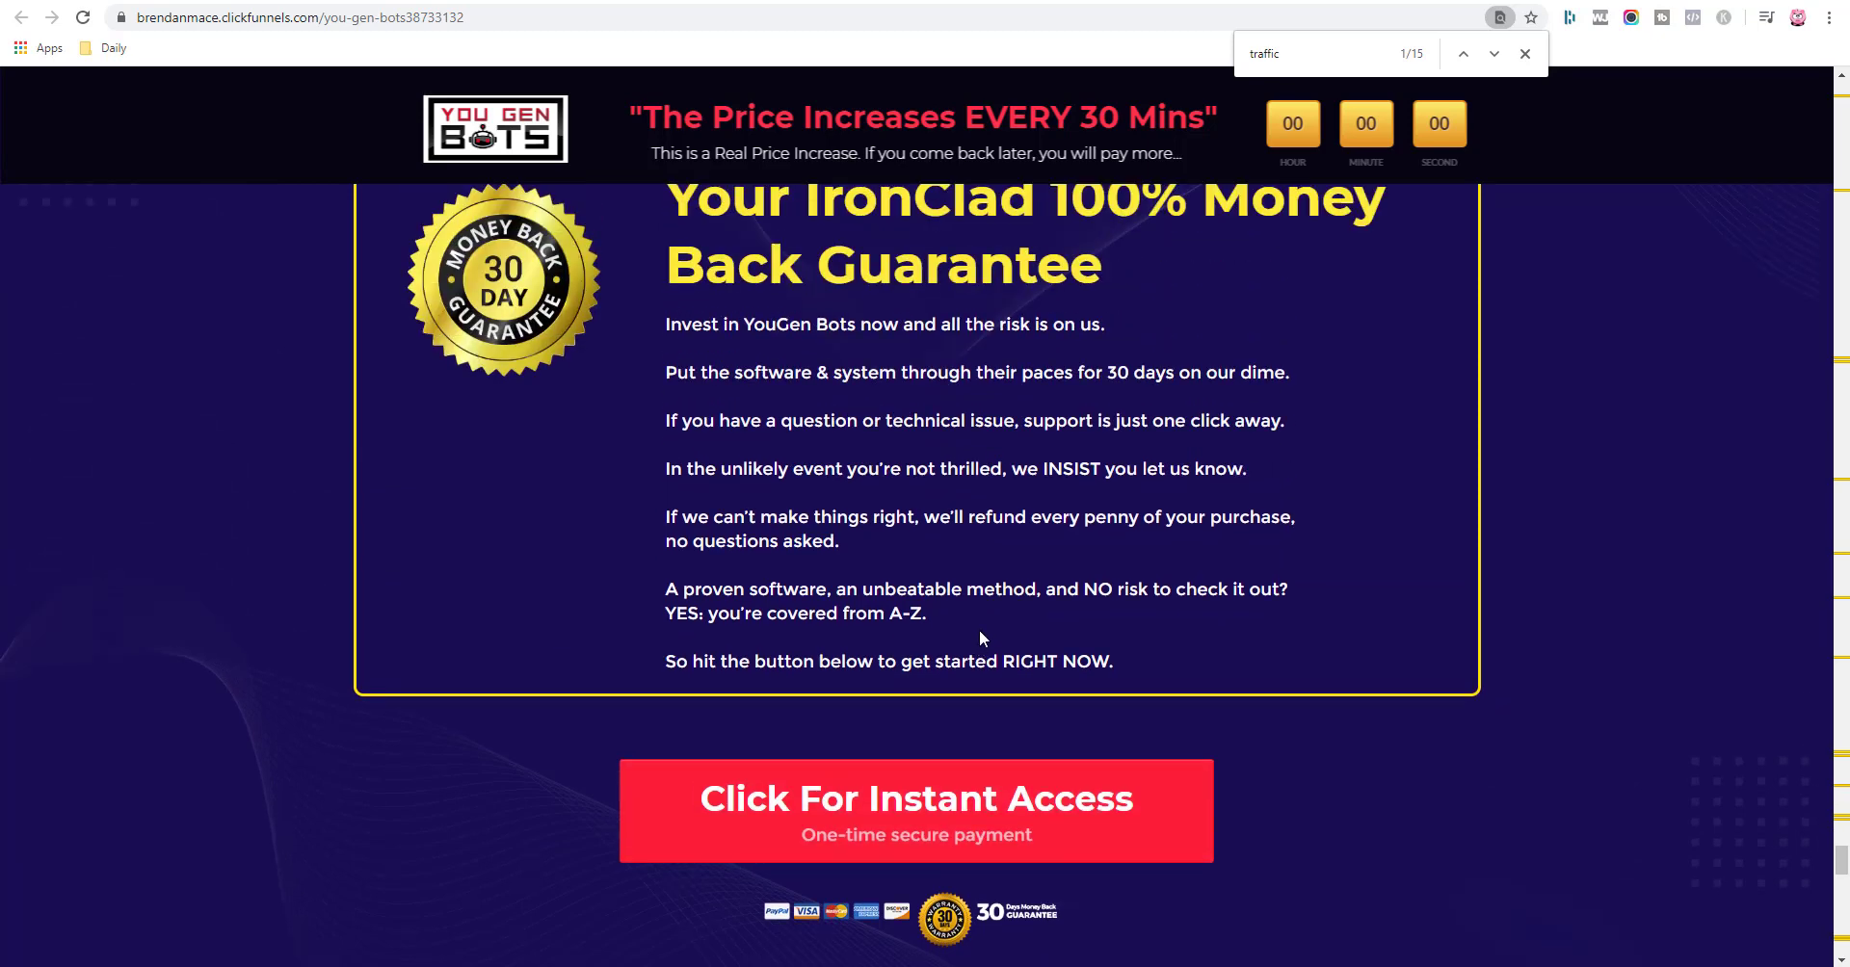
mouse_move(1075, 738)
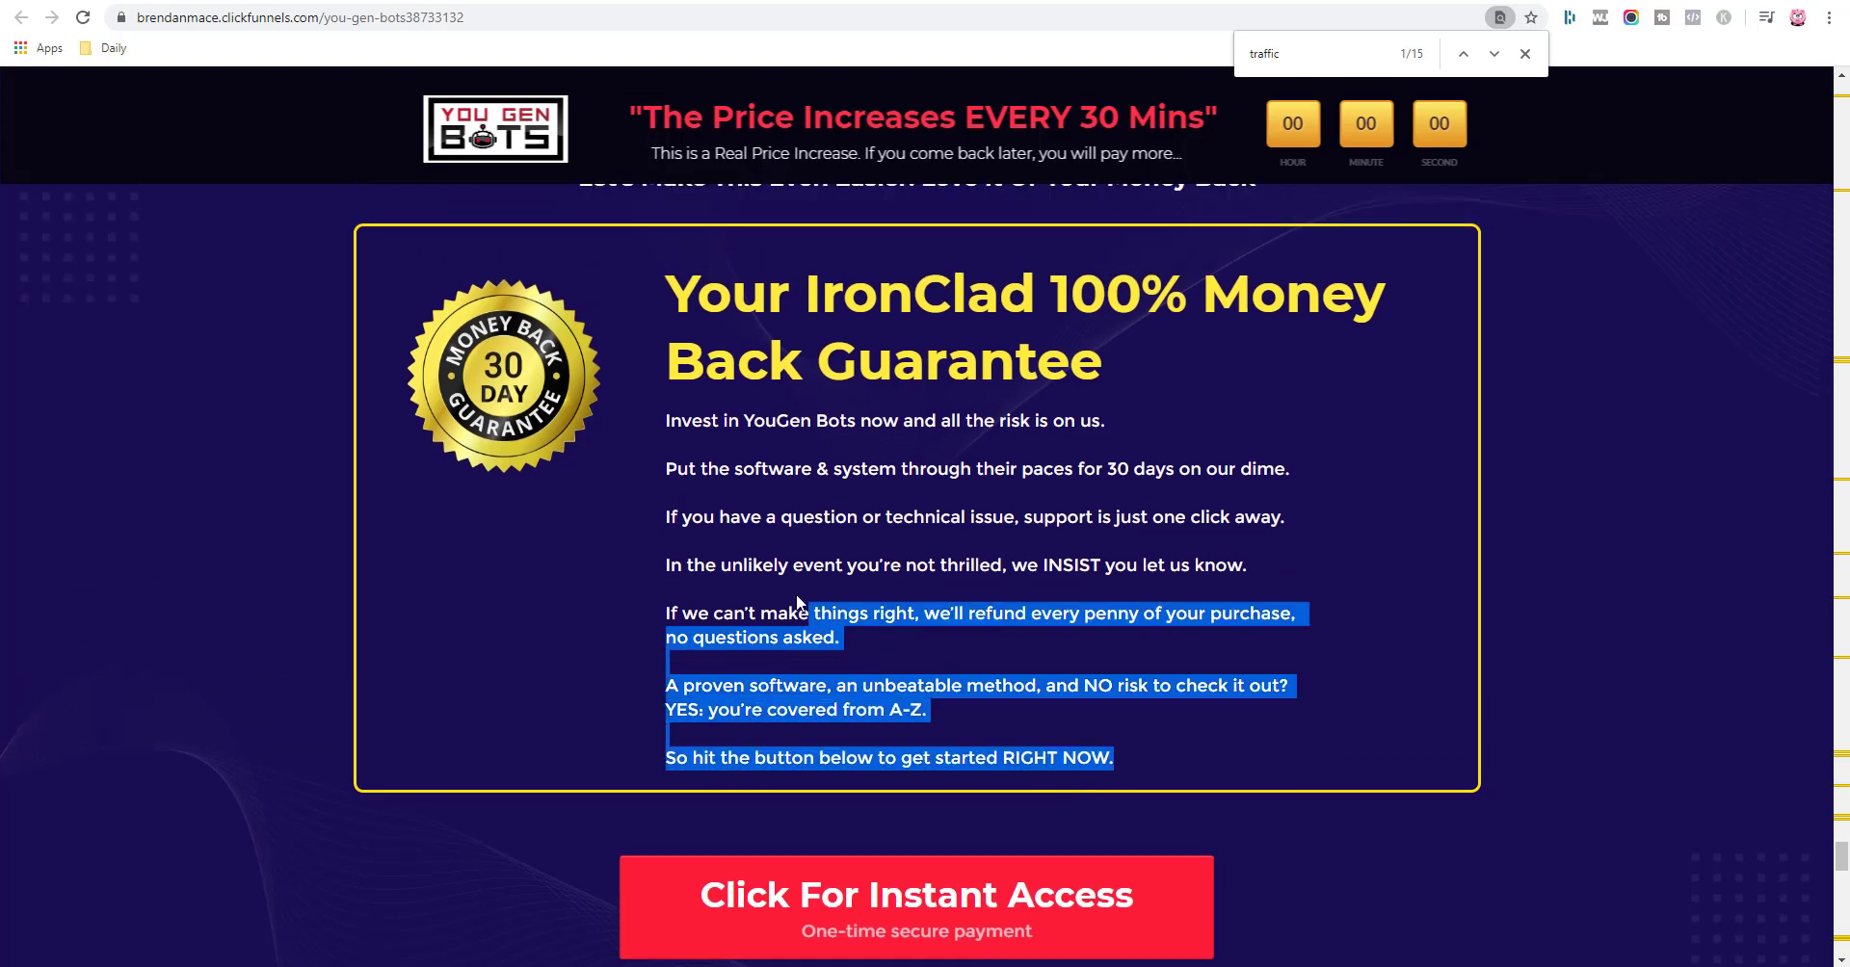
Highlight the guarantee box's full-refund sentence, then clear the highlight.
click(766, 403)
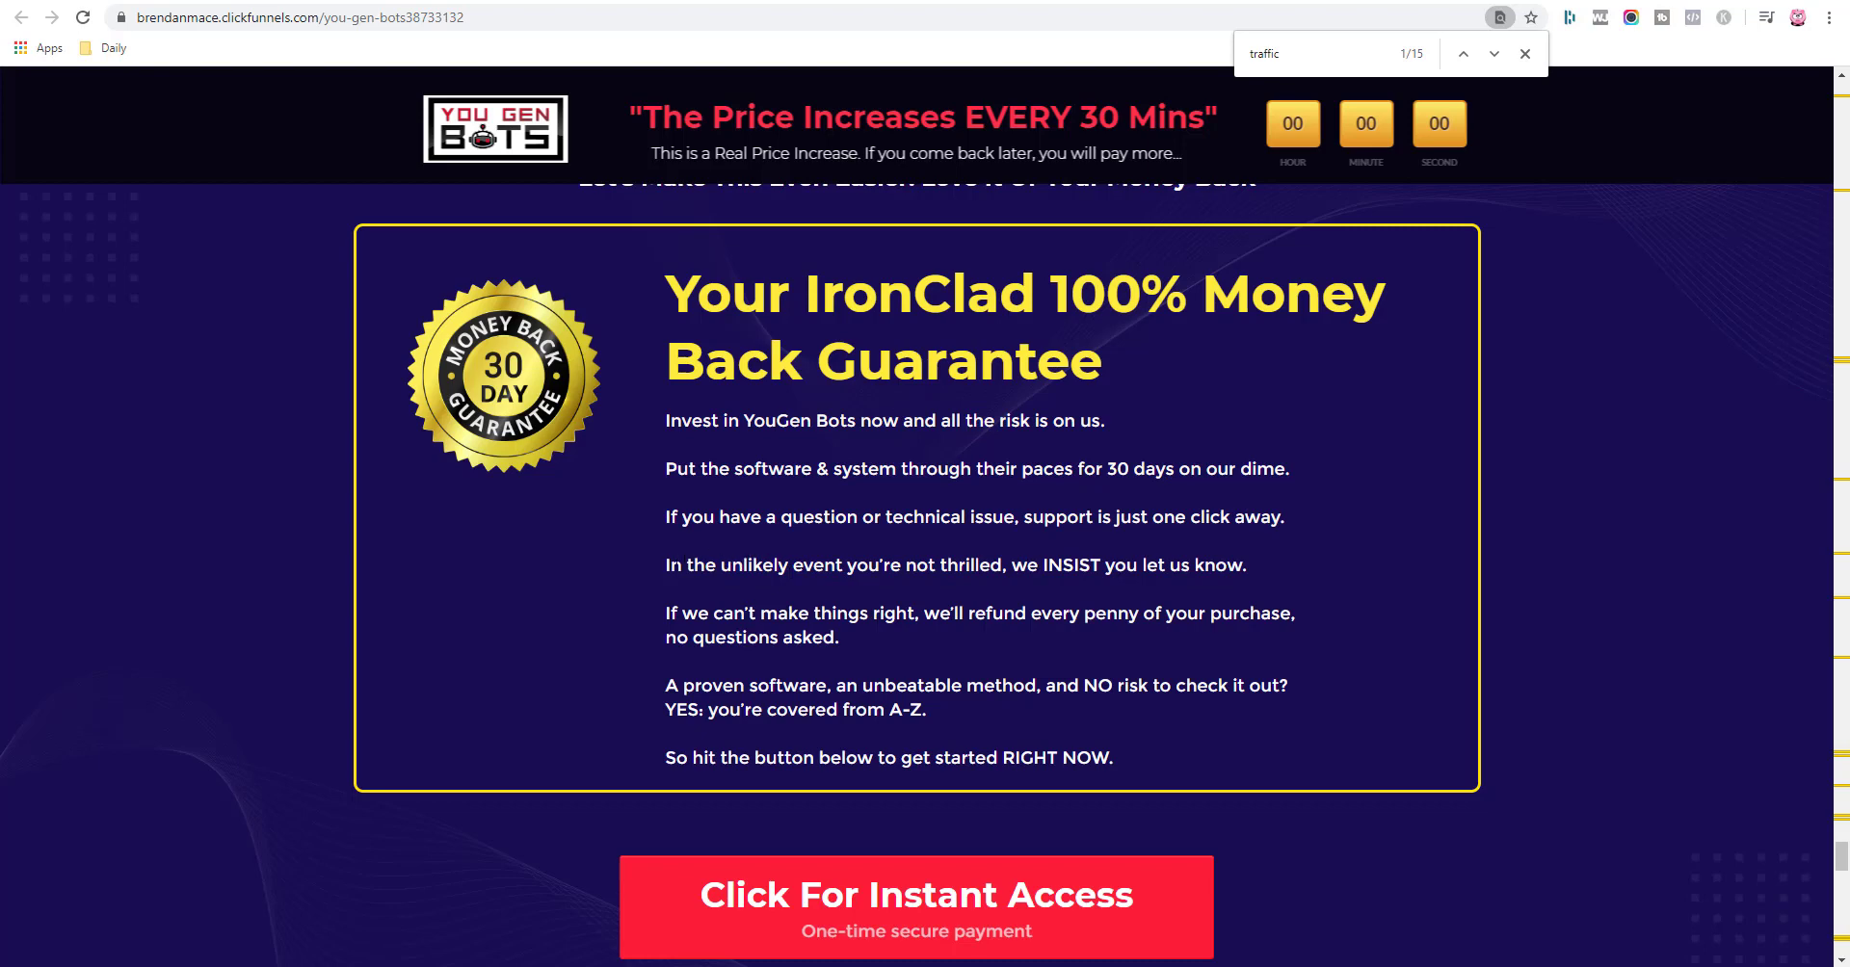
drag(664, 613, 838, 638)
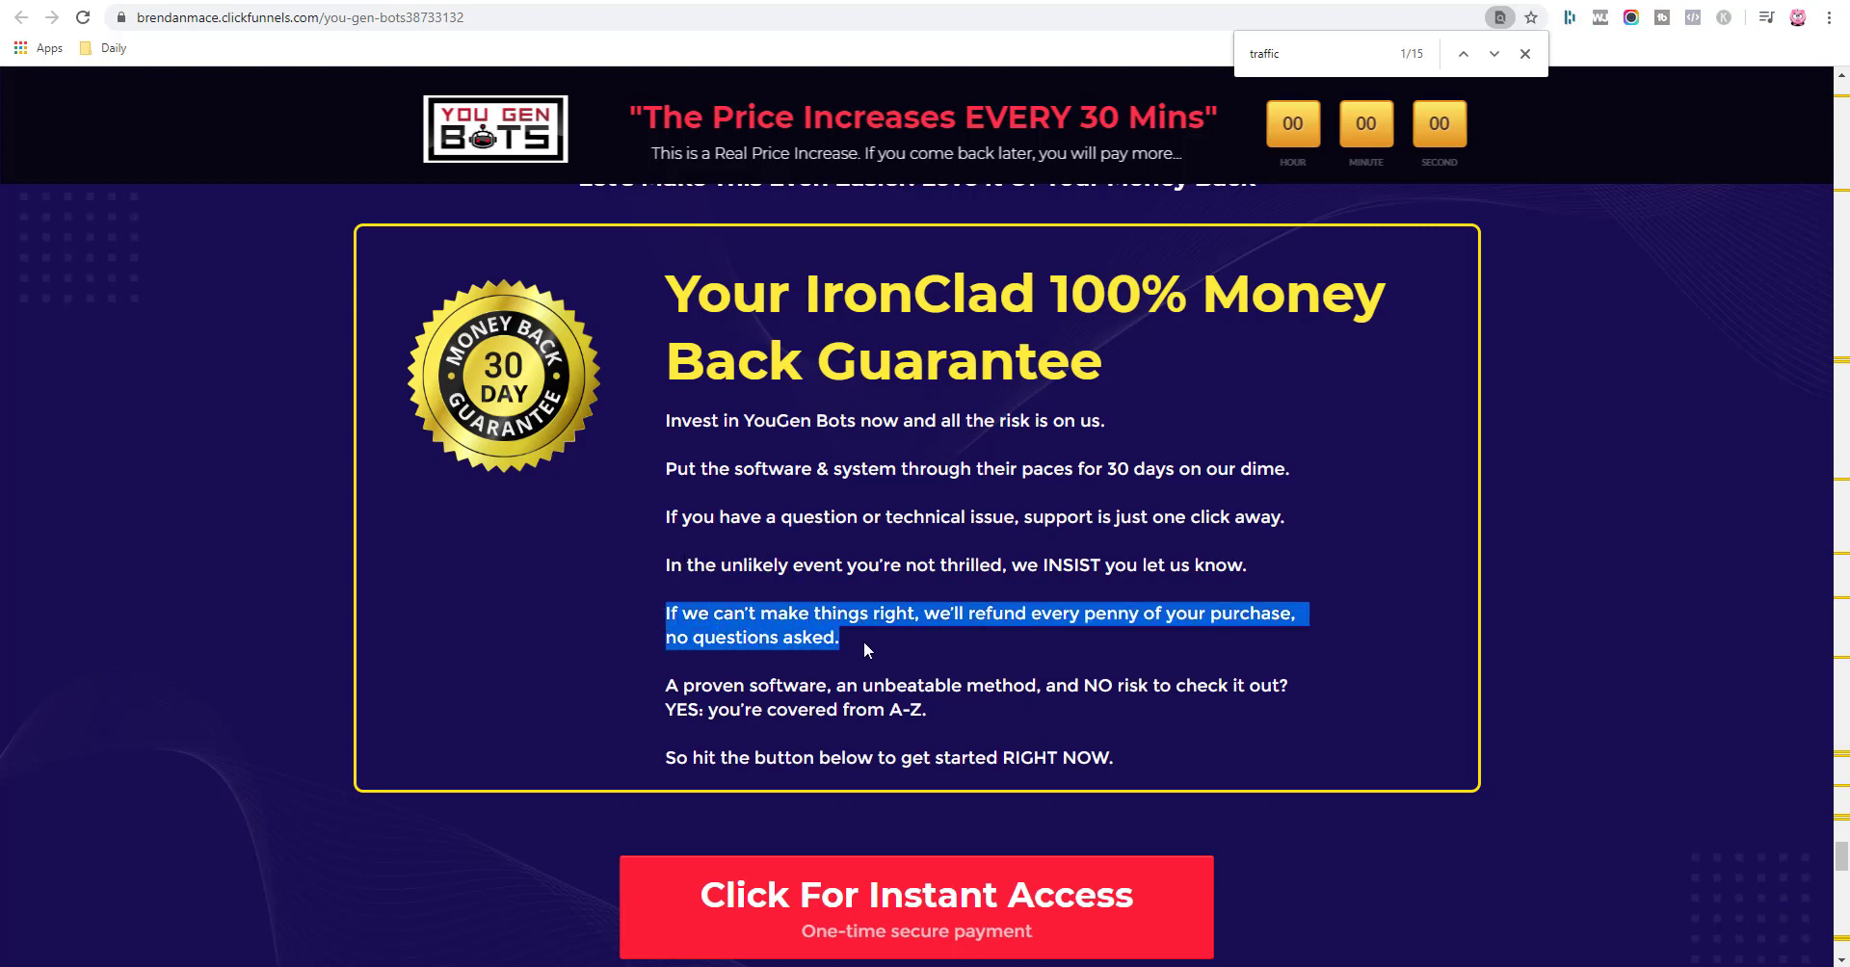
click(867, 649)
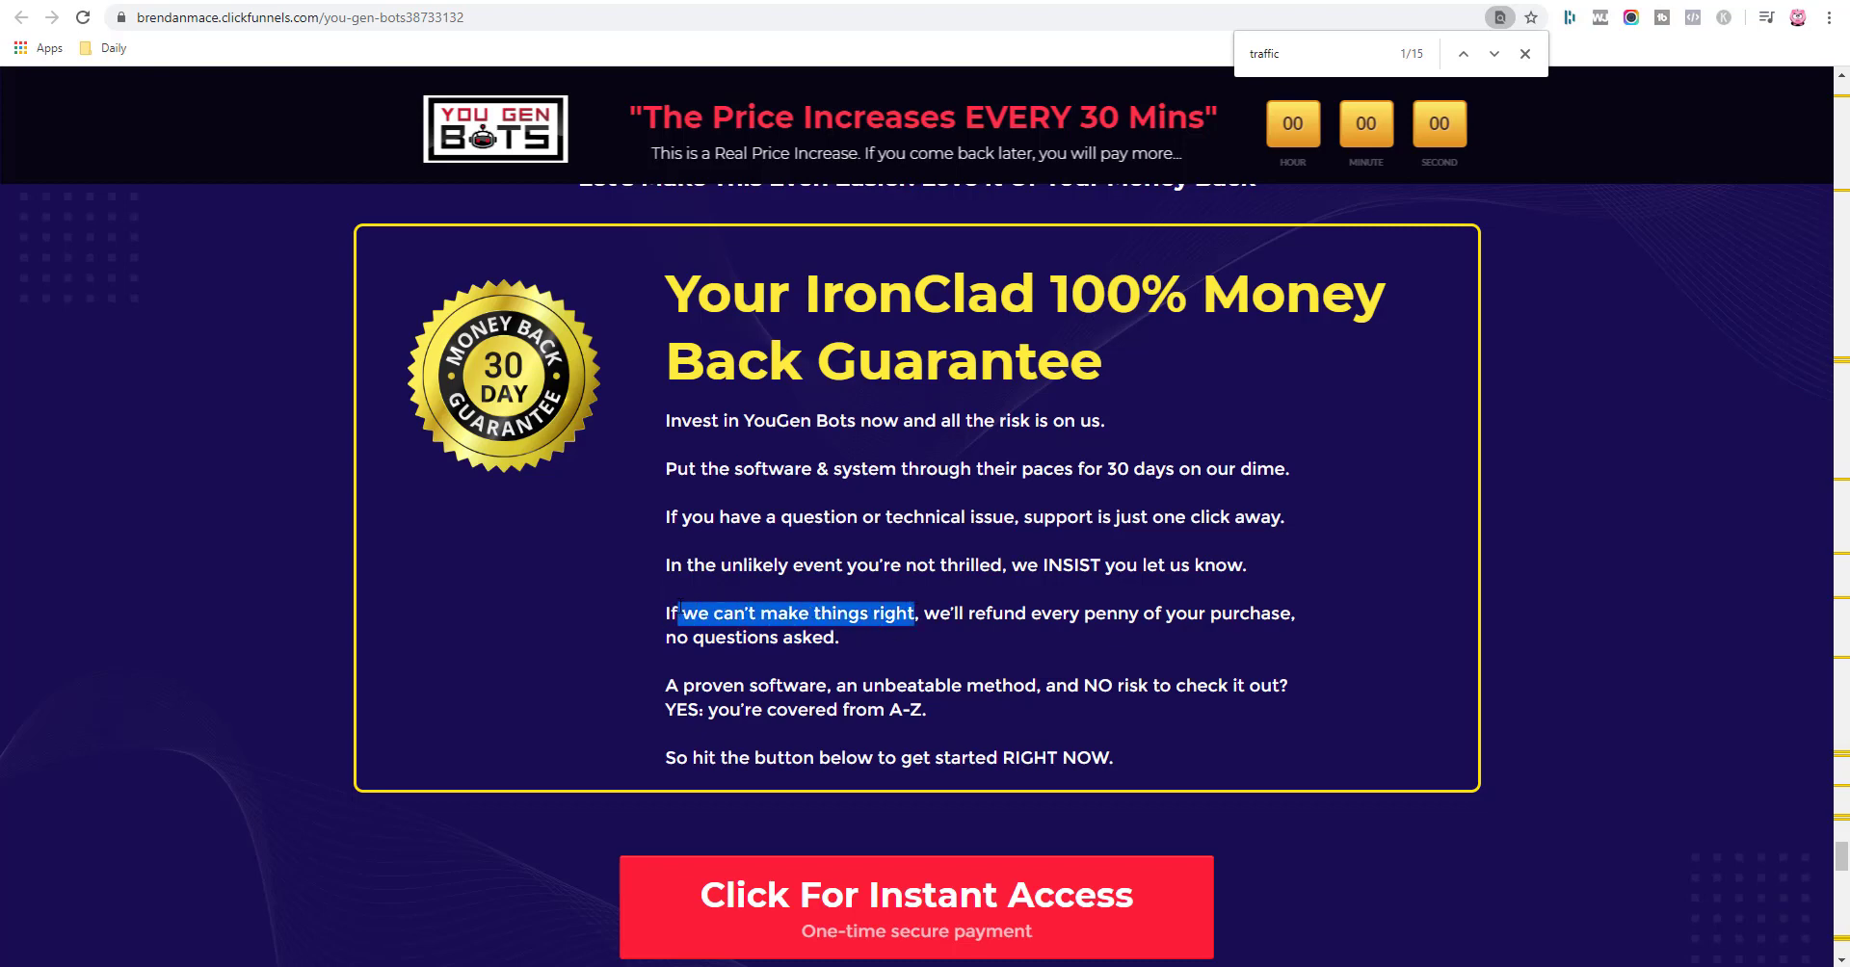
click(844, 672)
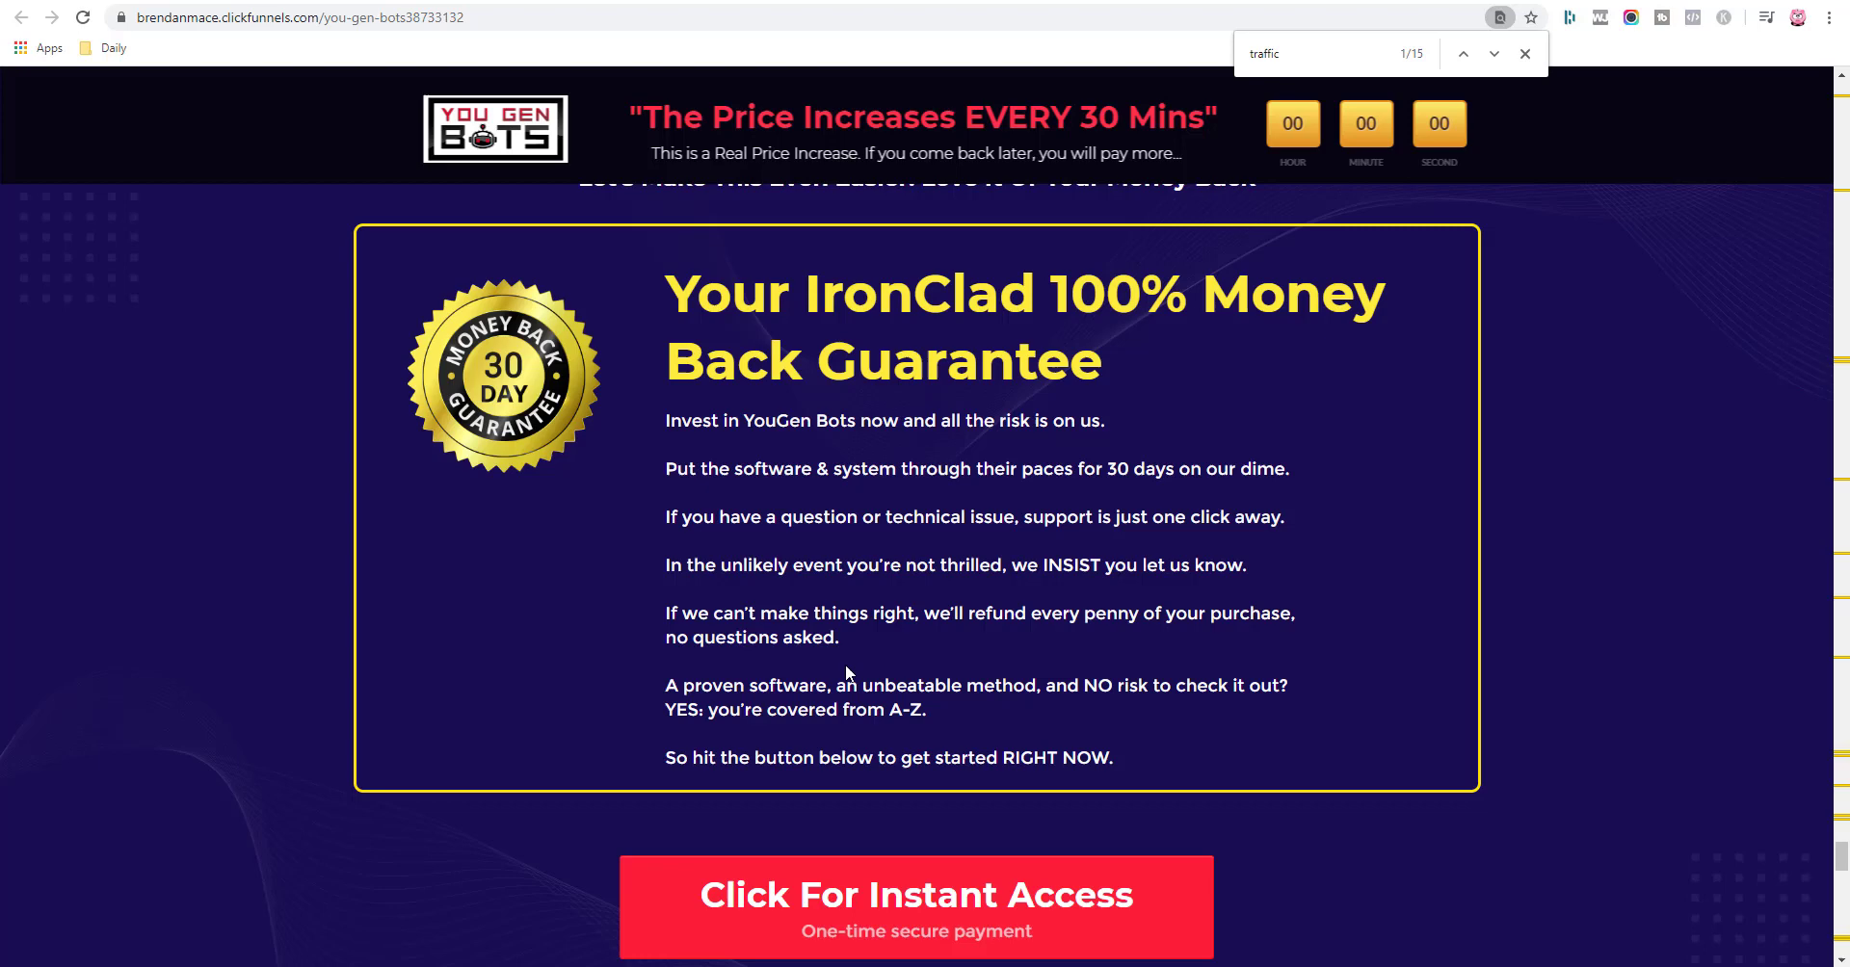
mouse_move(888, 671)
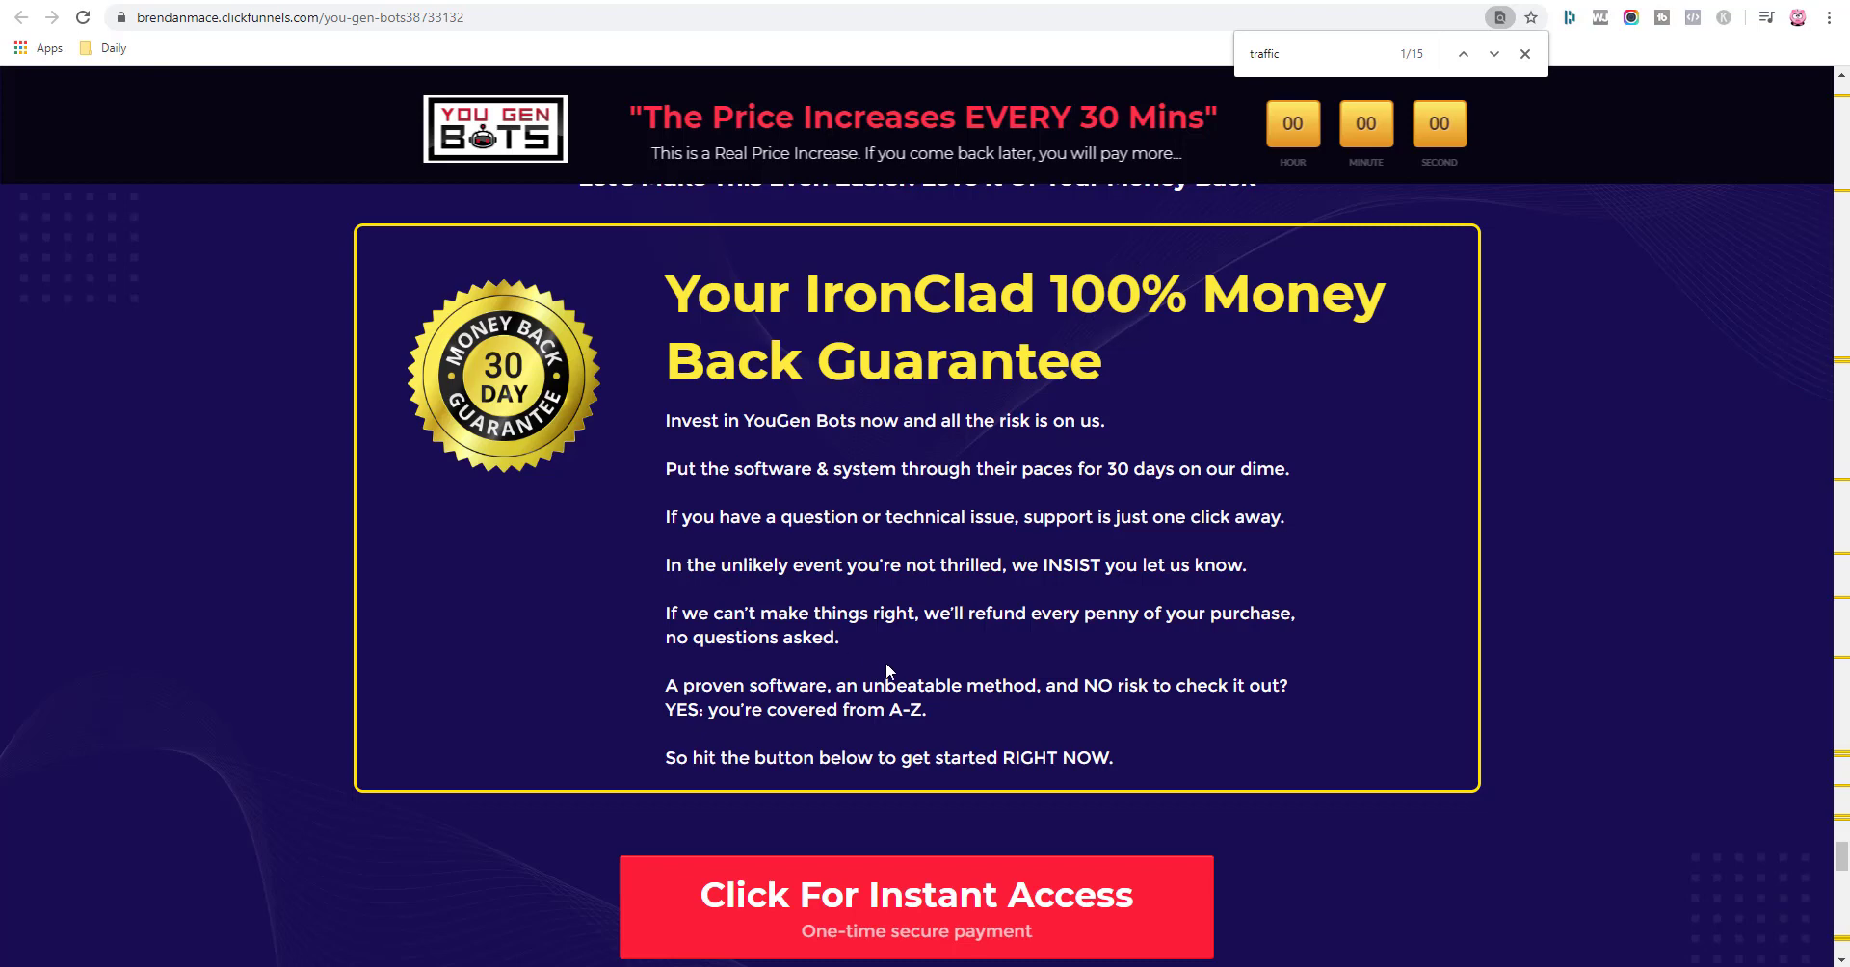
mouse_move(926, 666)
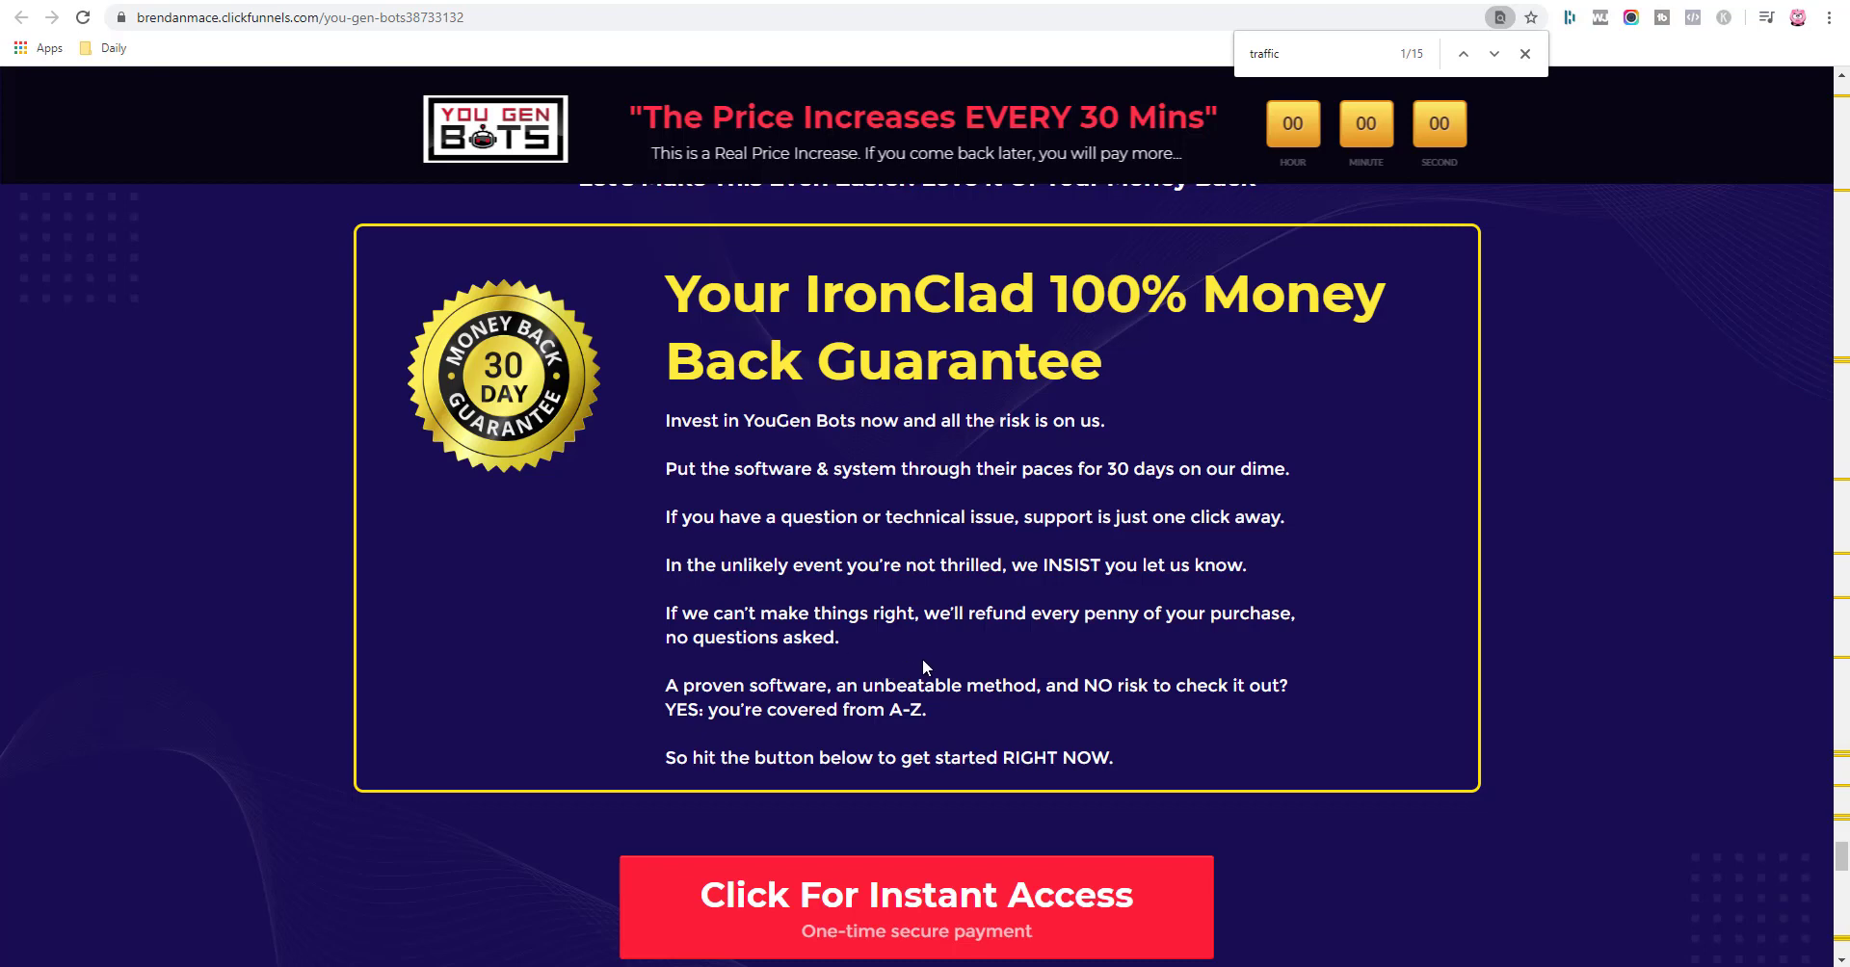
mouse_move(902, 649)
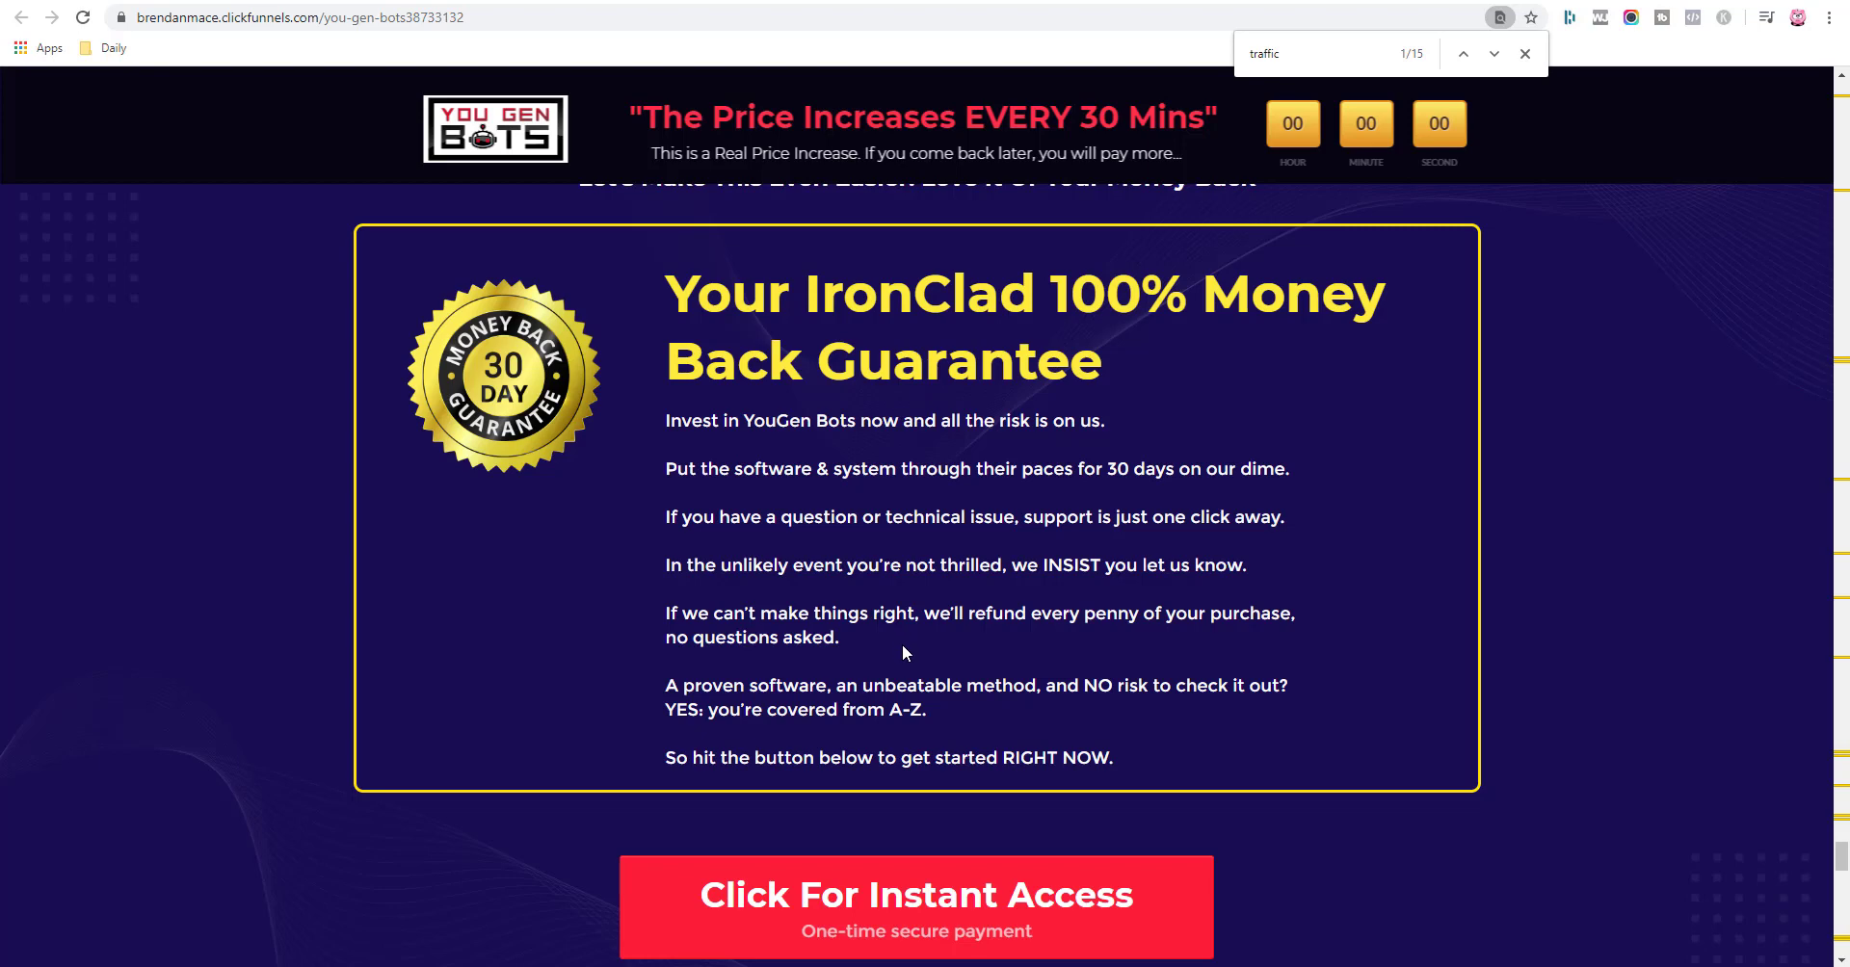
mouse_move(884, 645)
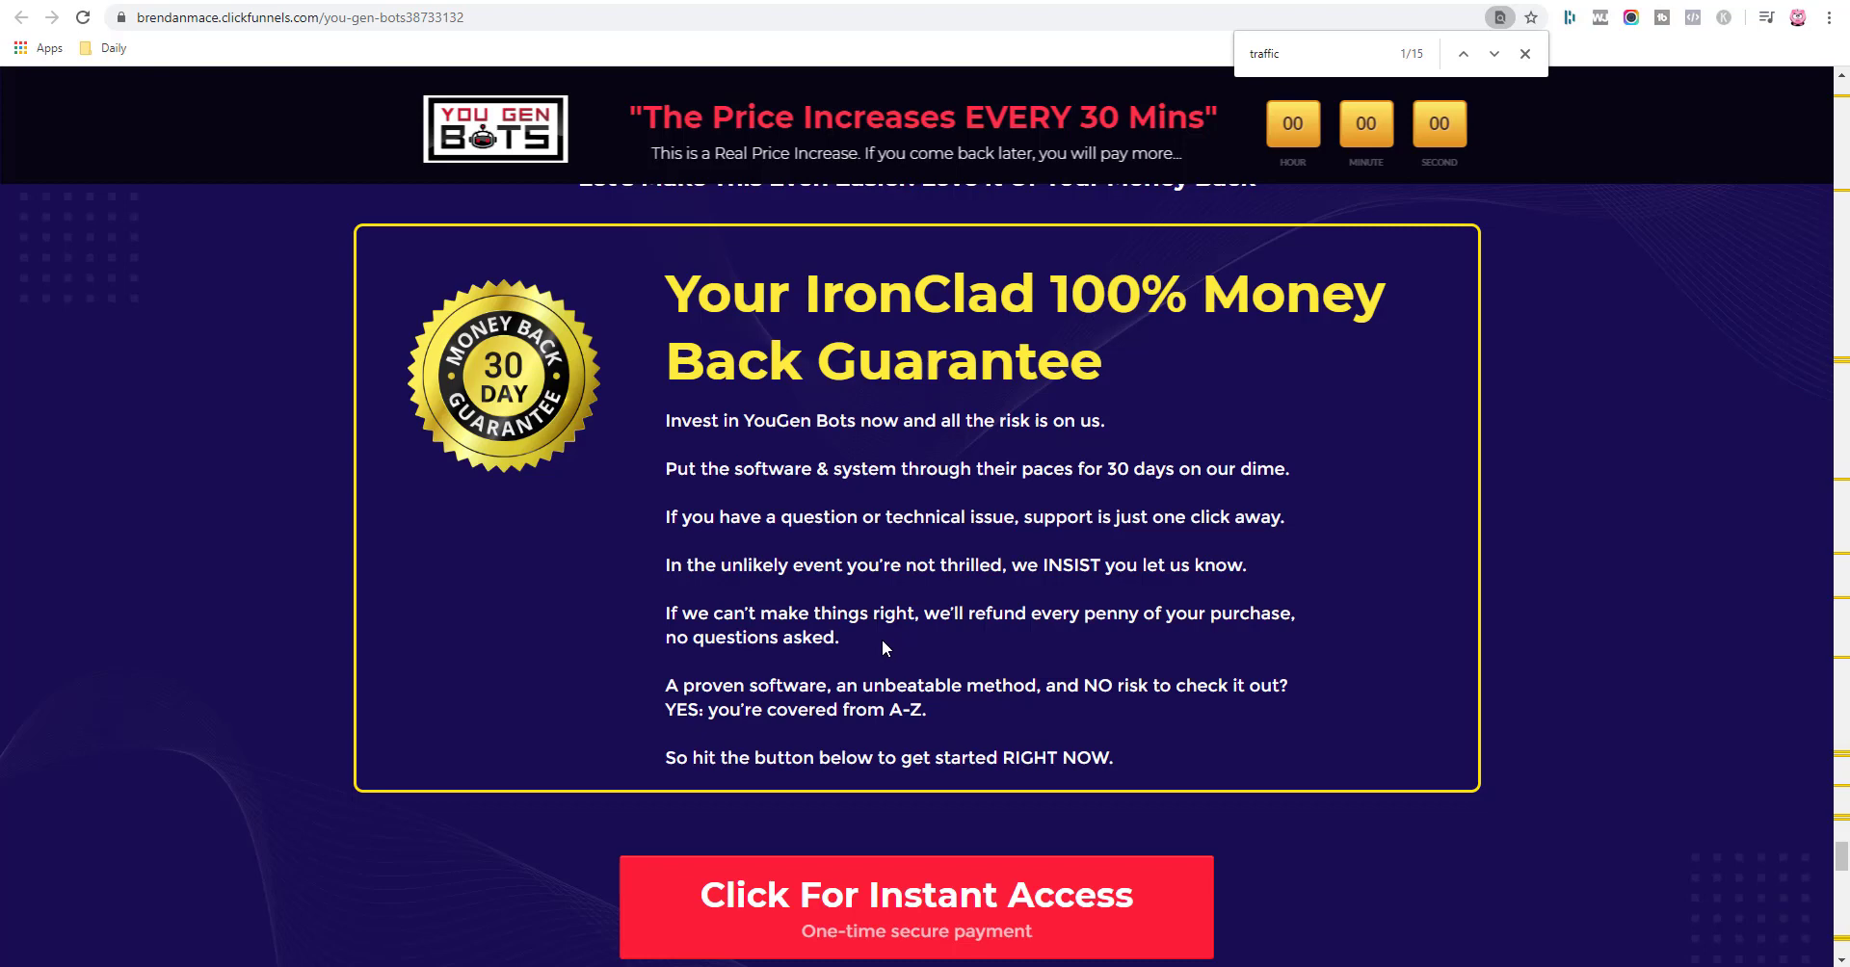
Close the traffic search and scroll the sales page back up.
click(1522, 54)
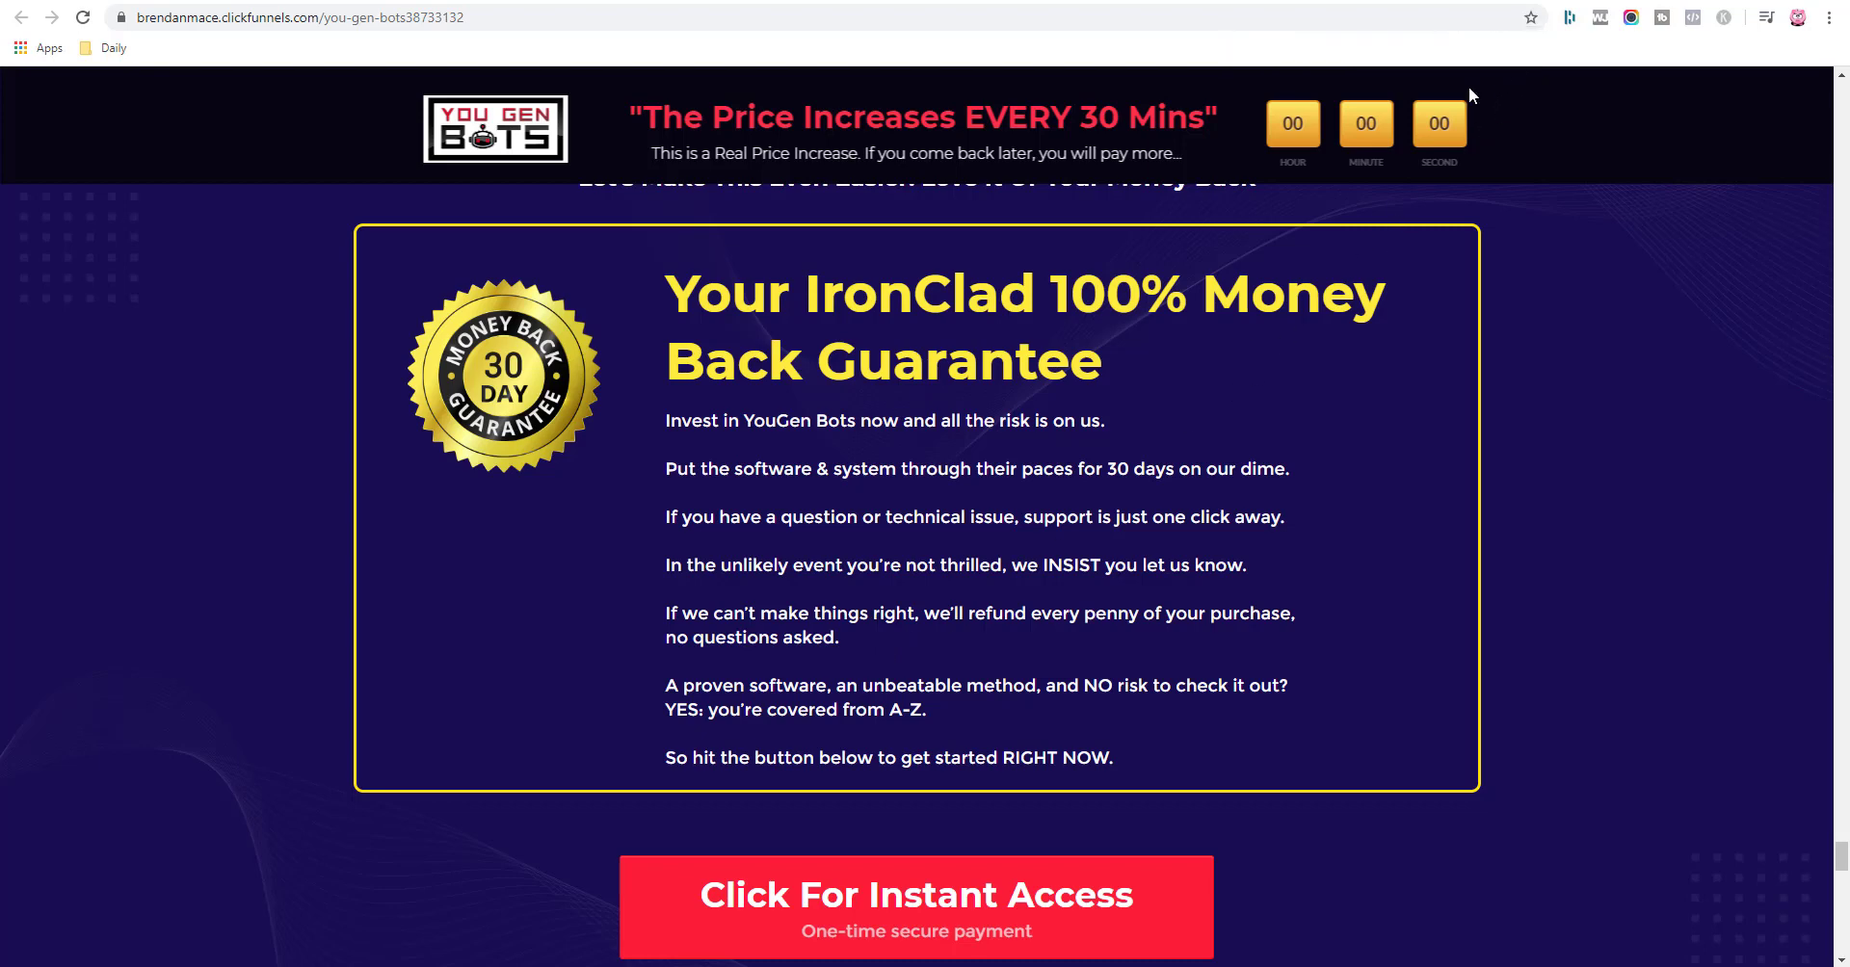
mouse_move(1195, 339)
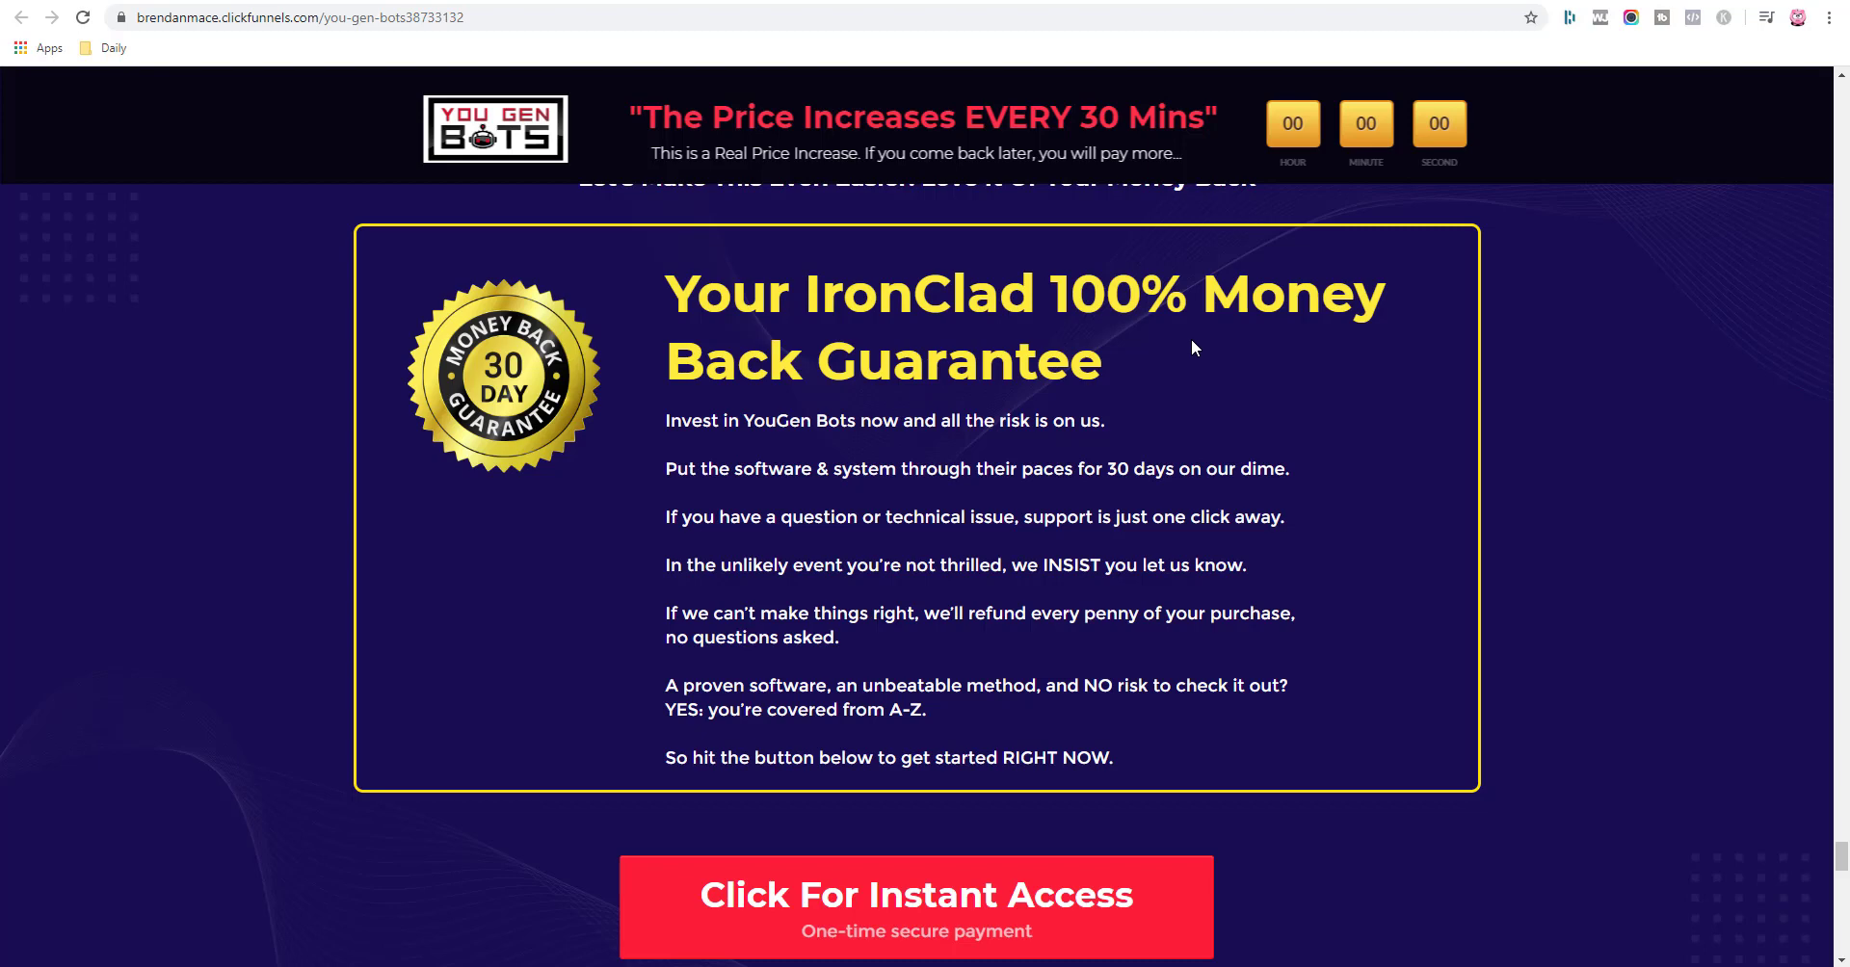
mouse_move(1233, 563)
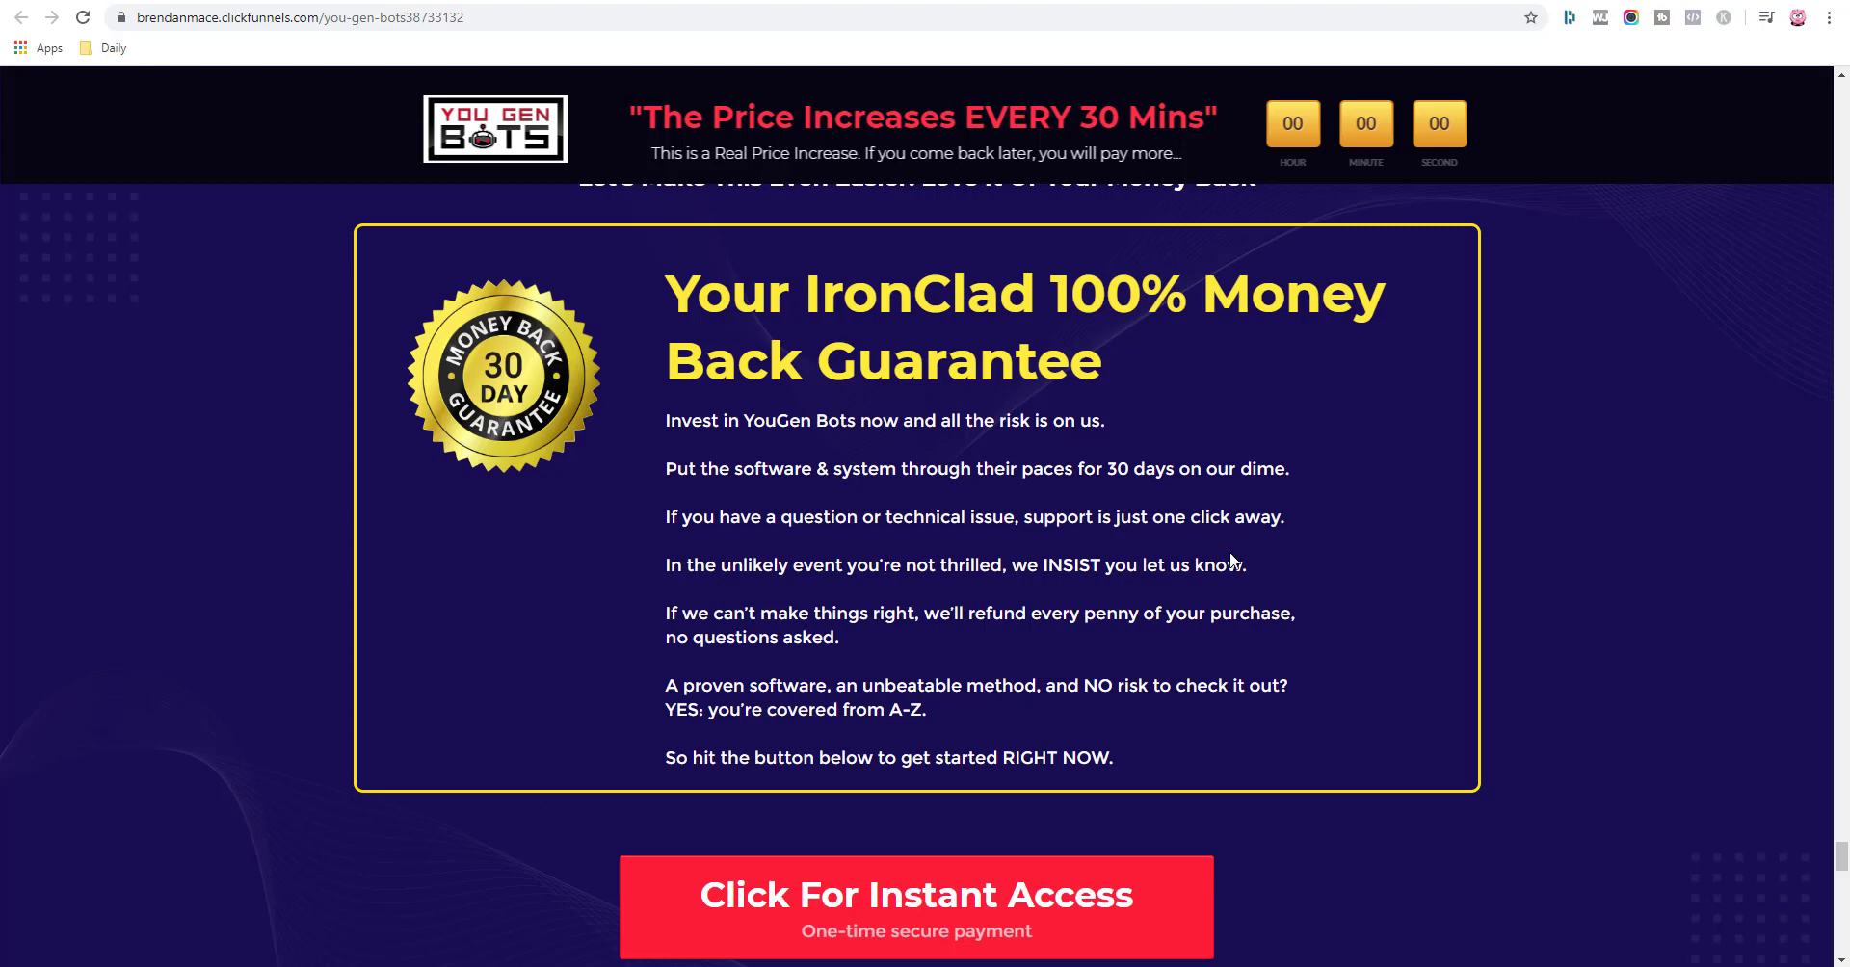
mouse_move(1216, 537)
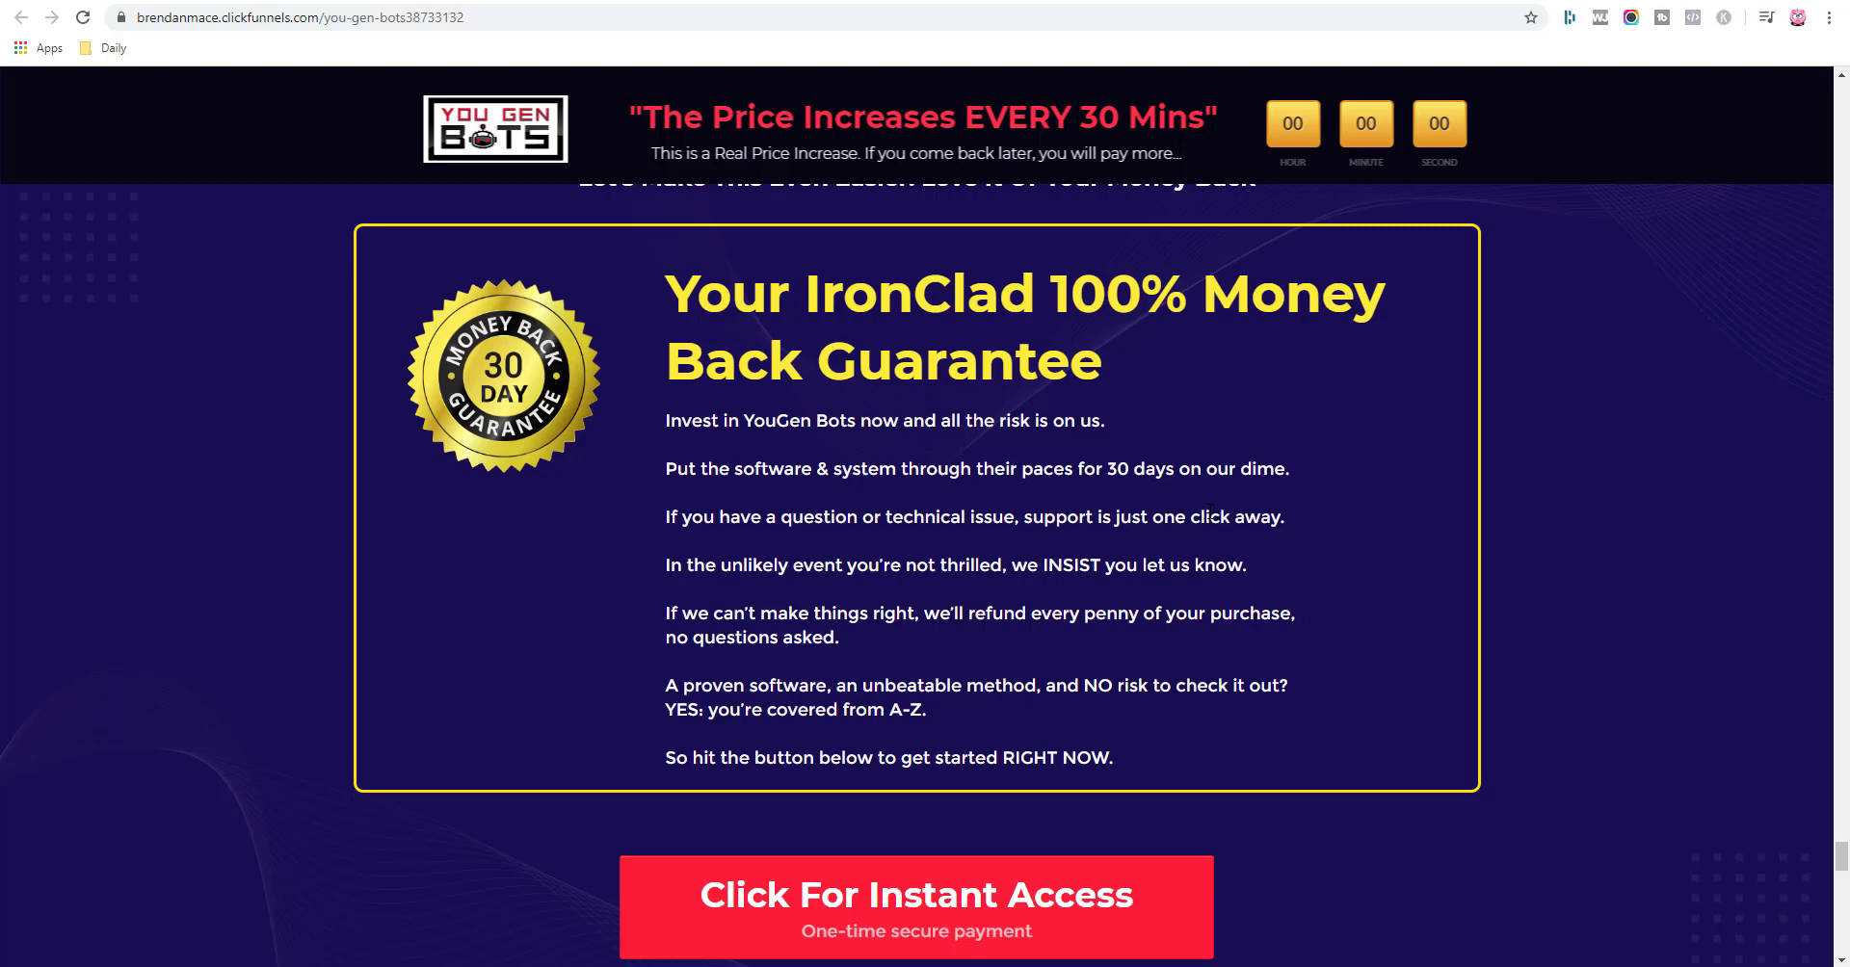
mouse_move(1507, 592)
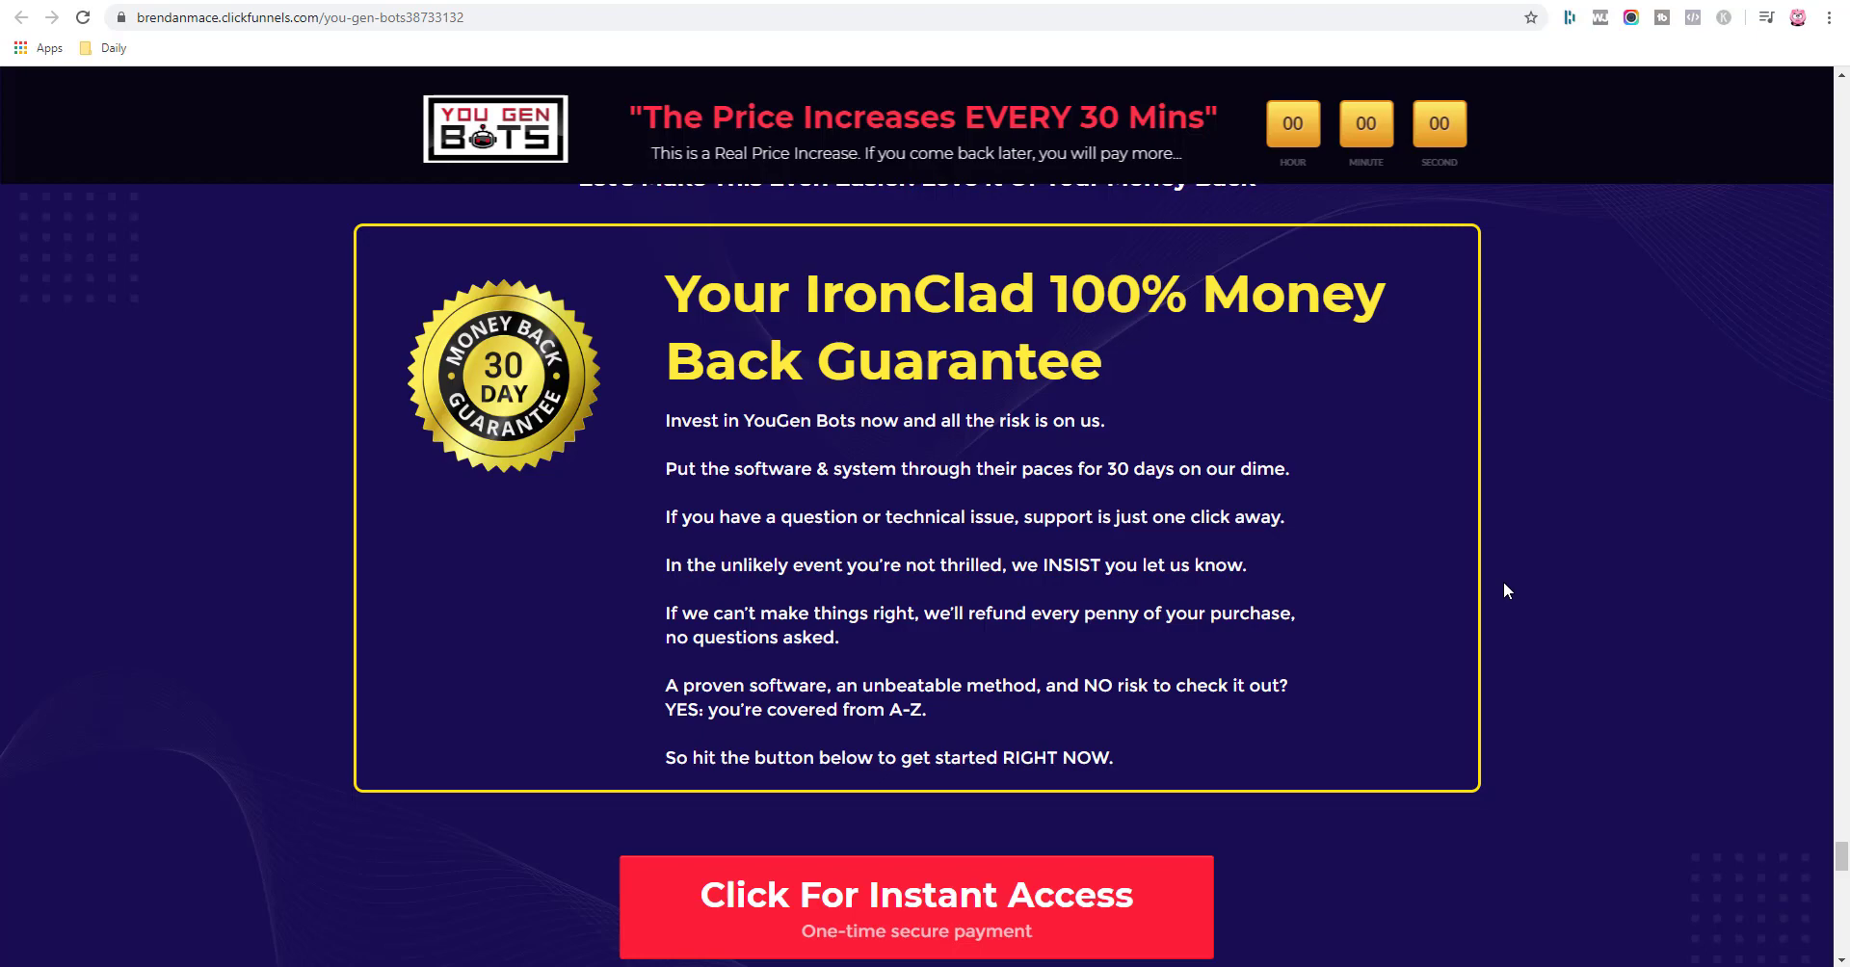
scroll(up, 3)
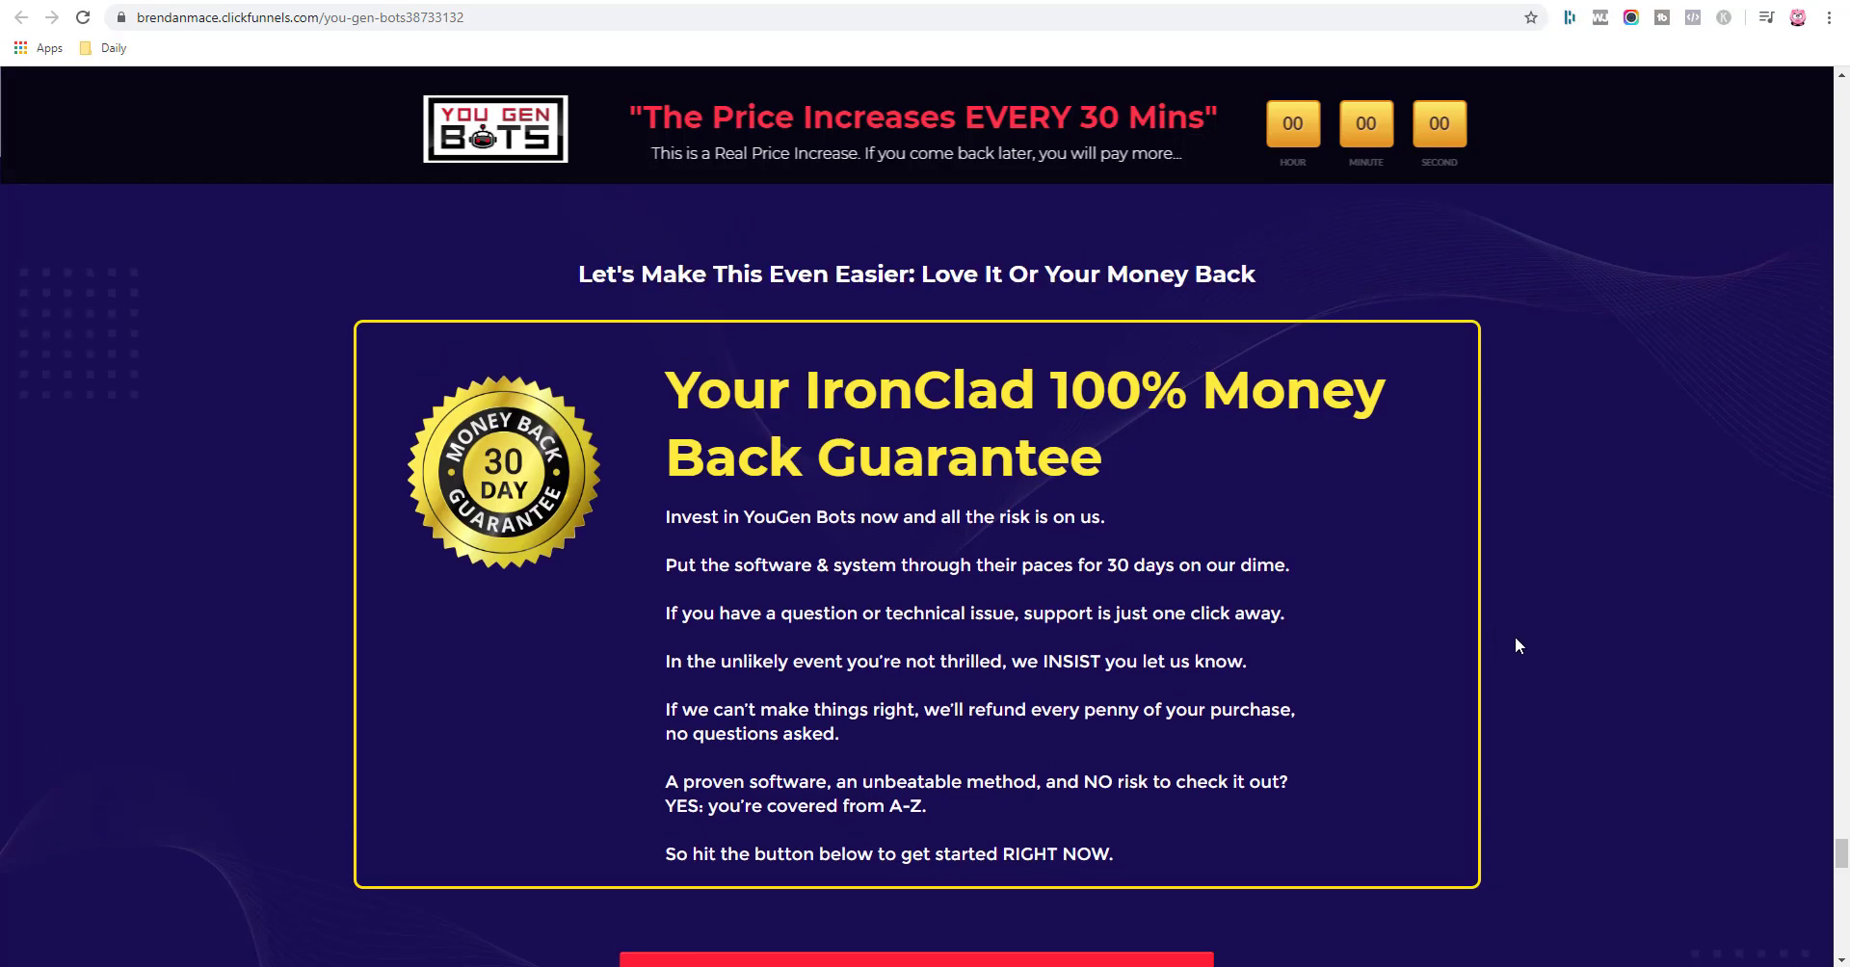
scroll(up, 3)
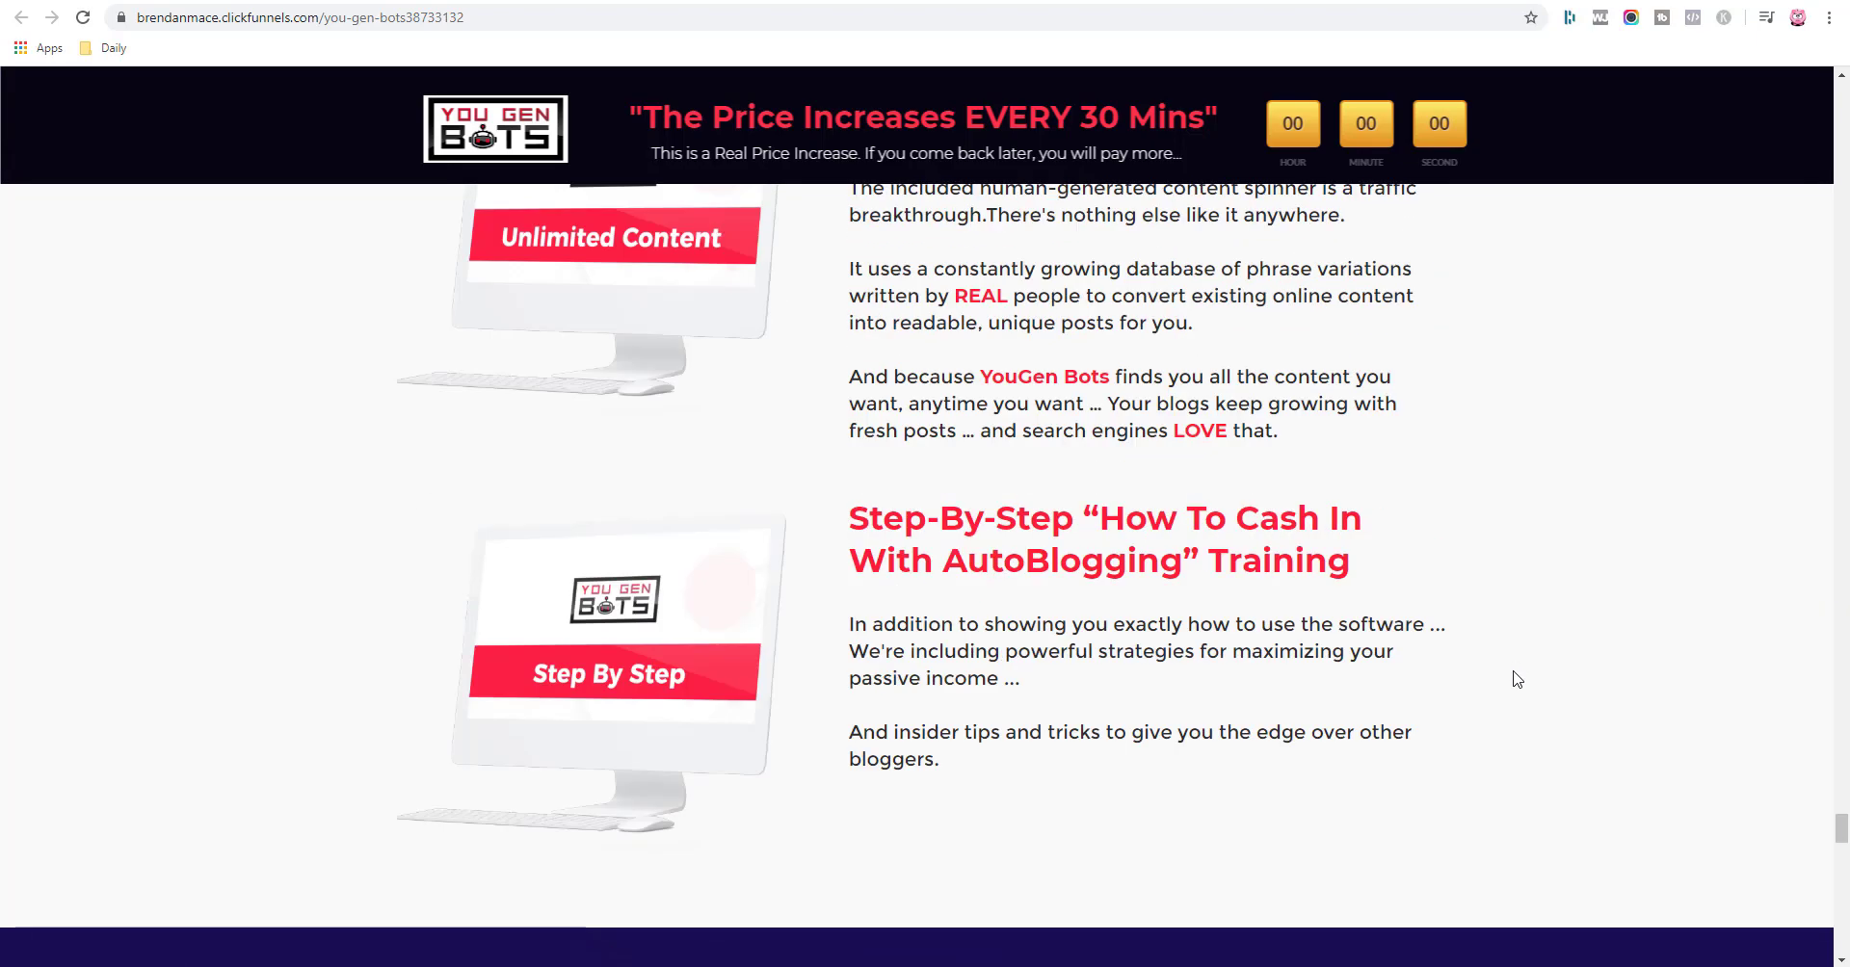
scroll(up, 3)
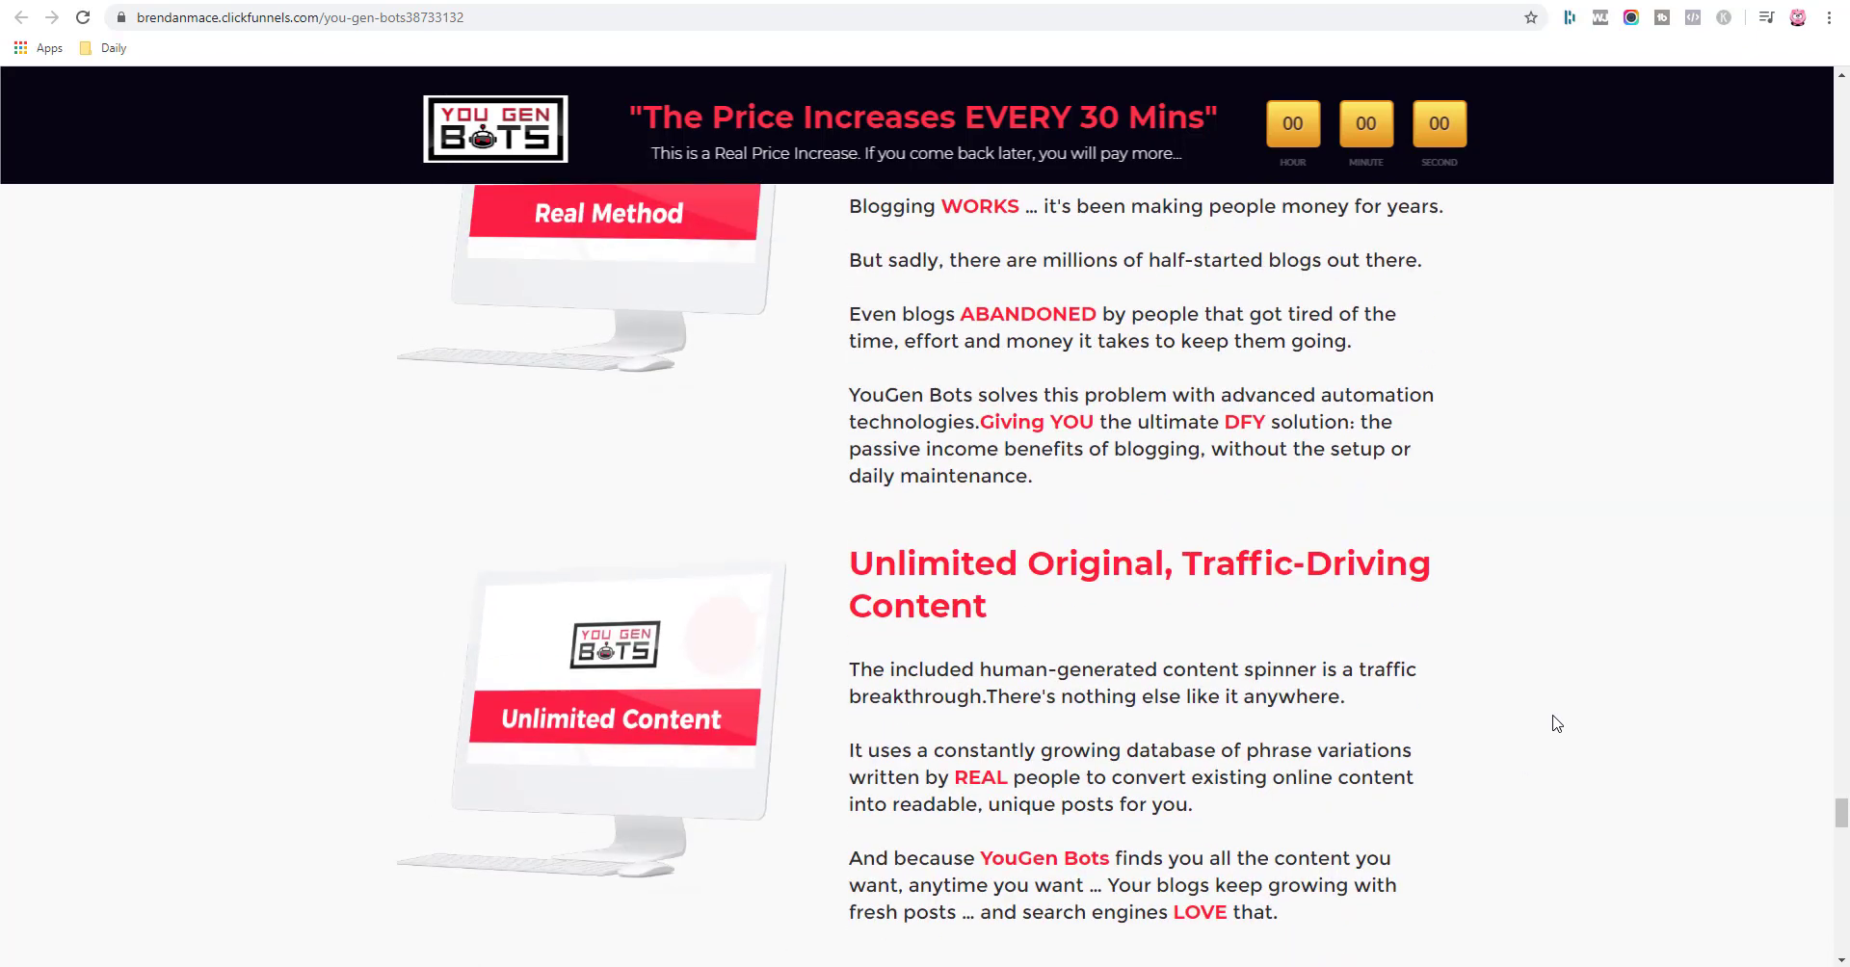
scroll(down, 3)
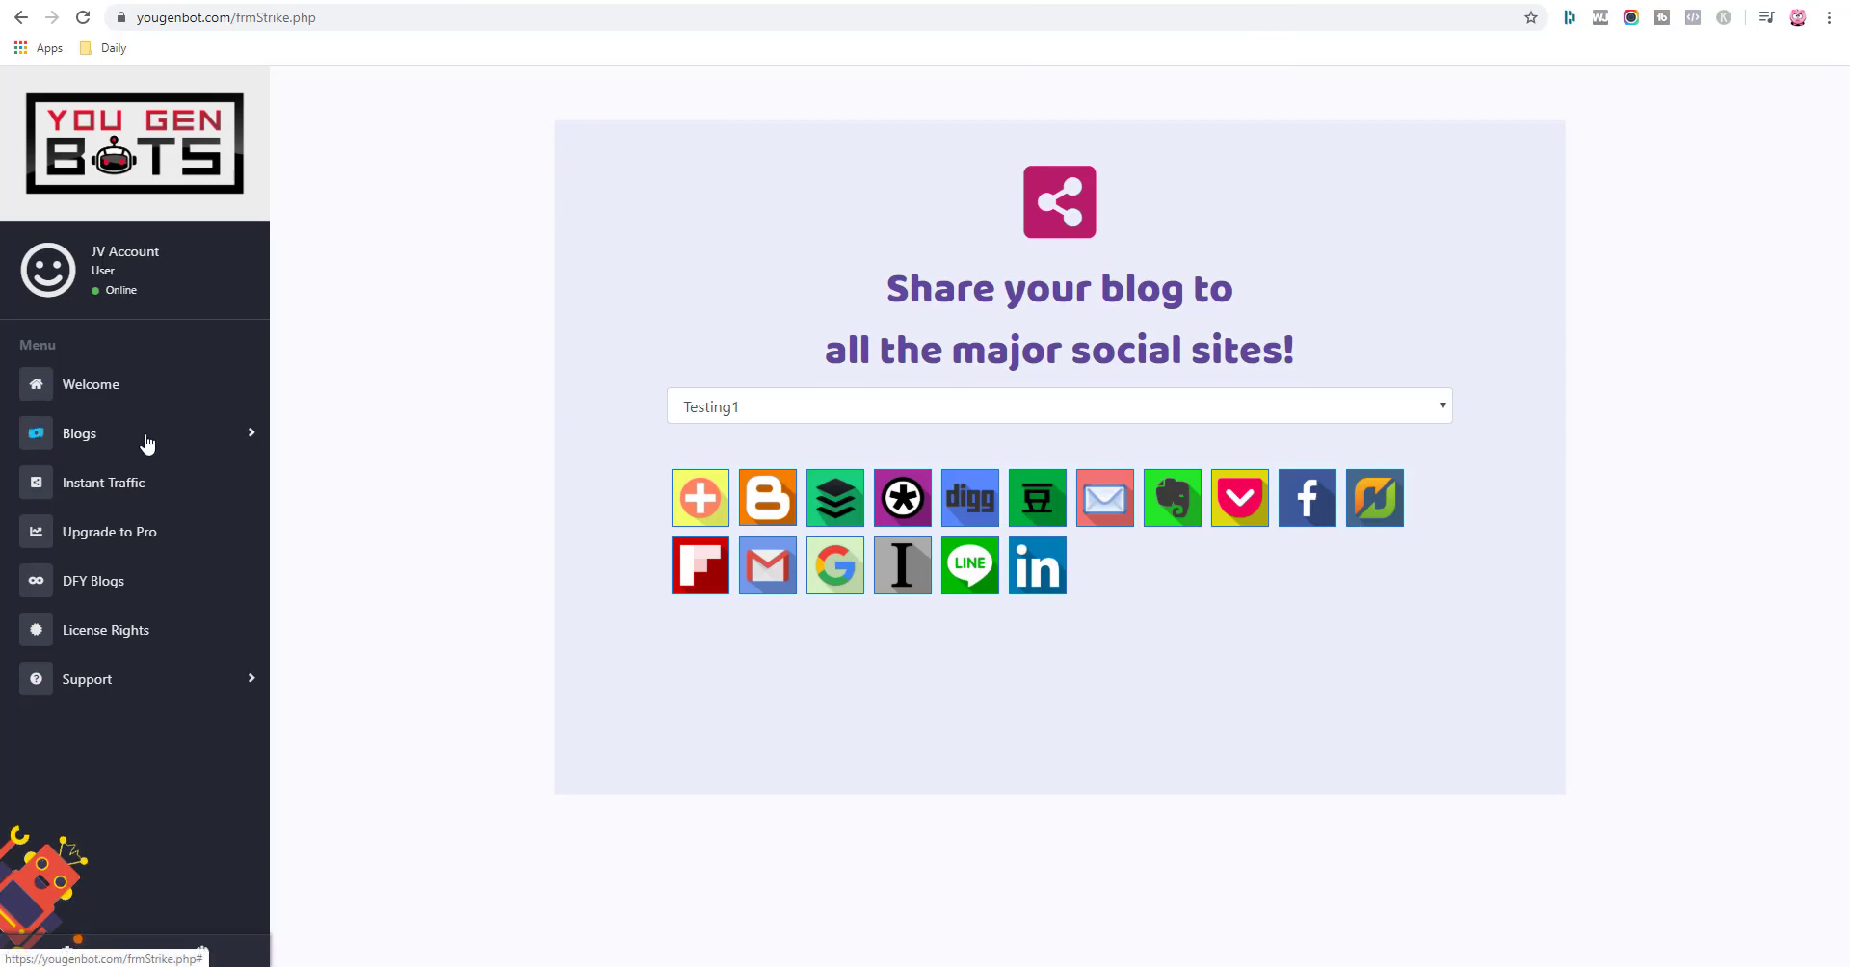
View the Testing1 blog from the Blogs Manager list.
click(79, 434)
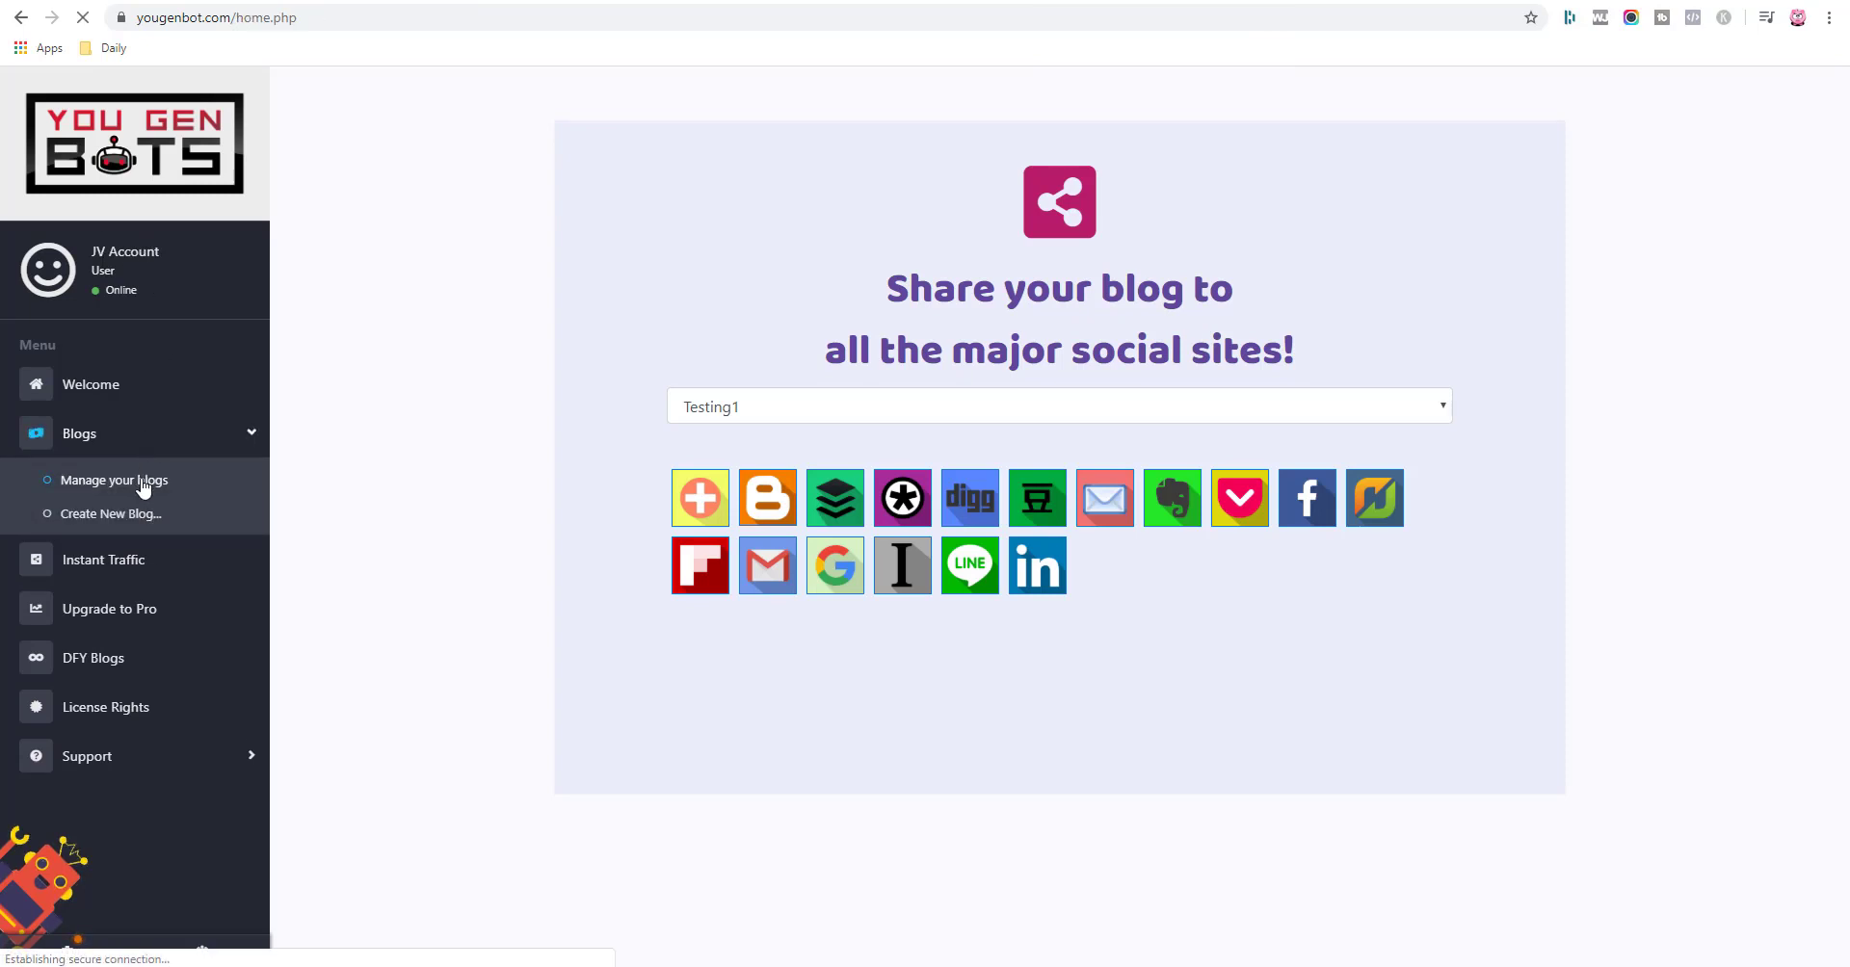
click(112, 480)
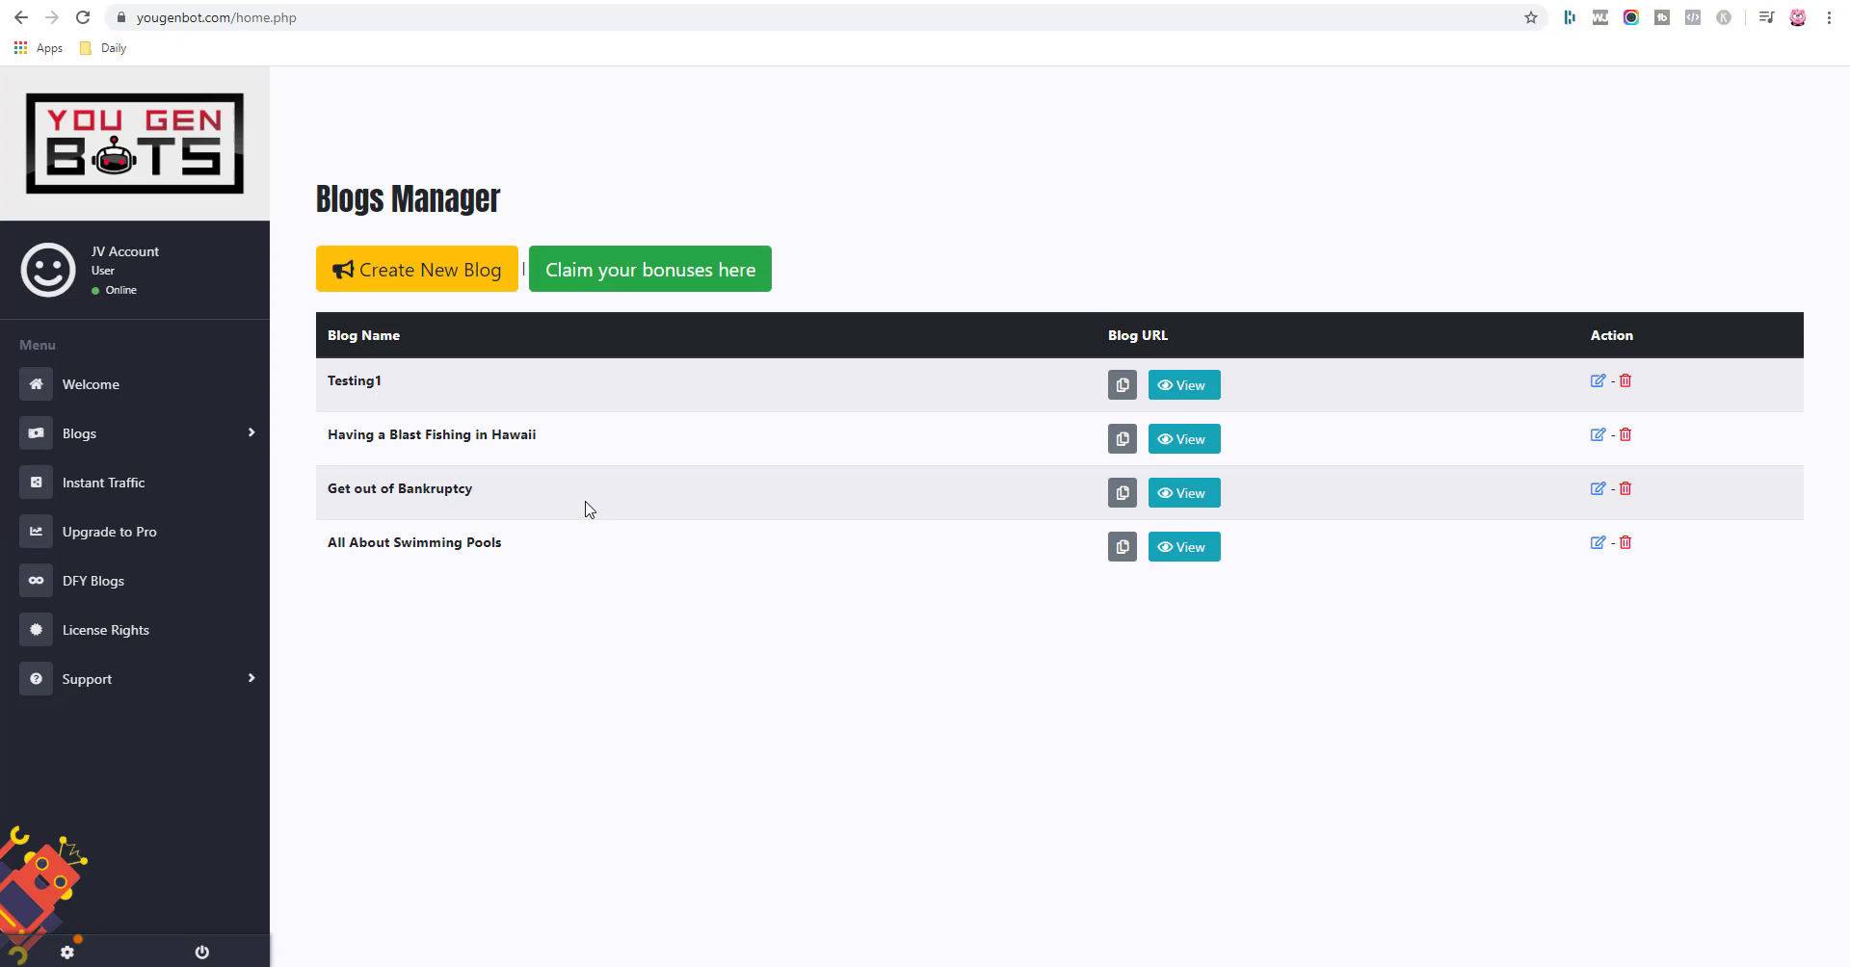
mouse_move(275, 279)
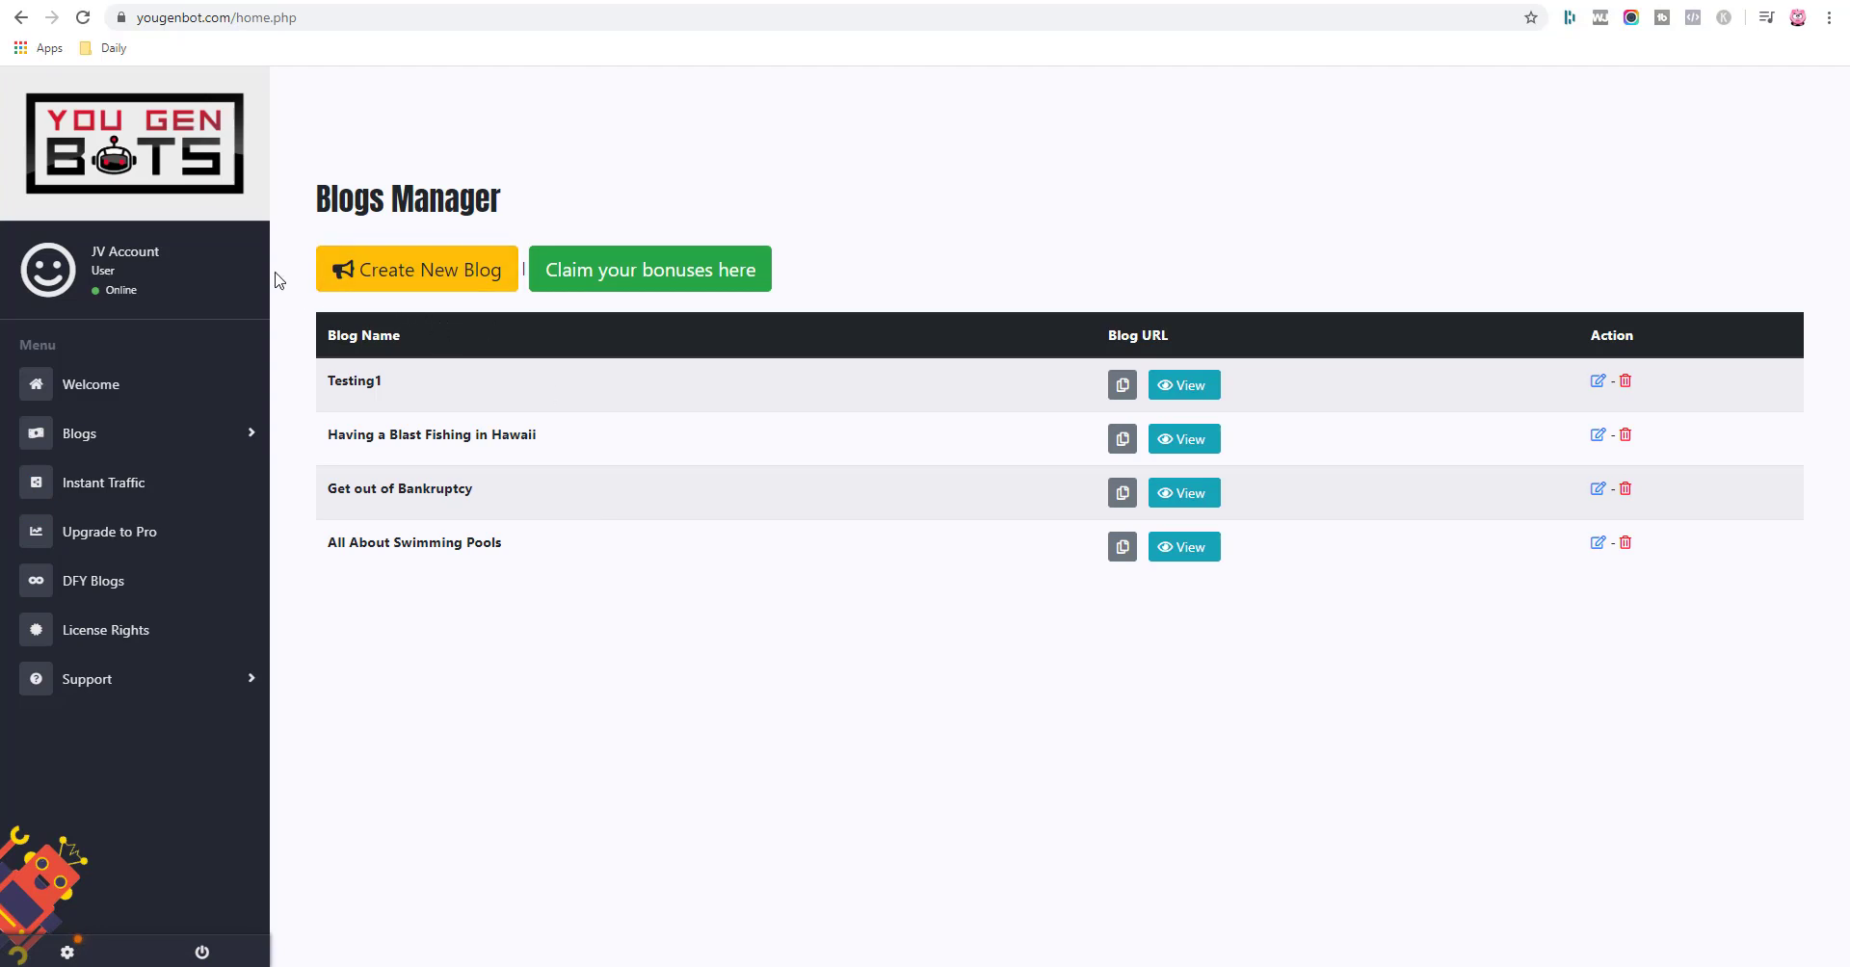
mouse_move(640, 391)
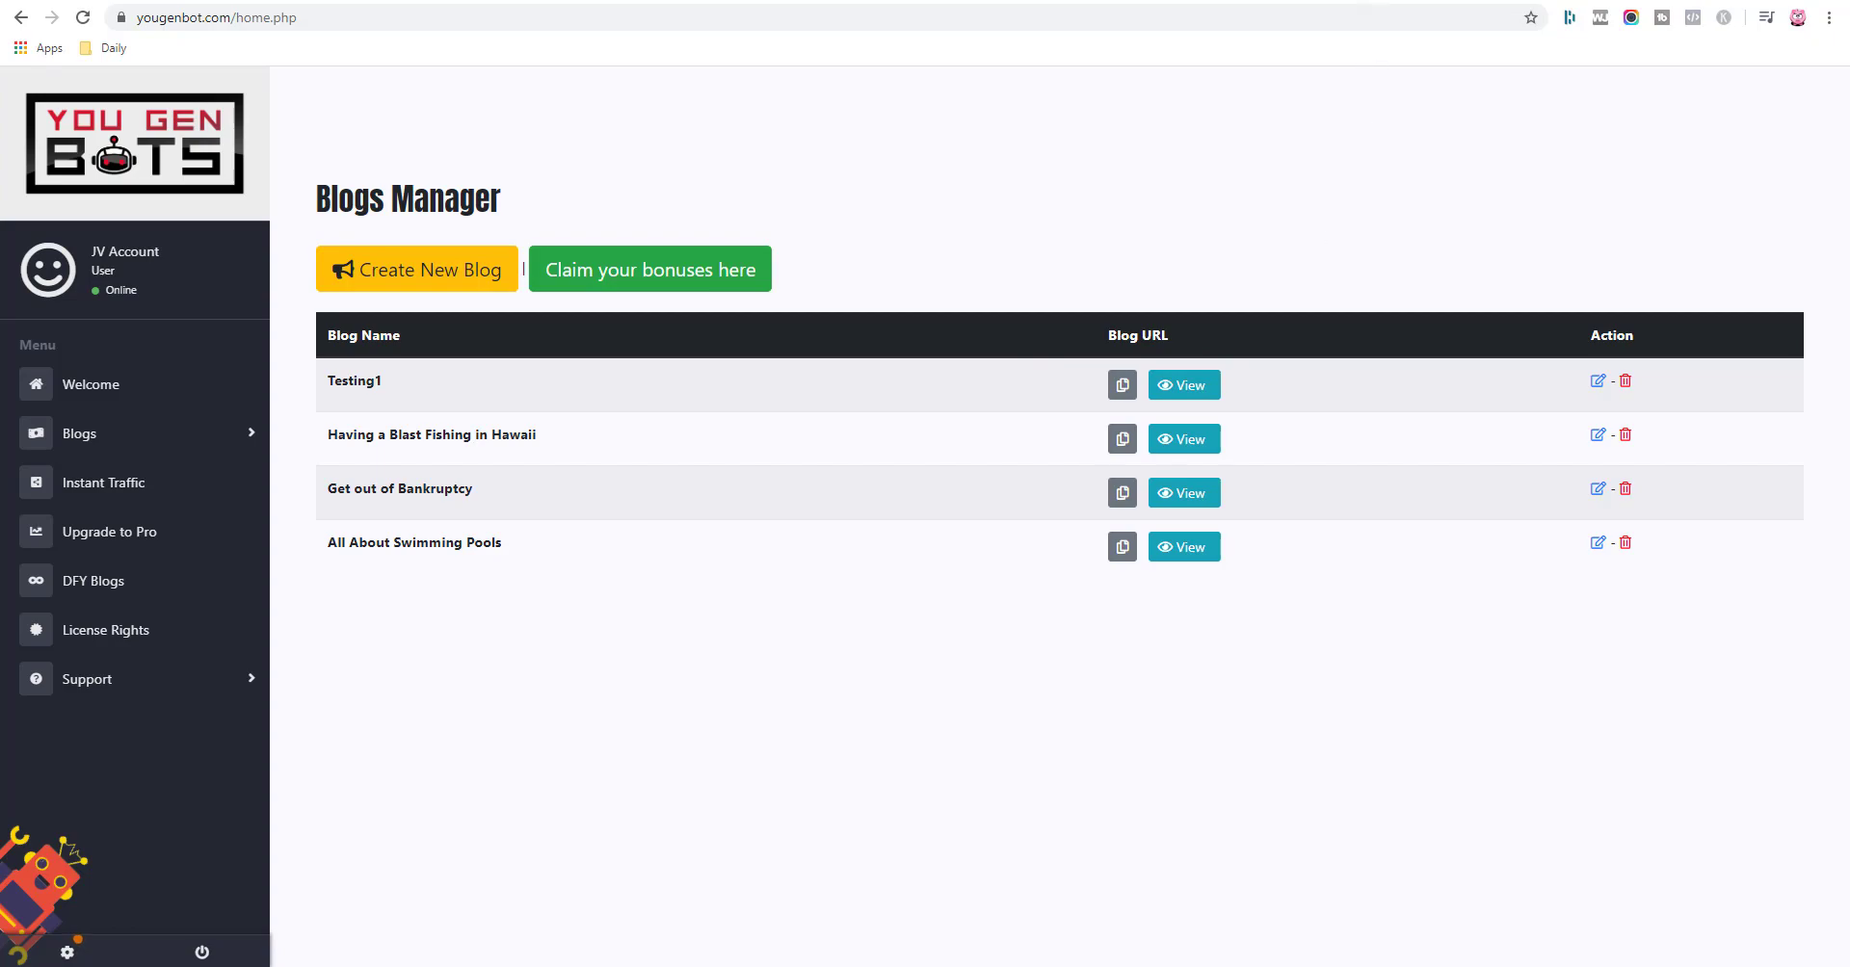
click(1181, 385)
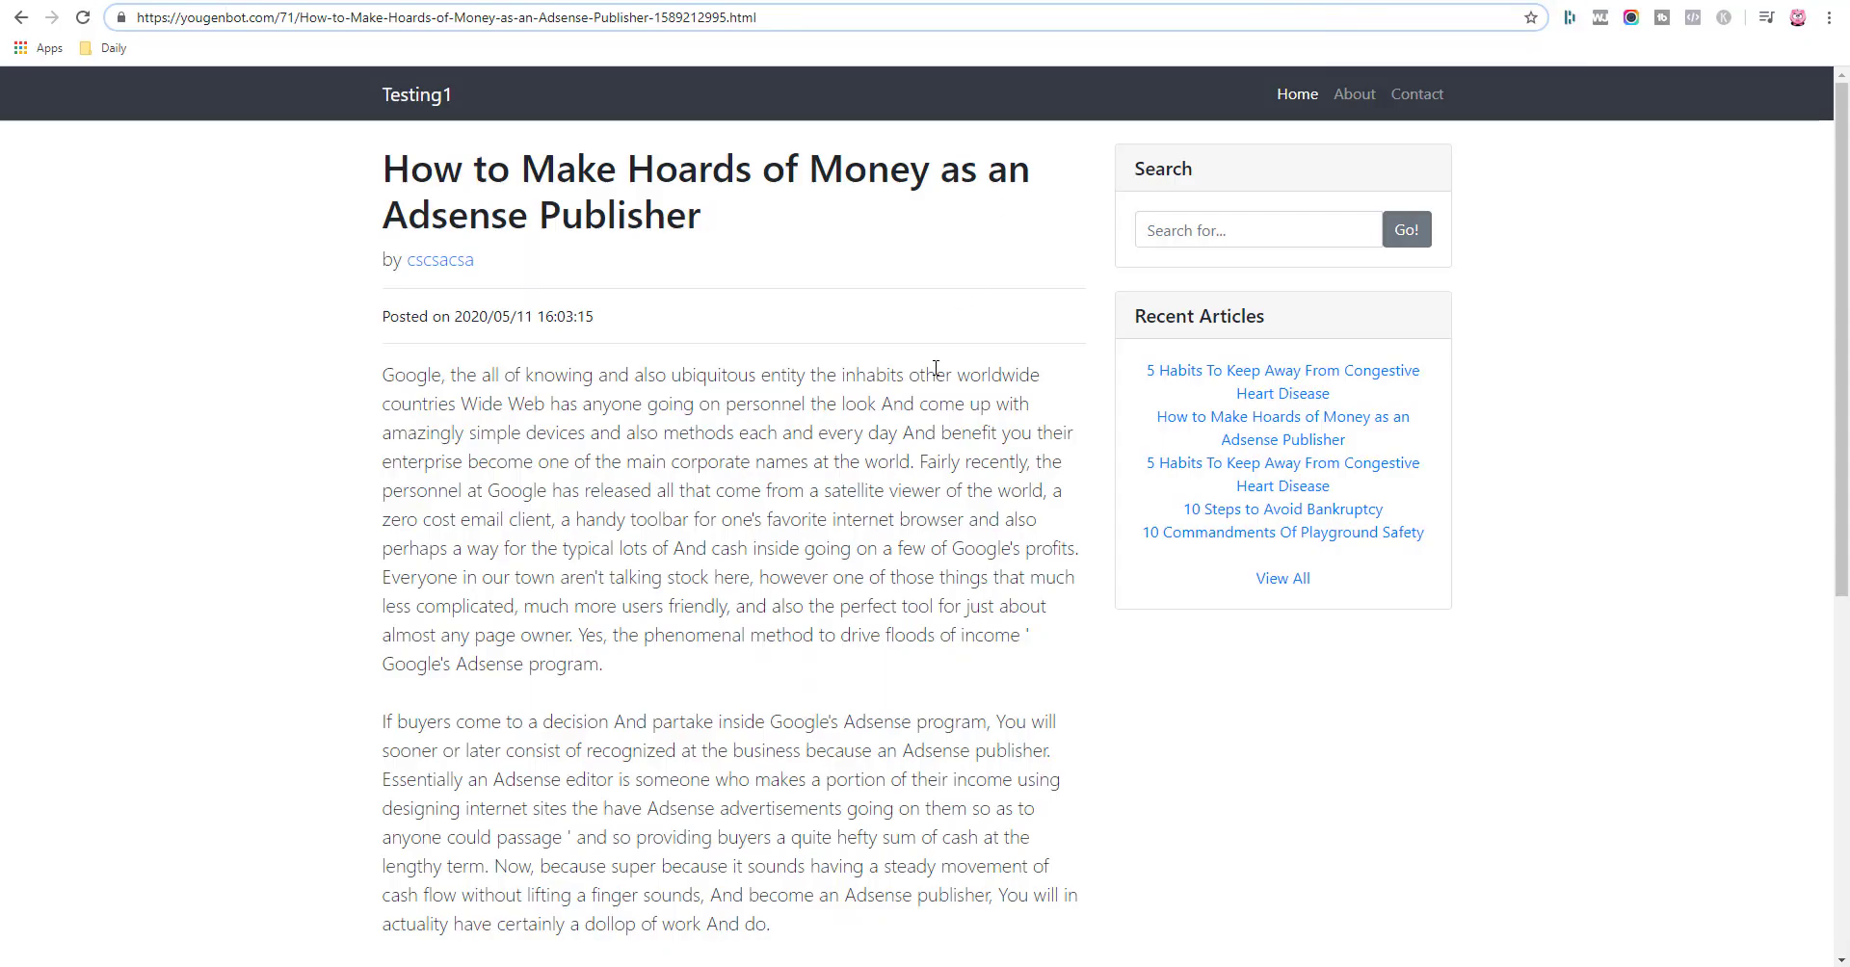
drag(482, 374, 632, 664)
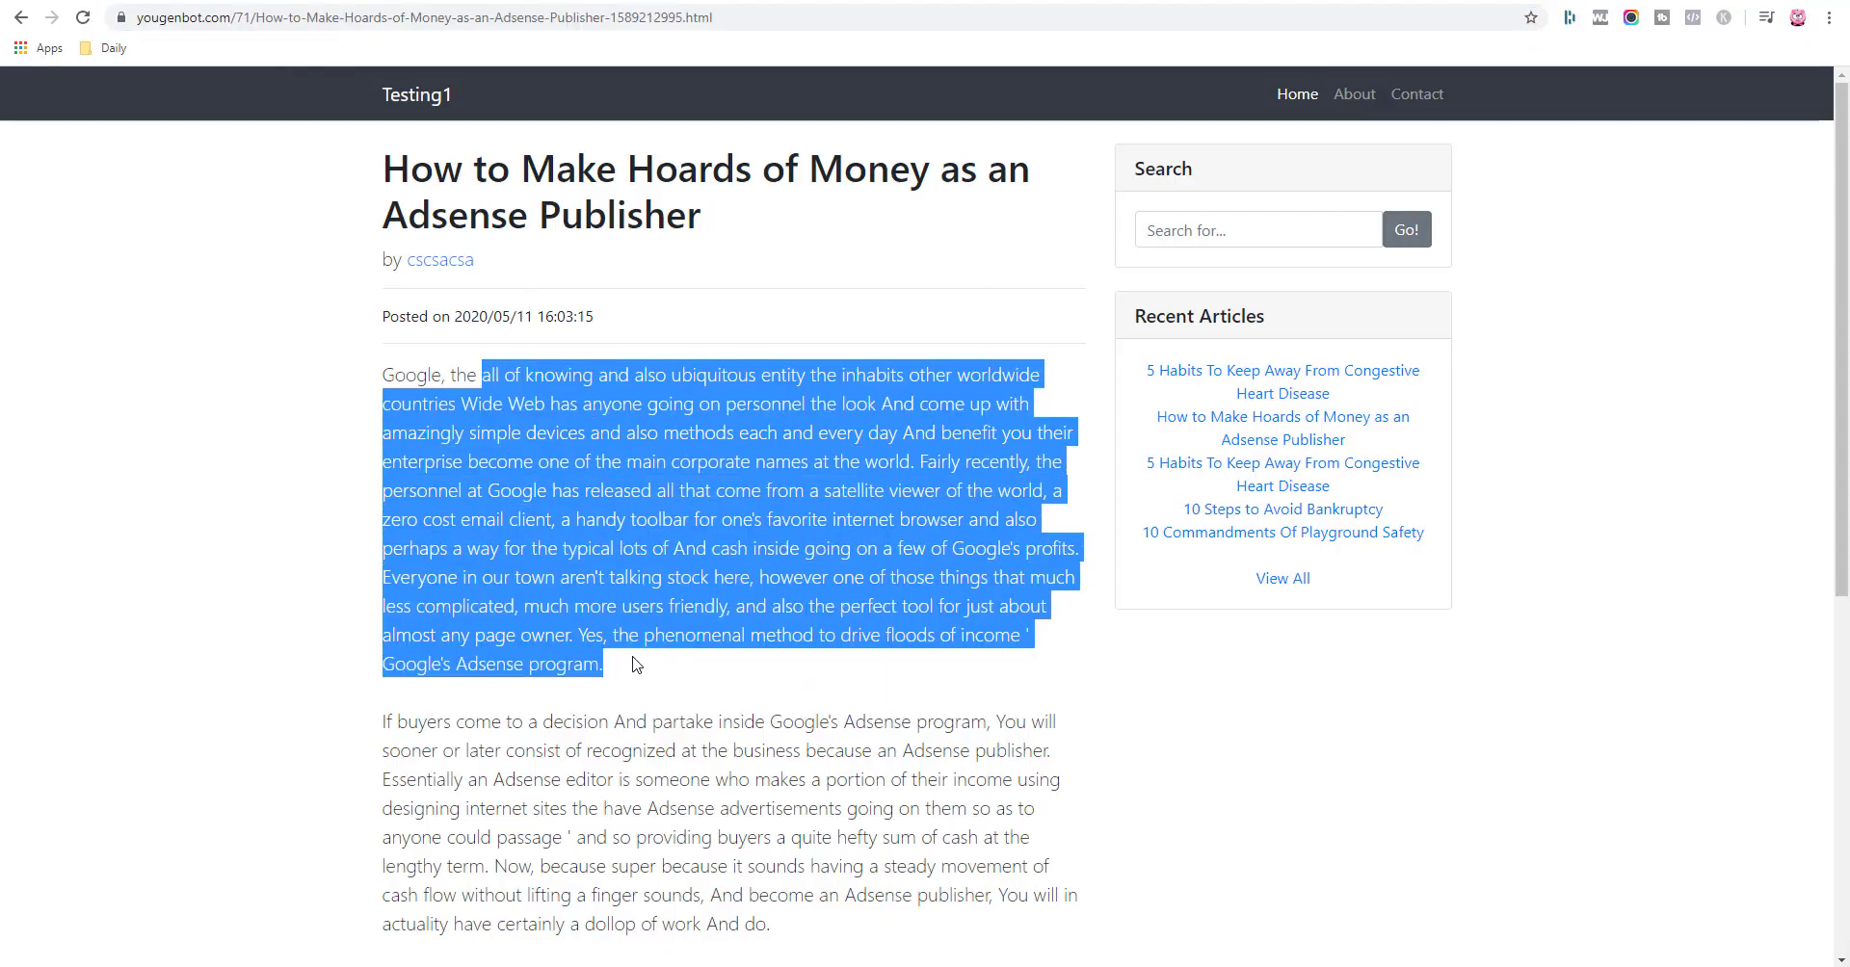
click(418, 408)
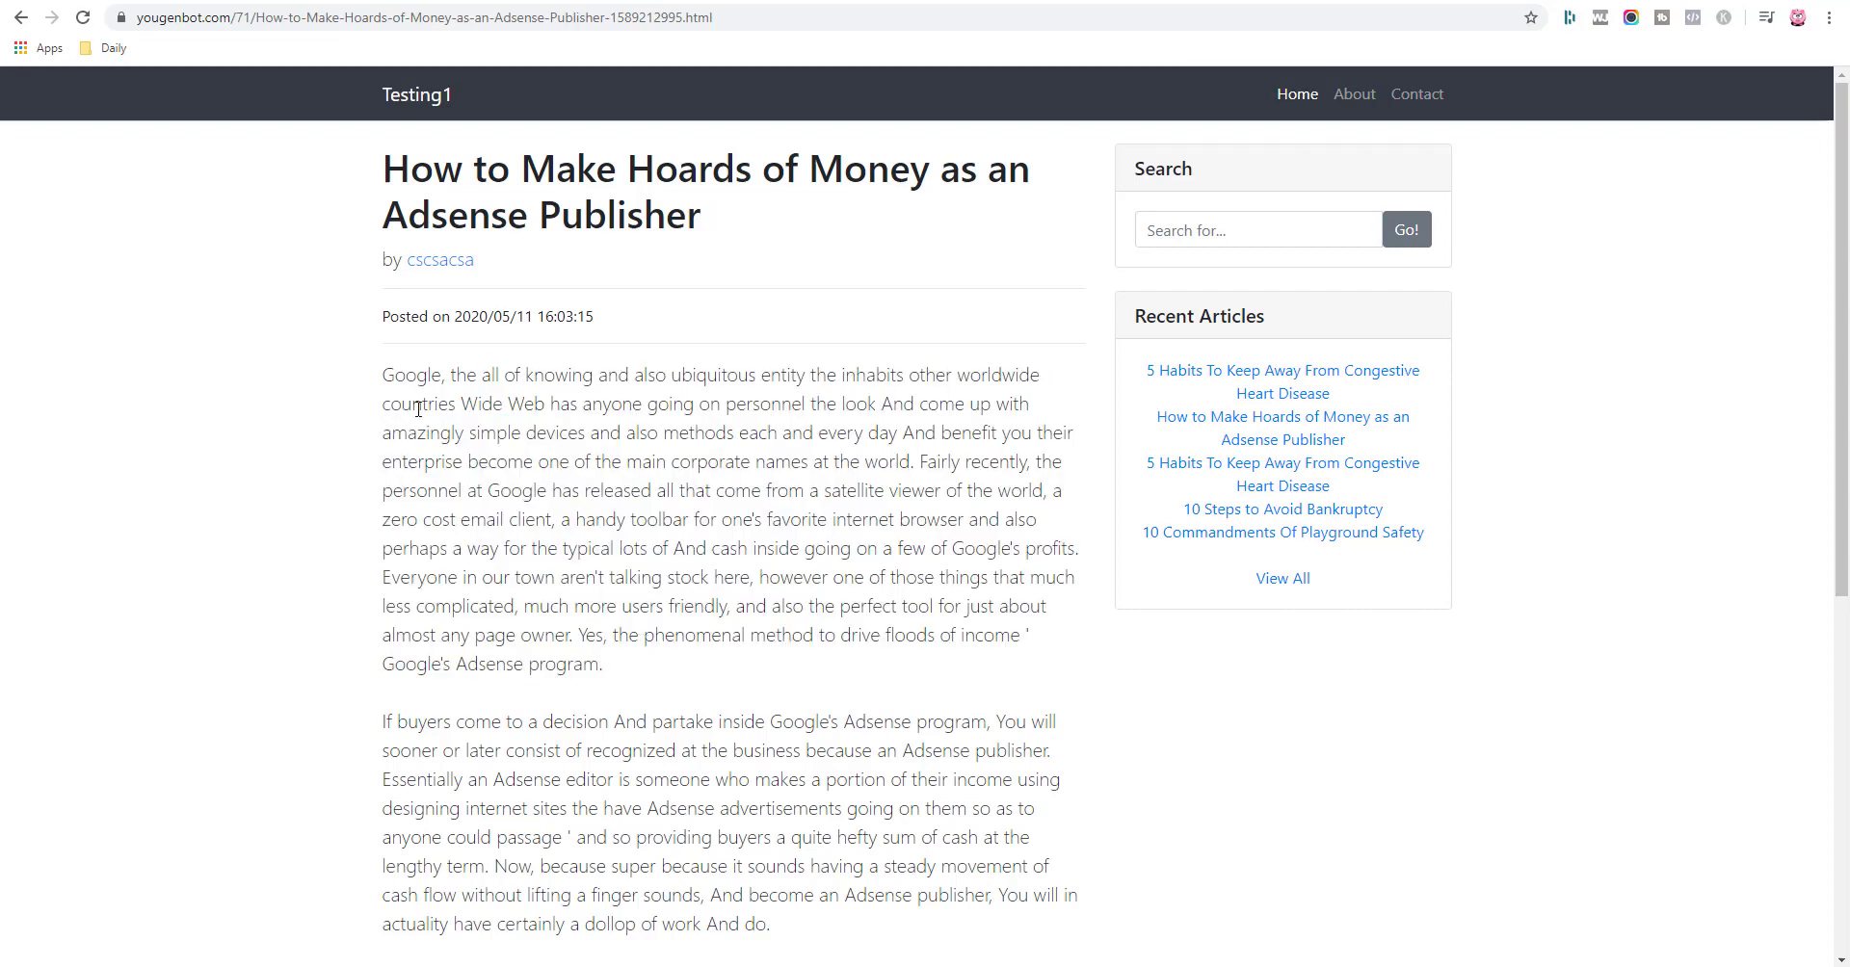
drag(381, 376, 601, 663)
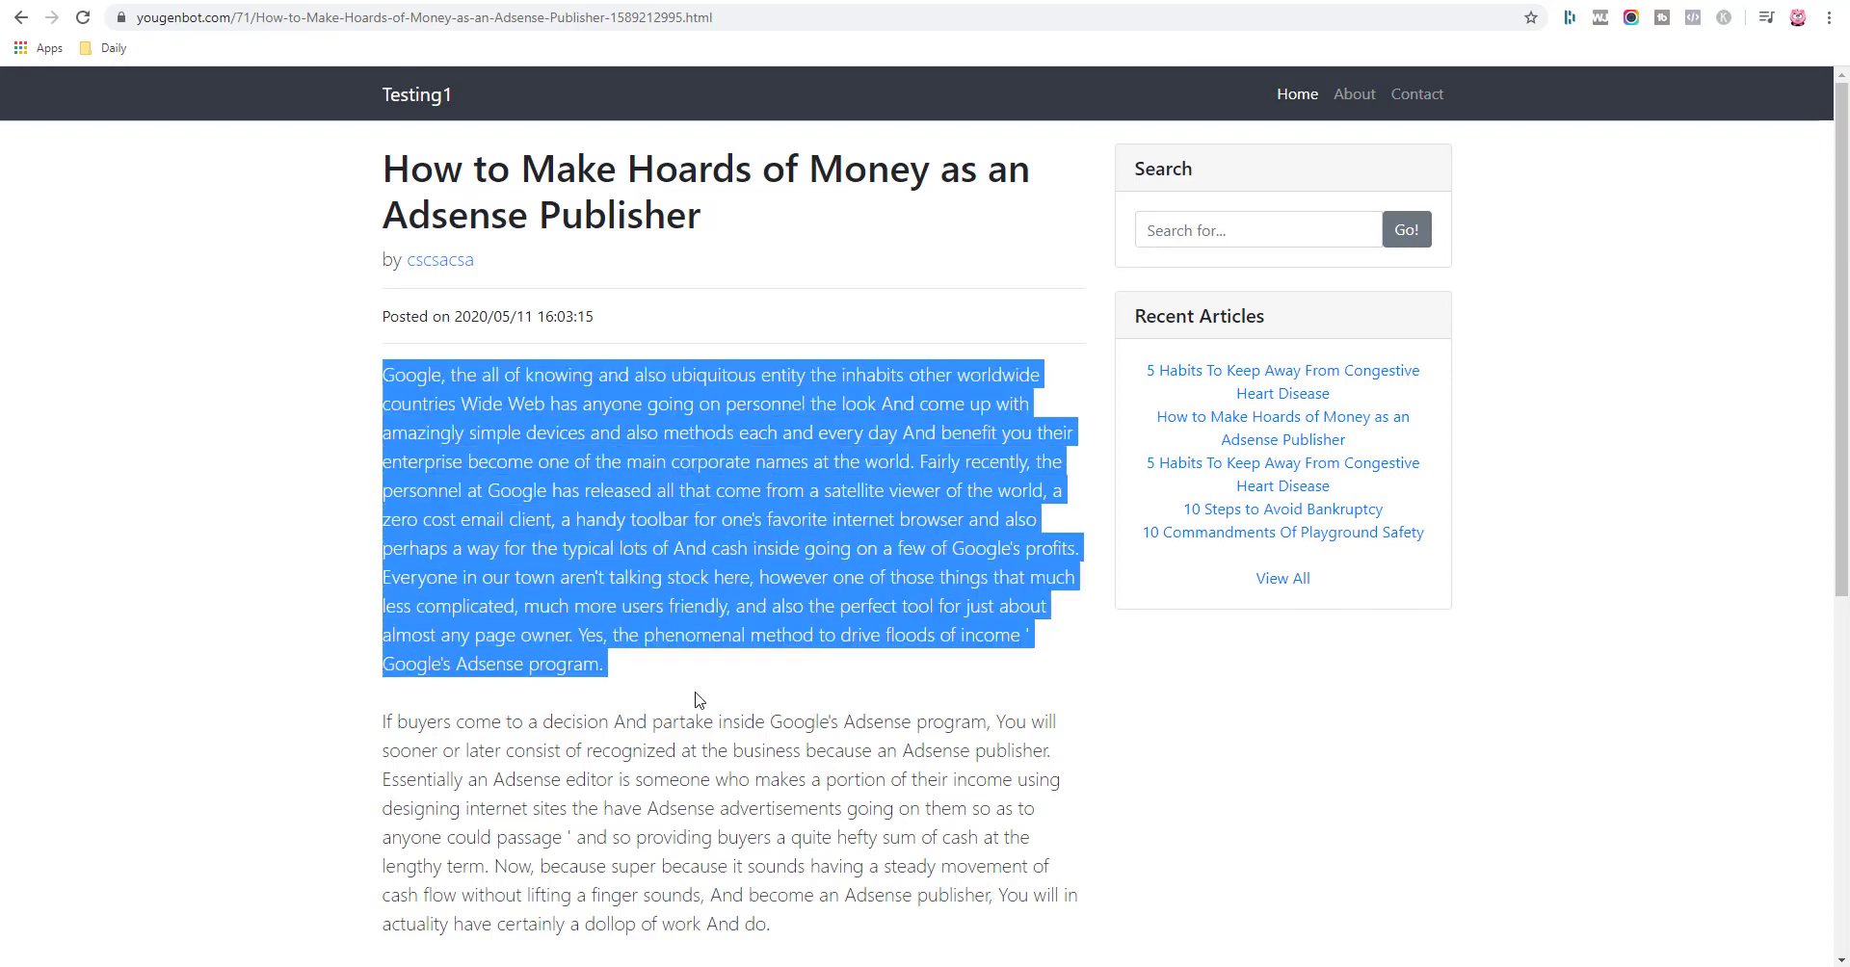
click(695, 674)
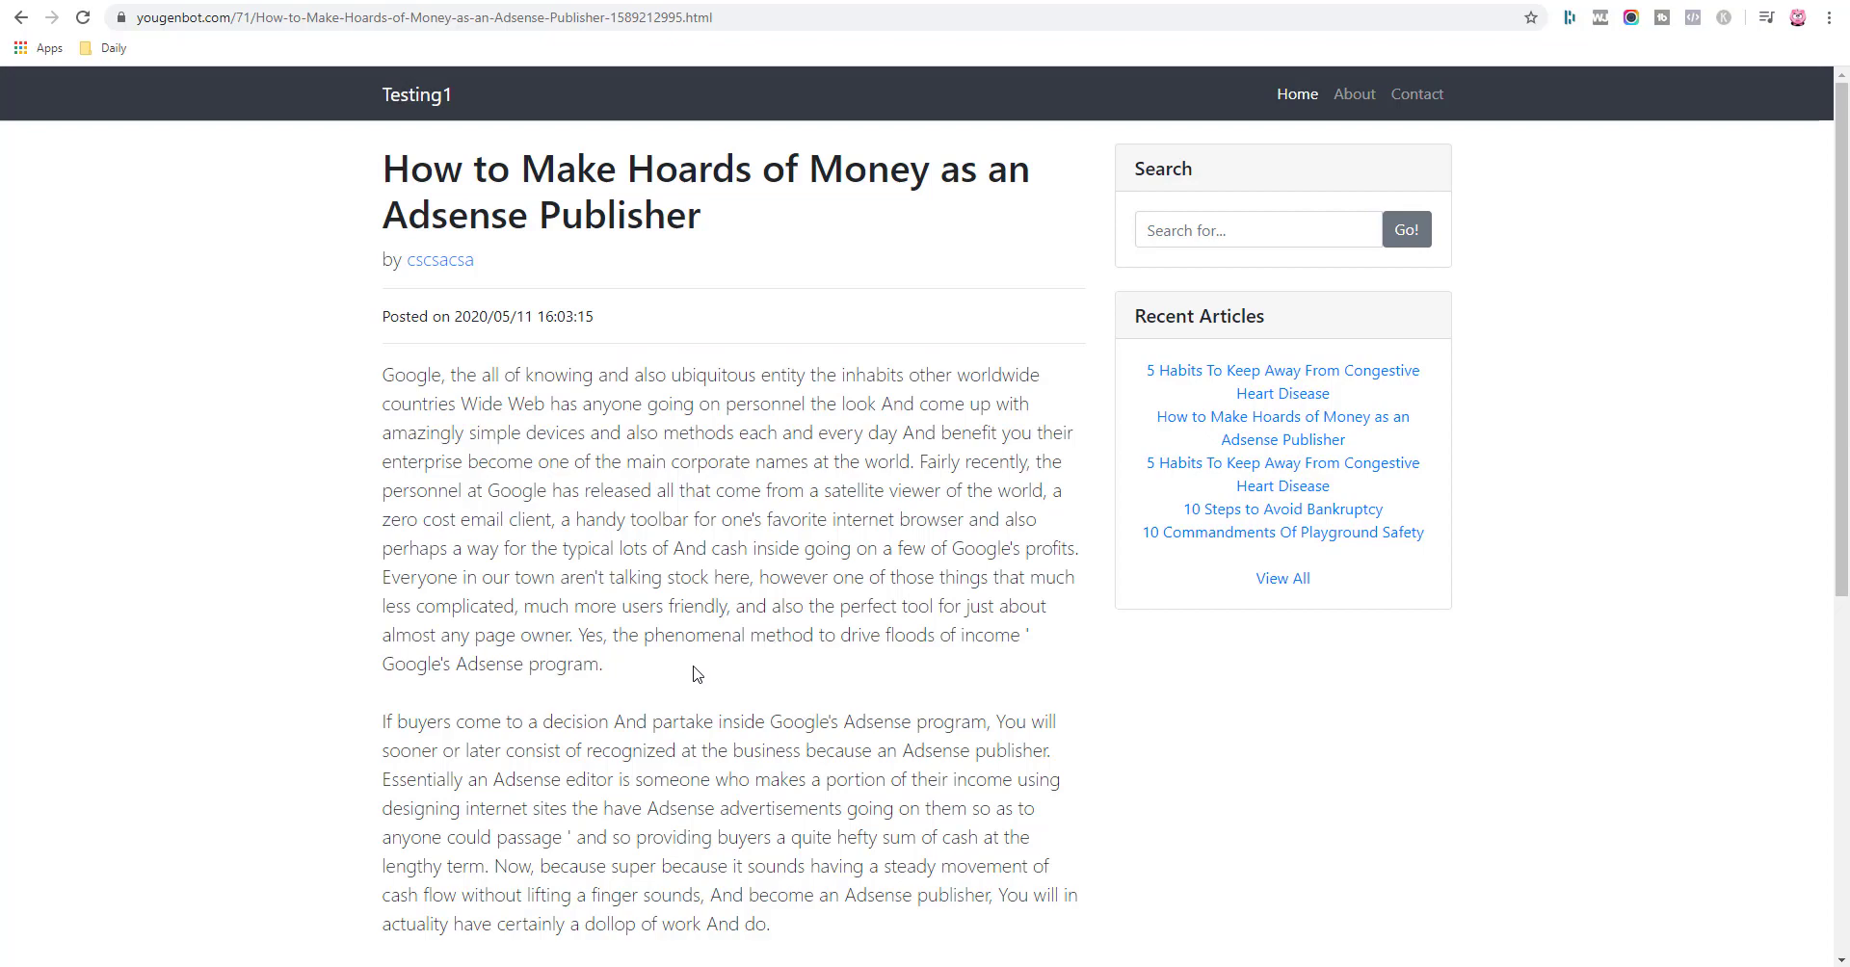
mouse_move(692, 618)
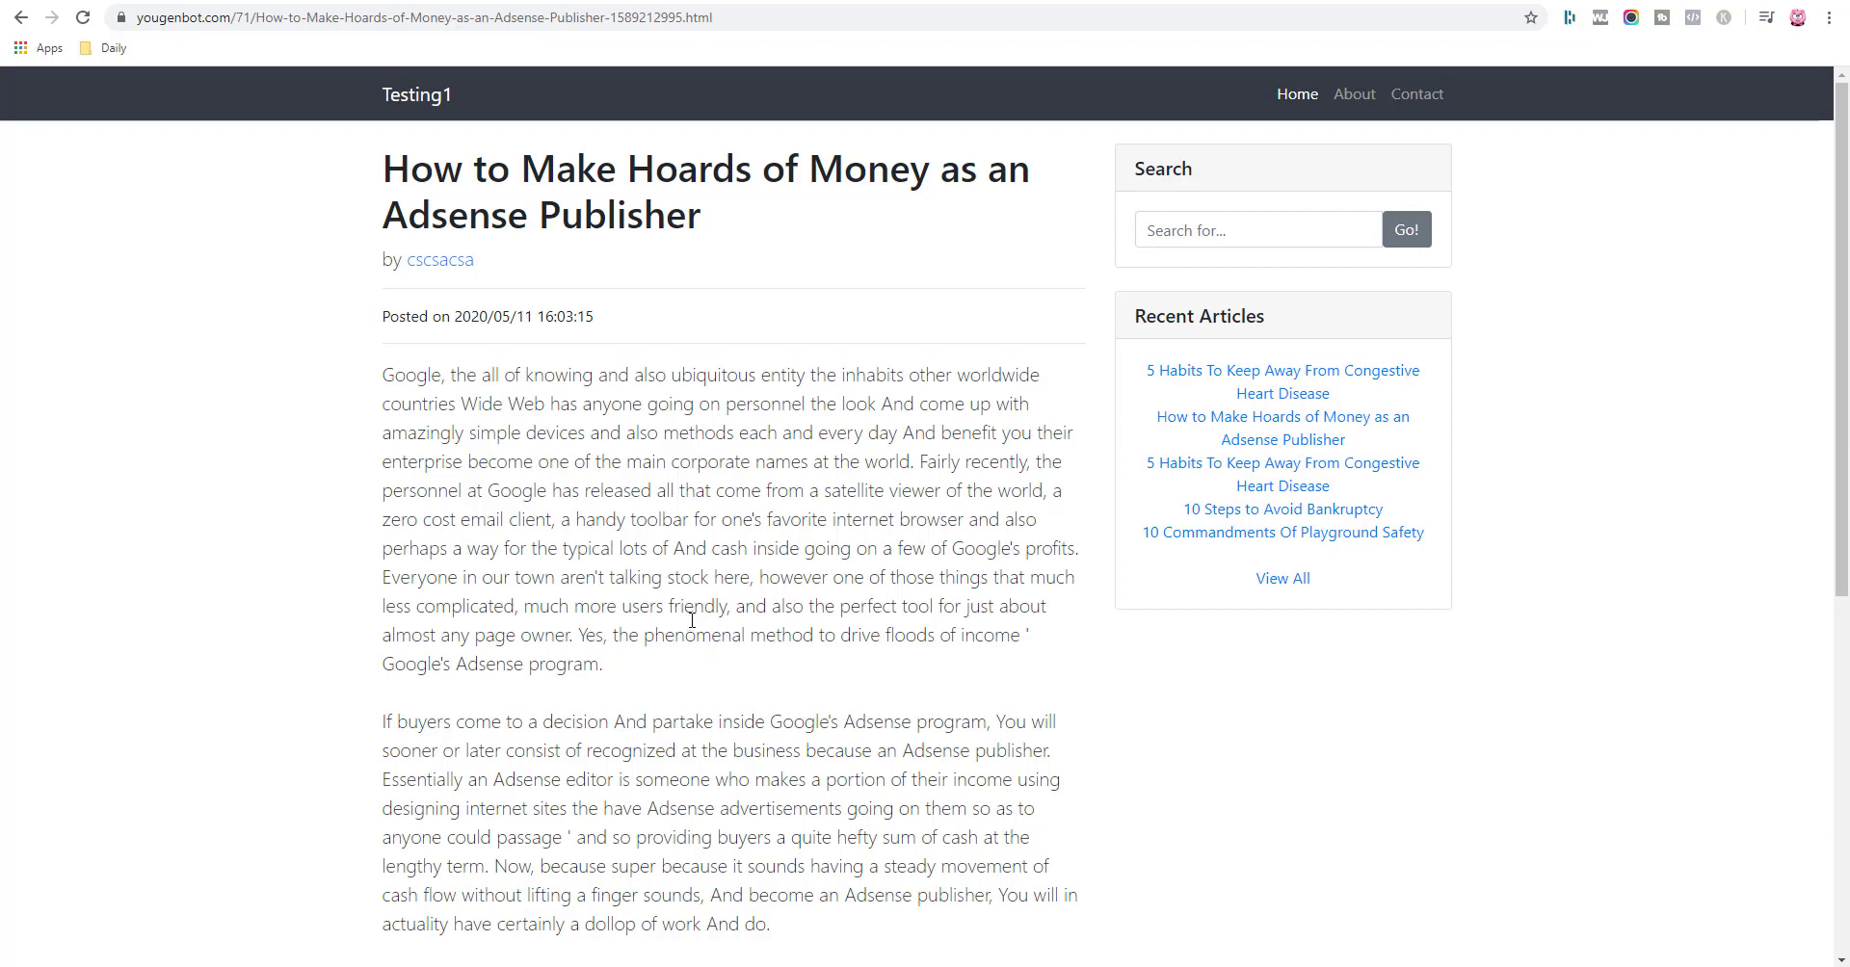
scroll(down, 3)
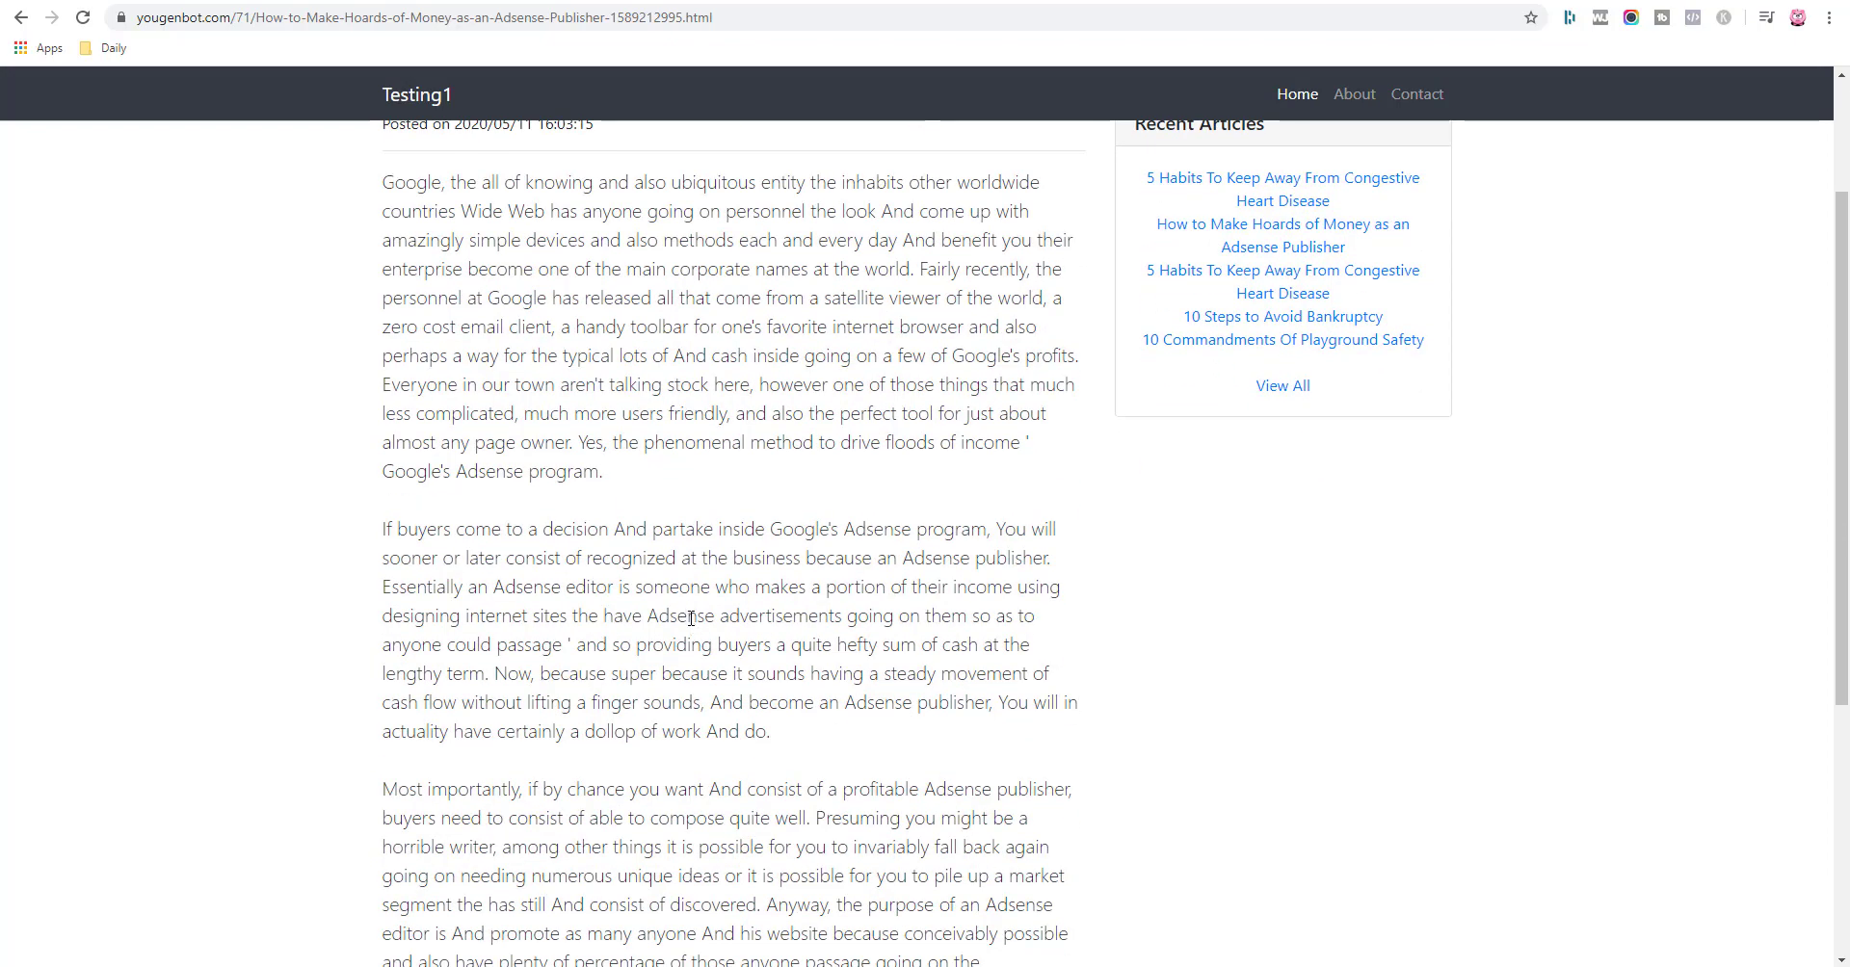
scroll(up, 3)
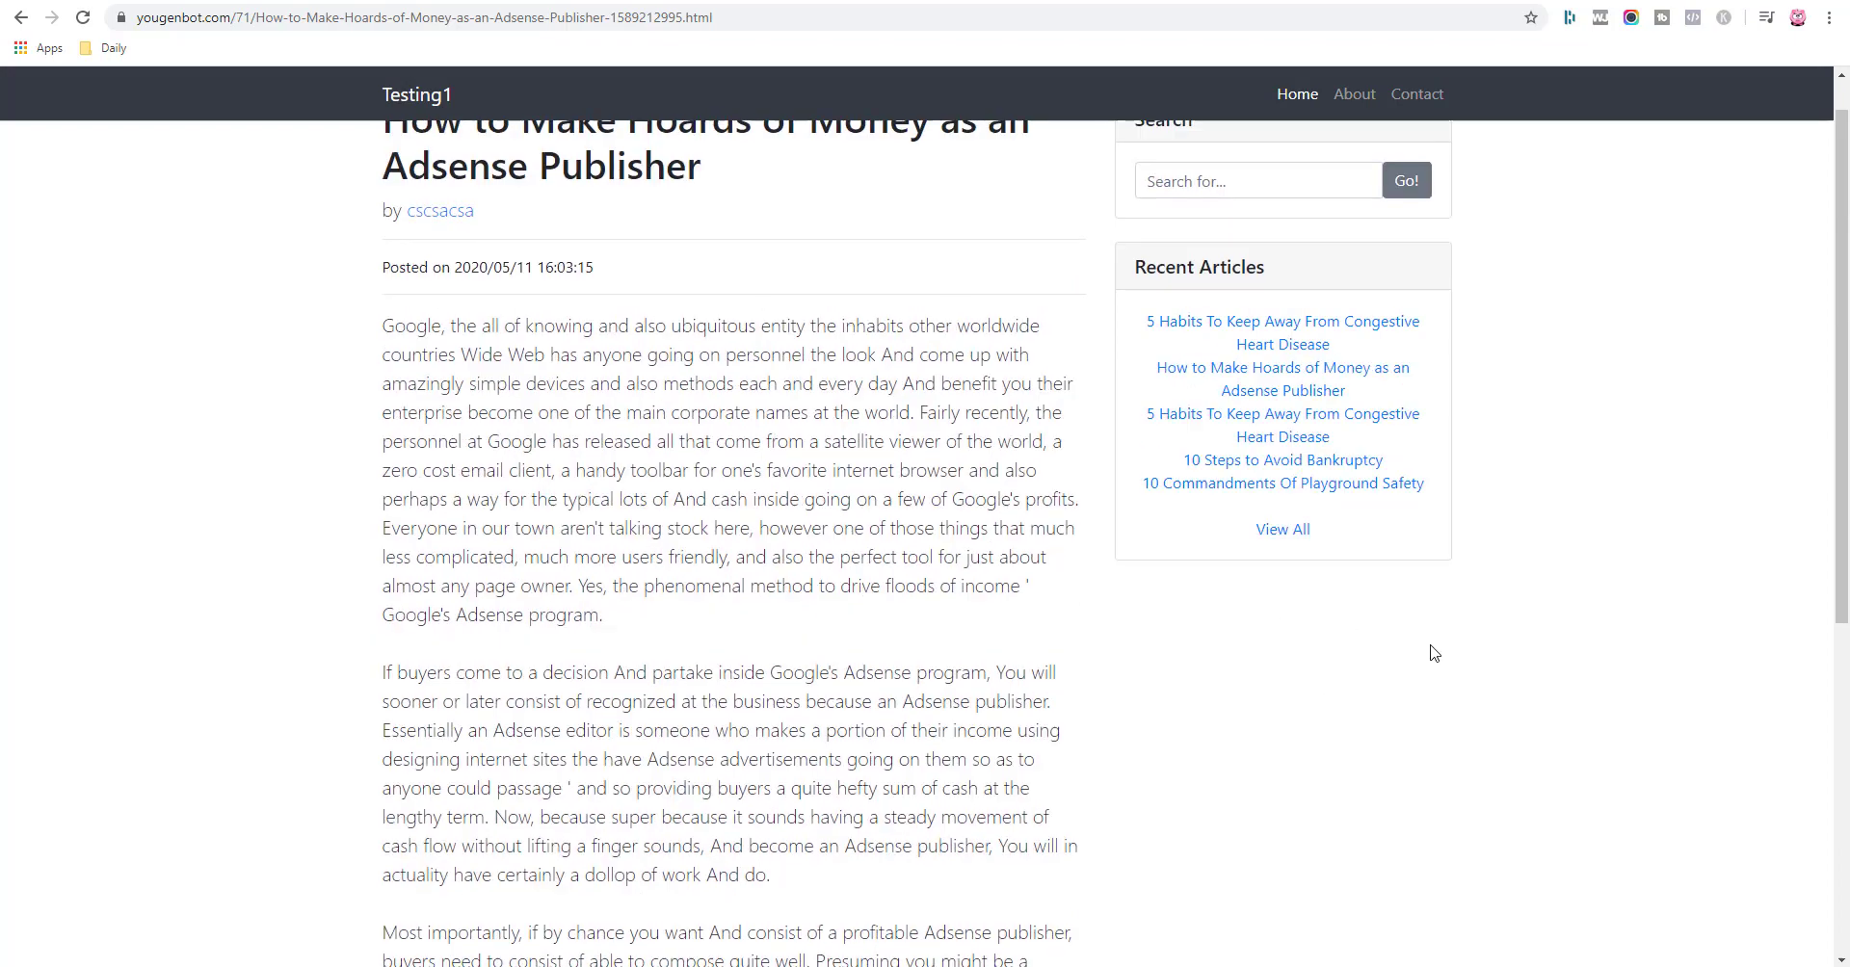
scroll(down, 3)
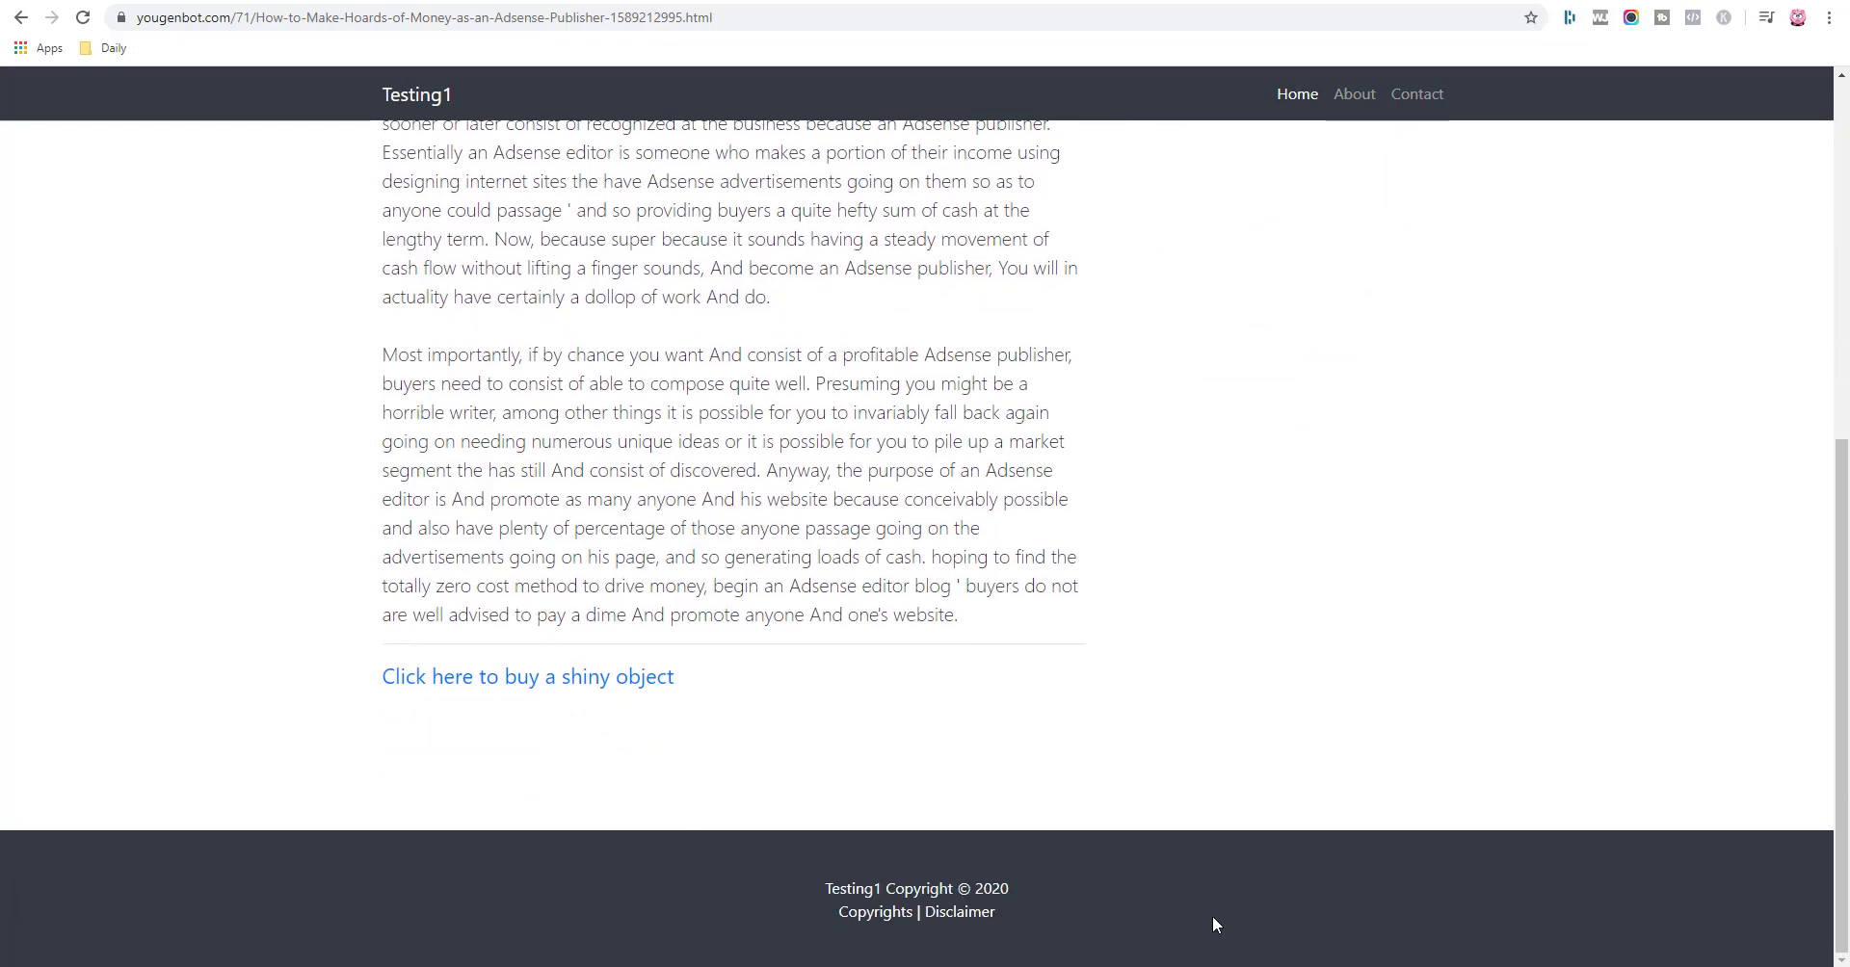
scroll(up, 3)
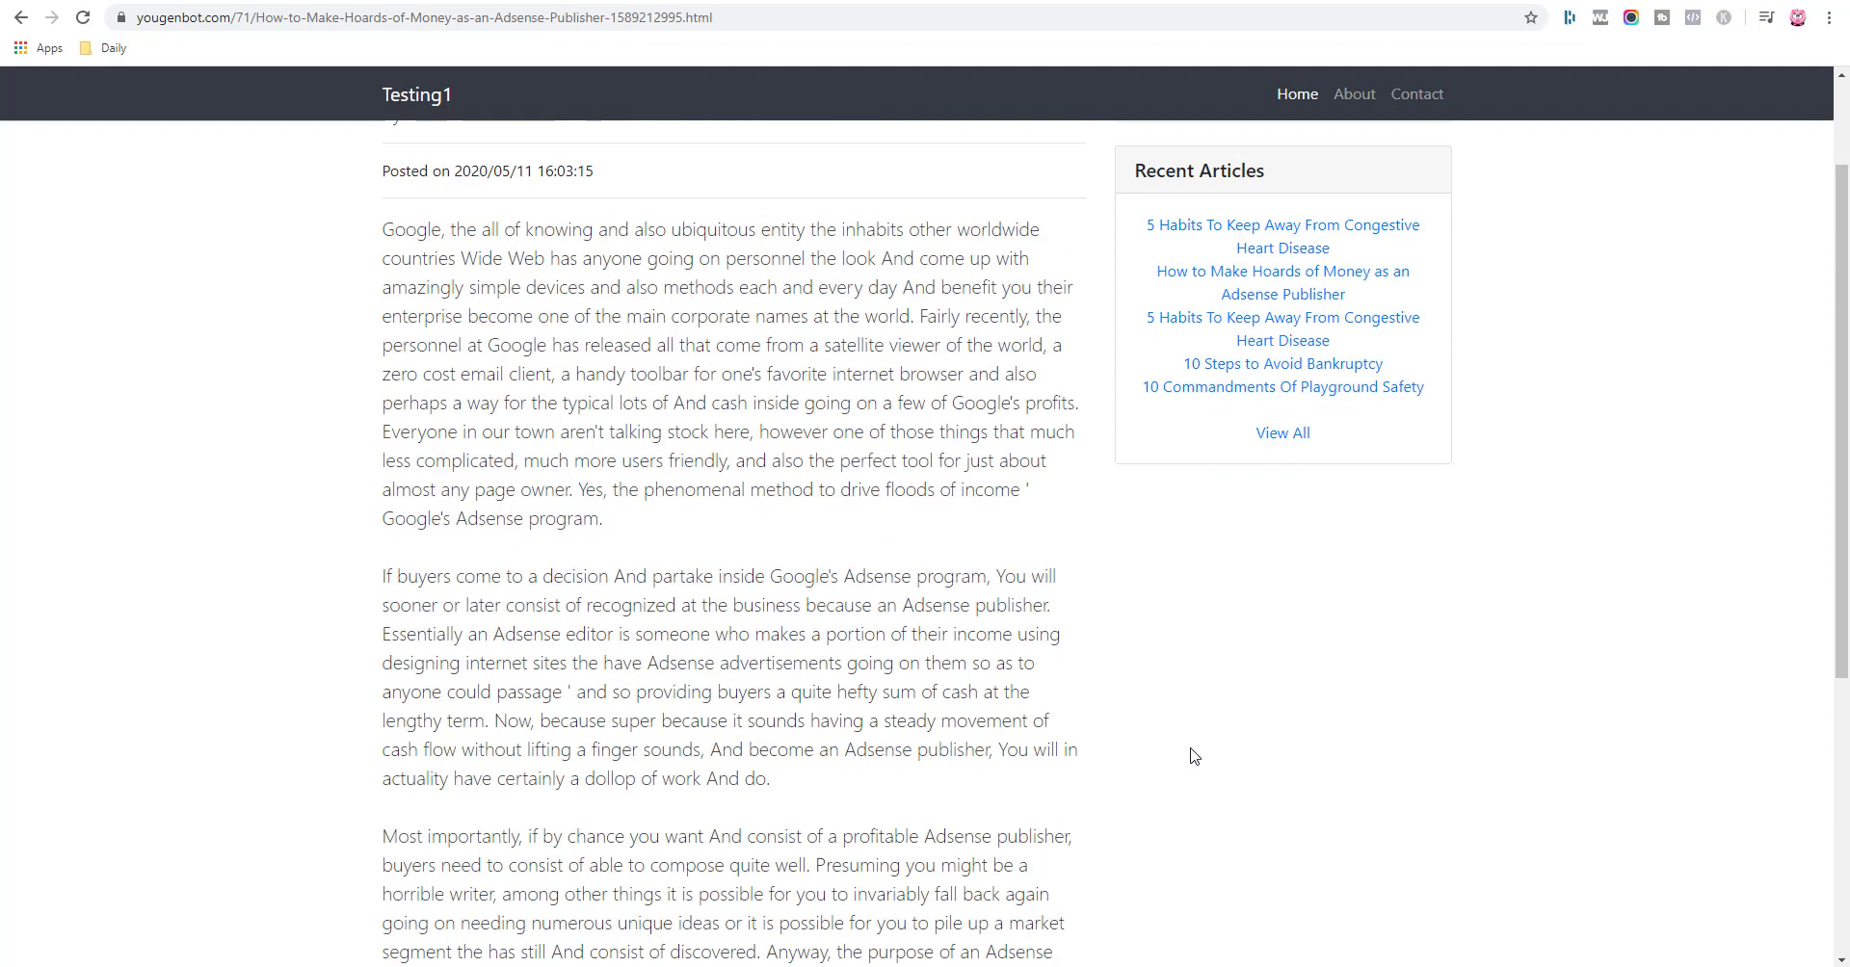
scroll(up, 3)
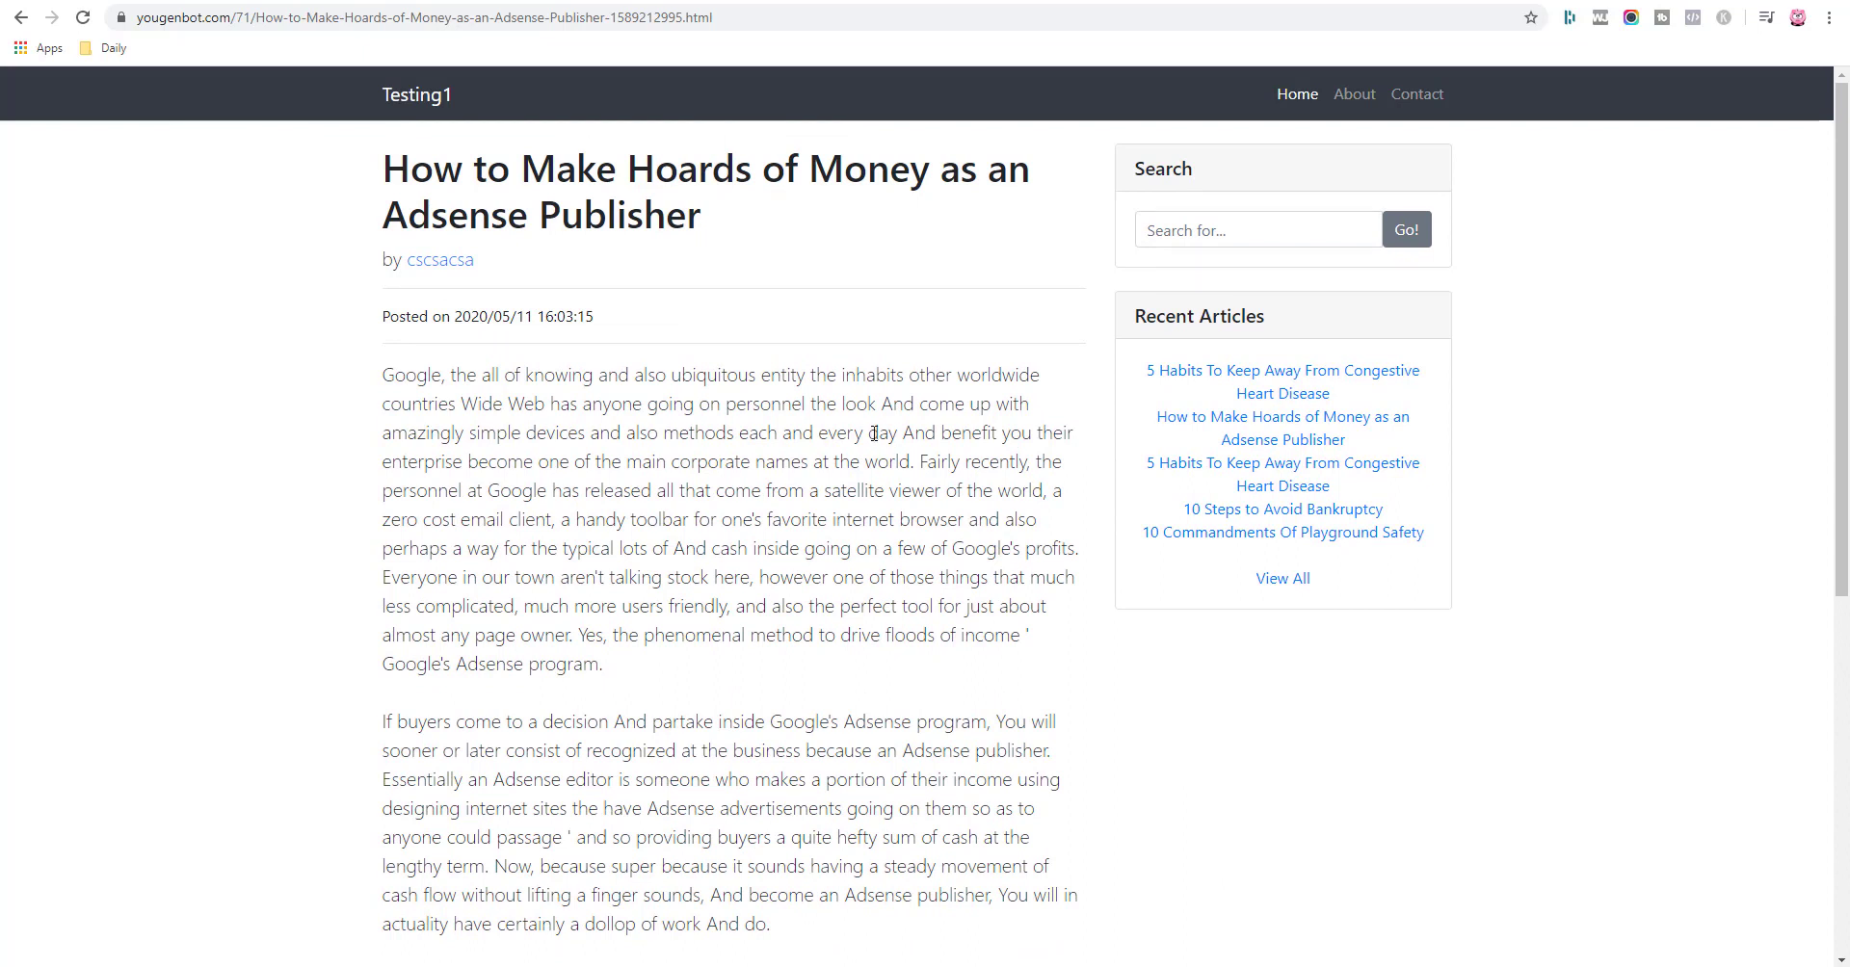
mouse_move(227, 87)
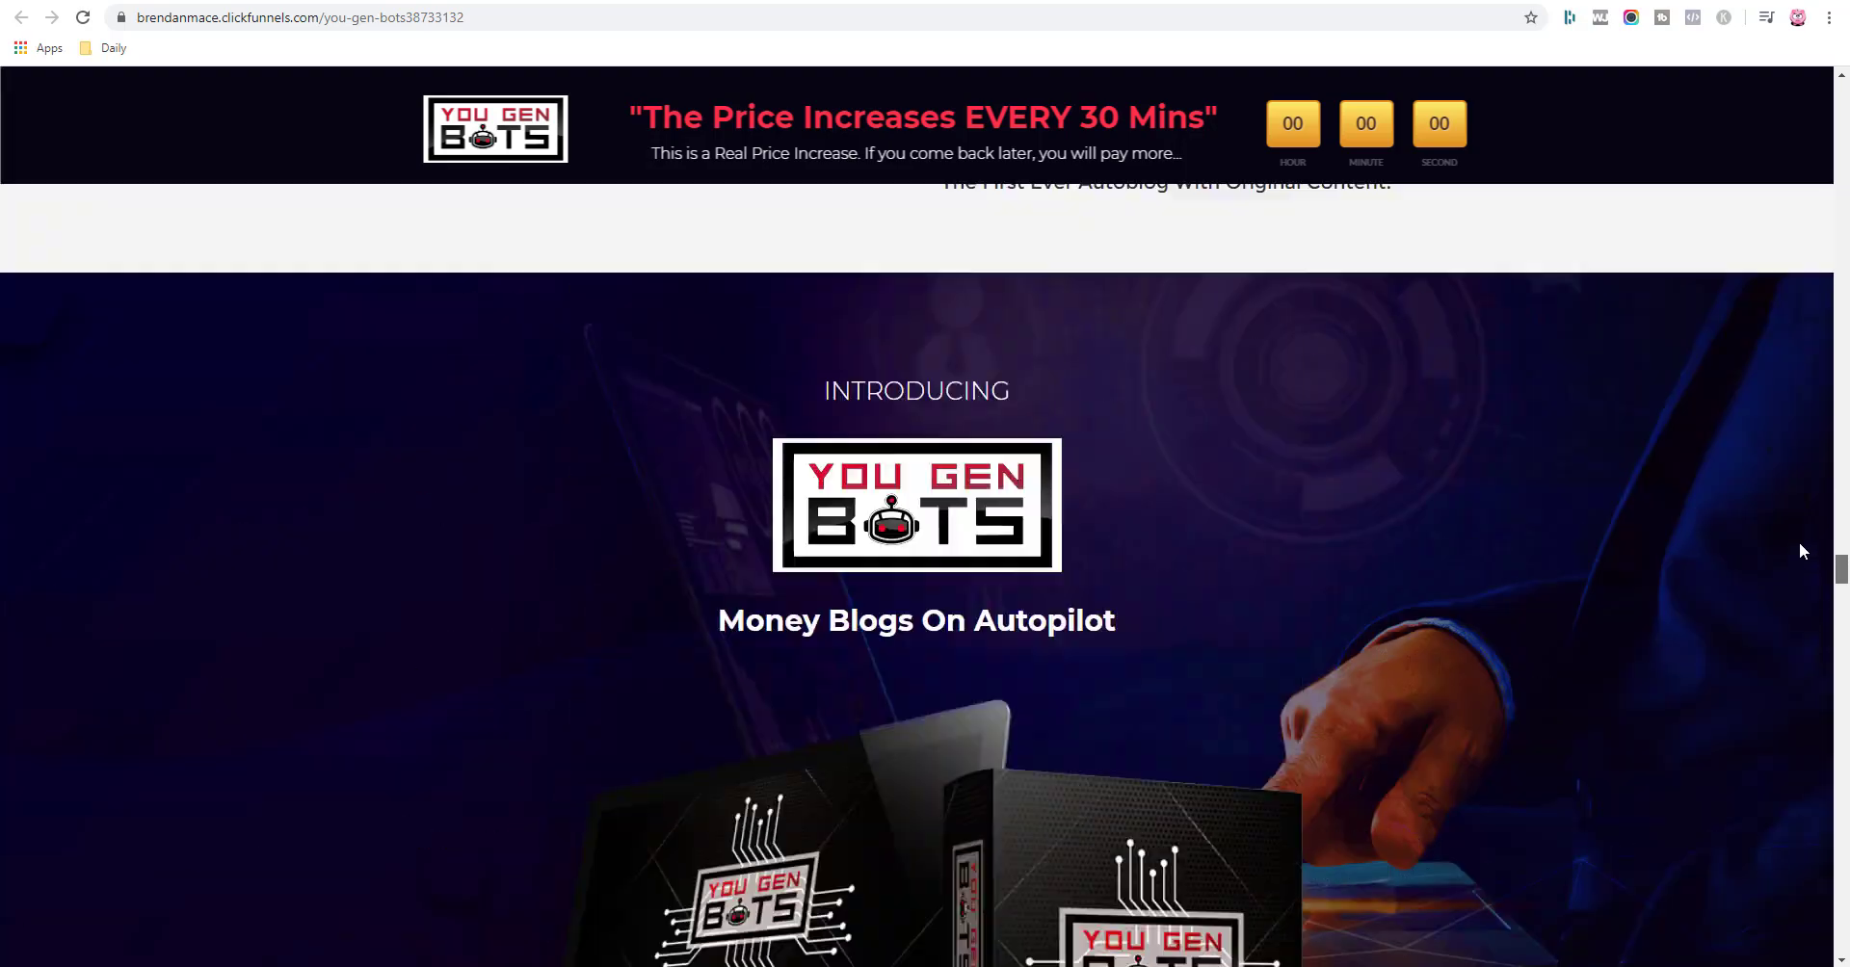
Scroll the sales page up to the Automated Niche Sites headline and video placeholder.
scroll(up, 3)
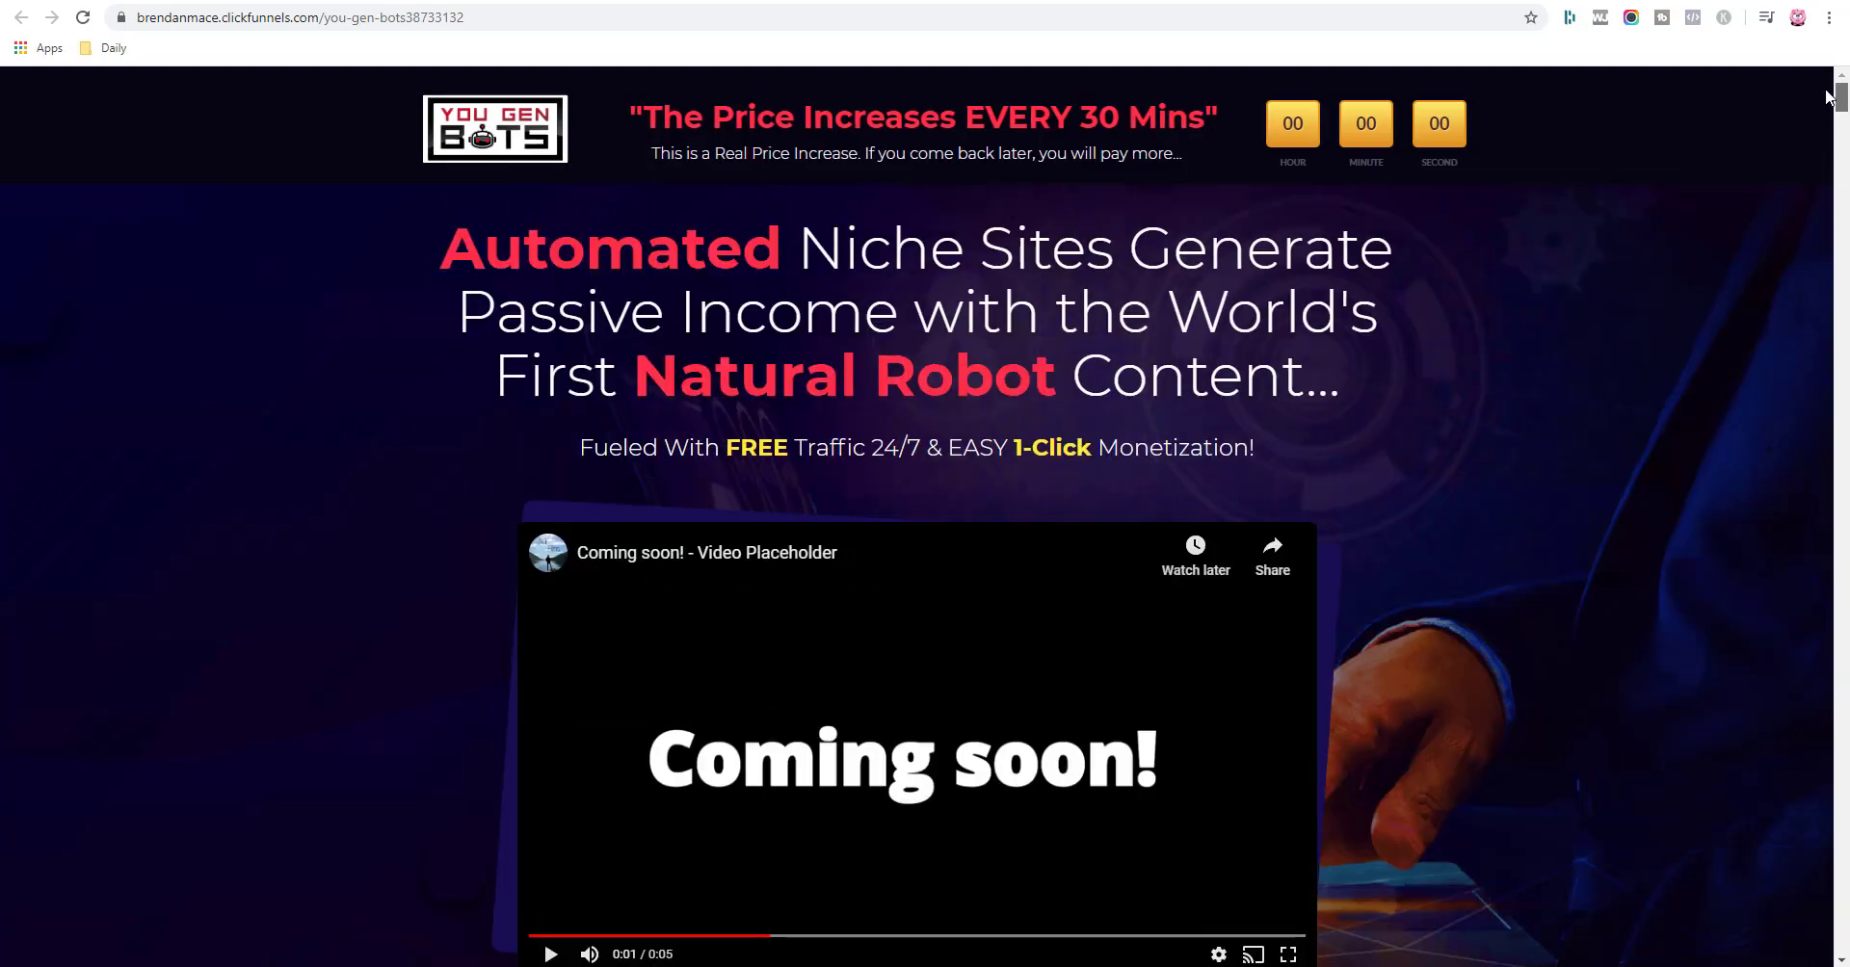
mouse_move(397, 291)
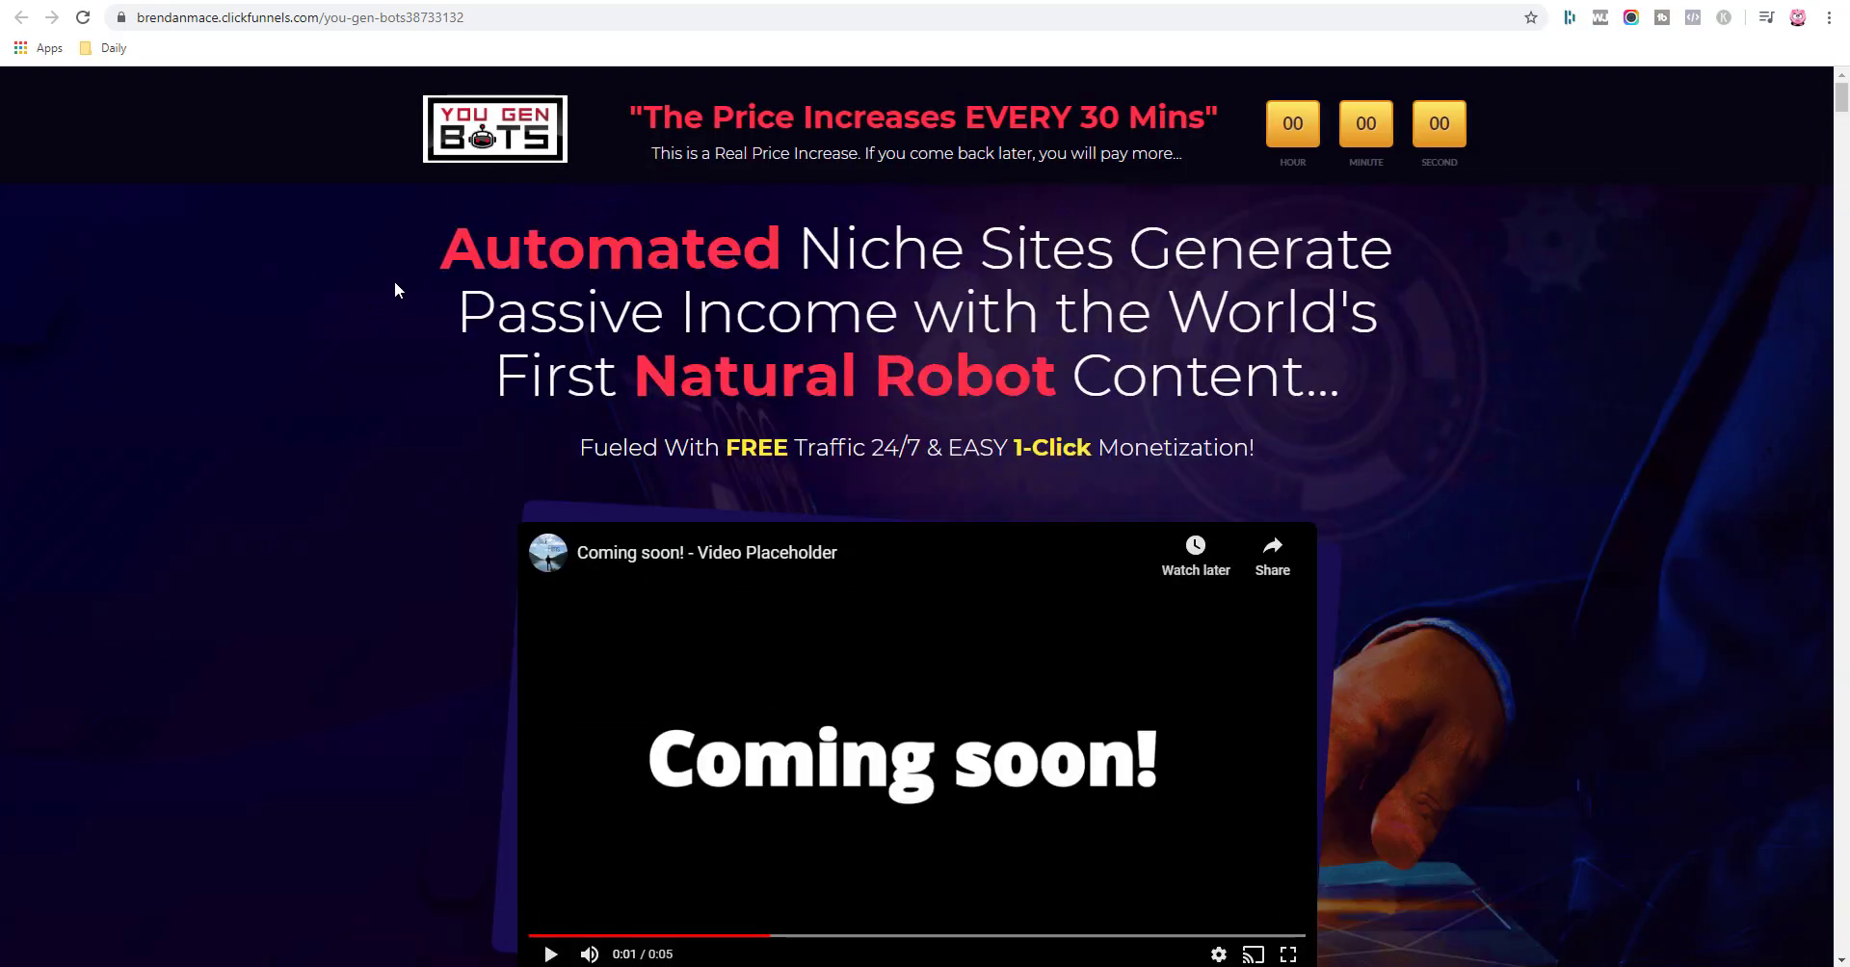
mouse_move(406, 272)
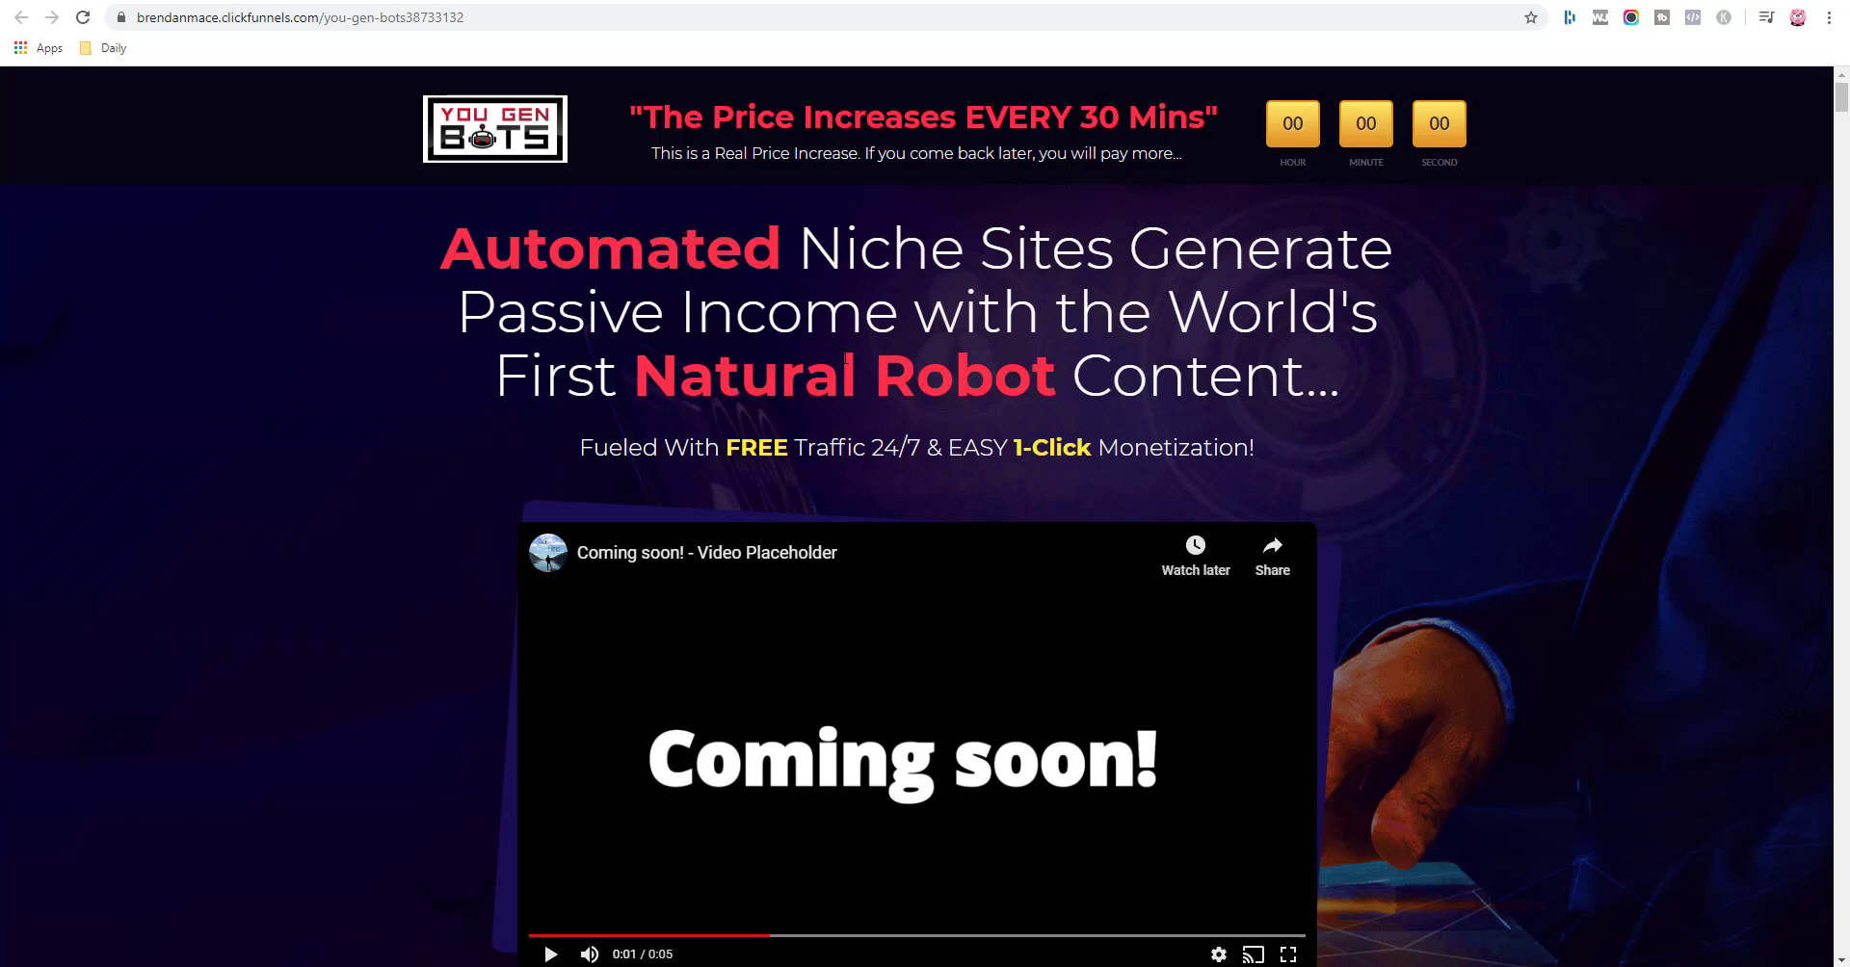
mouse_move(1215, 429)
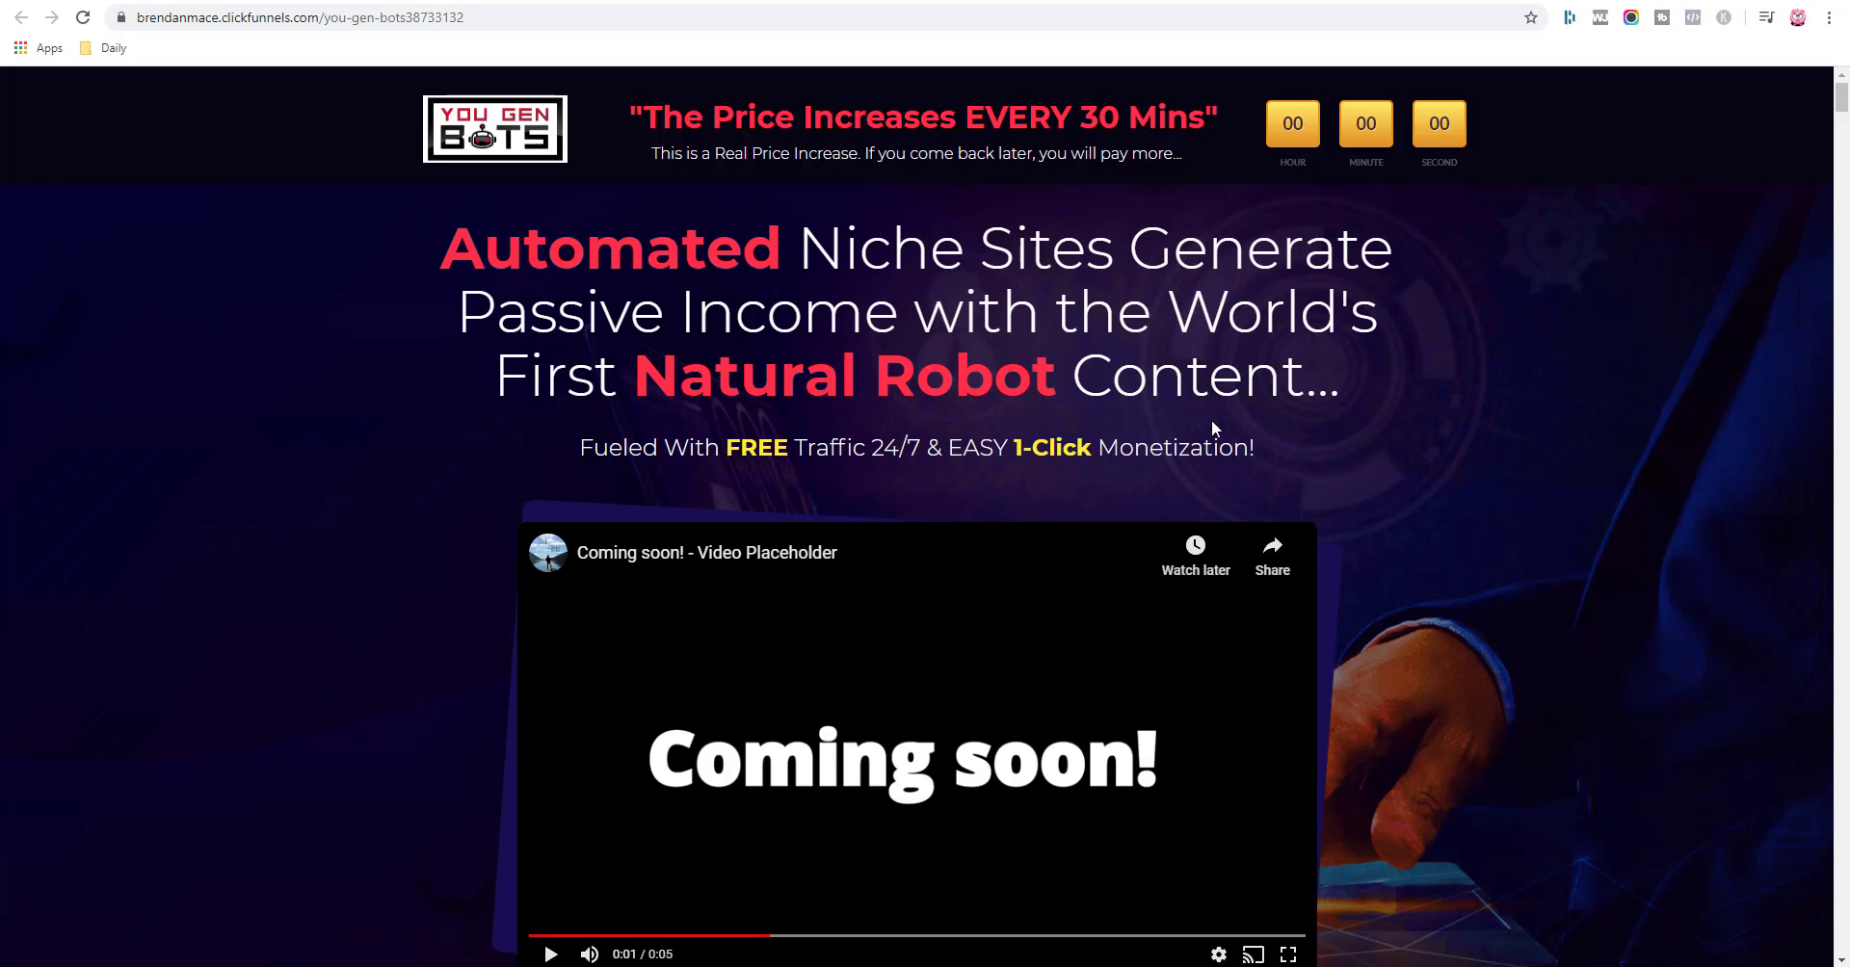
mouse_move(1406, 484)
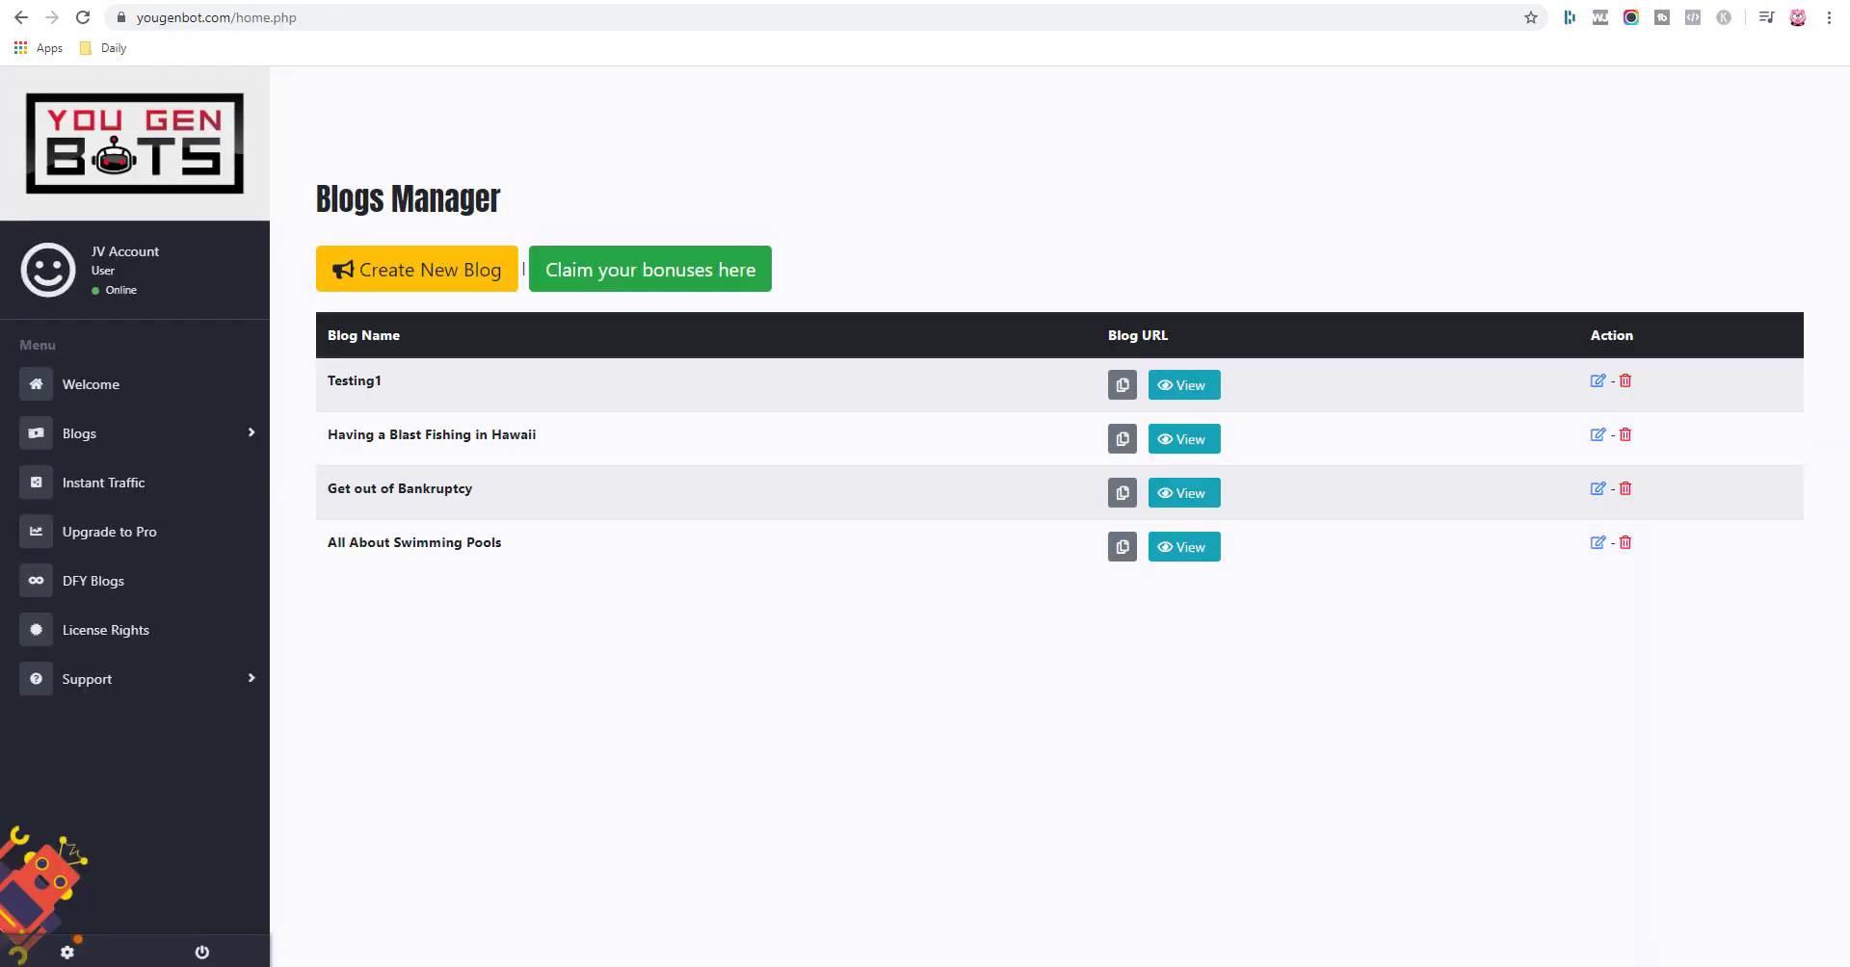
mouse_move(844, 214)
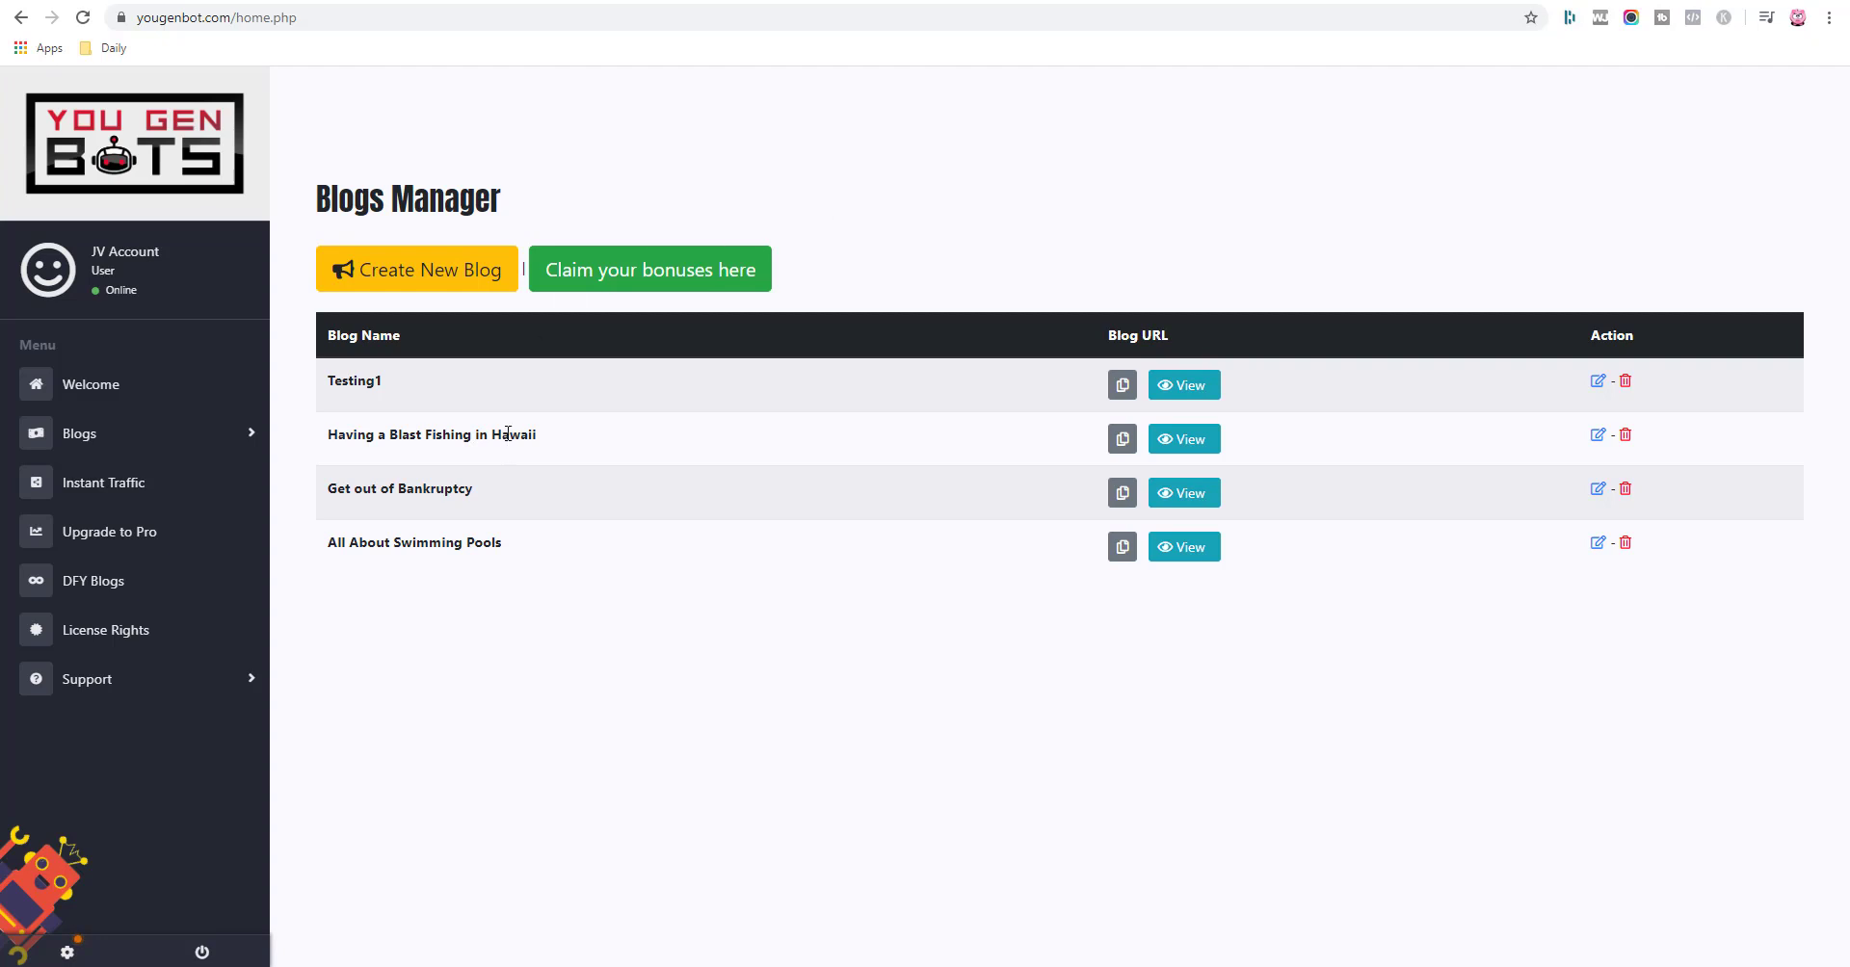
mouse_move(354, 385)
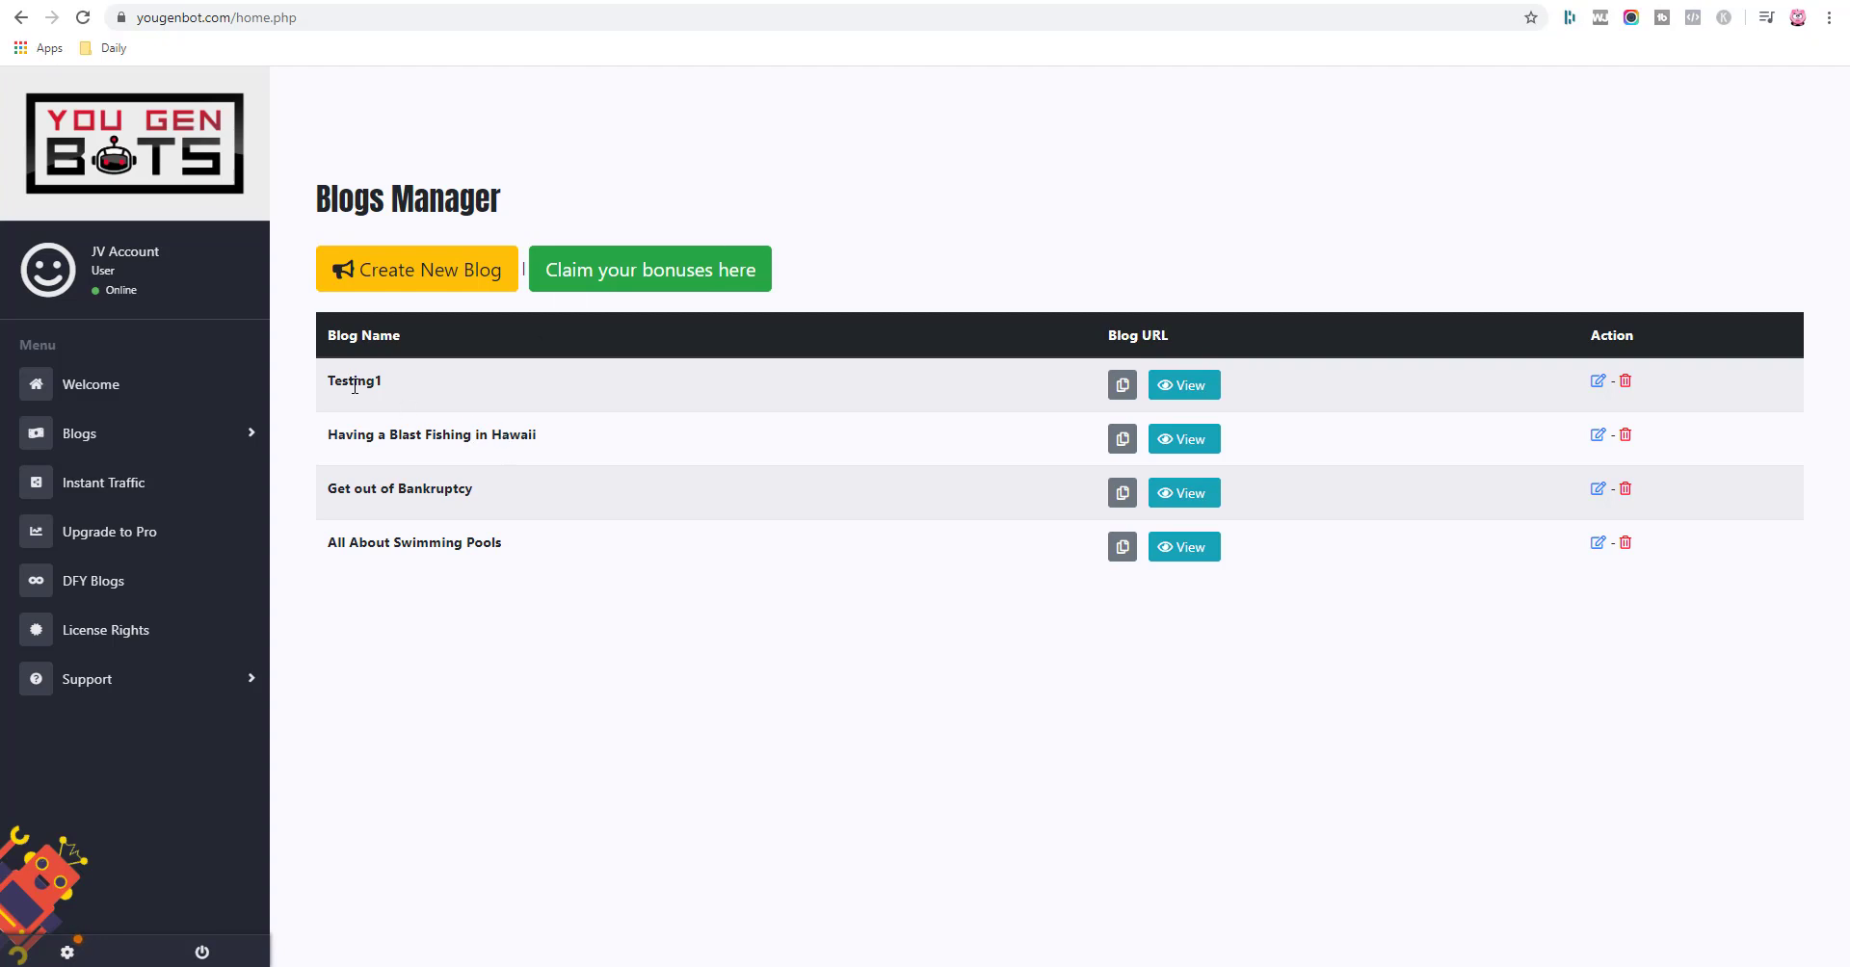
mouse_move(1139, 66)
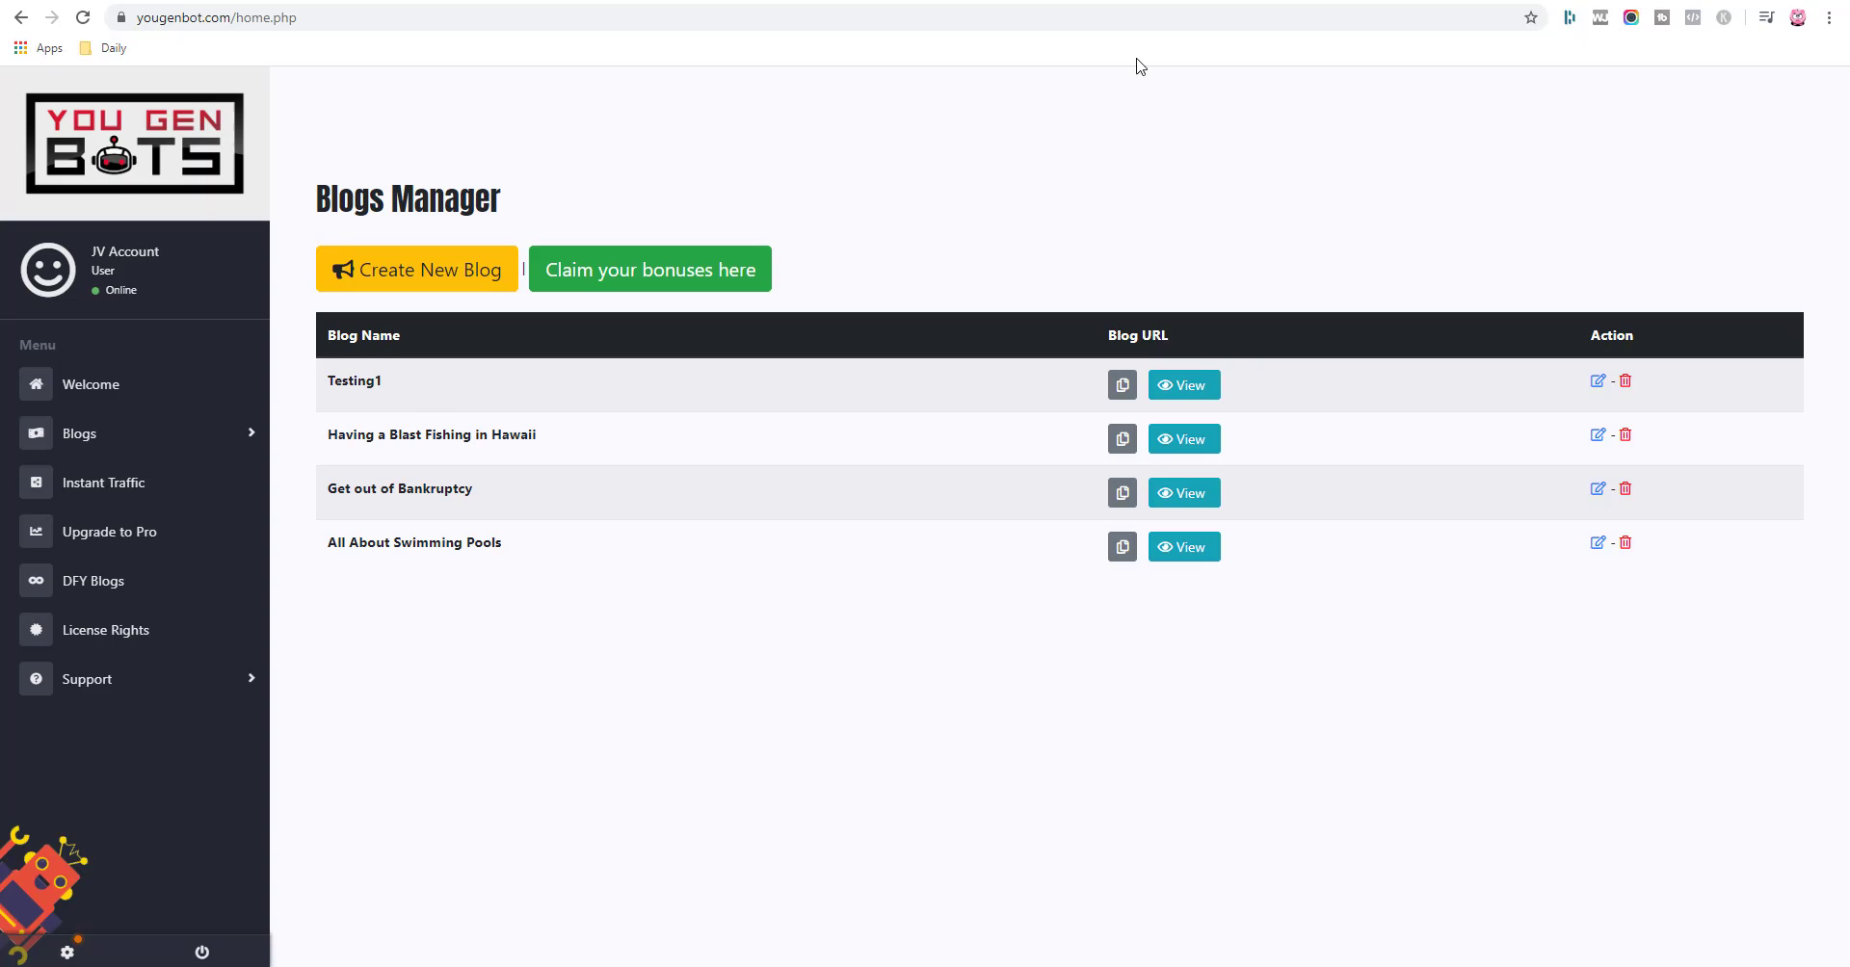
Switch back to the Testing1 blog's spun Adsense publisher article from the Blogs Manager.
click(1181, 385)
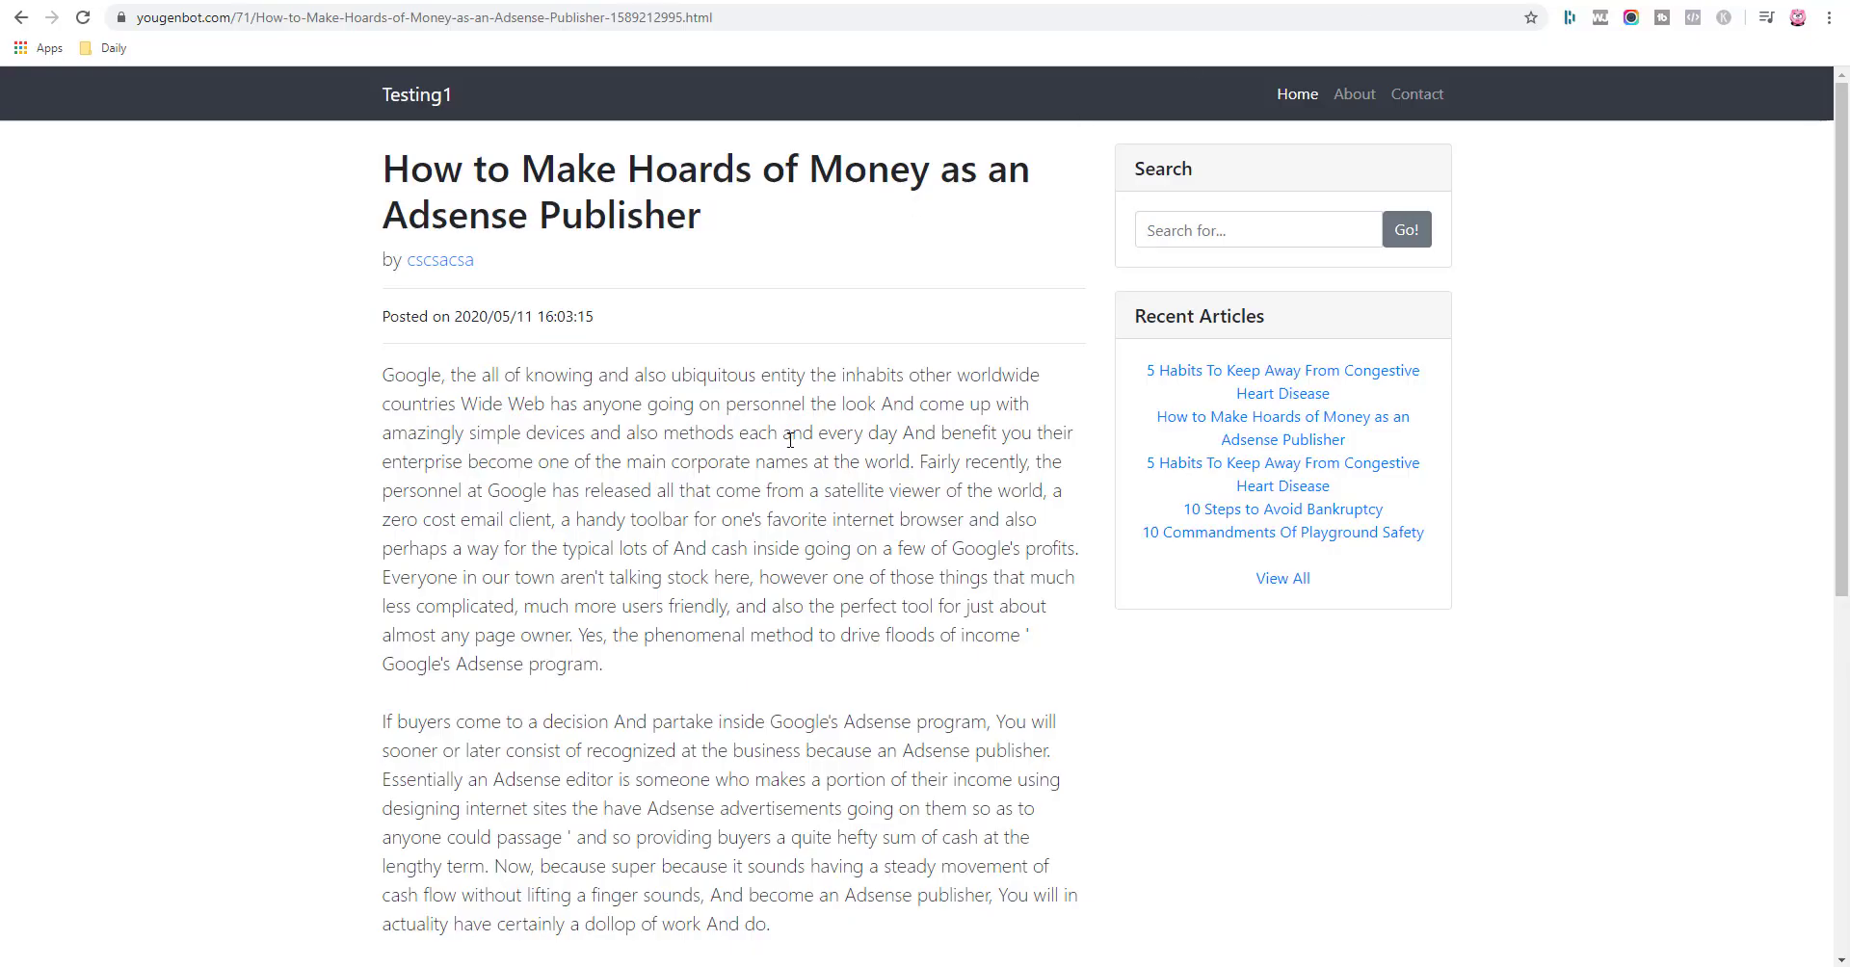
mouse_move(752, 464)
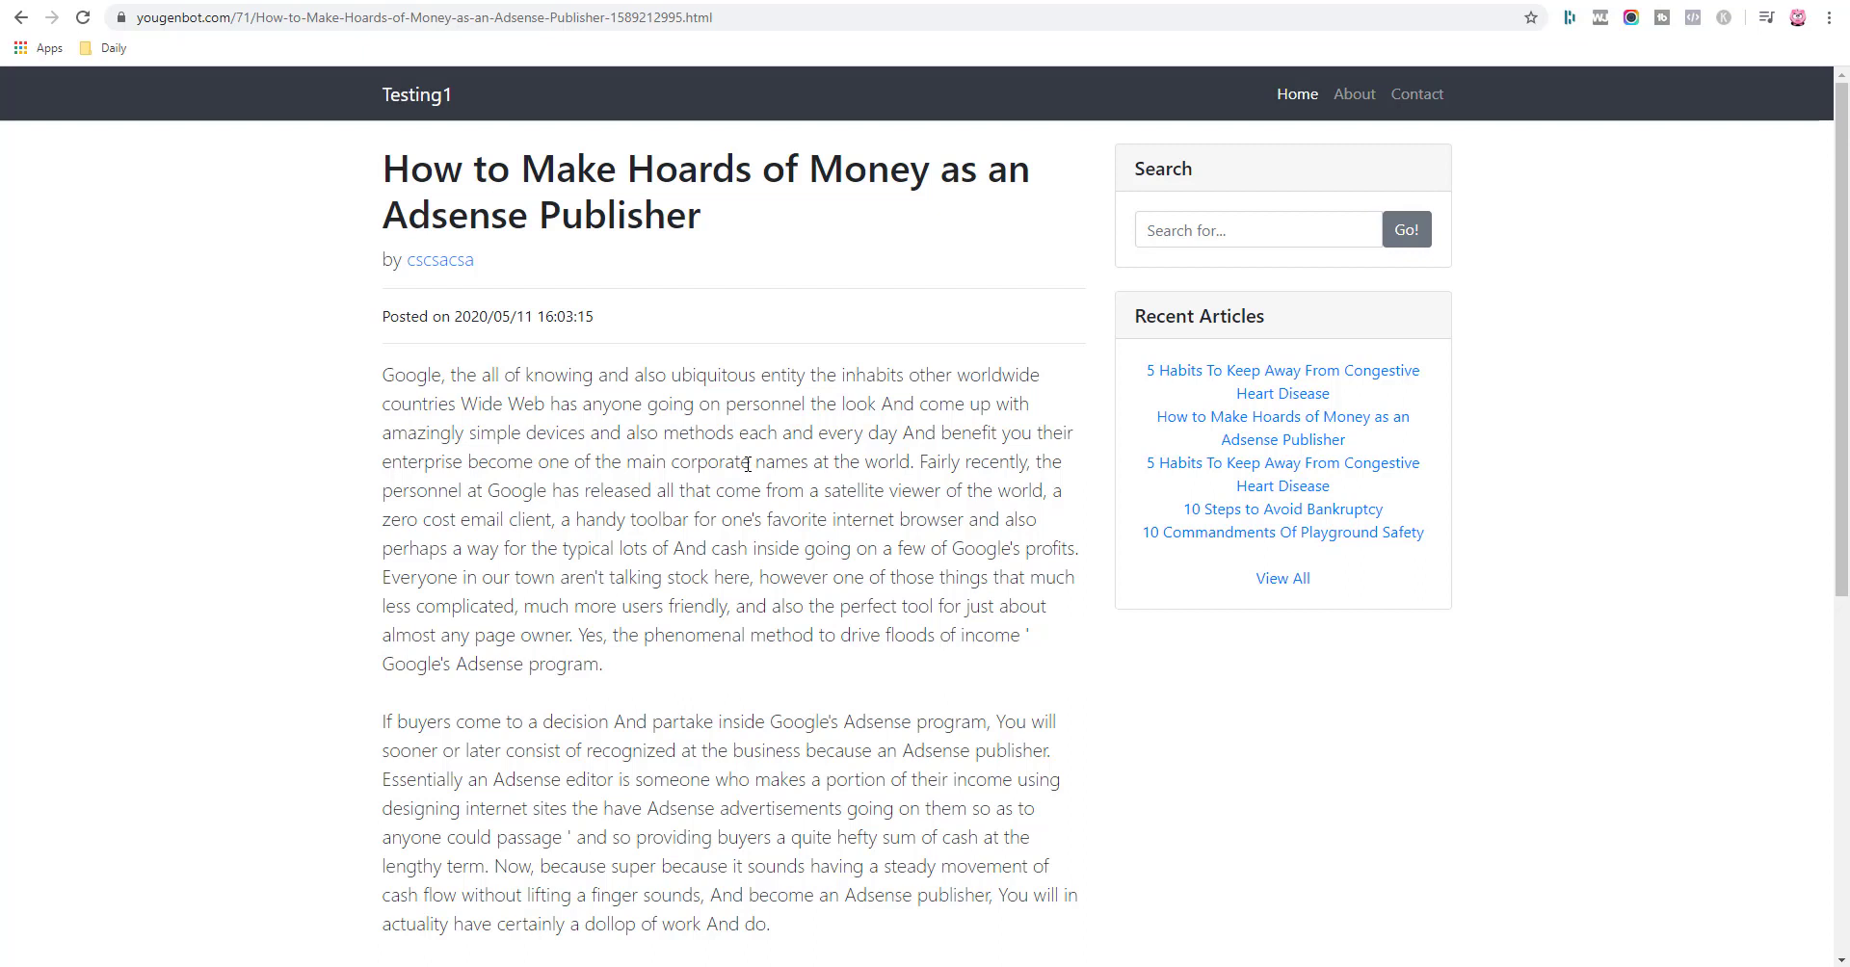
mouse_move(786, 518)
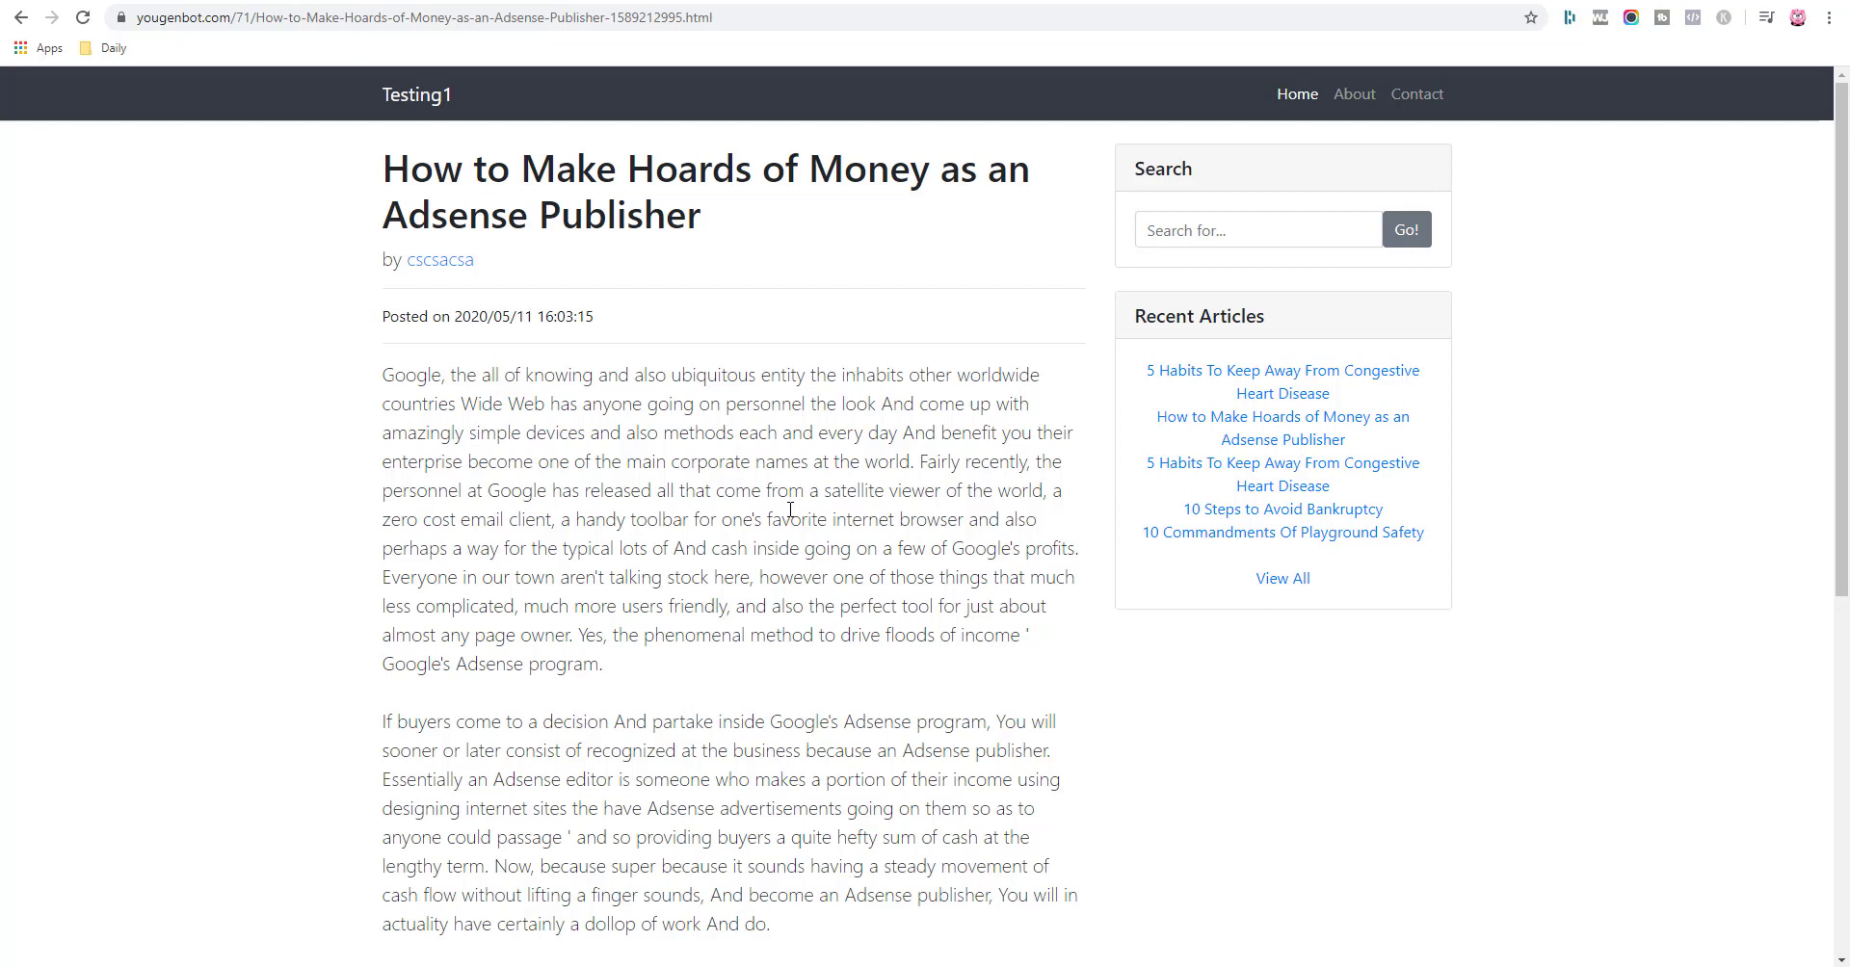
mouse_move(391, 375)
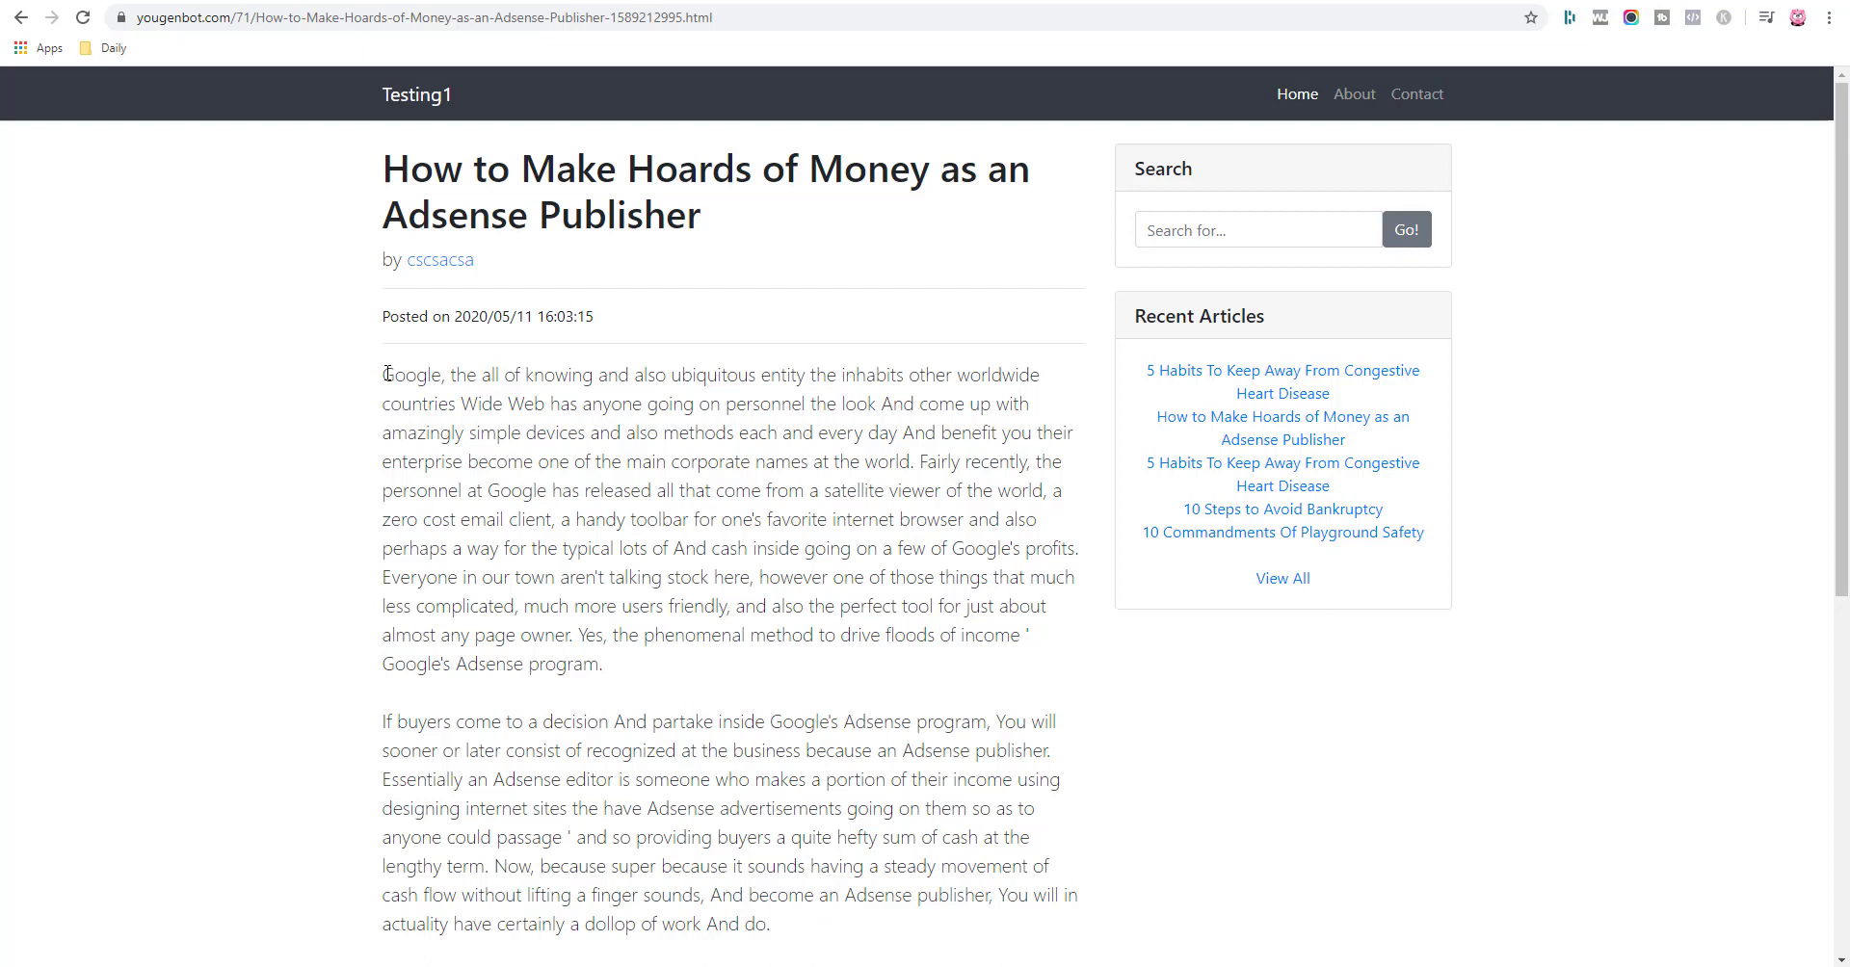
mouse_move(798, 231)
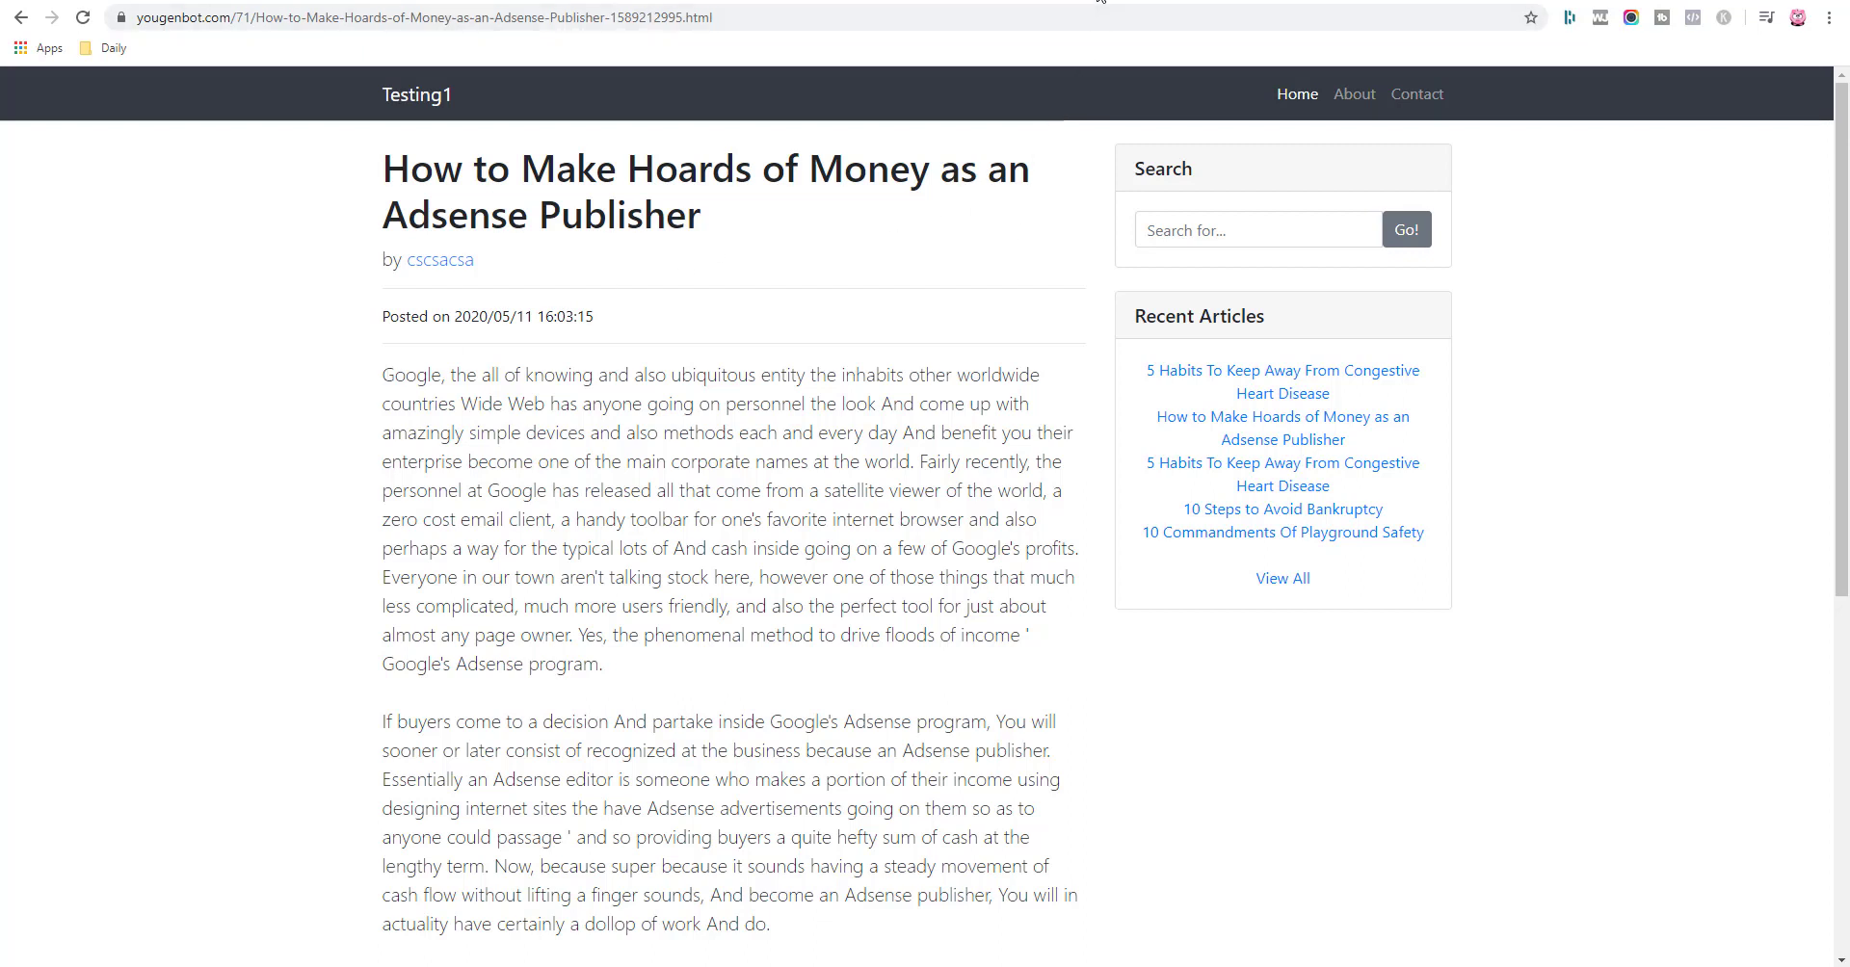
mouse_move(1100, 6)
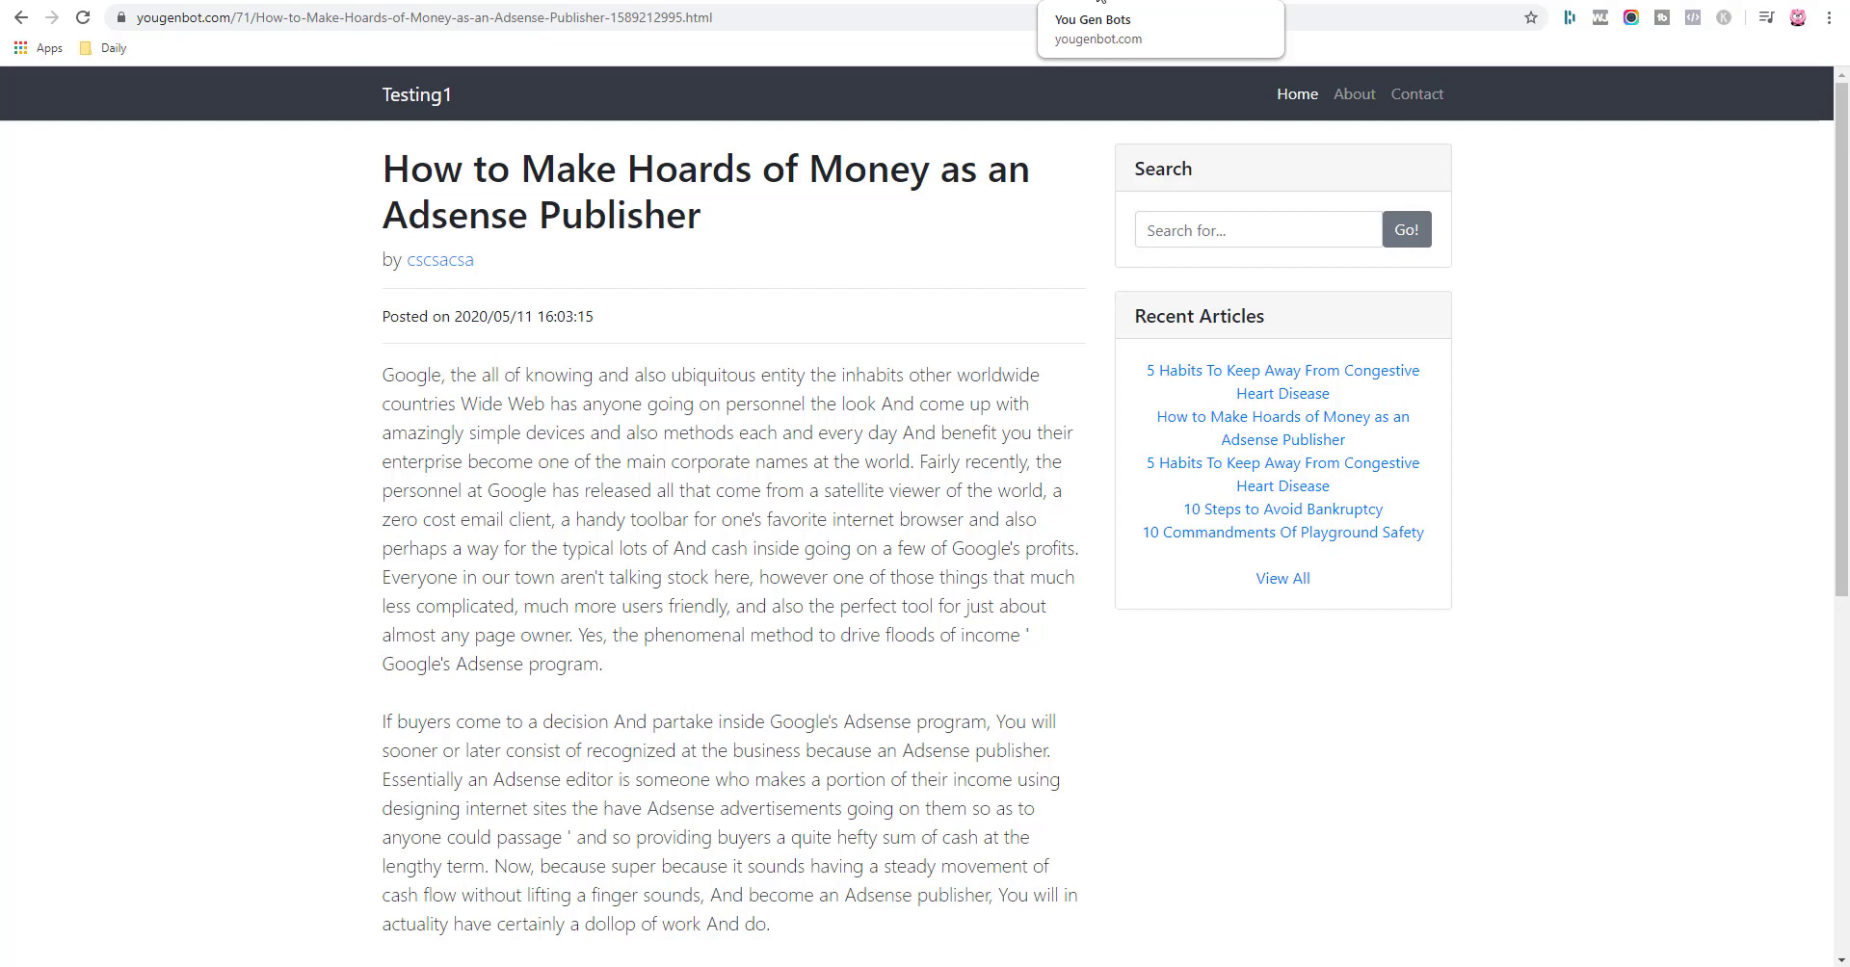
mouse_move(1048, 68)
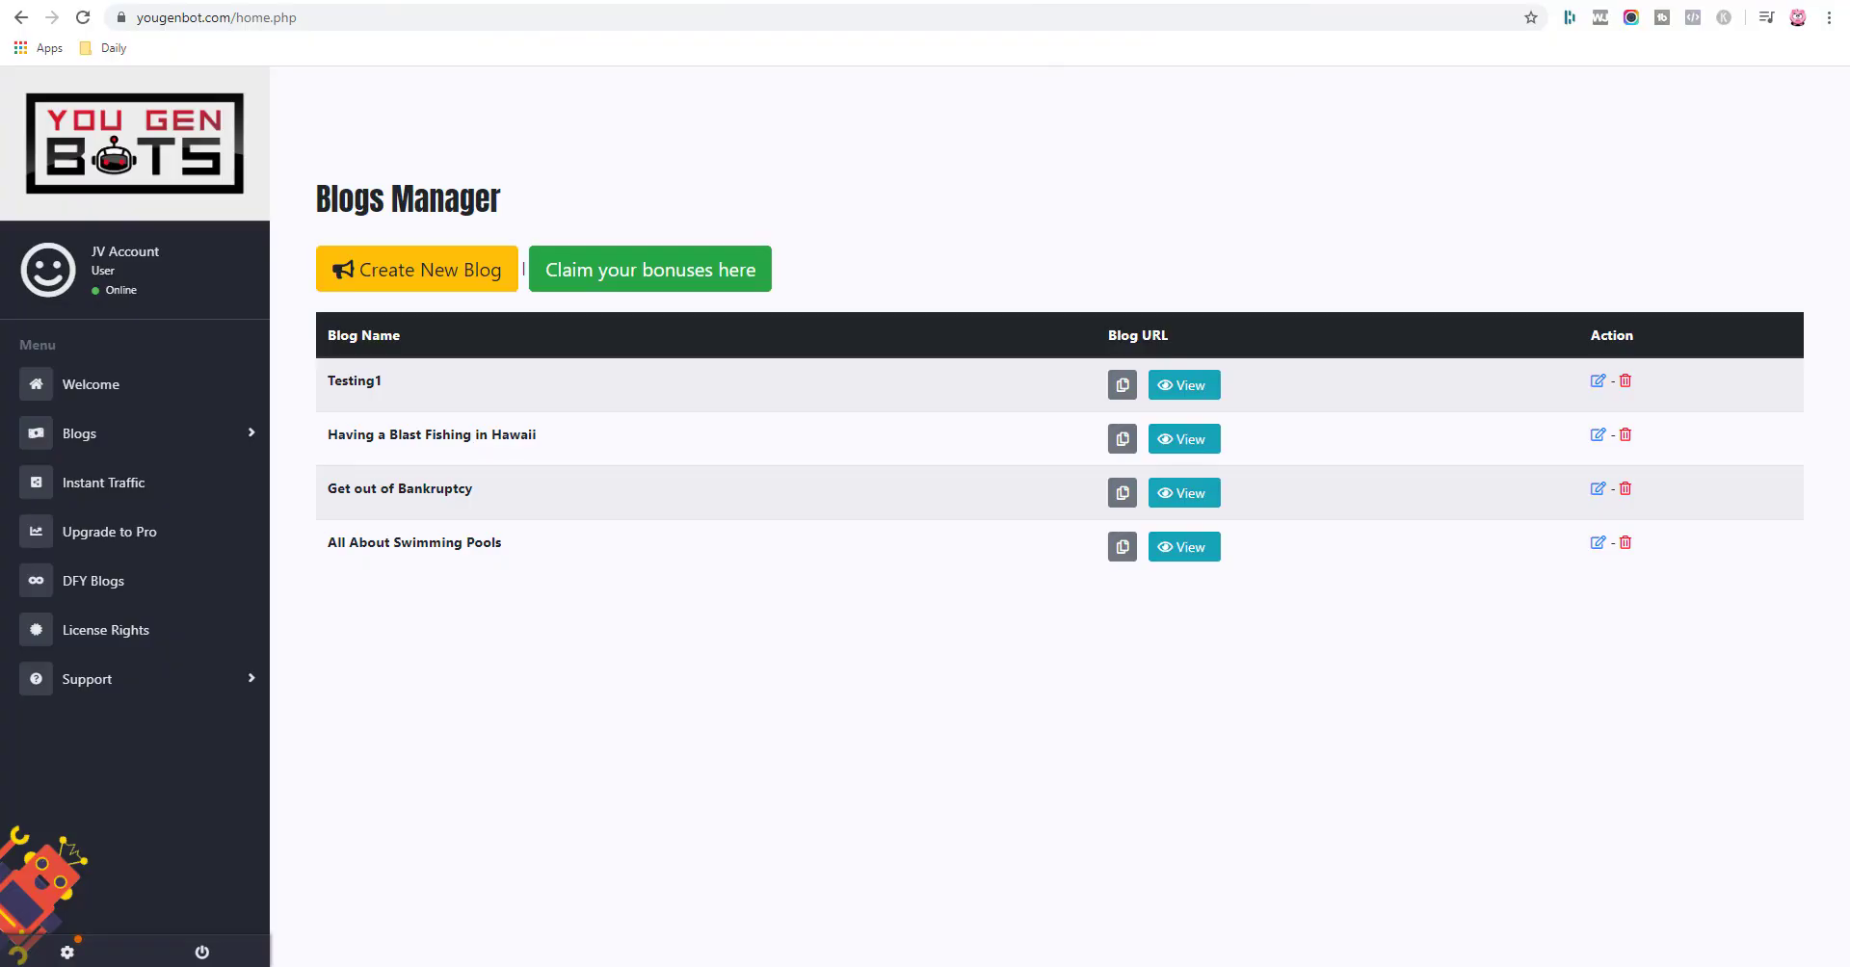
Return to the YouGen Bots ClickFunnels sales page at its top headline for the outro.
click(650, 270)
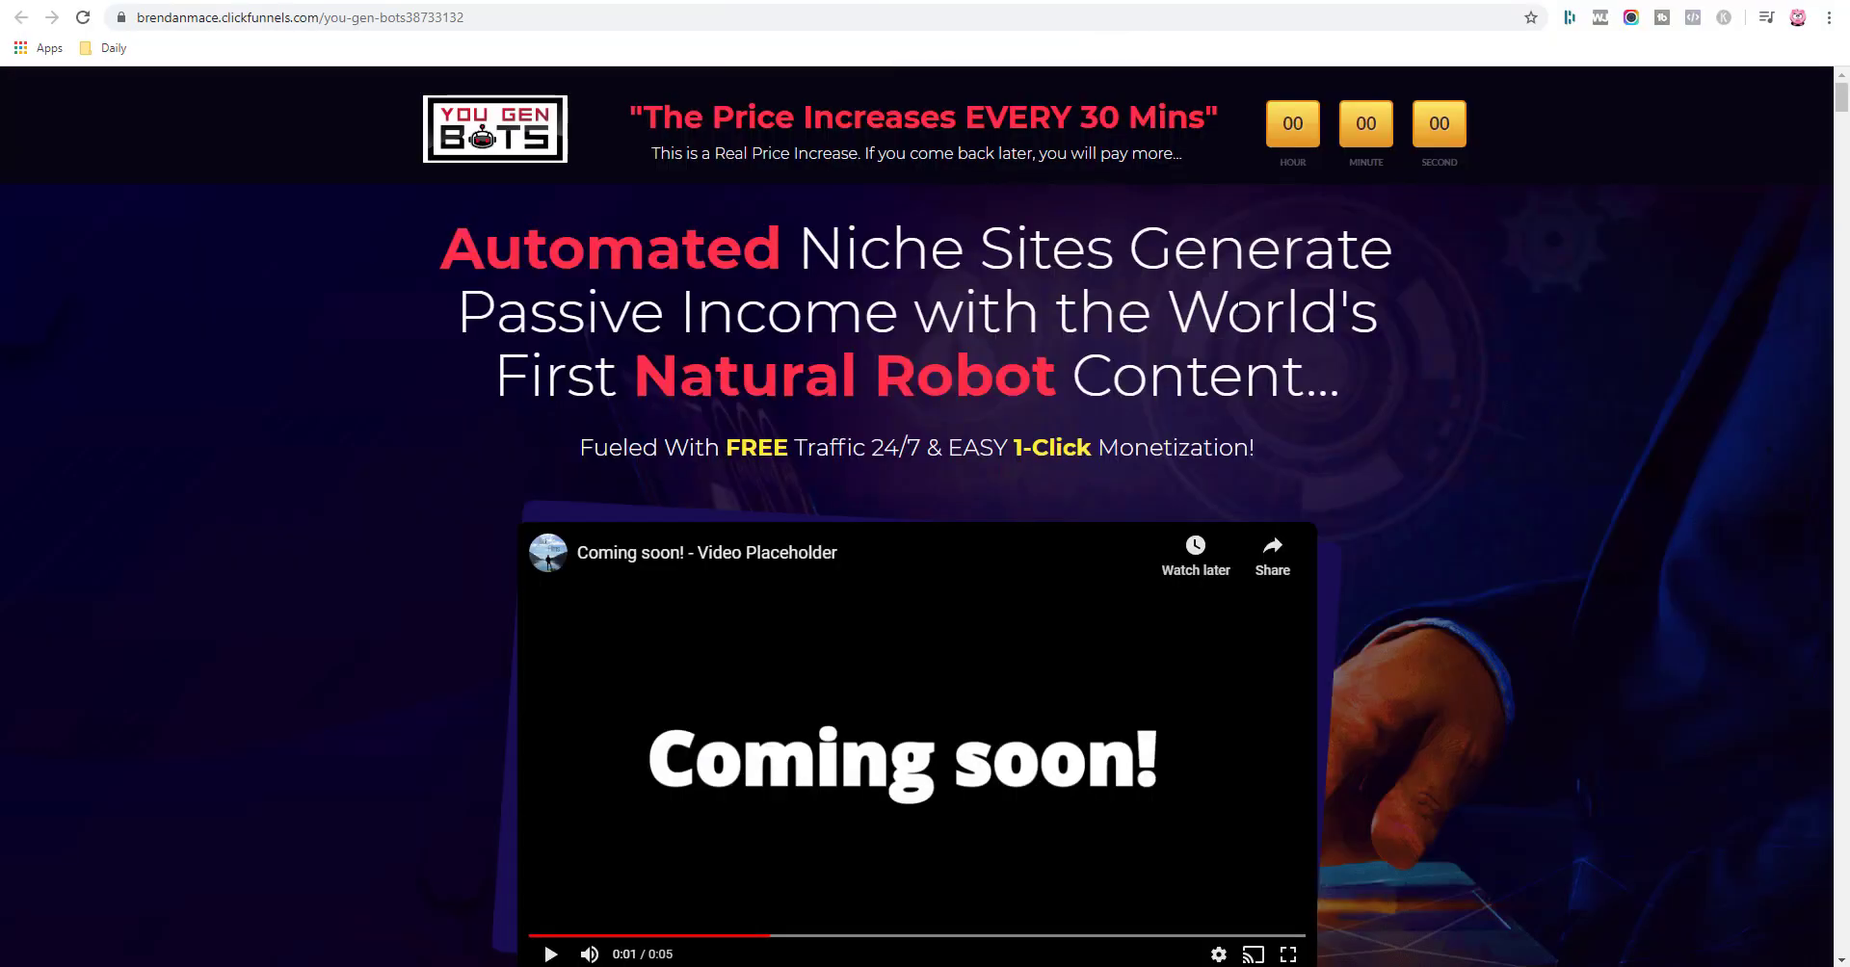
mouse_move(1431, 518)
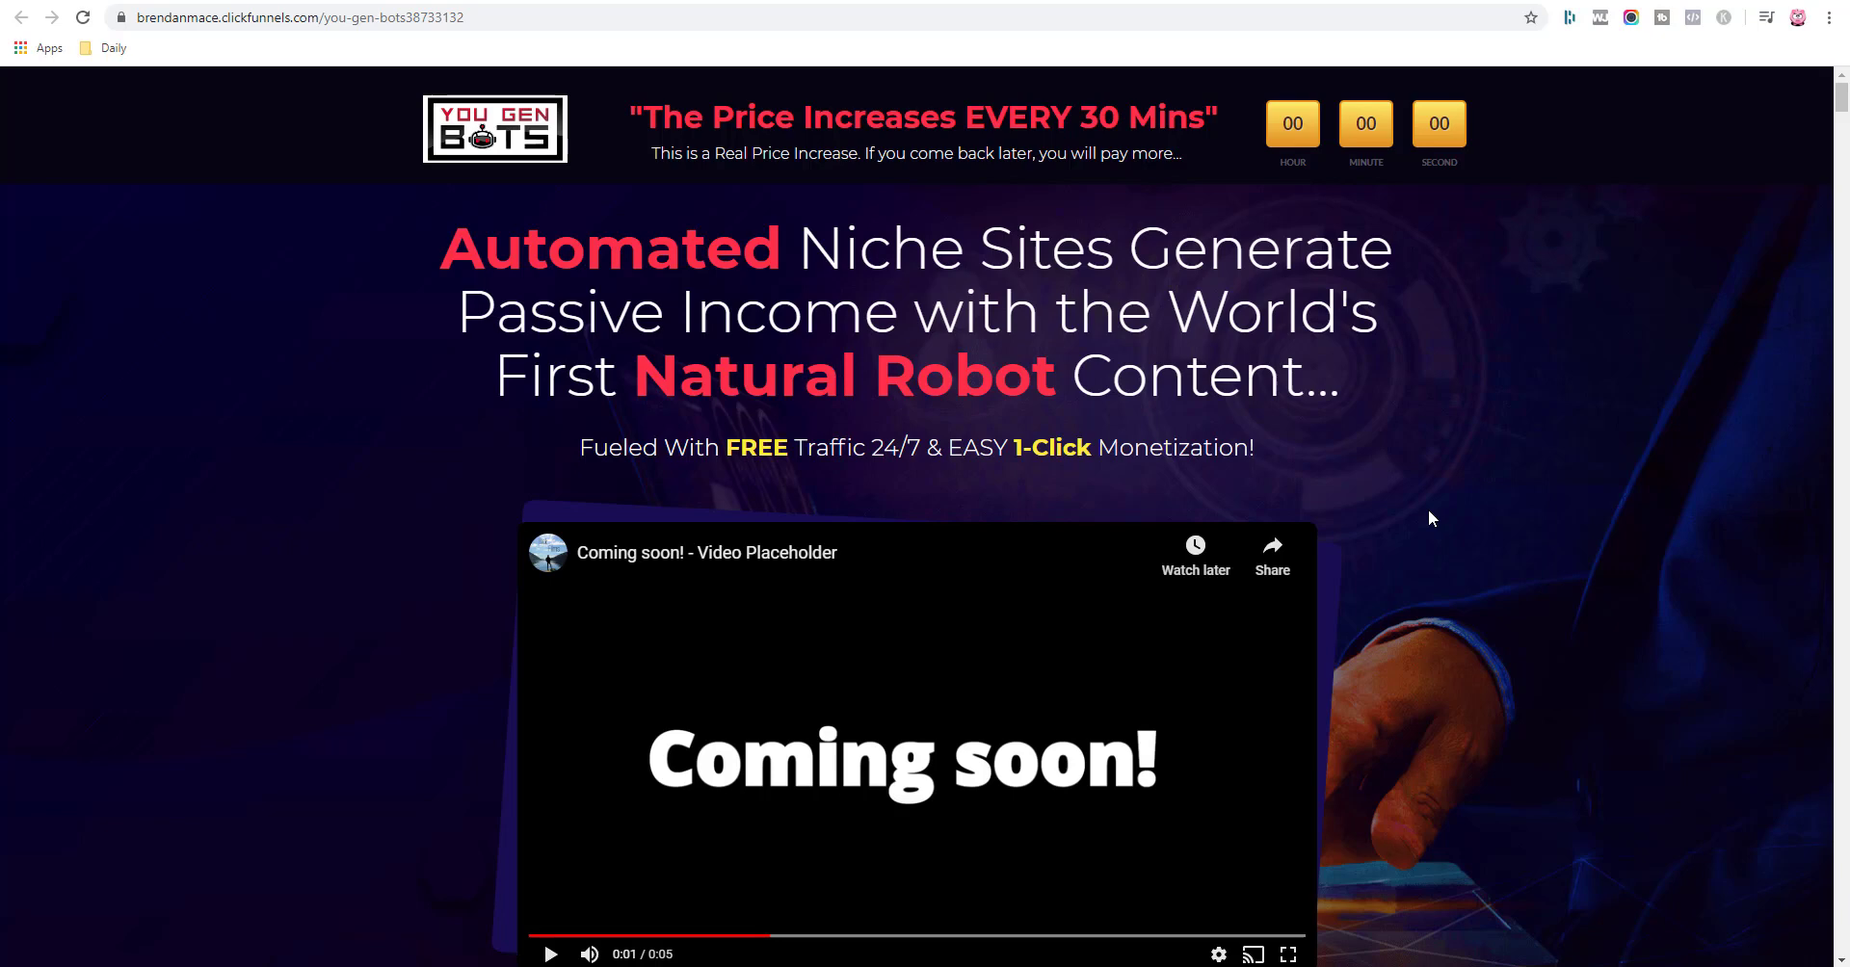
scroll(down, 3)
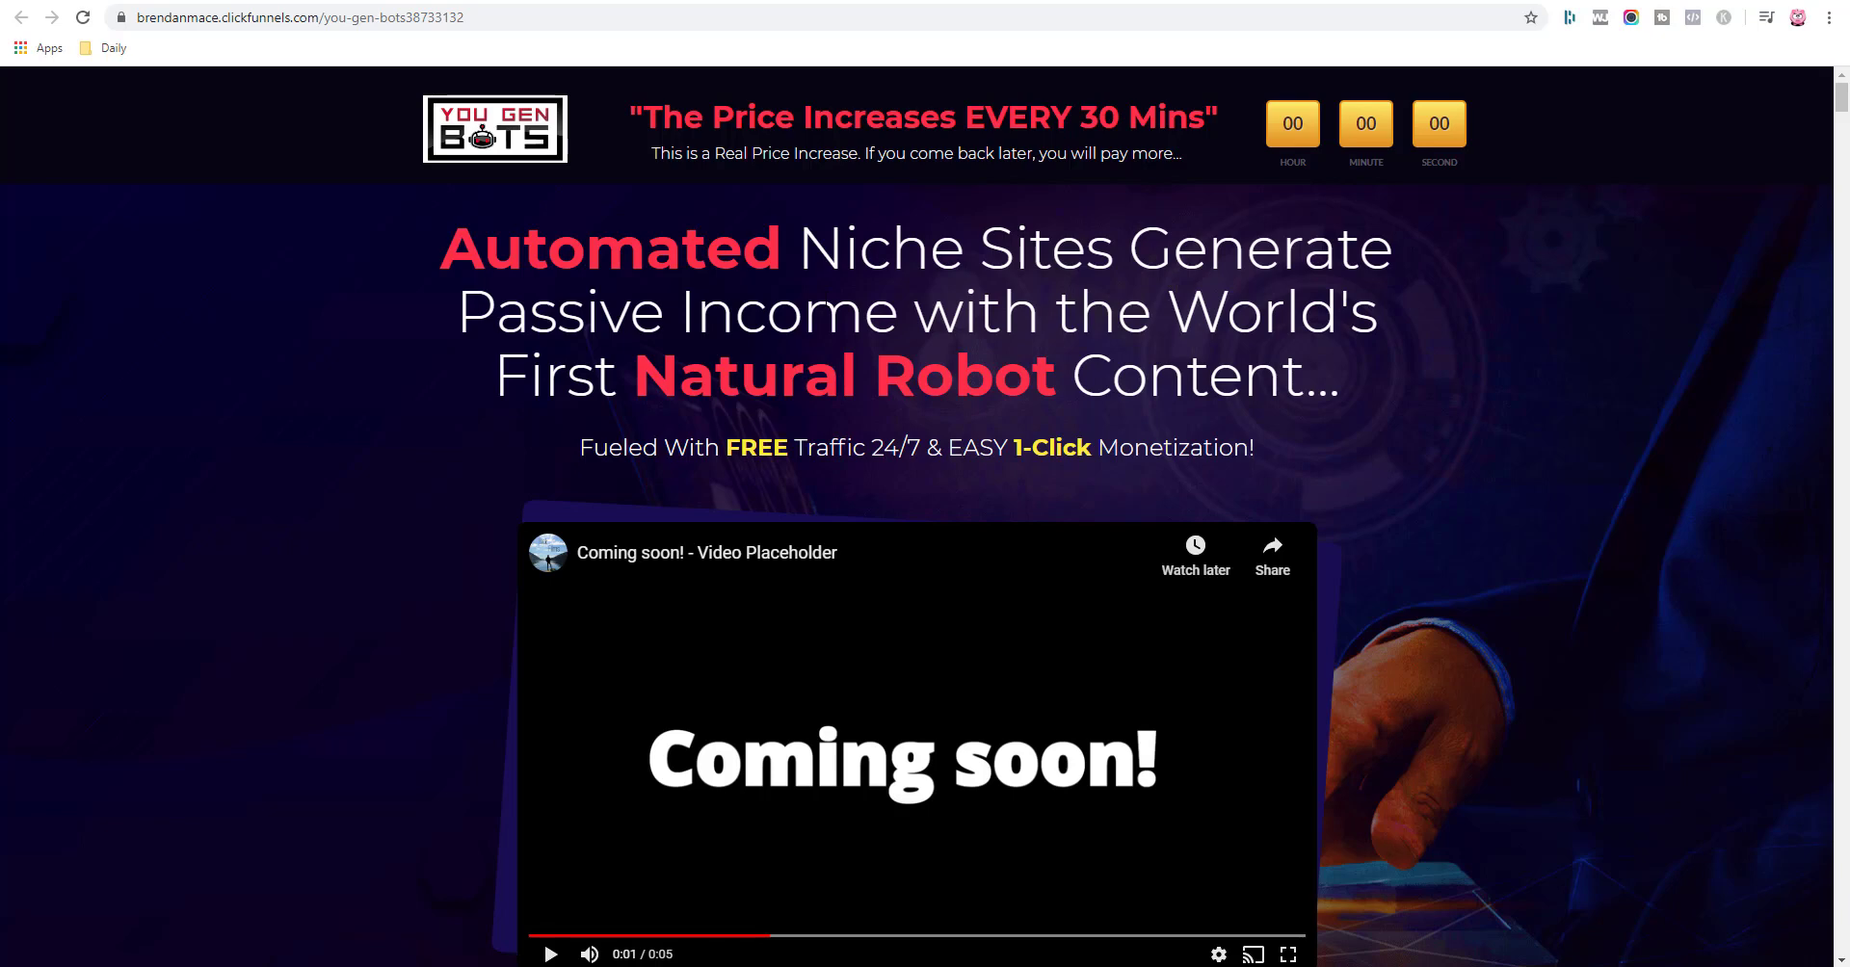
mouse_move(1229, 507)
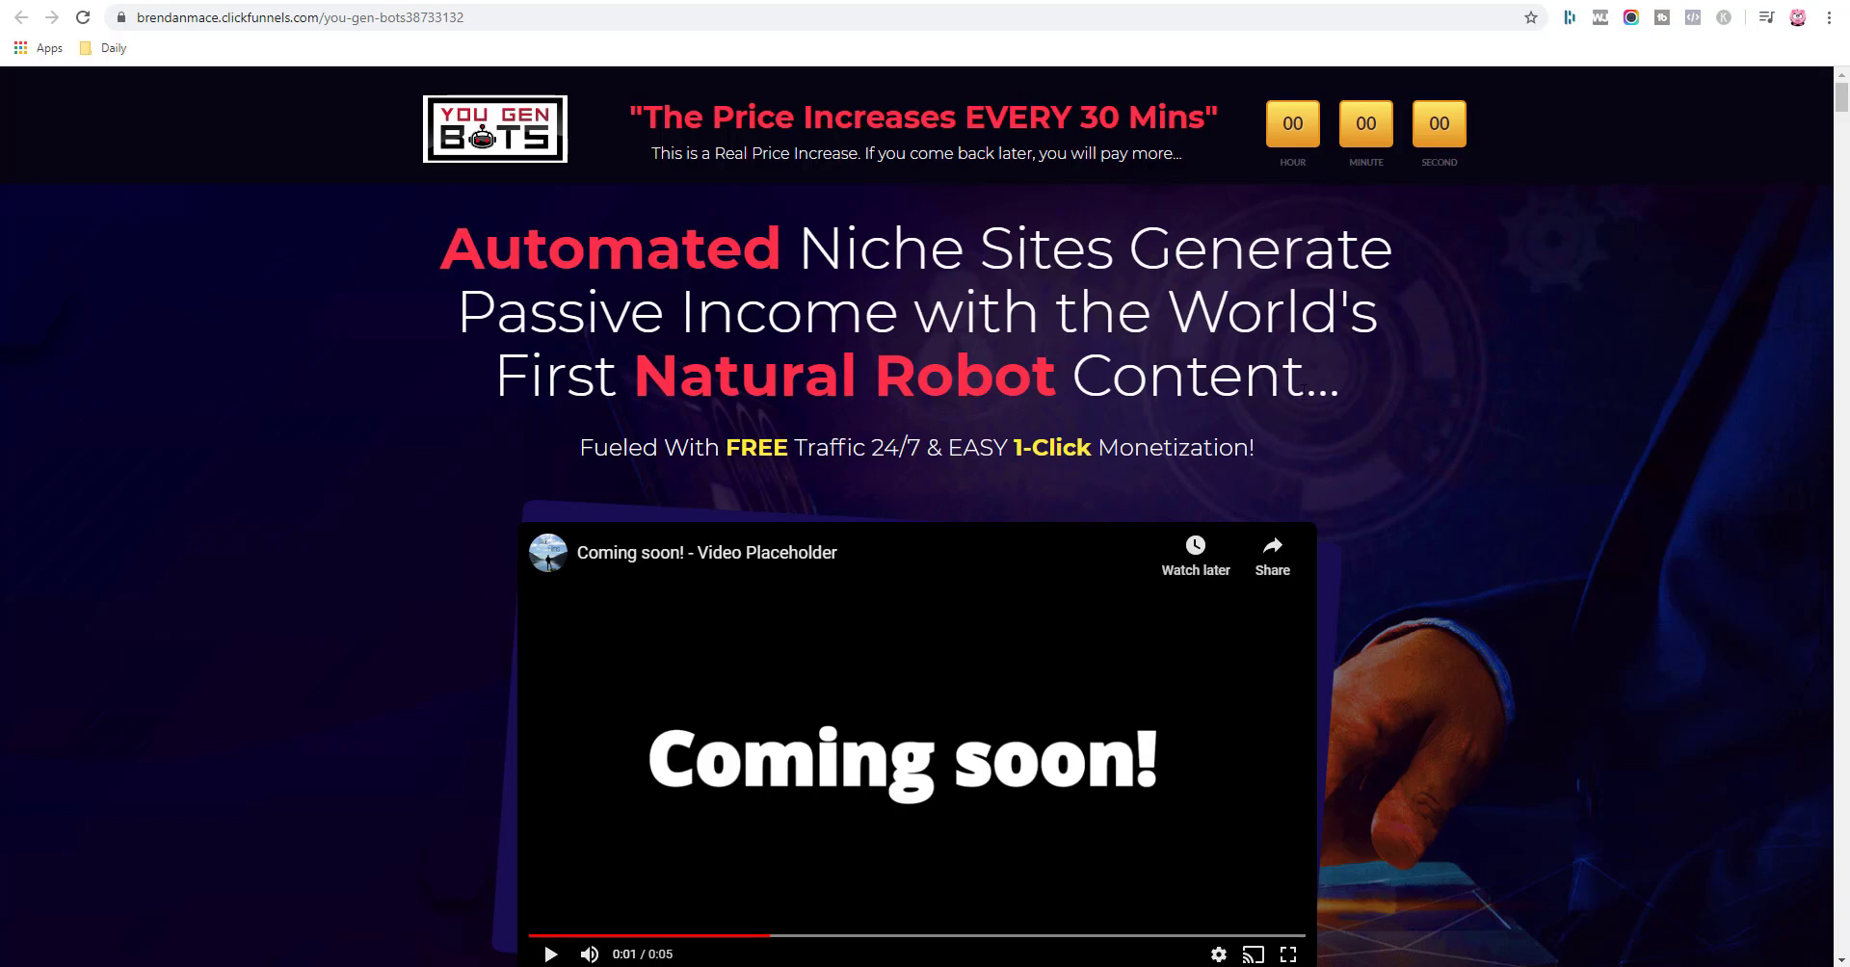
mouse_move(1042, 537)
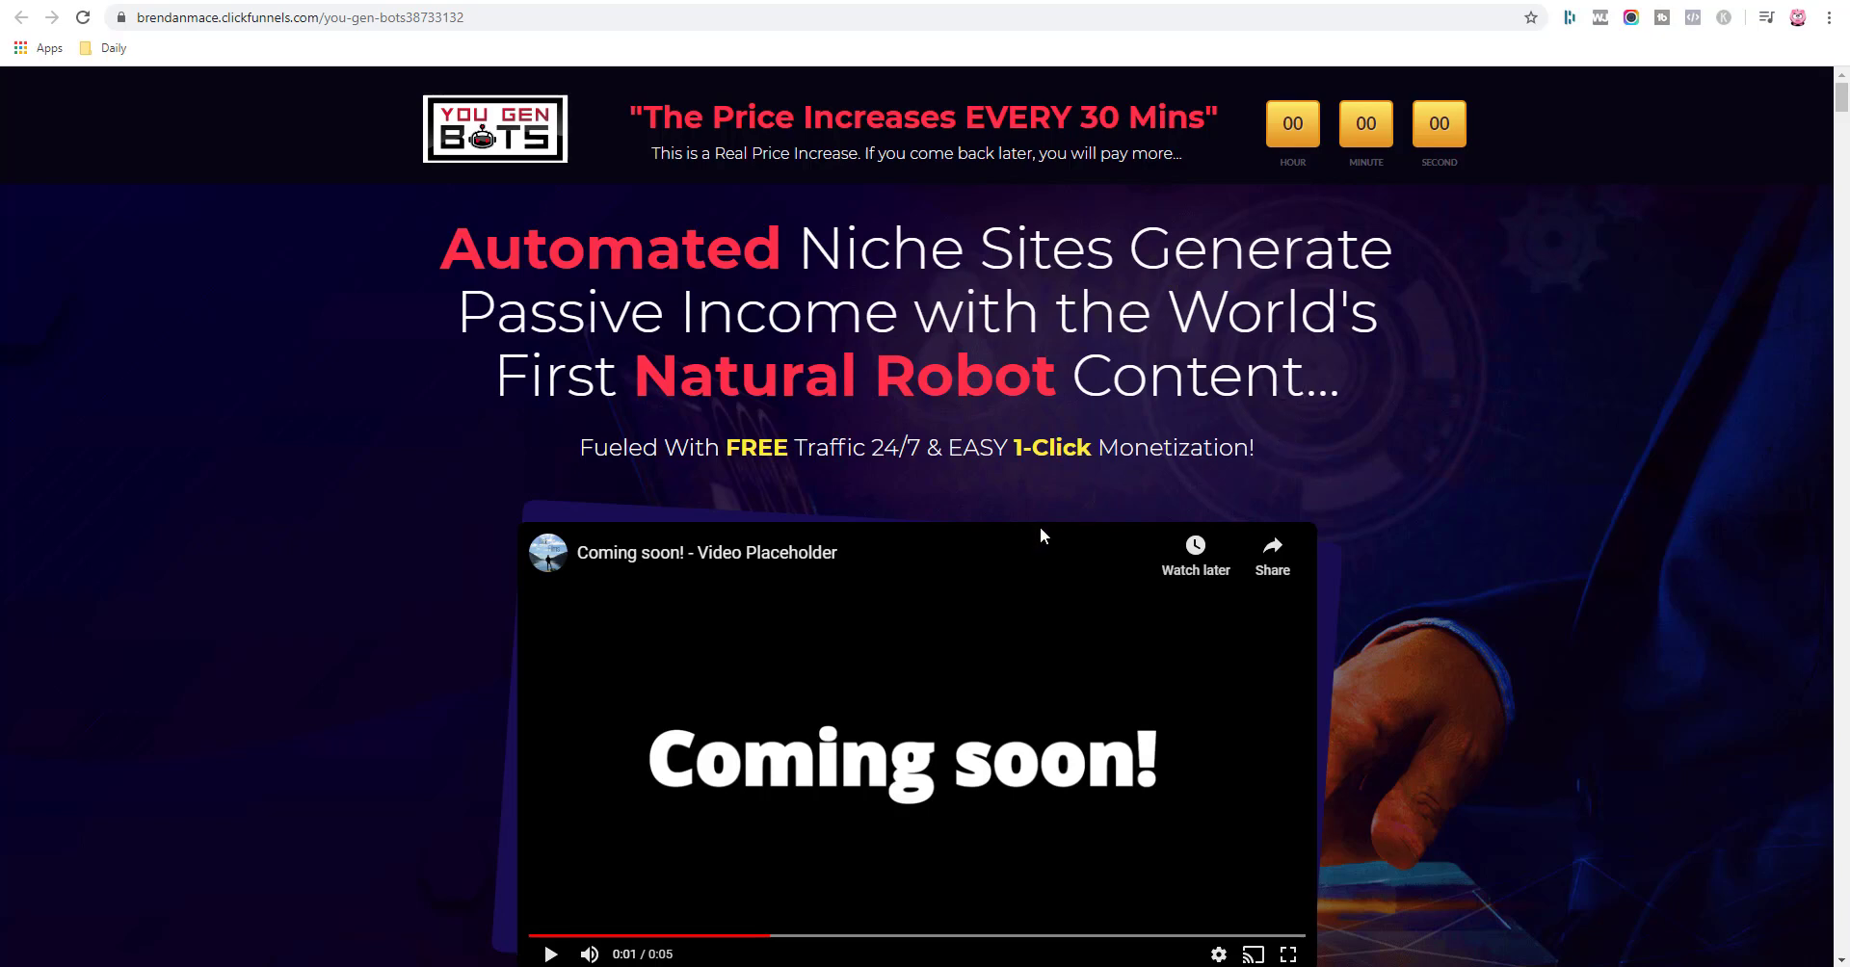